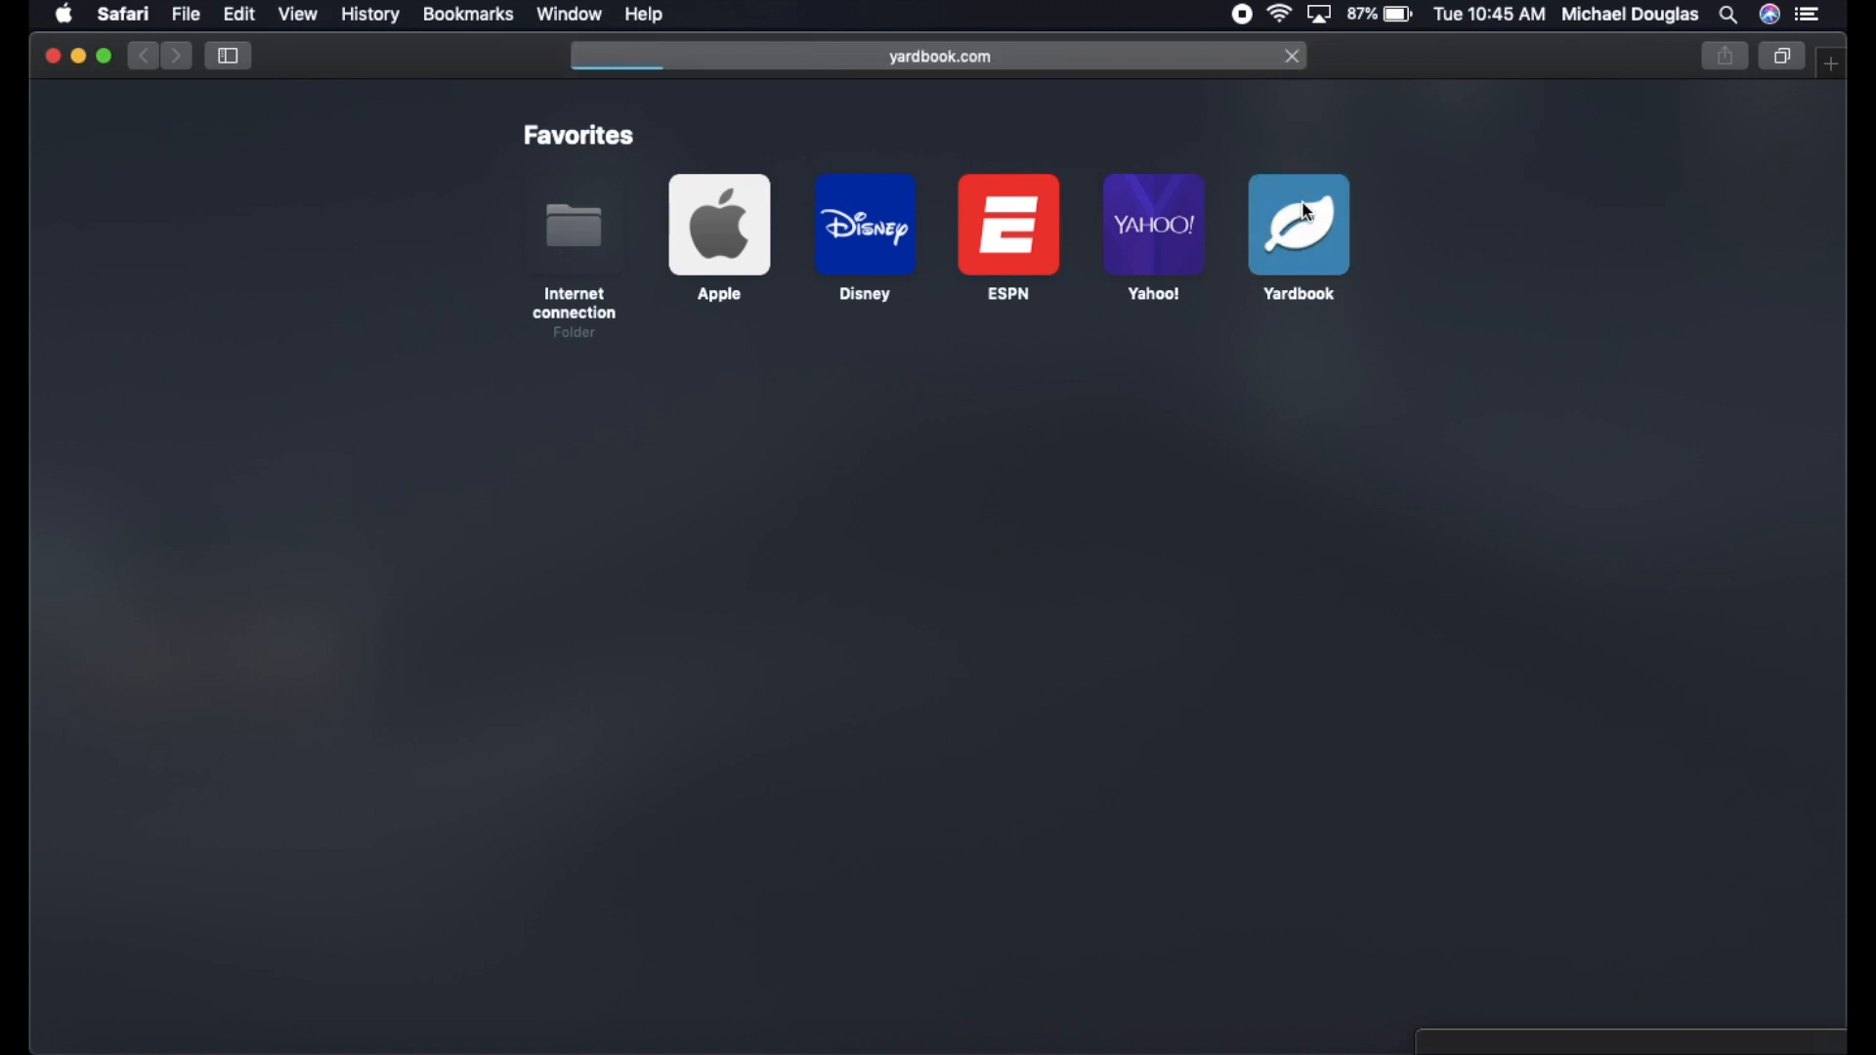
Load yardbook.com from Safari's favorites to reach the demo Customers list.
click(1298, 225)
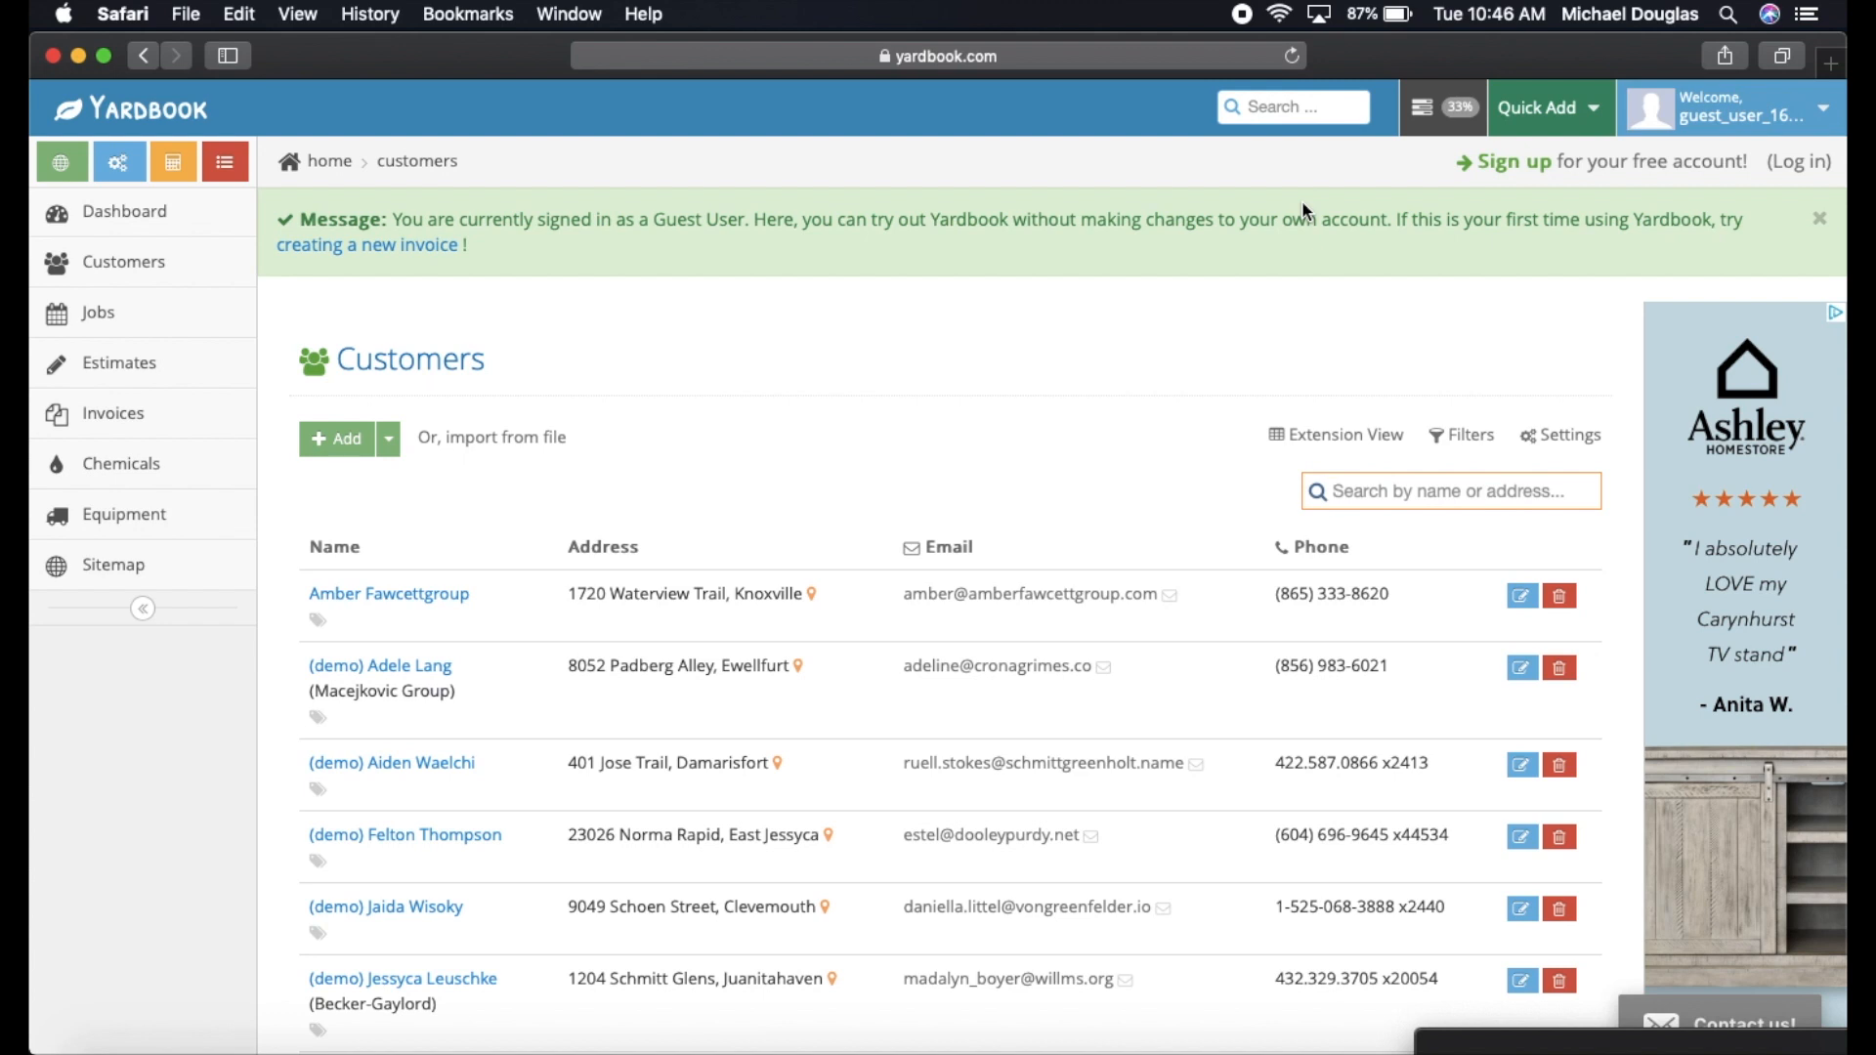
mouse_move(1665, 188)
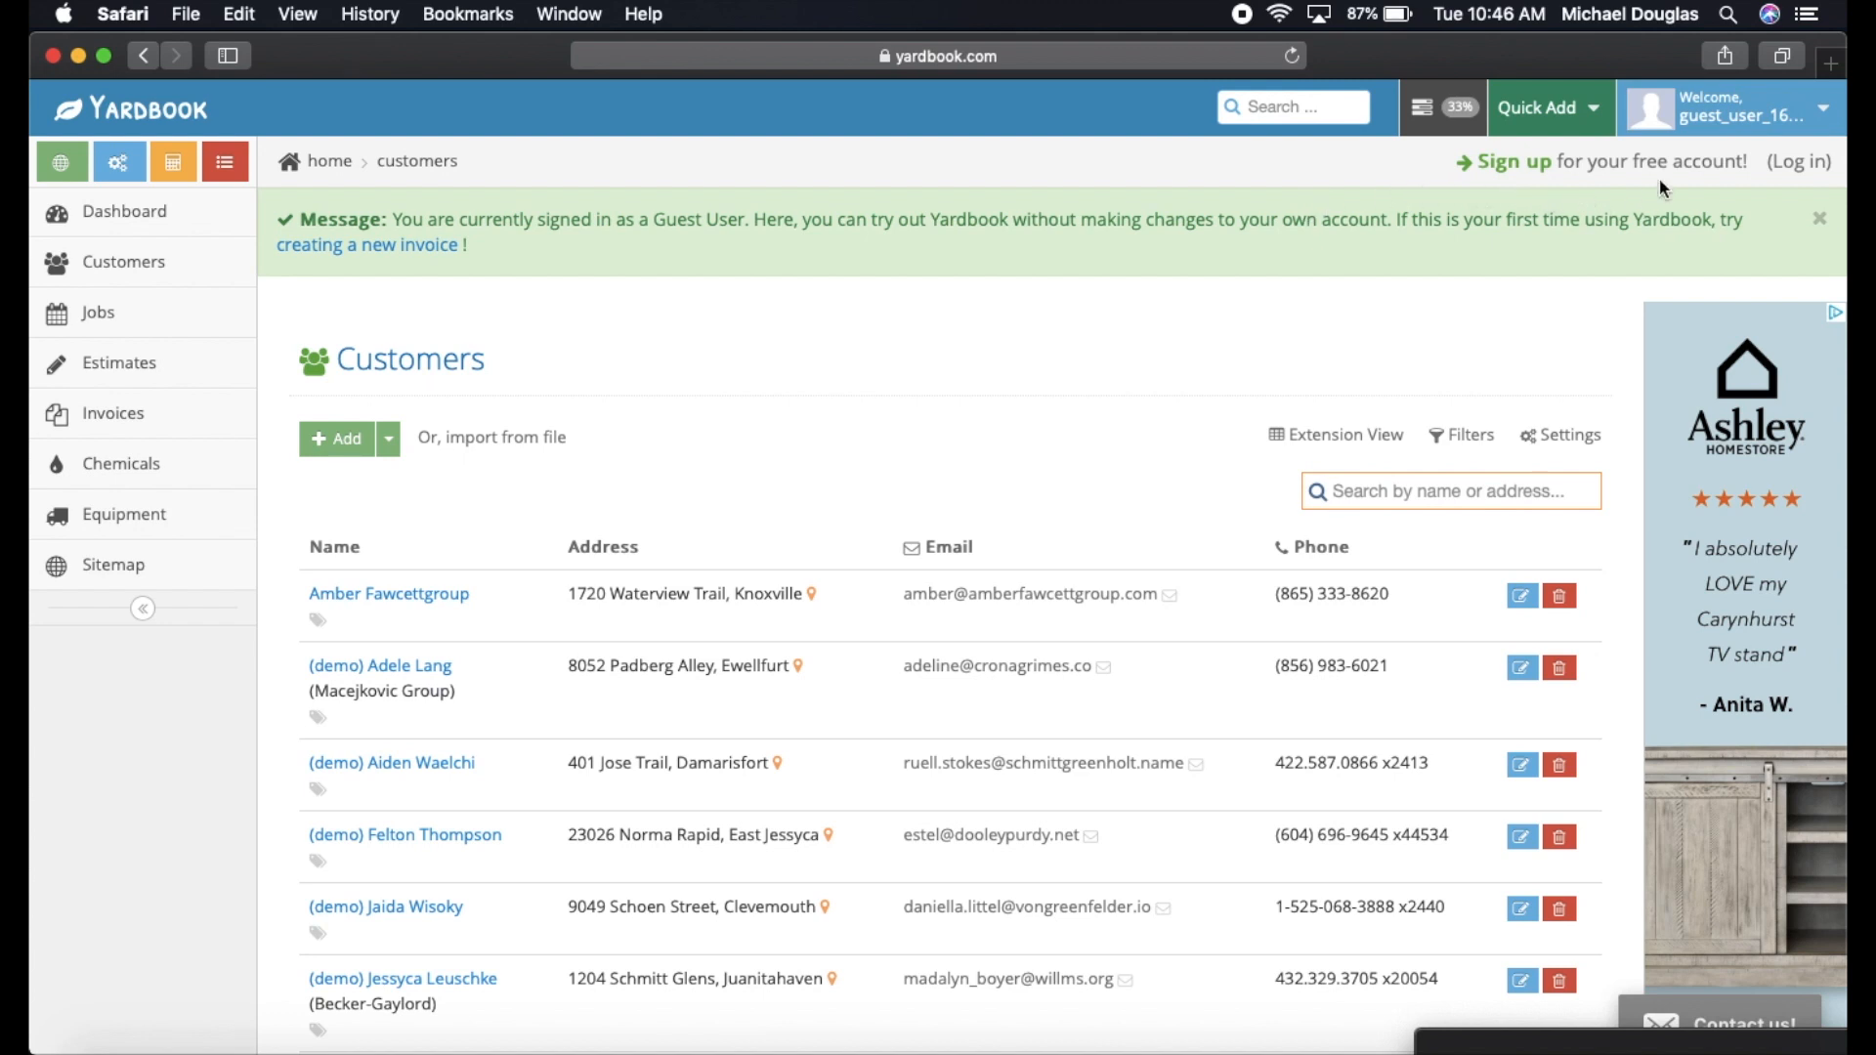
mouse_move(1676, 139)
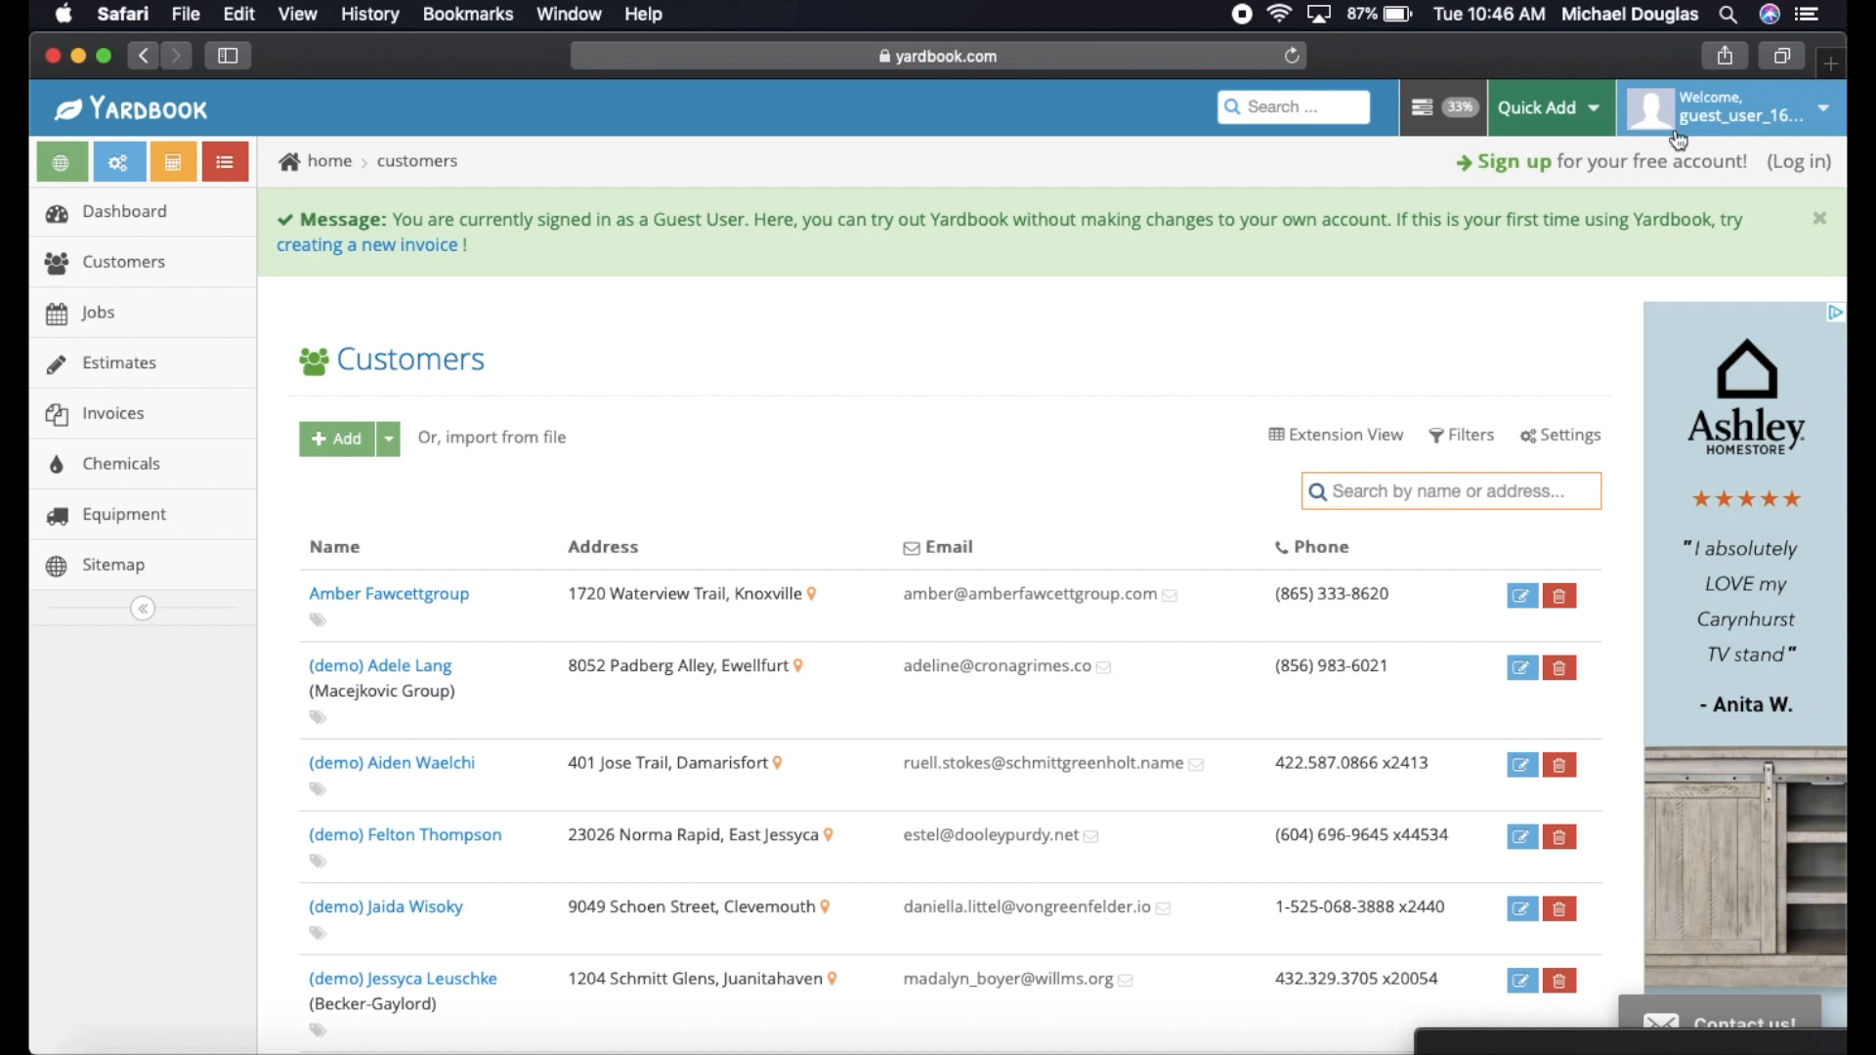
mouse_move(829, 654)
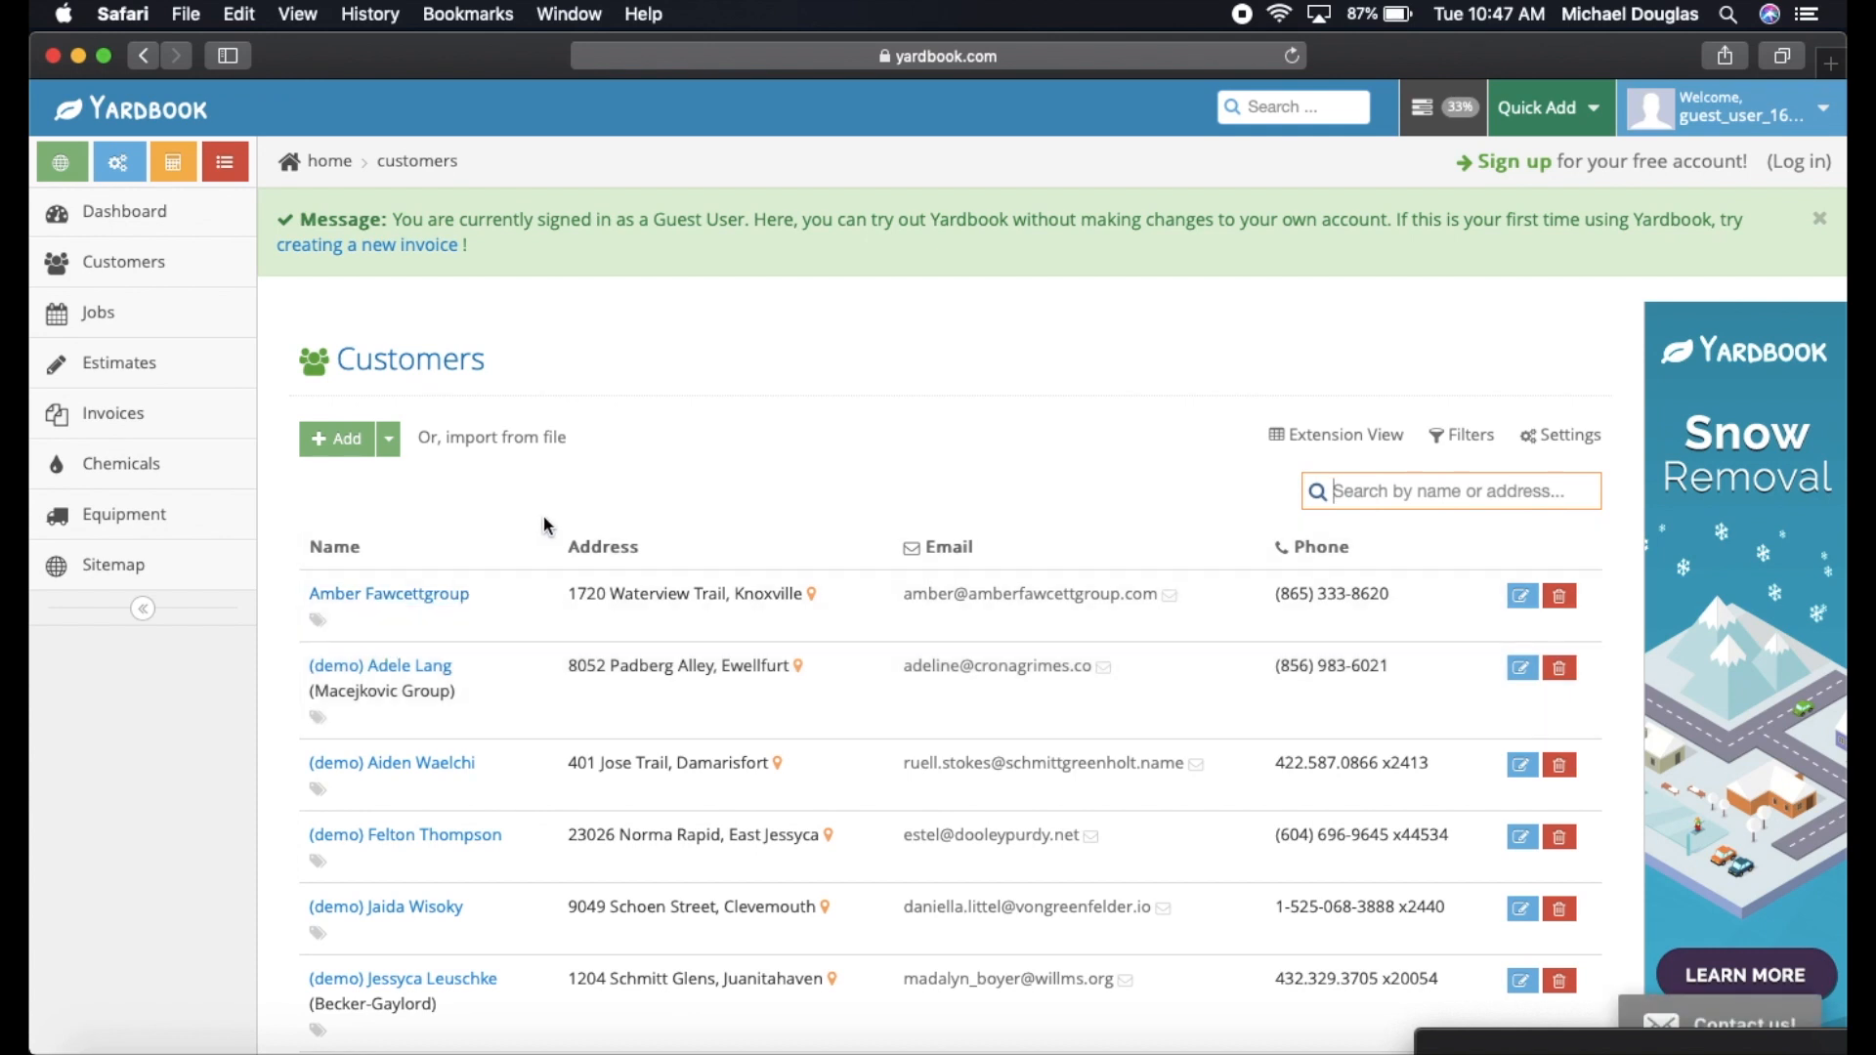
mouse_move(1596, 152)
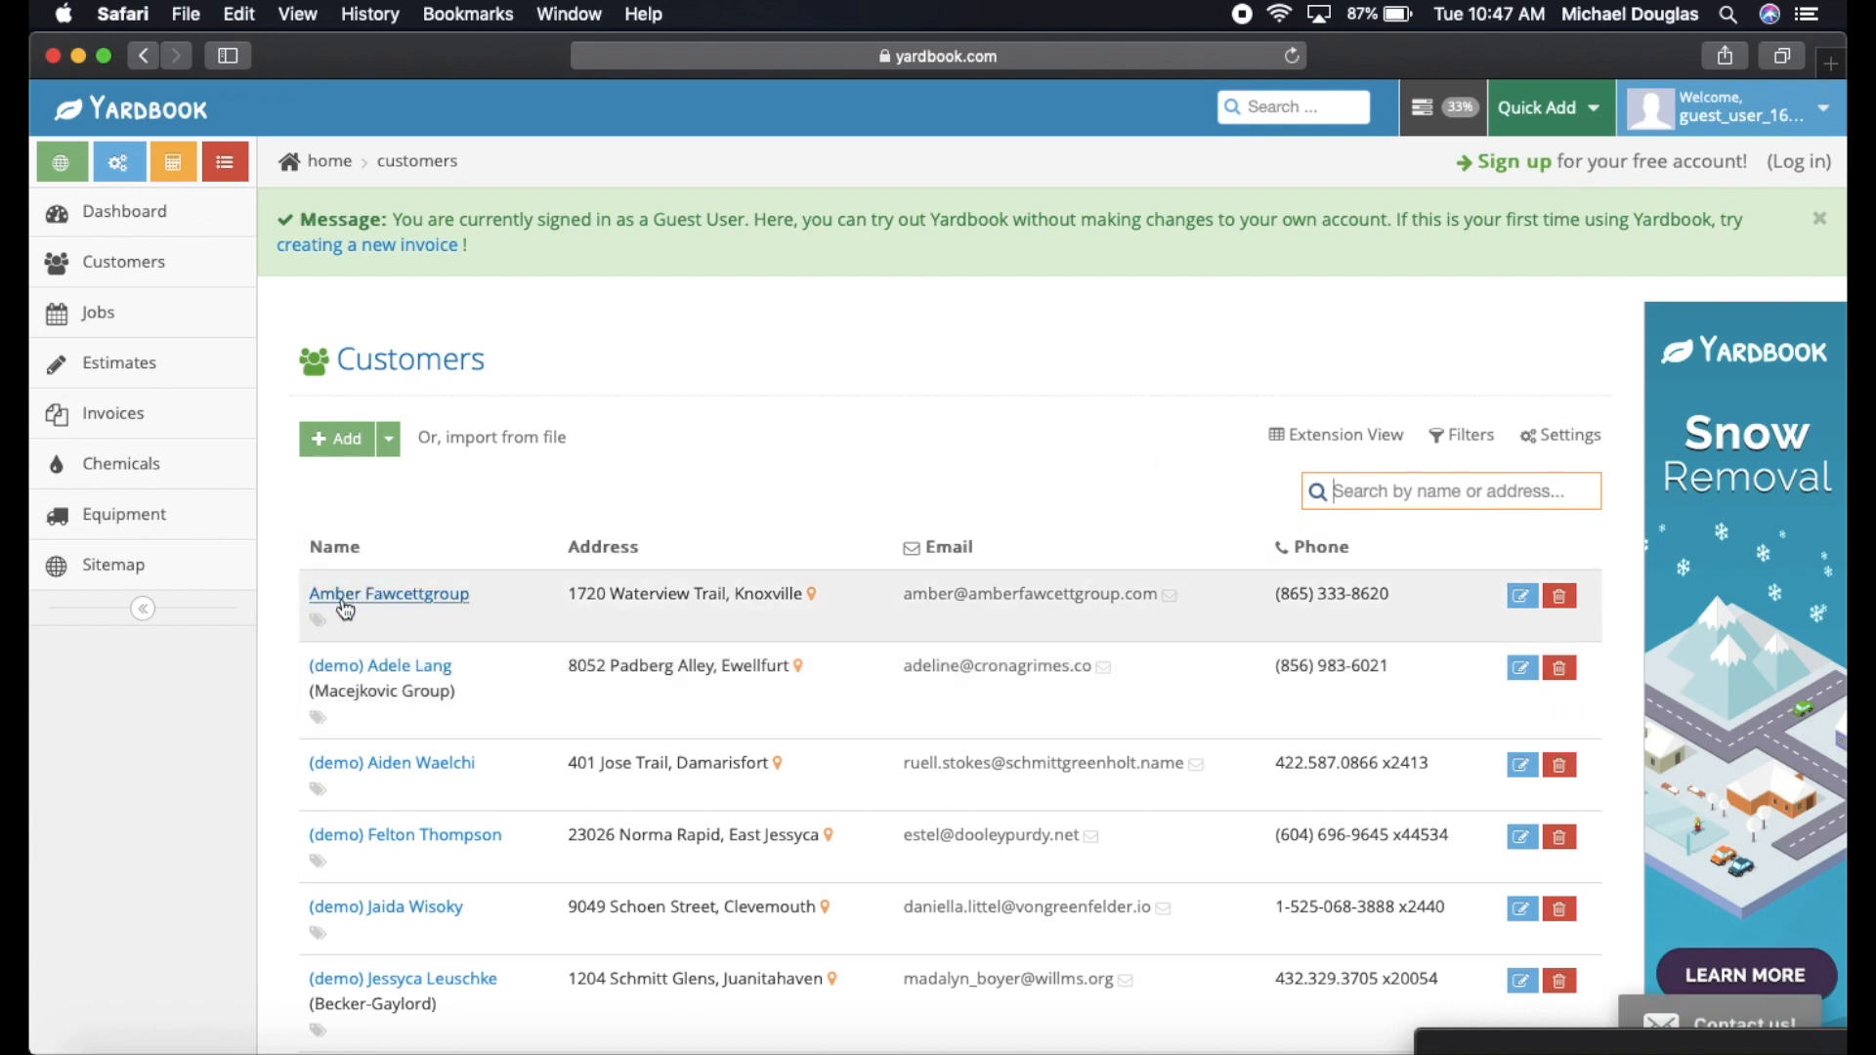
mouse_move(412, 608)
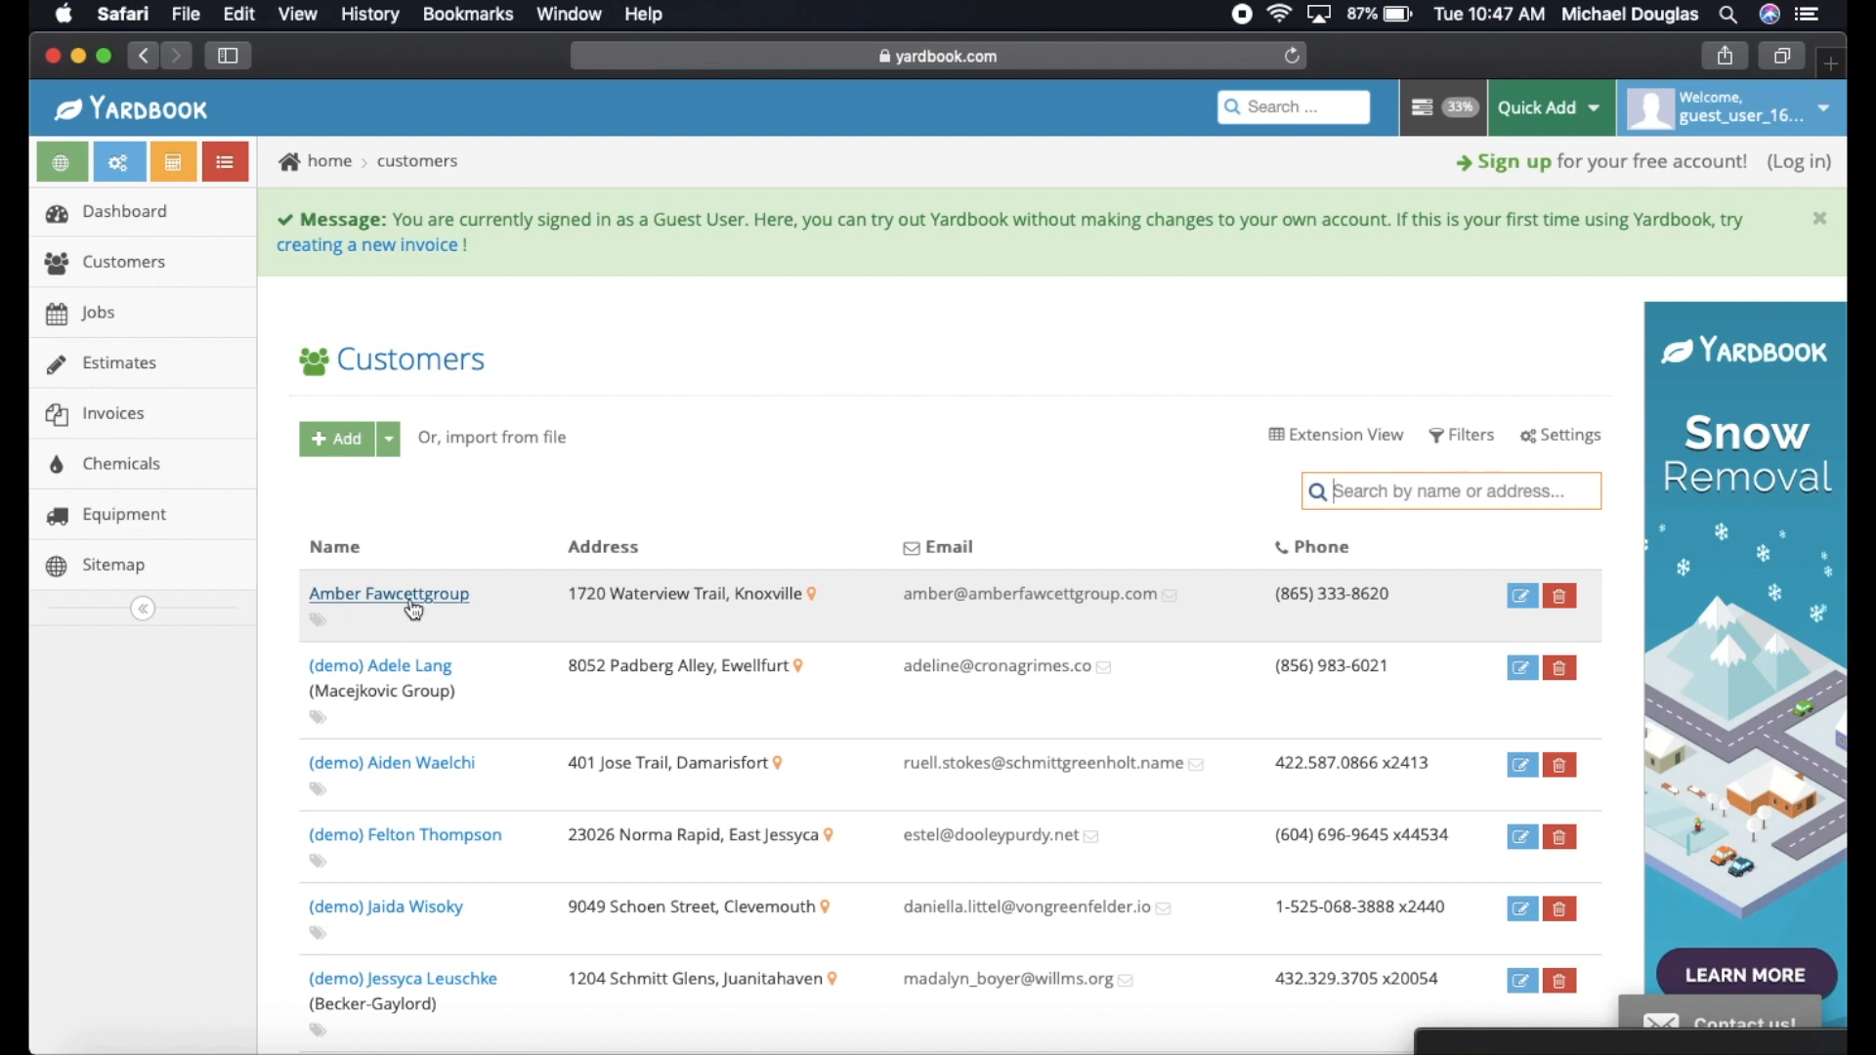
click(389, 594)
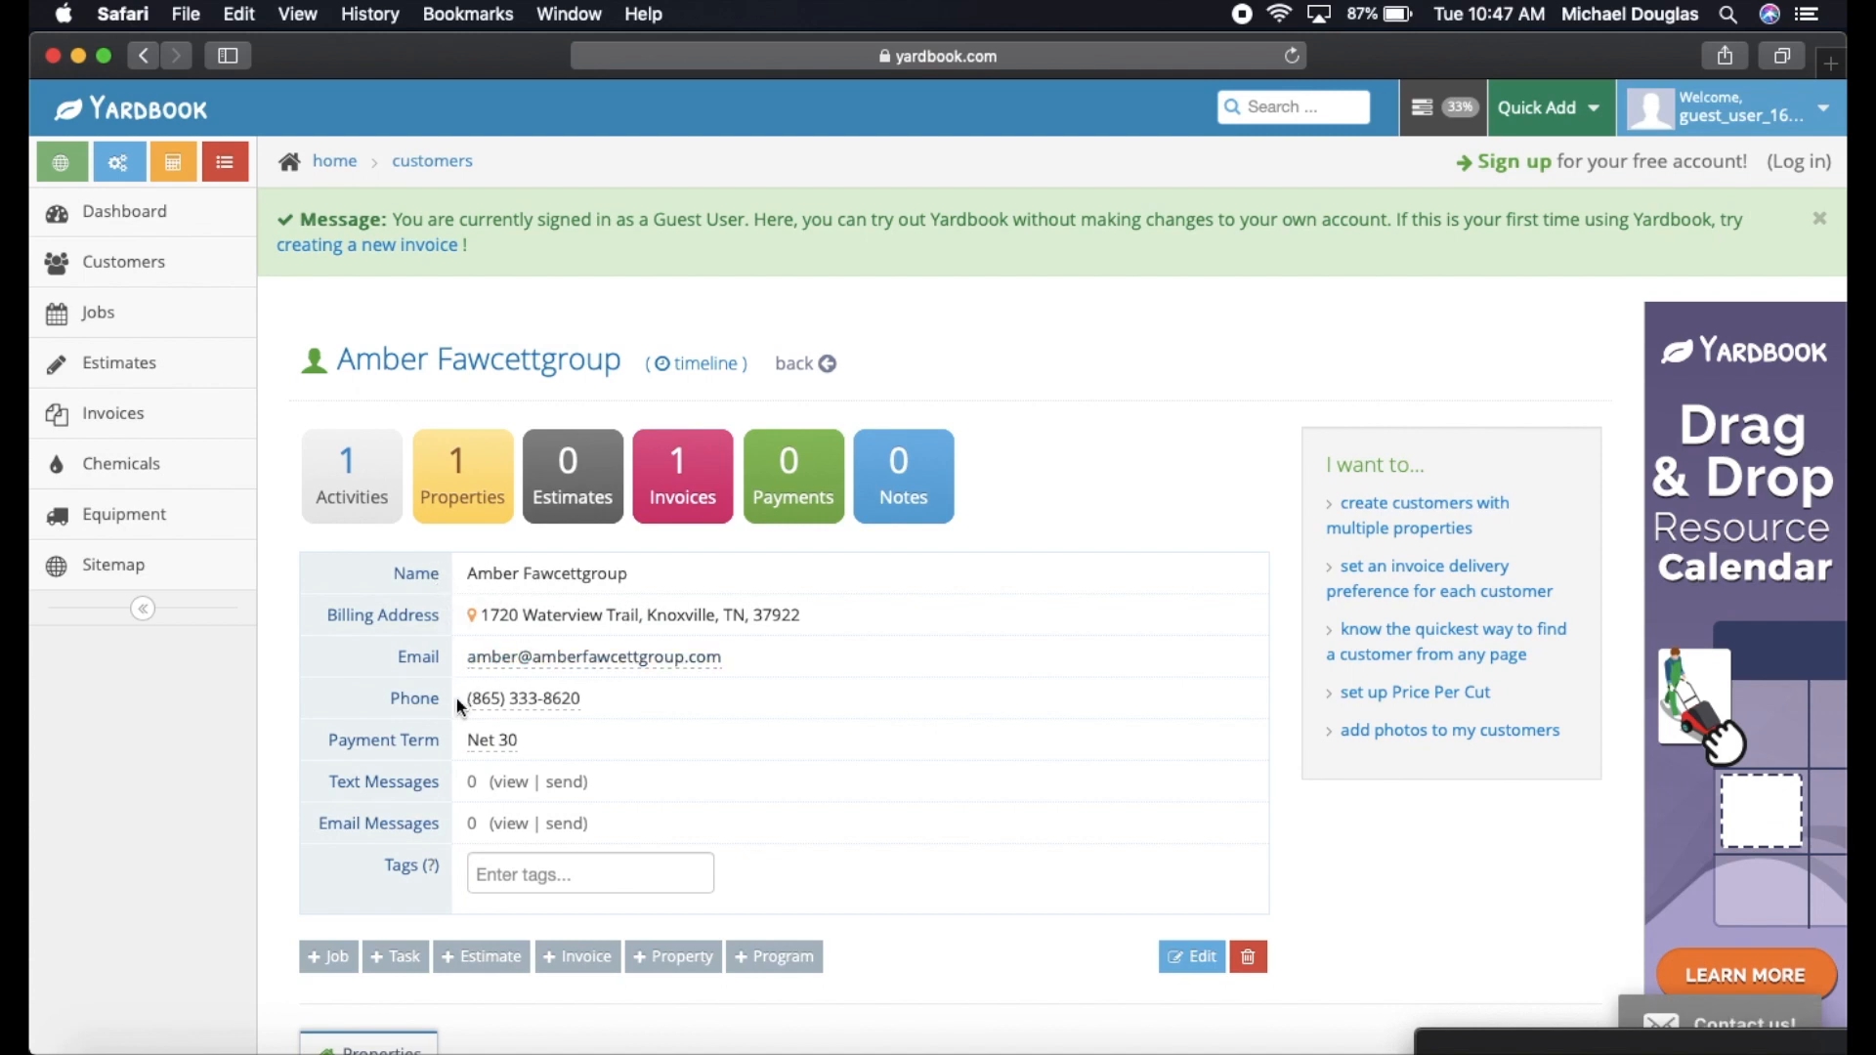
mouse_move(493, 738)
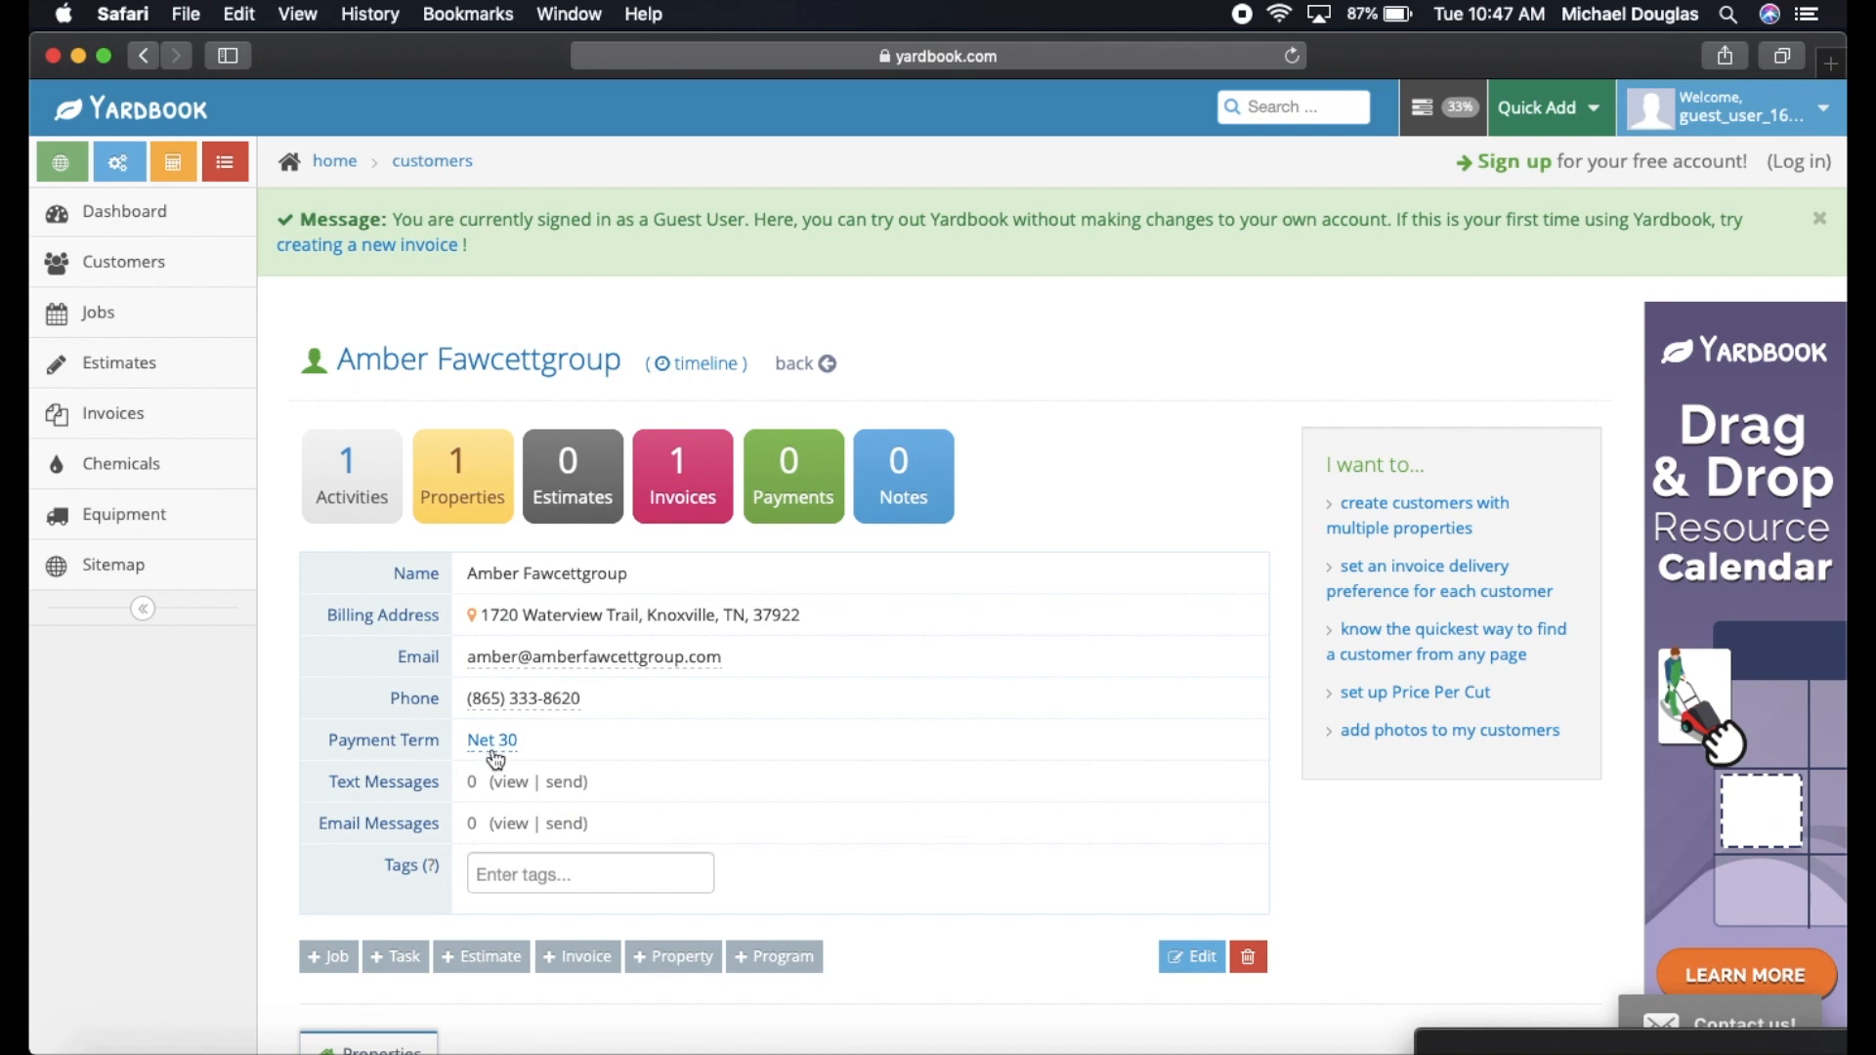
click(490, 739)
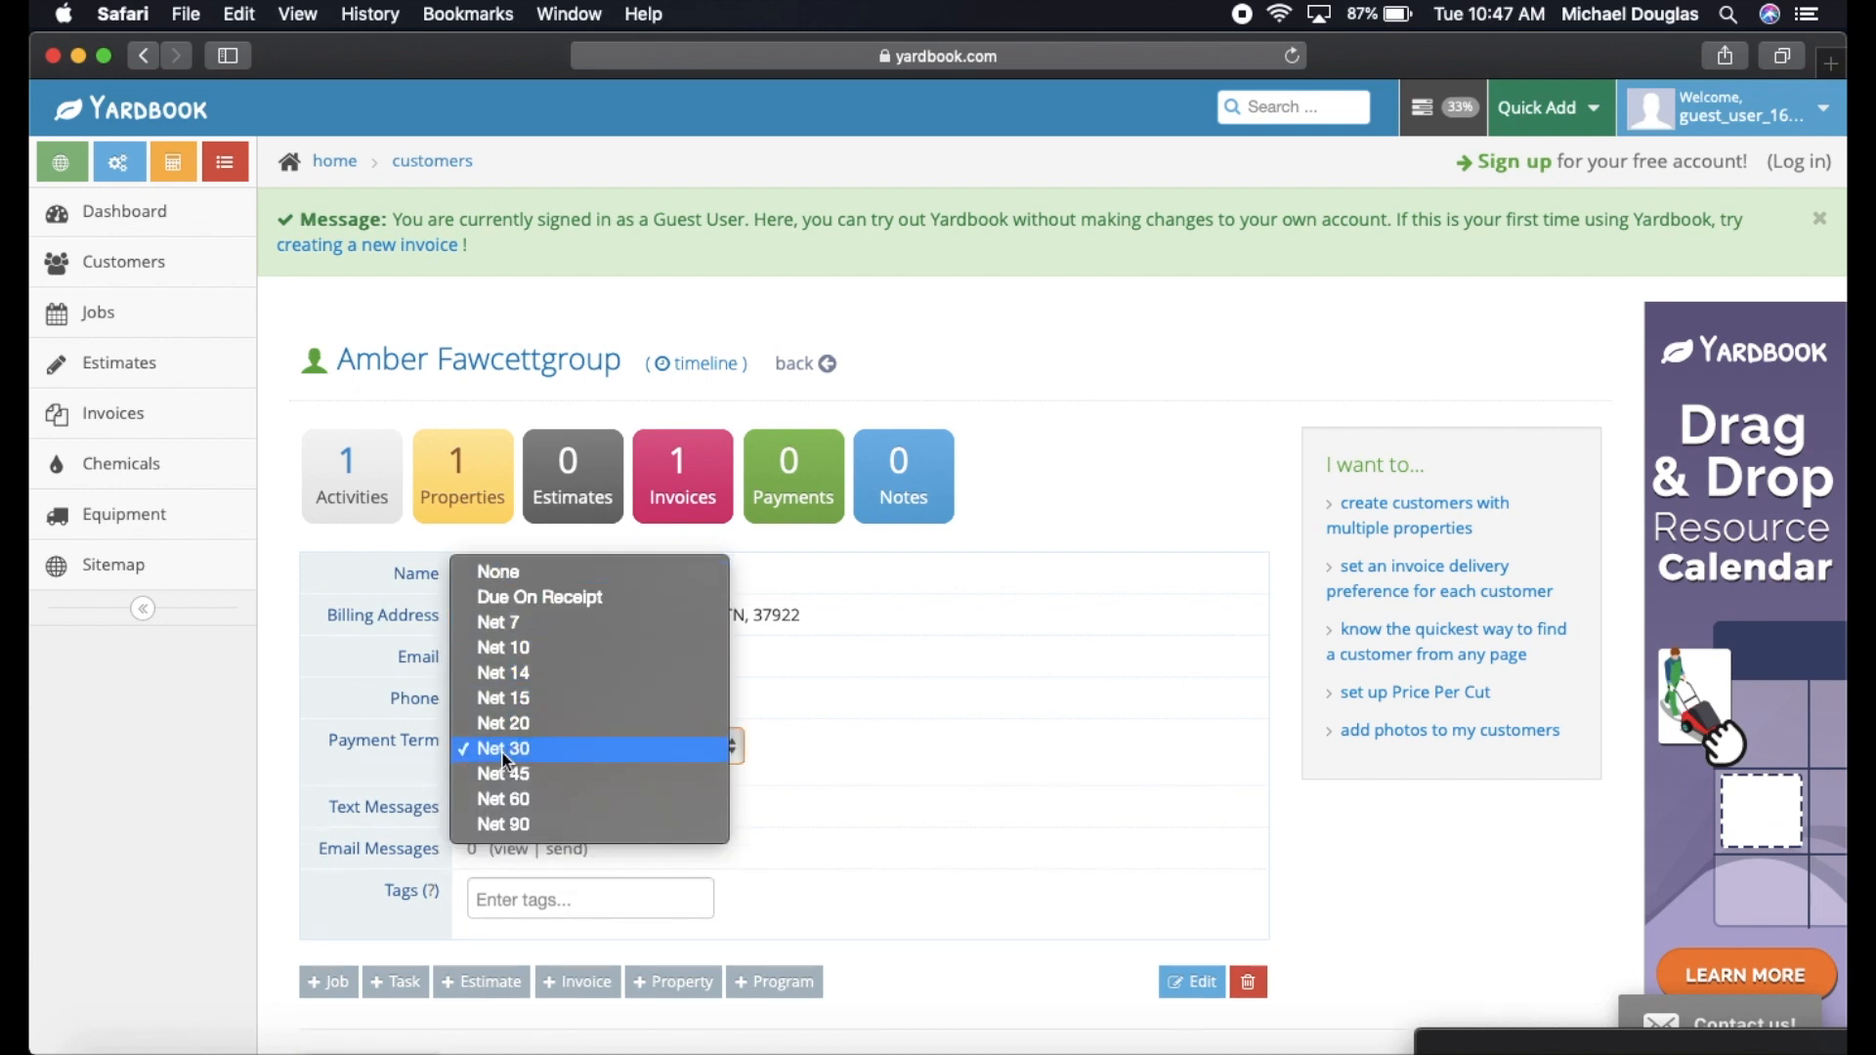
click(502, 748)
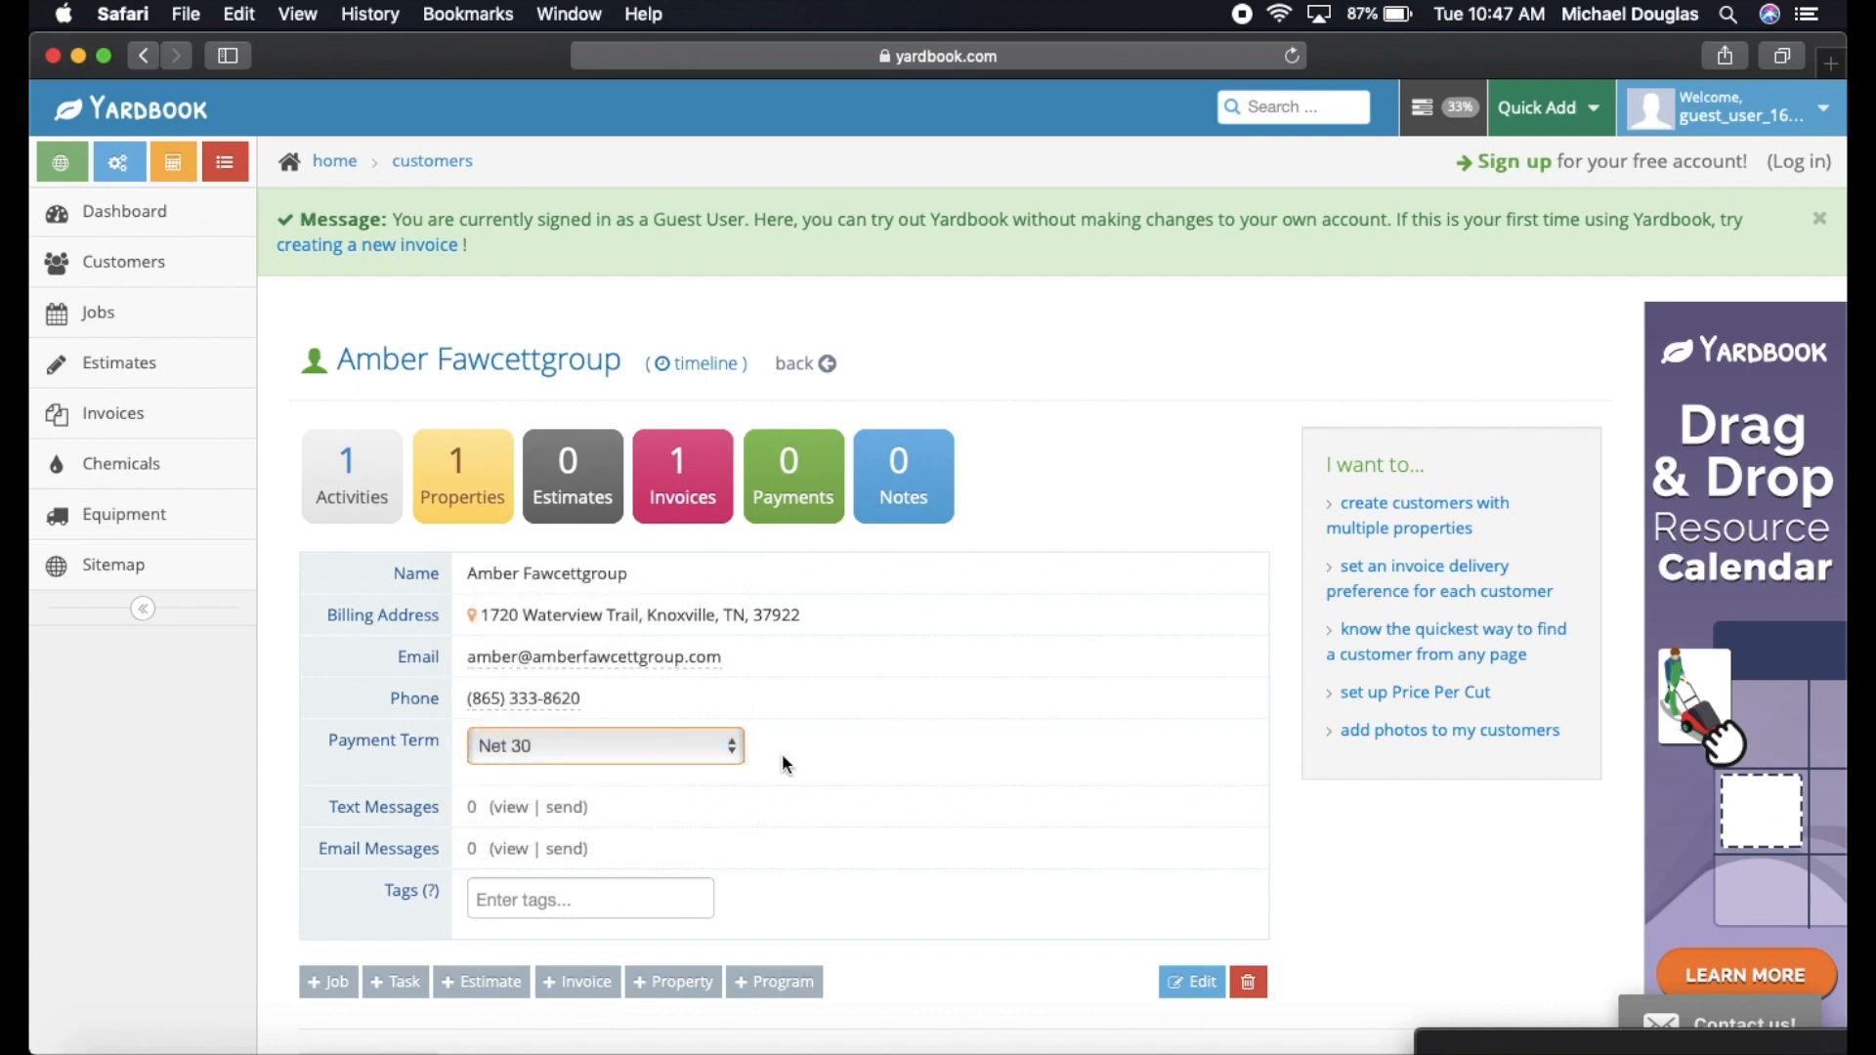
scroll(down, 3)
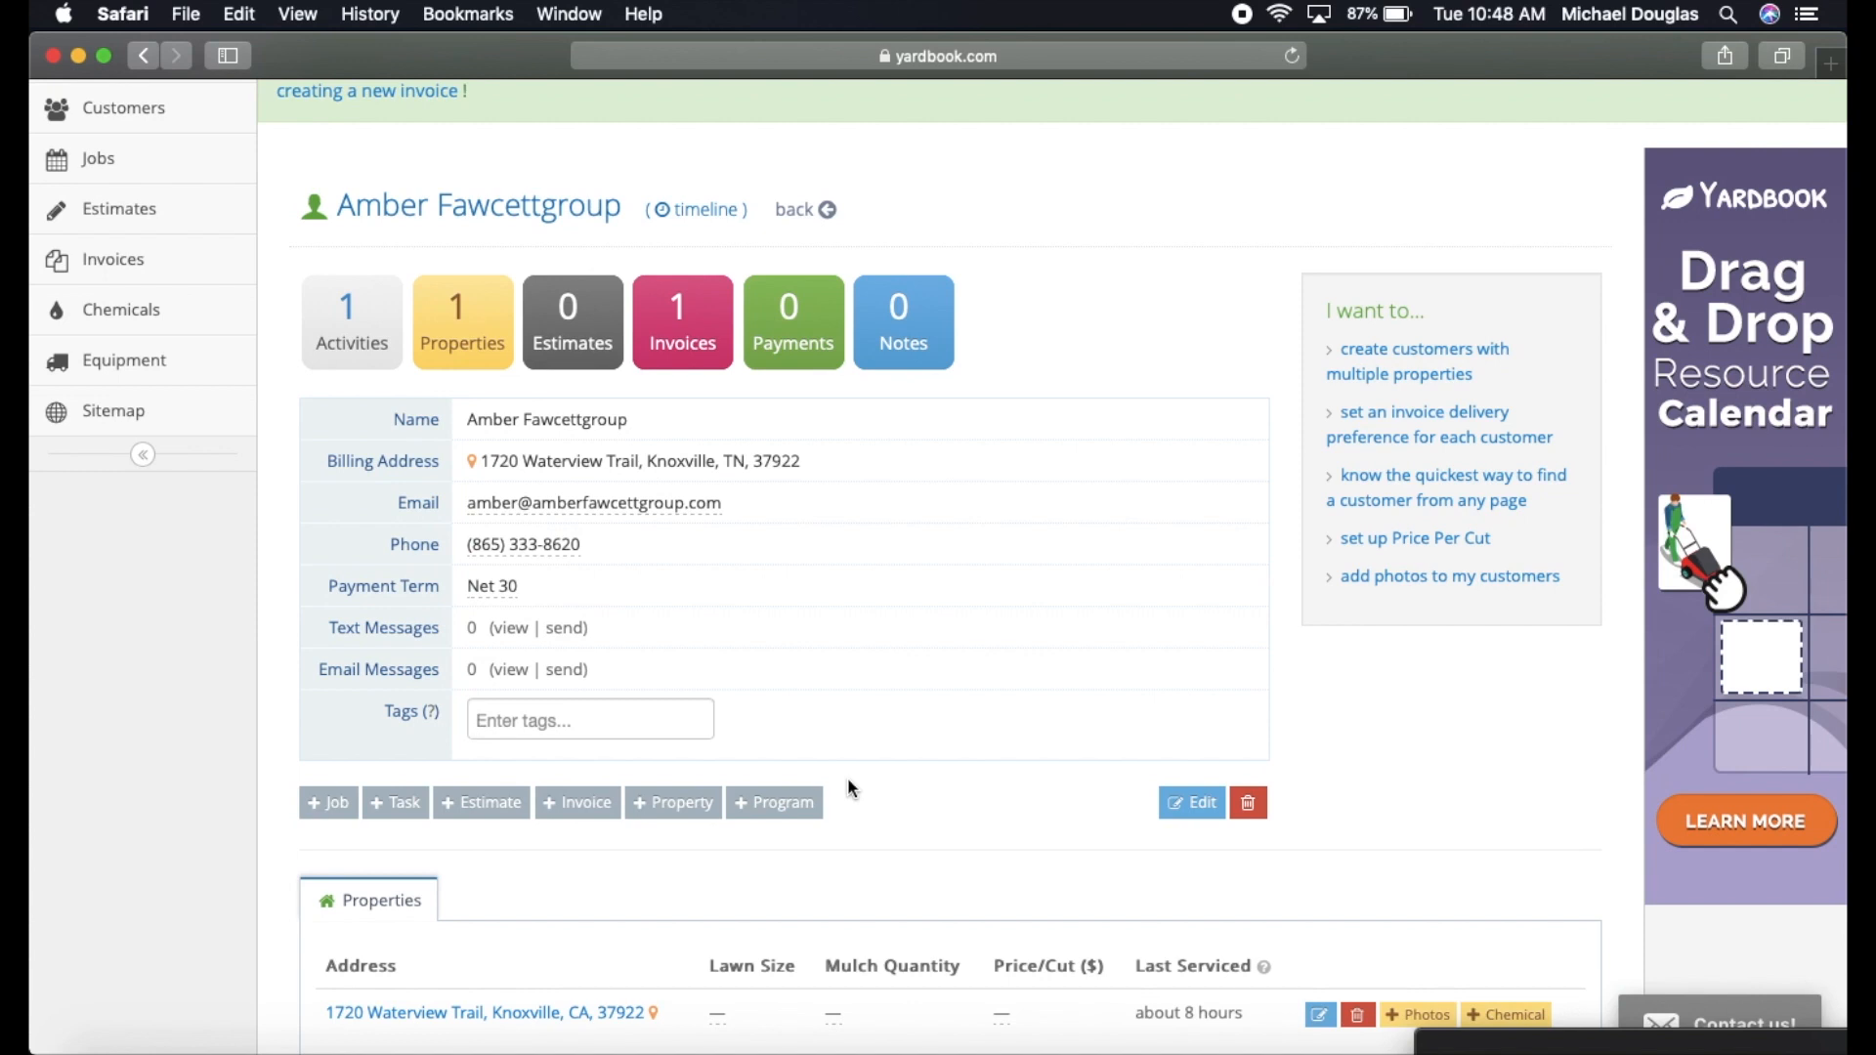
text(plowing)
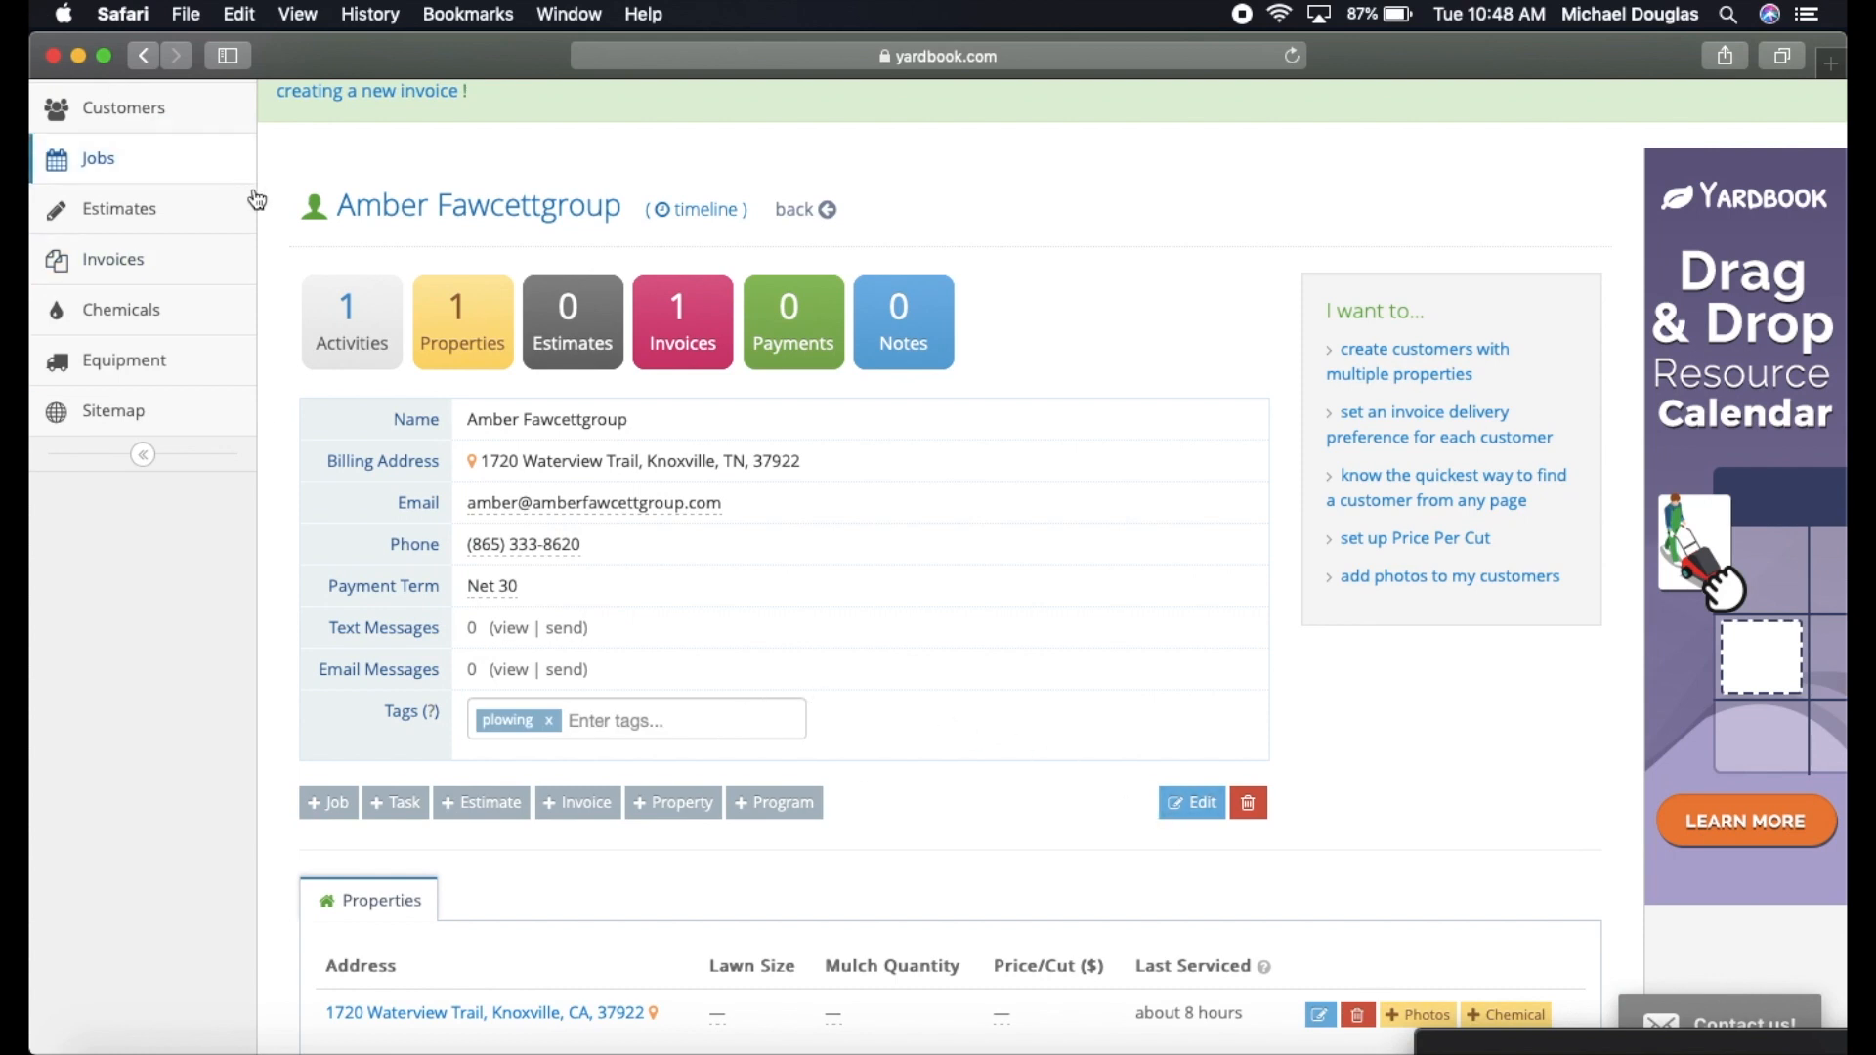
click(121, 107)
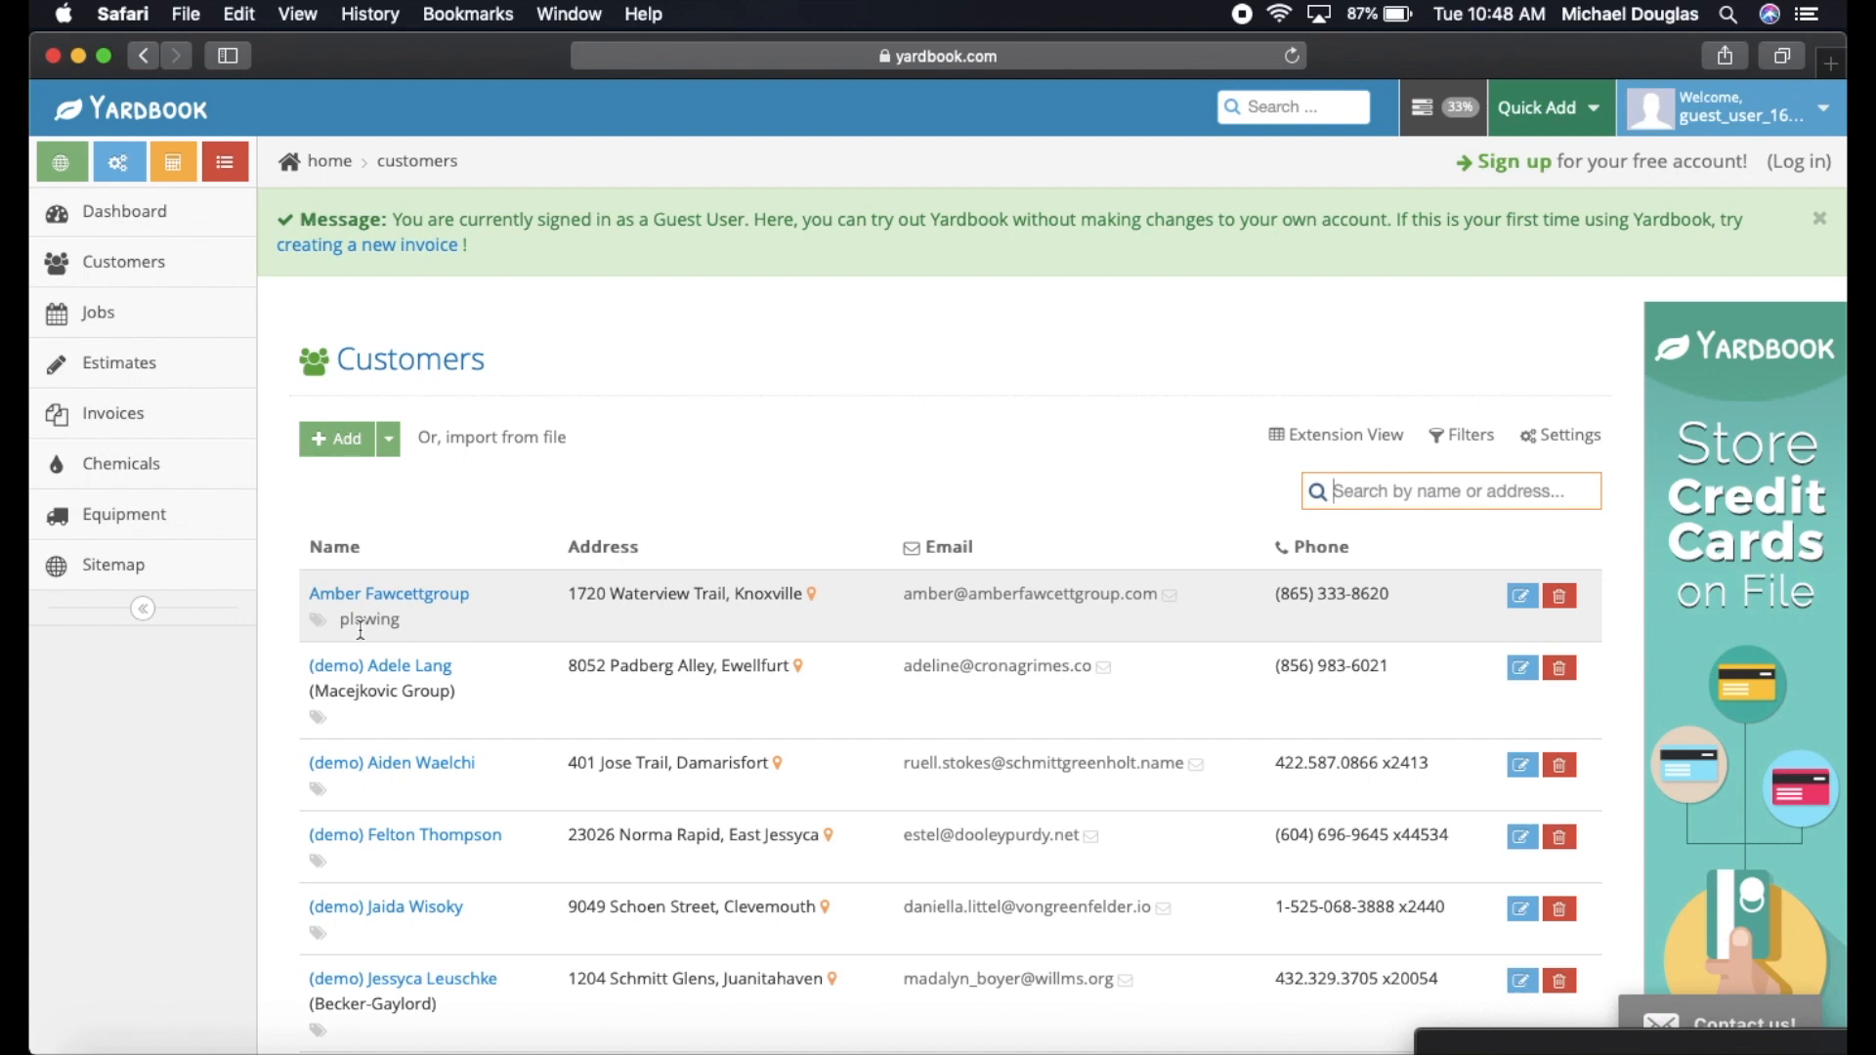
mouse_move(428, 619)
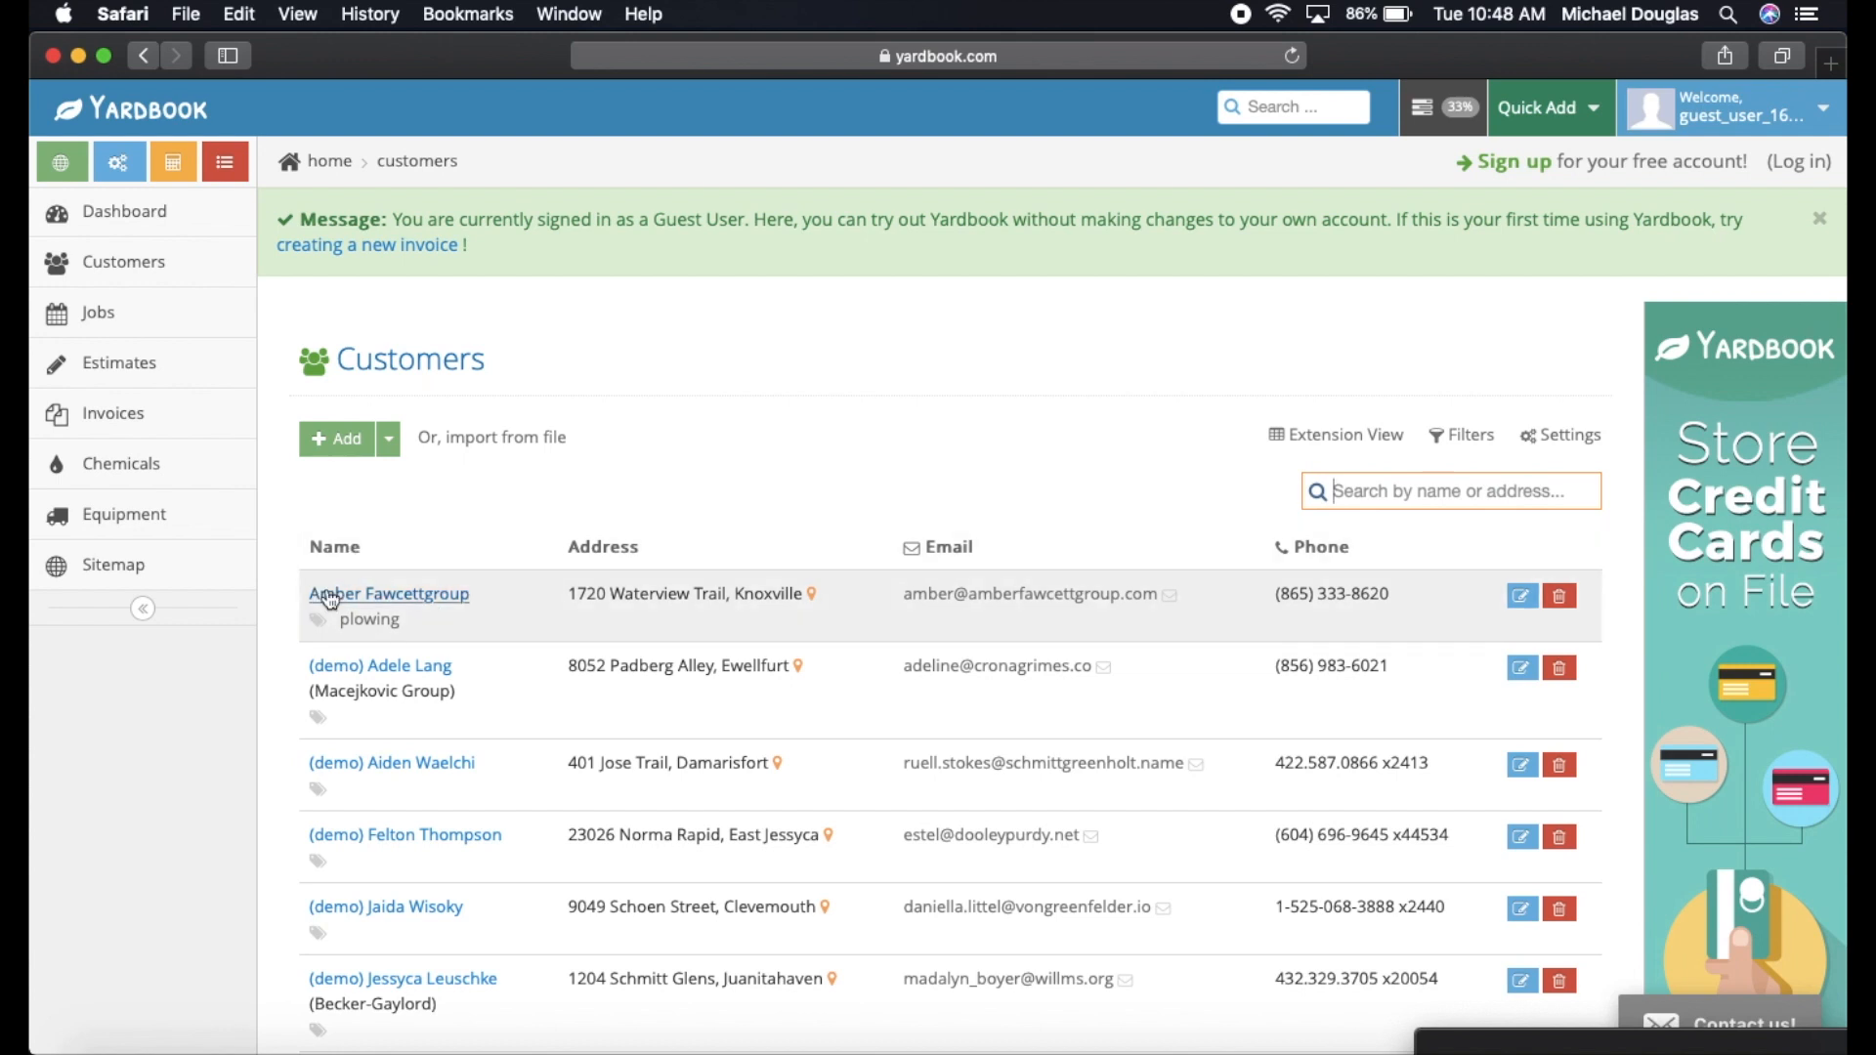
click(387, 594)
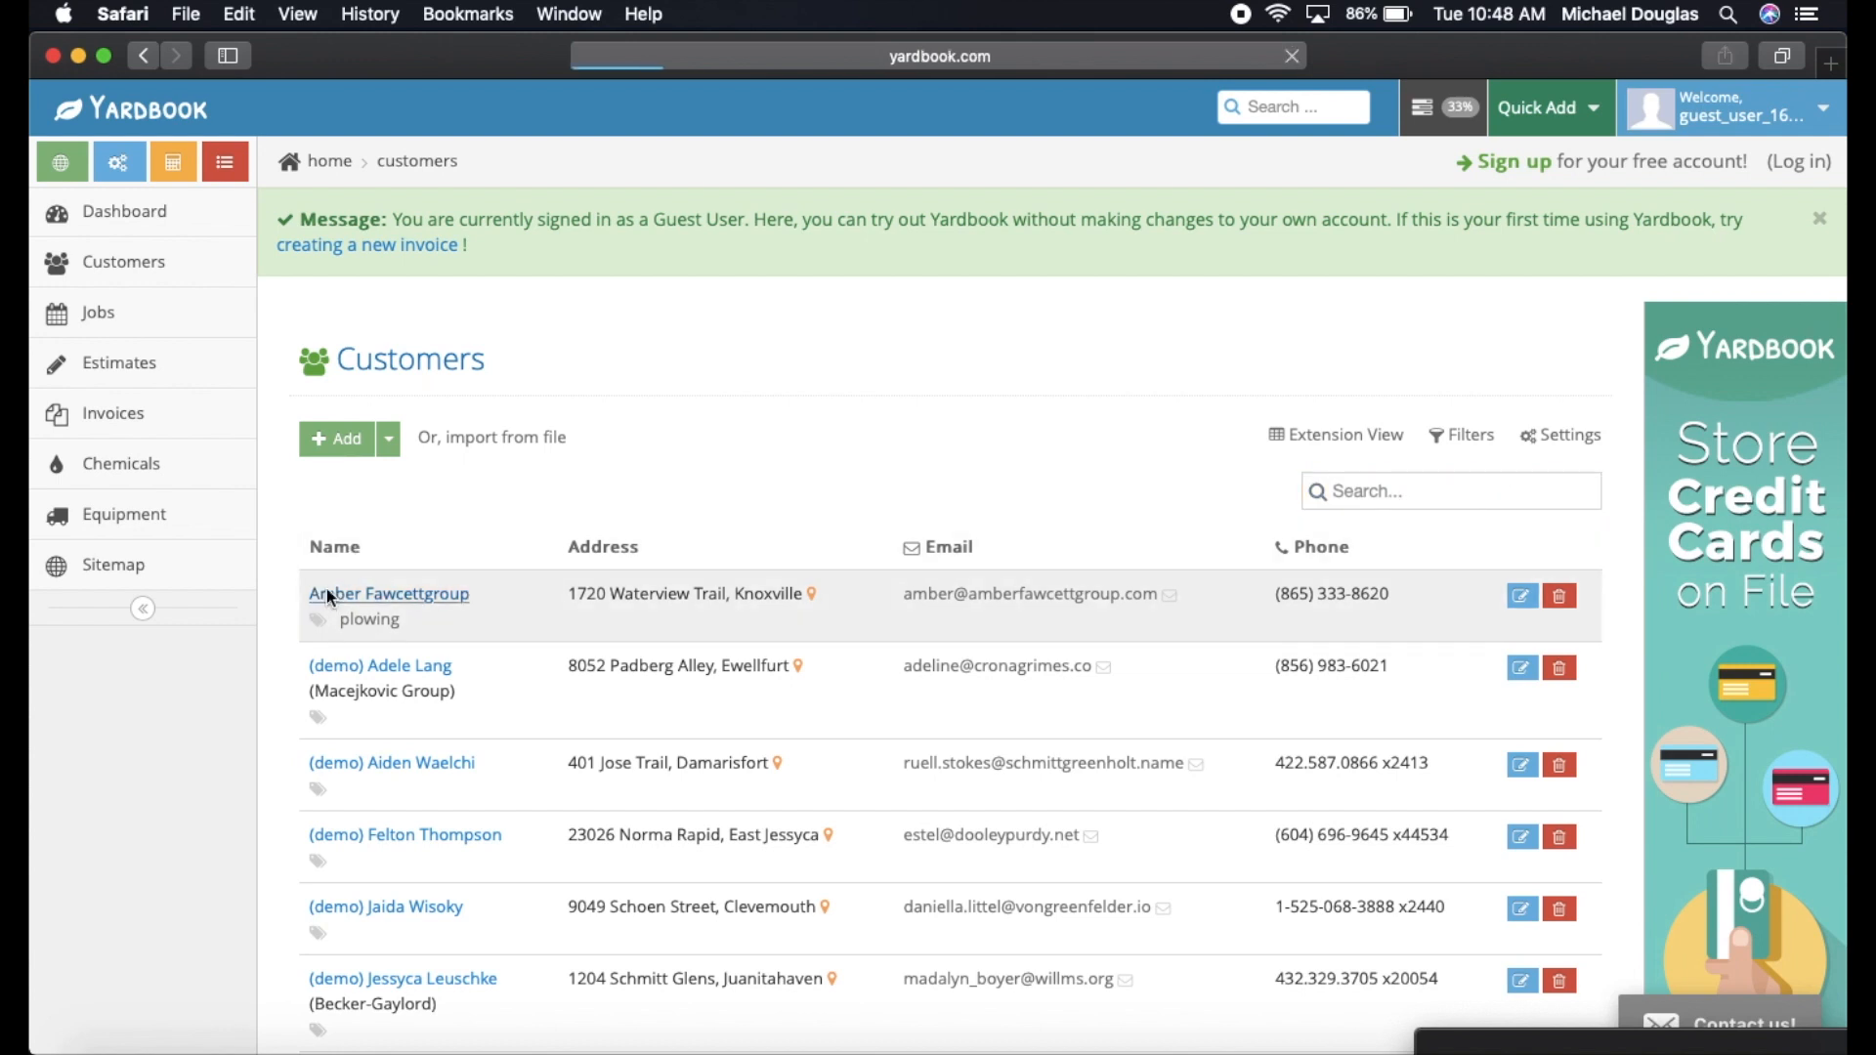
click(387, 595)
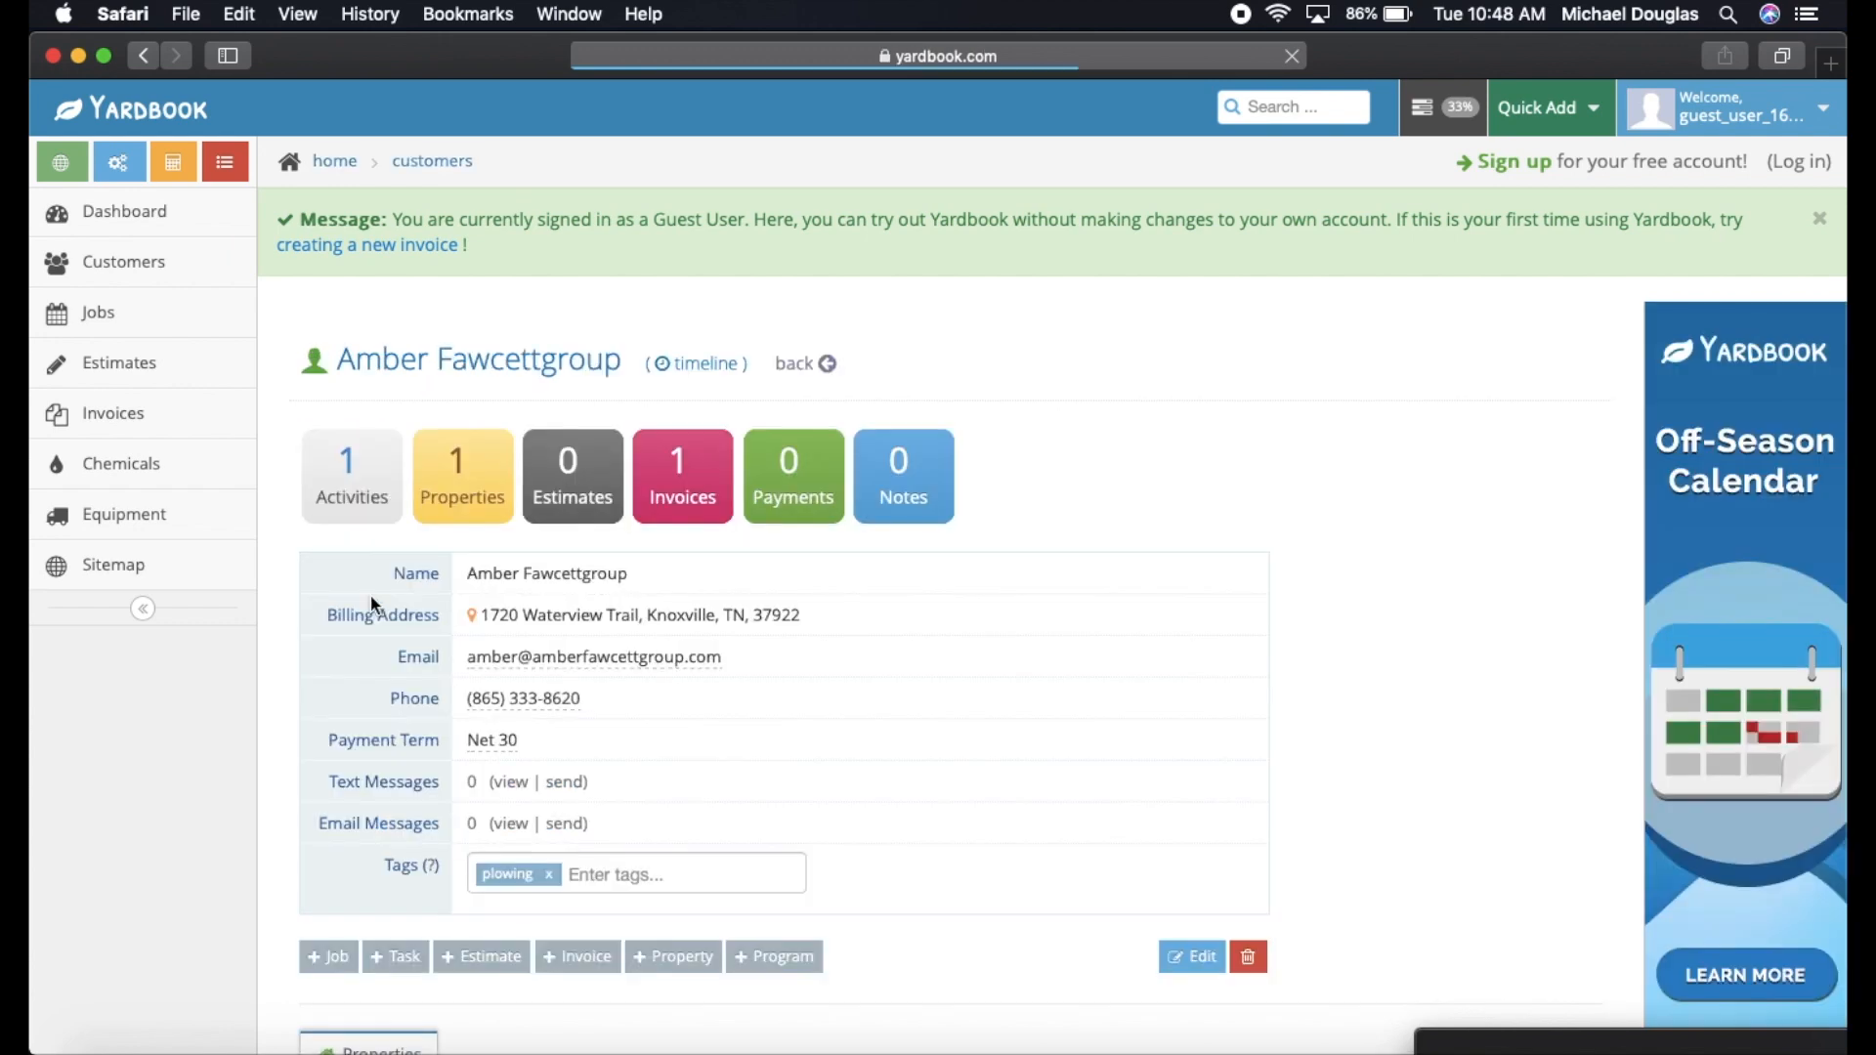
scroll(down, 3)
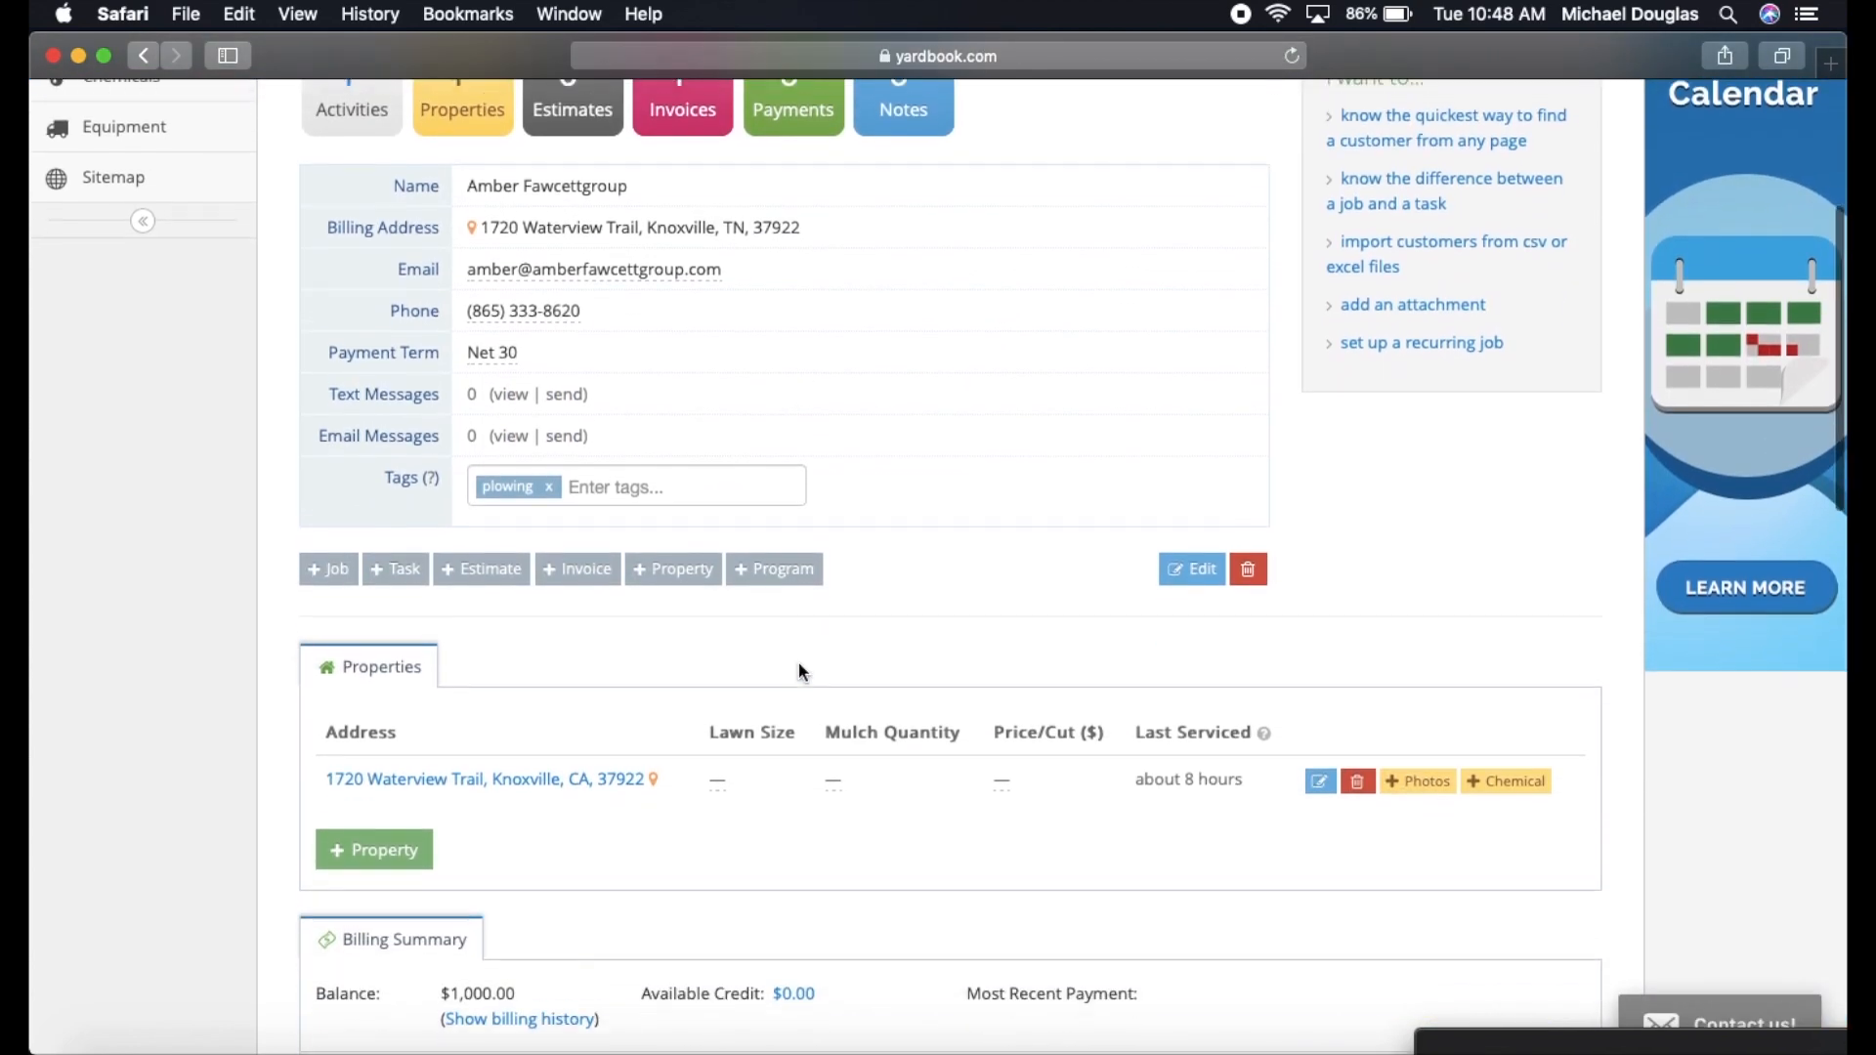
scroll(down, 3)
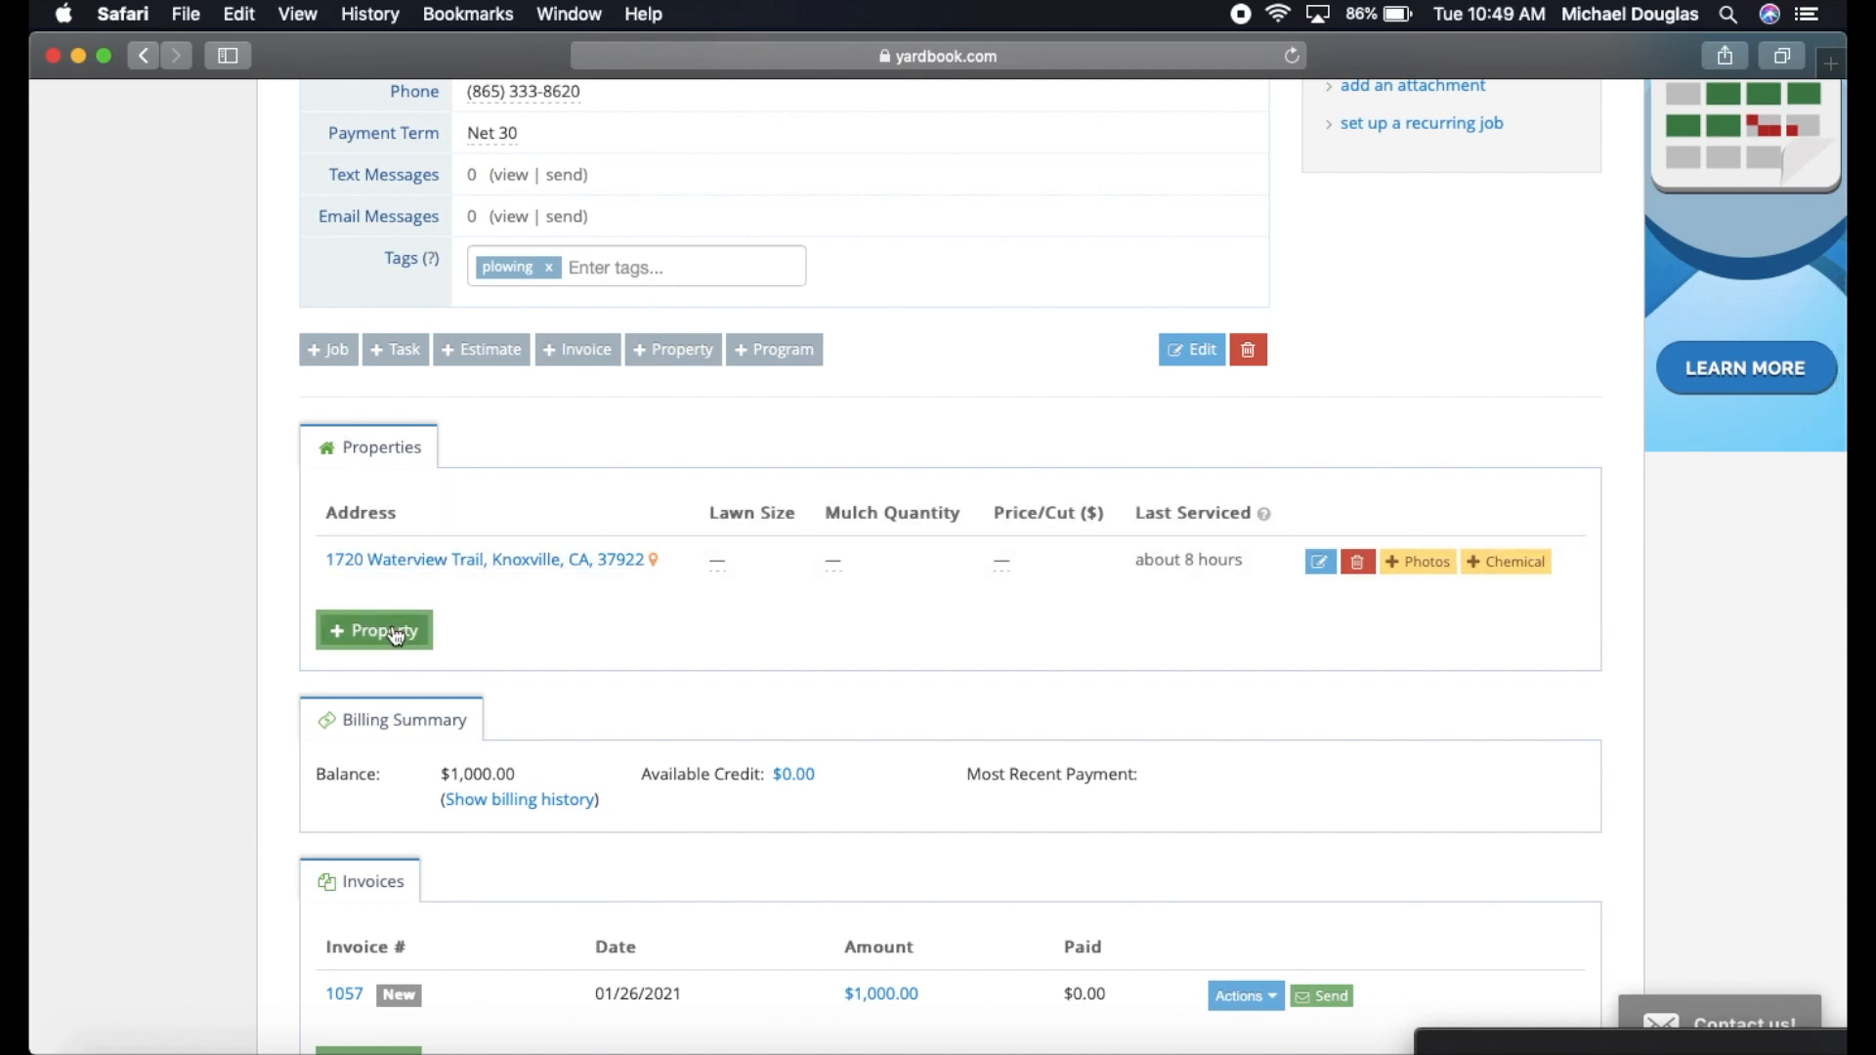
mouse_move(451, 634)
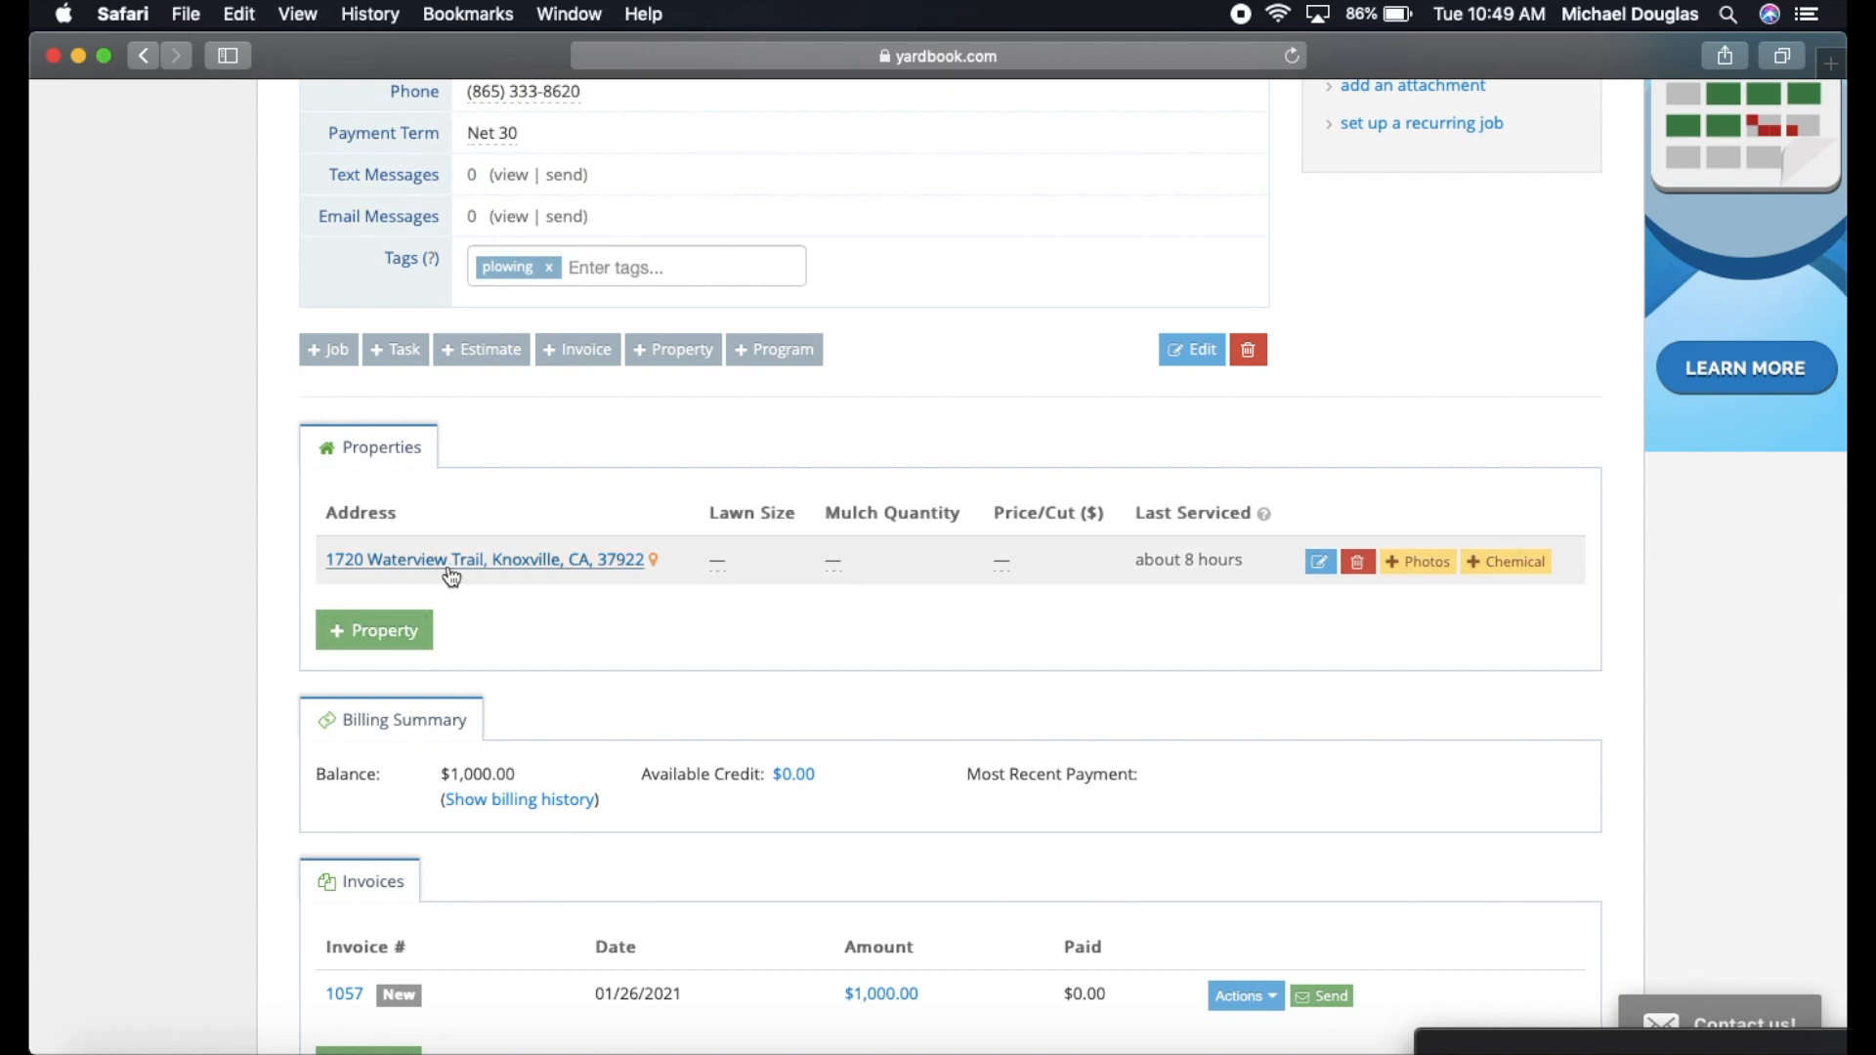
mouse_move(739, 565)
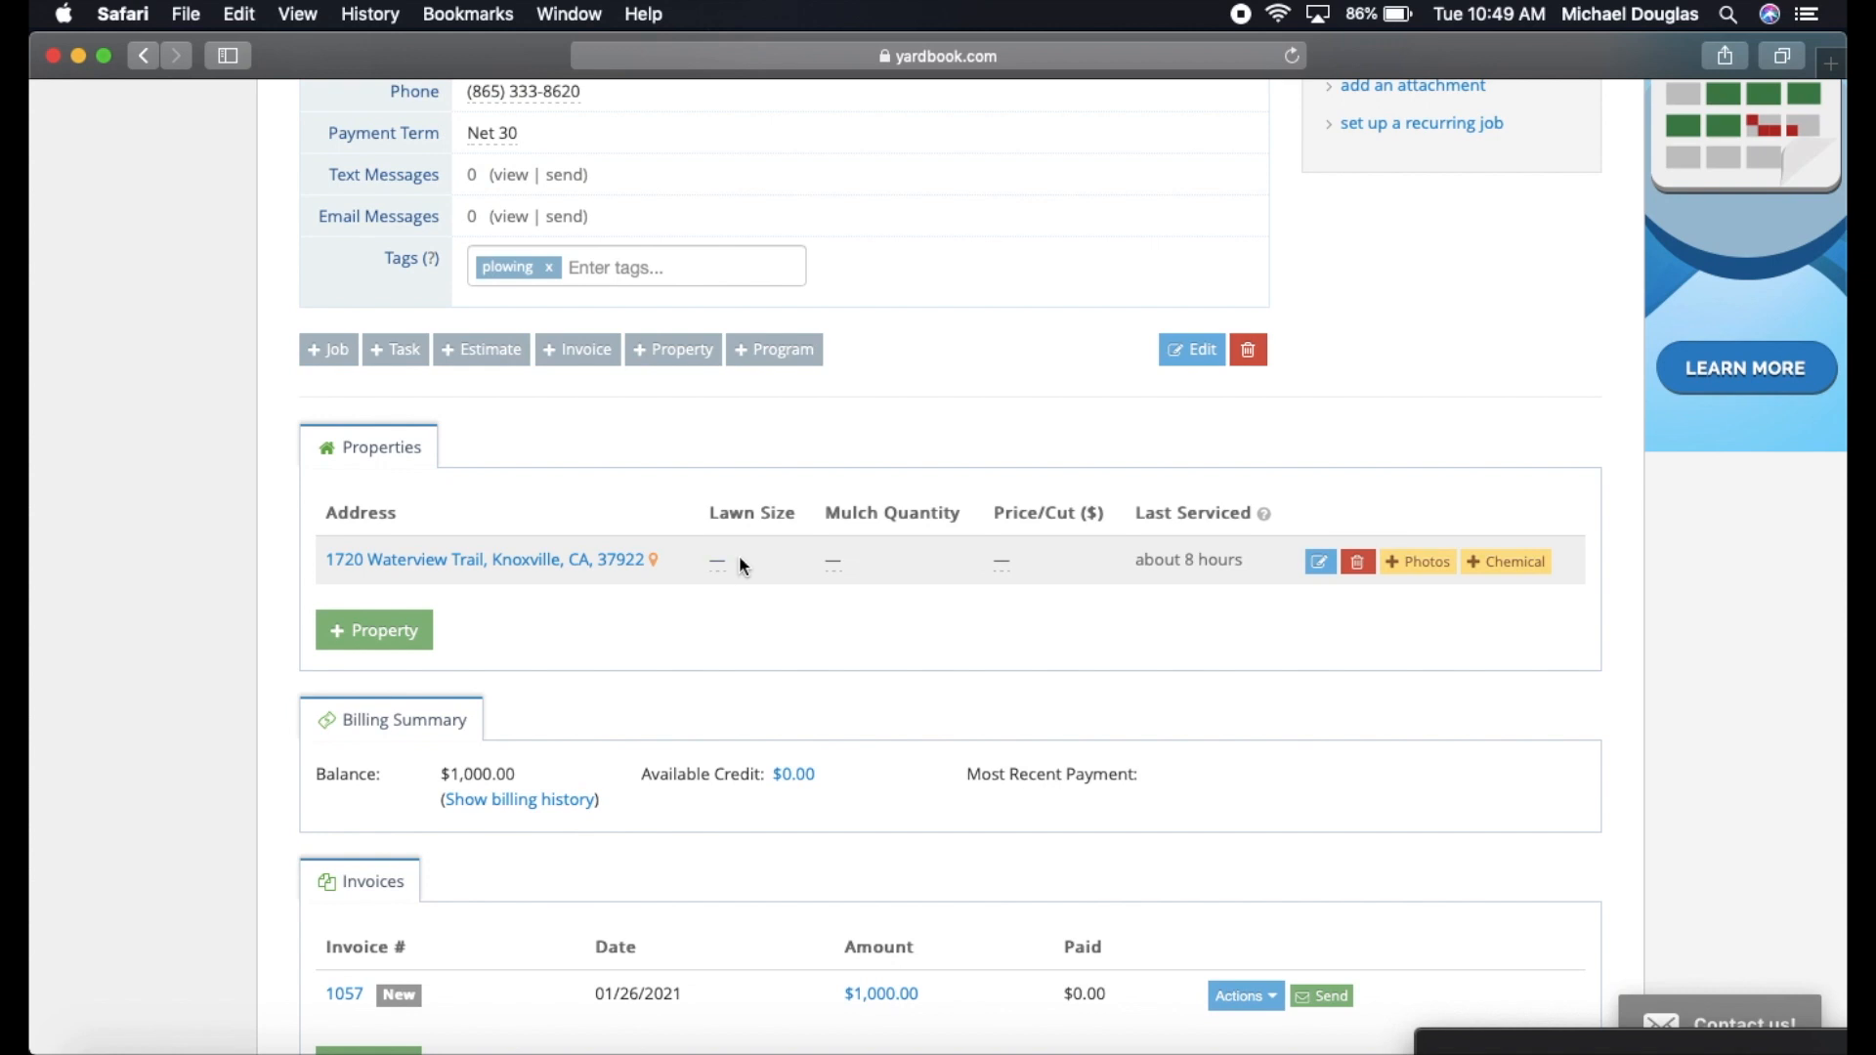
mouse_move(838, 567)
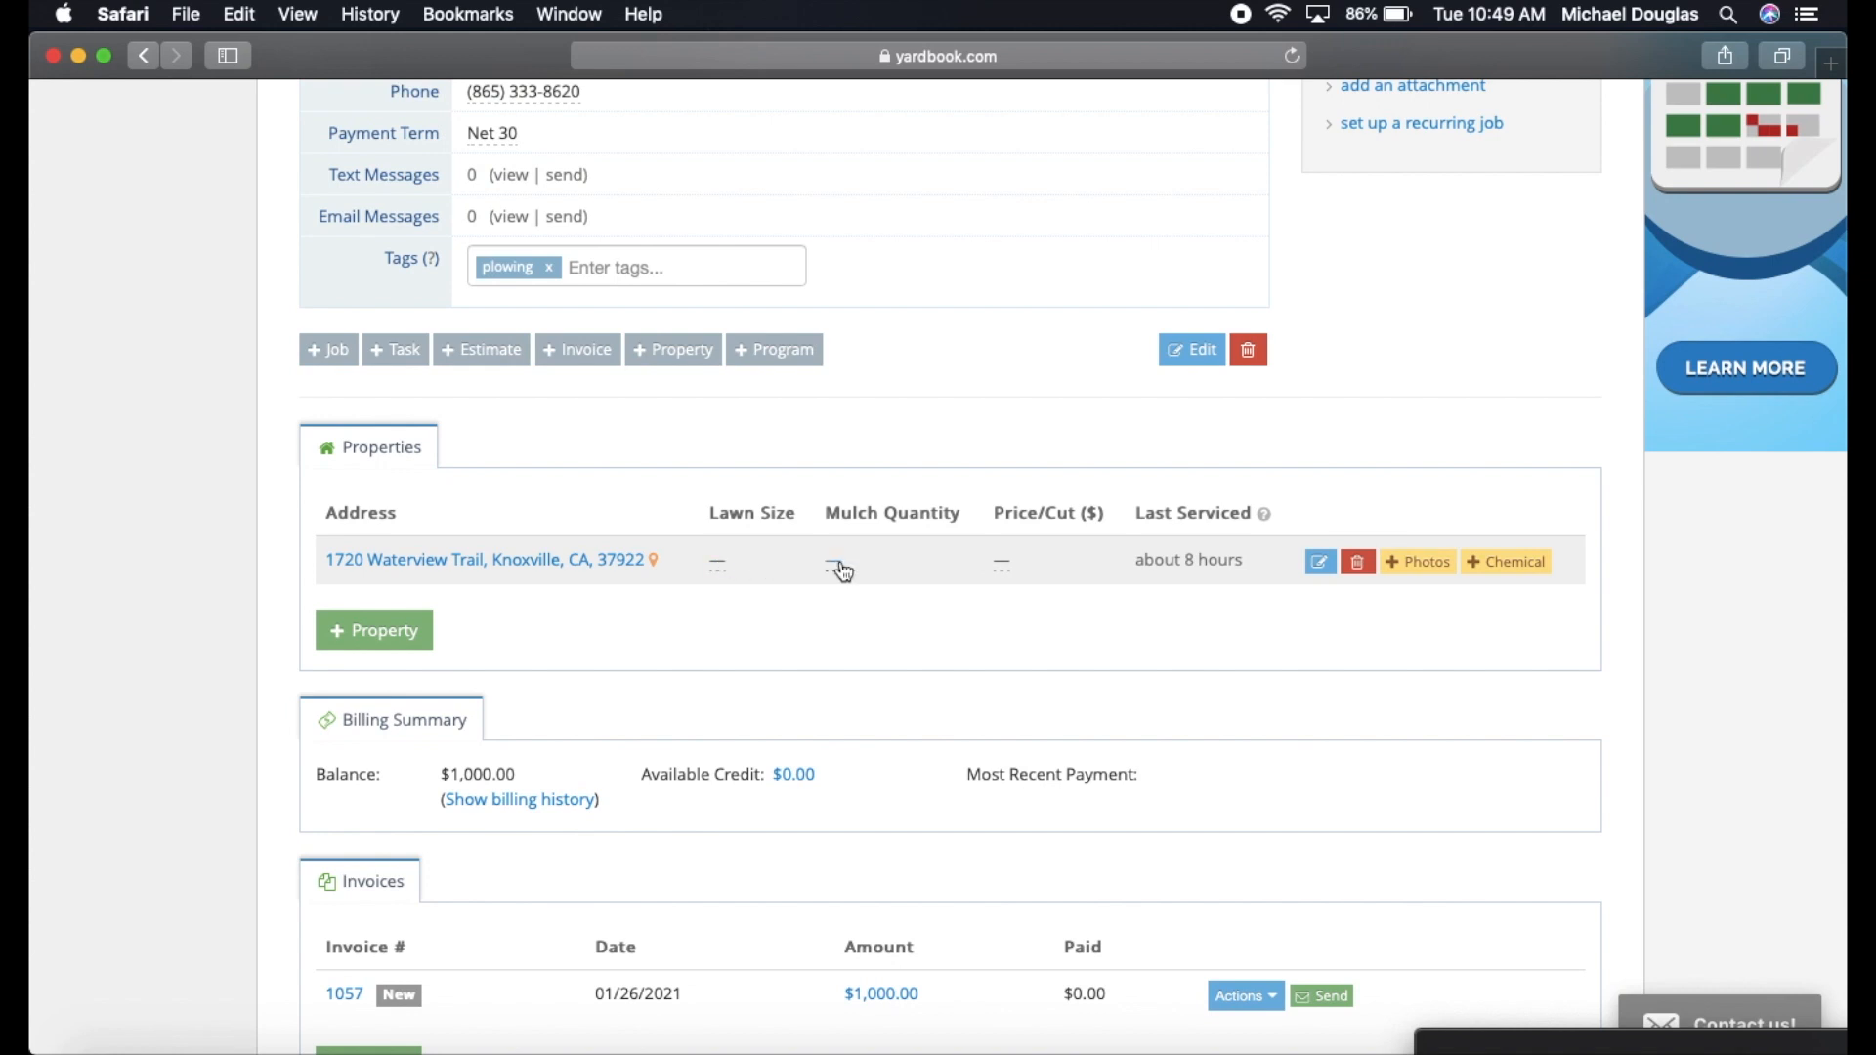
mouse_move(840, 569)
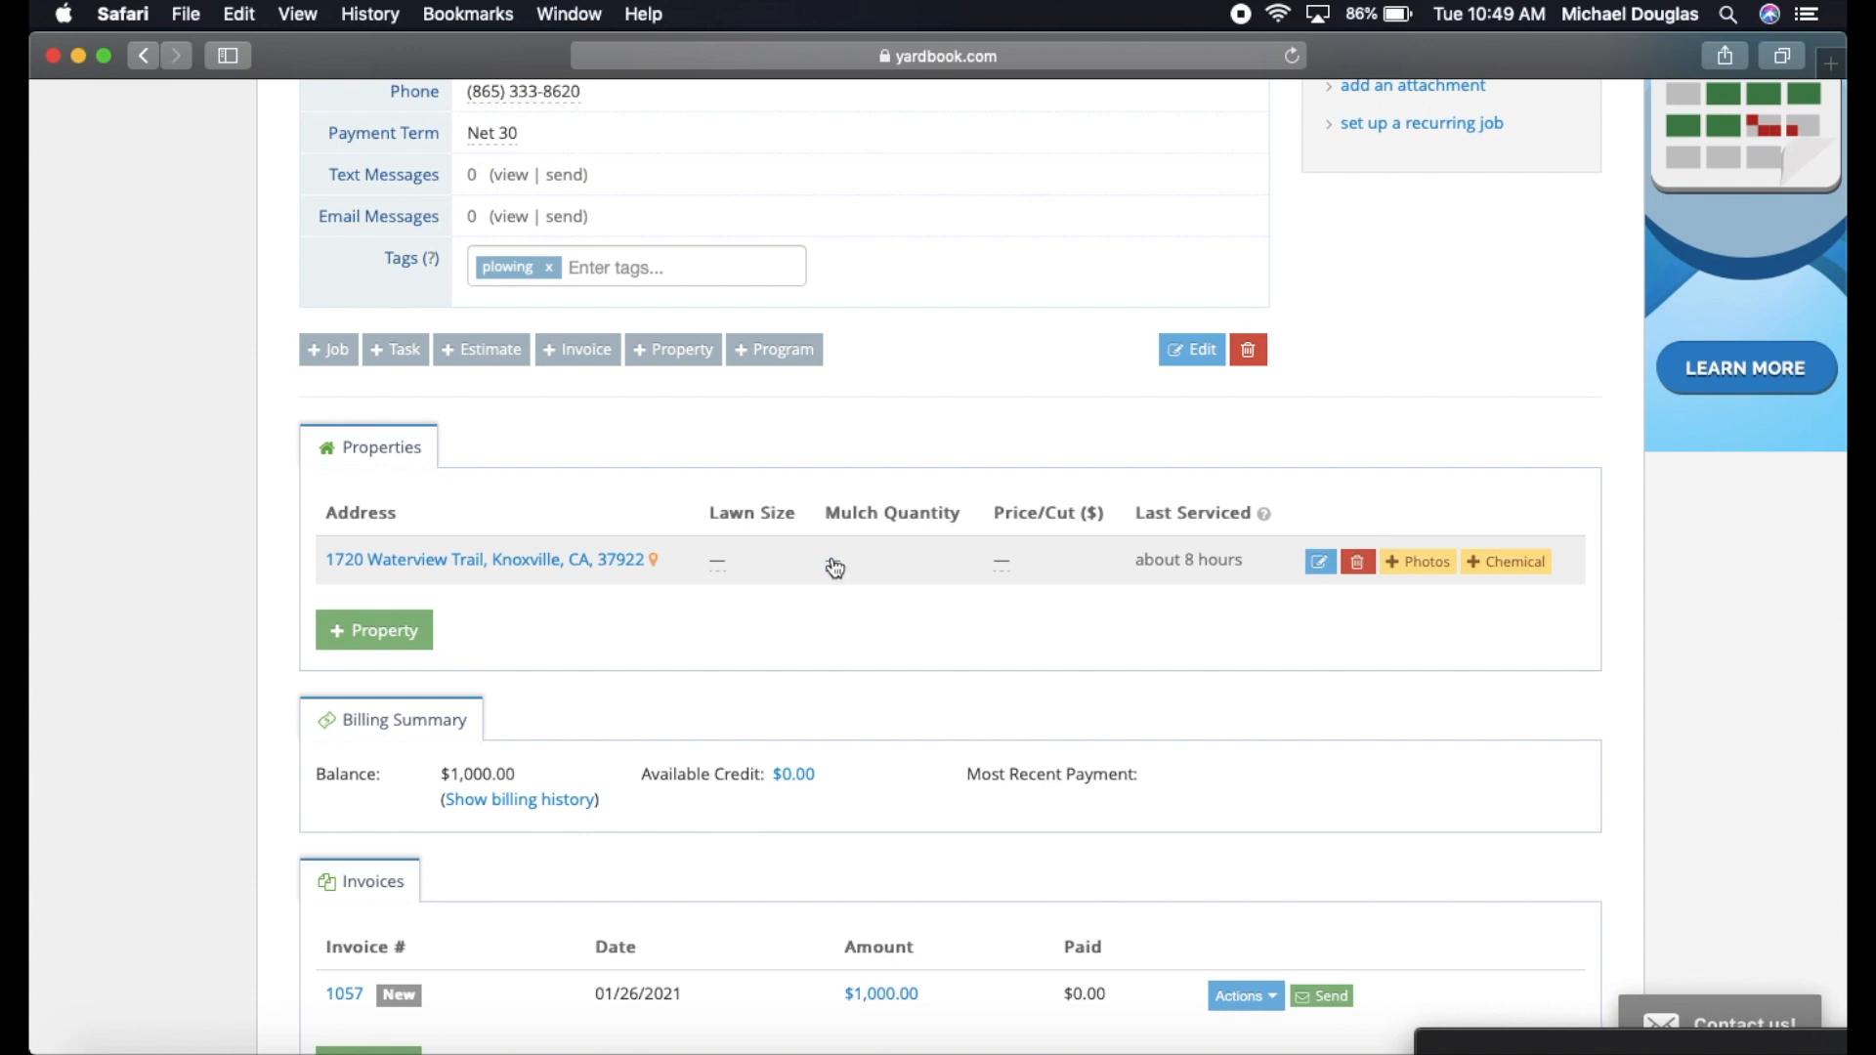
mouse_move(832, 575)
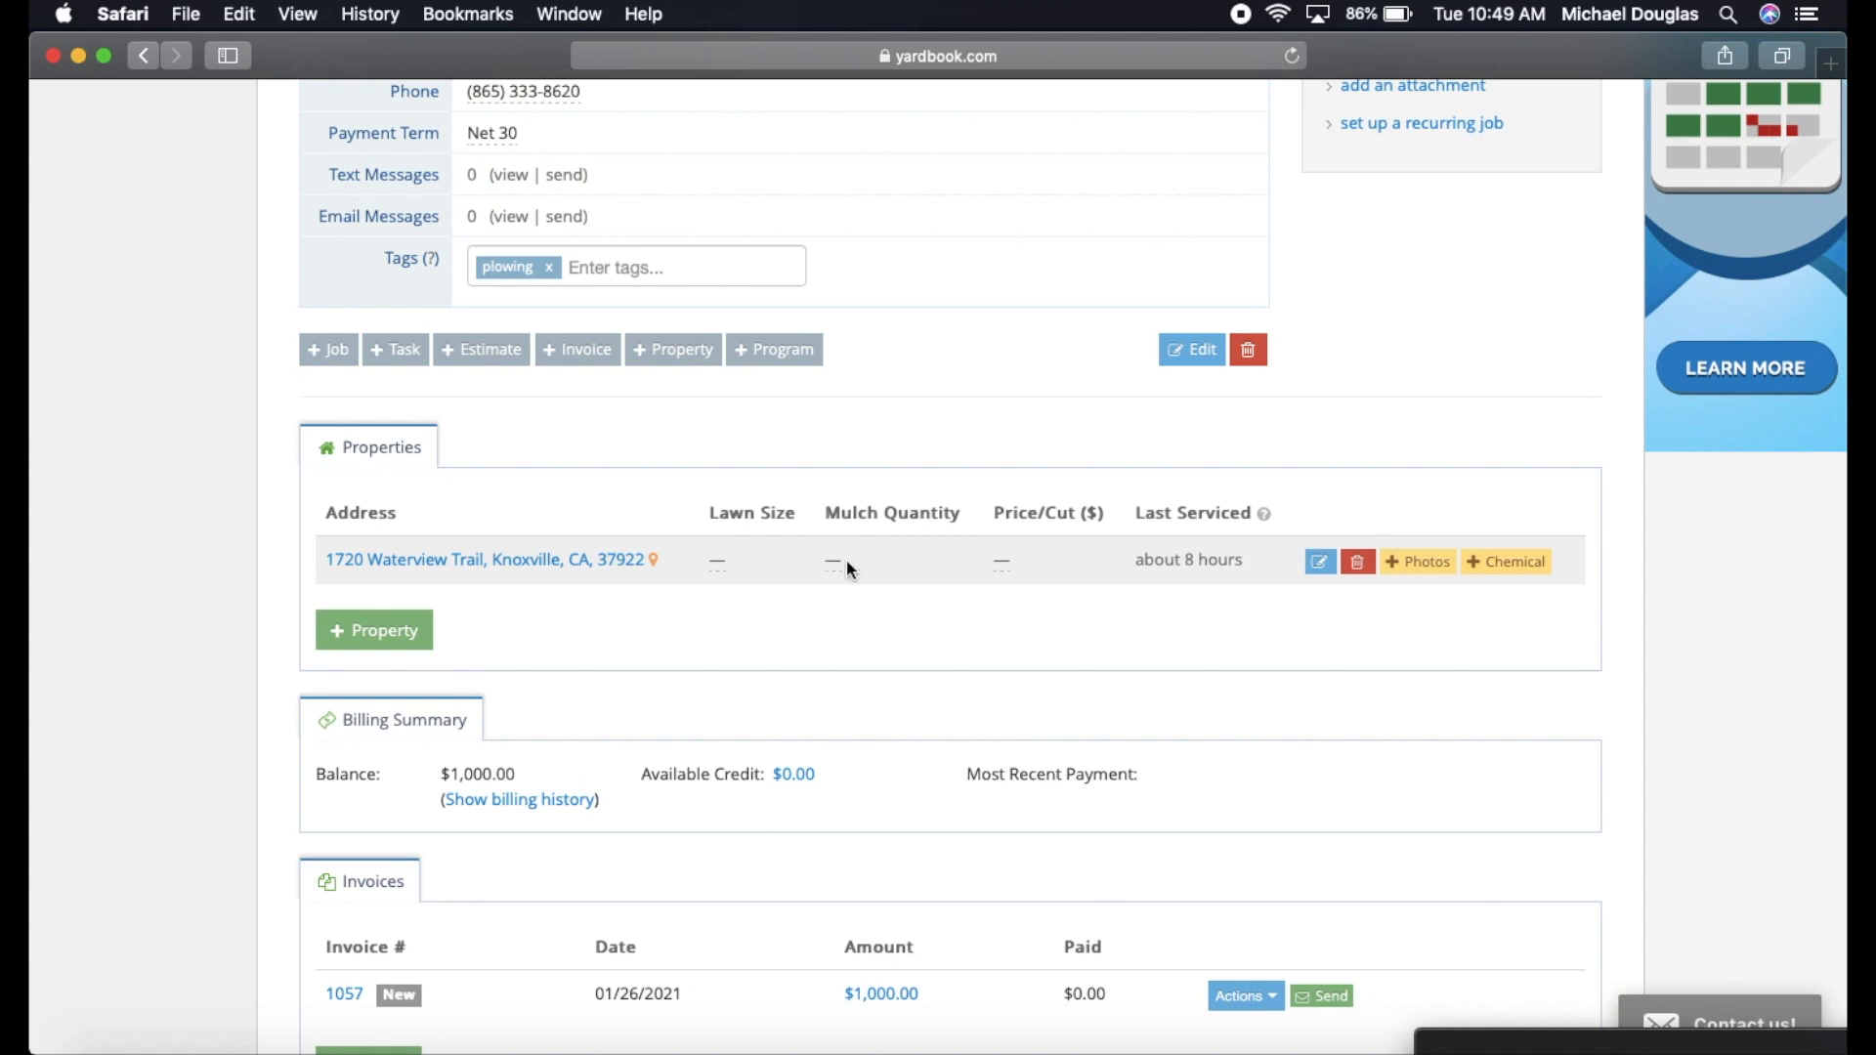
click(1000, 561)
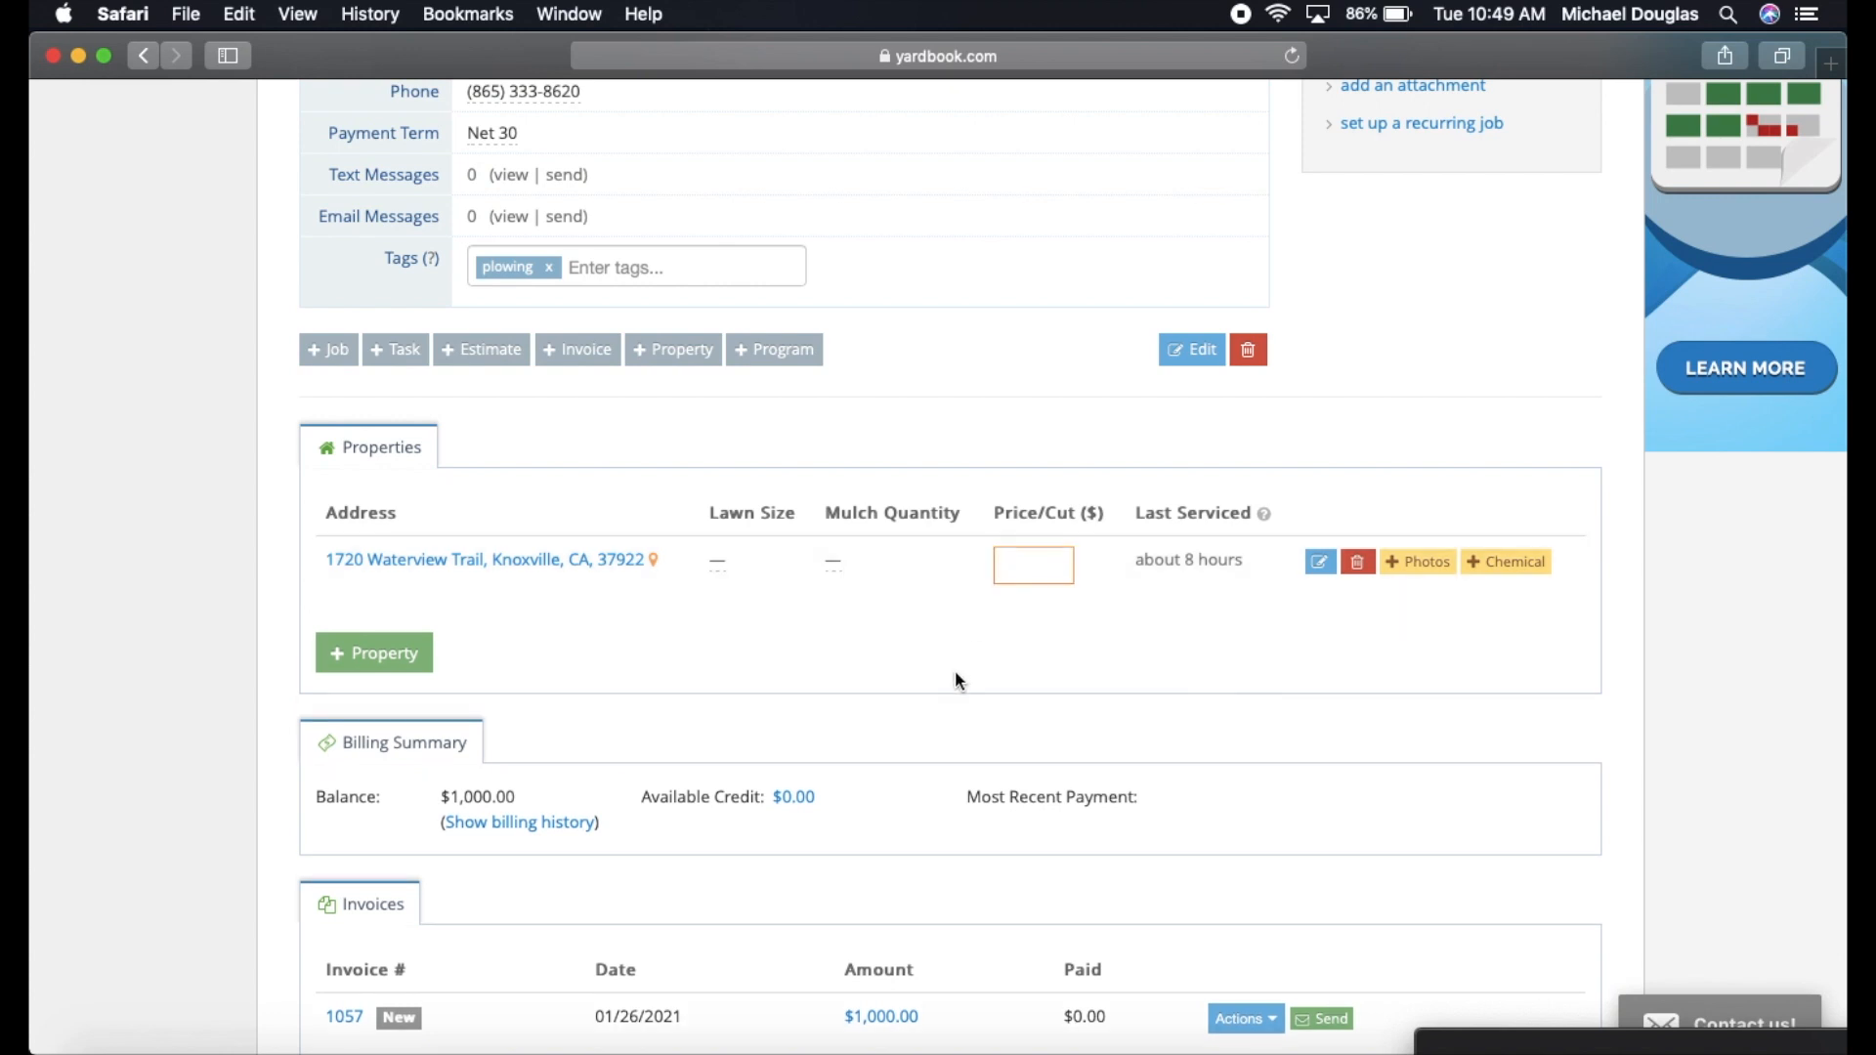
text(45)
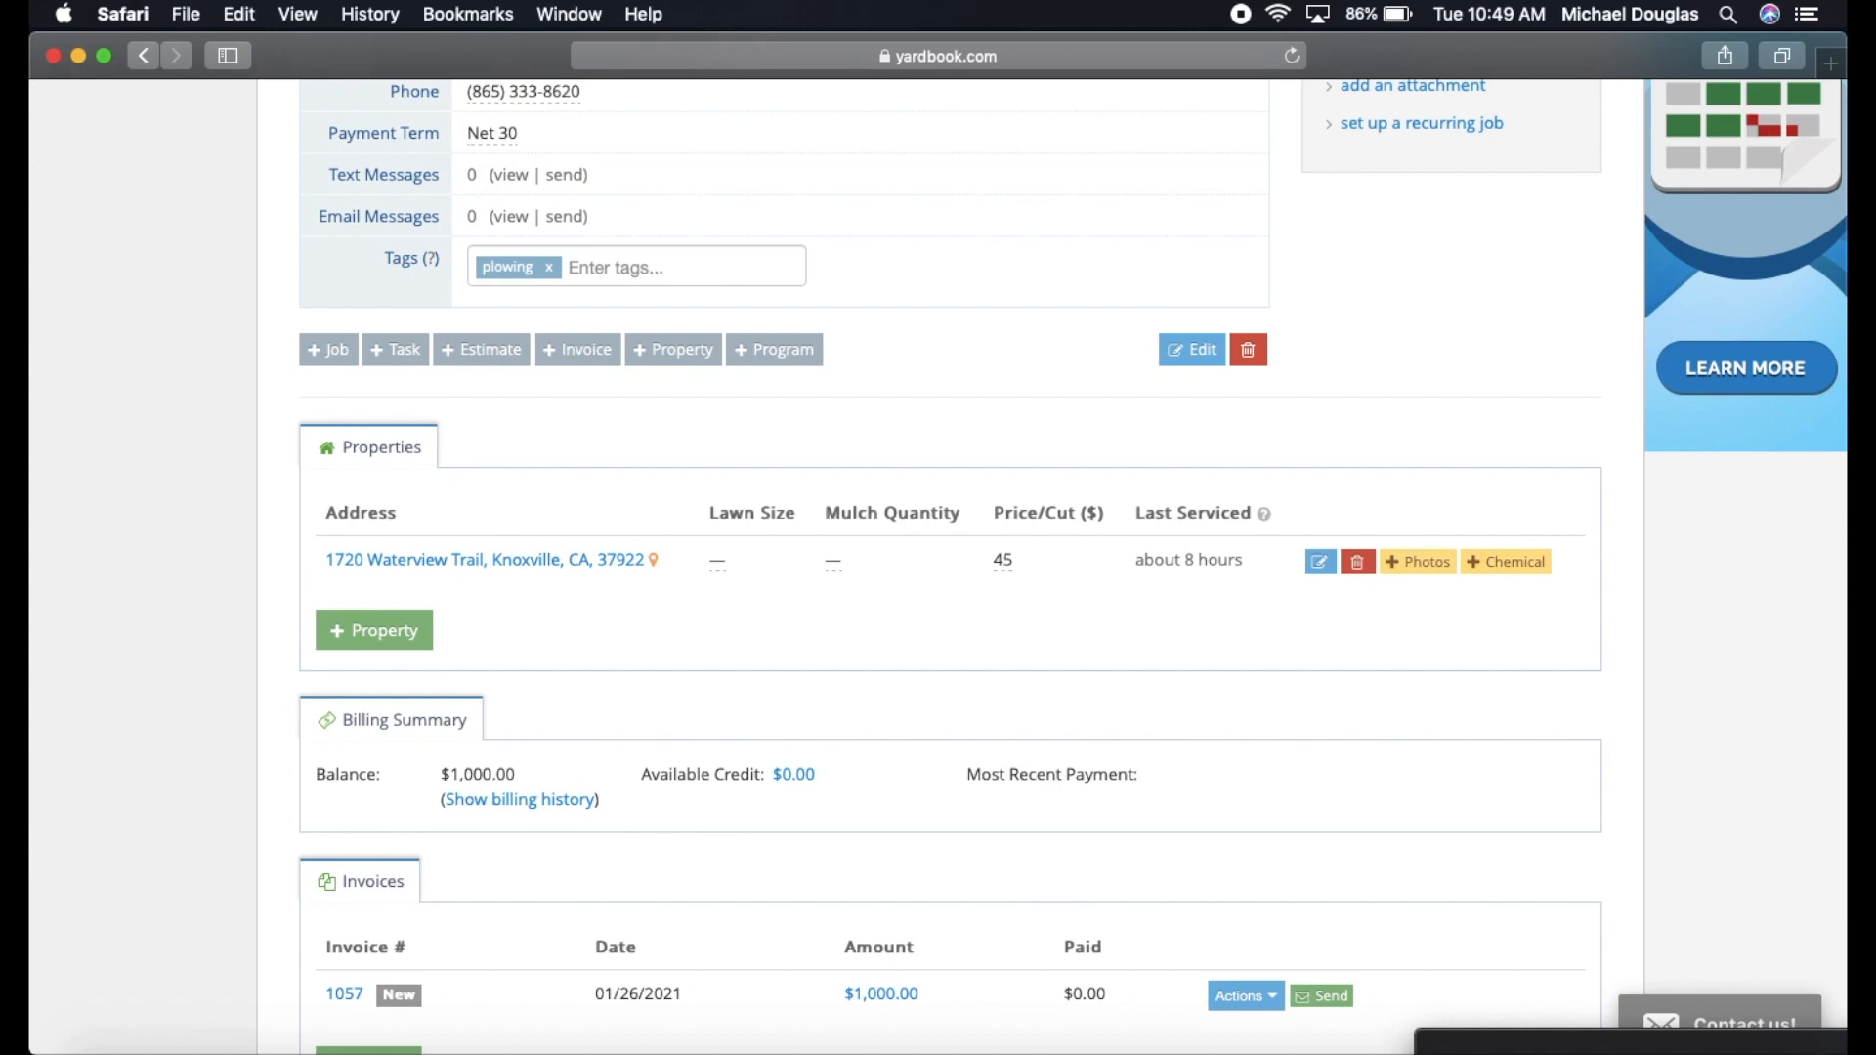
mouse_move(942, 665)
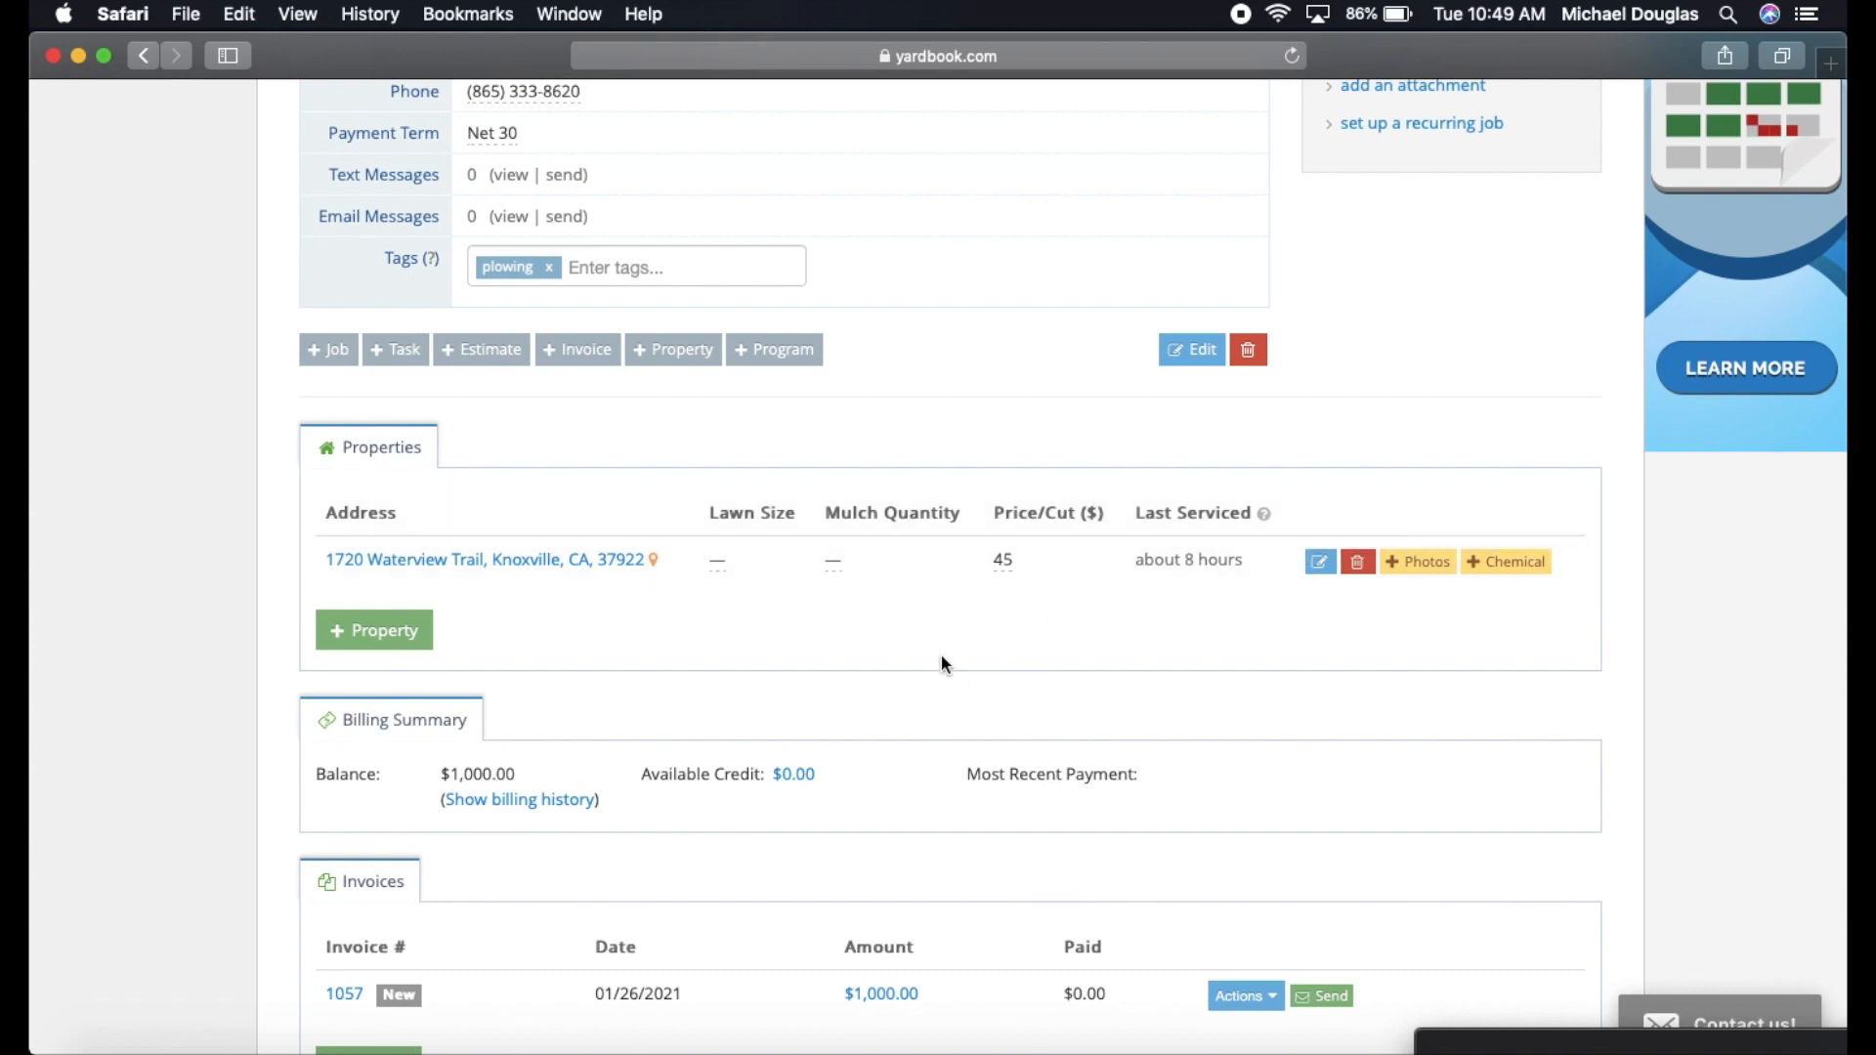
scroll(down, 3)
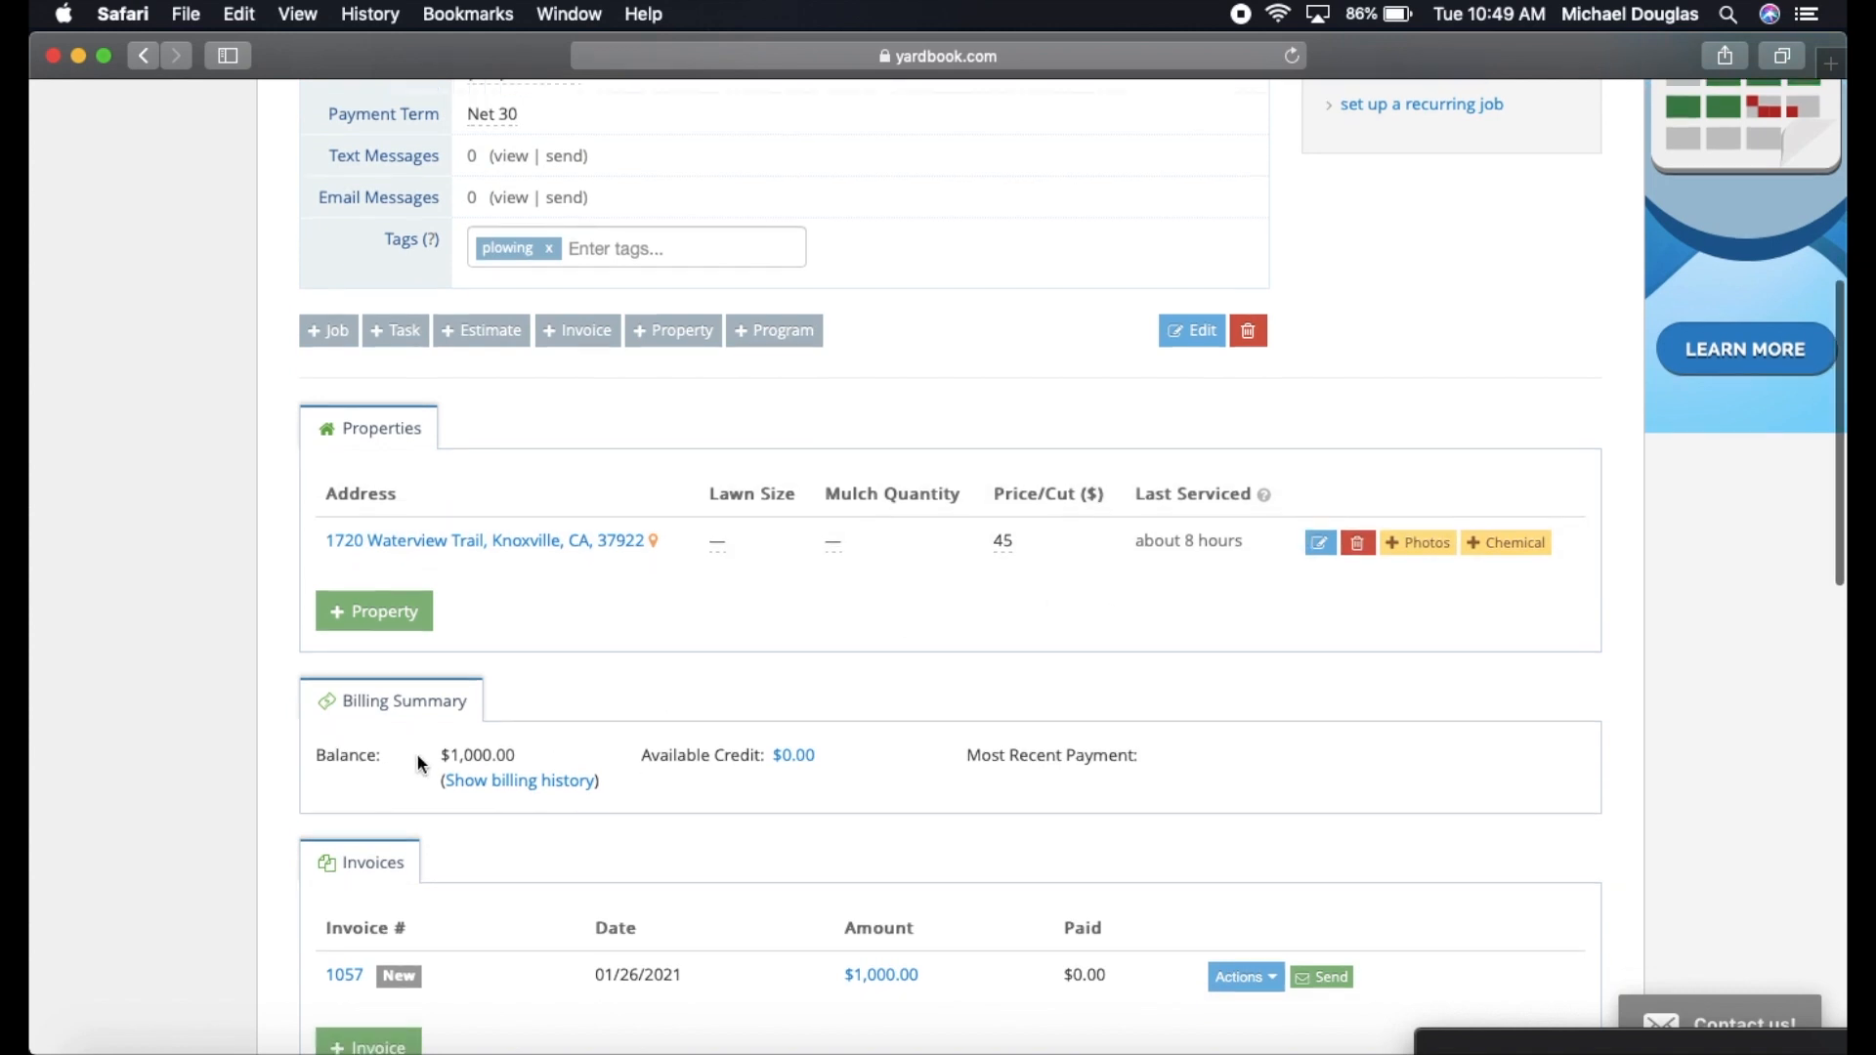
scroll(down, 3)
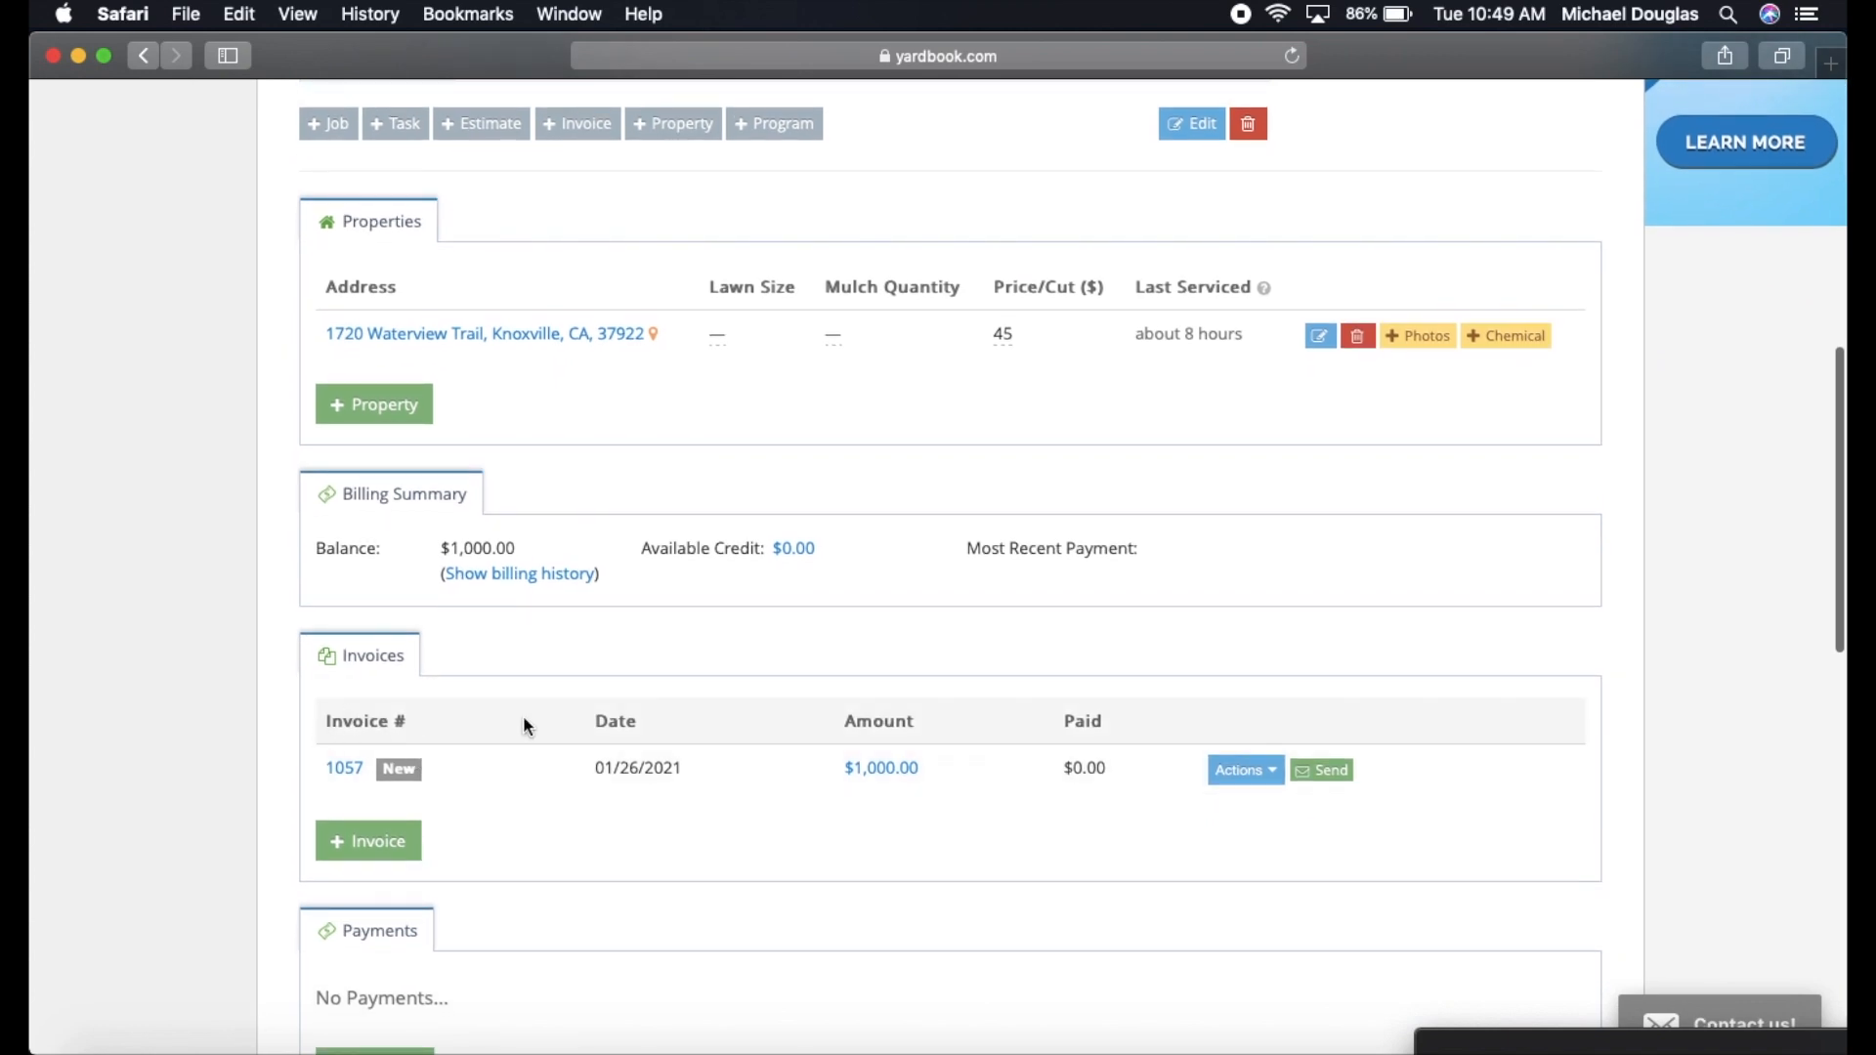
scroll(down, 3)
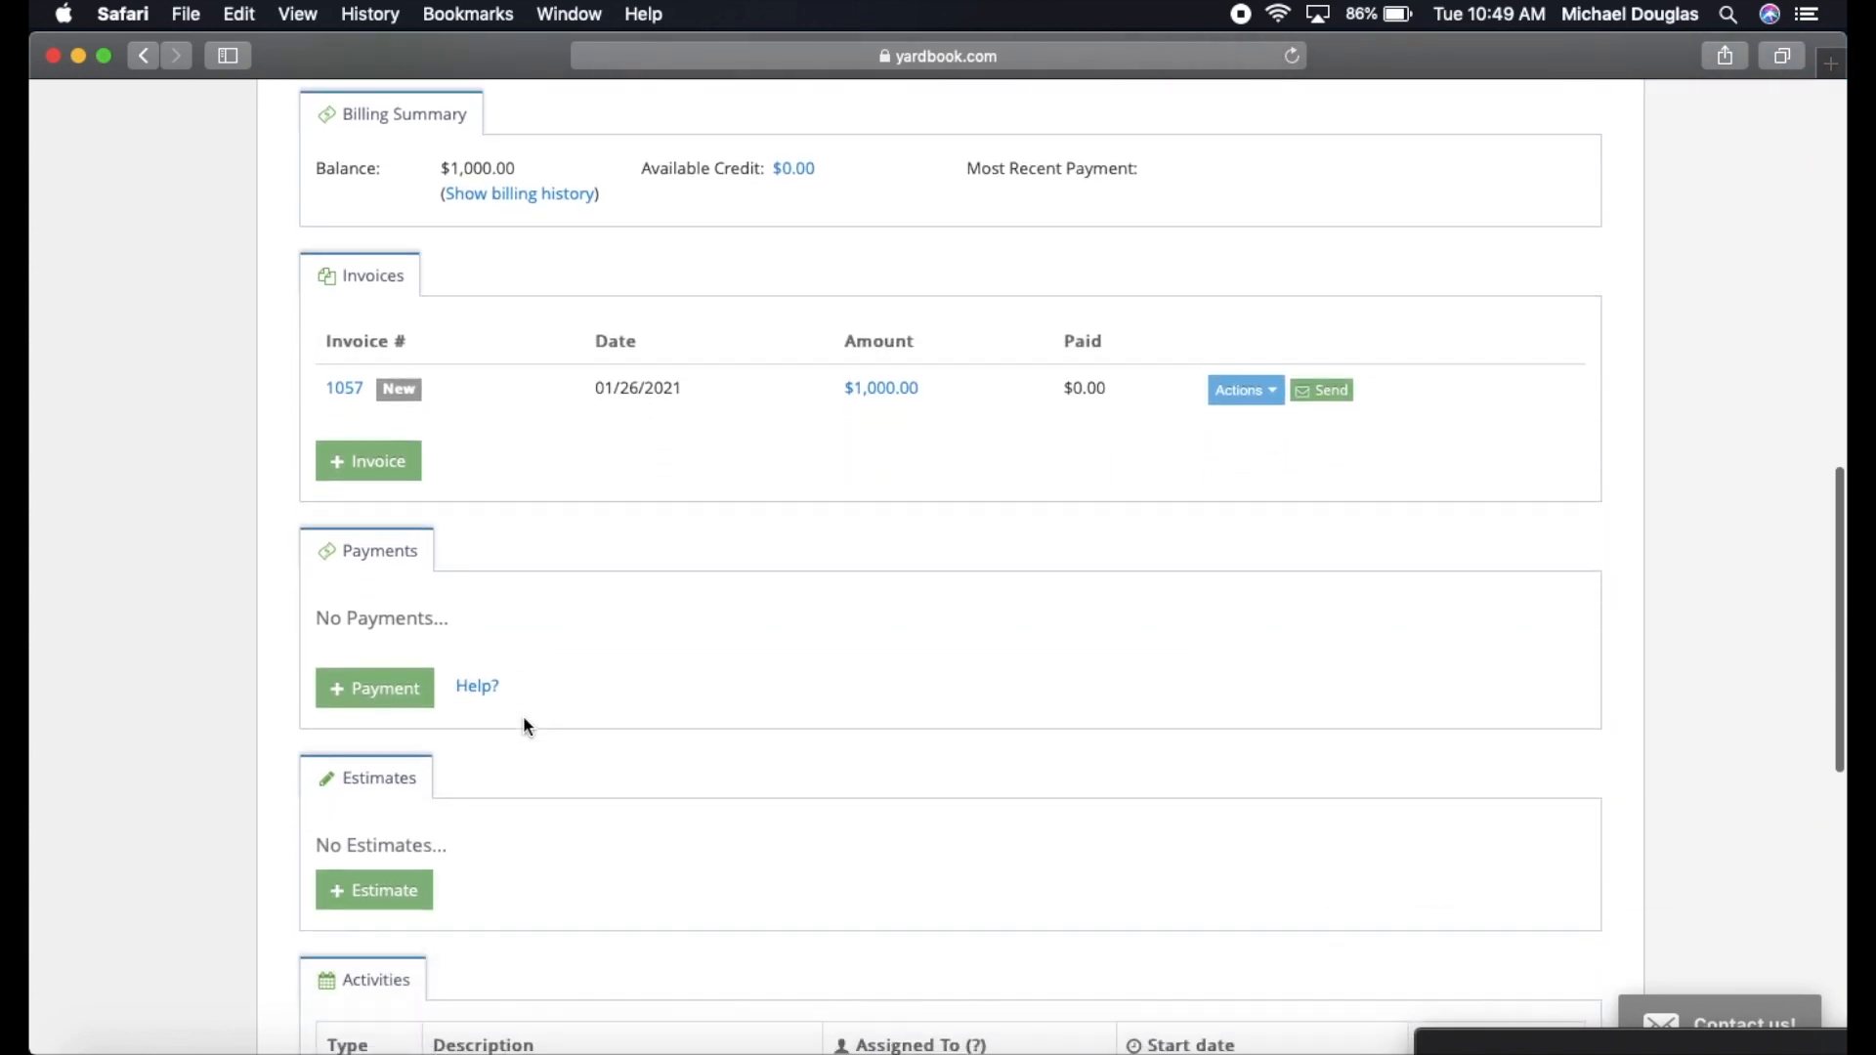
scroll(down, 3)
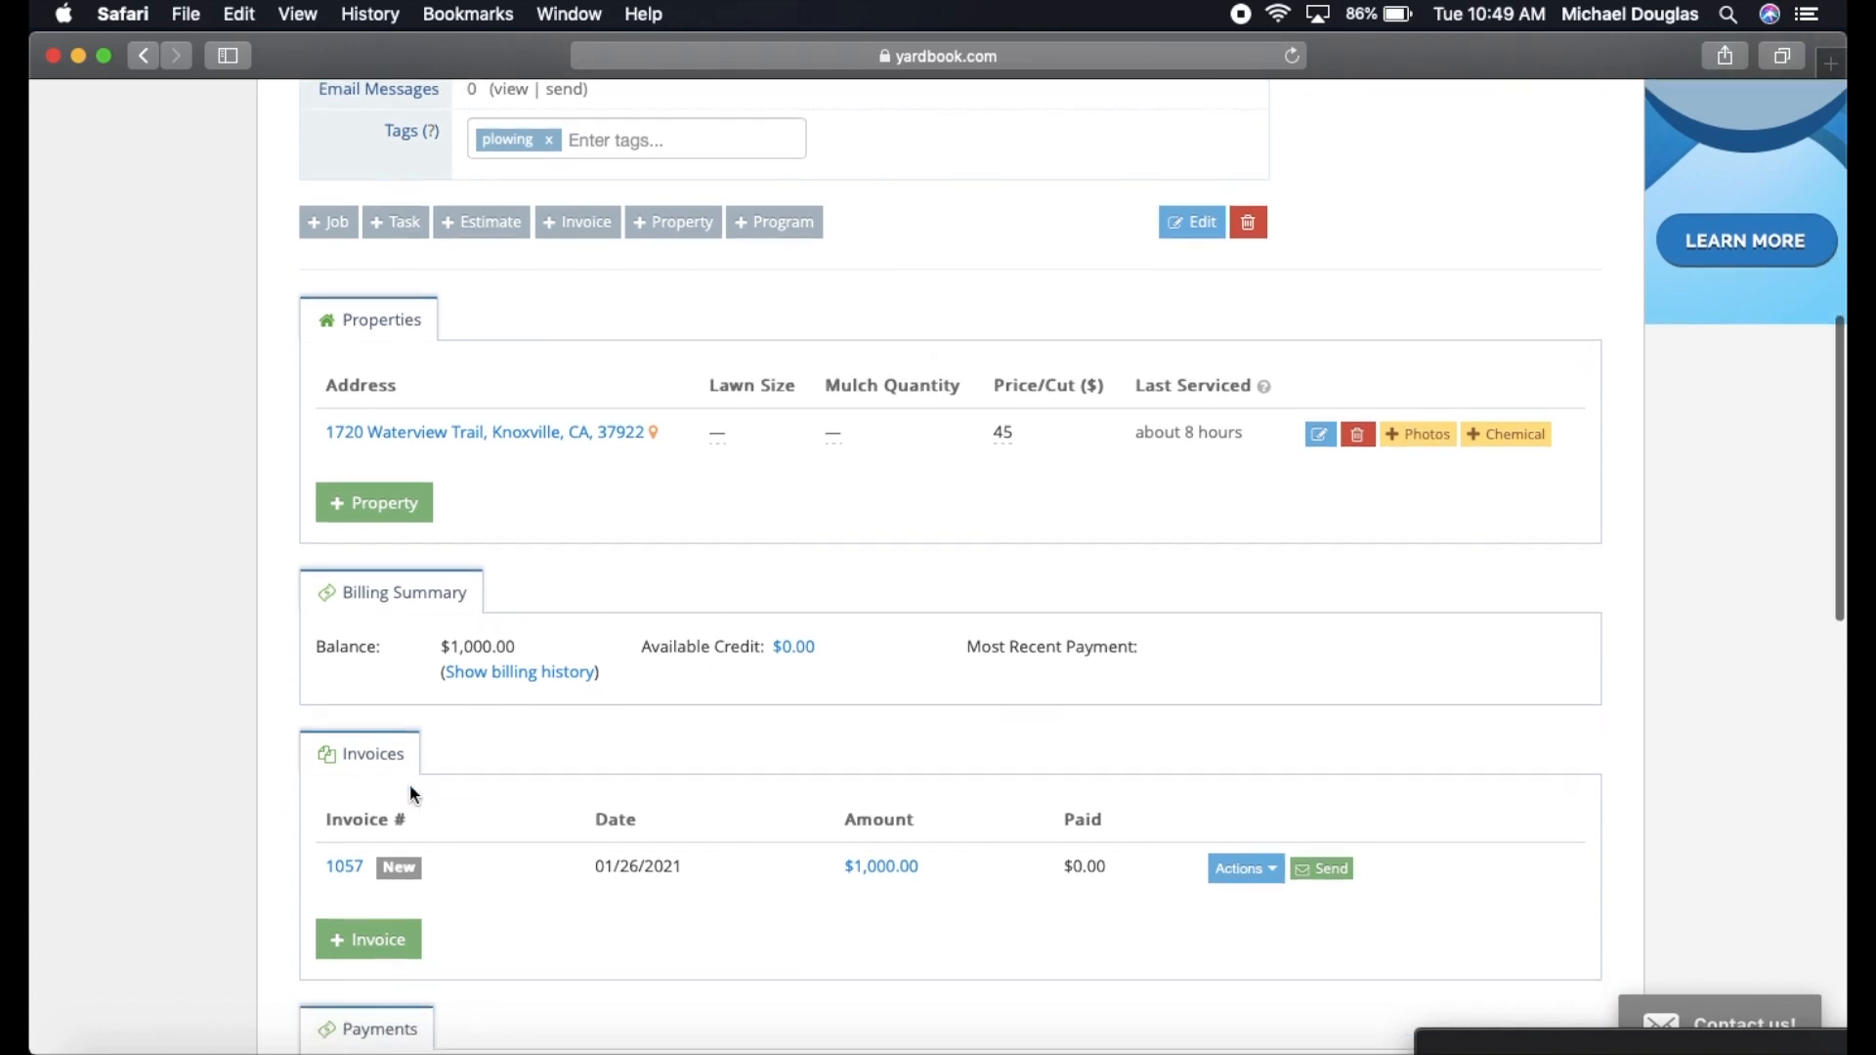
Open invoice 1057 from the customer record's Invoices section.
scroll(down, 3)
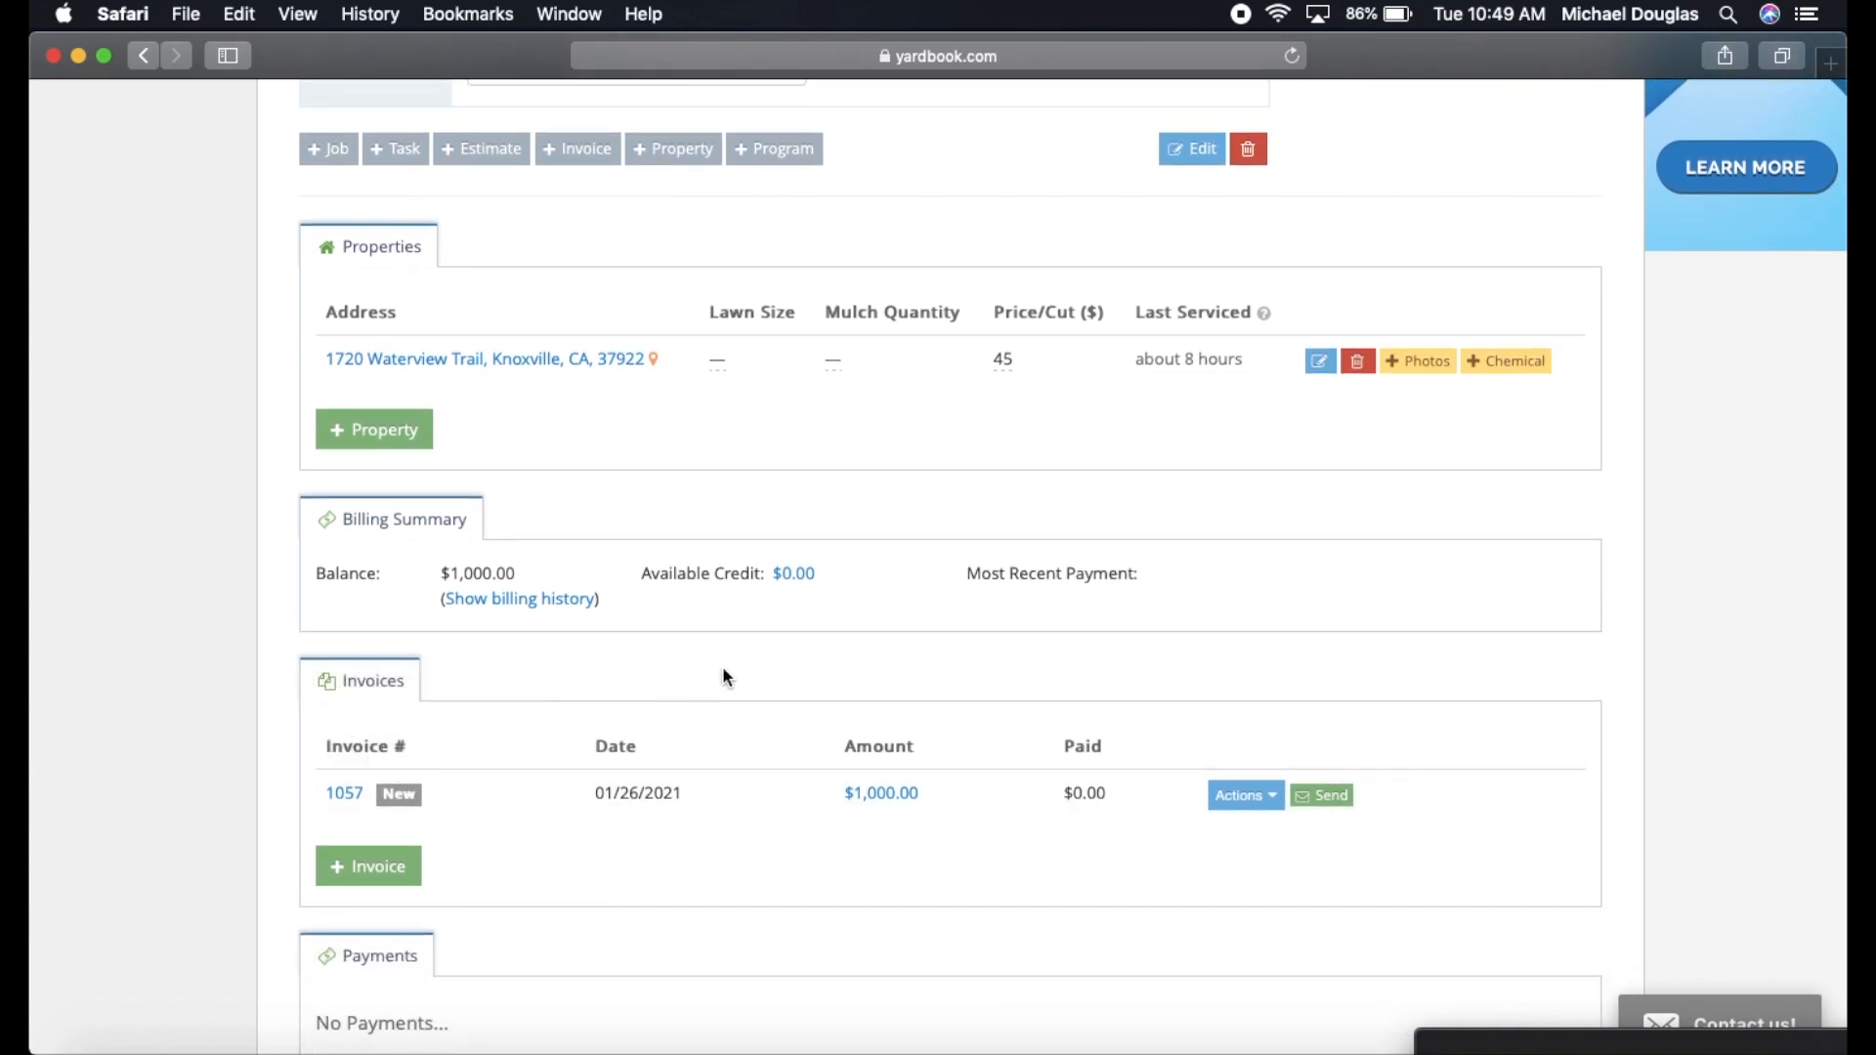
mouse_move(631, 803)
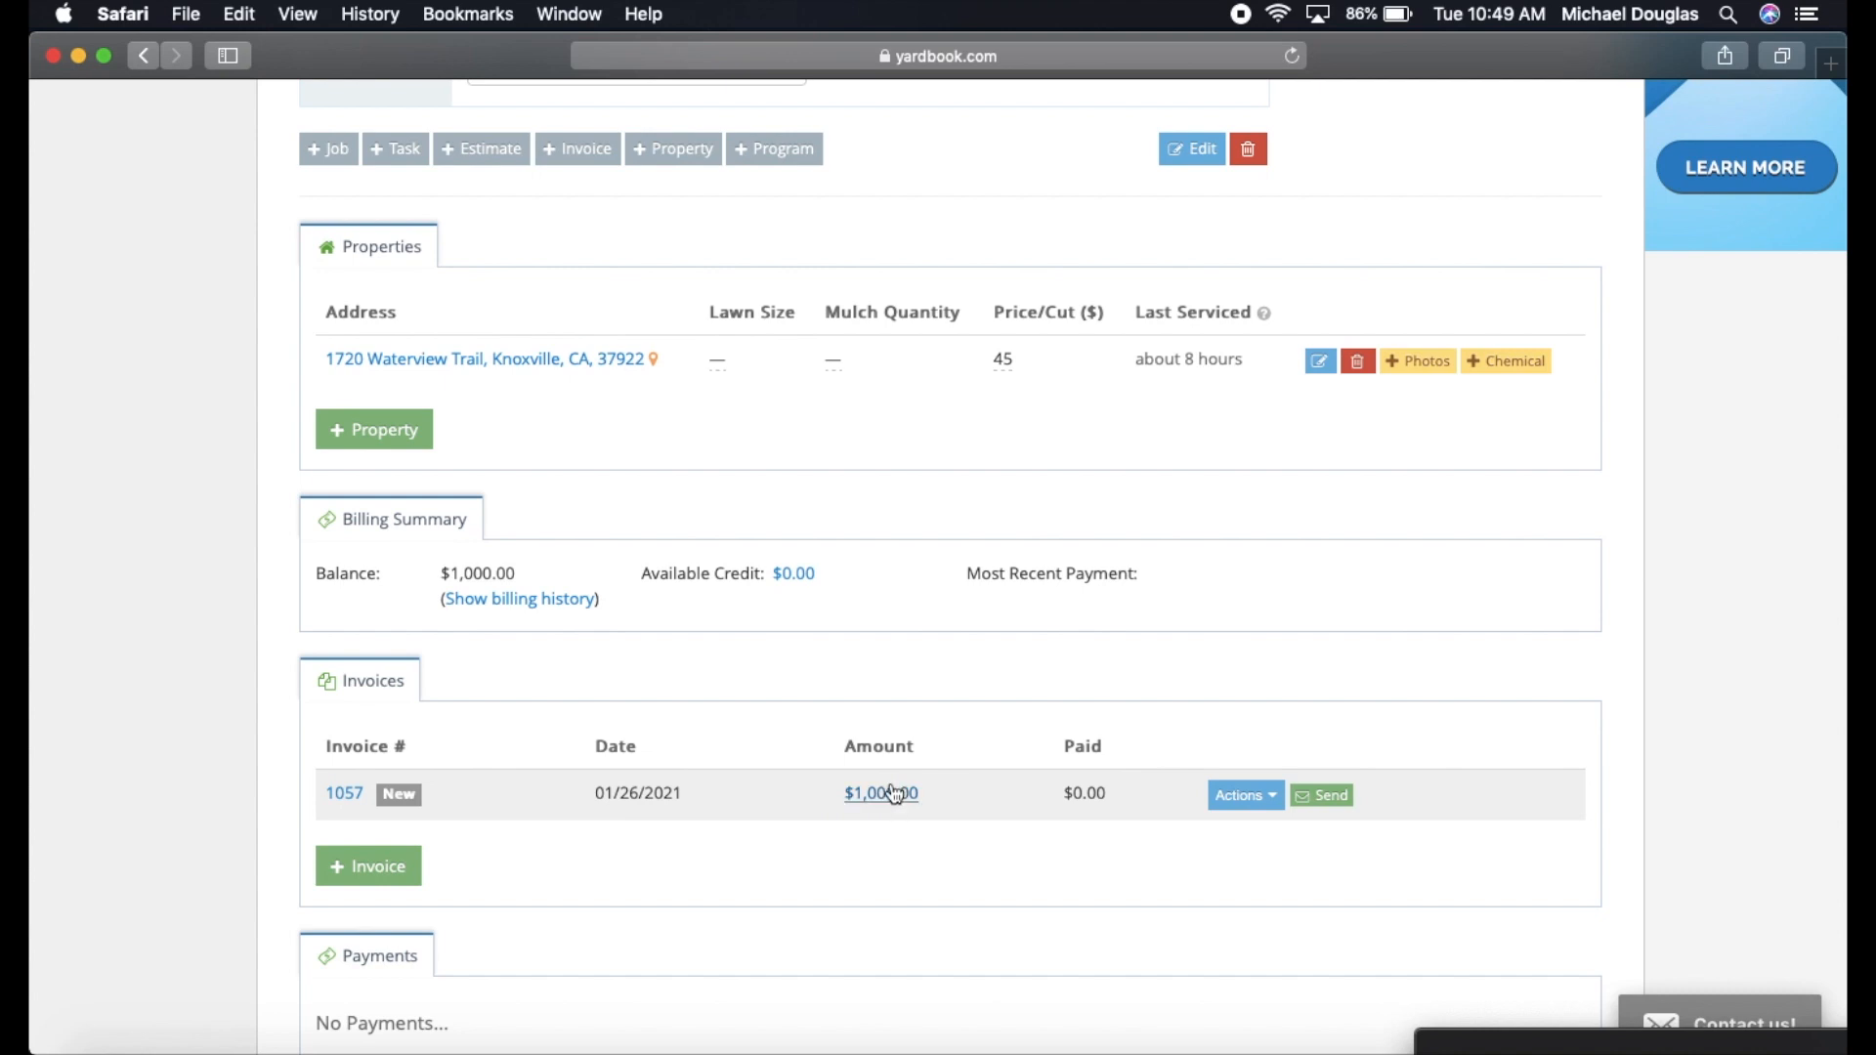
mouse_move(1093, 789)
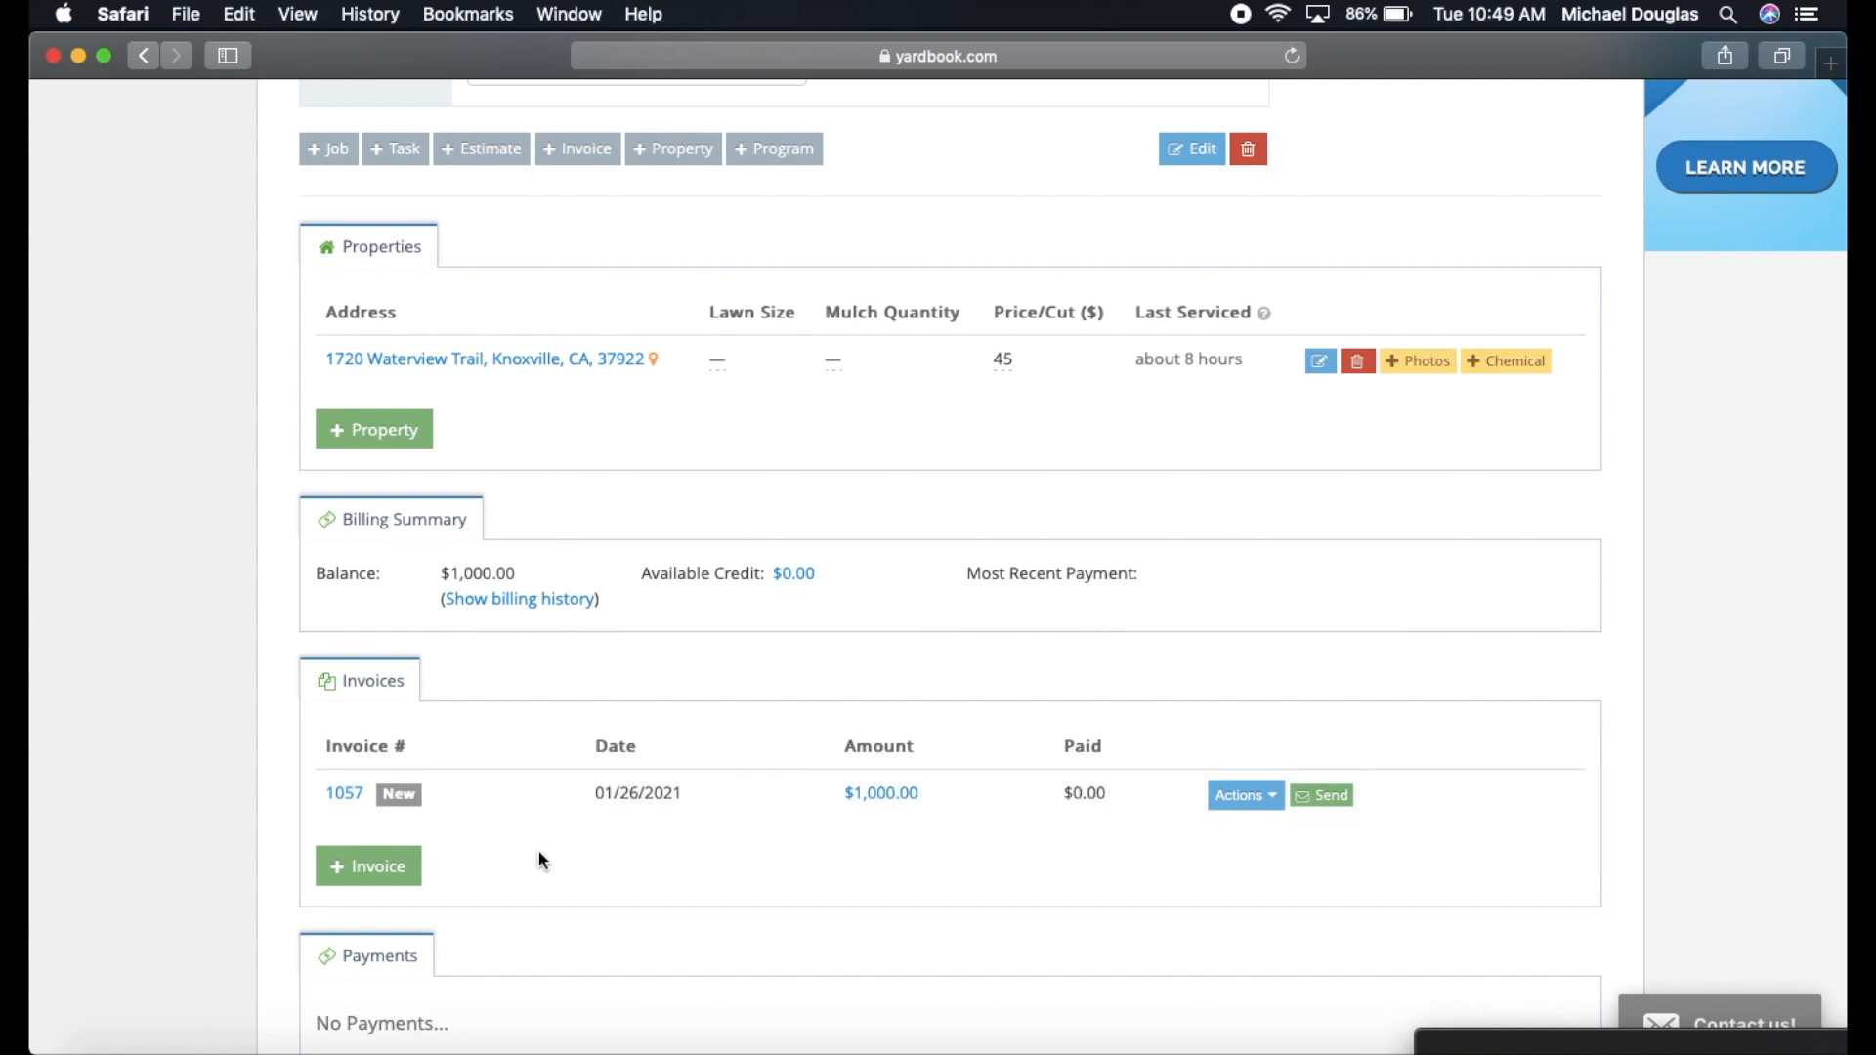
click(344, 794)
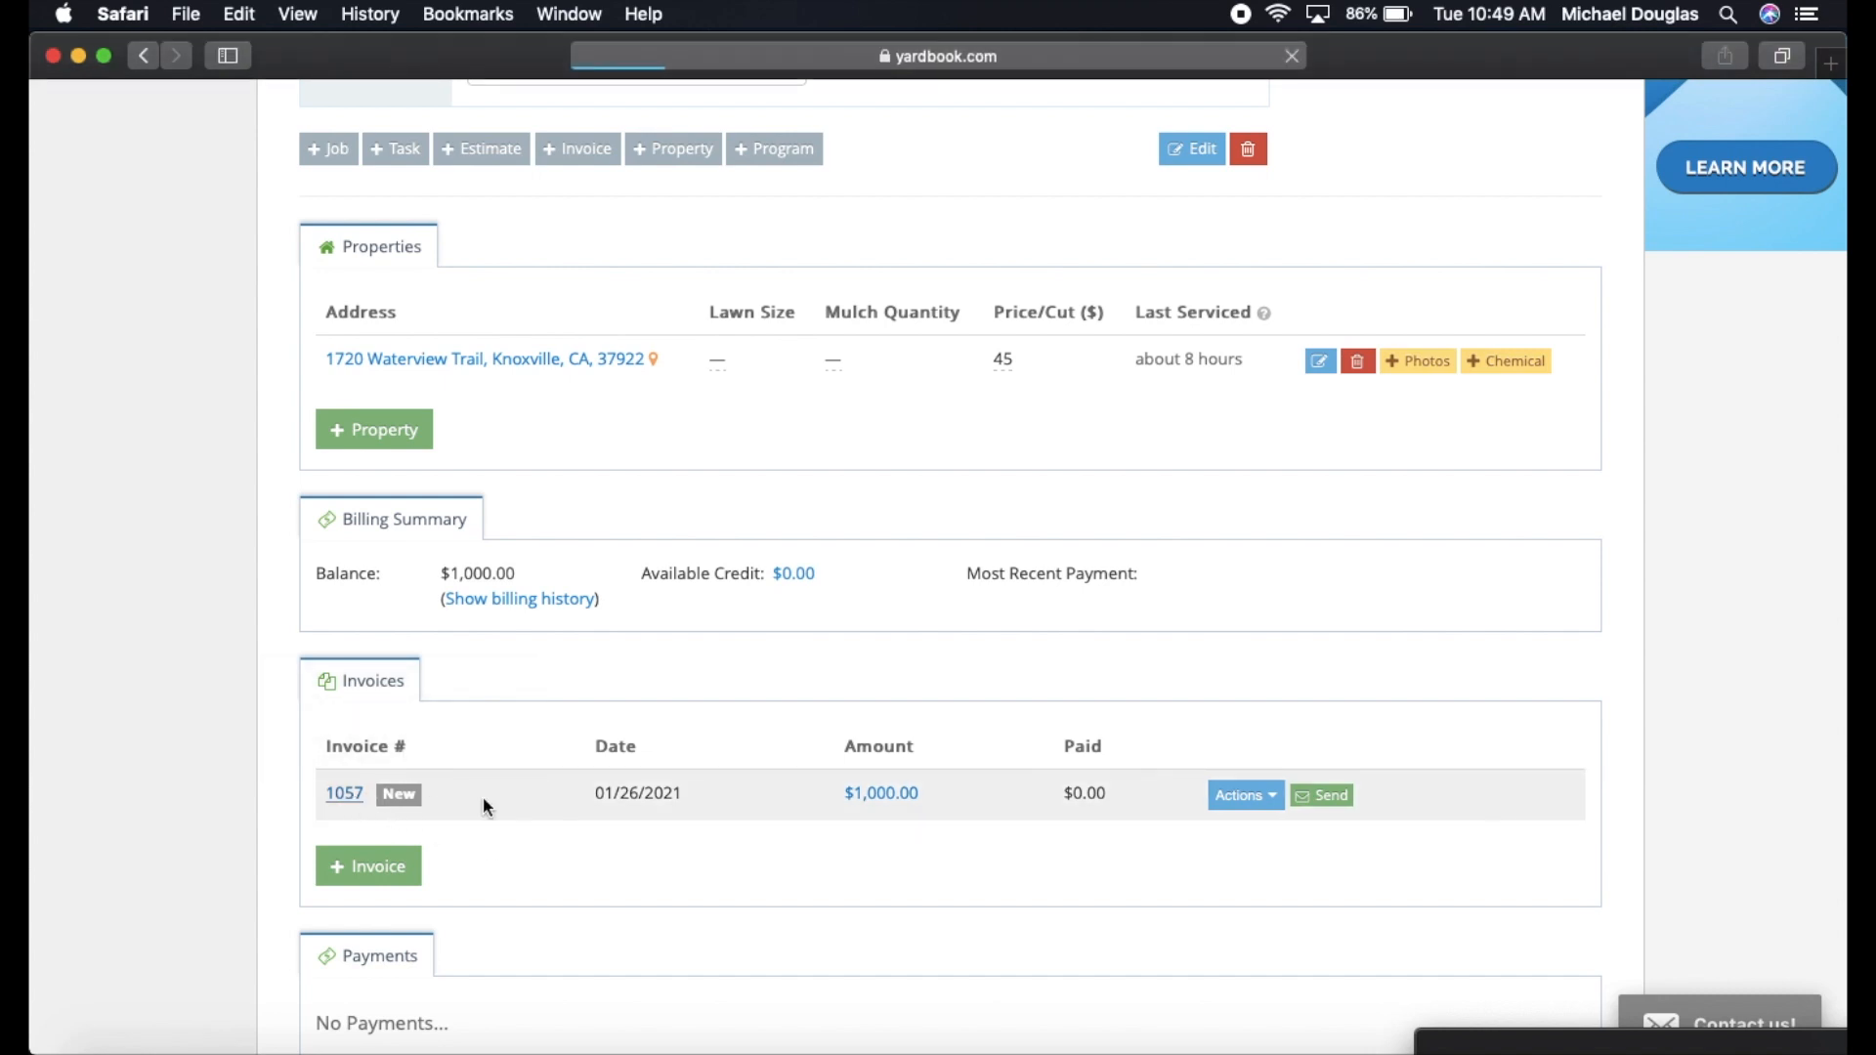
Review invoice 1057 with its $1,000 landscaping line item and Net 30 terms.
click(344, 791)
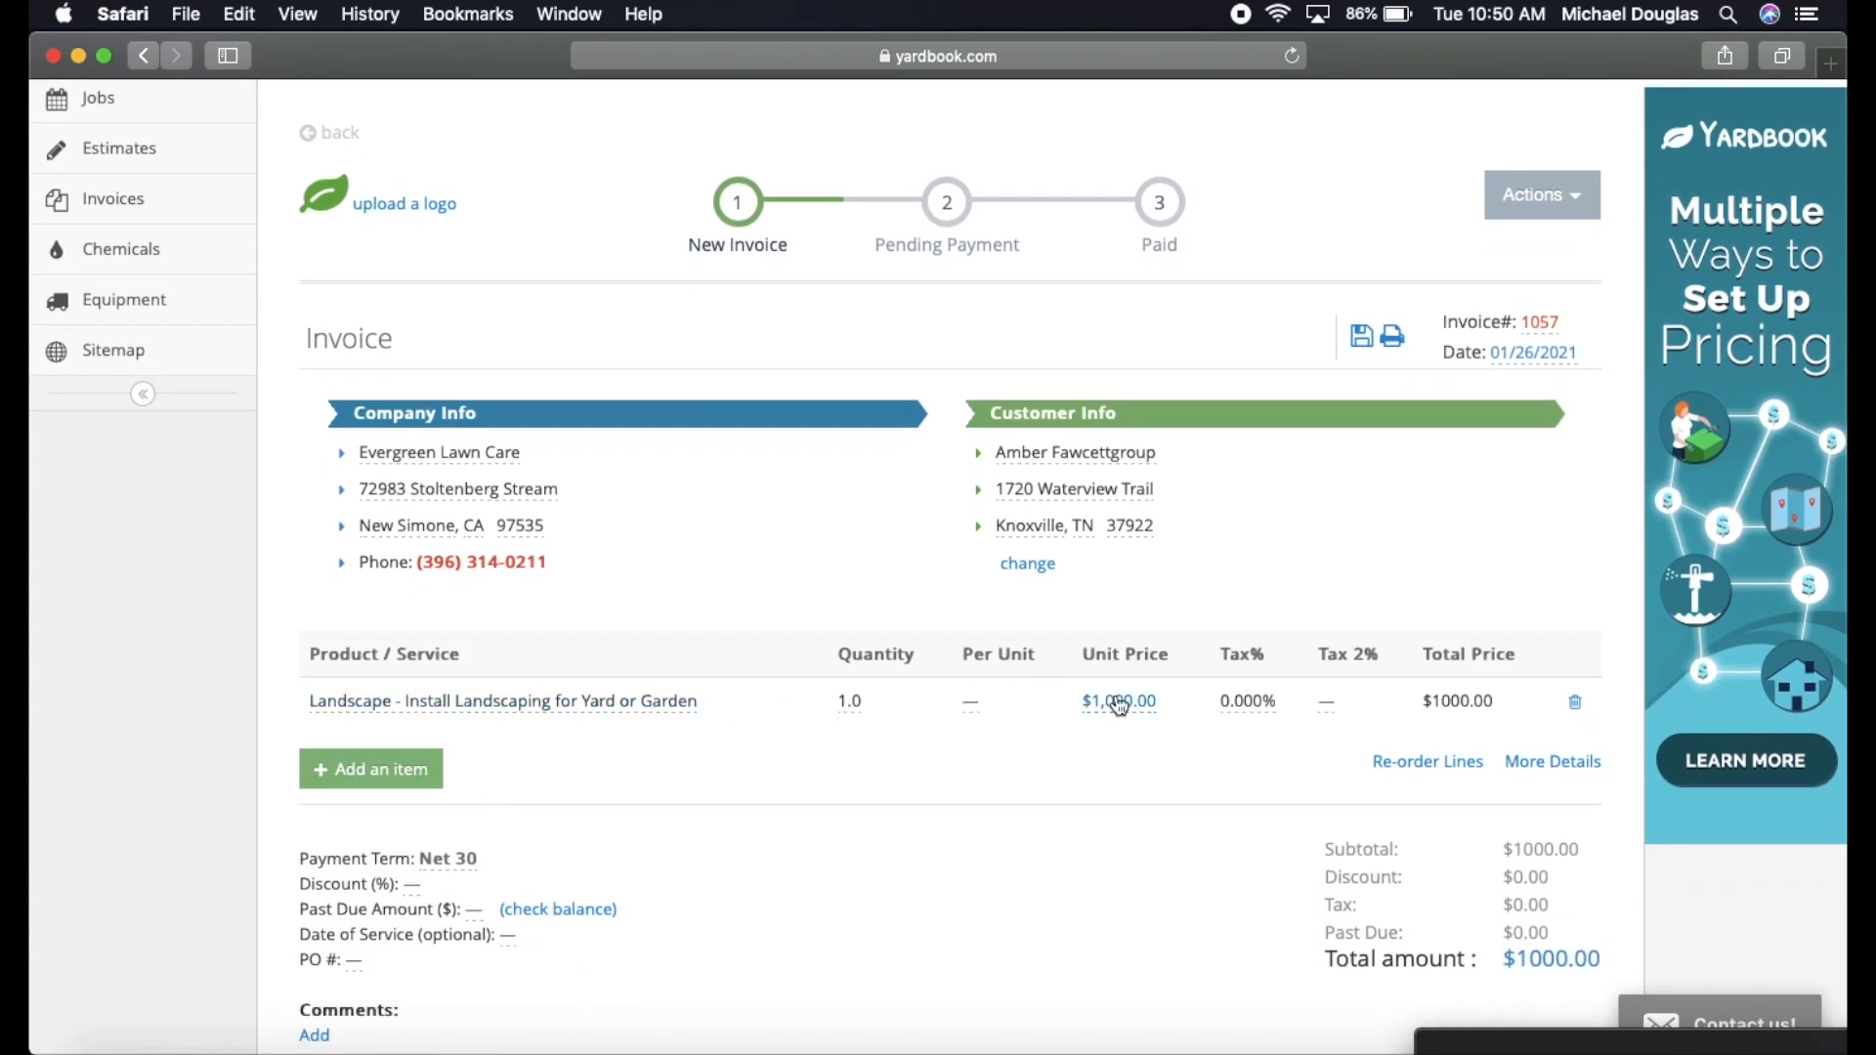
scroll(down, 3)
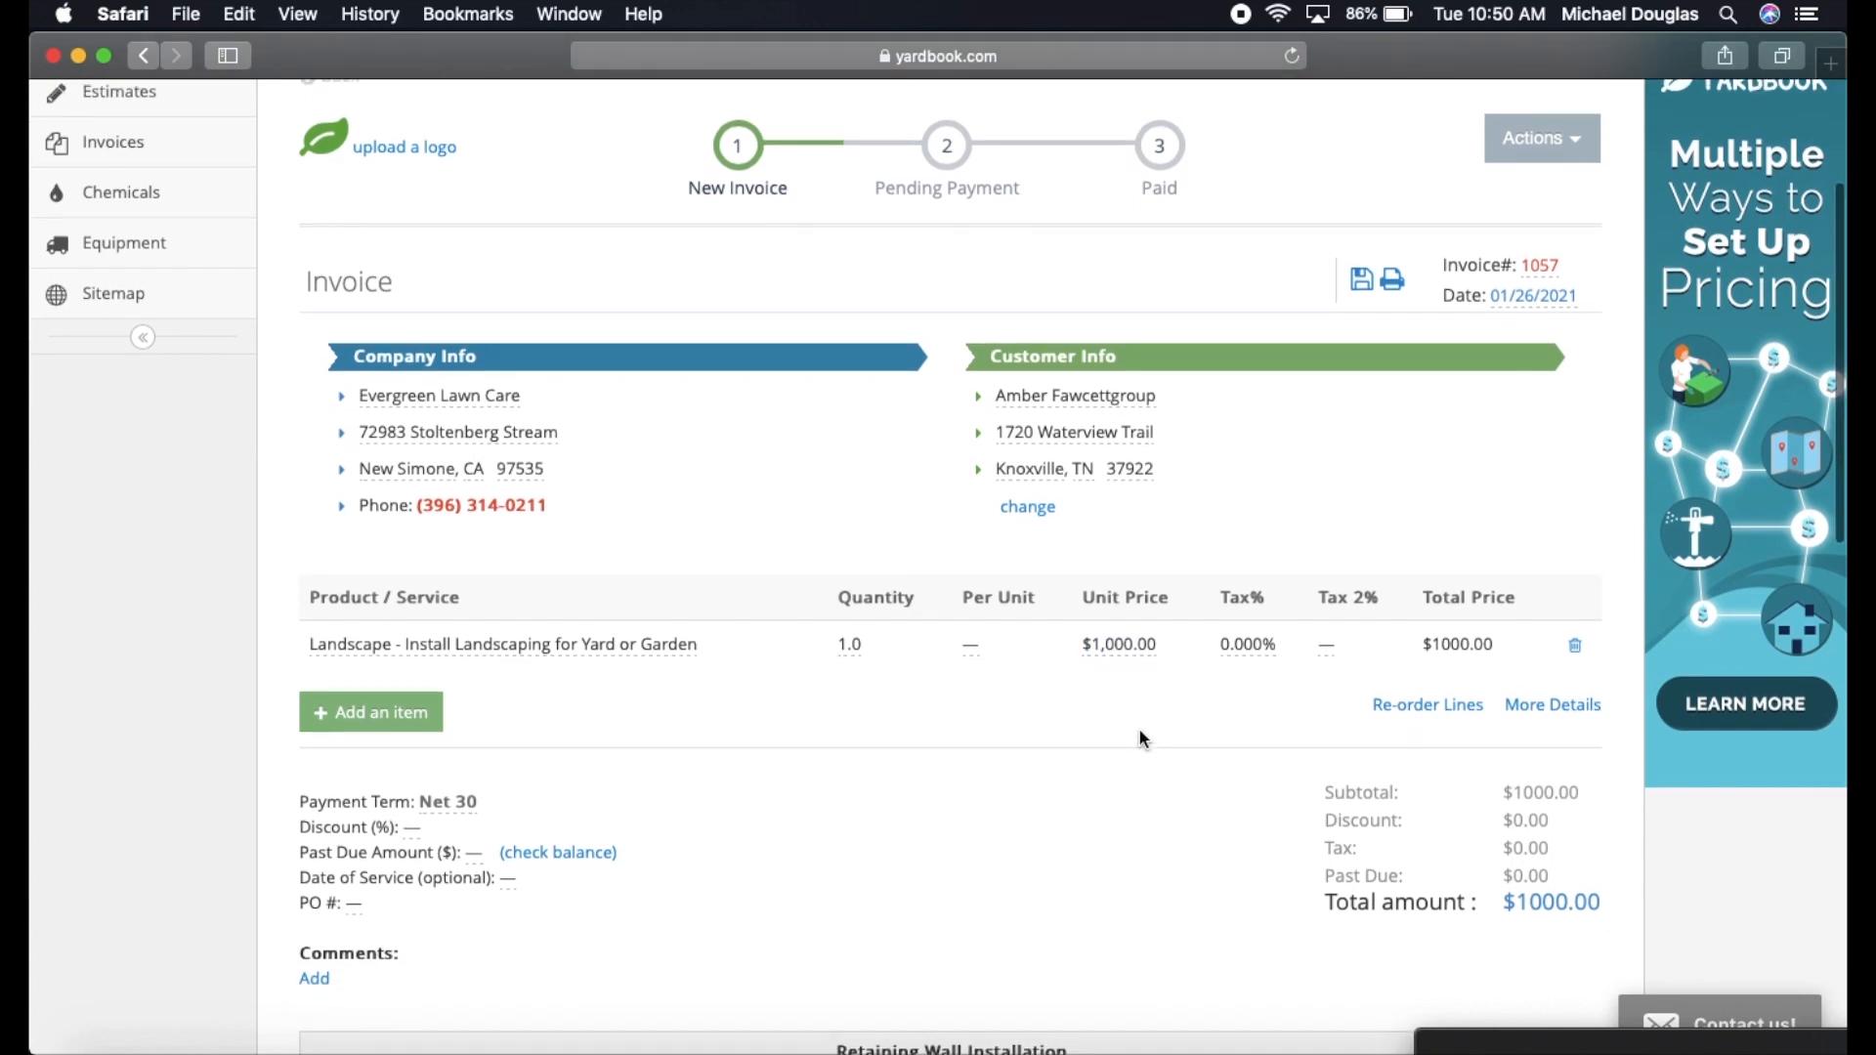
scroll(down, 3)
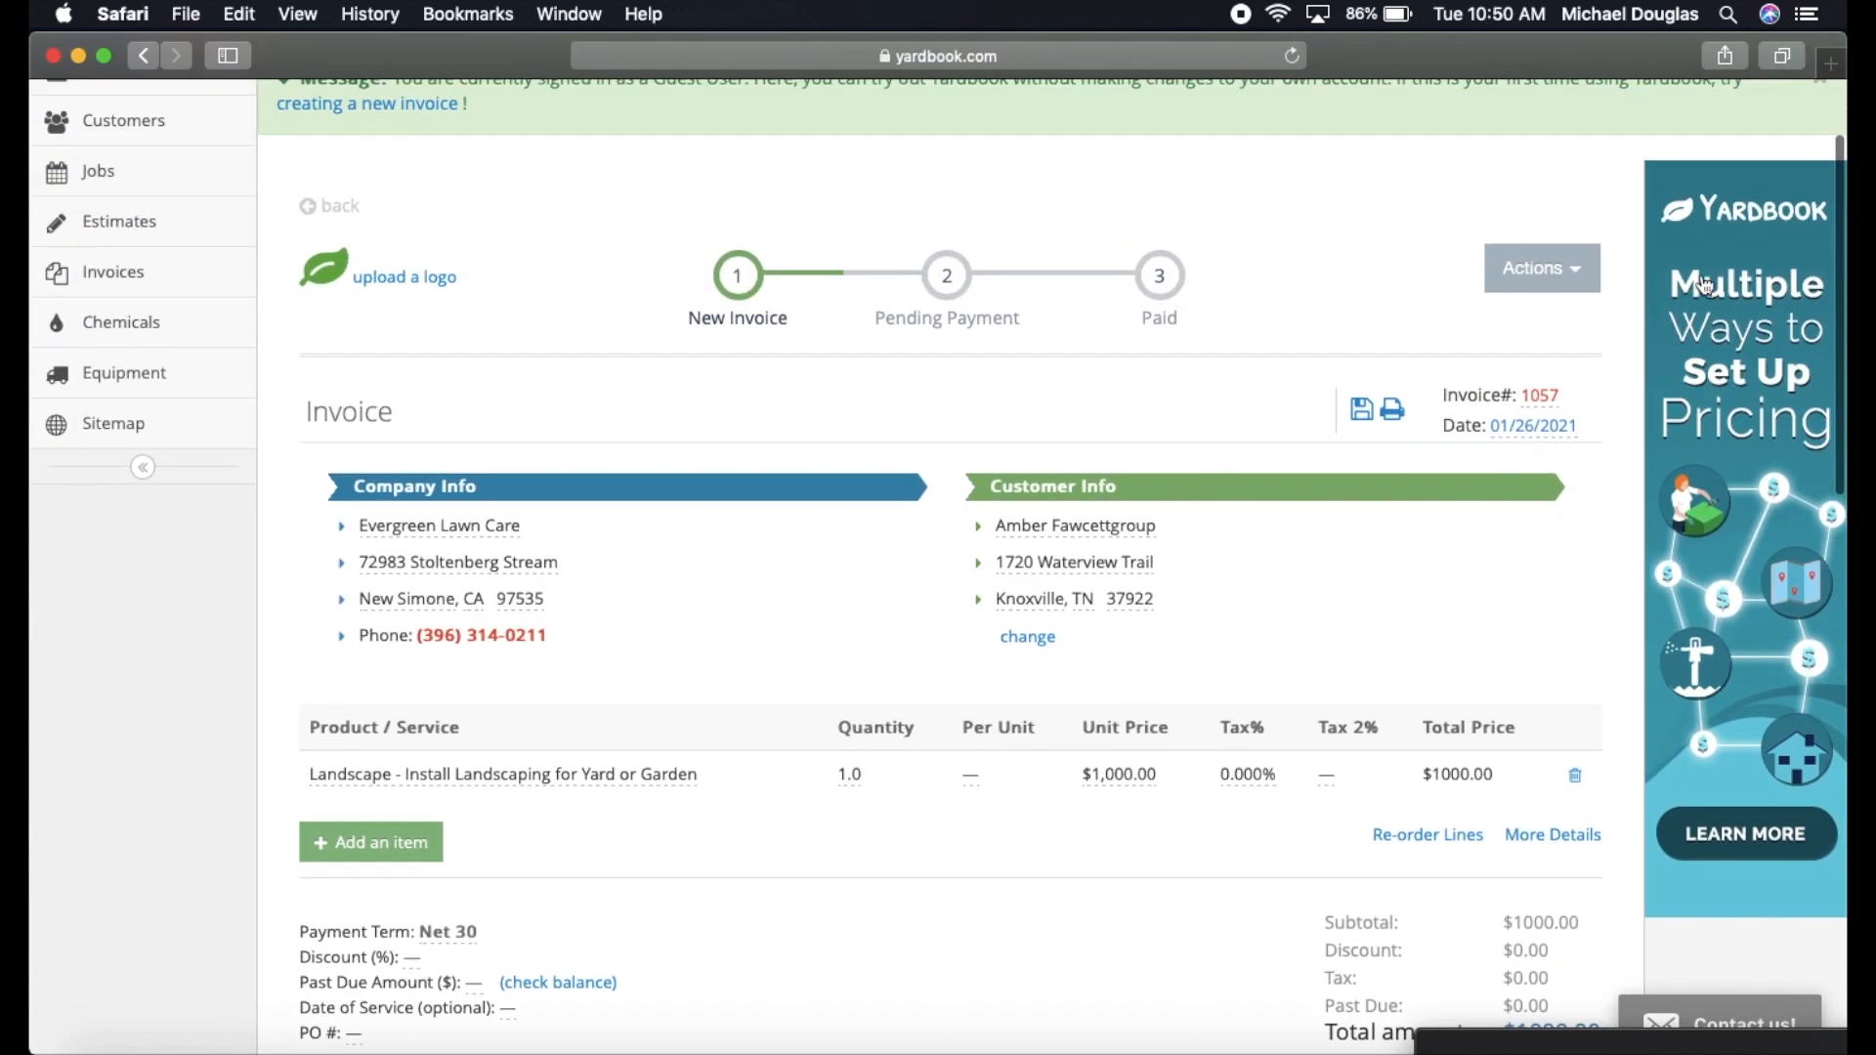
Start sending invoice 1057 by eMail as PDF and select the customer email address.
click(1542, 268)
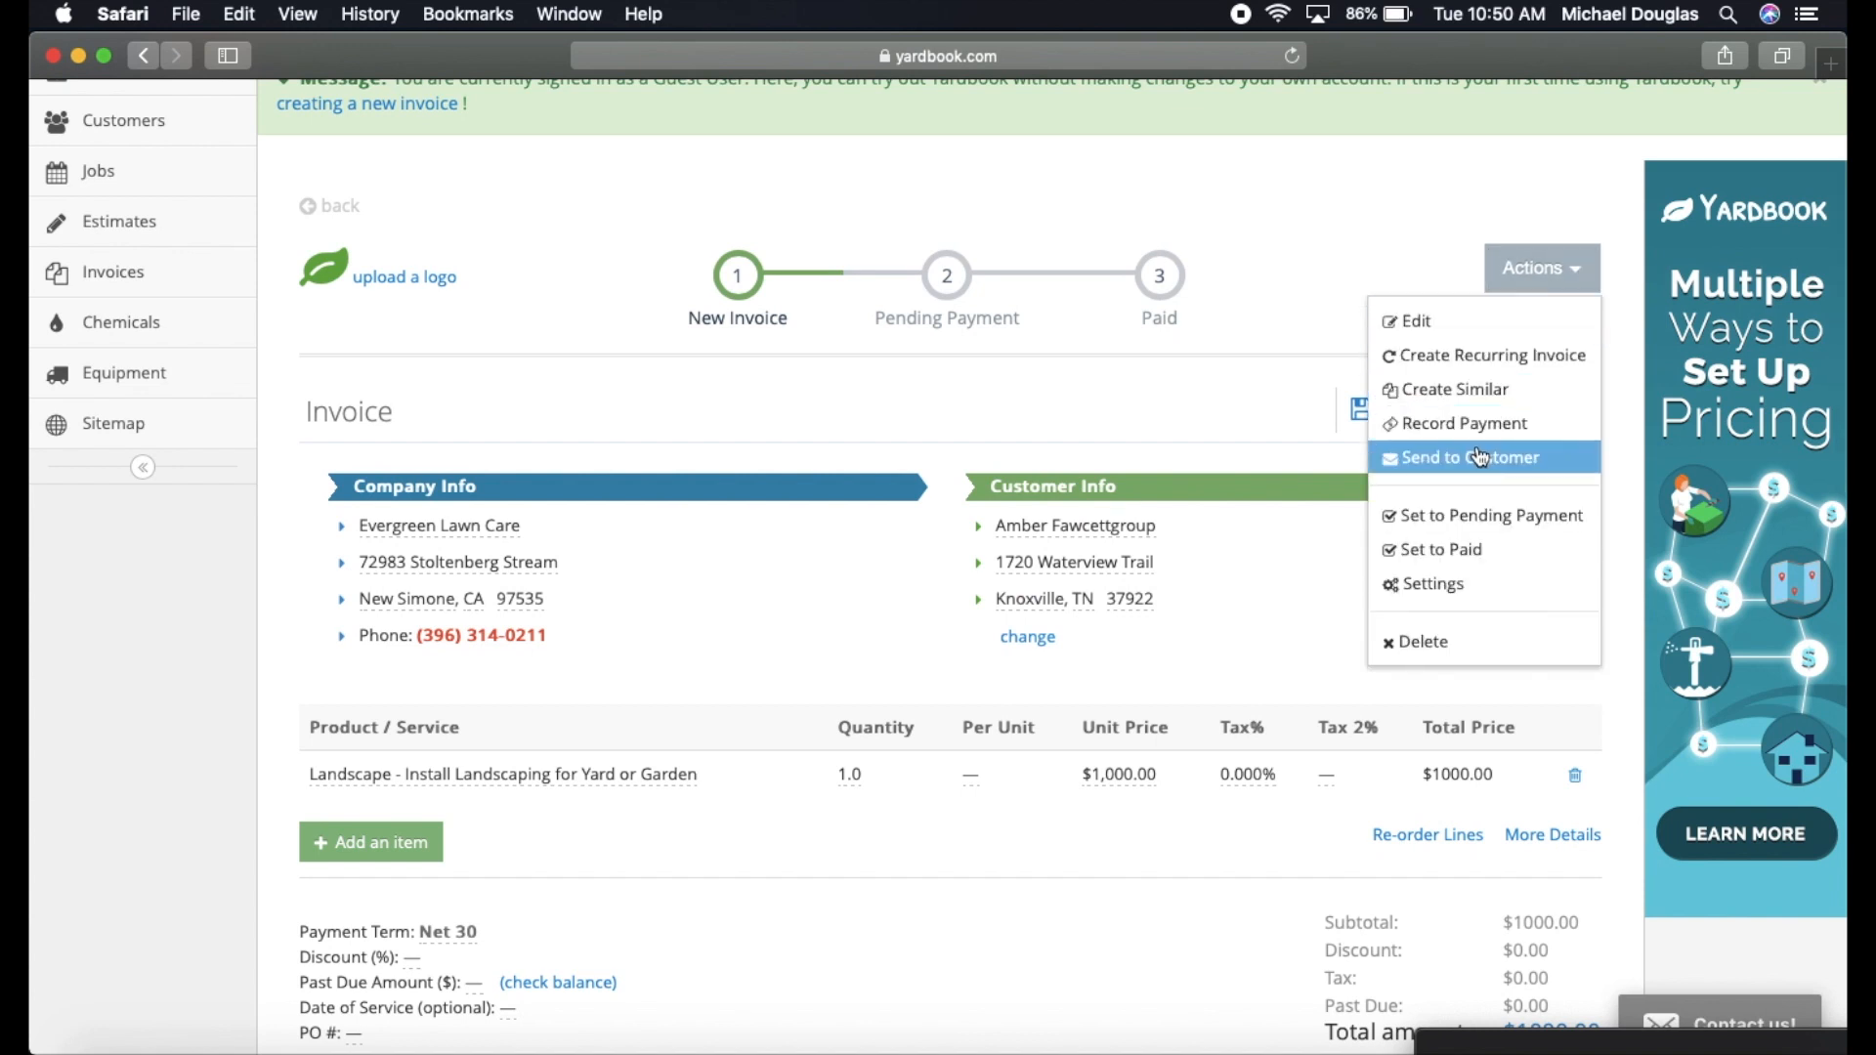
click(1464, 458)
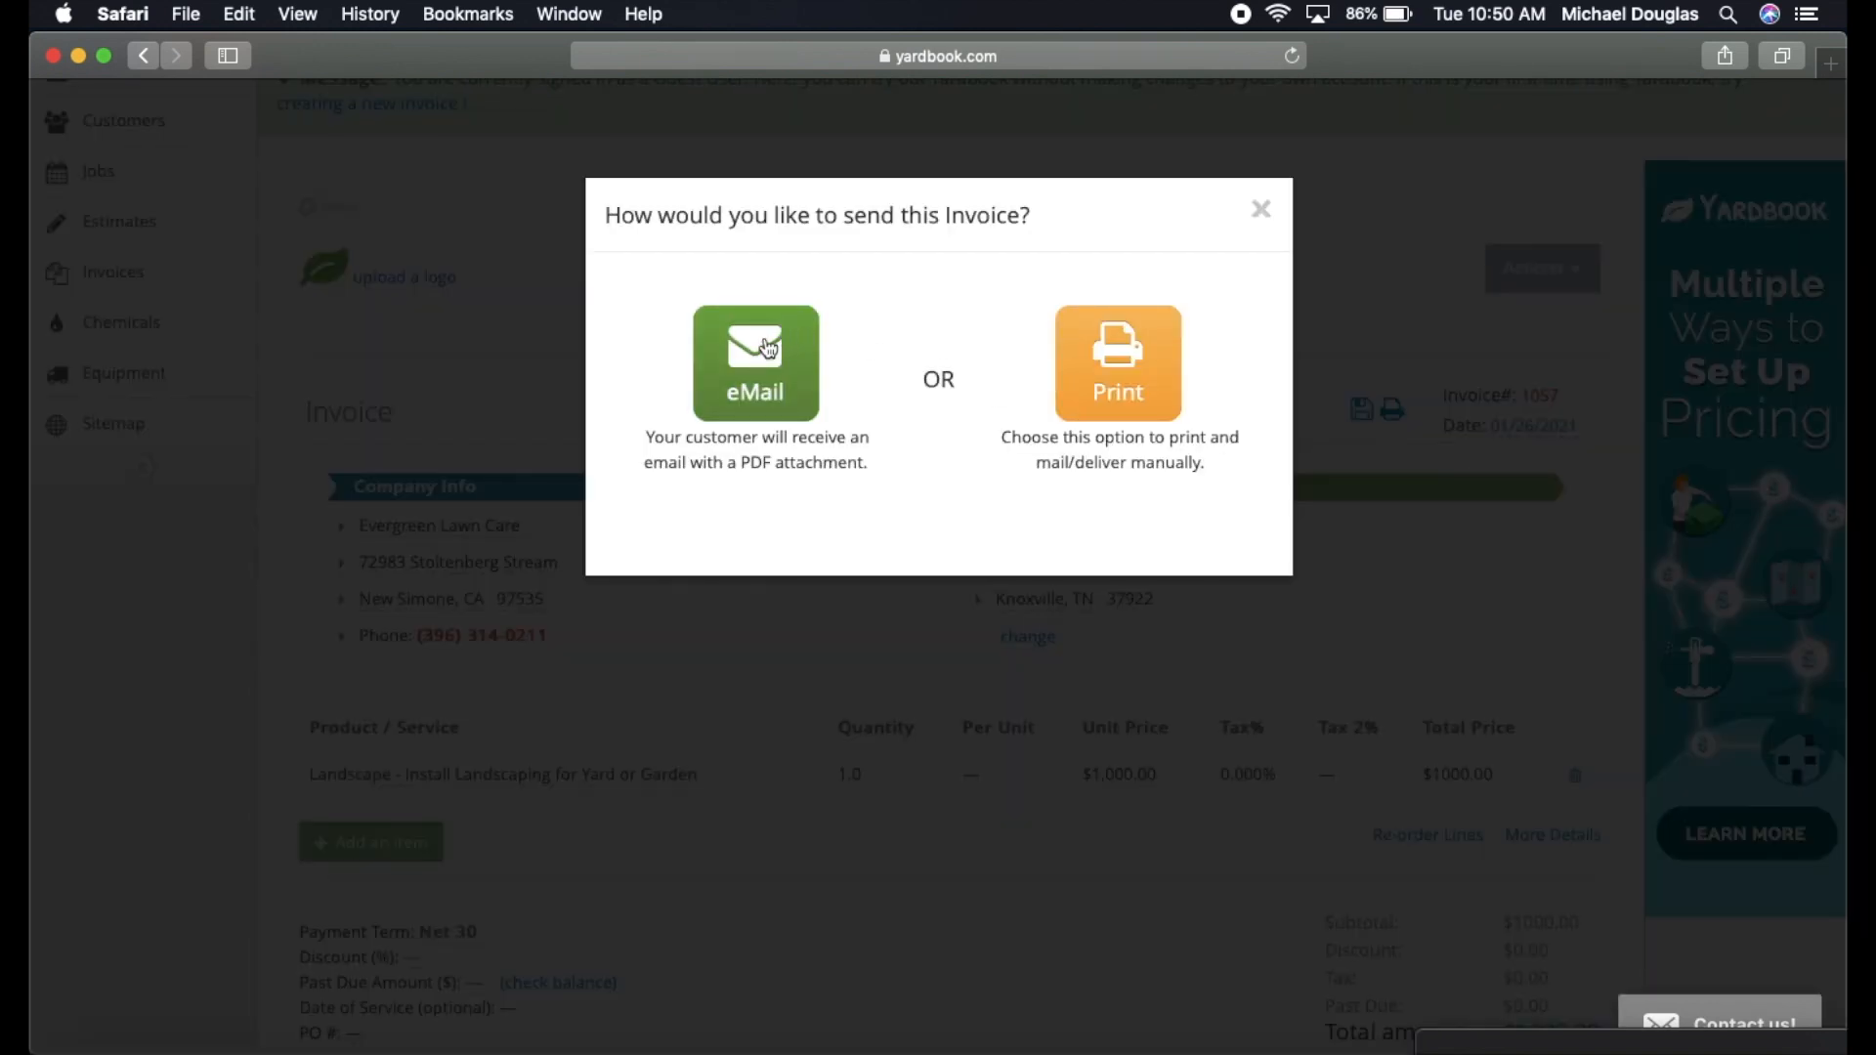
click(754, 363)
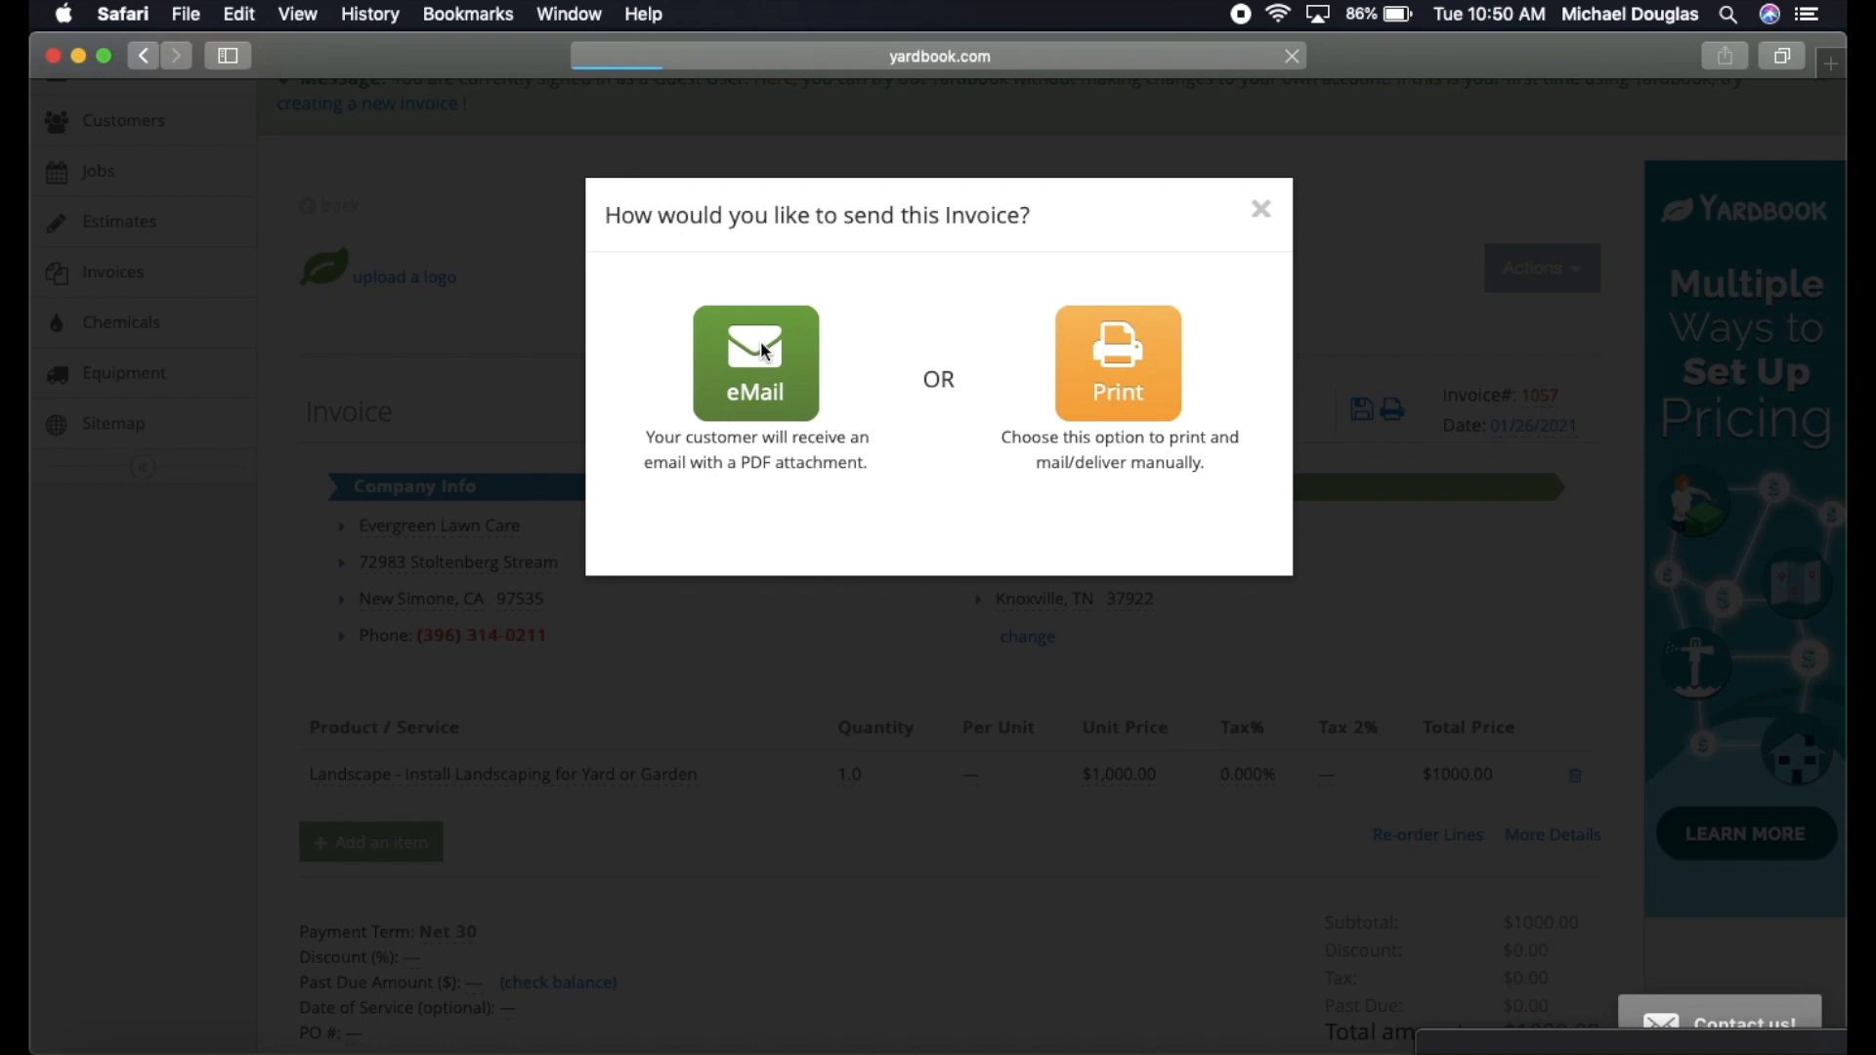
click(754, 364)
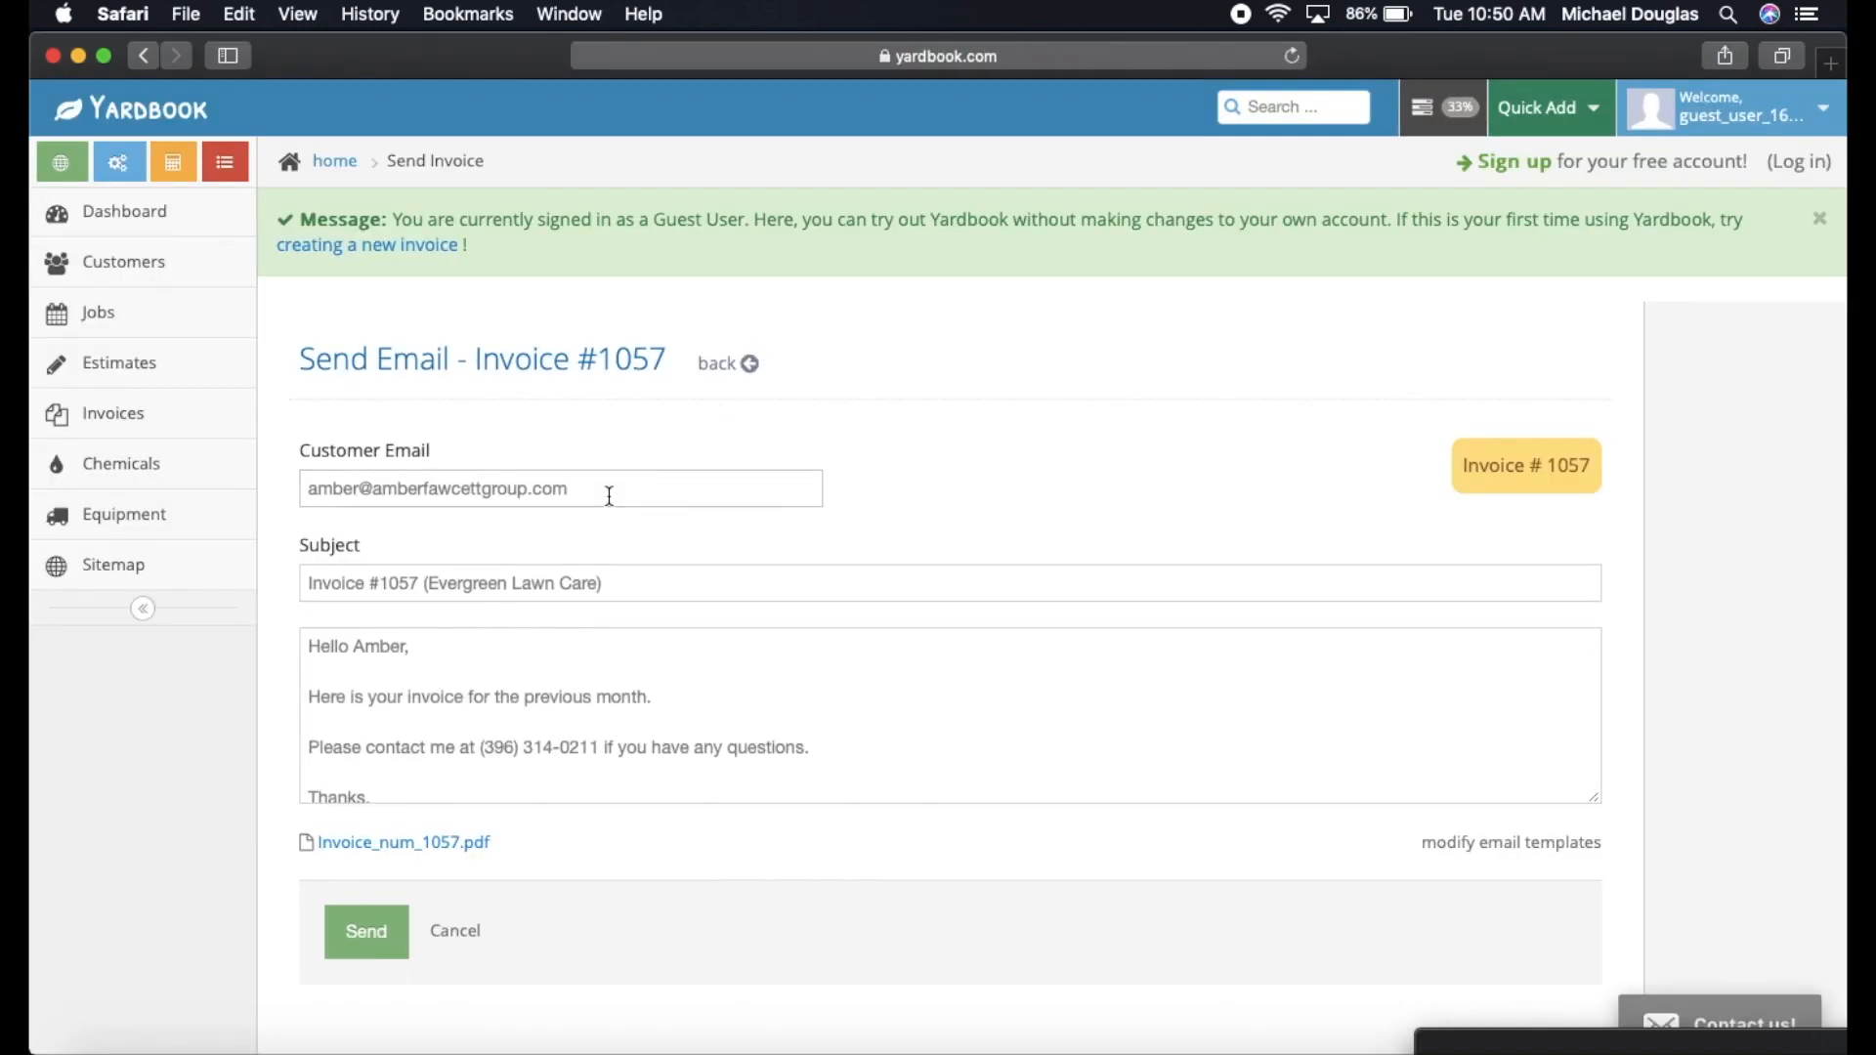
double_click(435, 488)
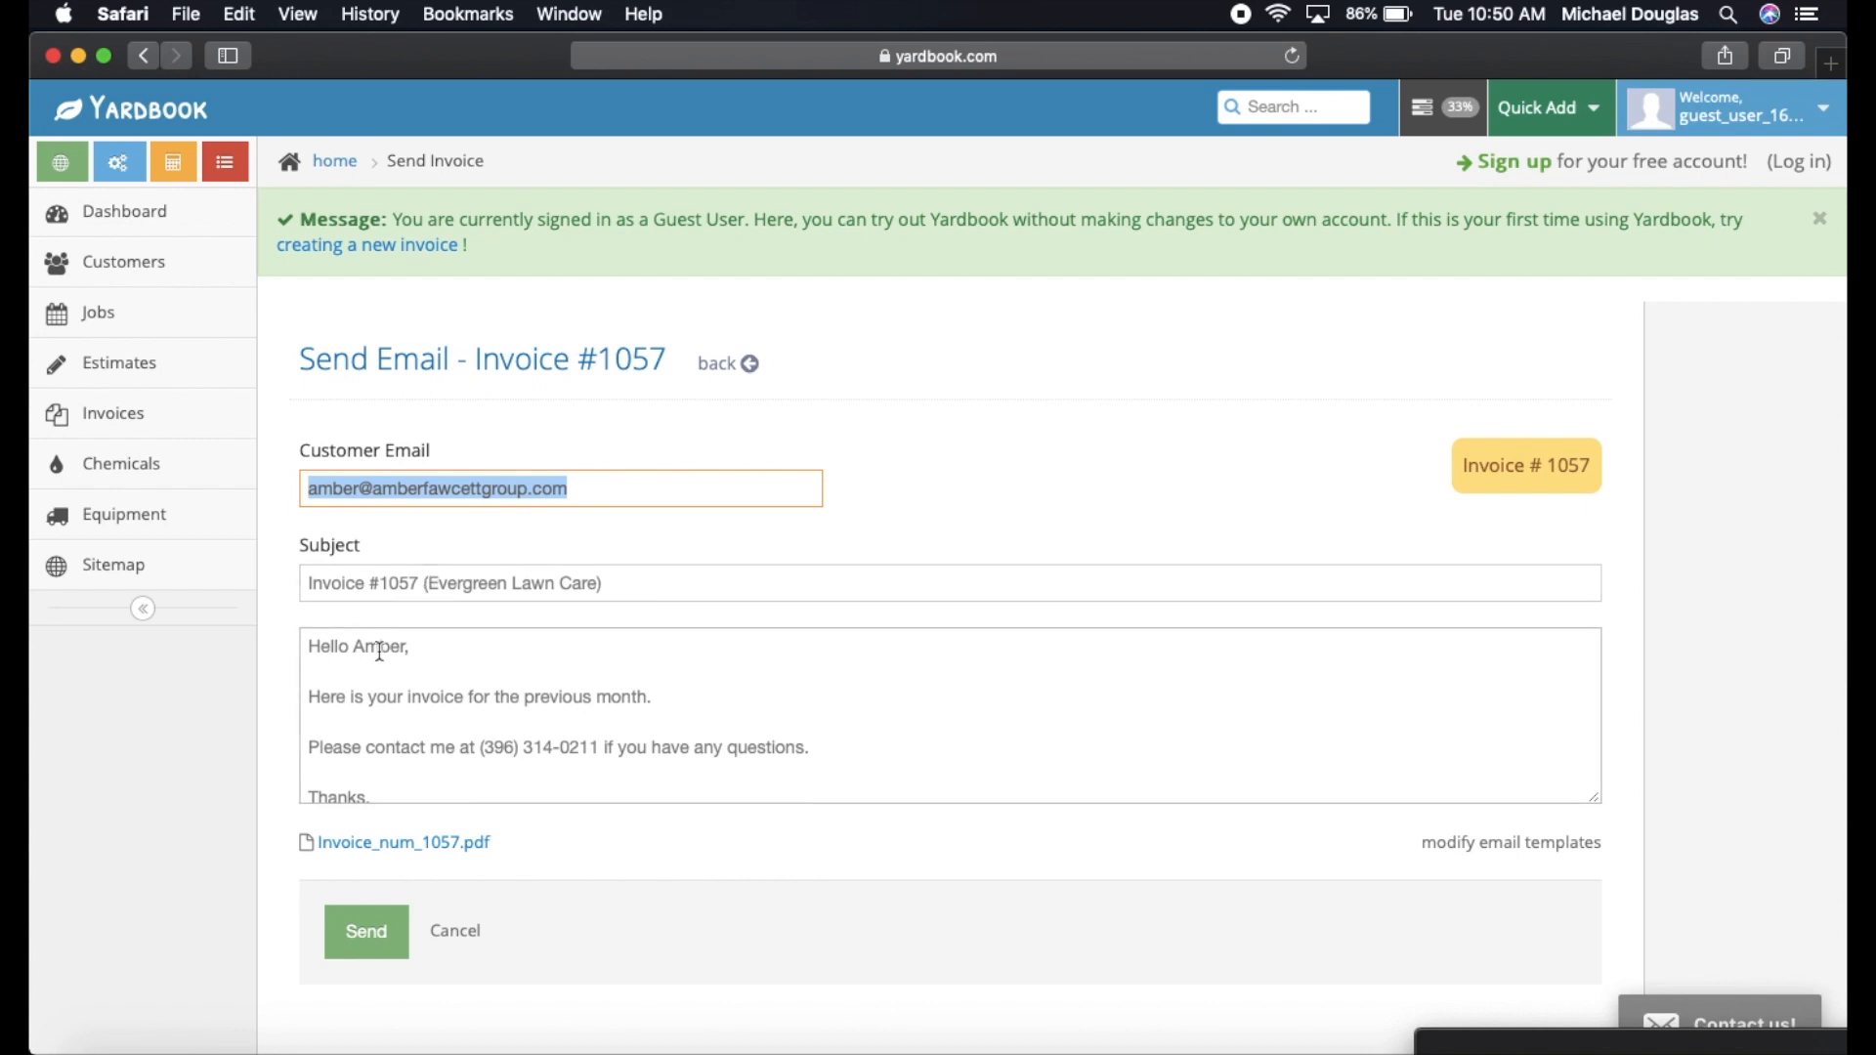
mouse_move(453, 700)
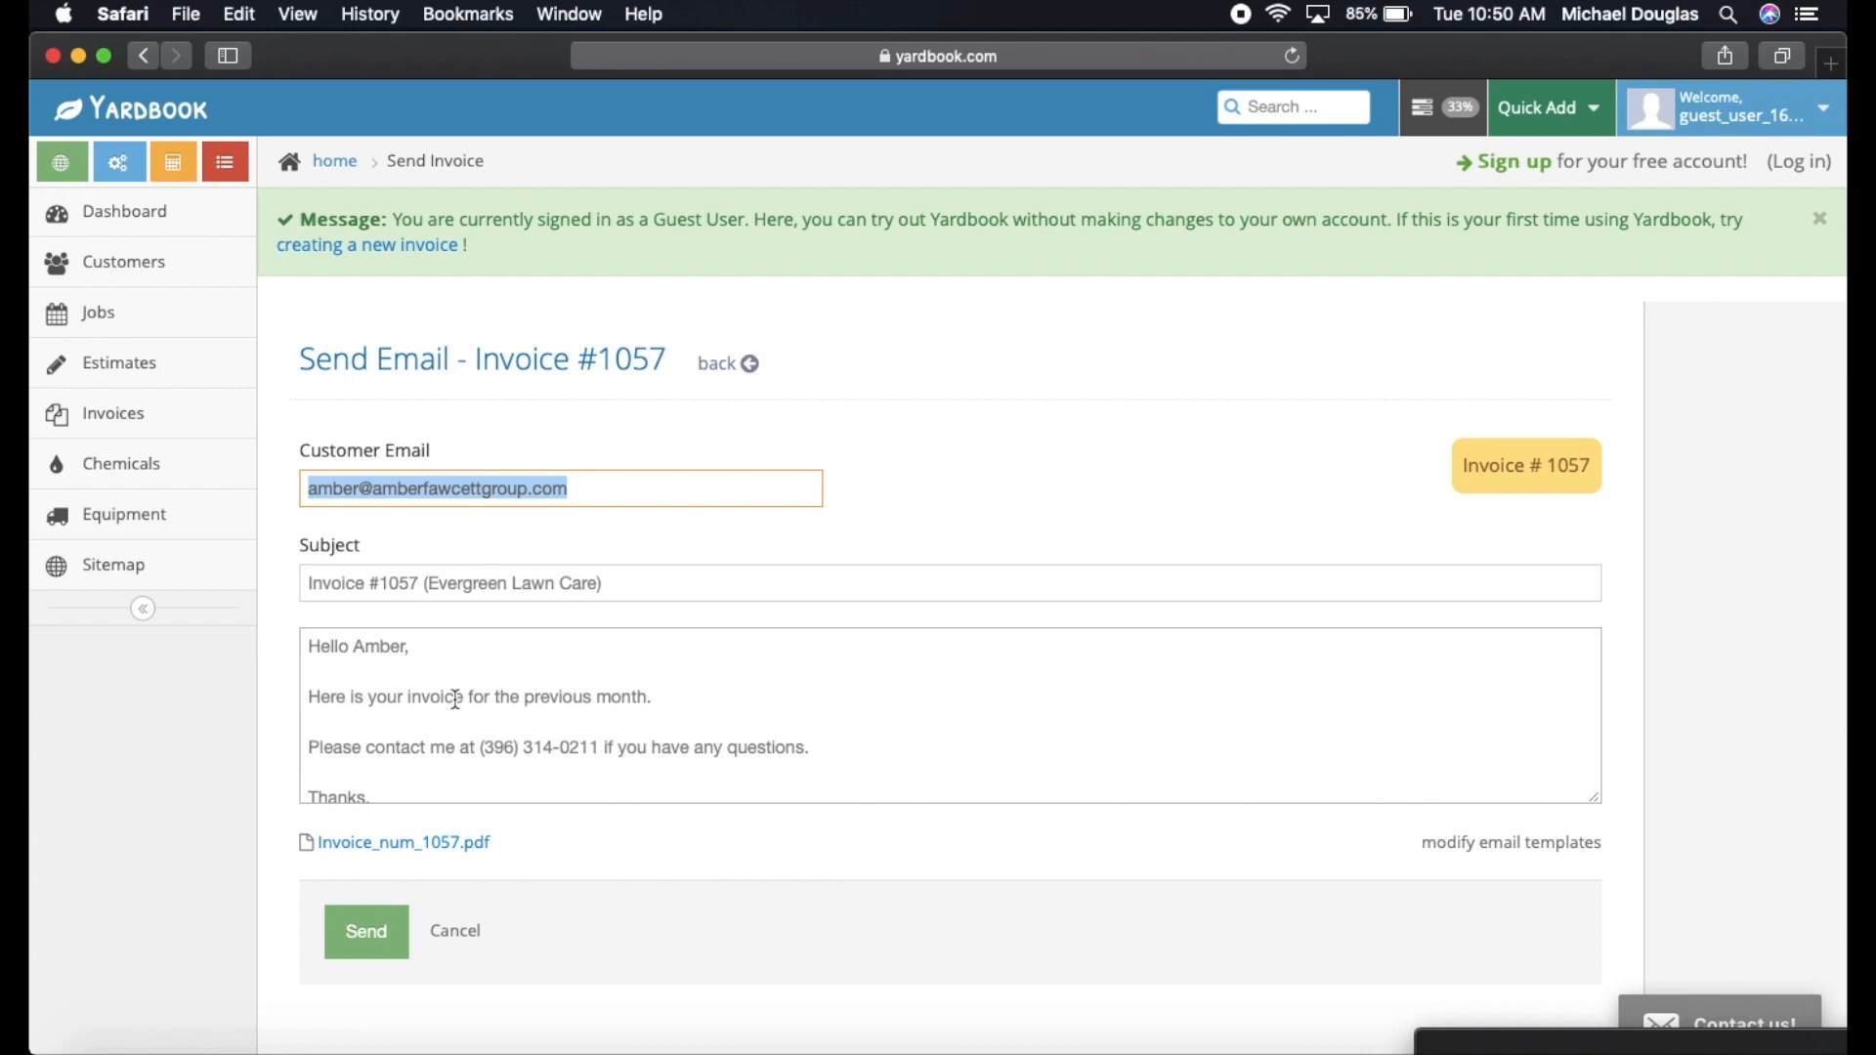
mouse_move(407, 700)
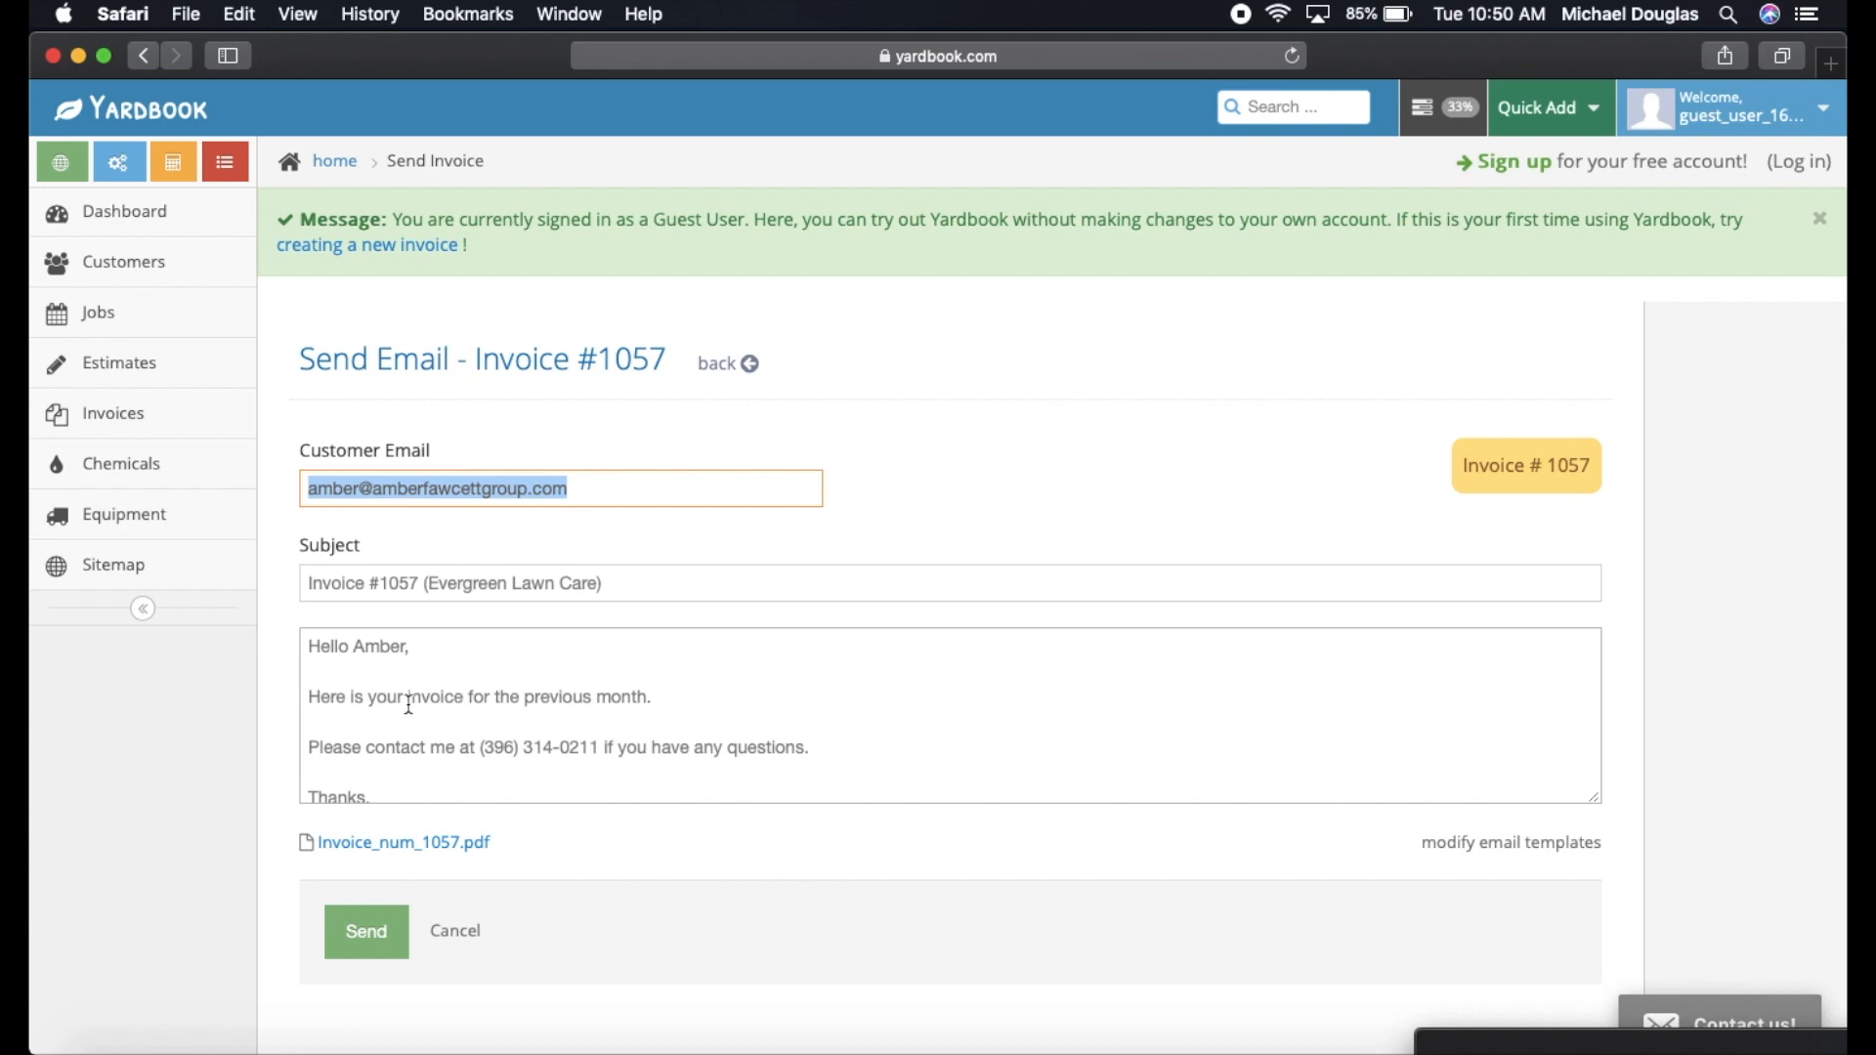
mouse_move(541, 699)
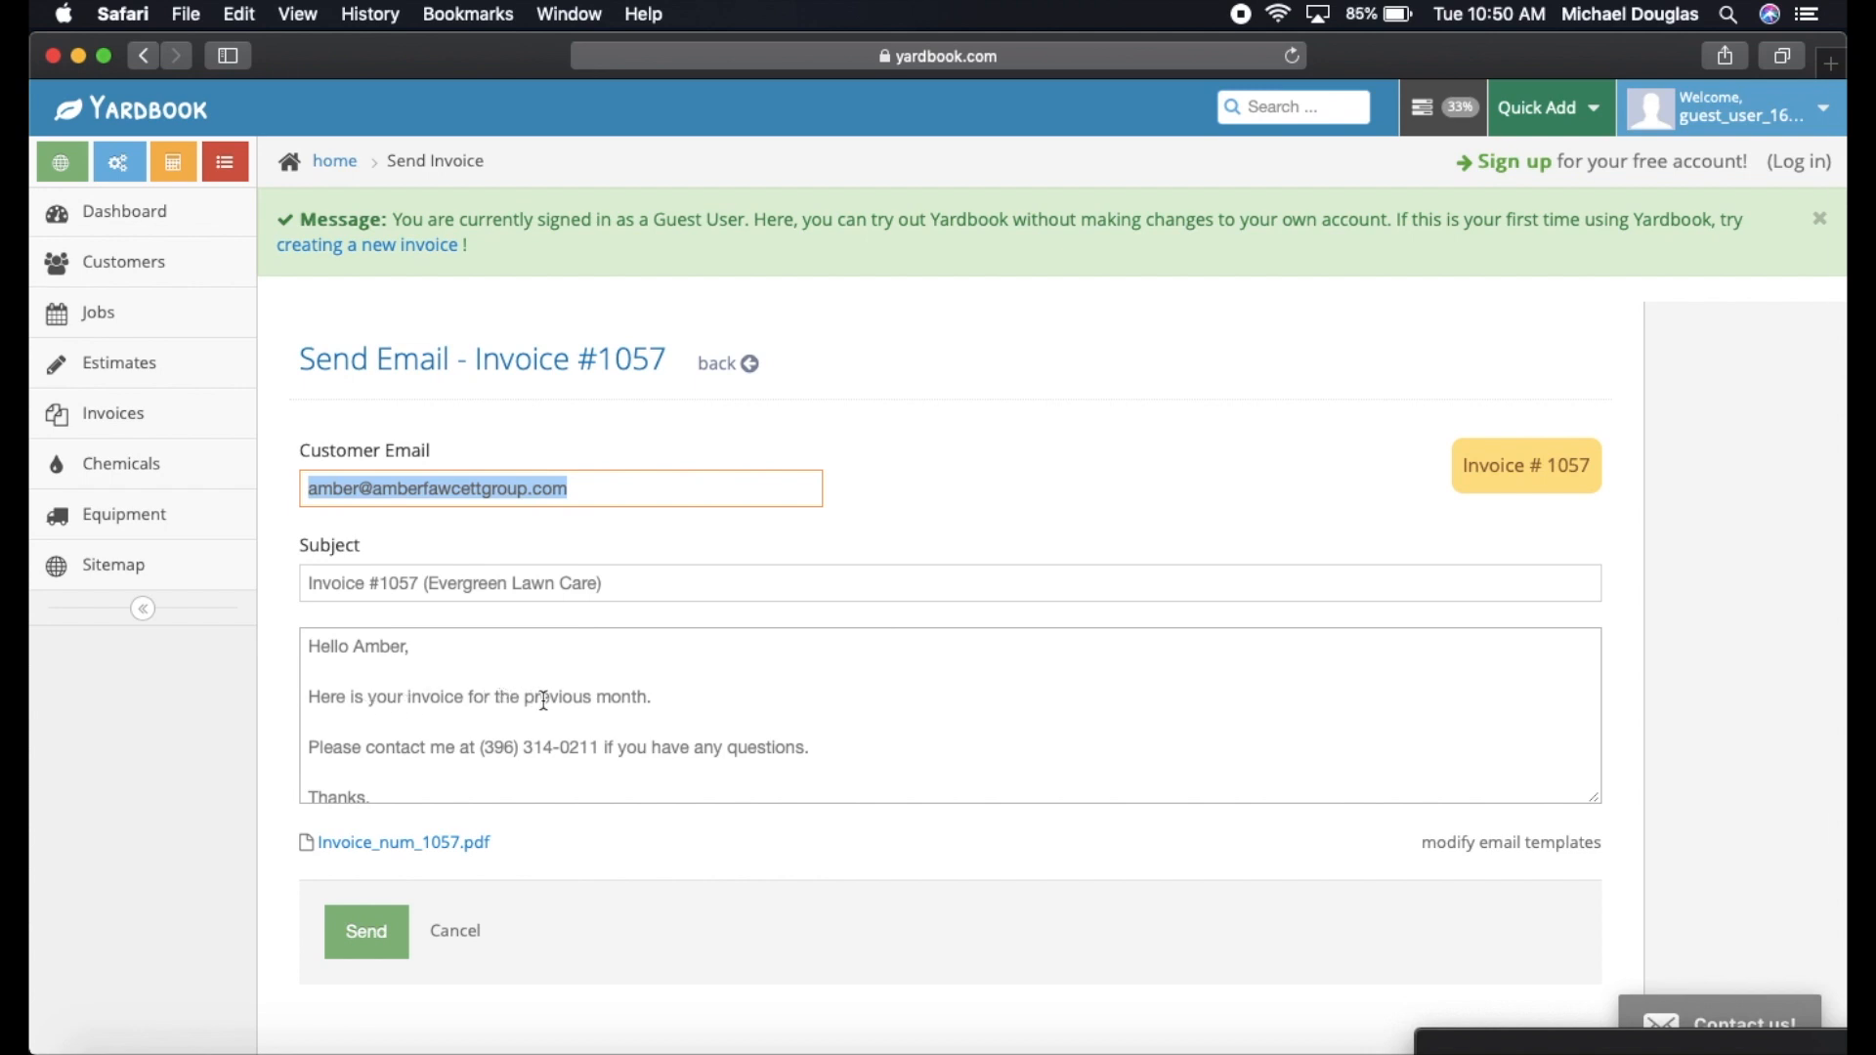
scroll(down, 3)
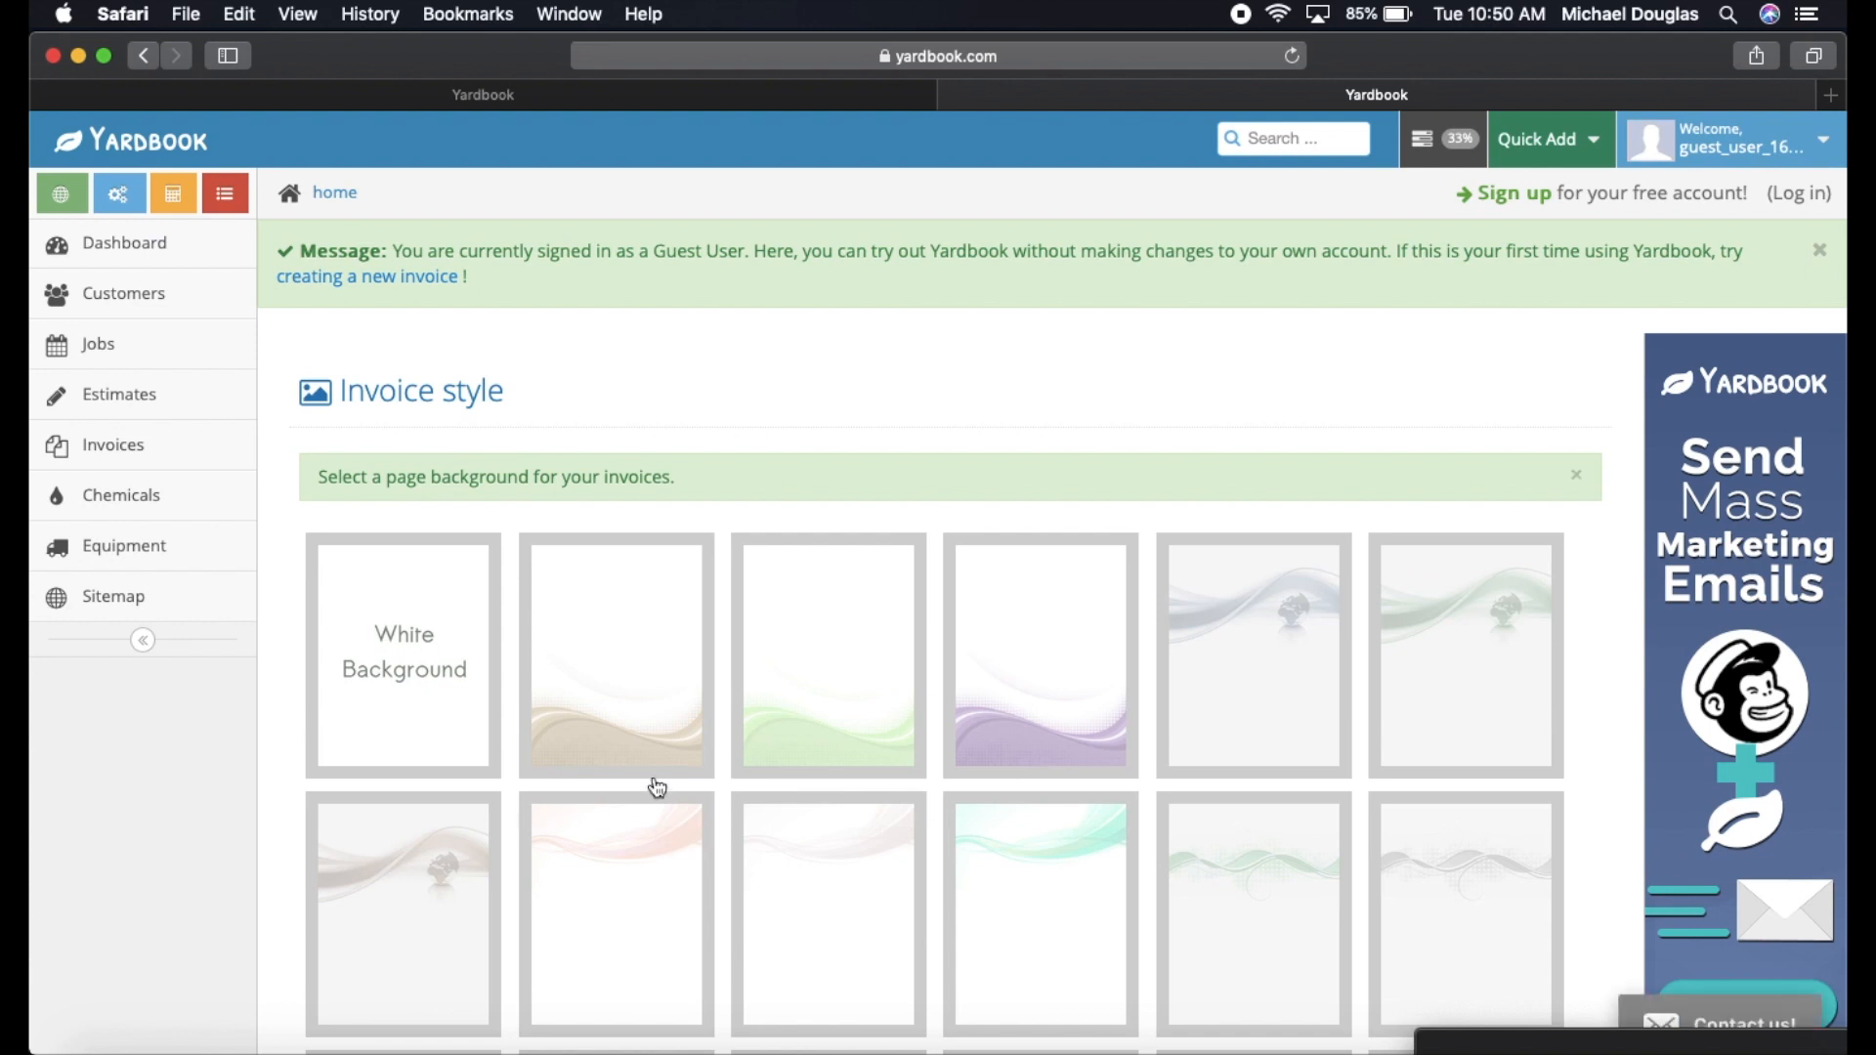
Browse the invoice style page's background choices for invoices.
scroll(down, 3)
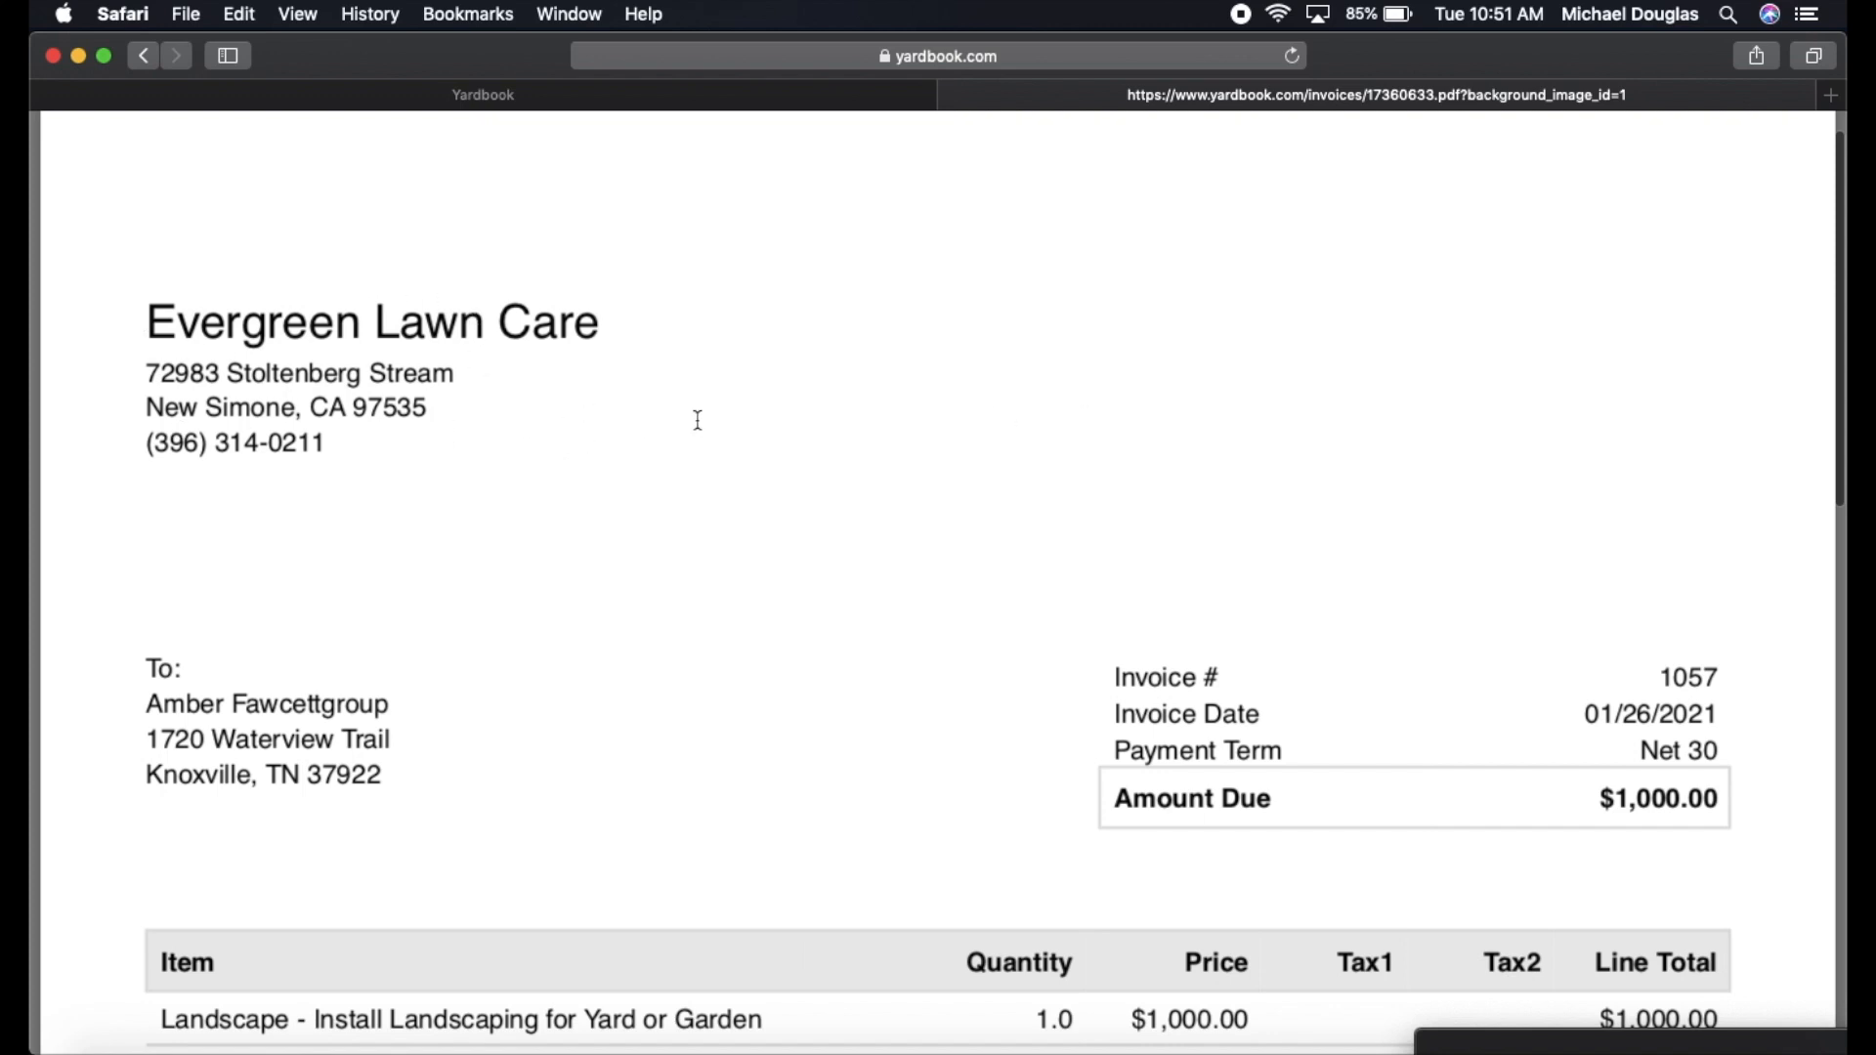
mouse_move(1575, 183)
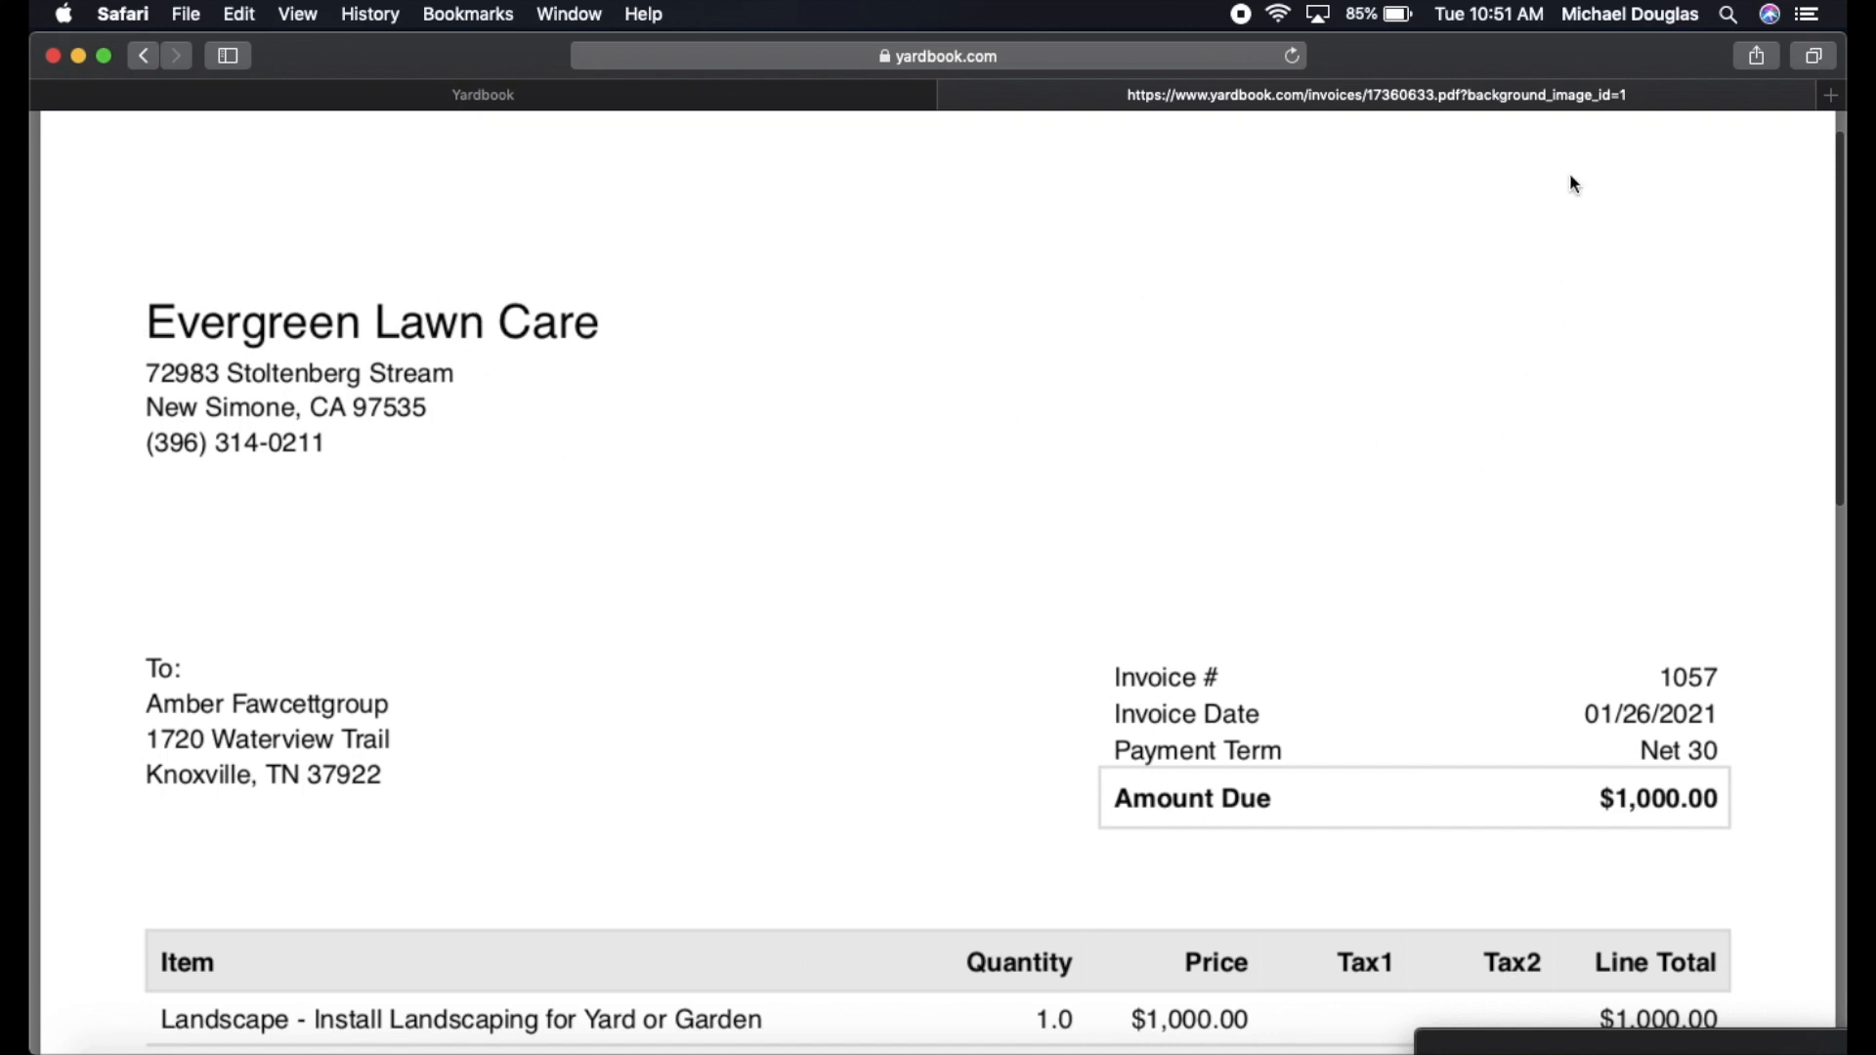
mouse_move(1681, 289)
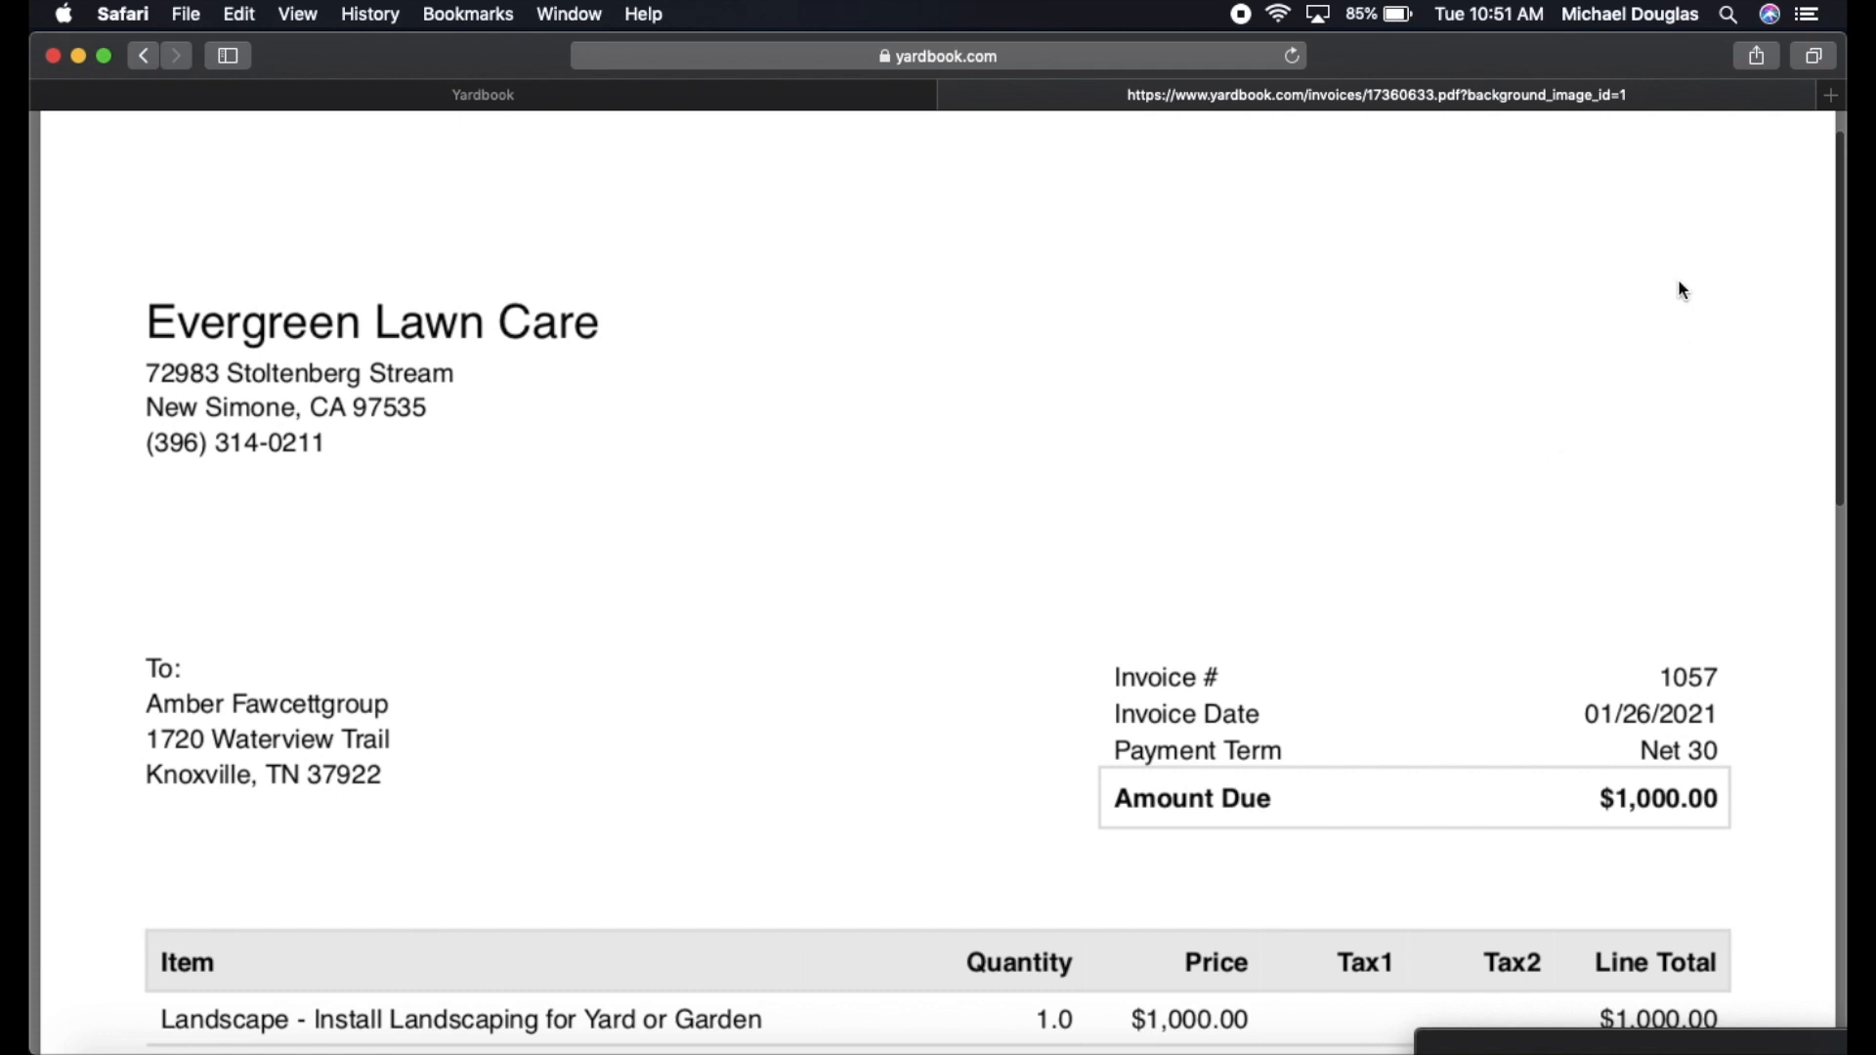
mouse_move(1219, 359)
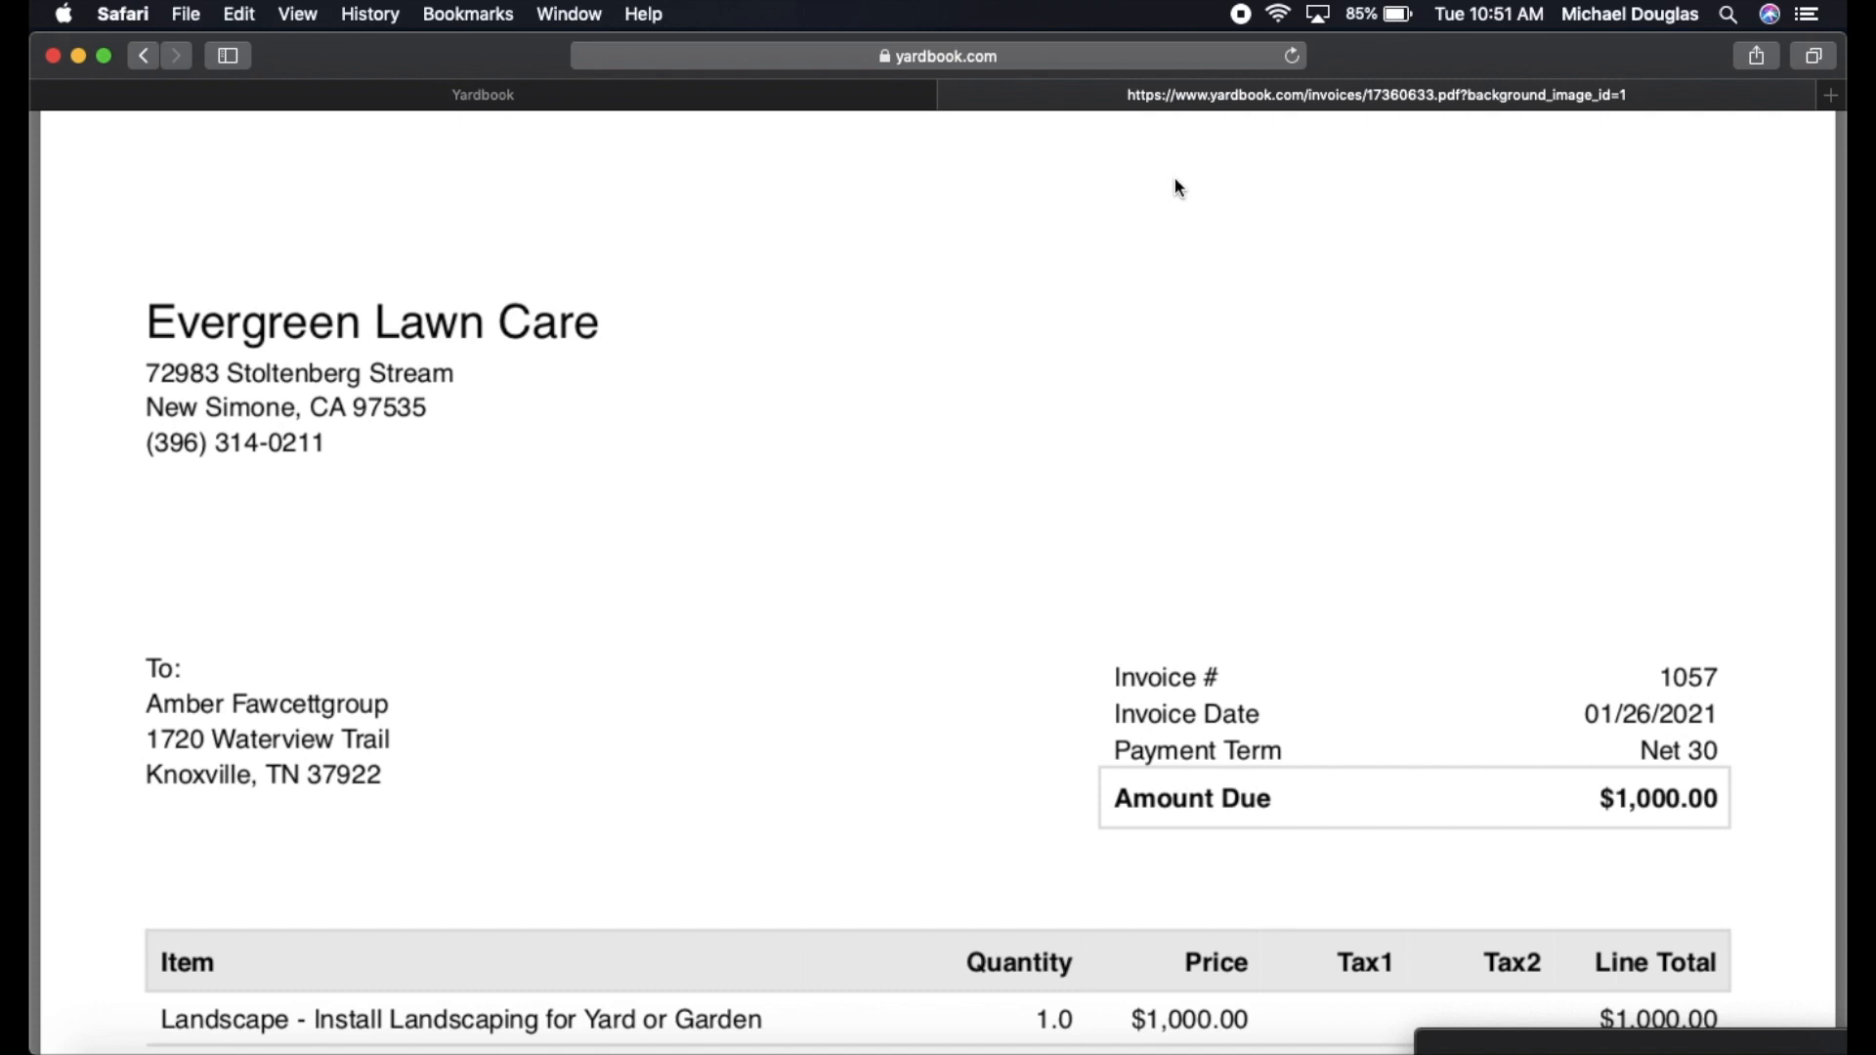
Review the invoice PDF and send invoice 1057 to the customer by email.
scroll(down, 3)
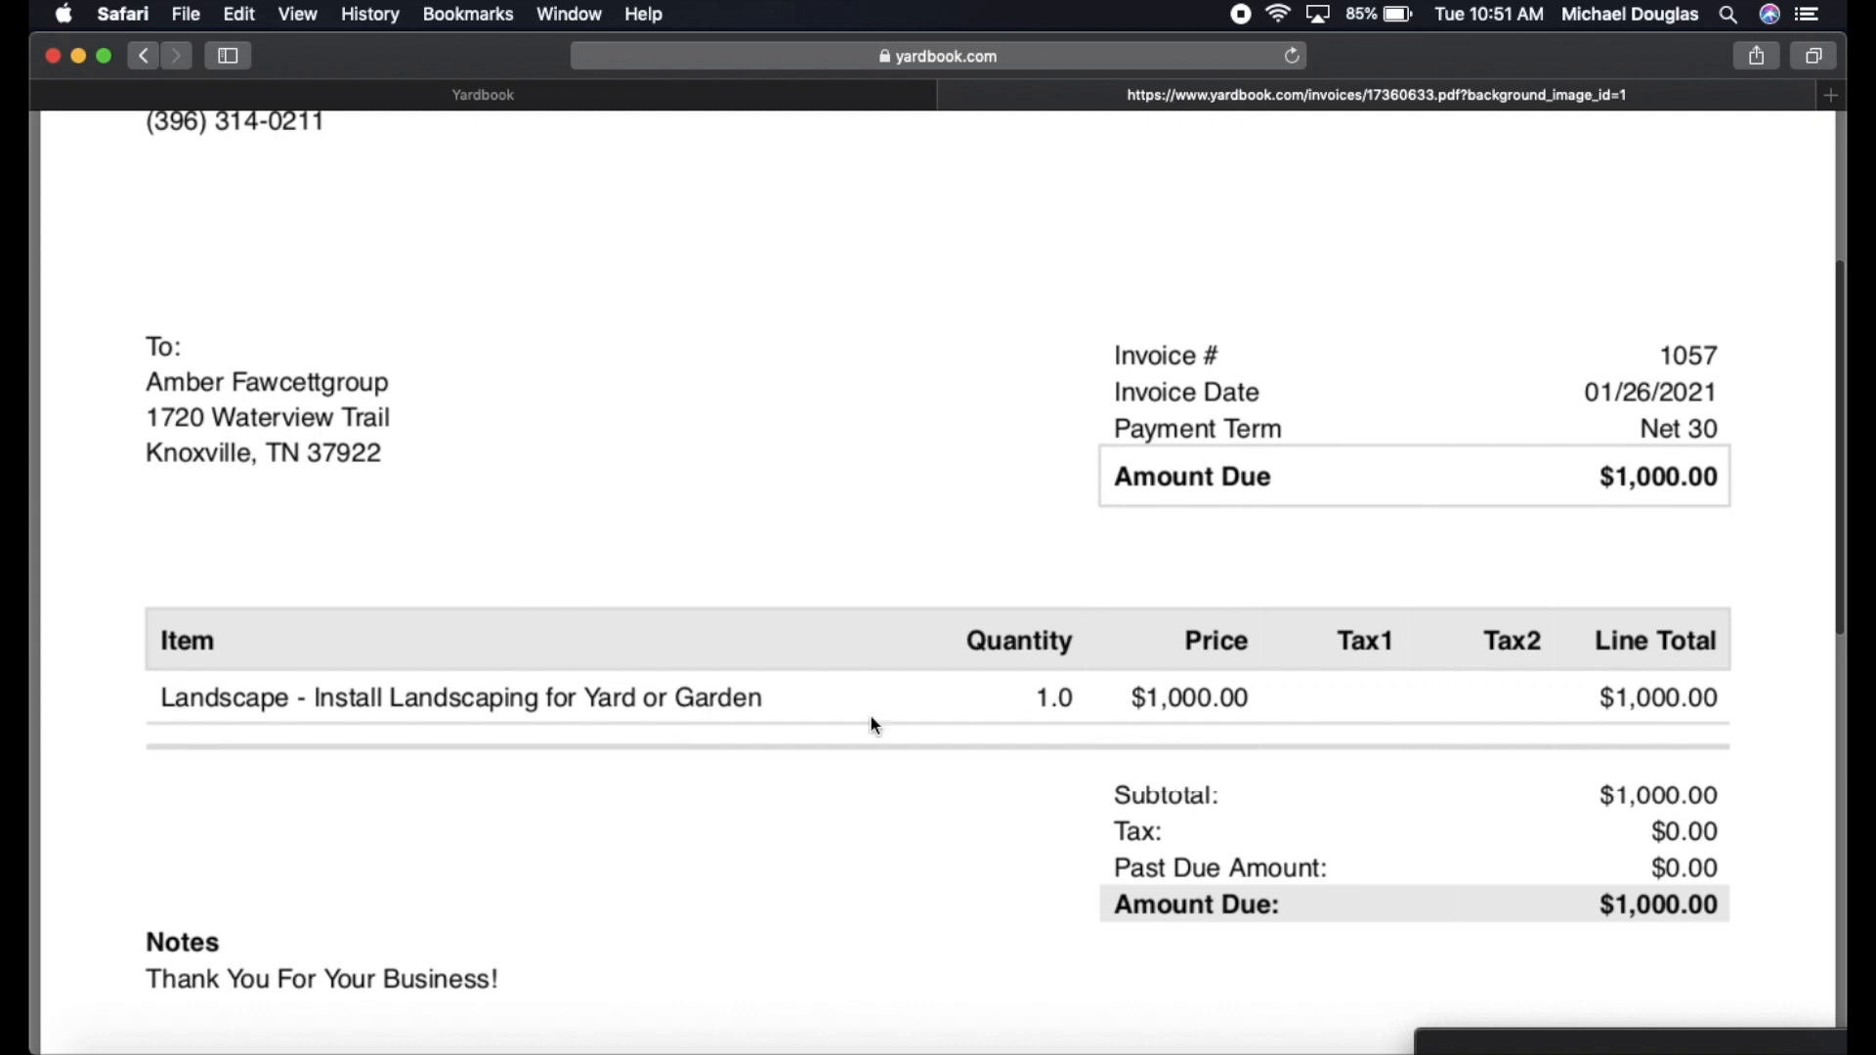
mouse_move(1480, 700)
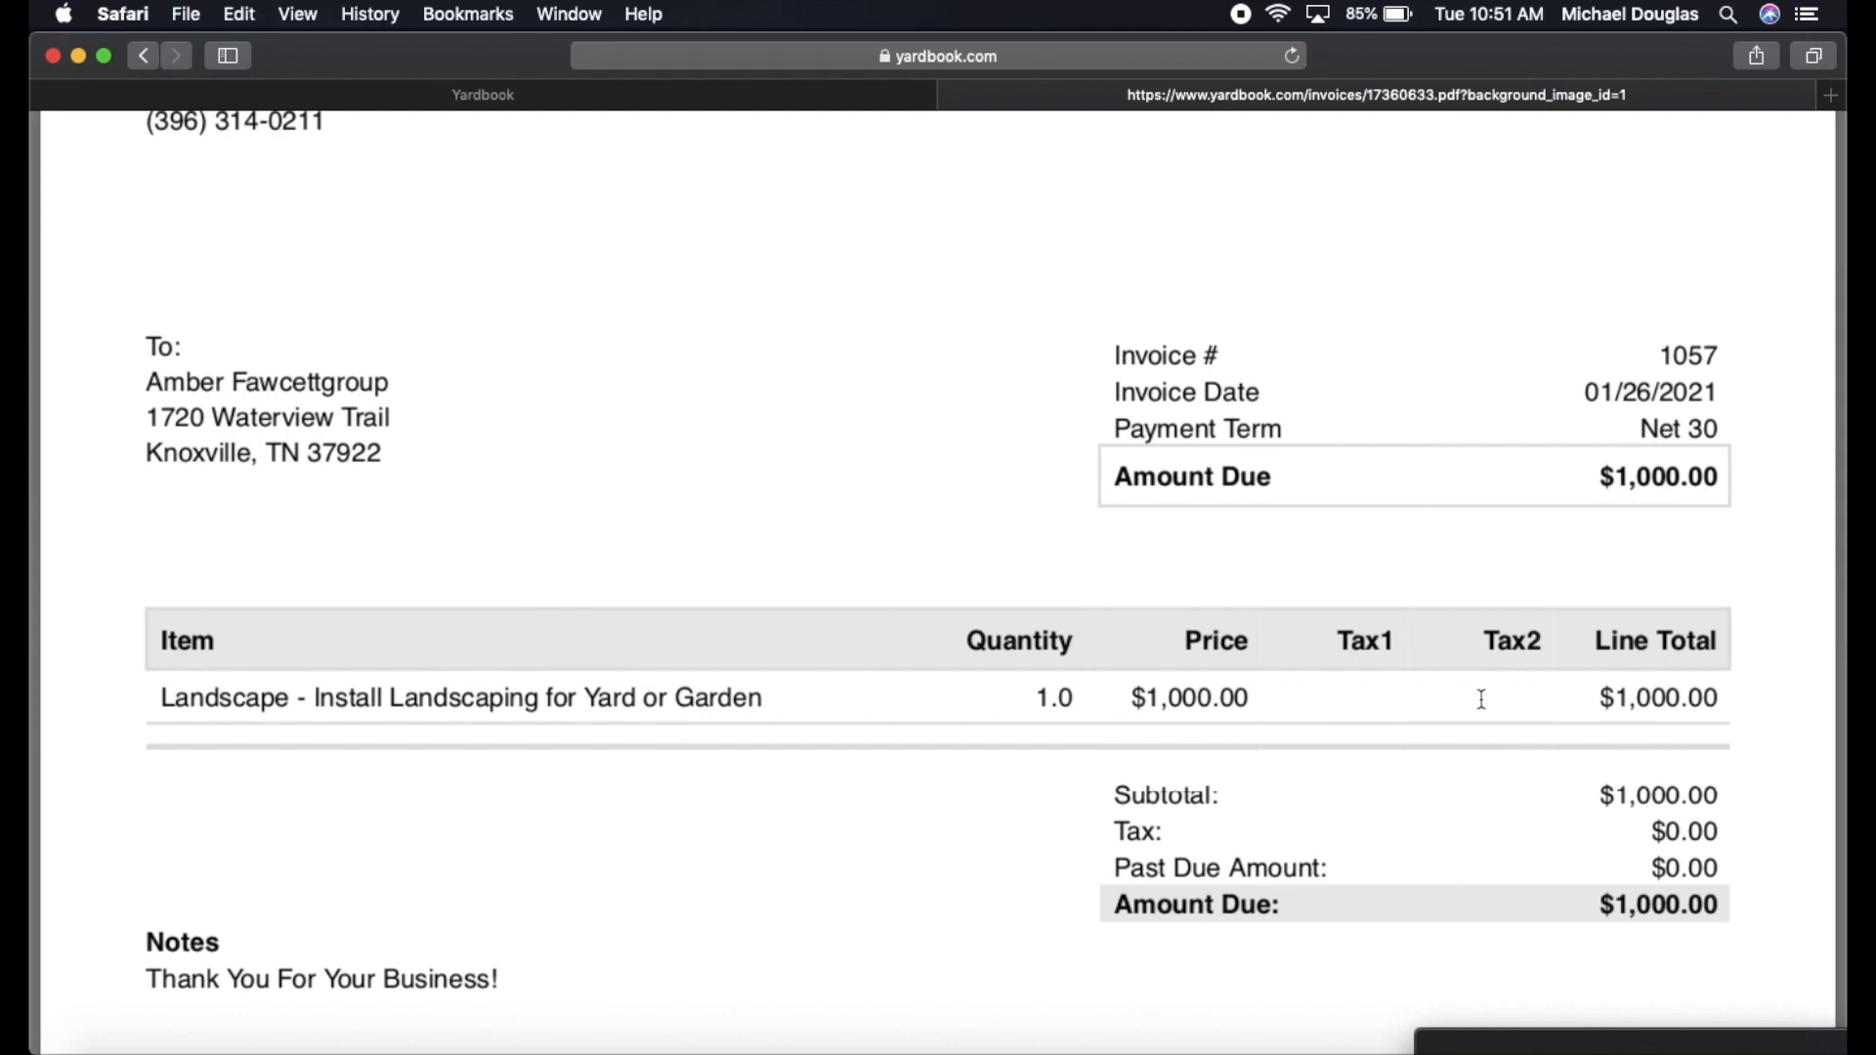
scroll(down, 3)
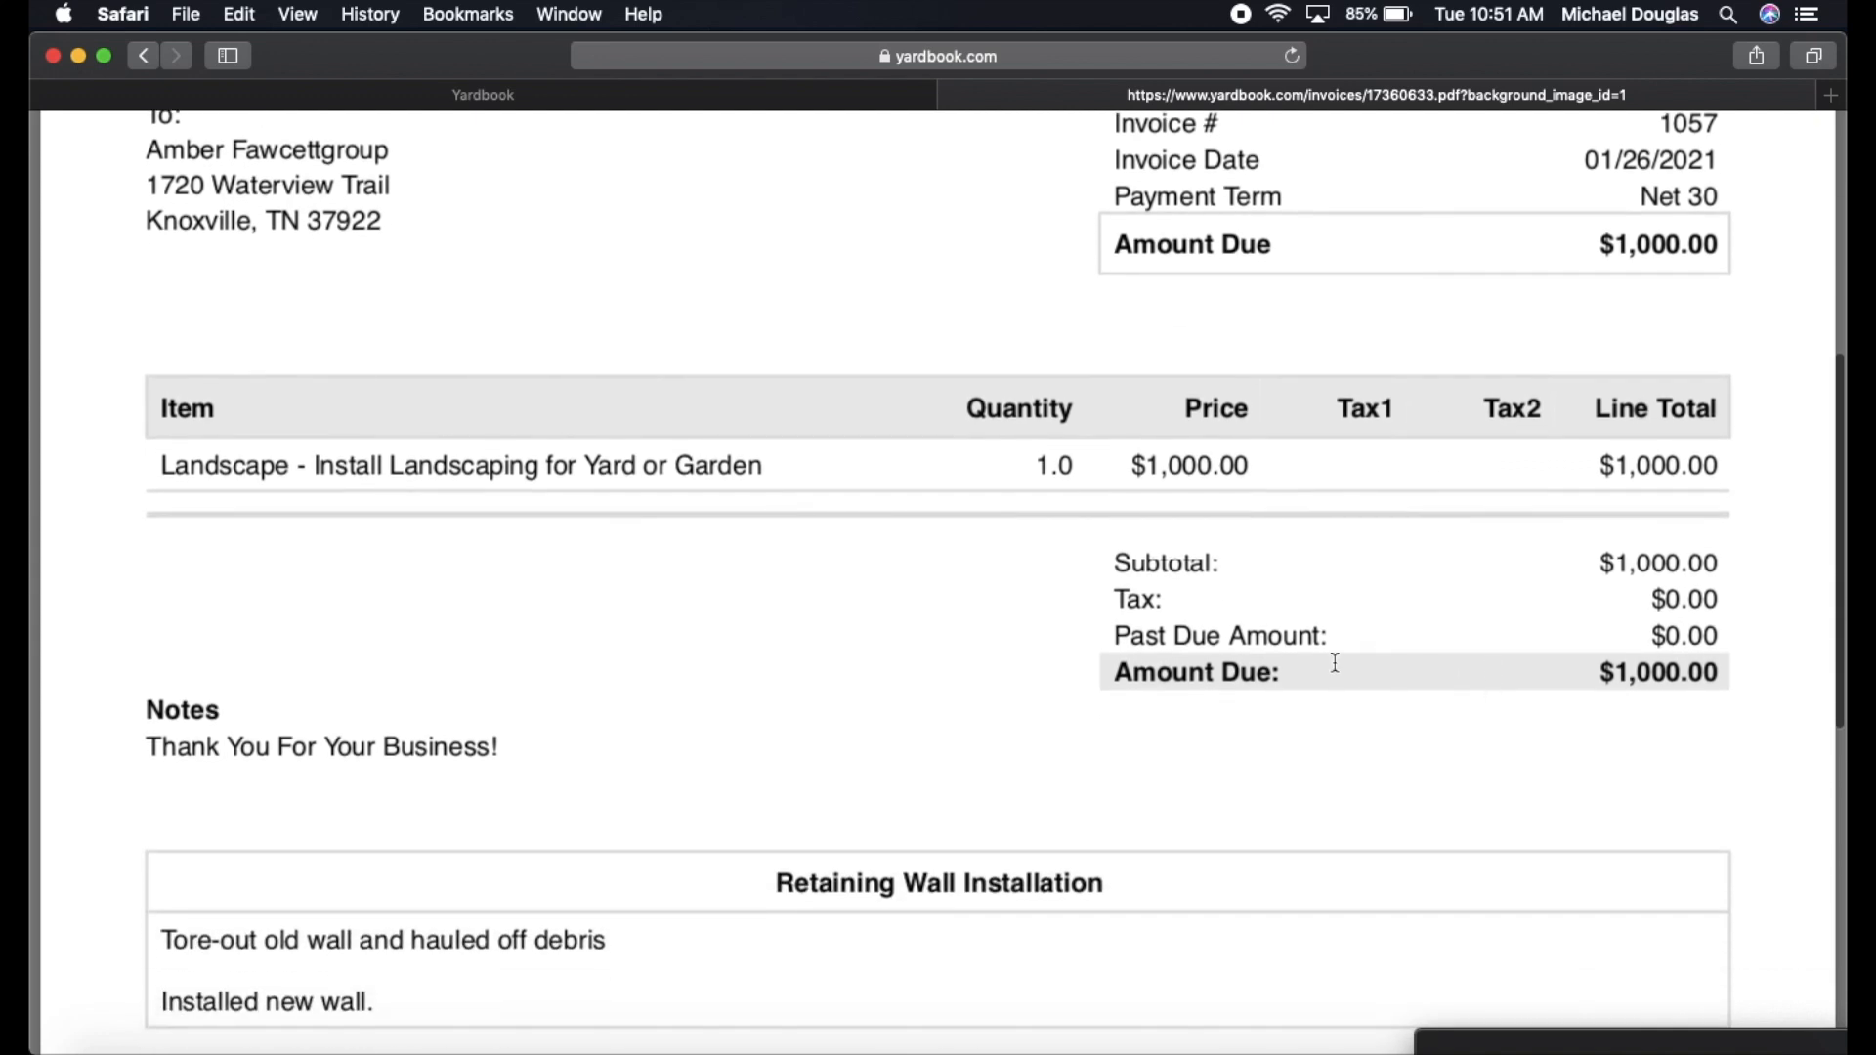
scroll(down, 3)
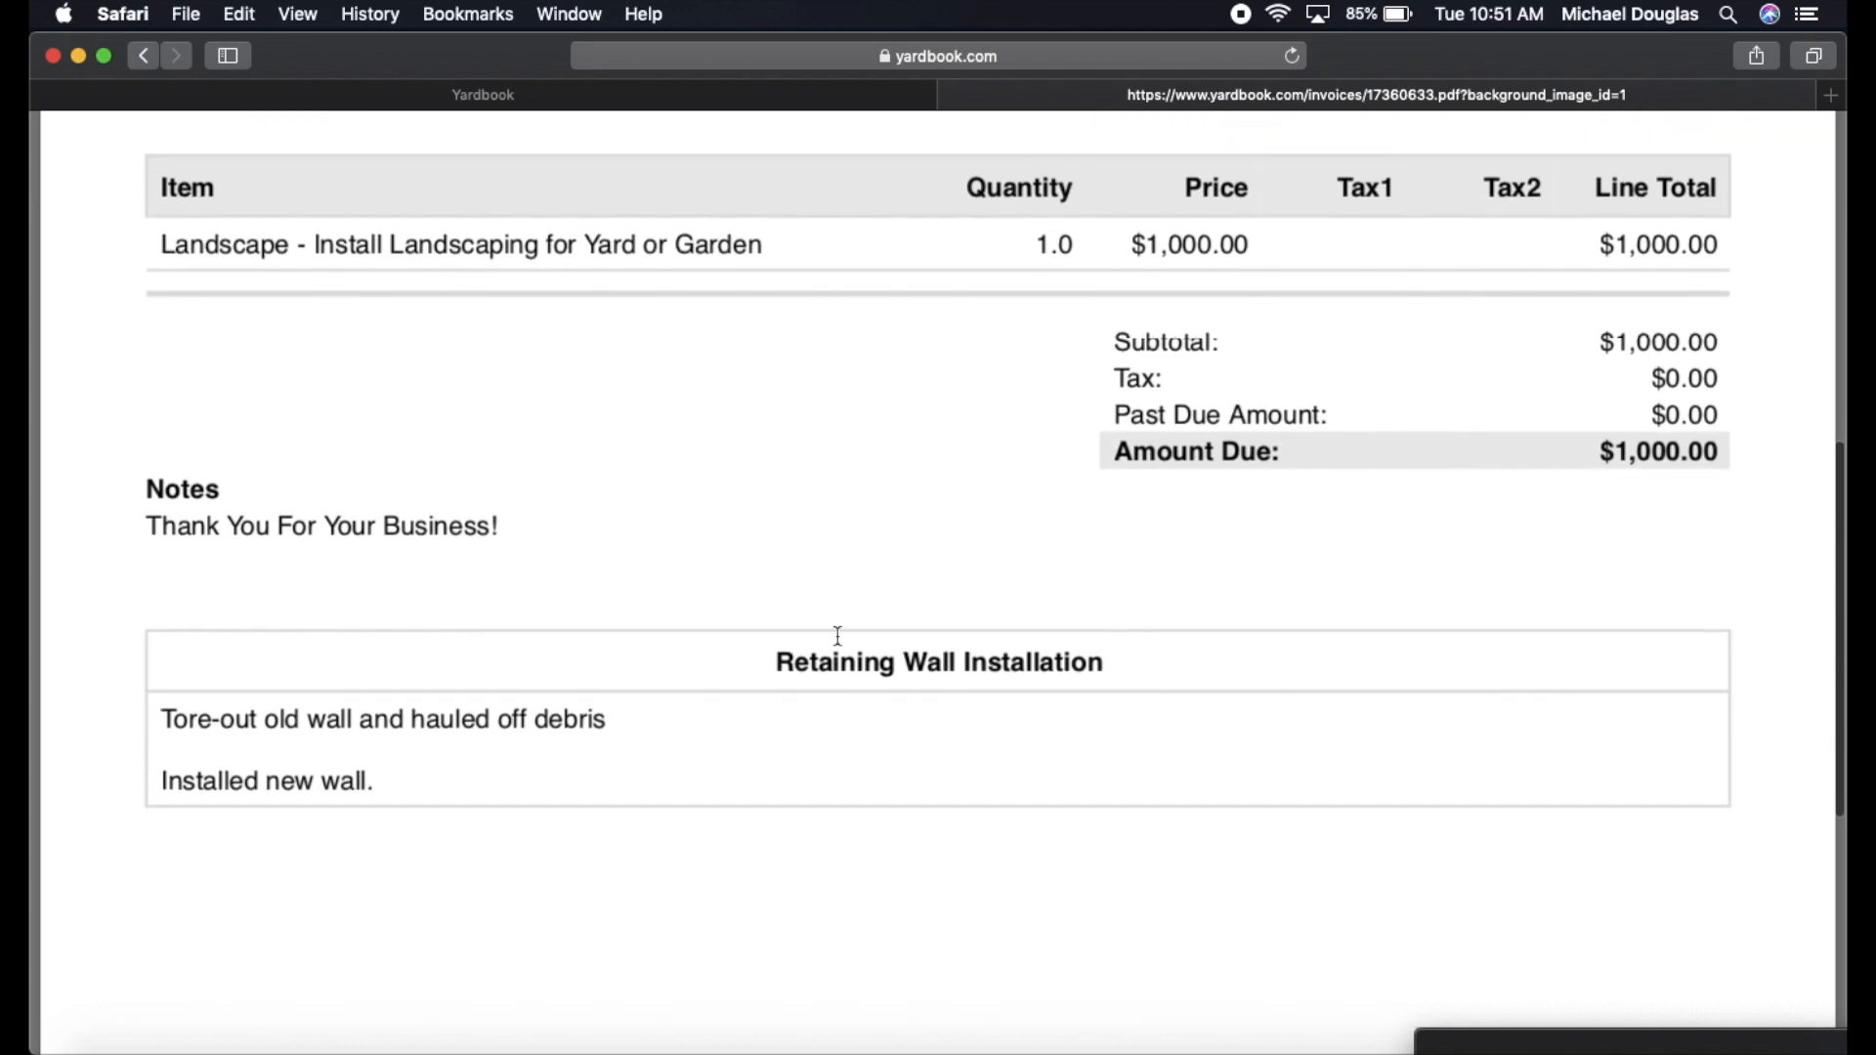
mouse_move(506, 555)
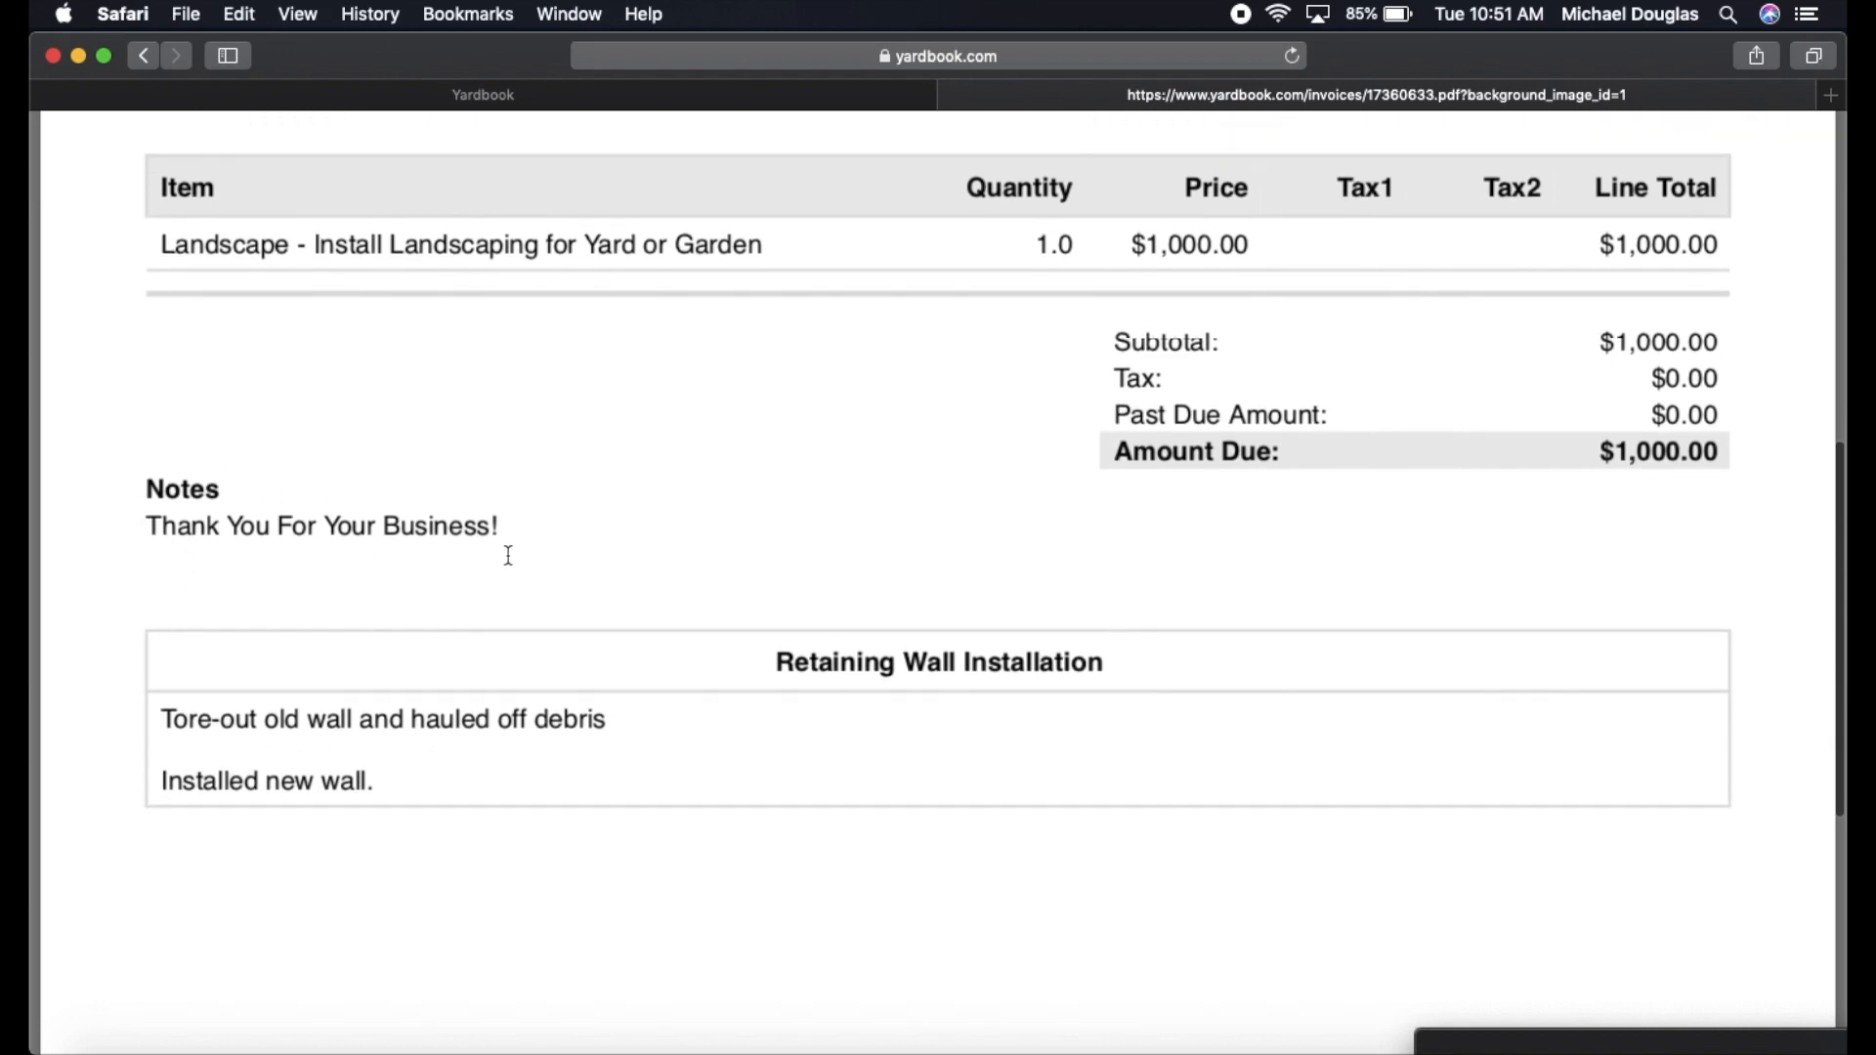
mouse_move(459, 545)
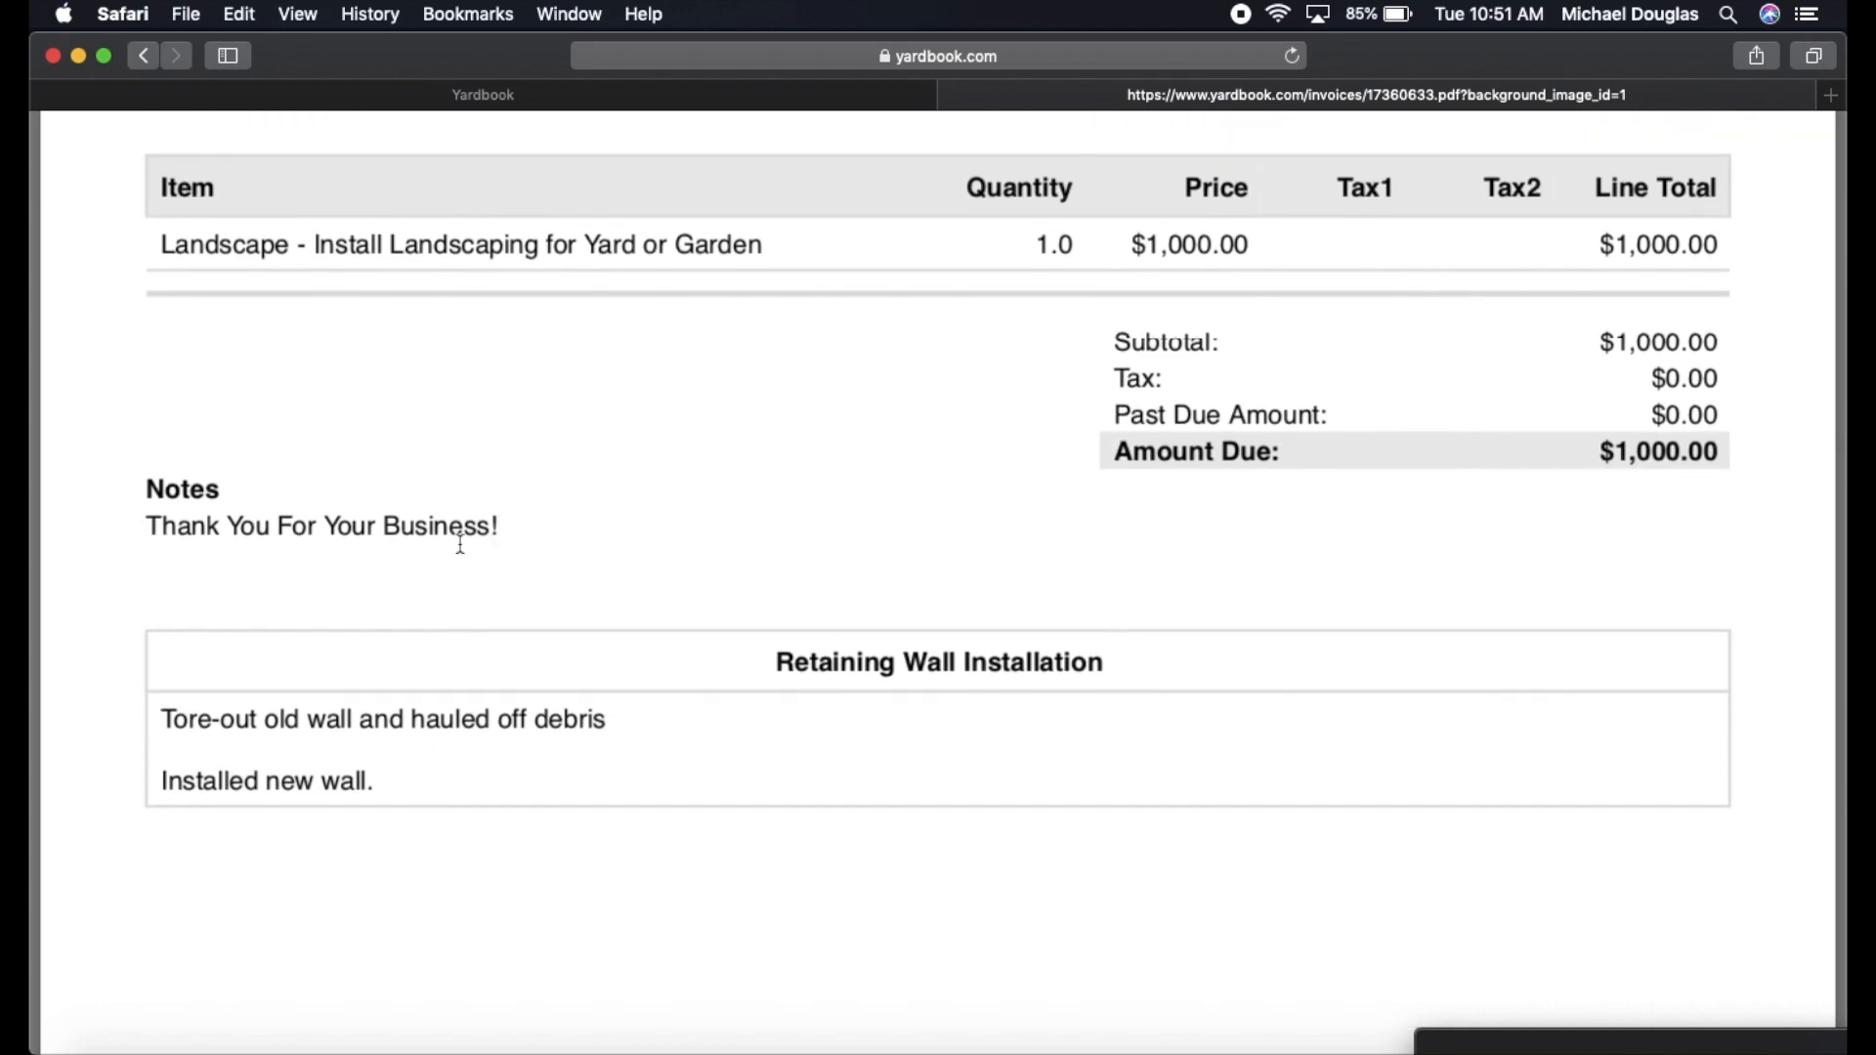
mouse_move(63, 557)
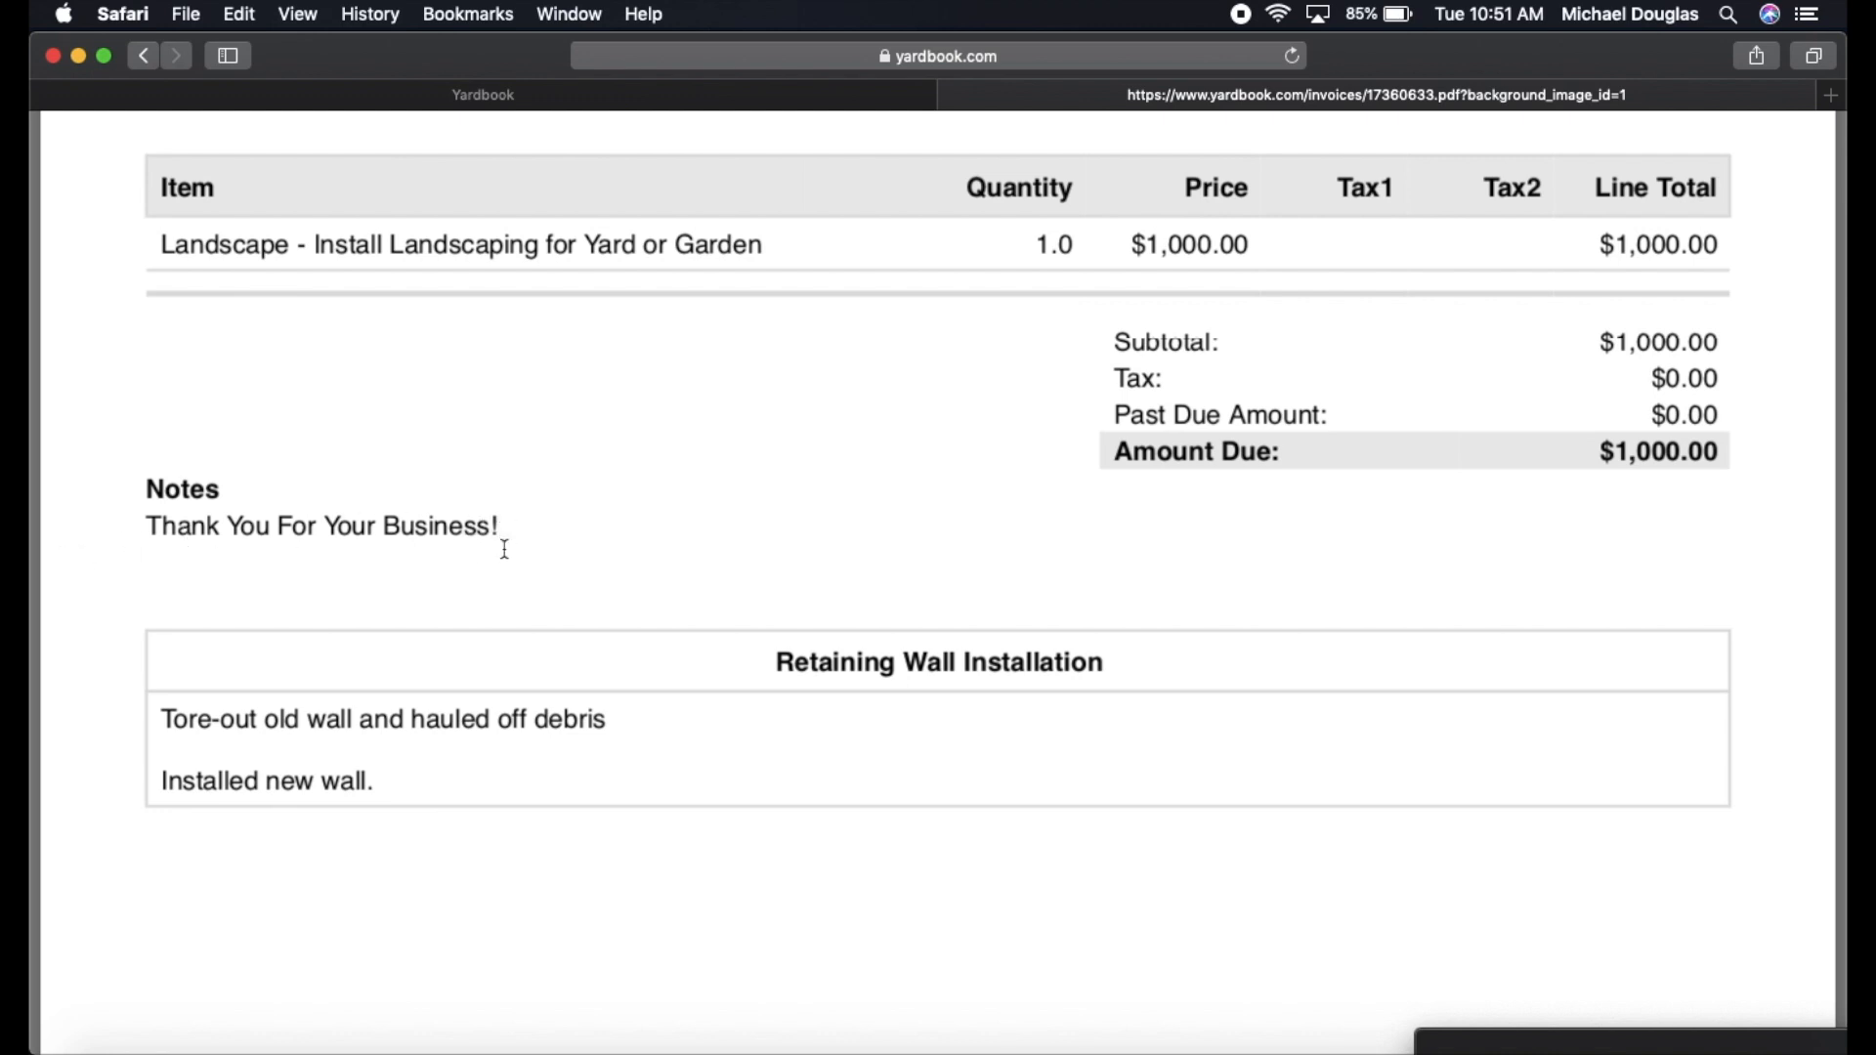
mouse_move(508, 530)
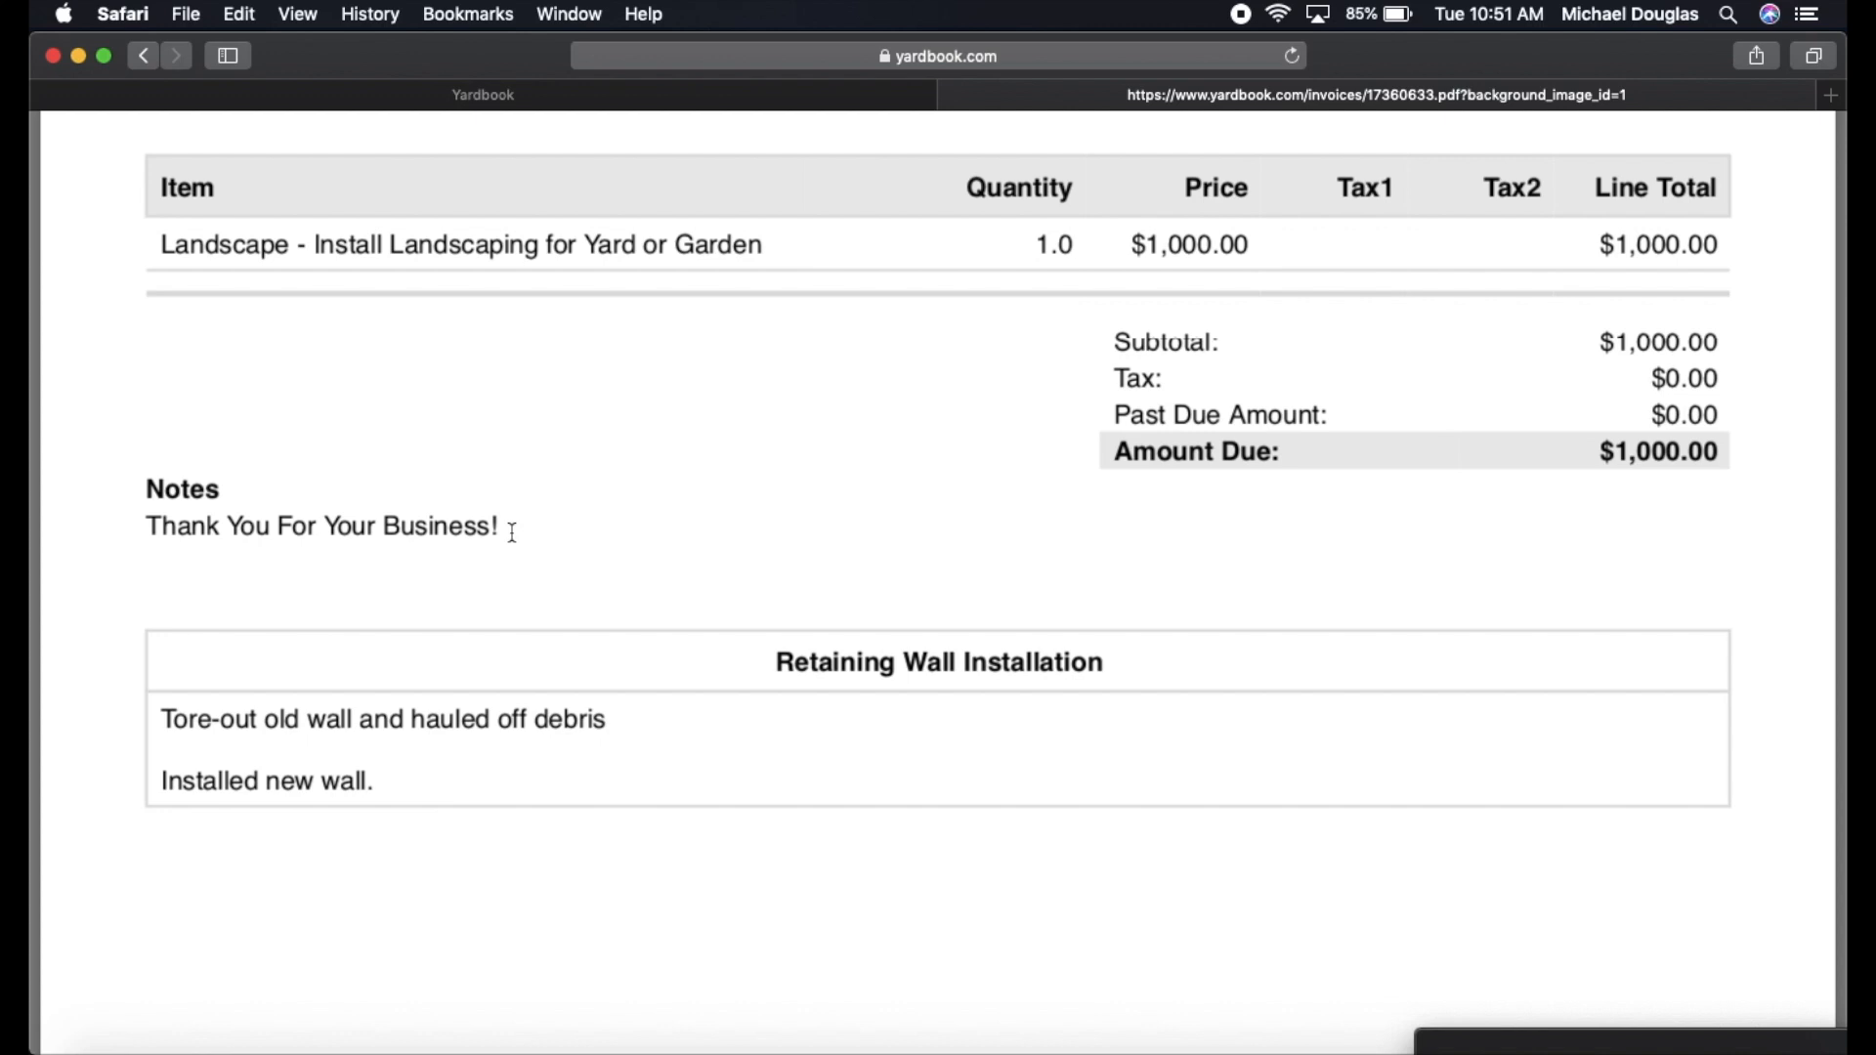
mouse_move(479, 540)
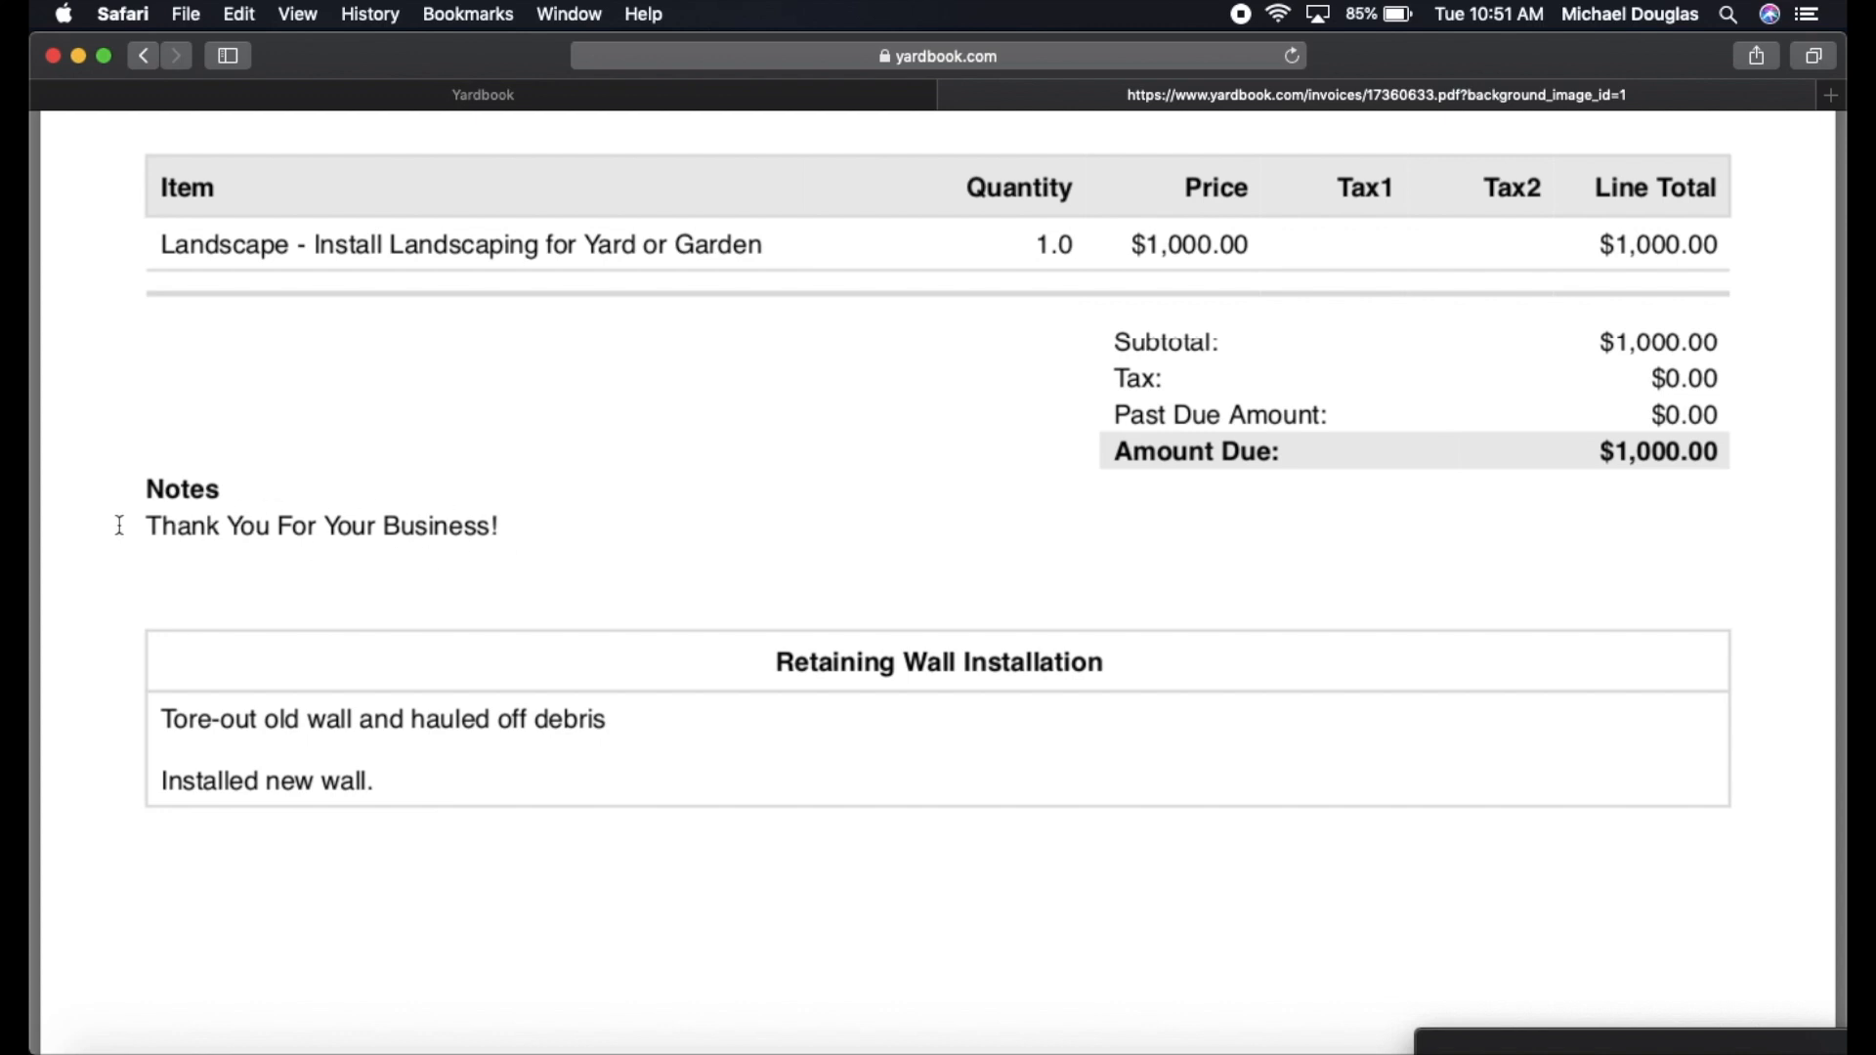
mouse_move(486, 547)
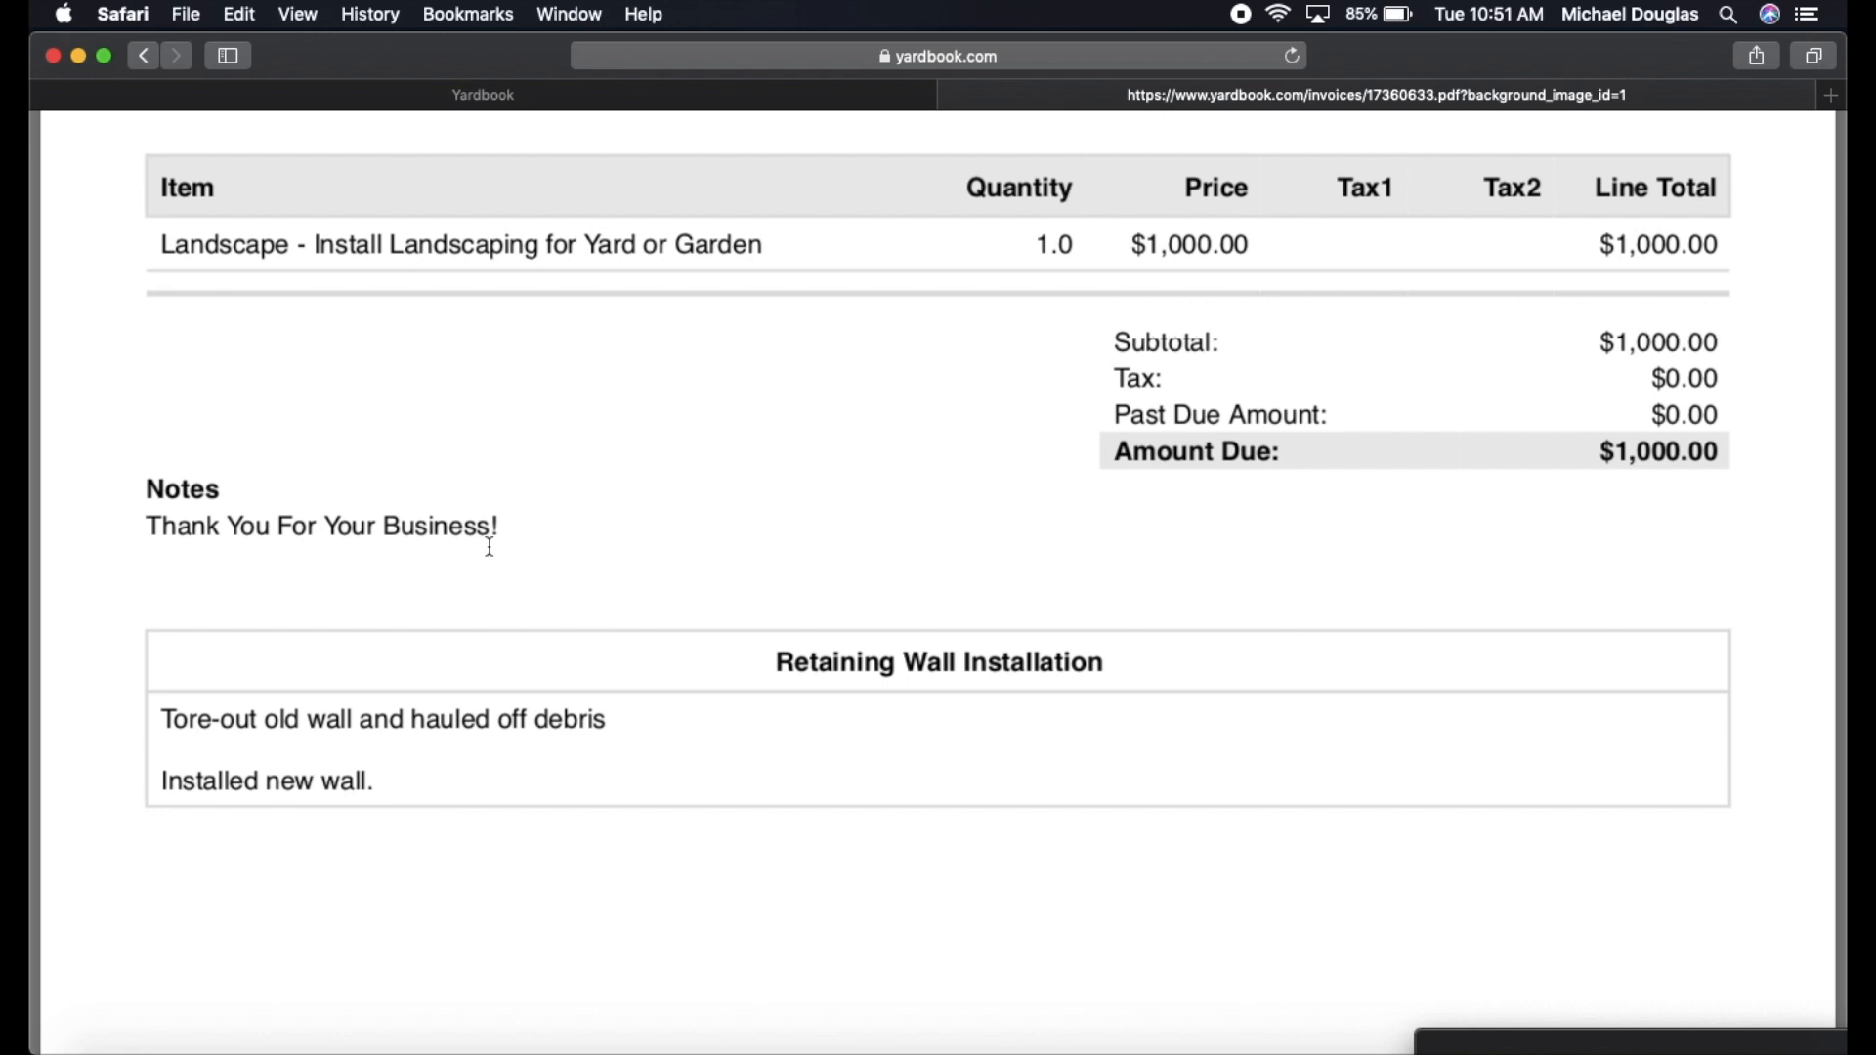
scroll(down, 3)
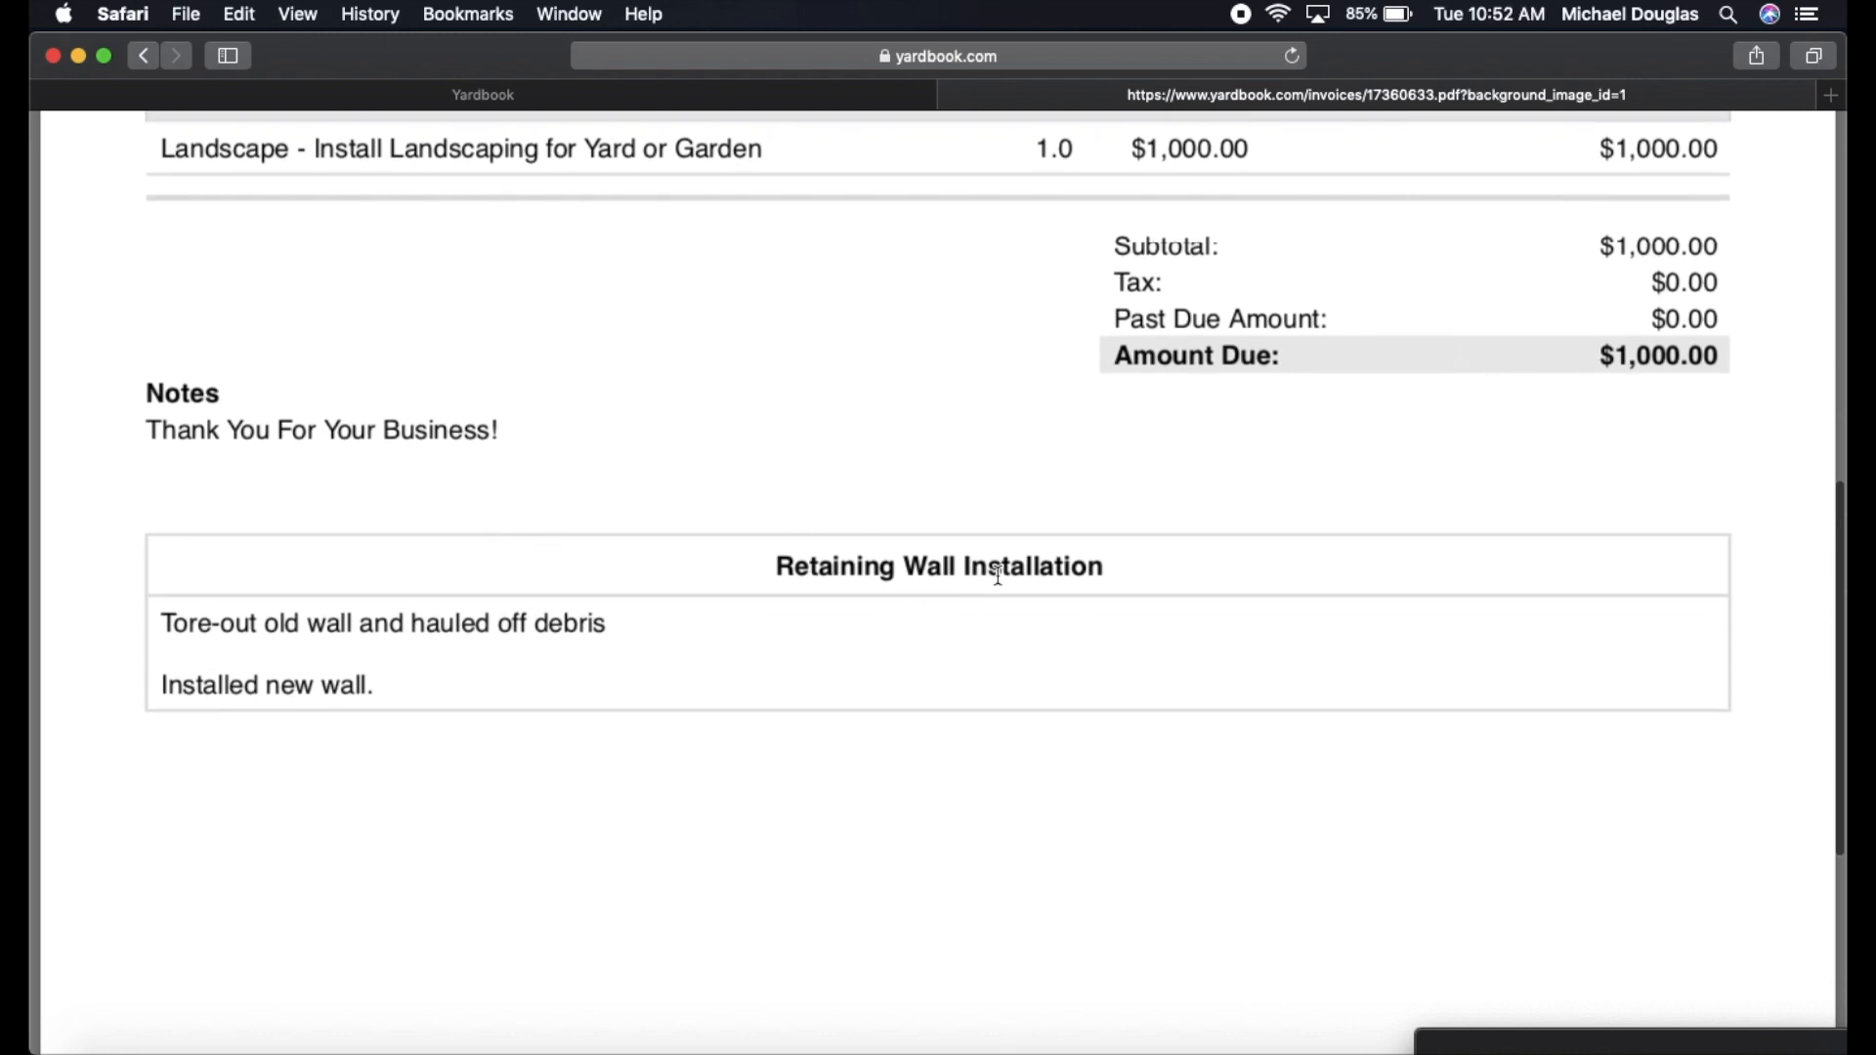
scroll(down, 3)
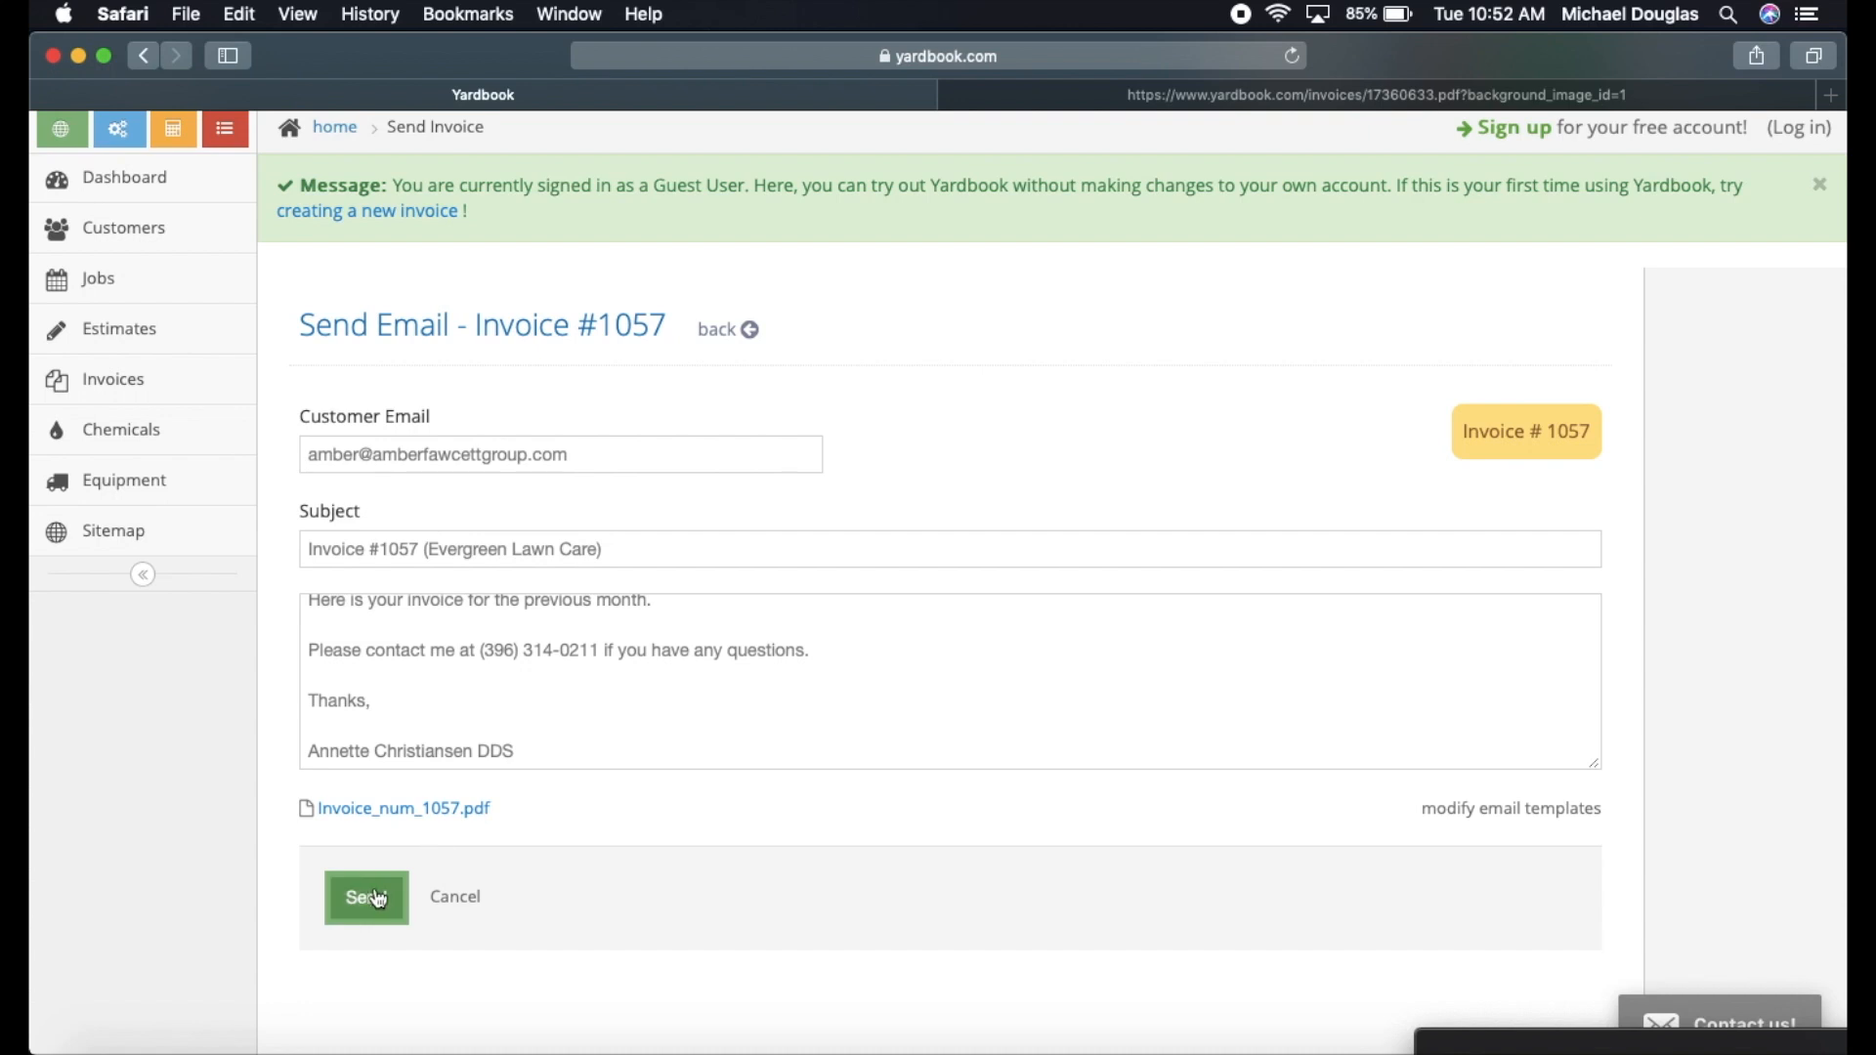
click(365, 897)
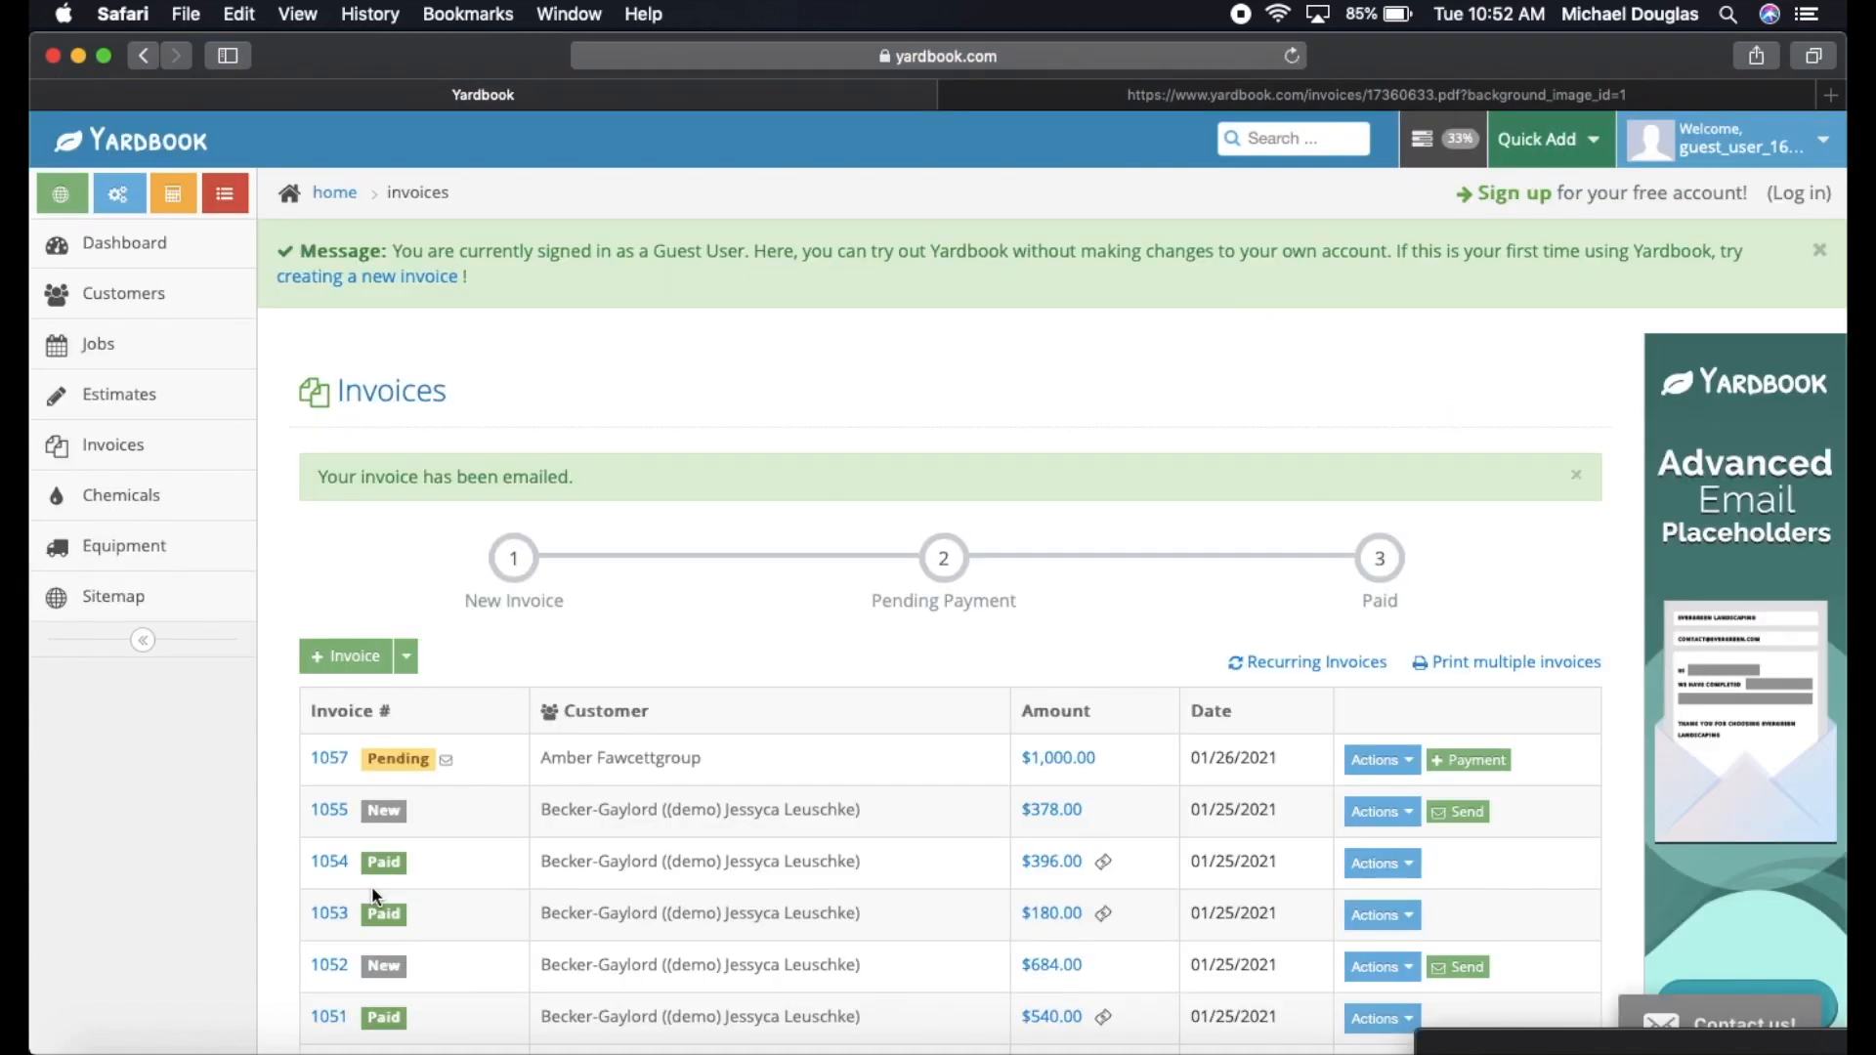
mouse_move(397, 758)
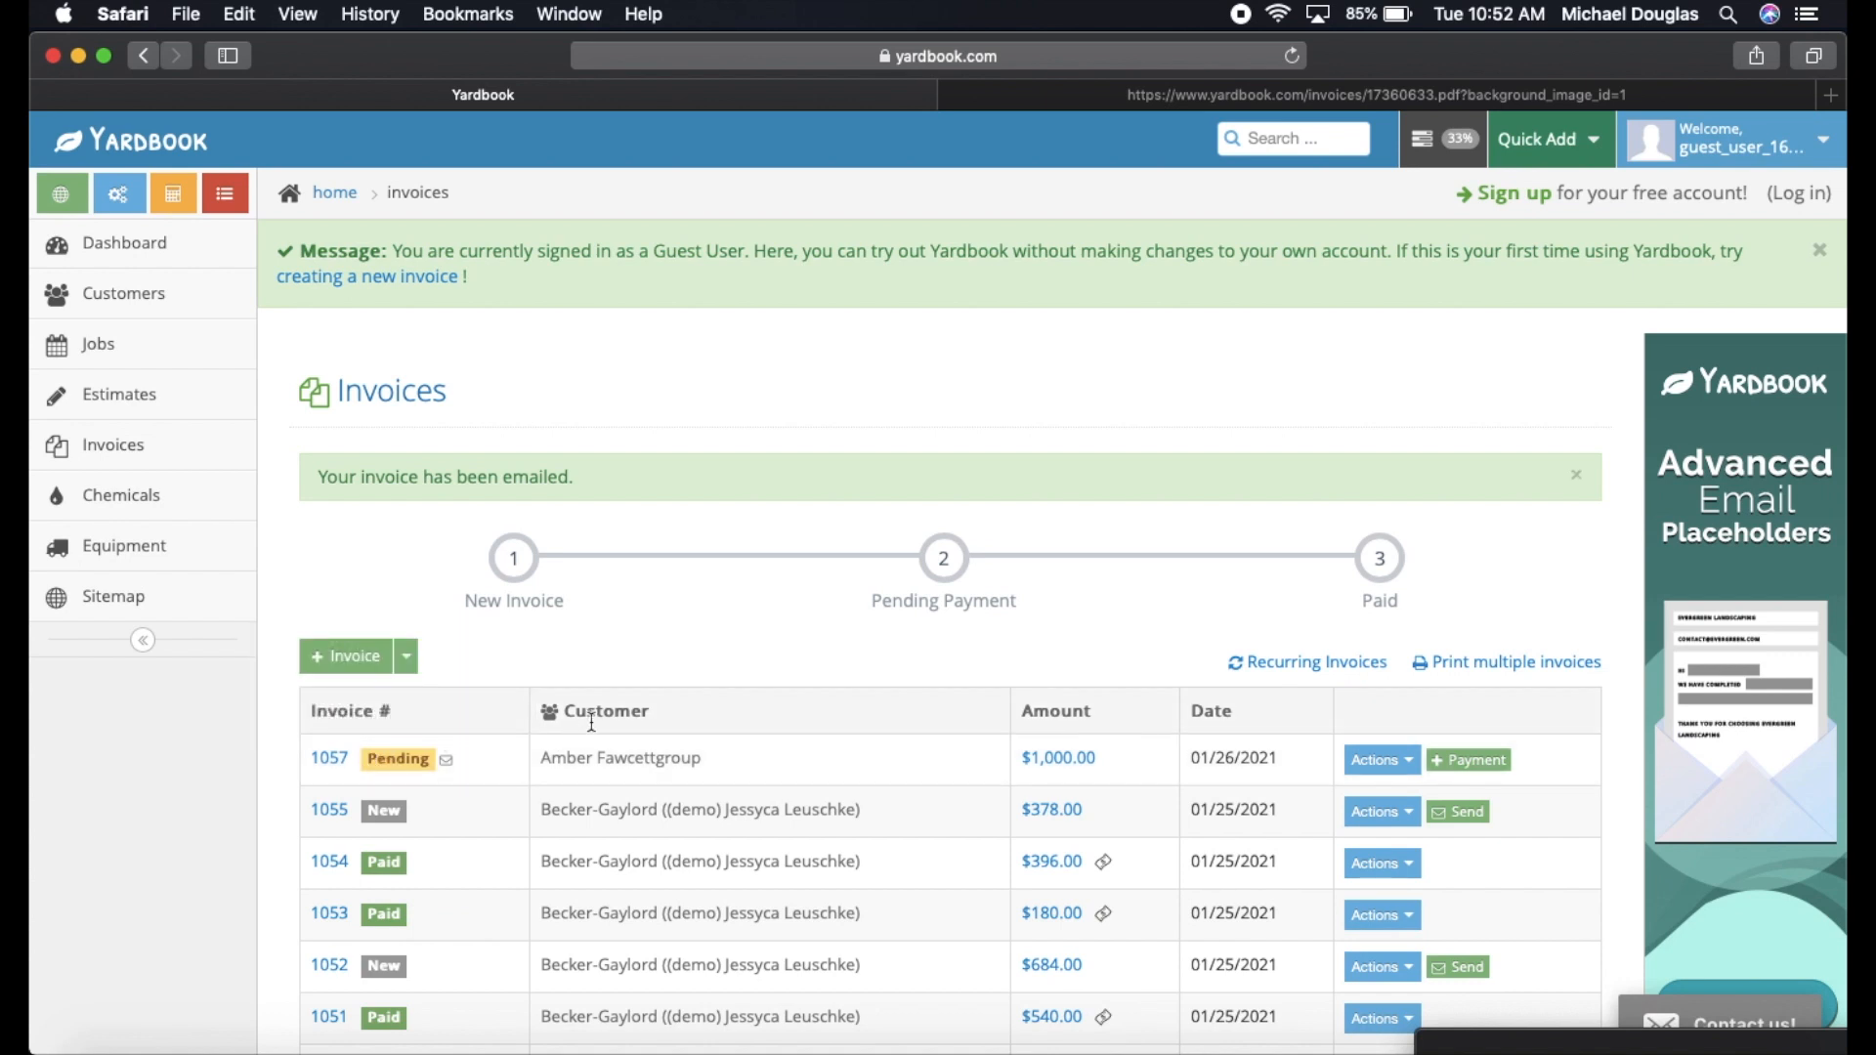
mouse_move(281, 850)
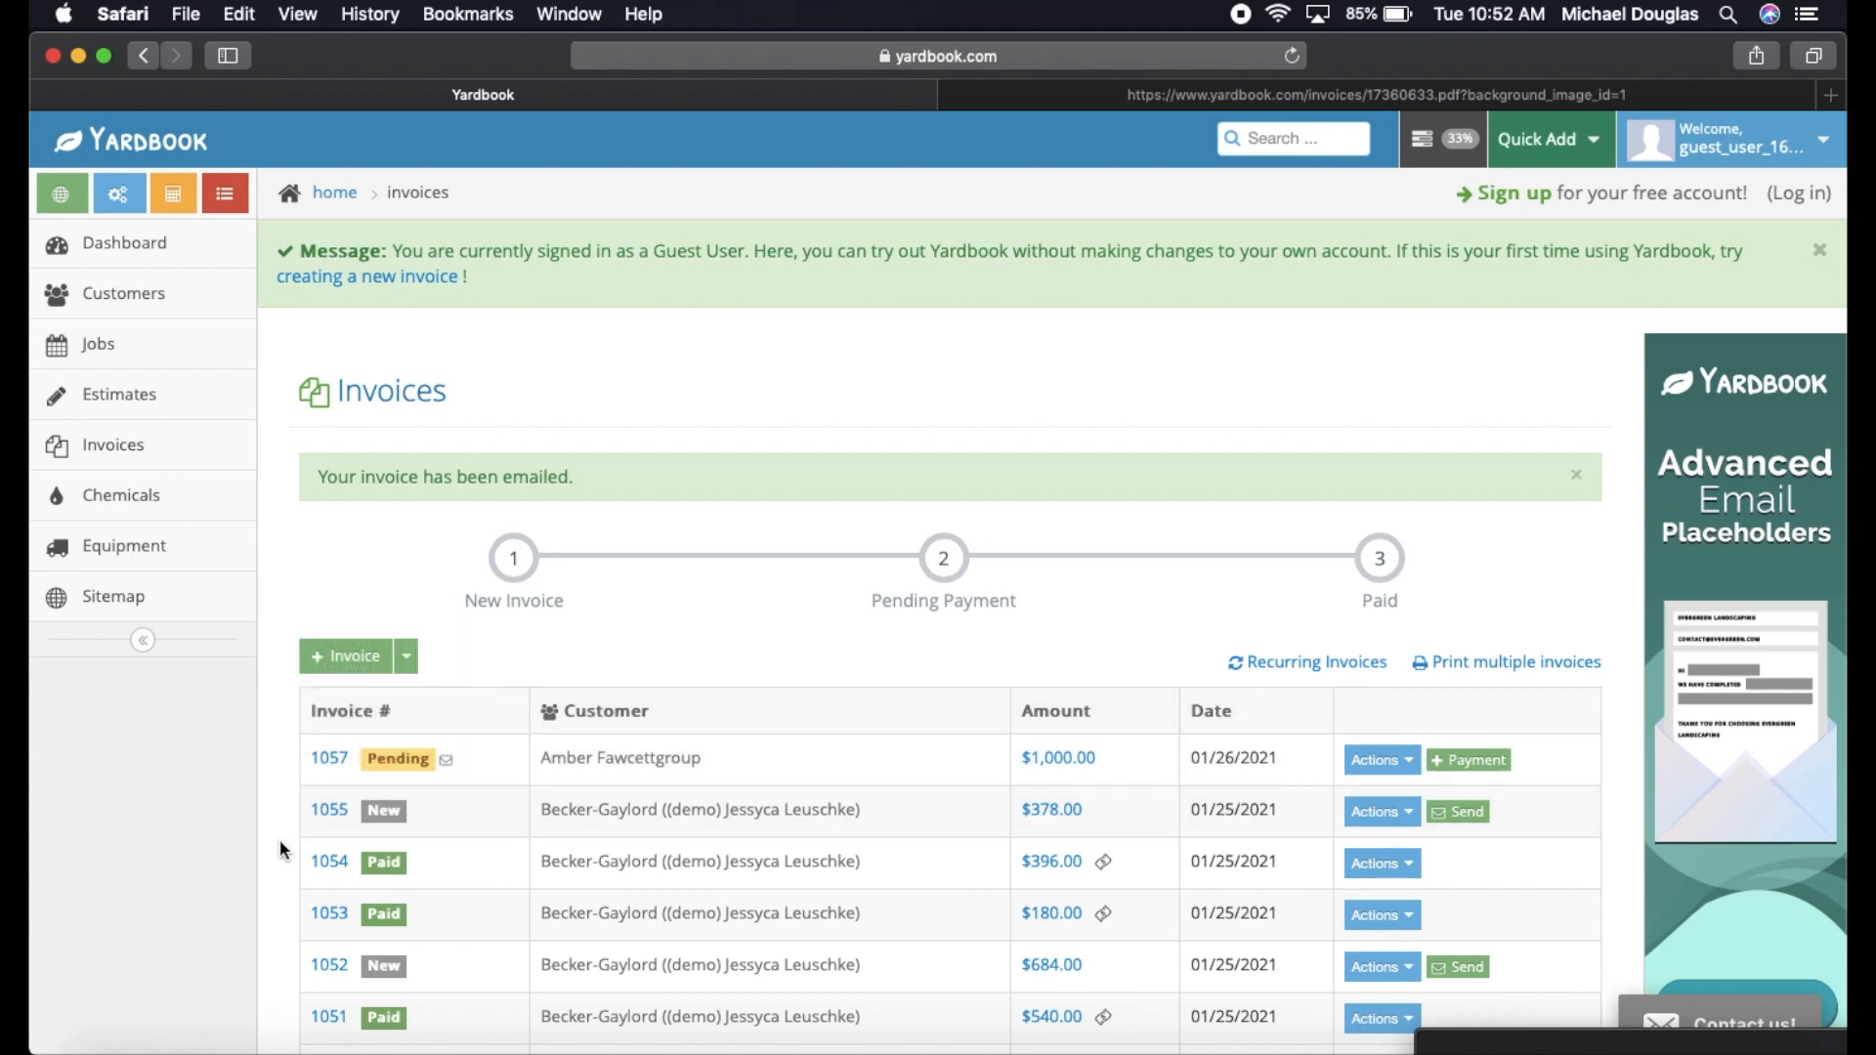
Clear the emailed notice and confirm invoice 1057 shows Email Sent while Pending.
click(114, 443)
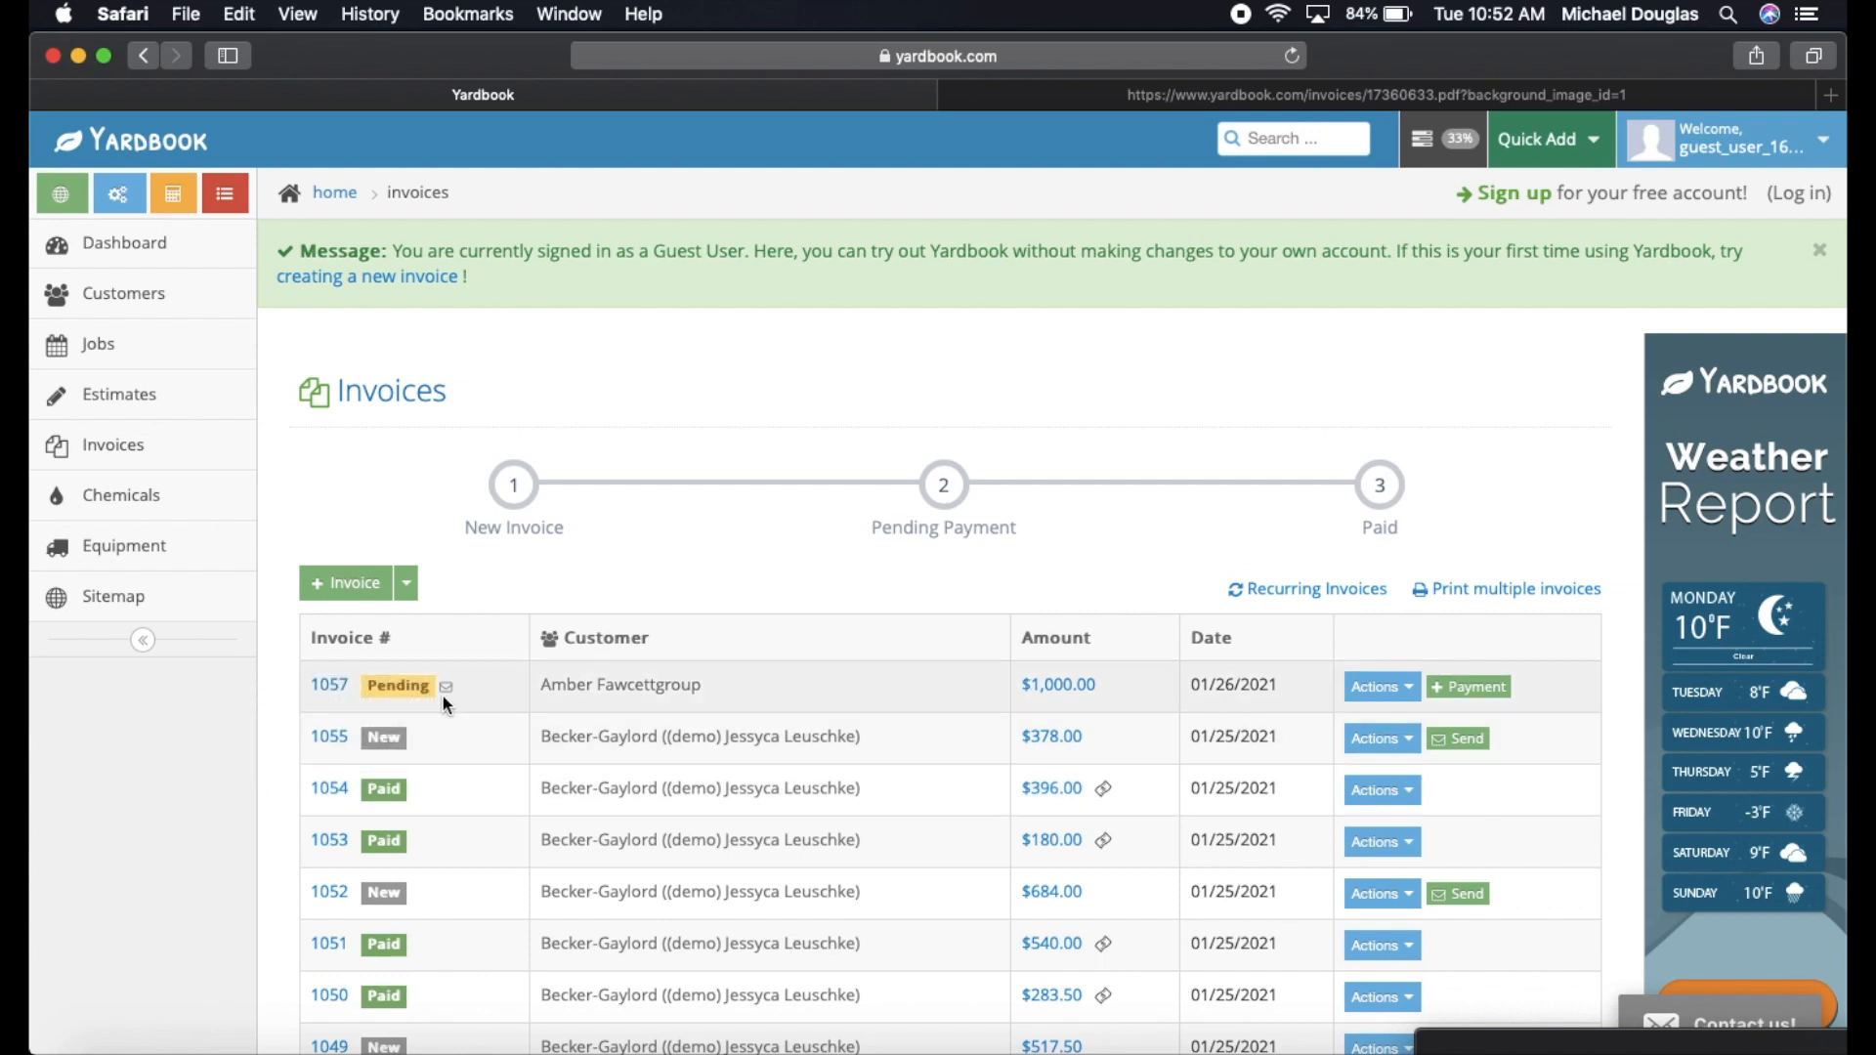
mouse_move(446, 686)
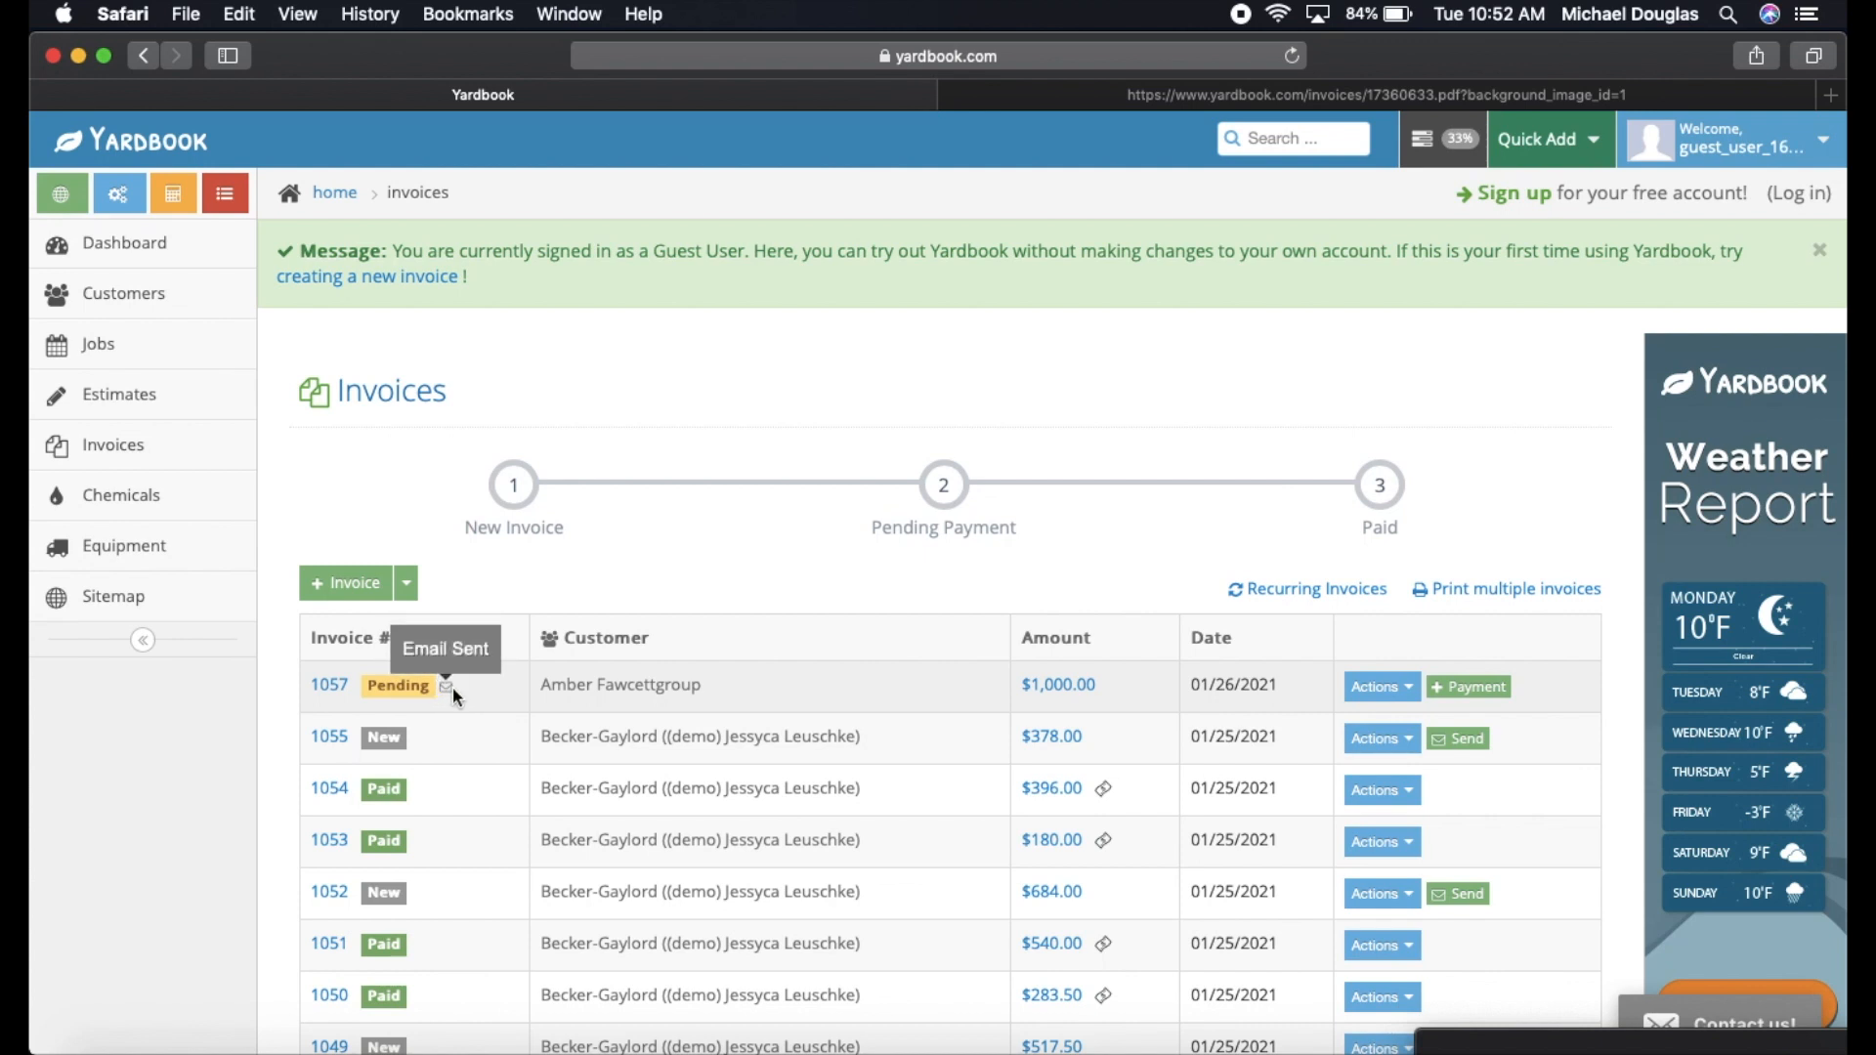
mouse_move(449, 698)
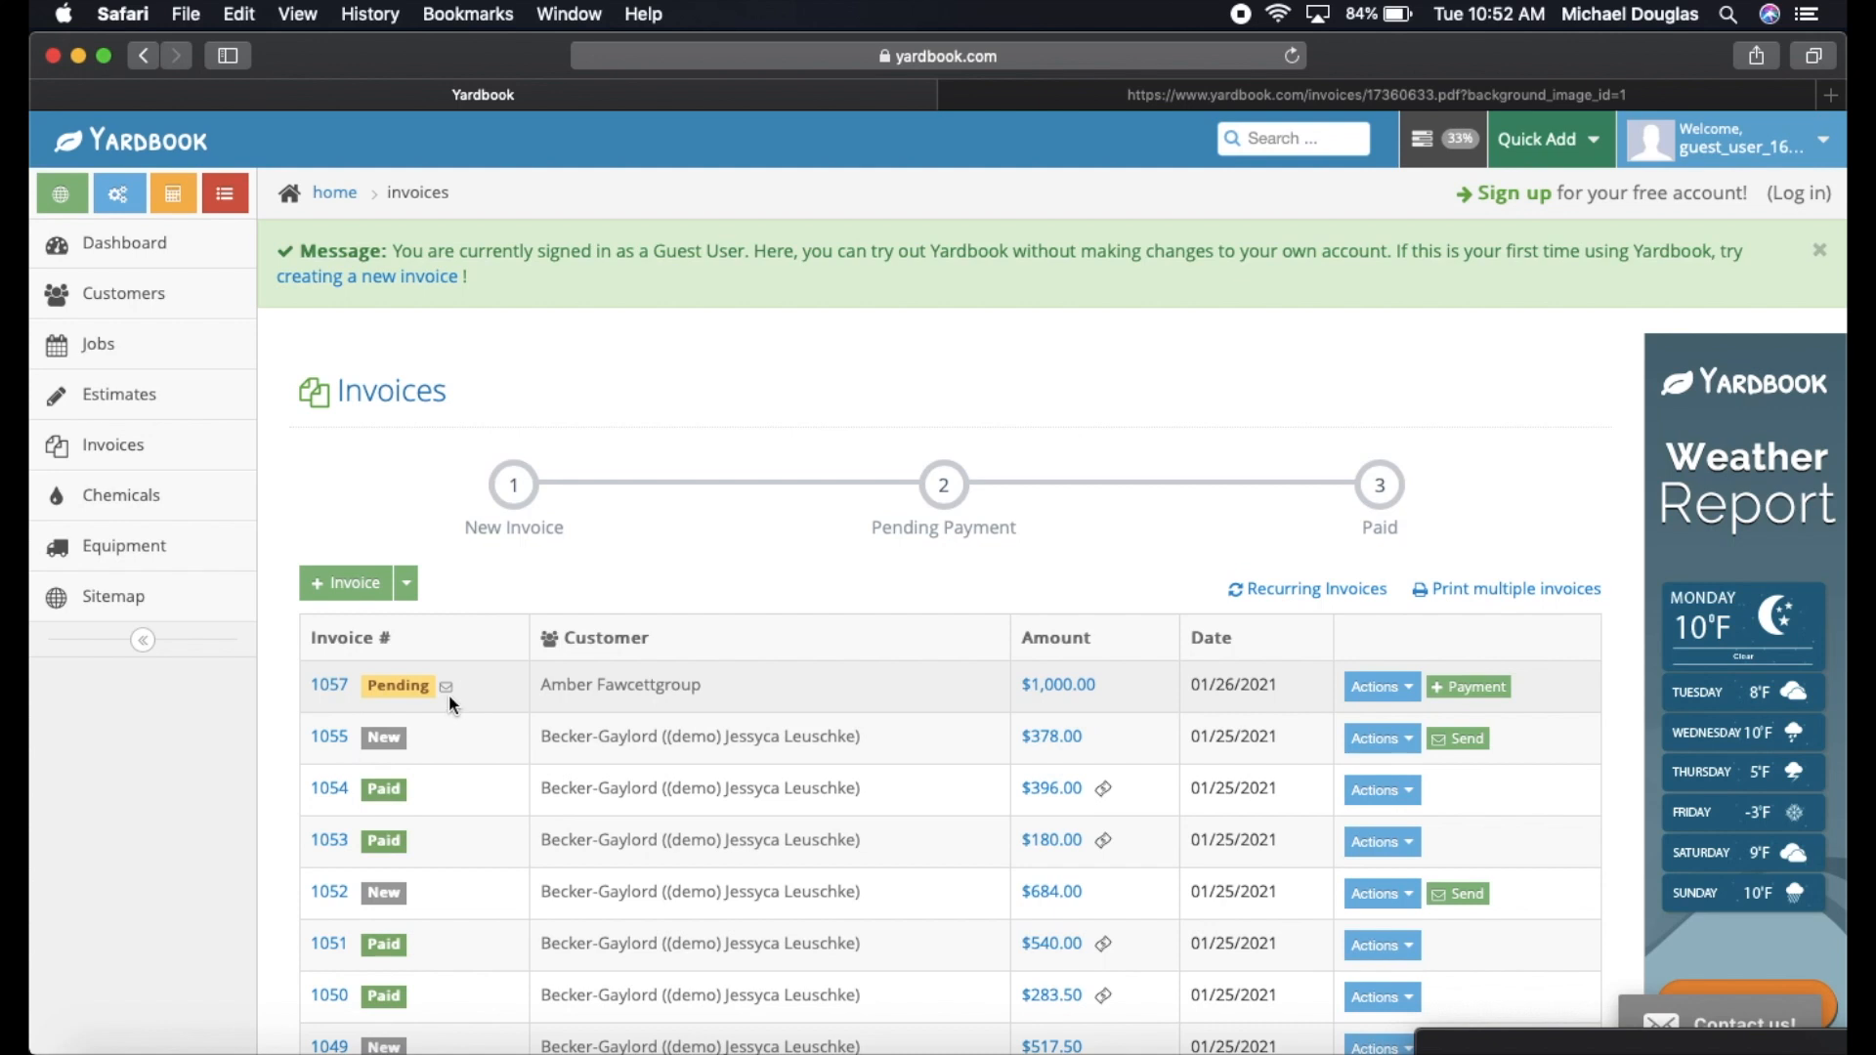
mouse_move(487, 696)
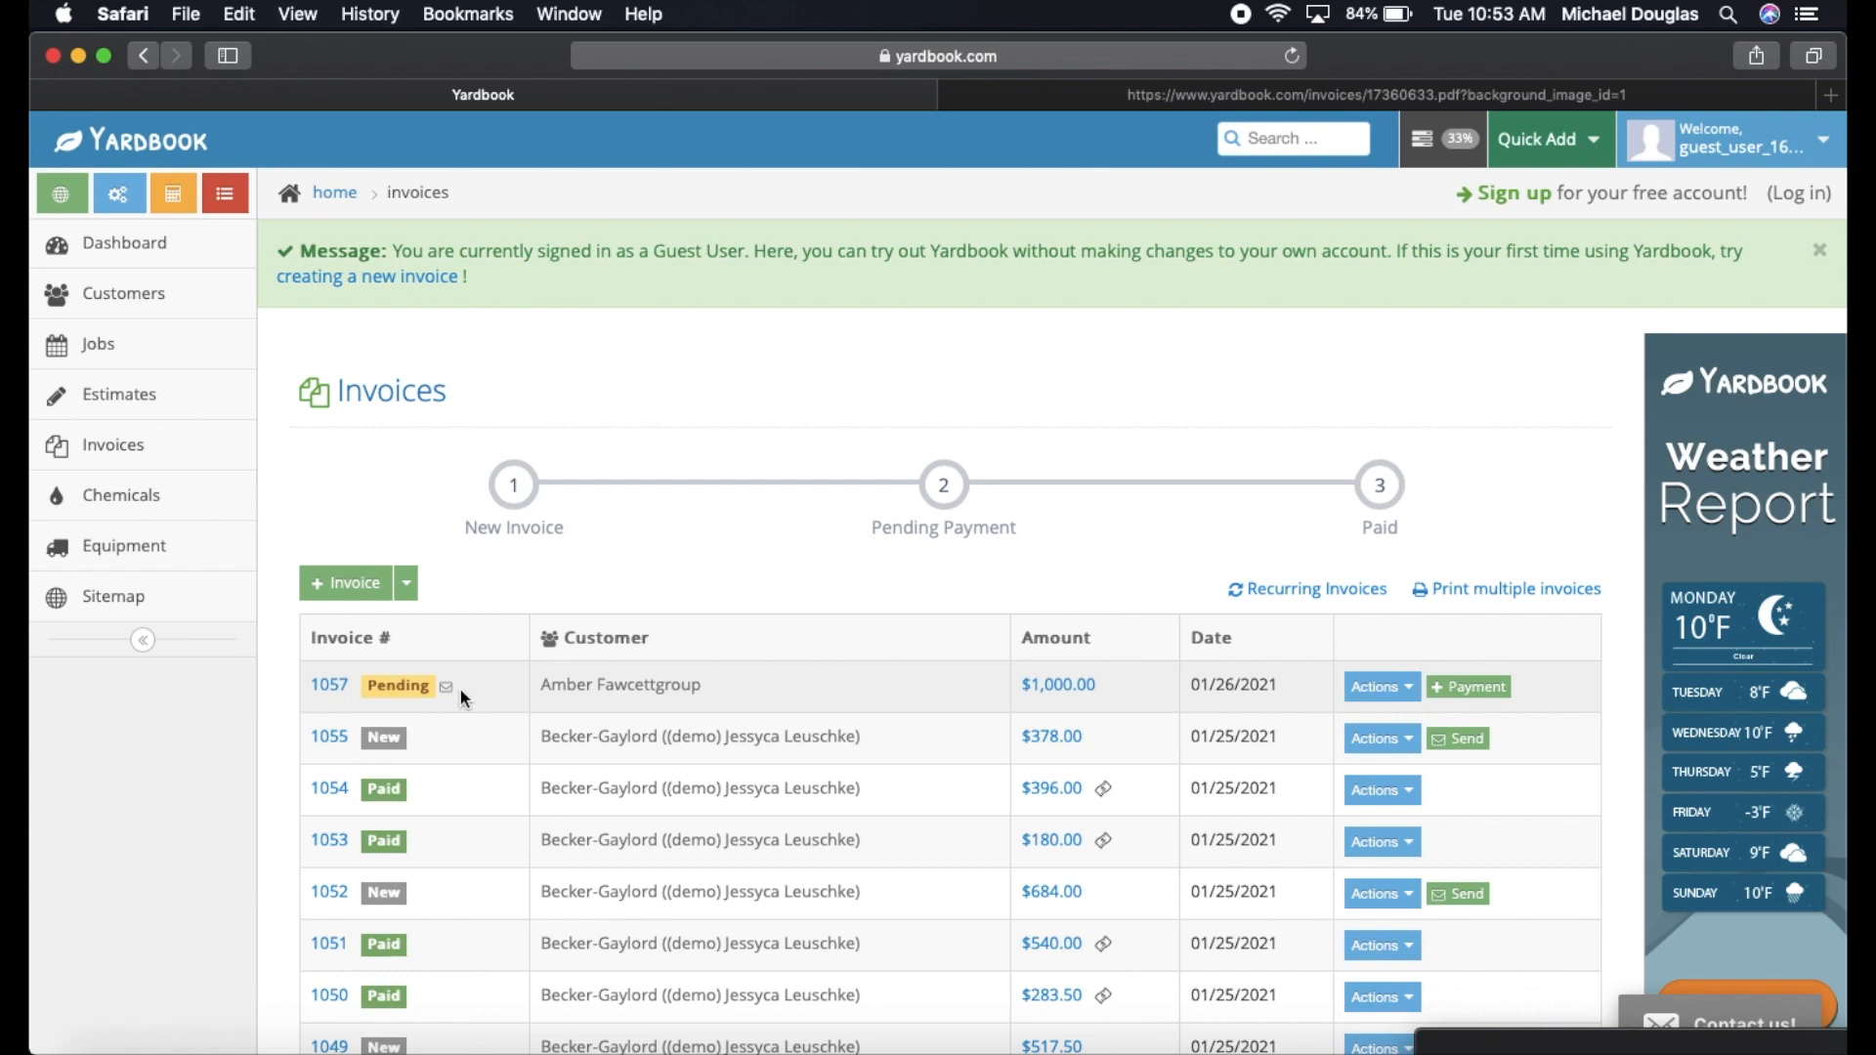
mouse_move(446, 685)
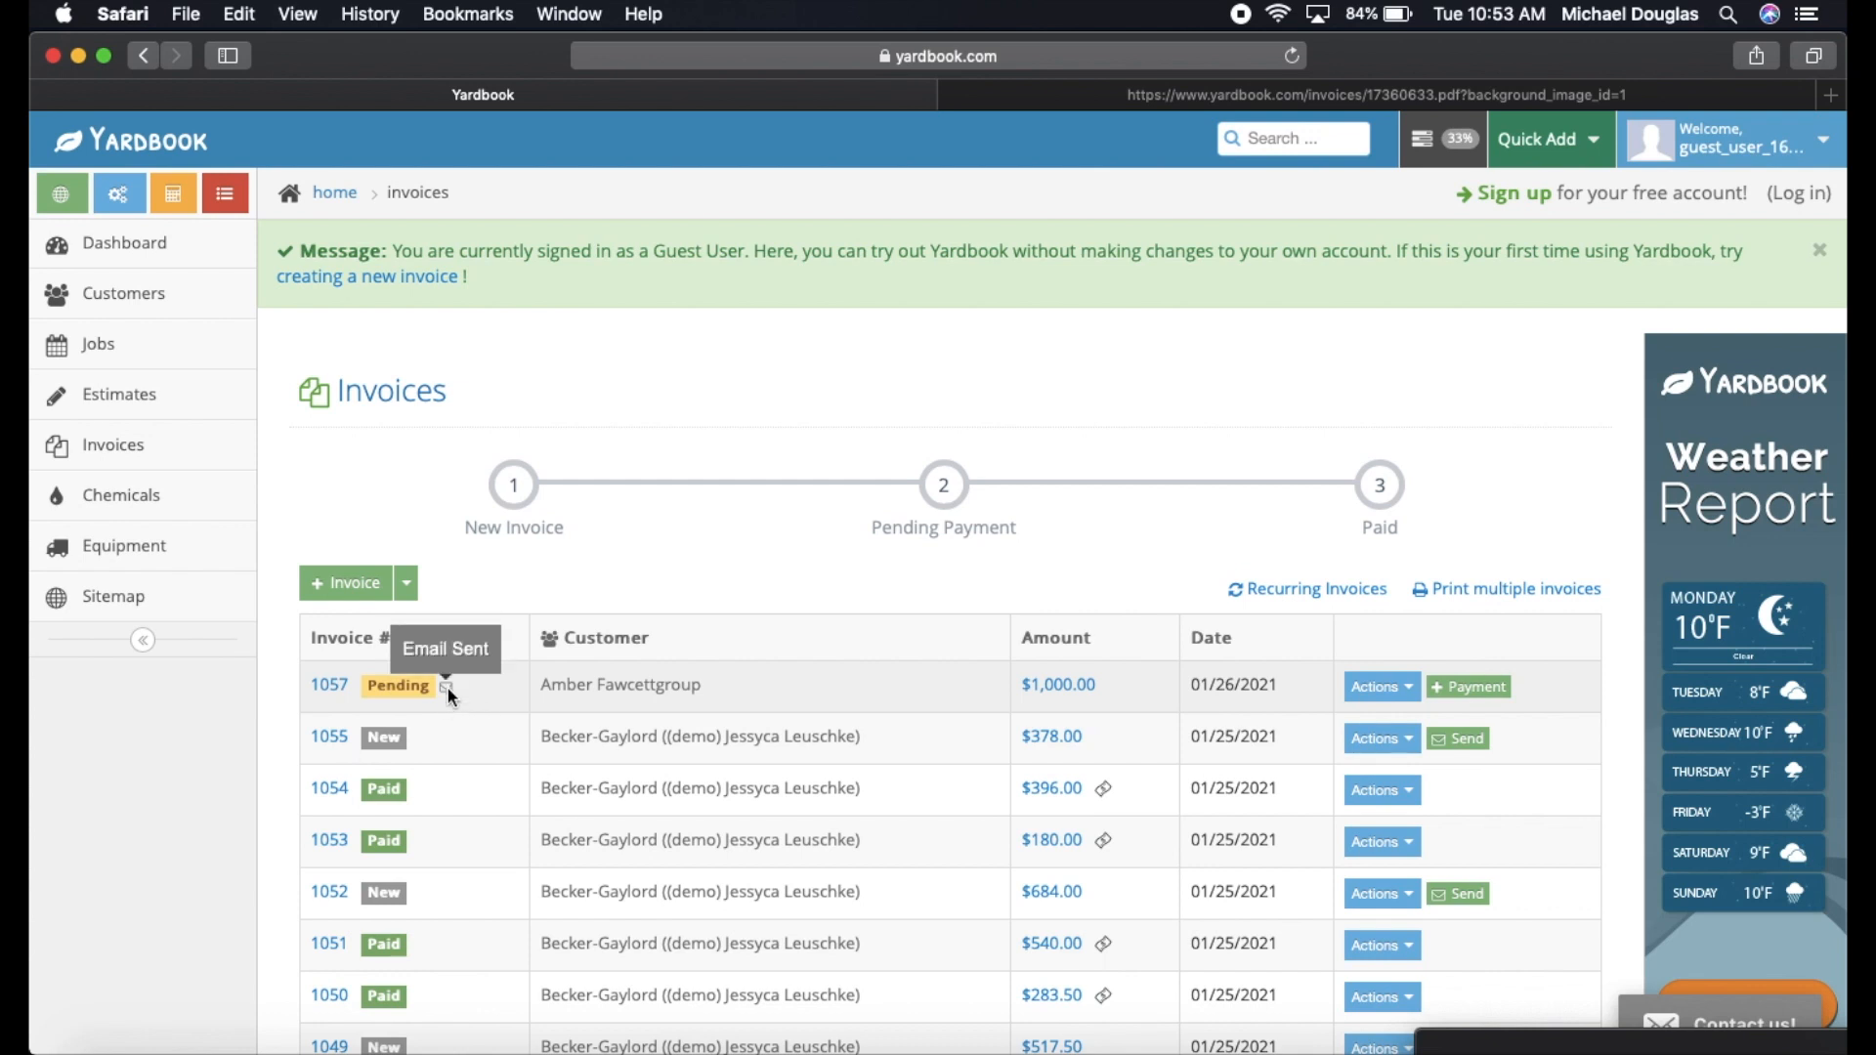
mouse_move(237, 705)
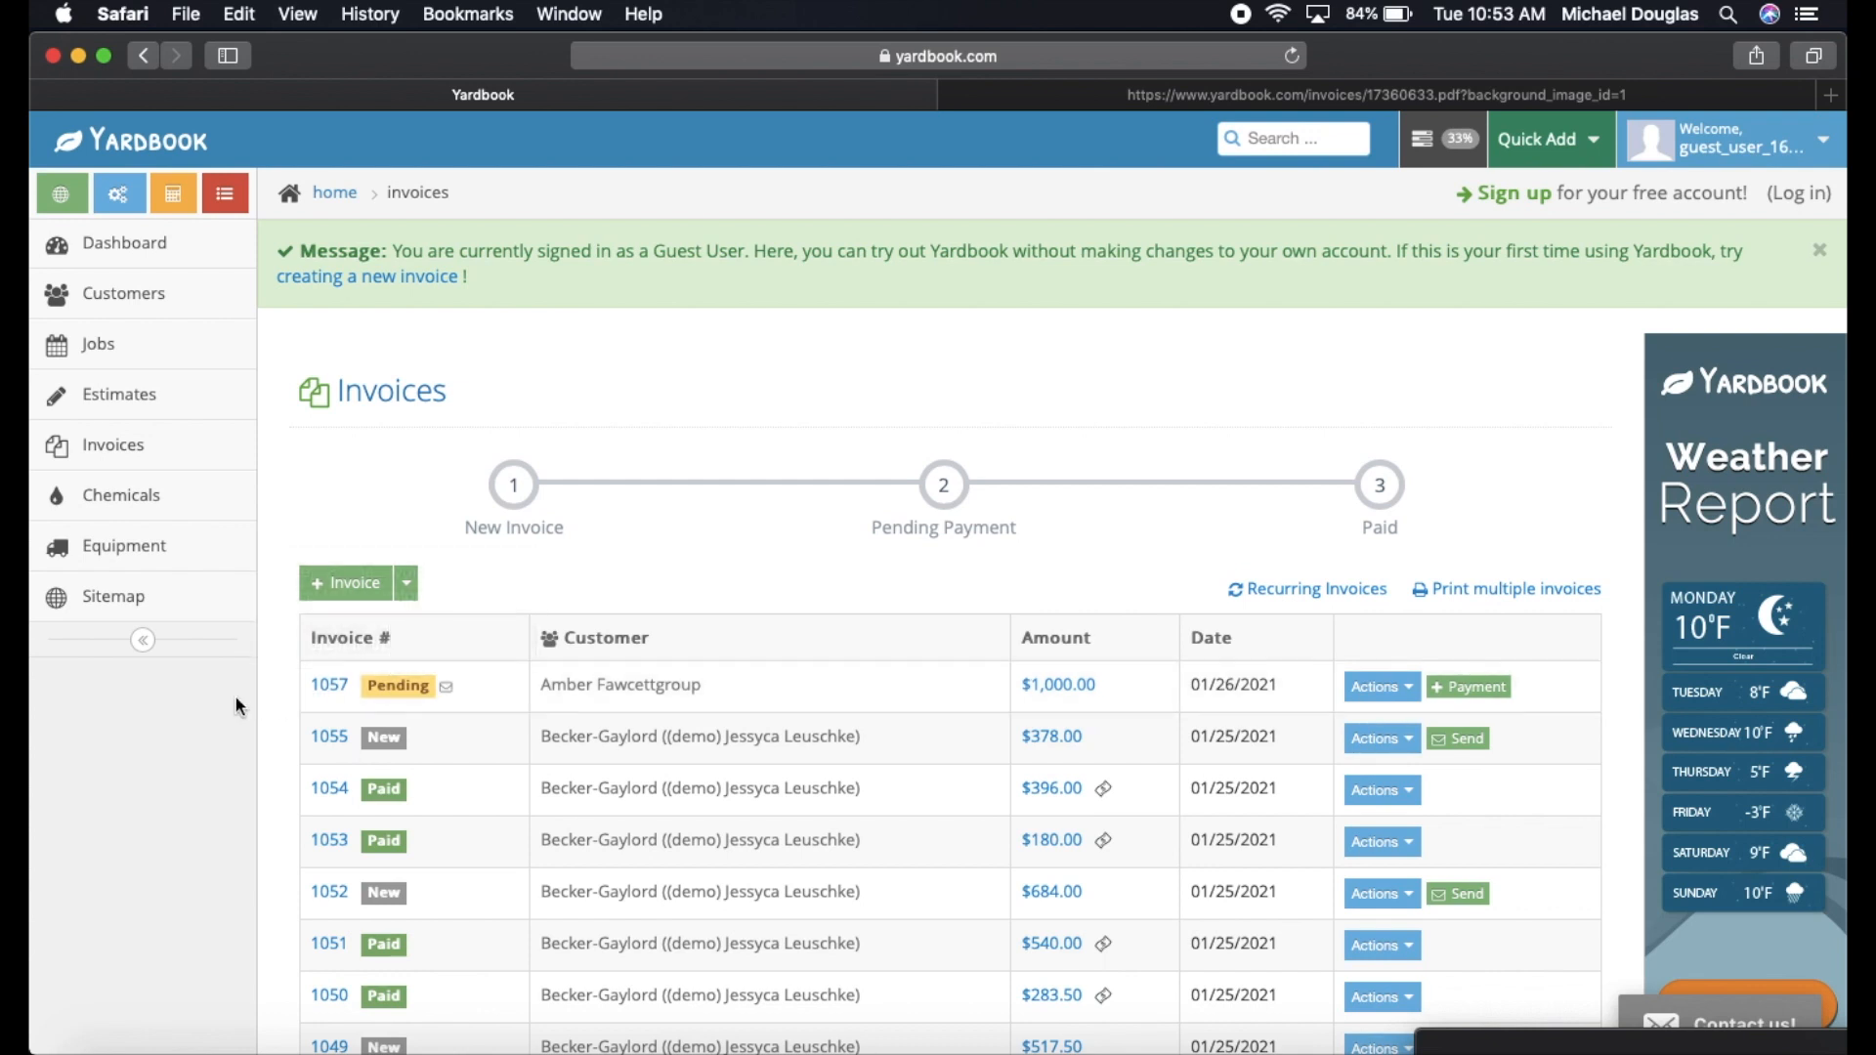
mouse_move(253, 706)
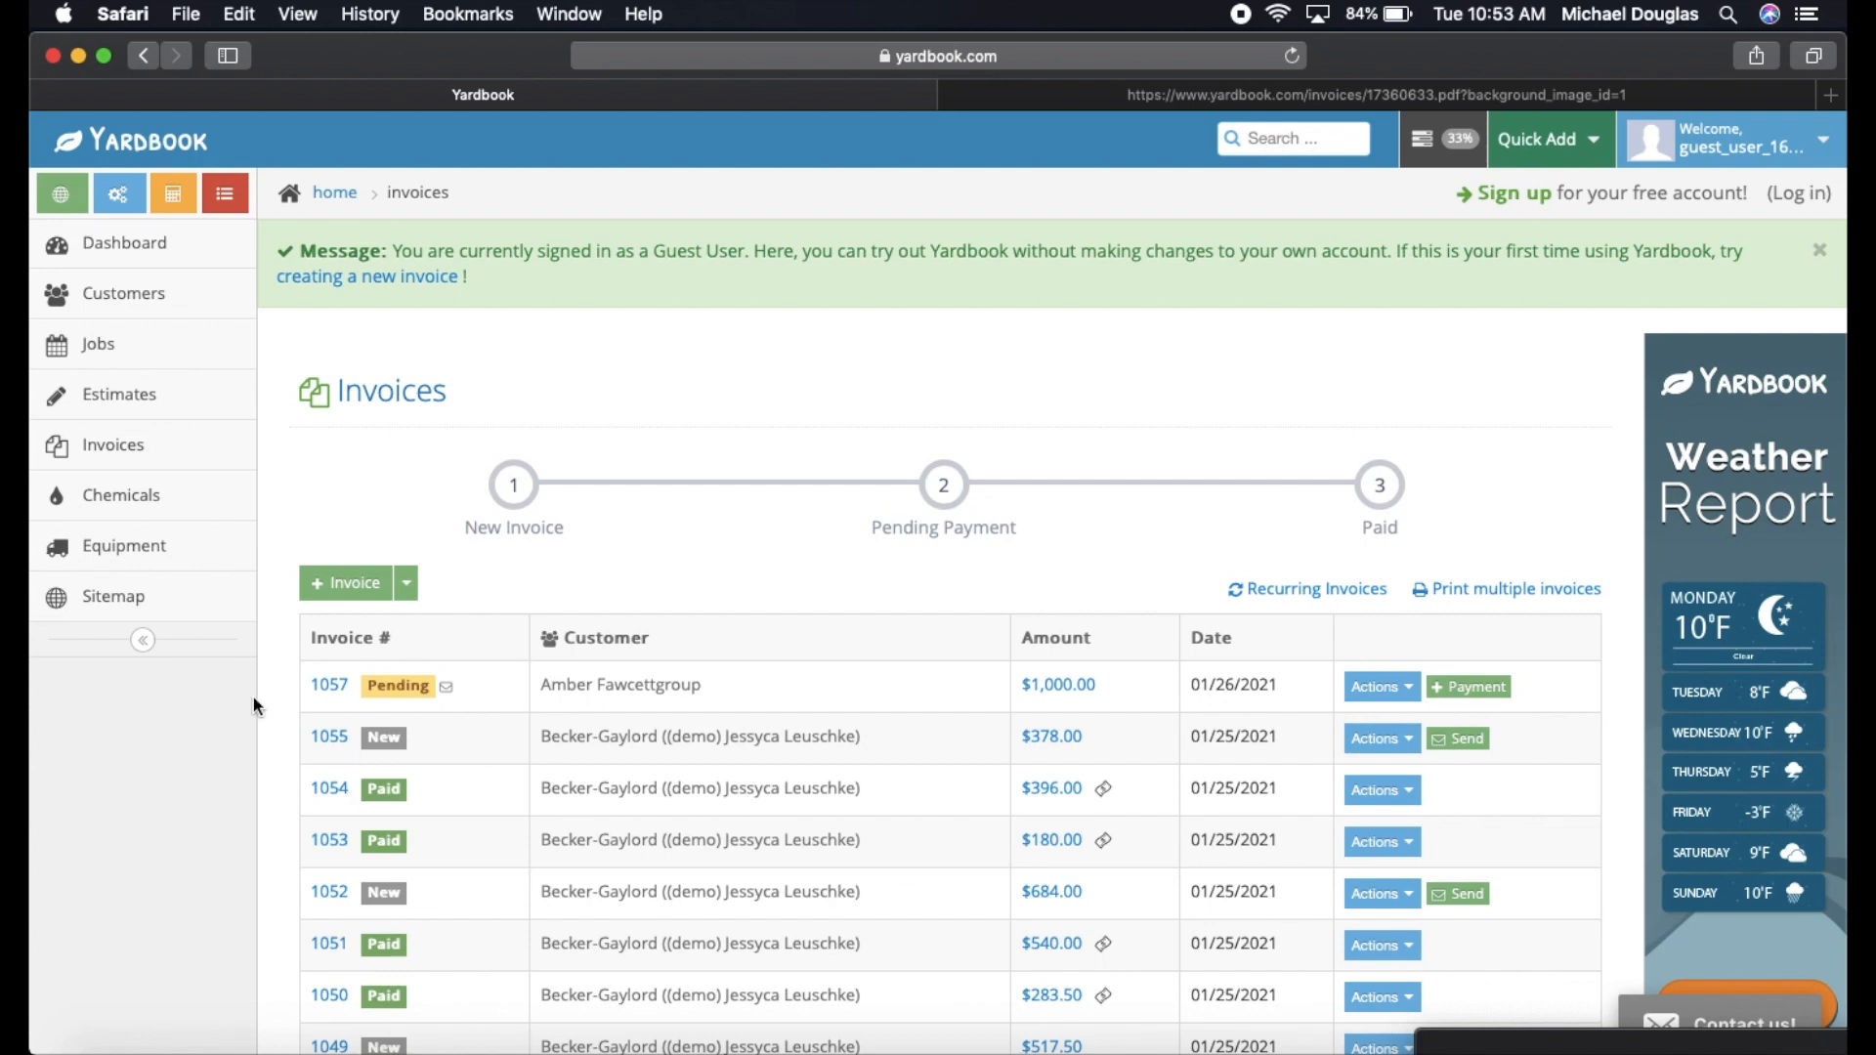
mouse_move(448, 686)
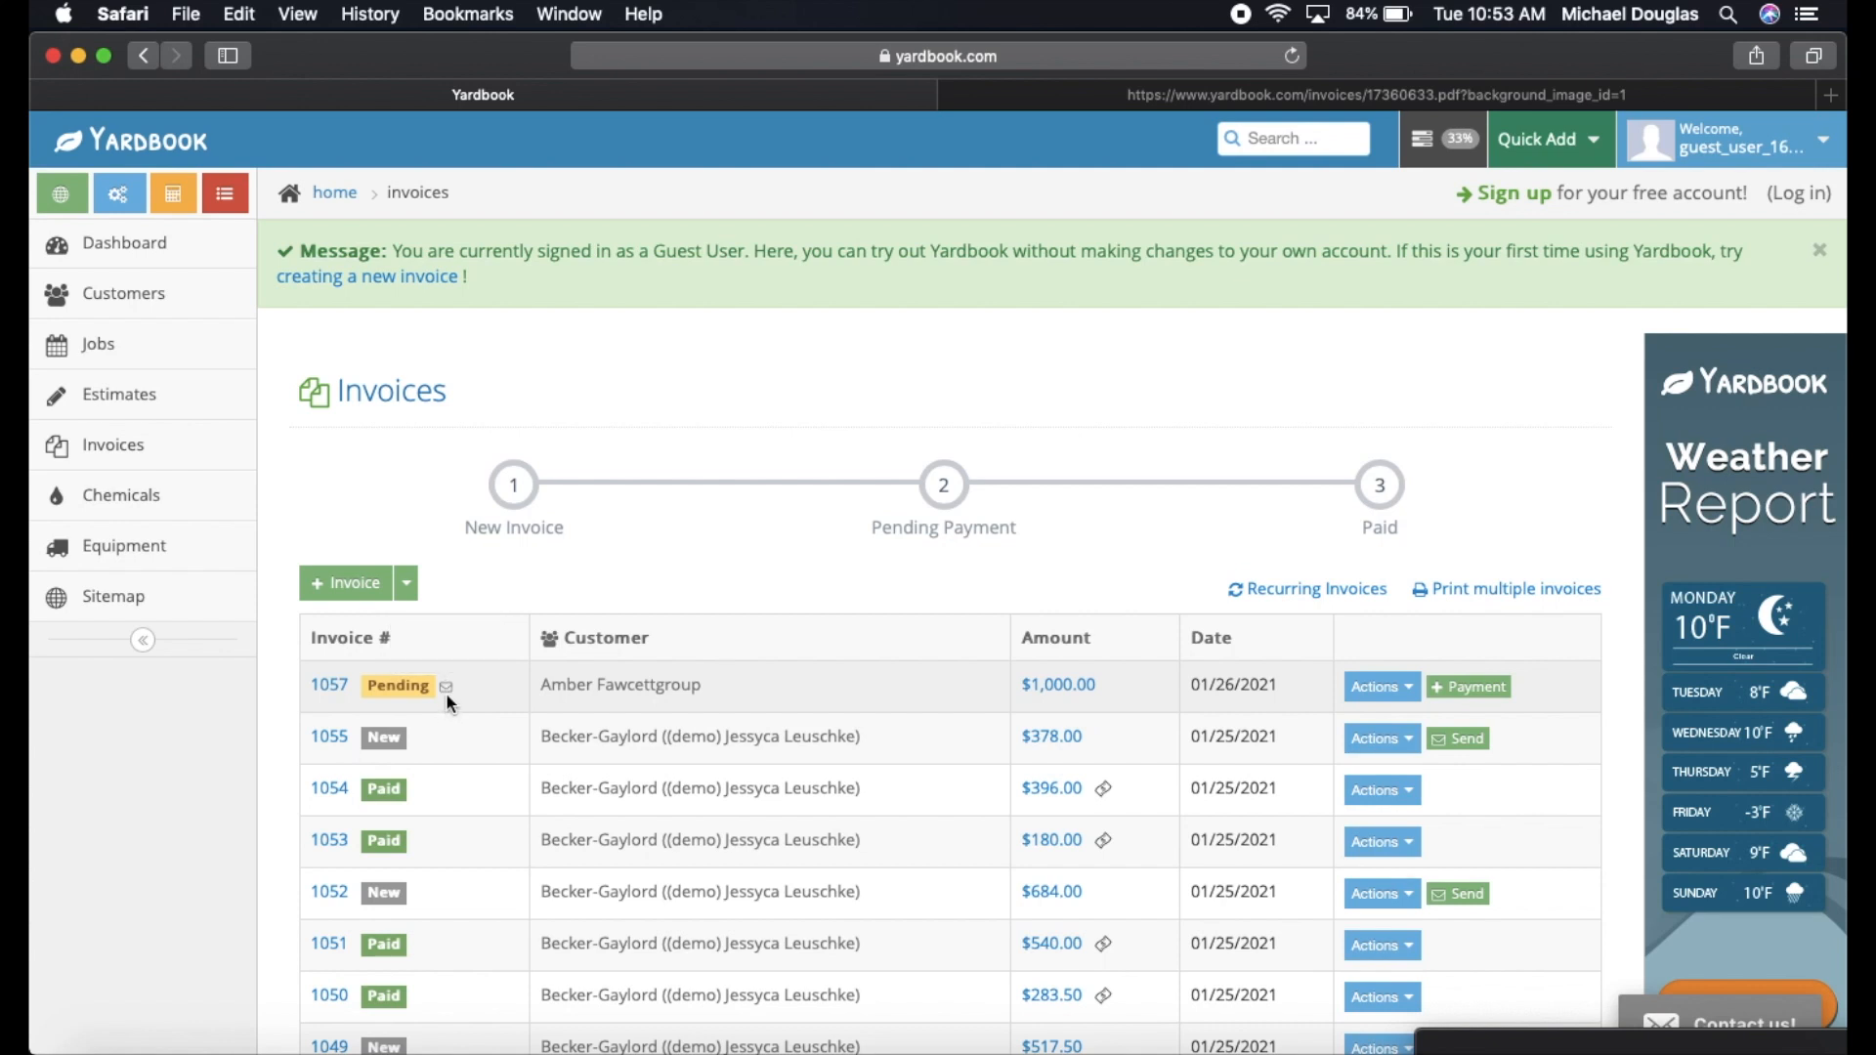
mouse_move(446, 686)
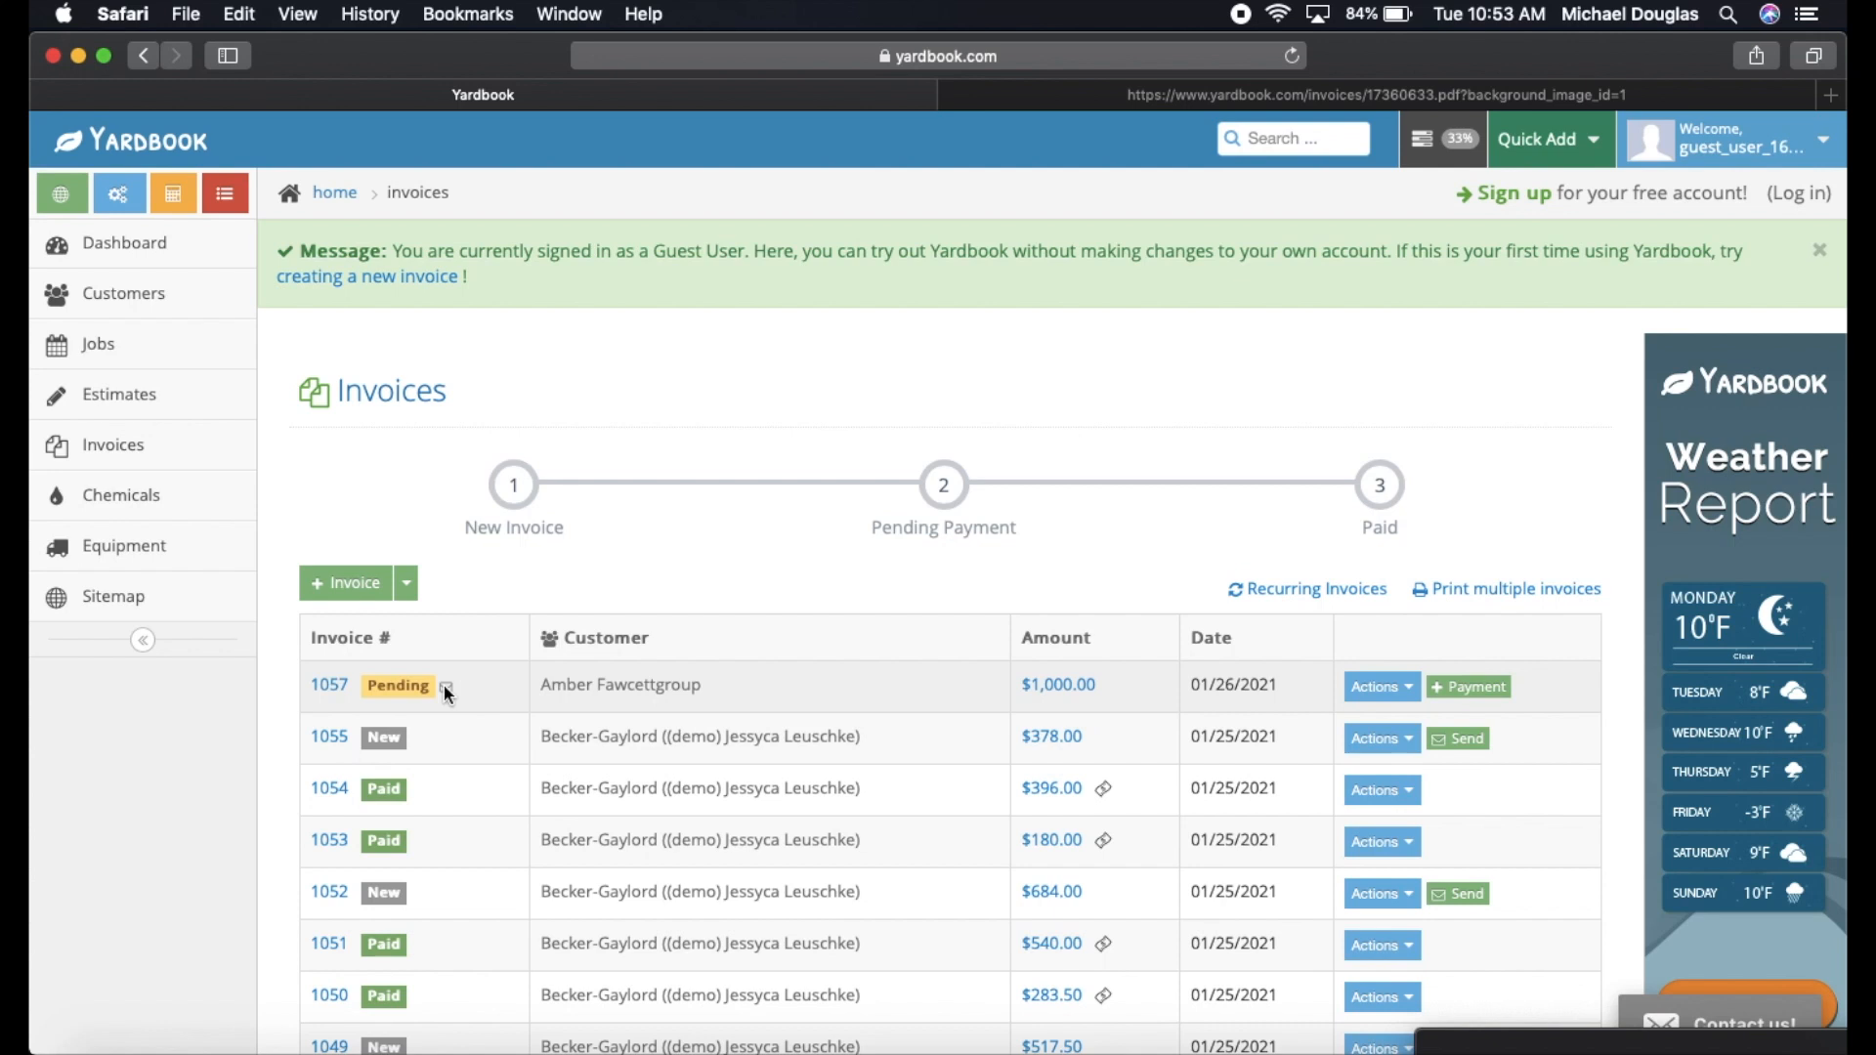
scroll(down, 3)
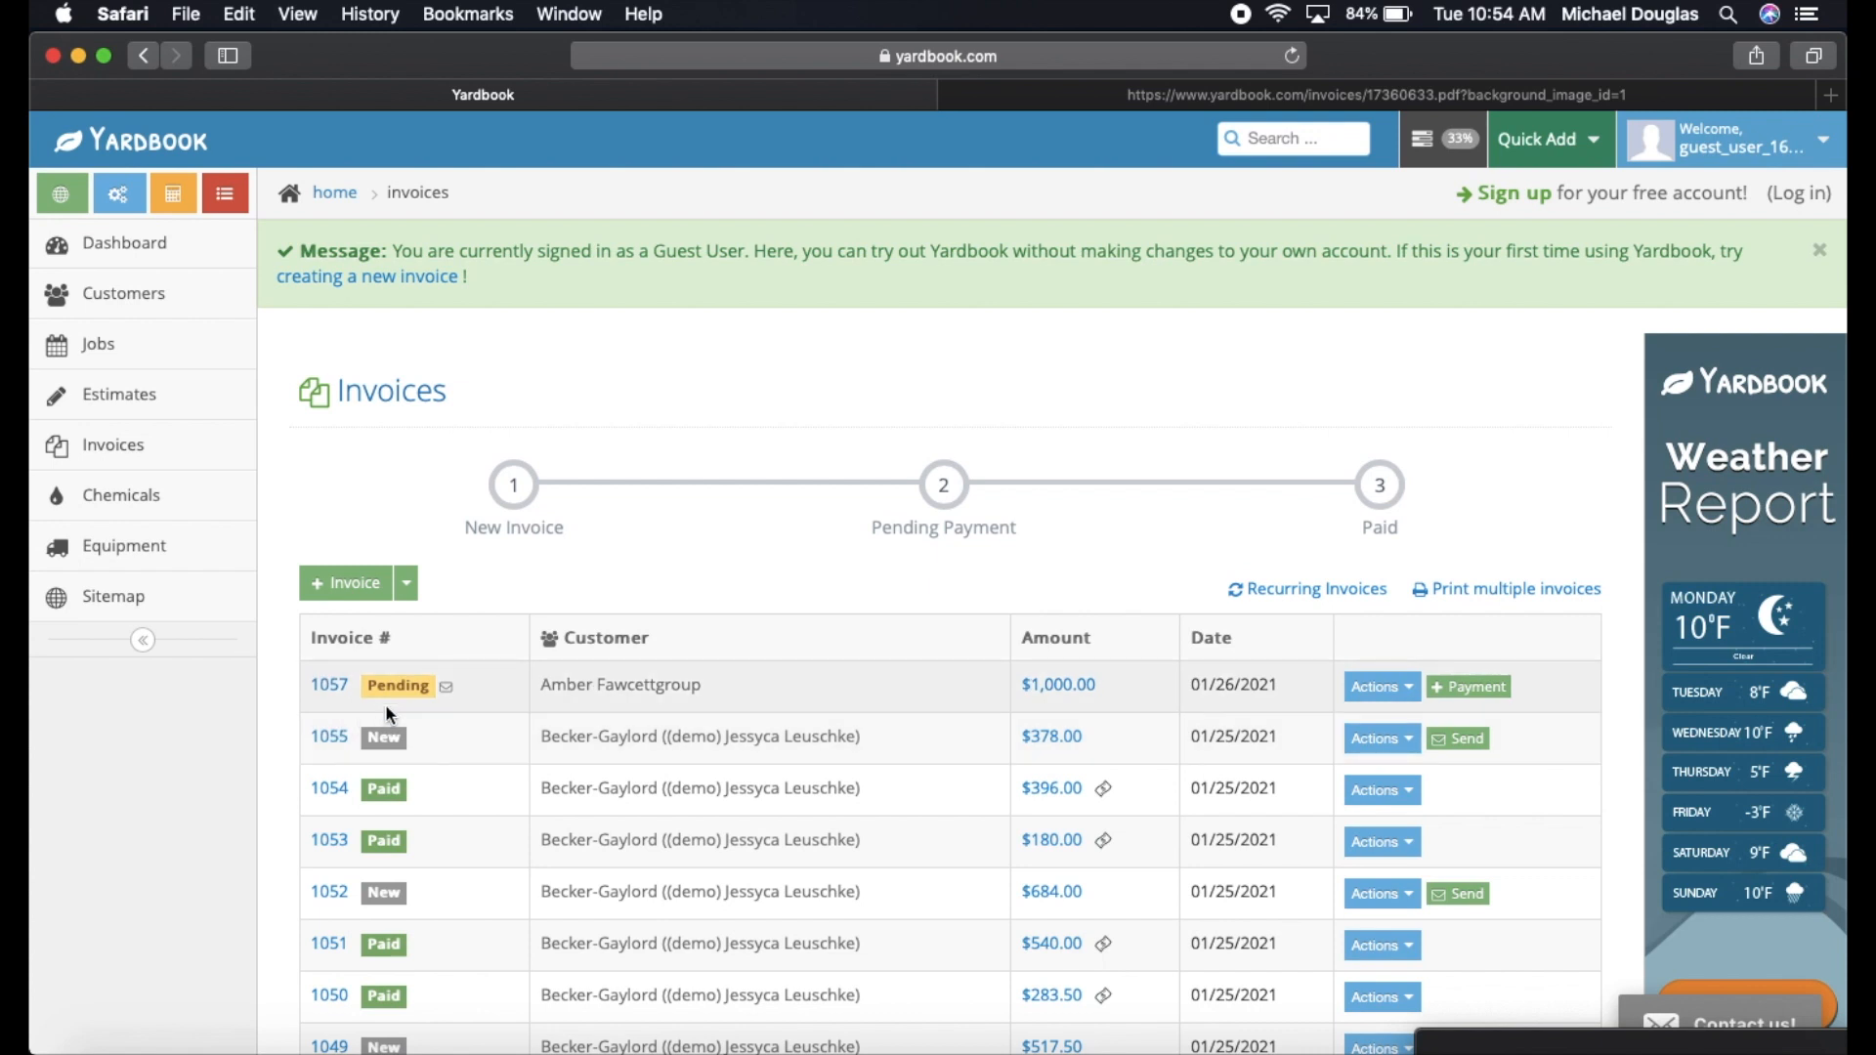
mouse_move(278, 723)
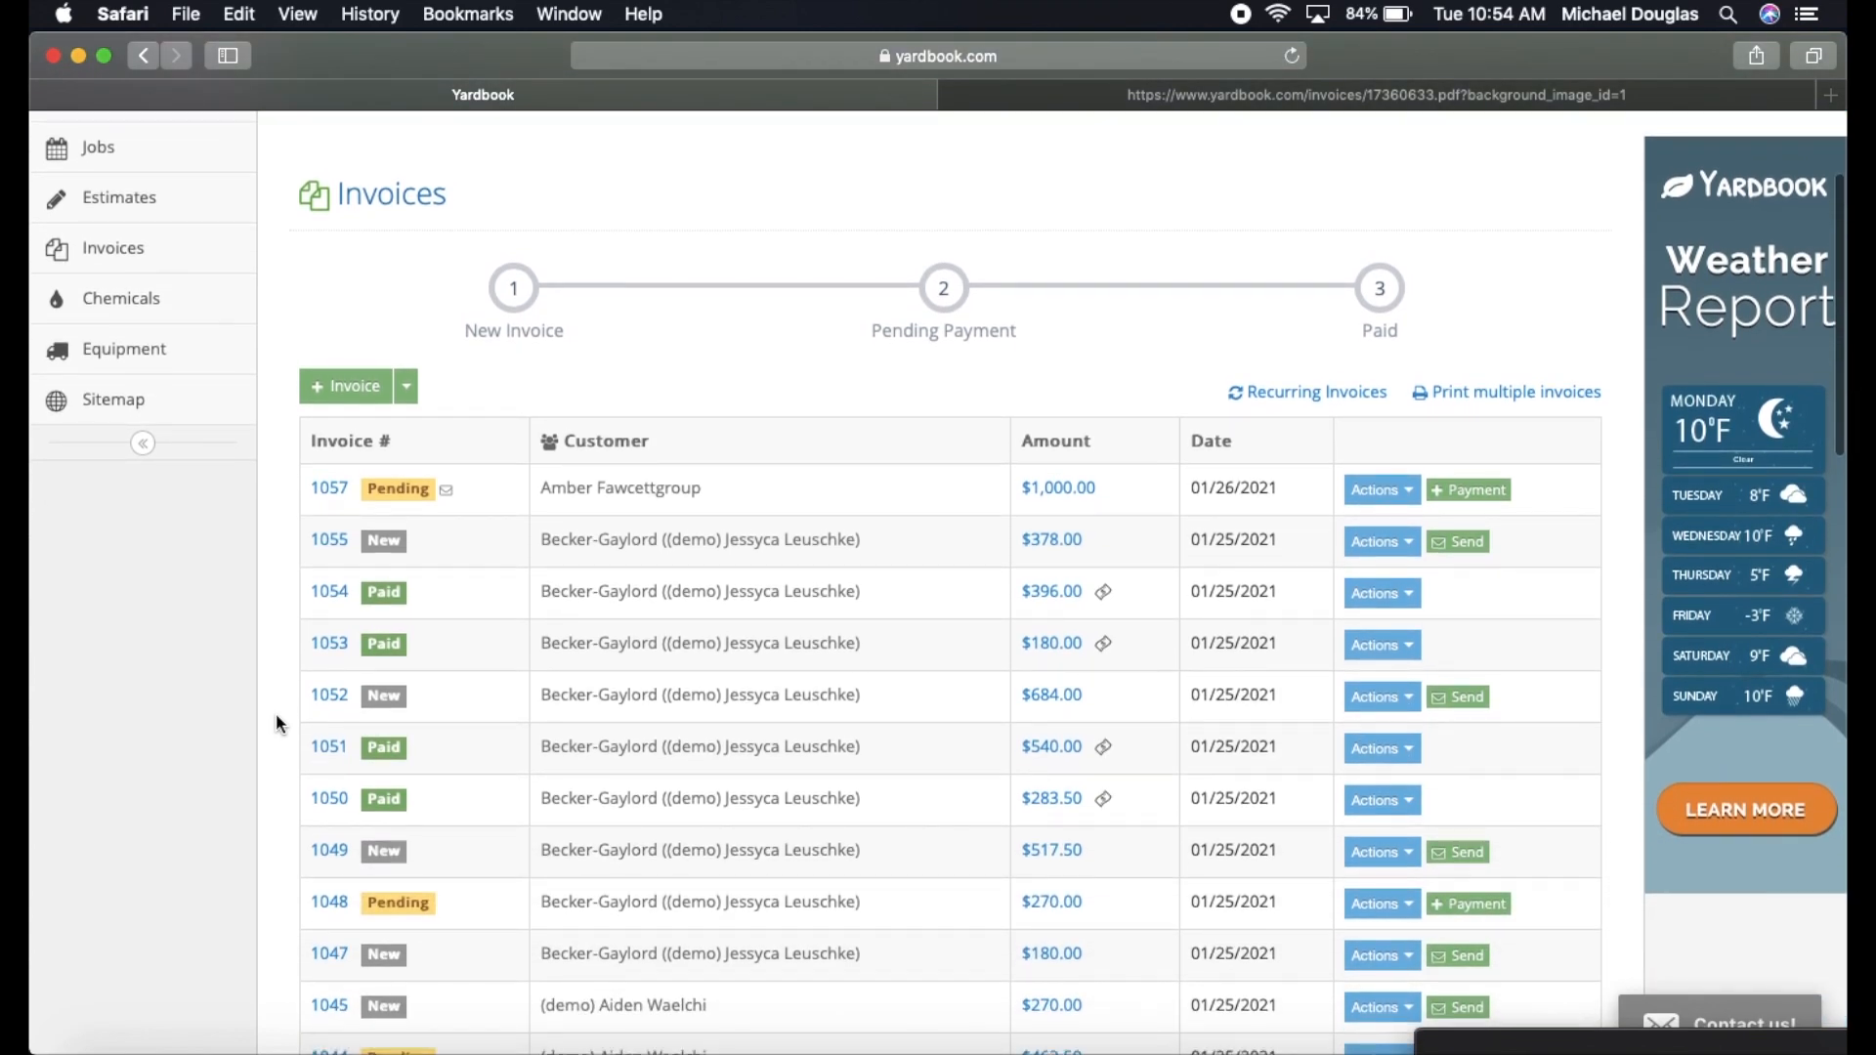
scroll(down, 3)
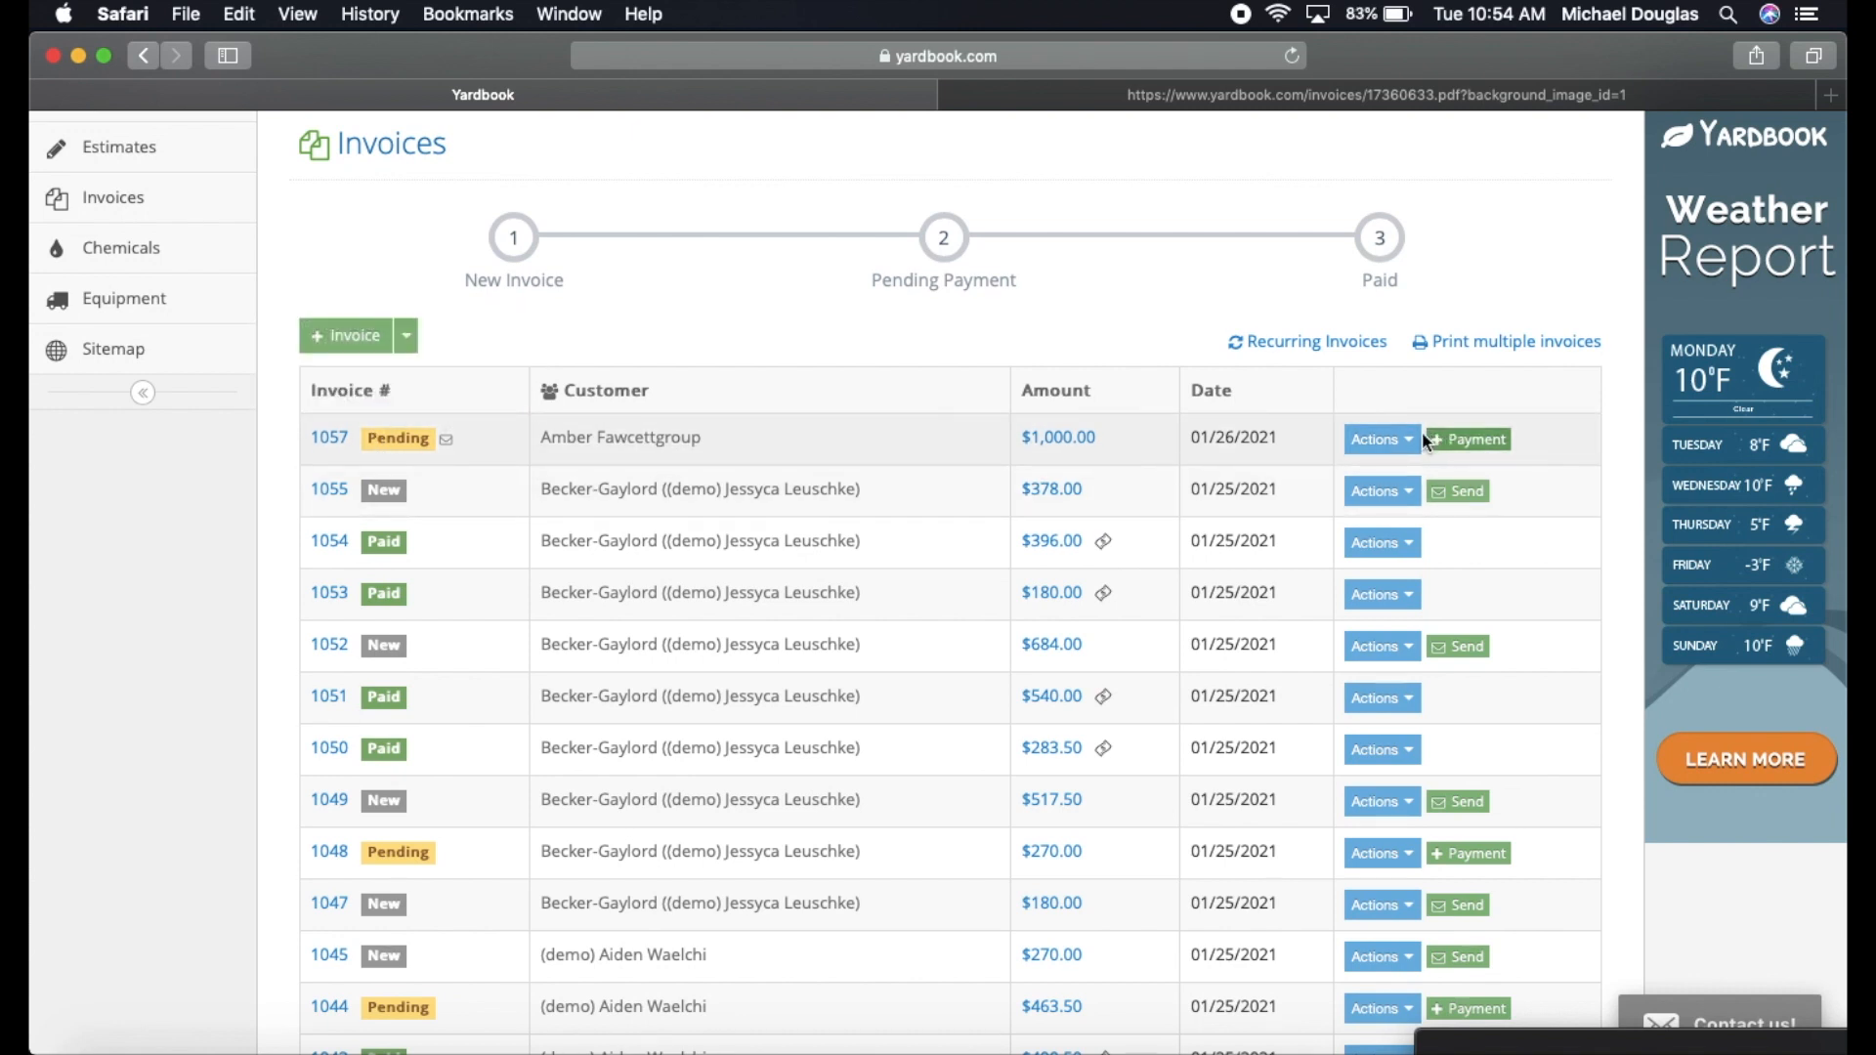
click(1374, 440)
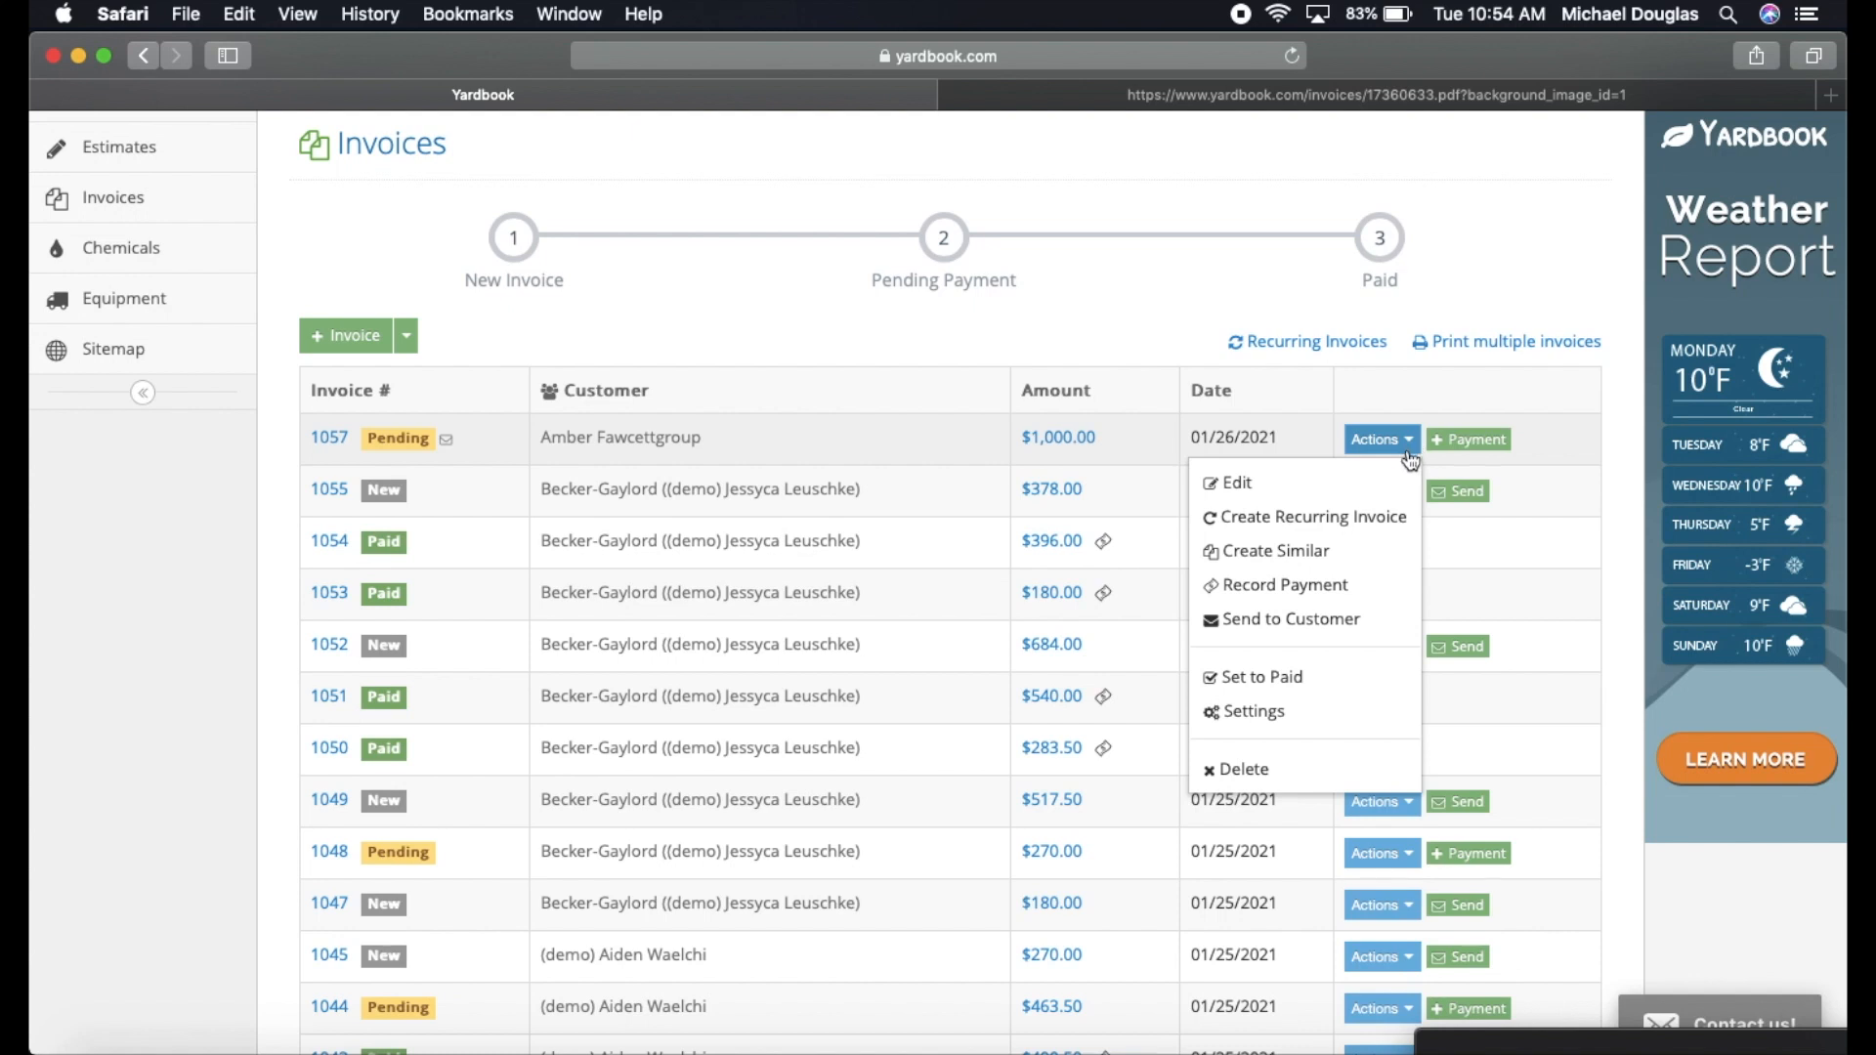
click(1260, 676)
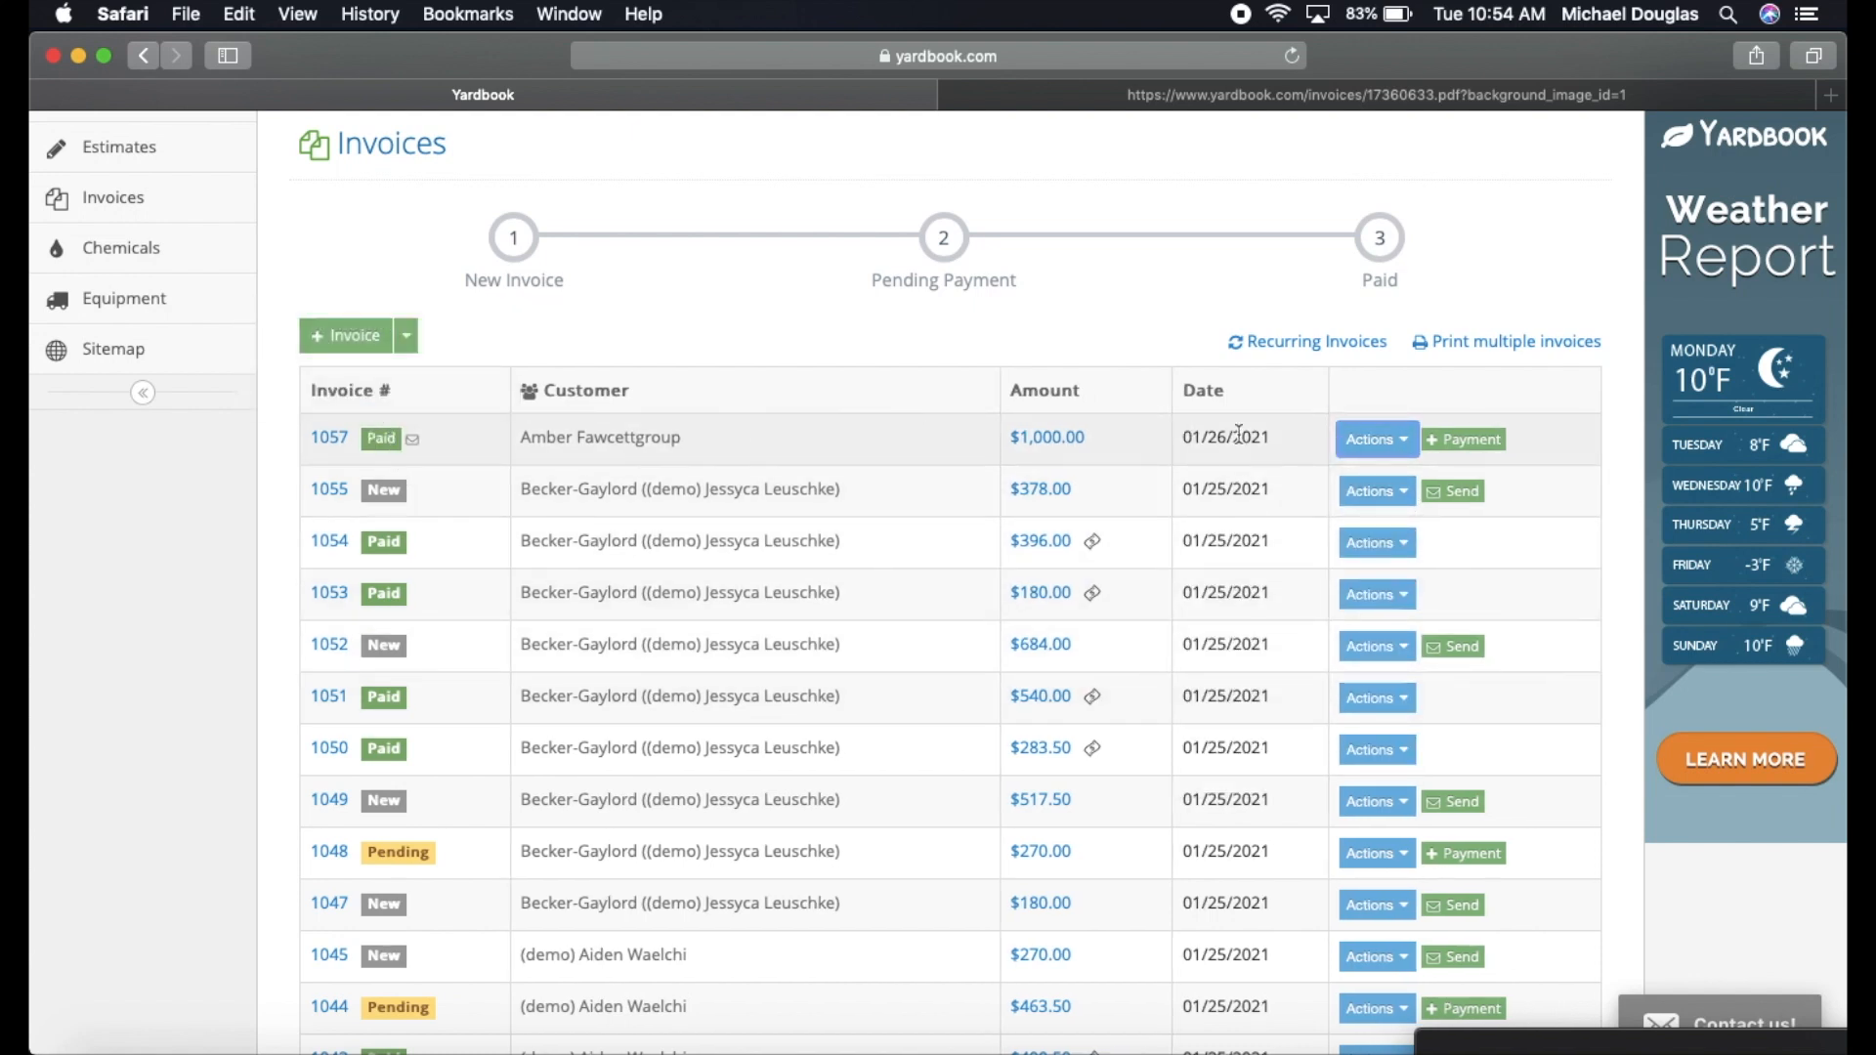
Record a $1,000.00 payment by Check against invoice 1057 and confirm it was created.
click(1464, 440)
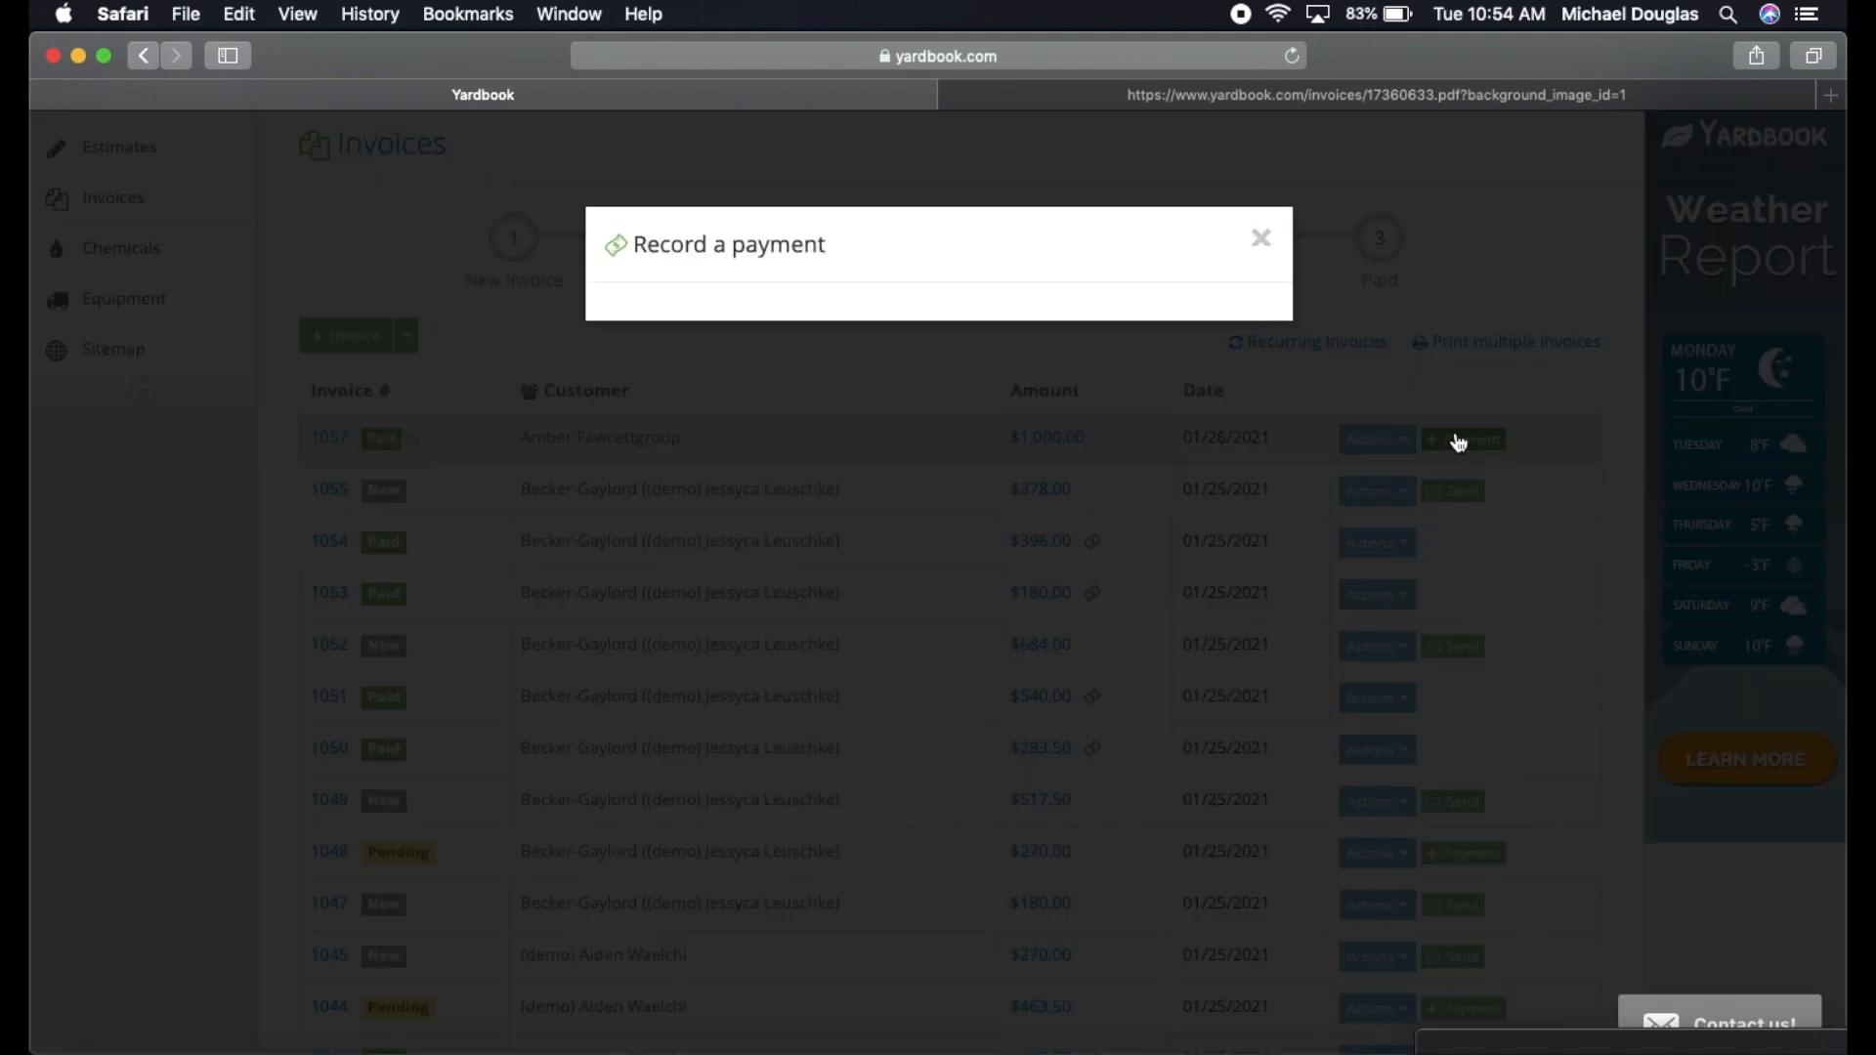
click(1462, 440)
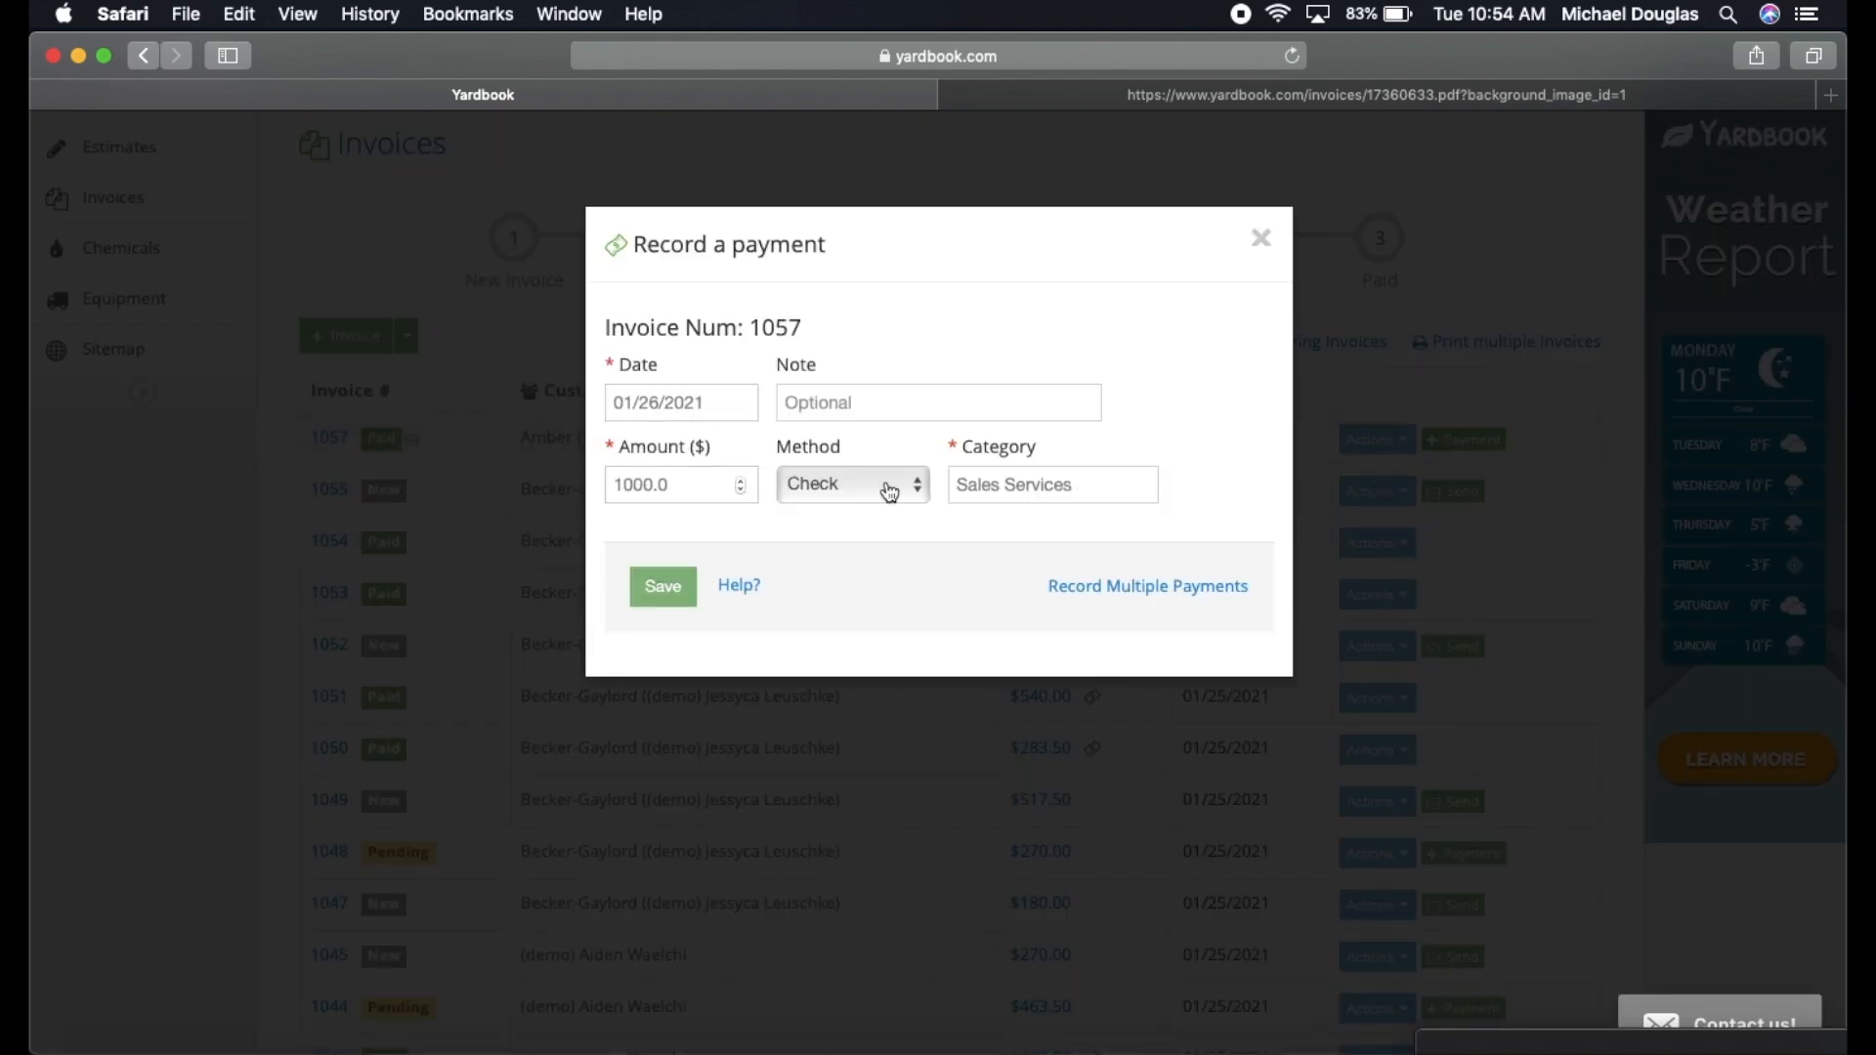
click(663, 587)
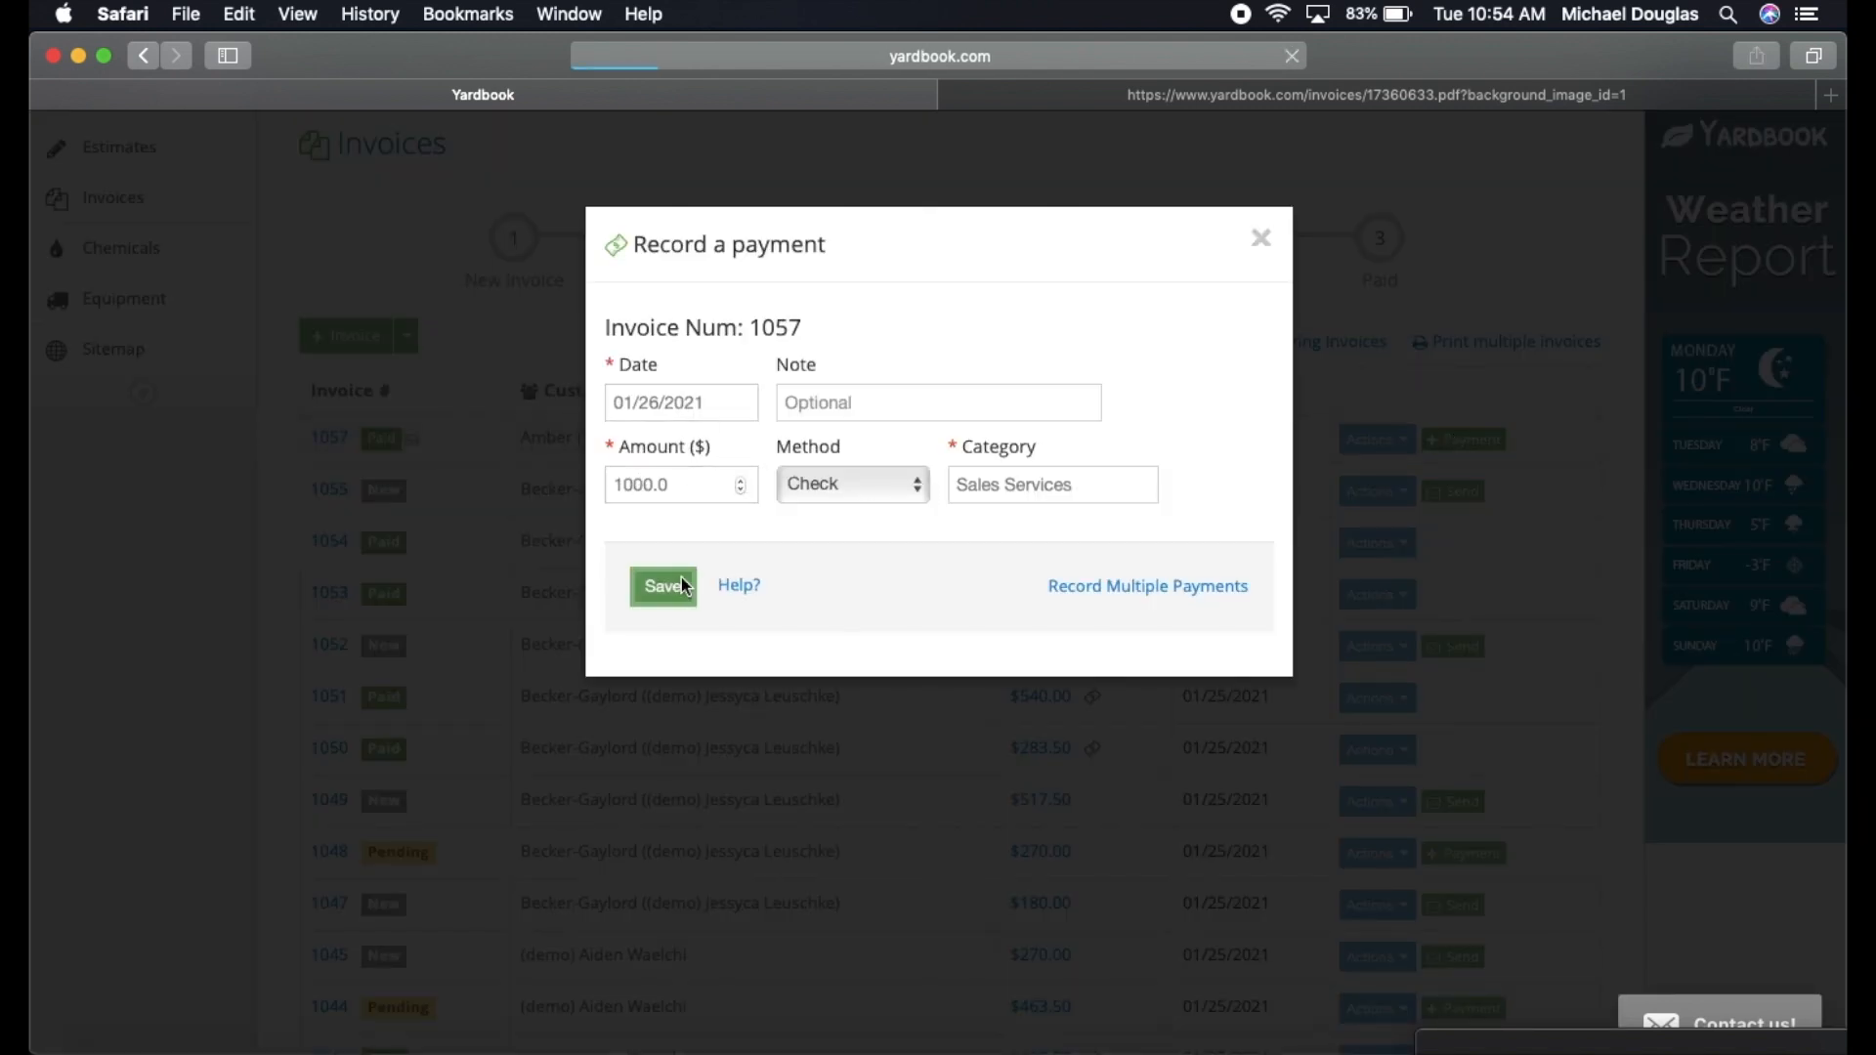
click(663, 586)
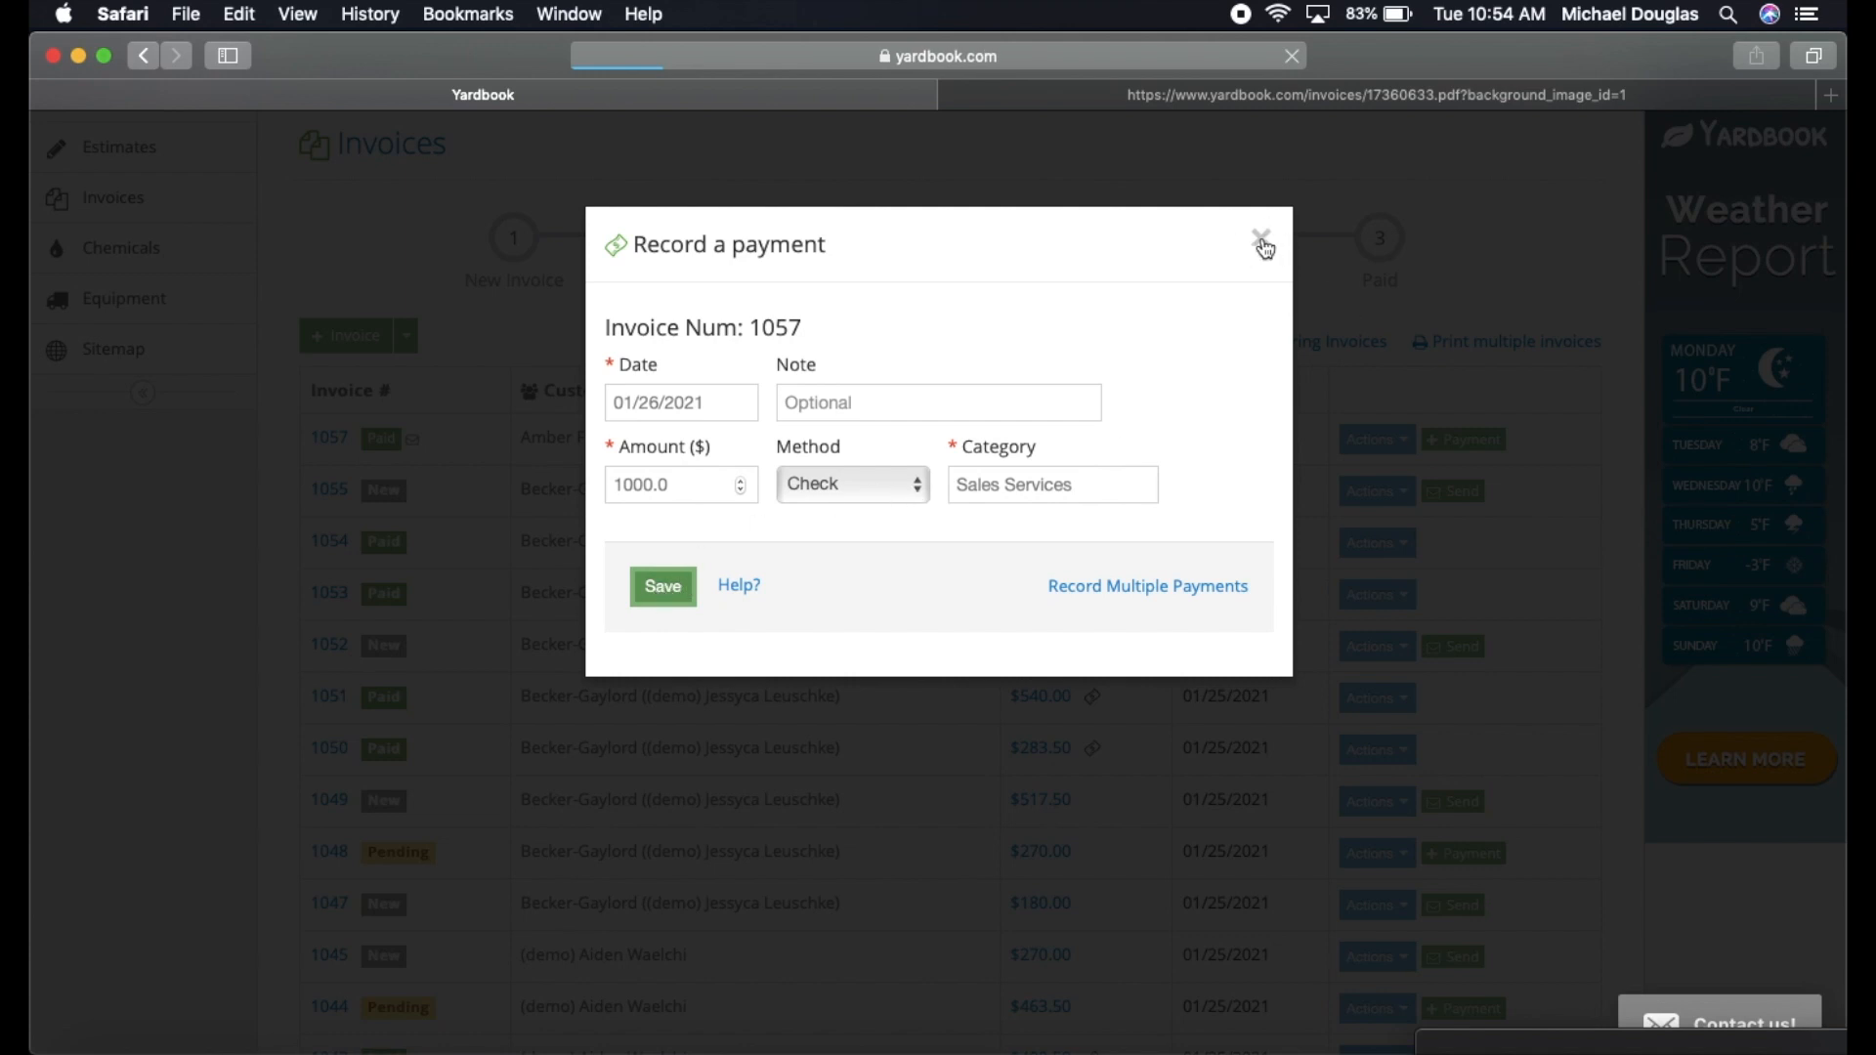
click(663, 587)
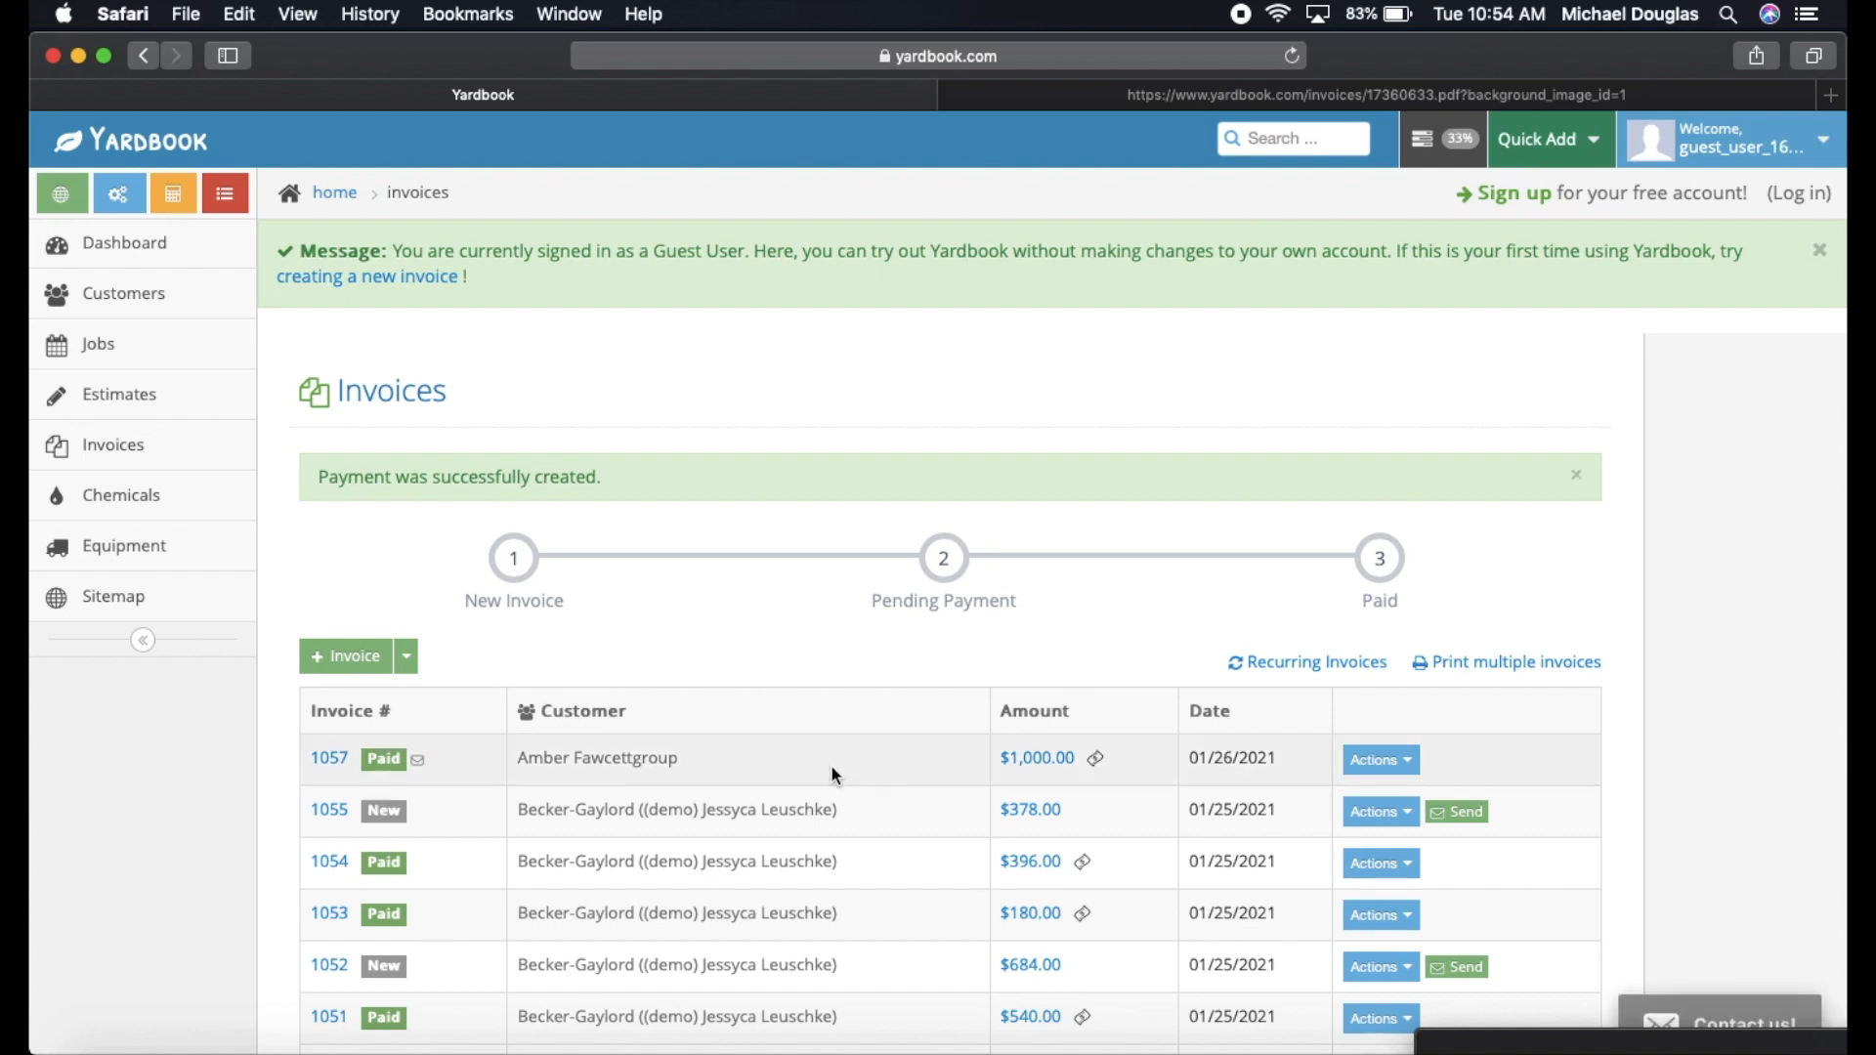
scroll(down, 3)
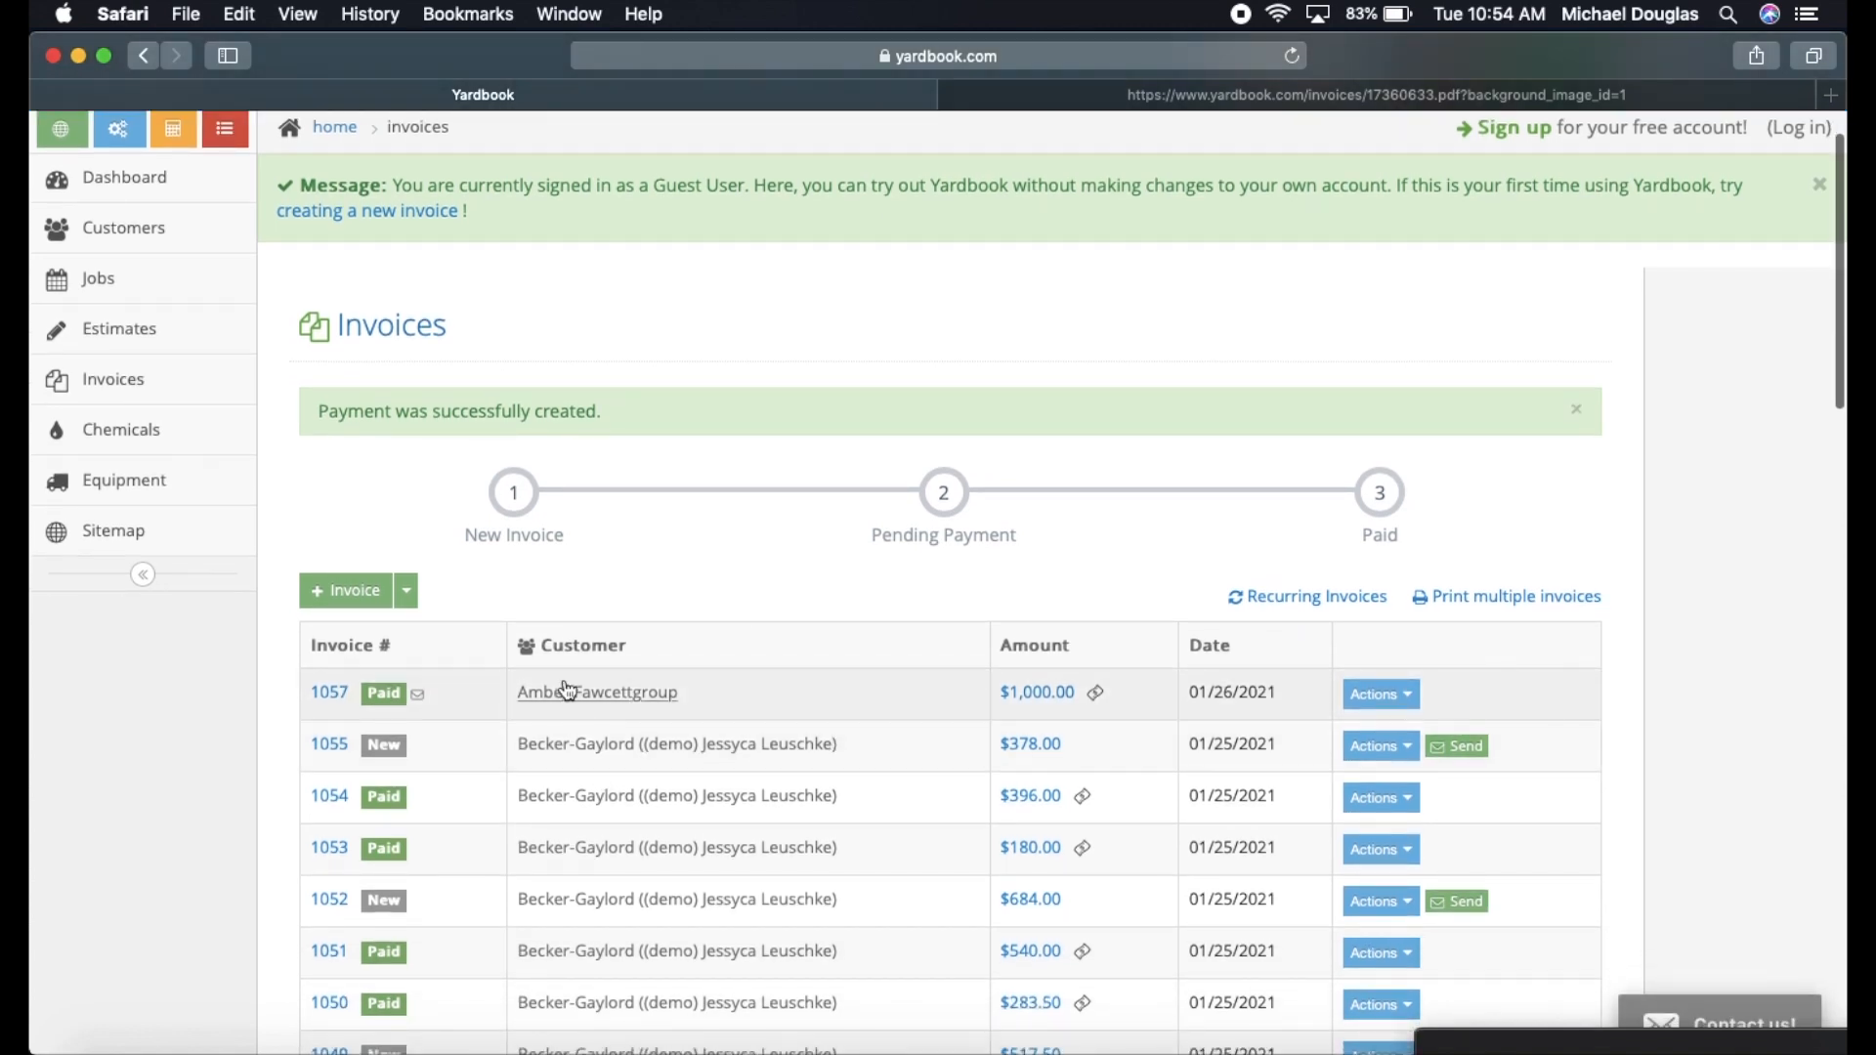
mouse_move(913, 697)
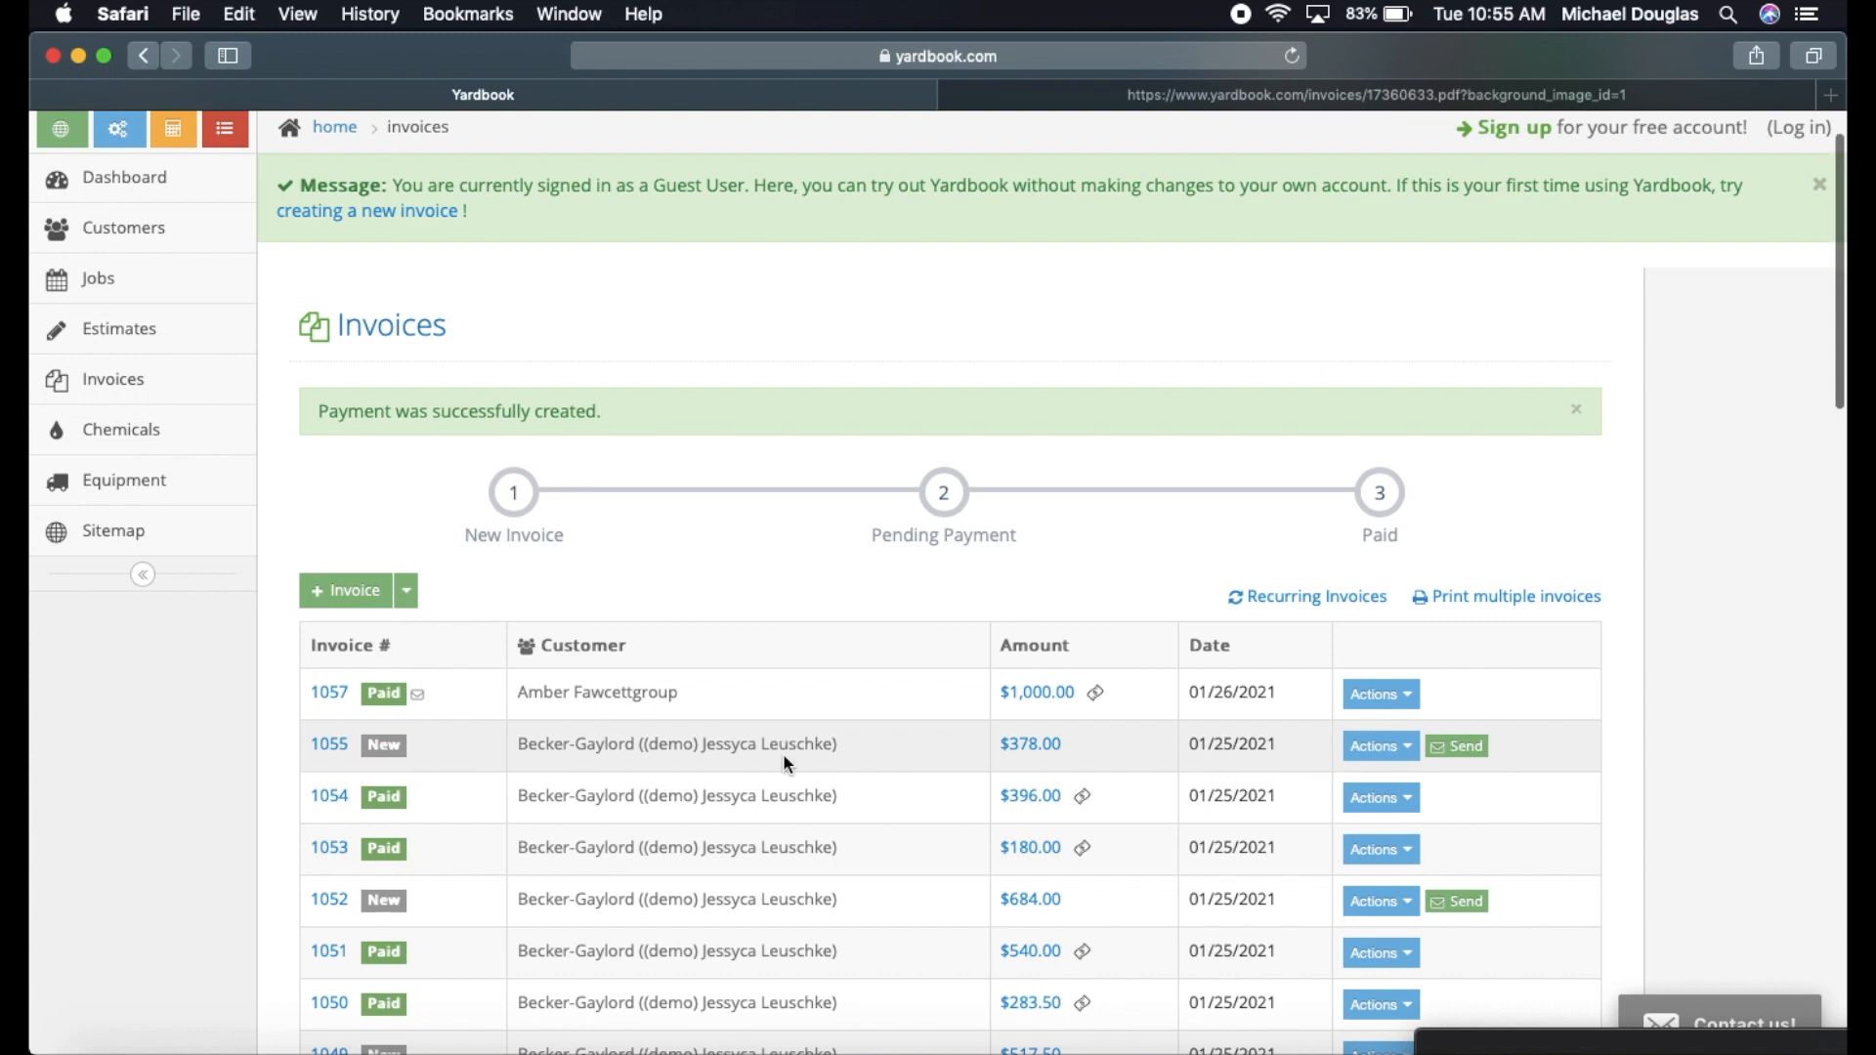
scroll(down, 3)
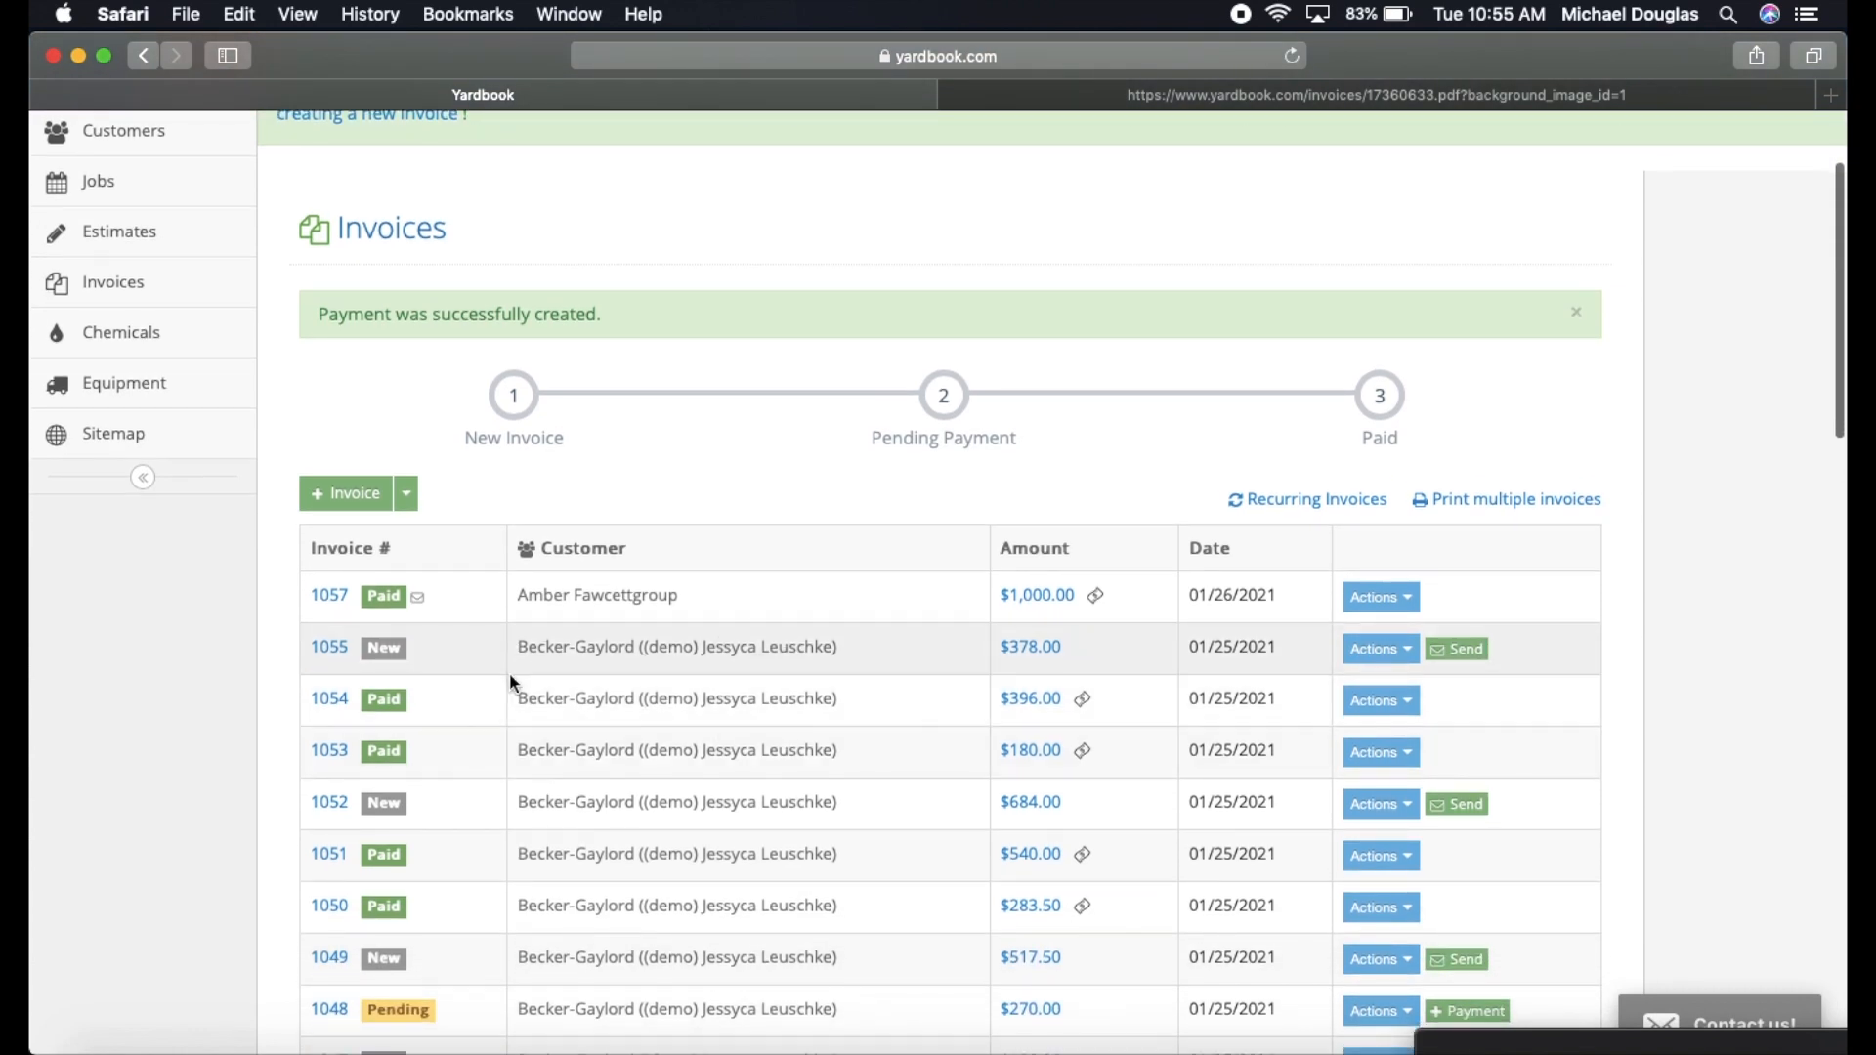
mouse_move(473, 702)
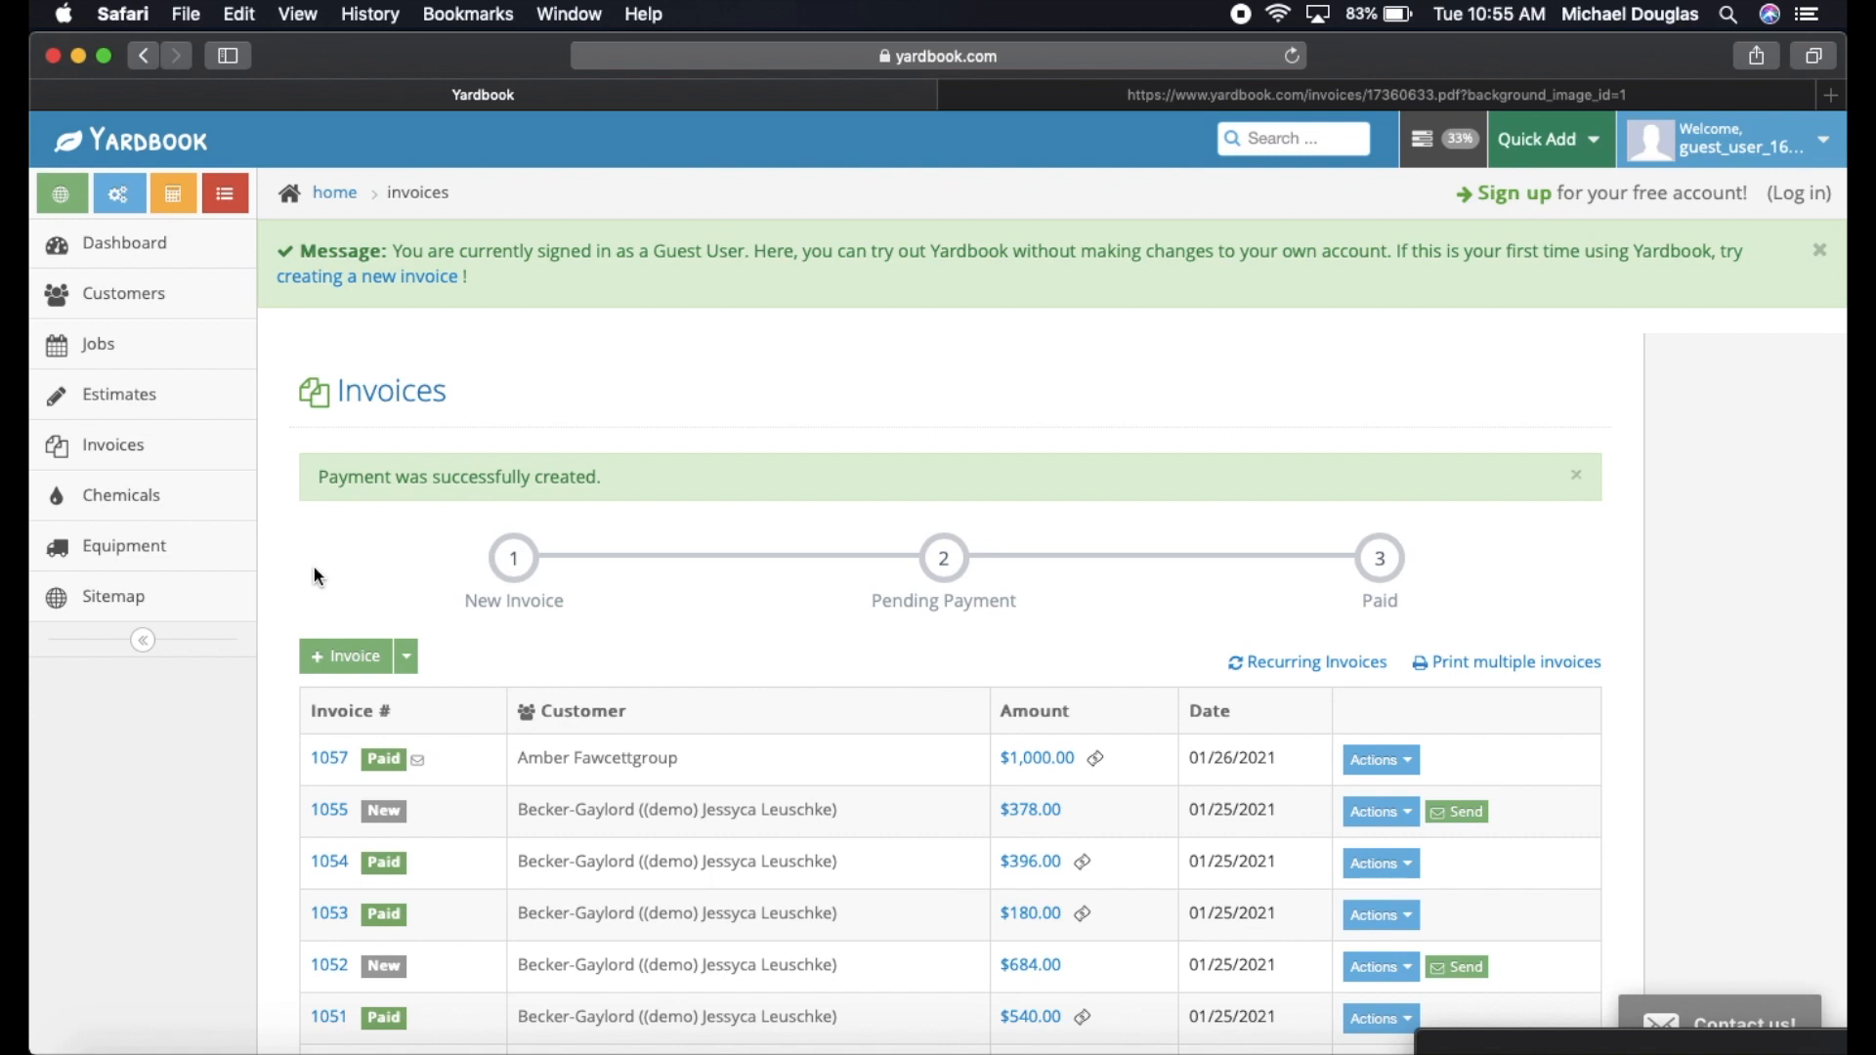
mouse_move(307, 492)
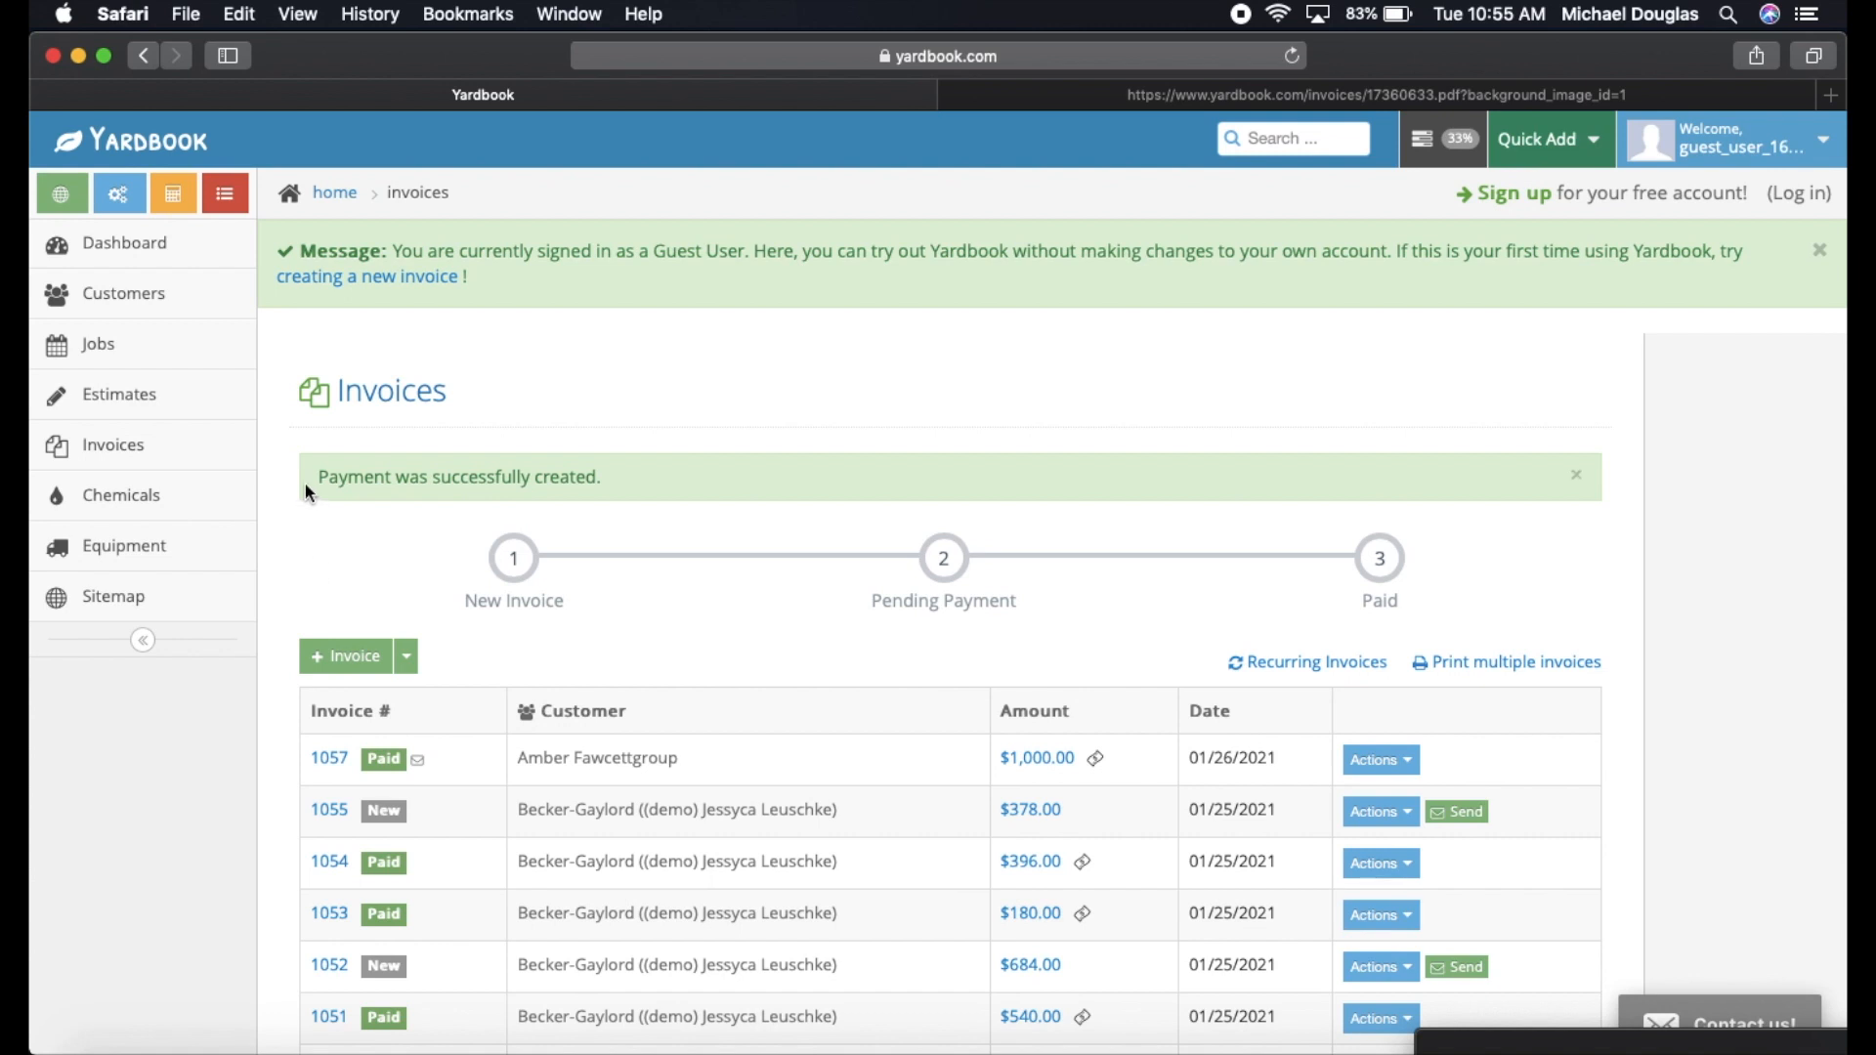
mouse_move(264, 514)
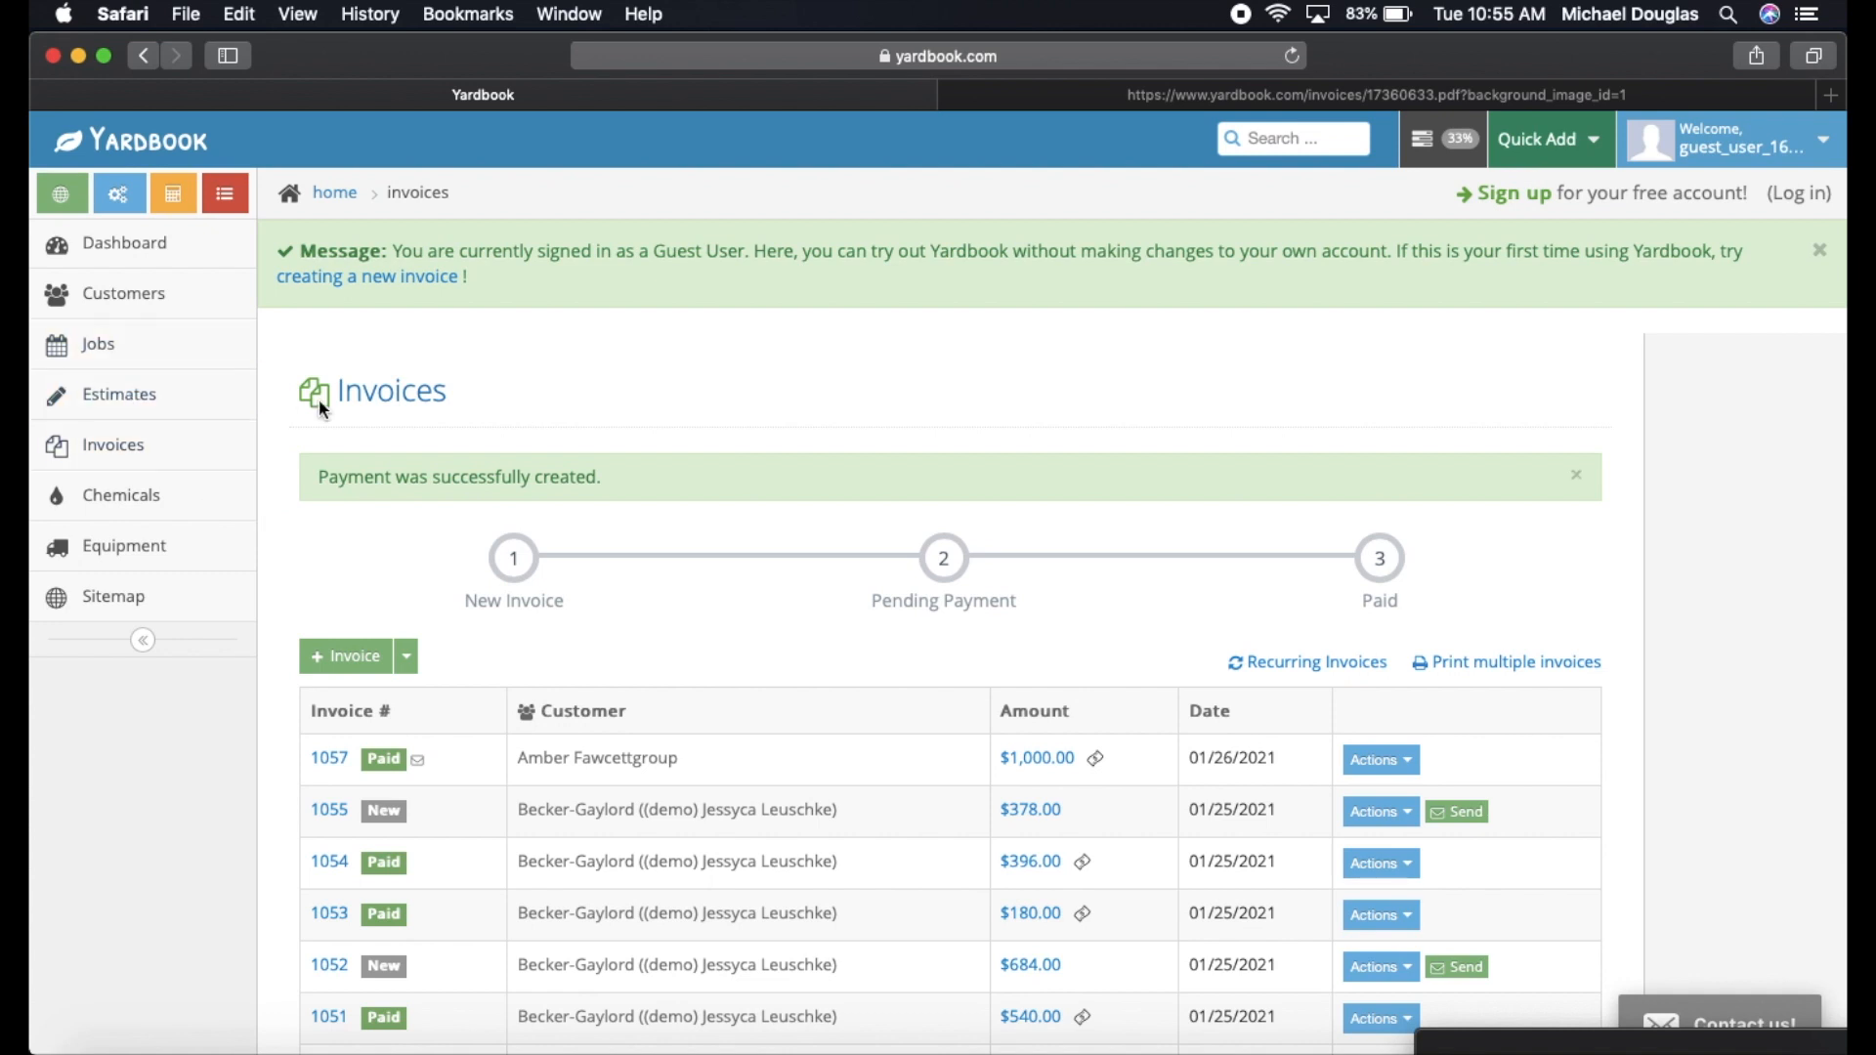
mouse_move(280, 452)
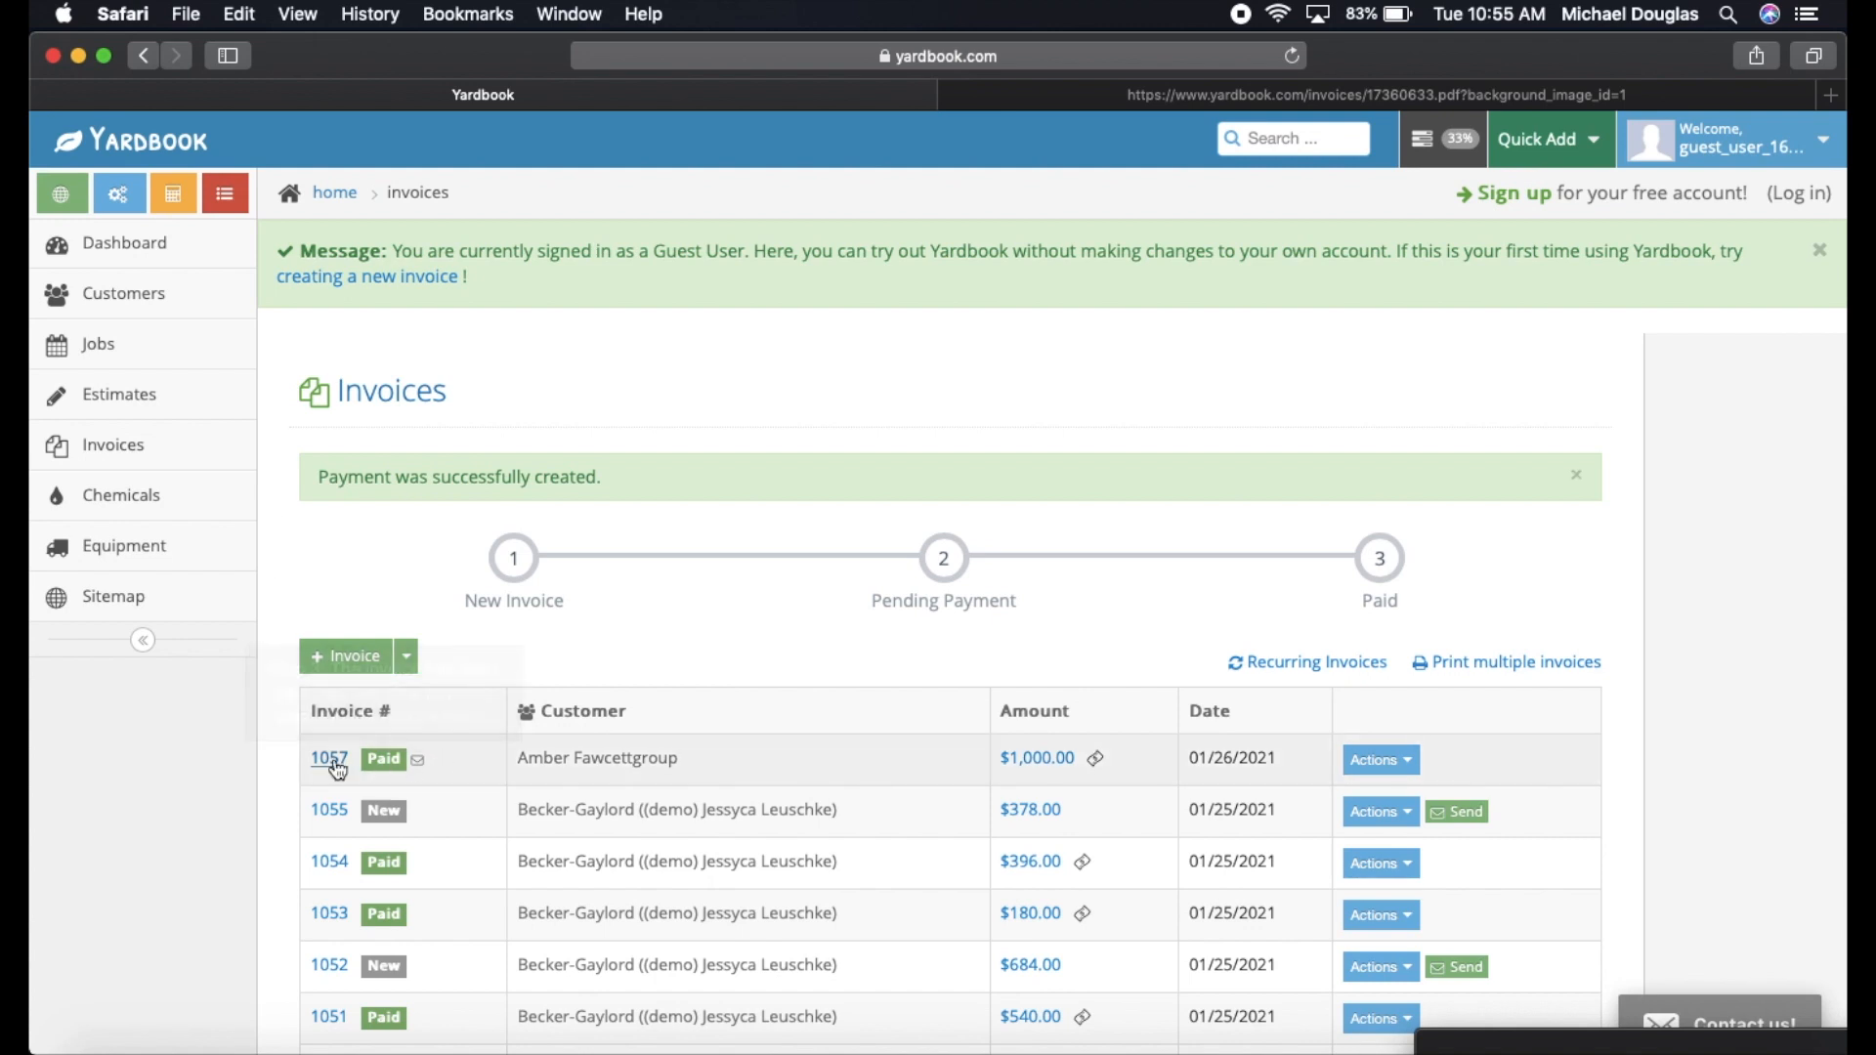
mouse_move(274, 727)
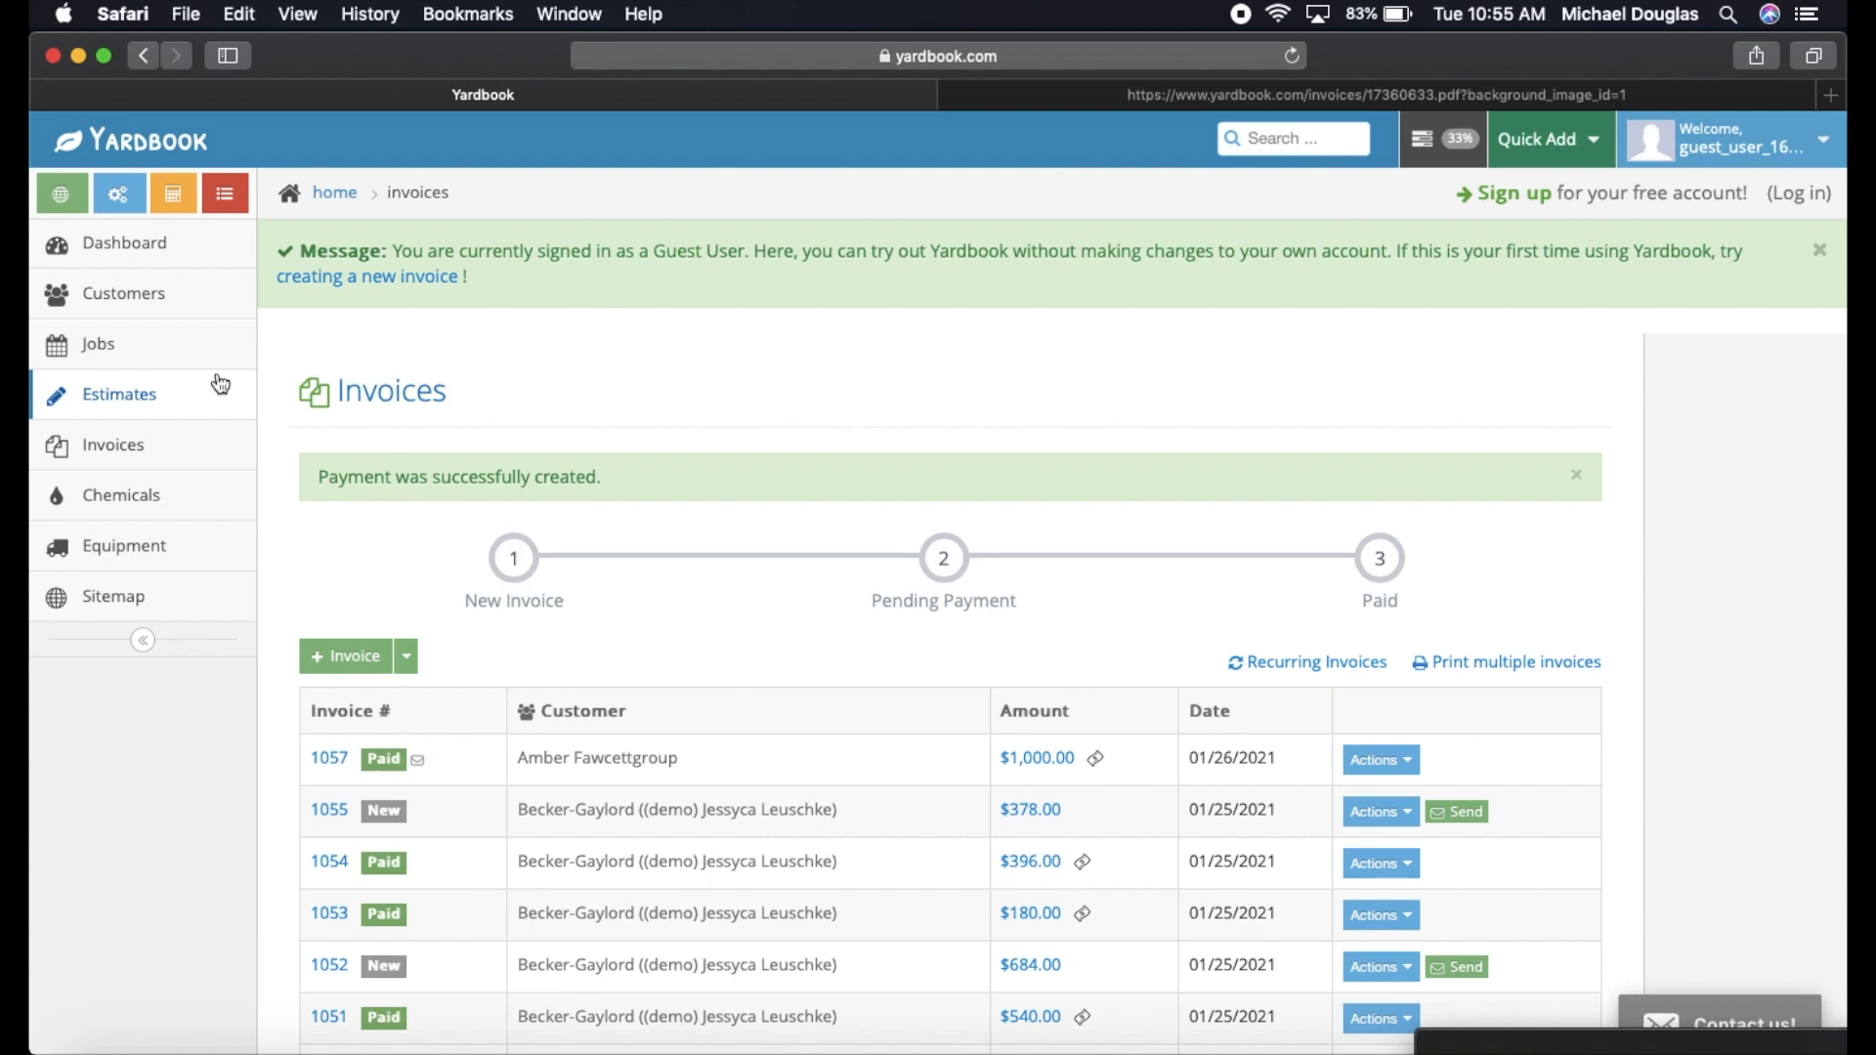
mouse_move(242, 403)
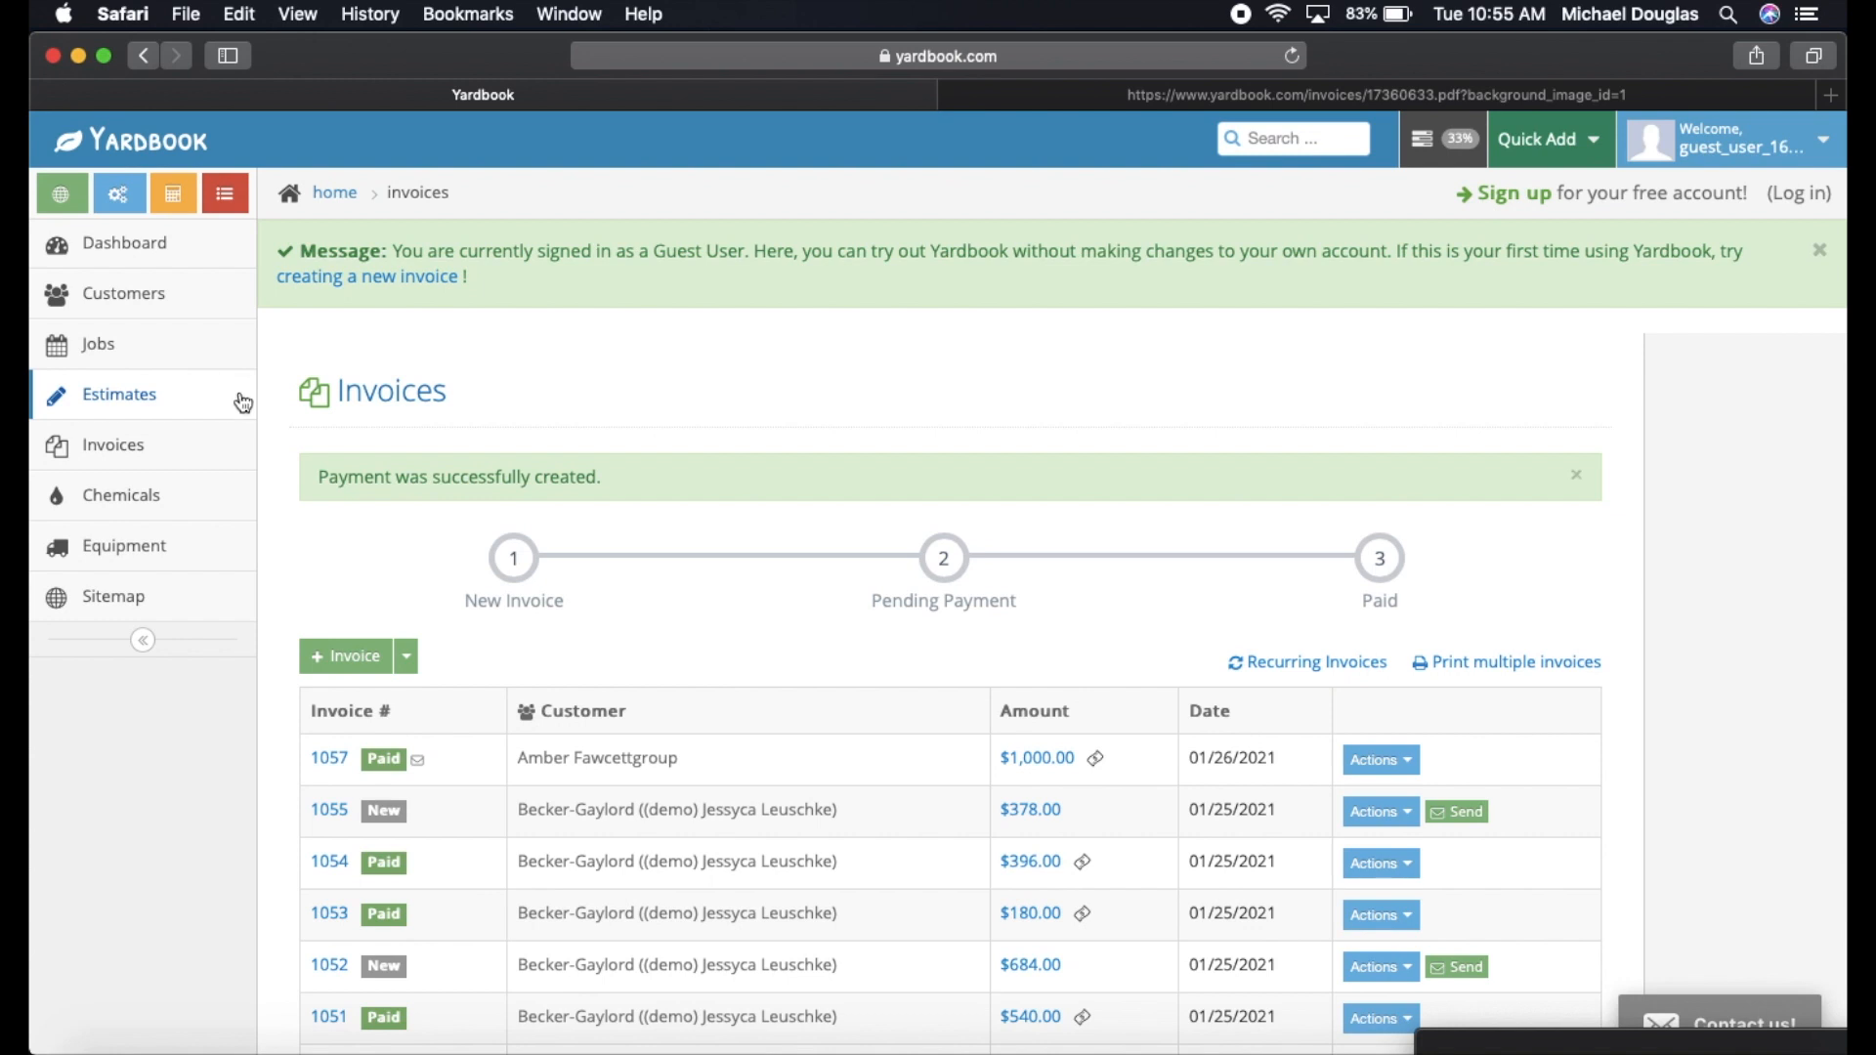
mouse_move(283, 428)
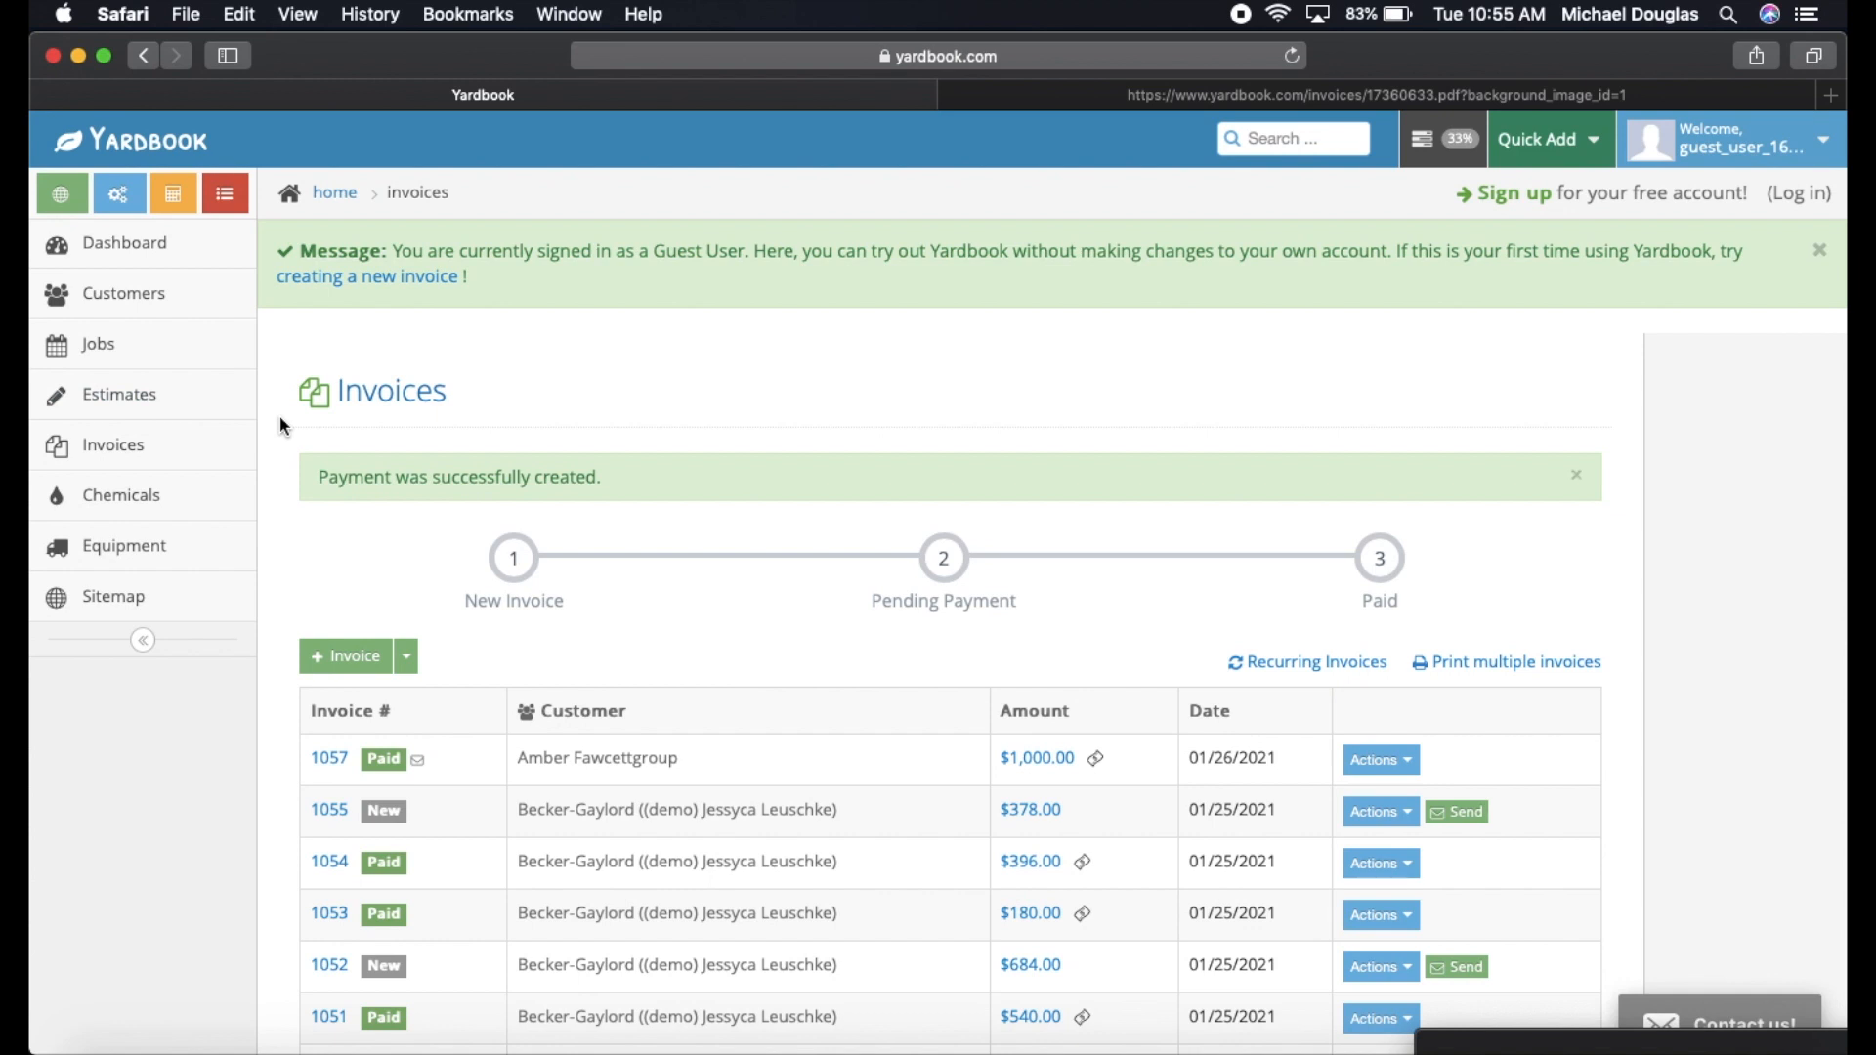
mouse_move(467, 688)
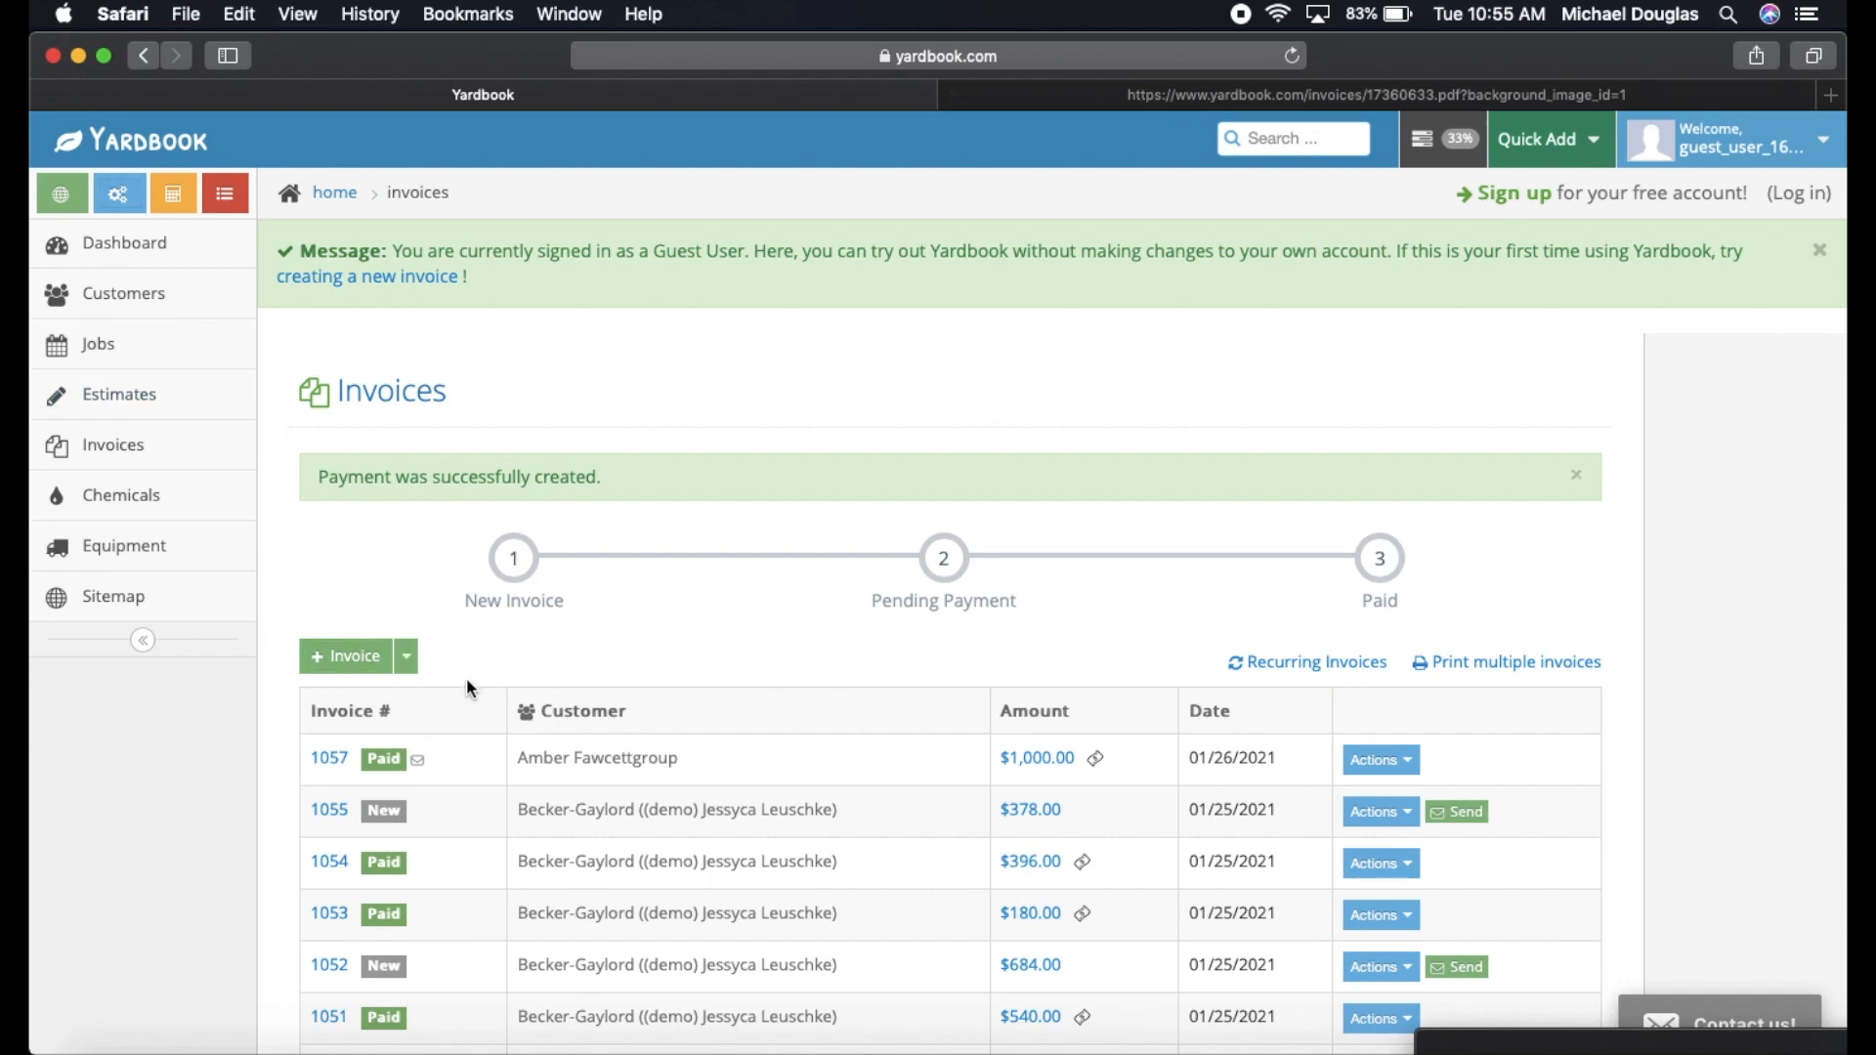
mouse_move(462, 551)
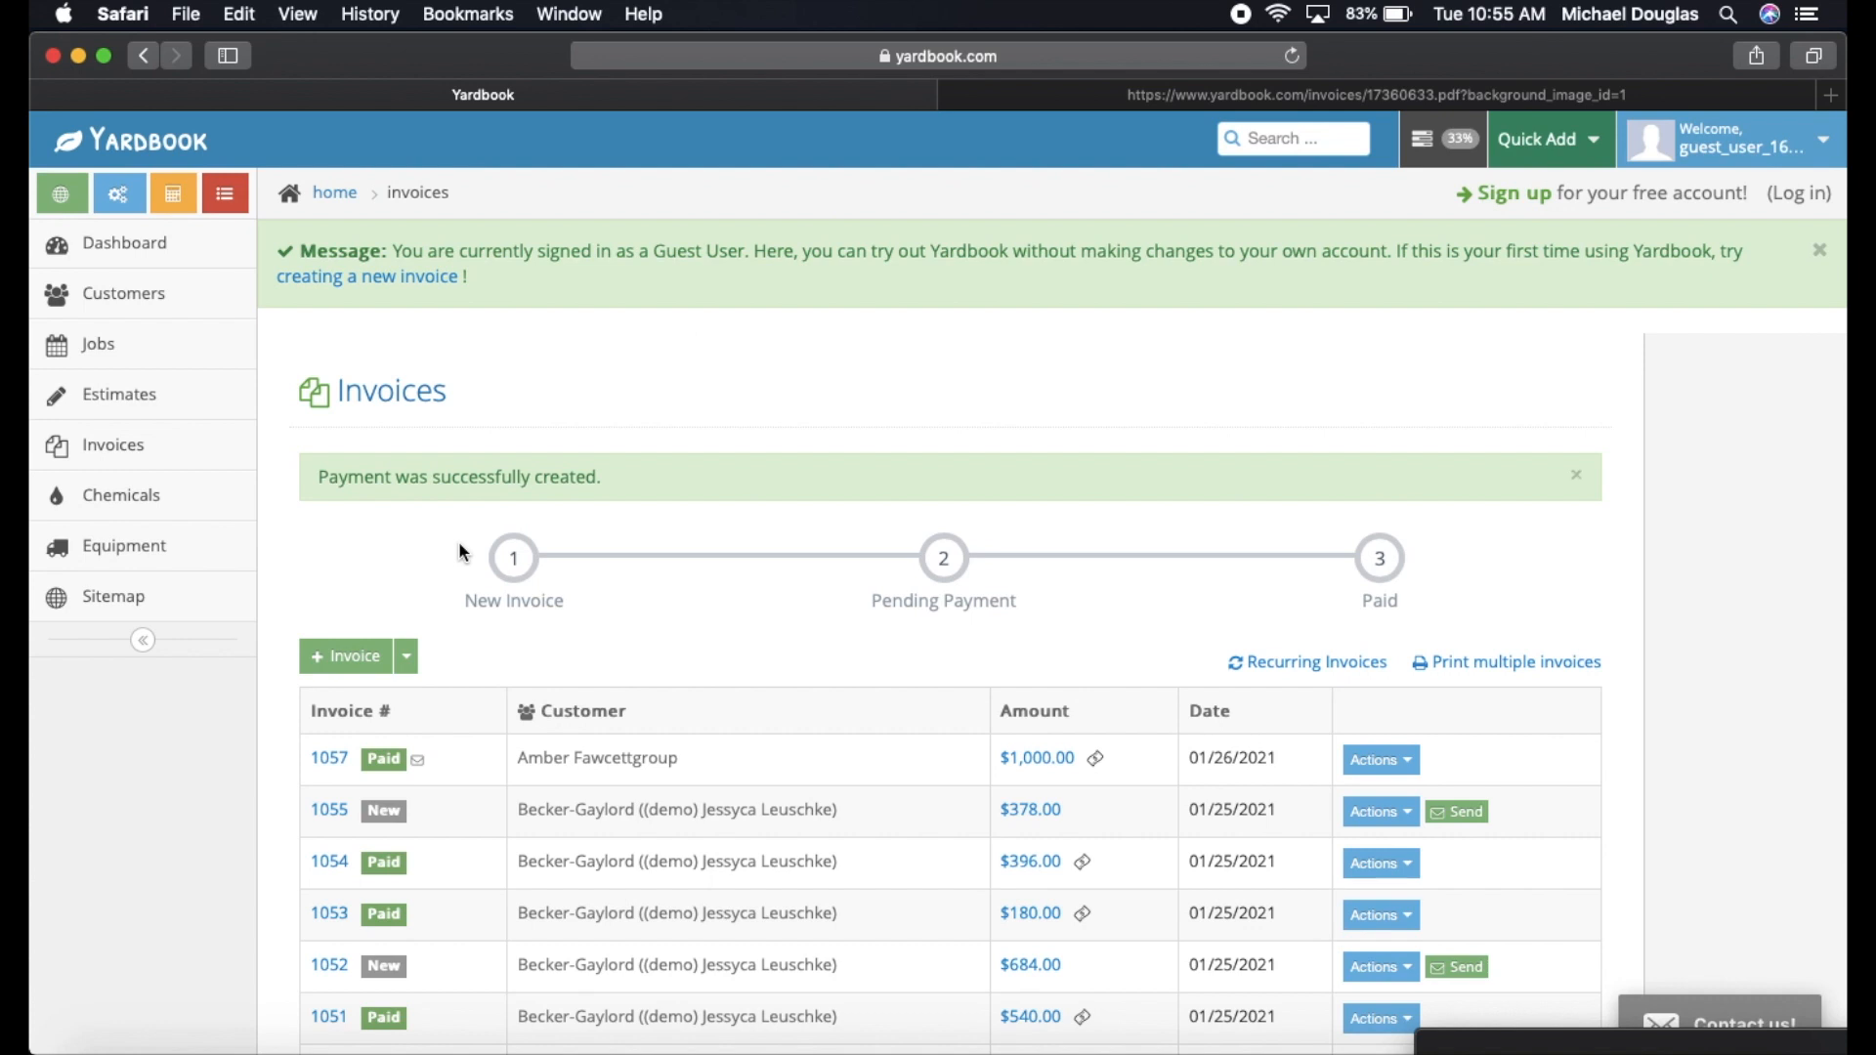
mouse_move(276, 463)
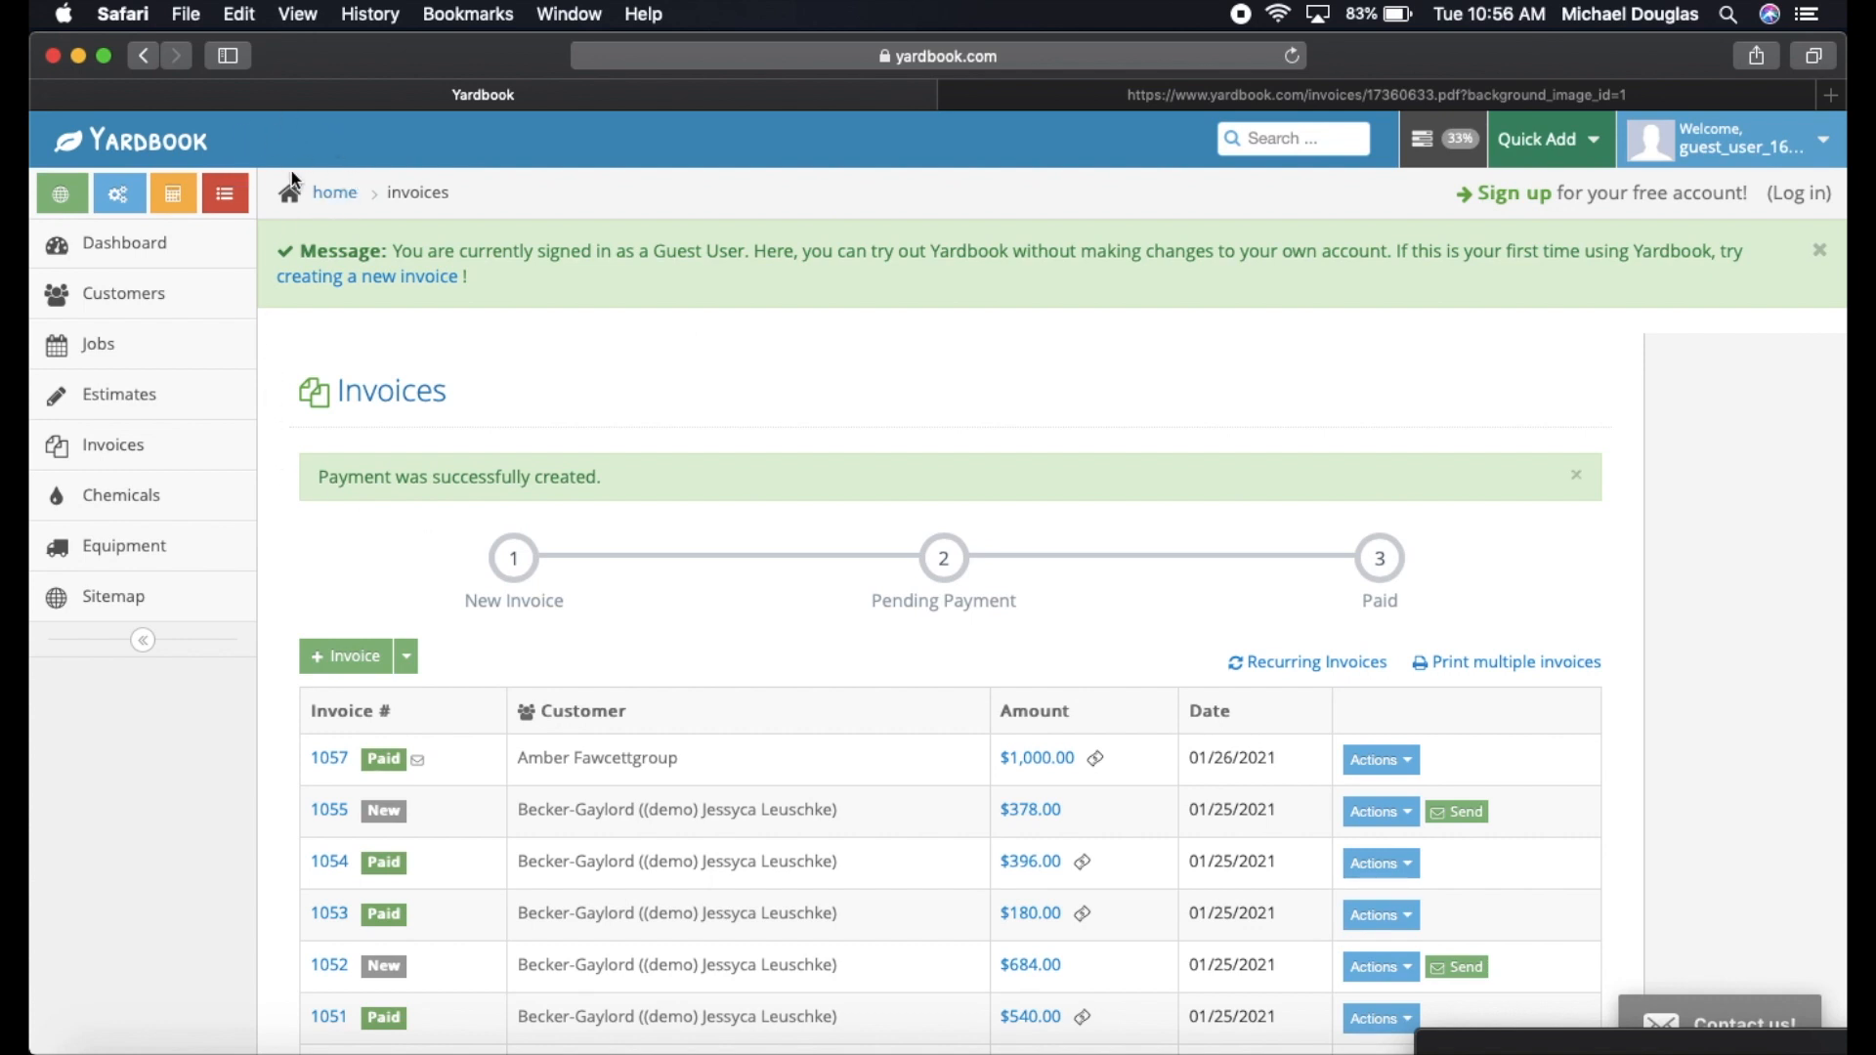
mouse_move(123, 545)
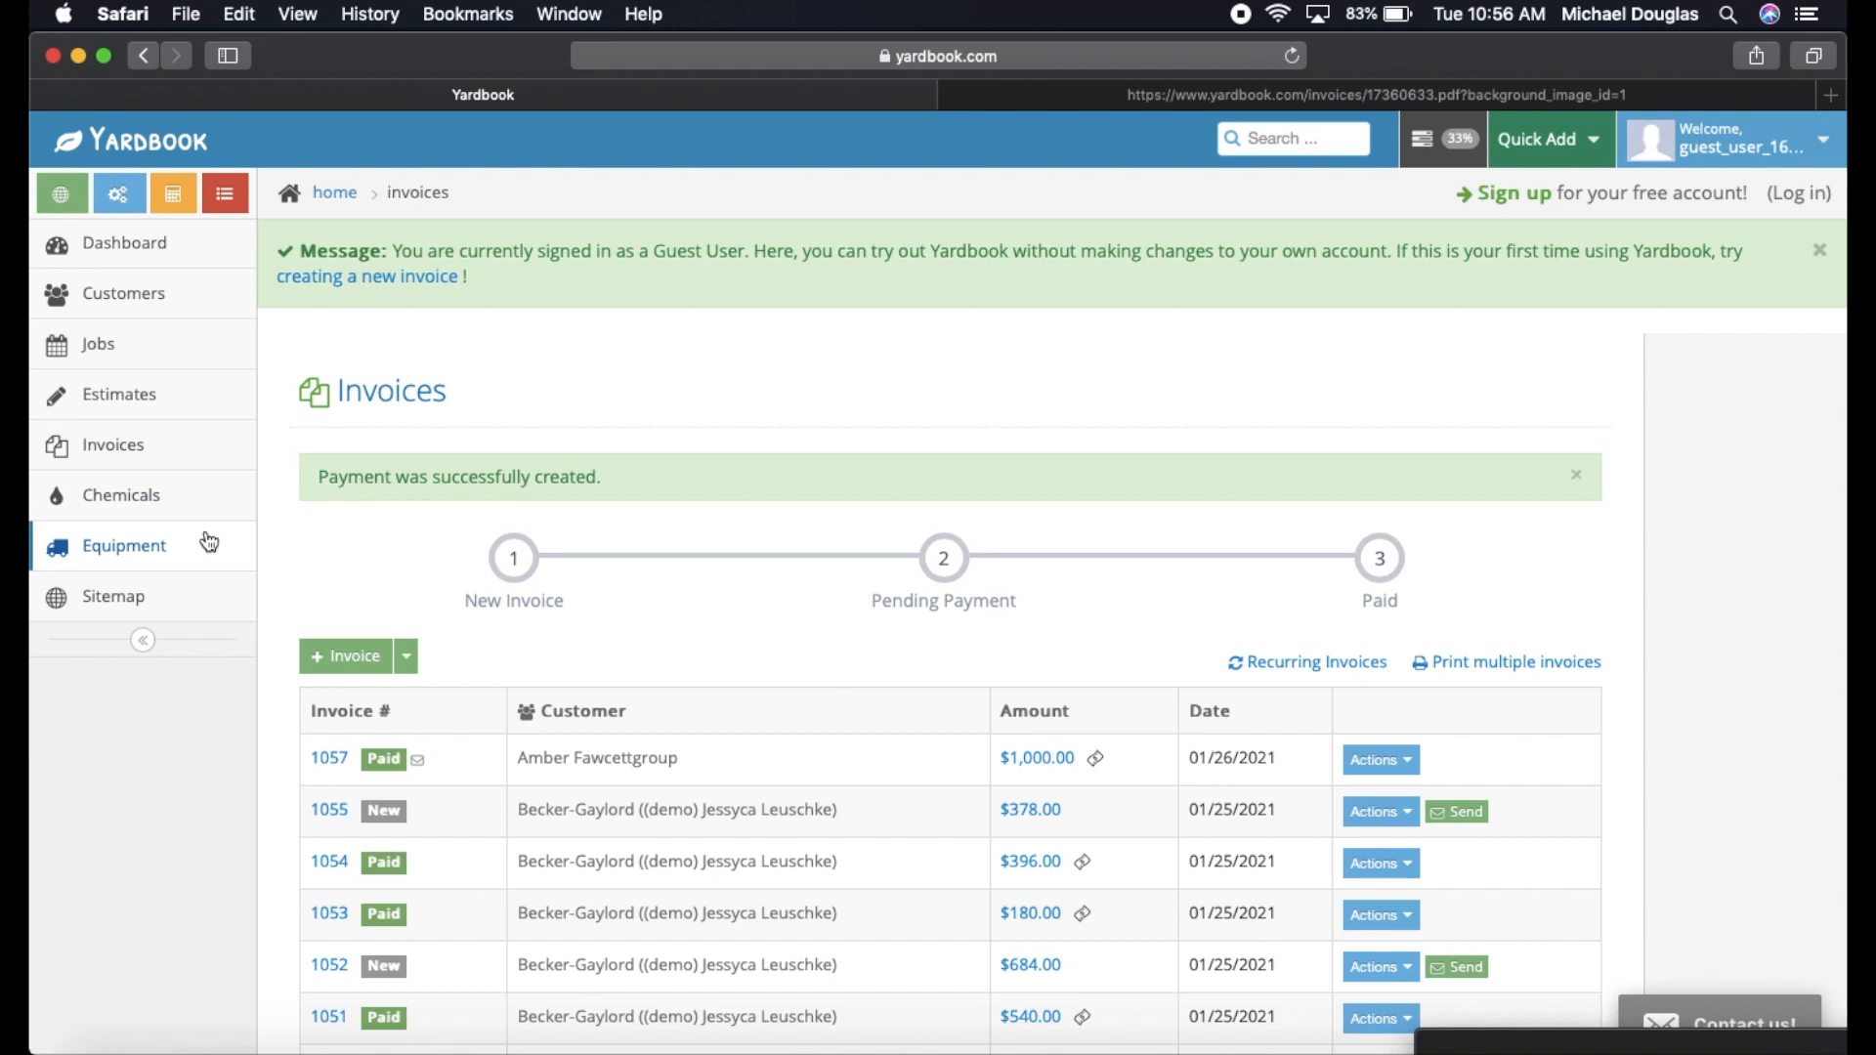
mouse_move(125, 242)
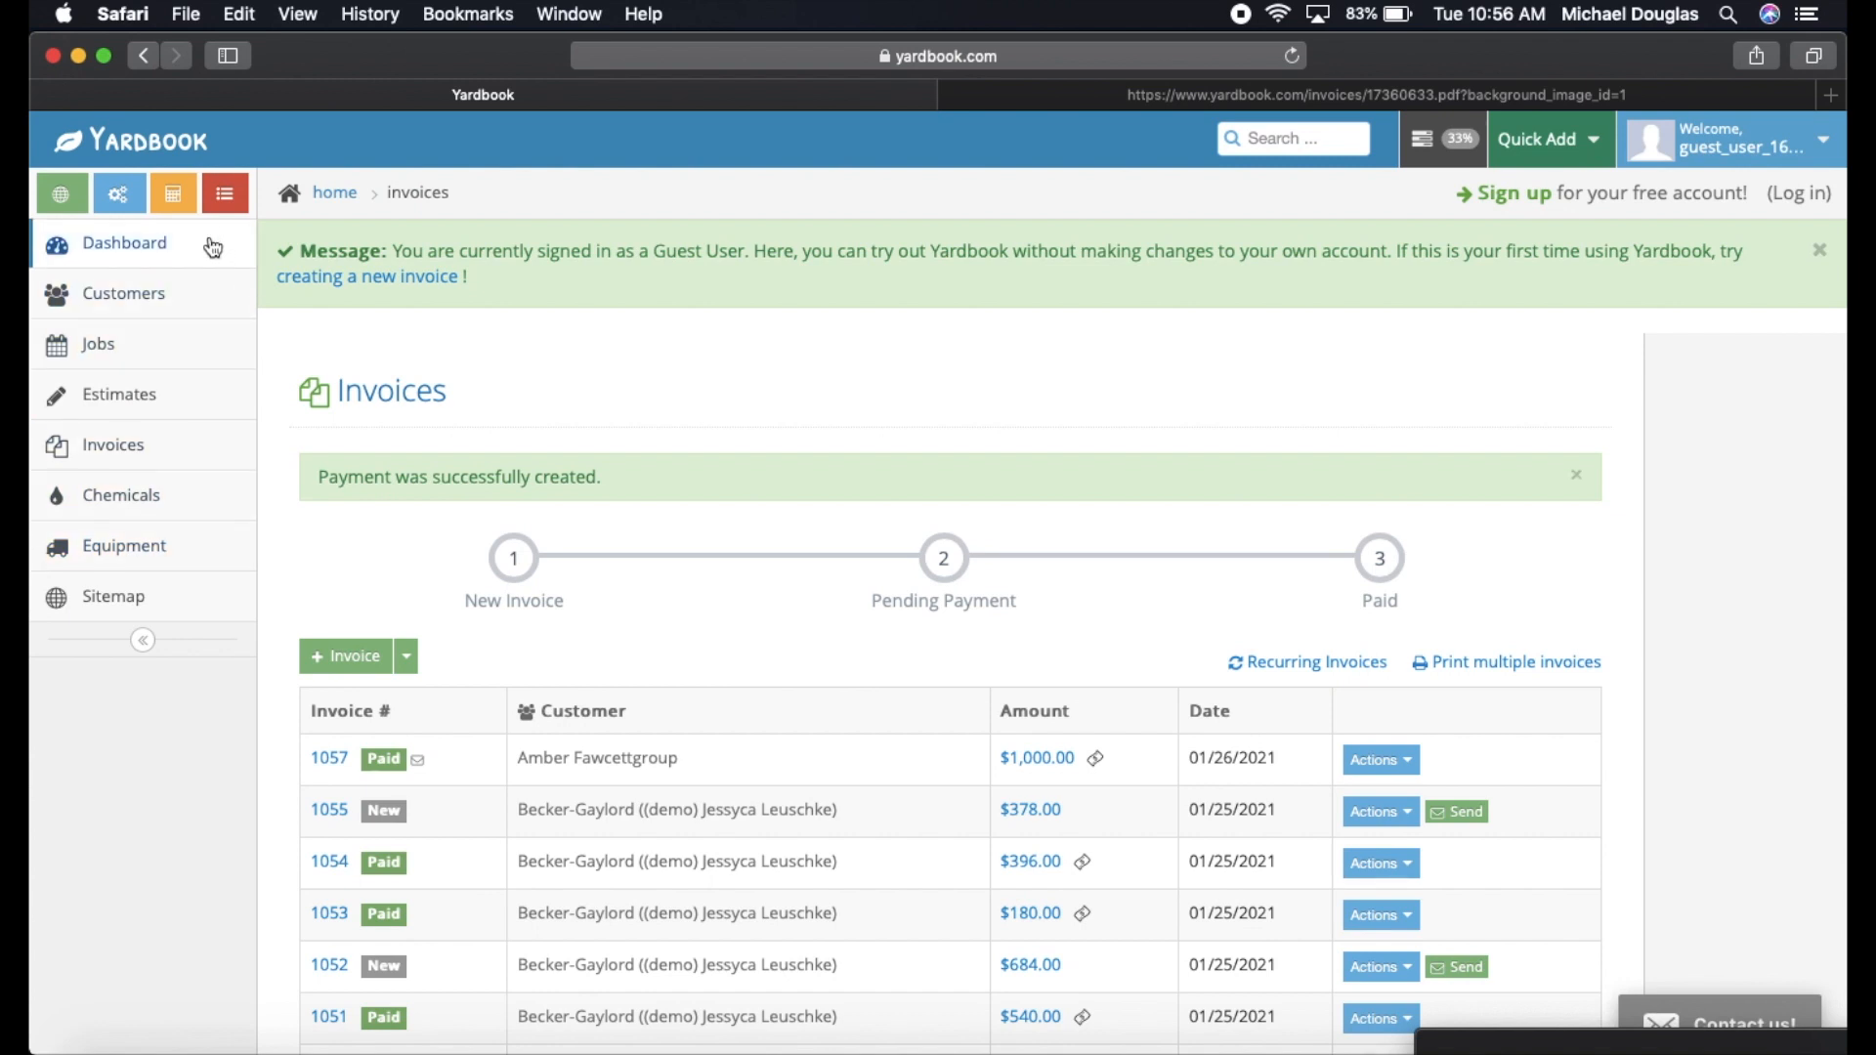
mouse_move(150, 219)
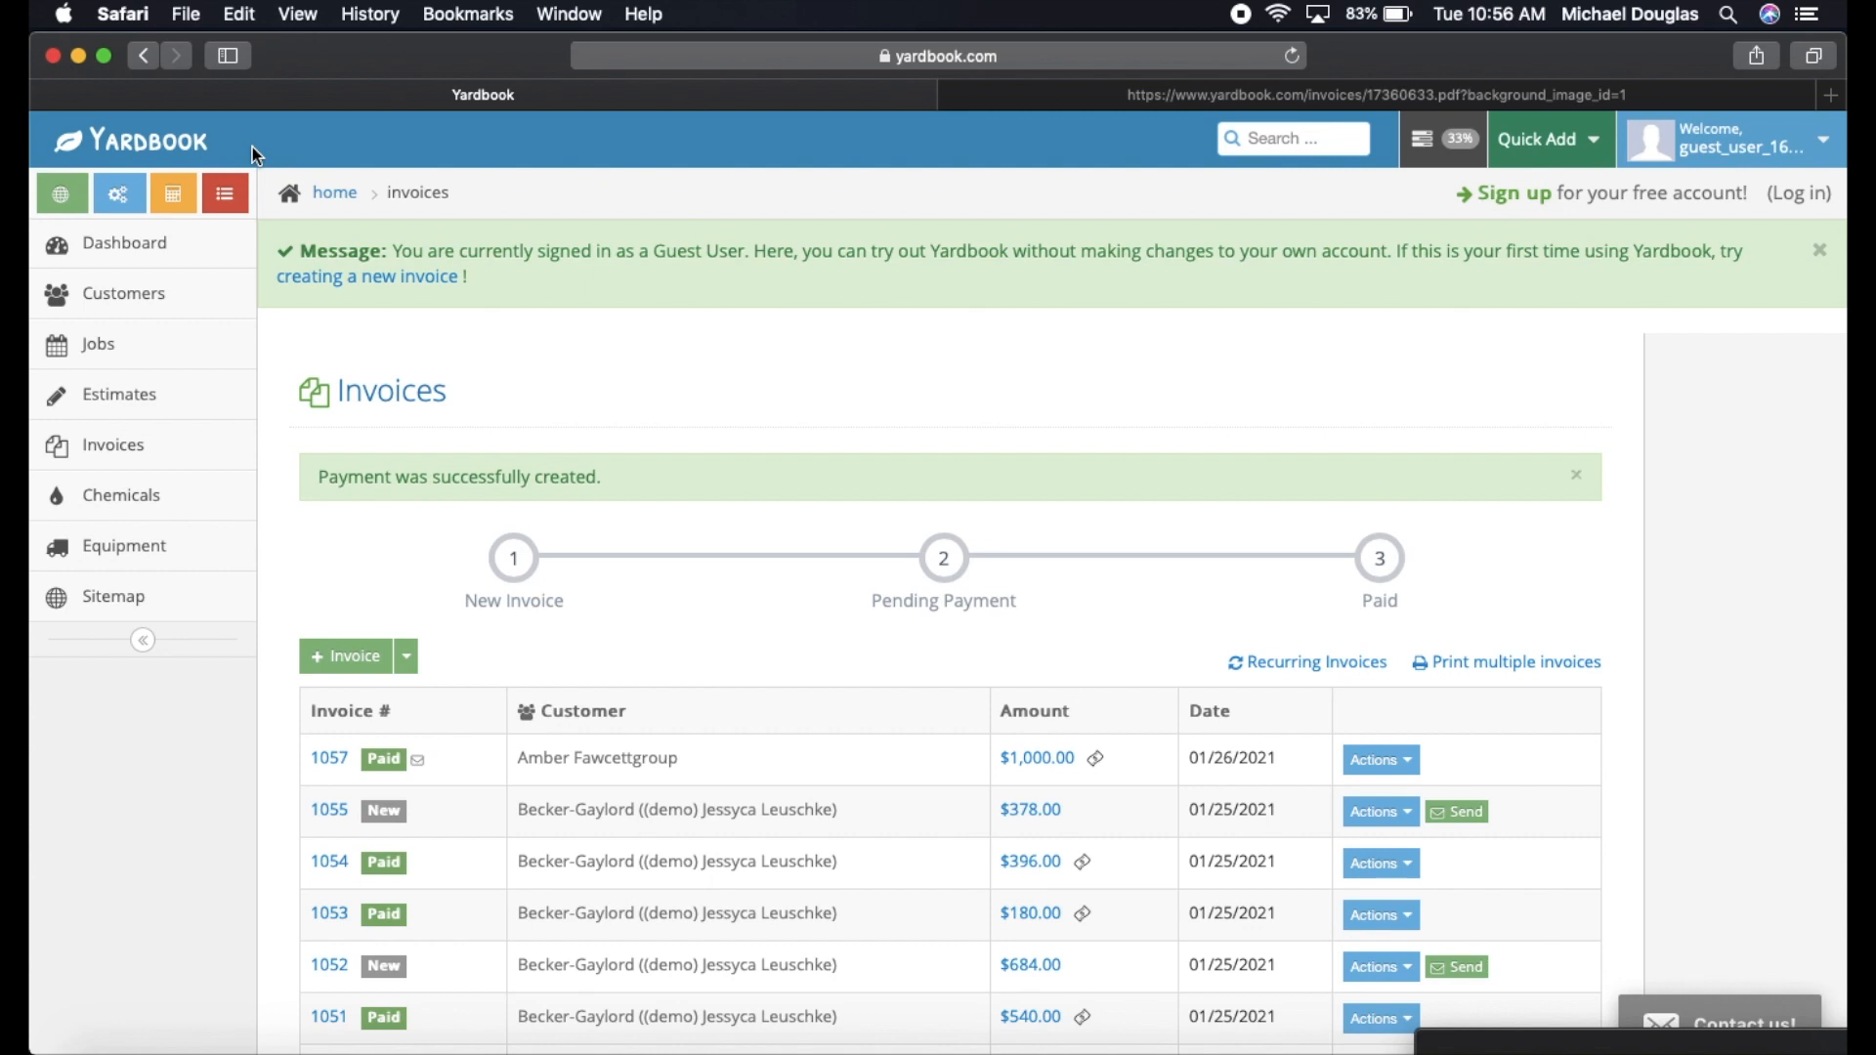
mouse_move(125, 242)
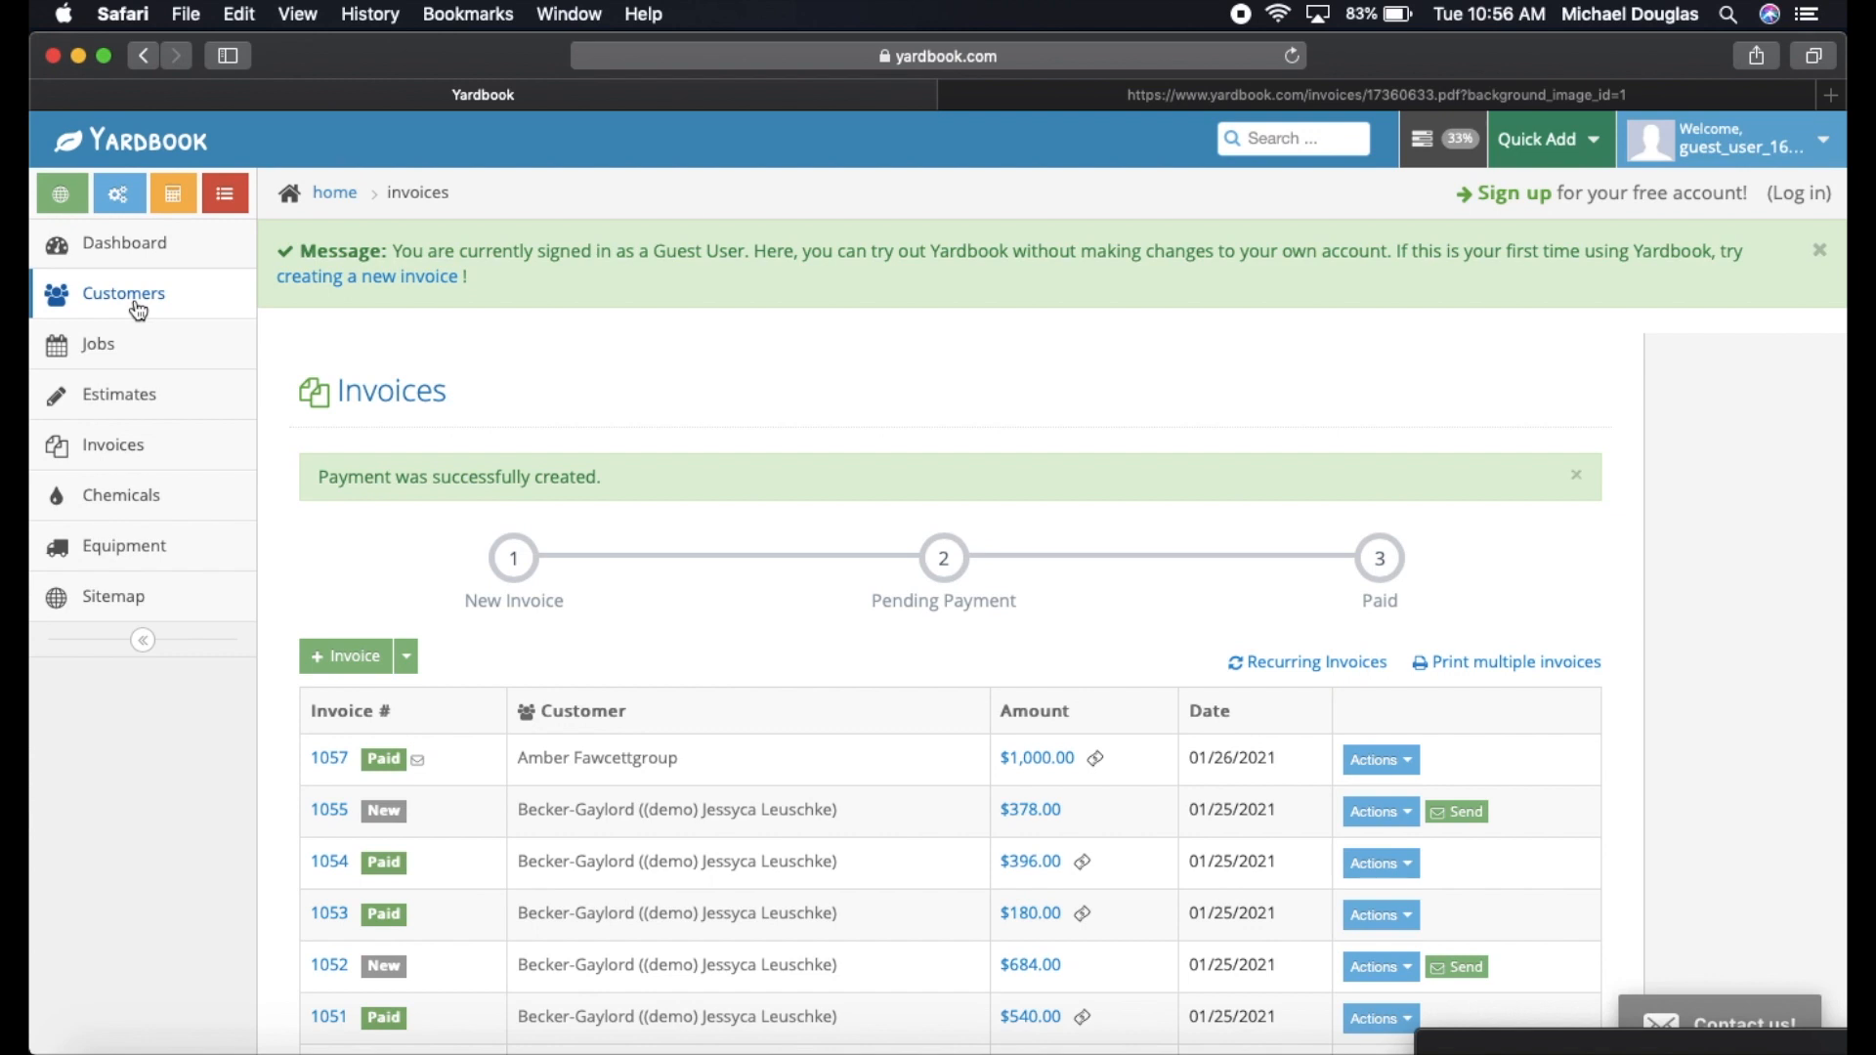
click(122, 293)
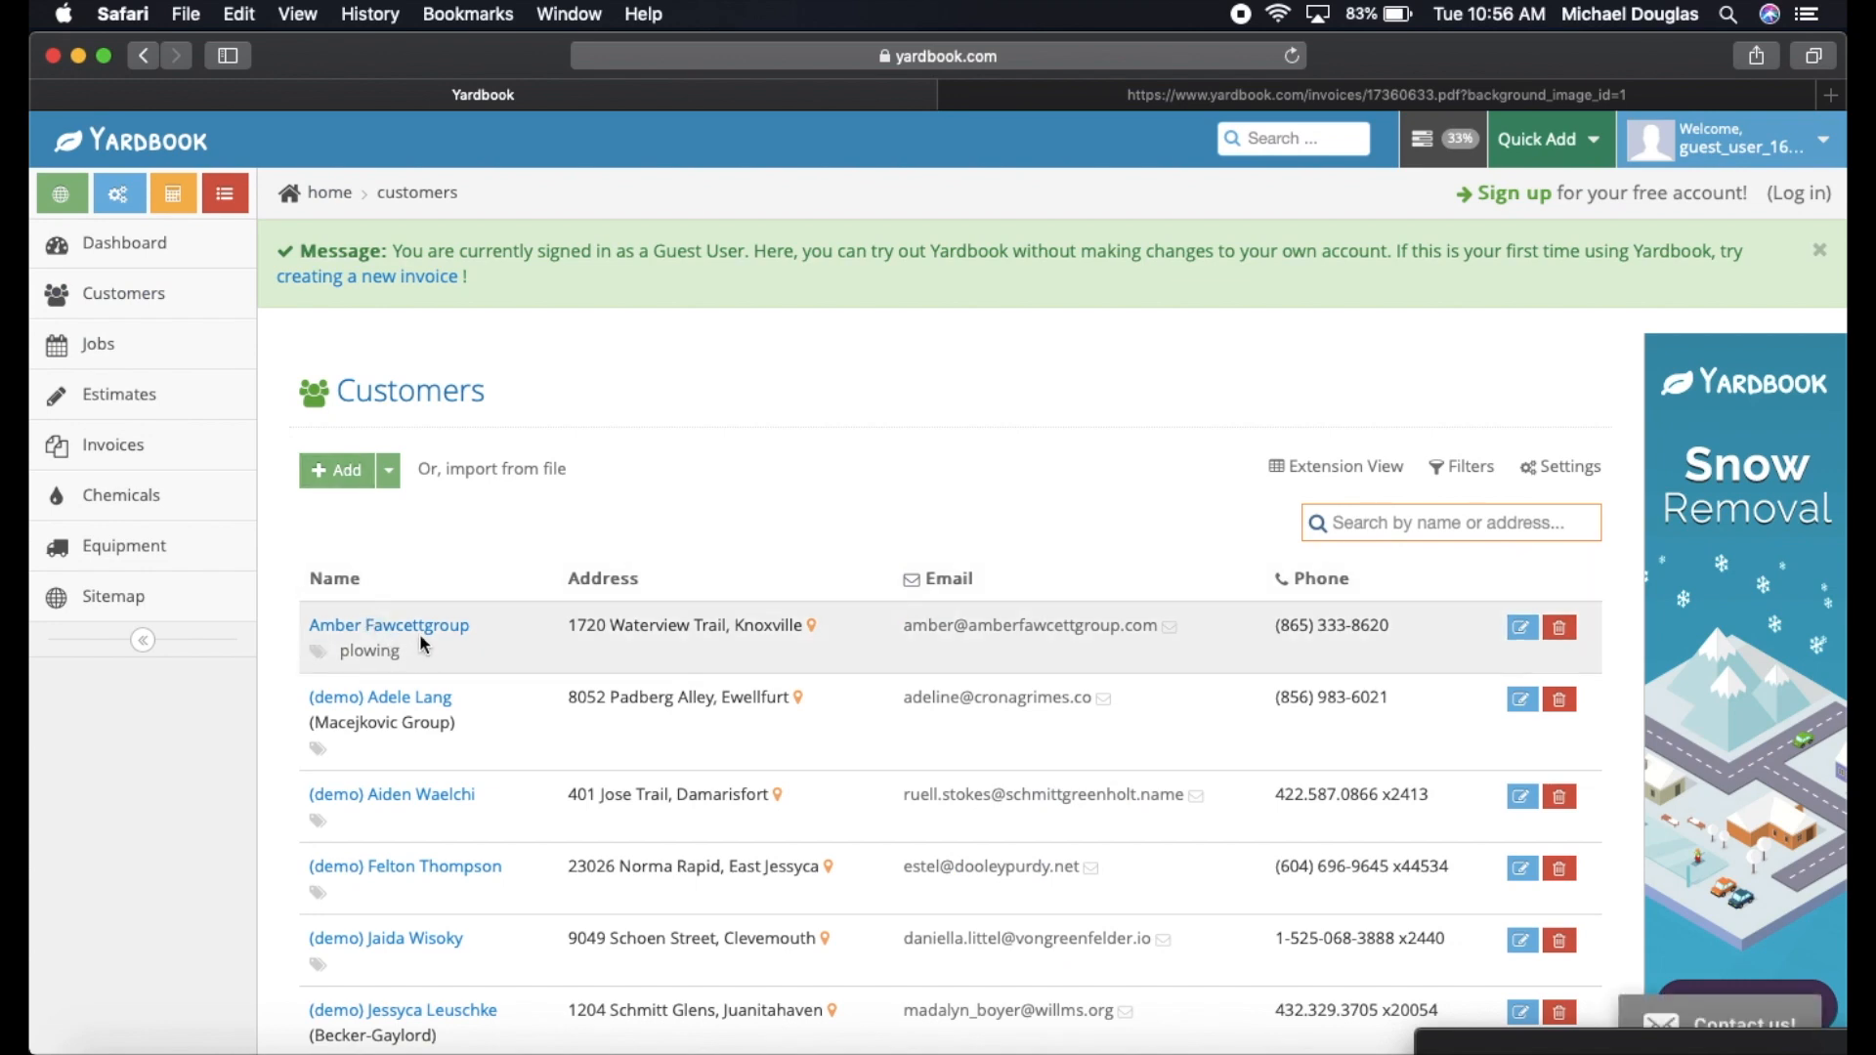
click(387, 625)
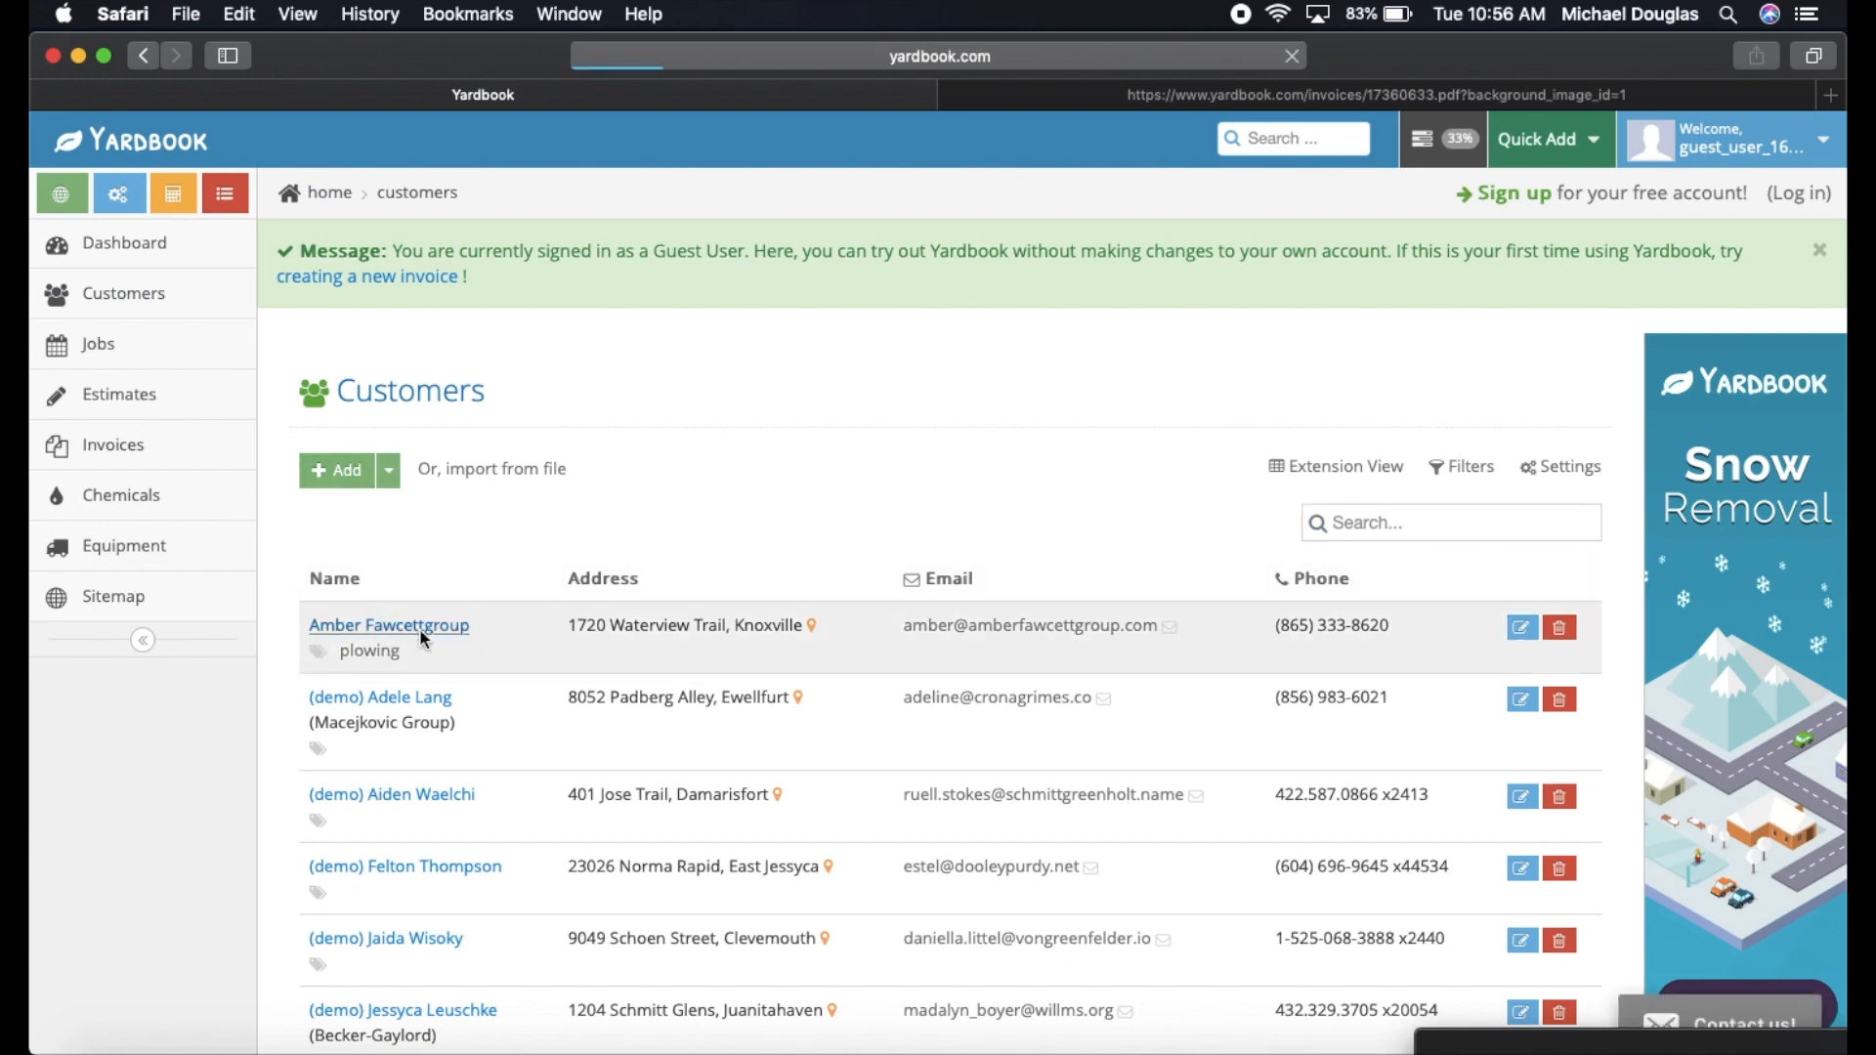
click(389, 625)
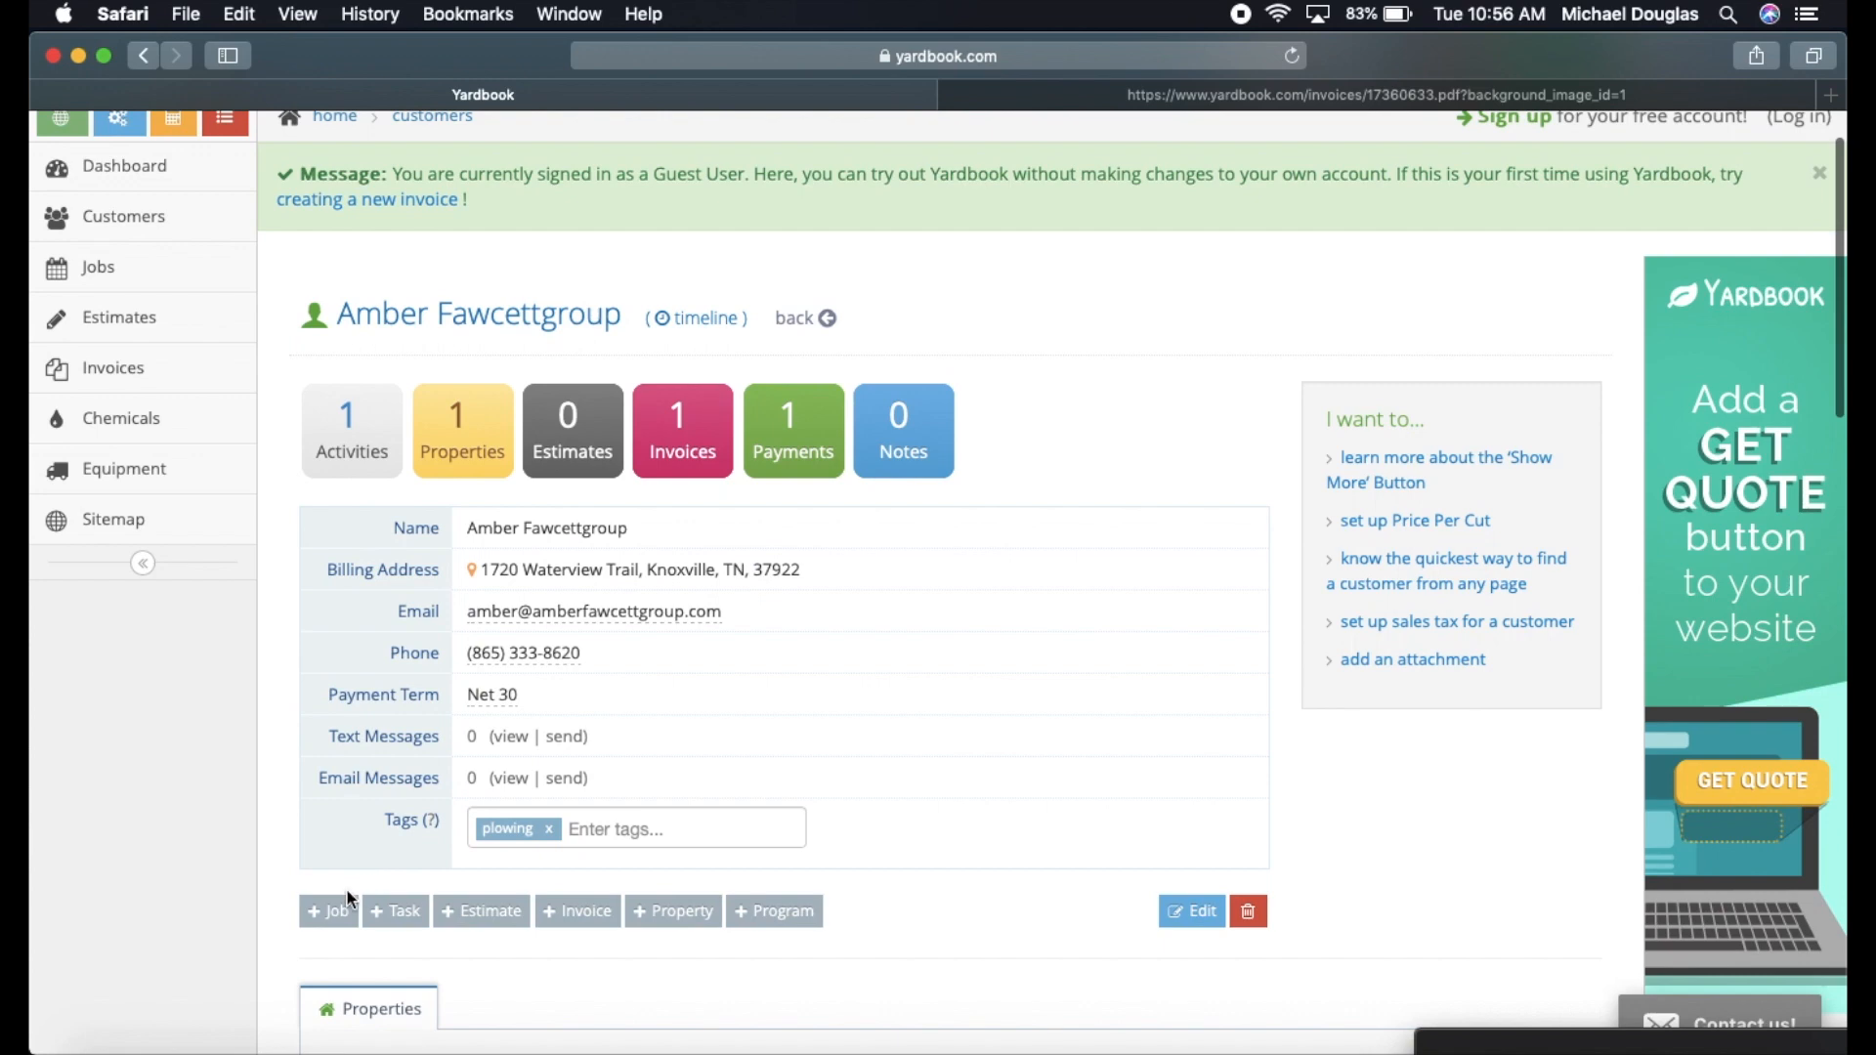
click(328, 911)
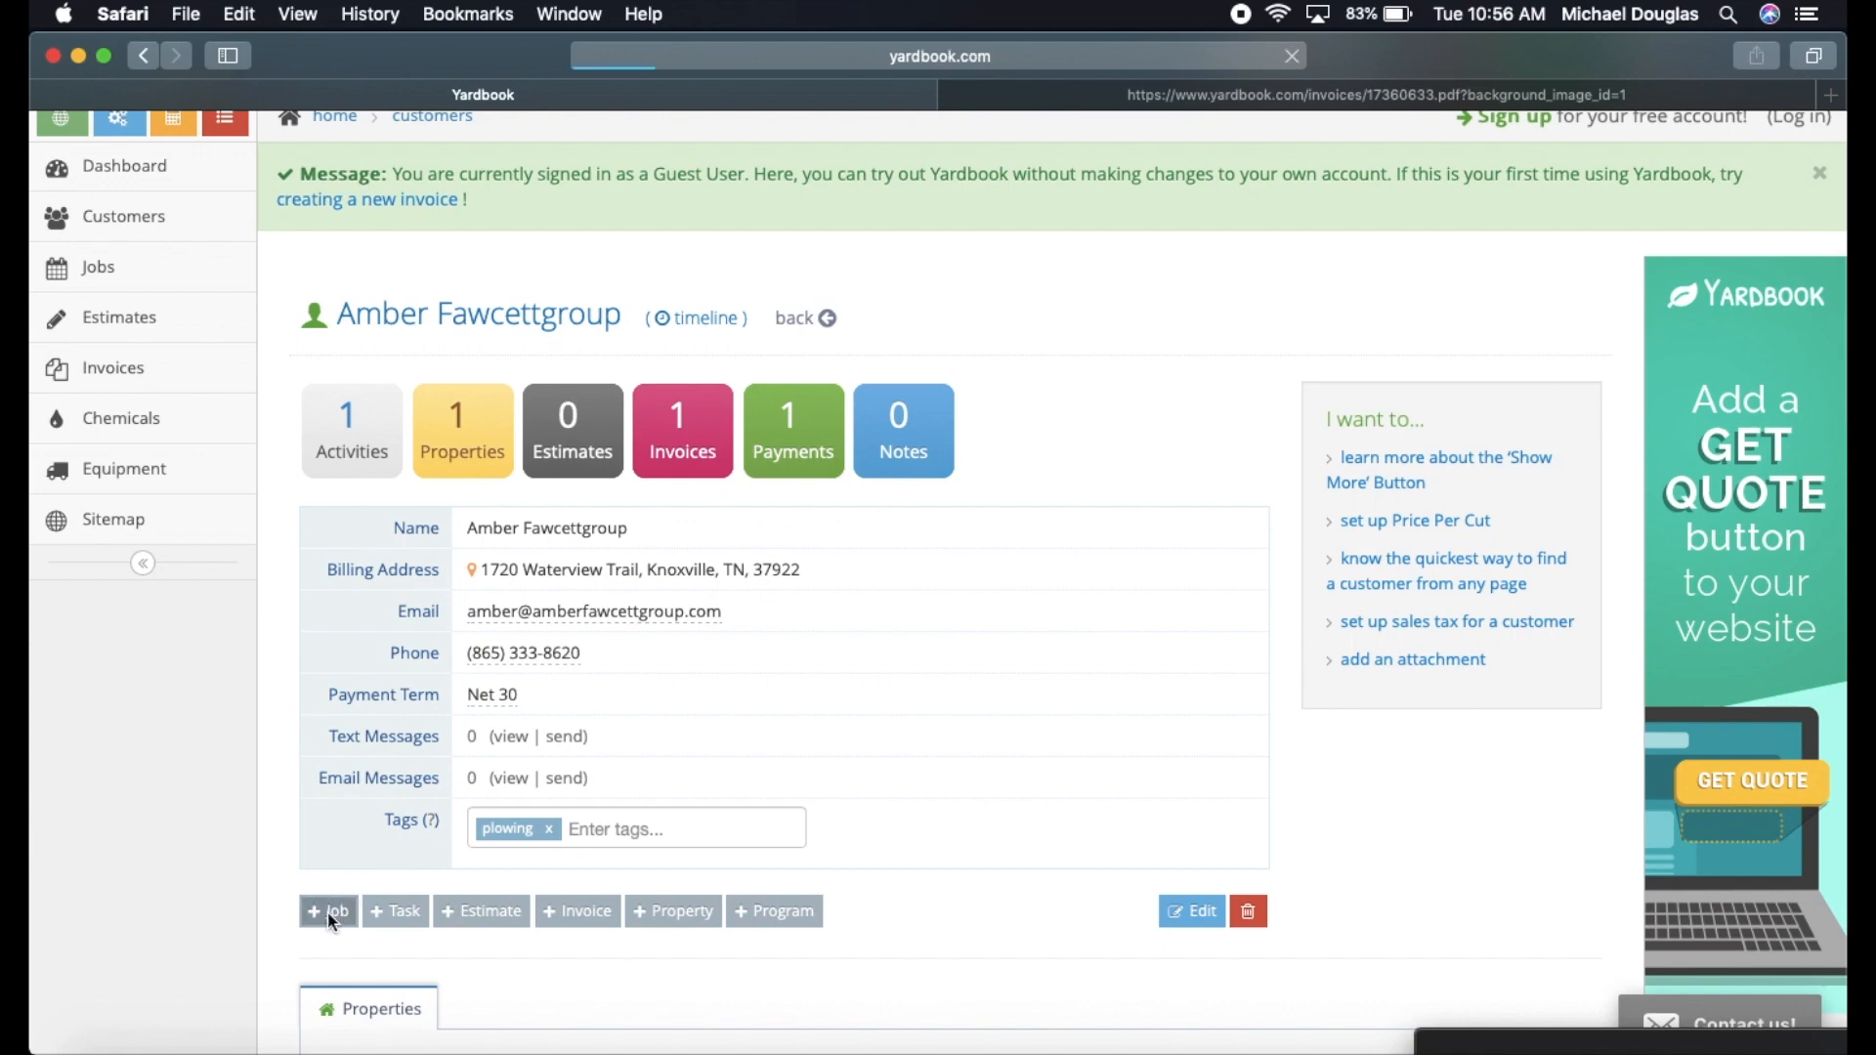
click(328, 911)
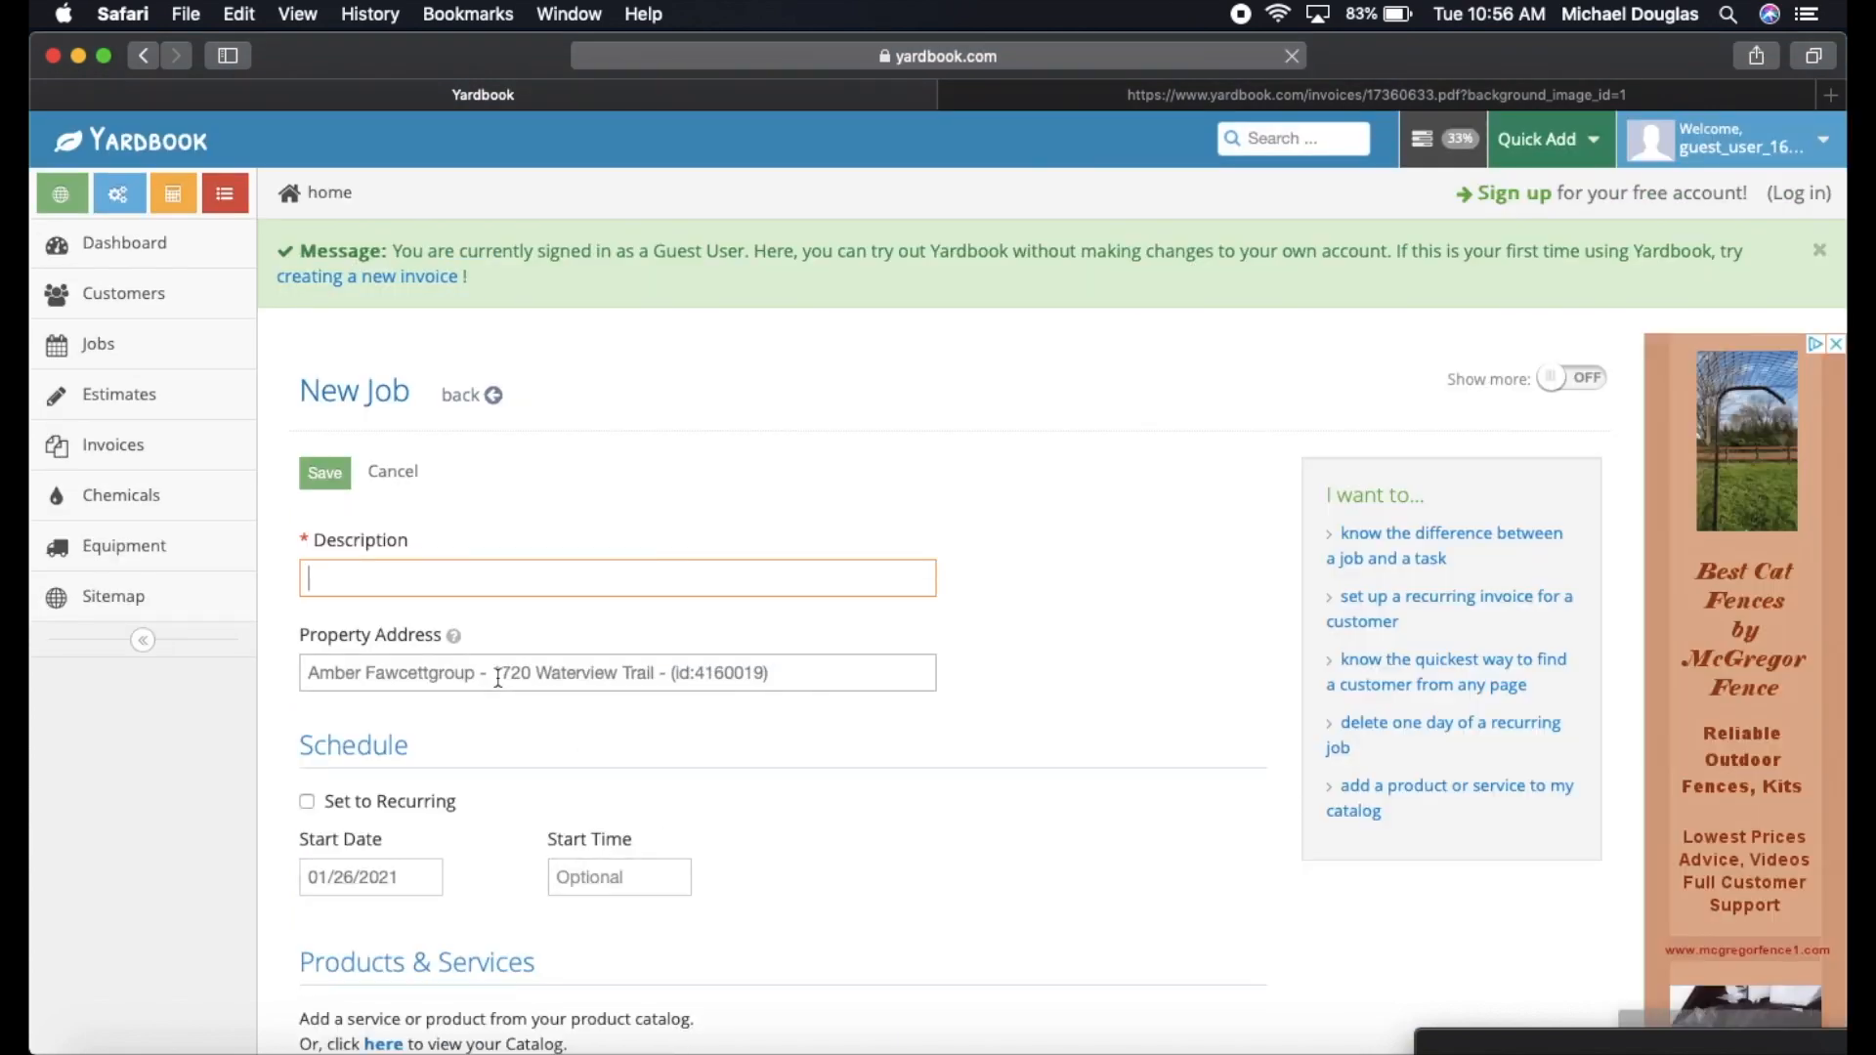
Describe the job as 'mowing' and make it recur weekly on Mondays from 01/26/2021.
text(mow)
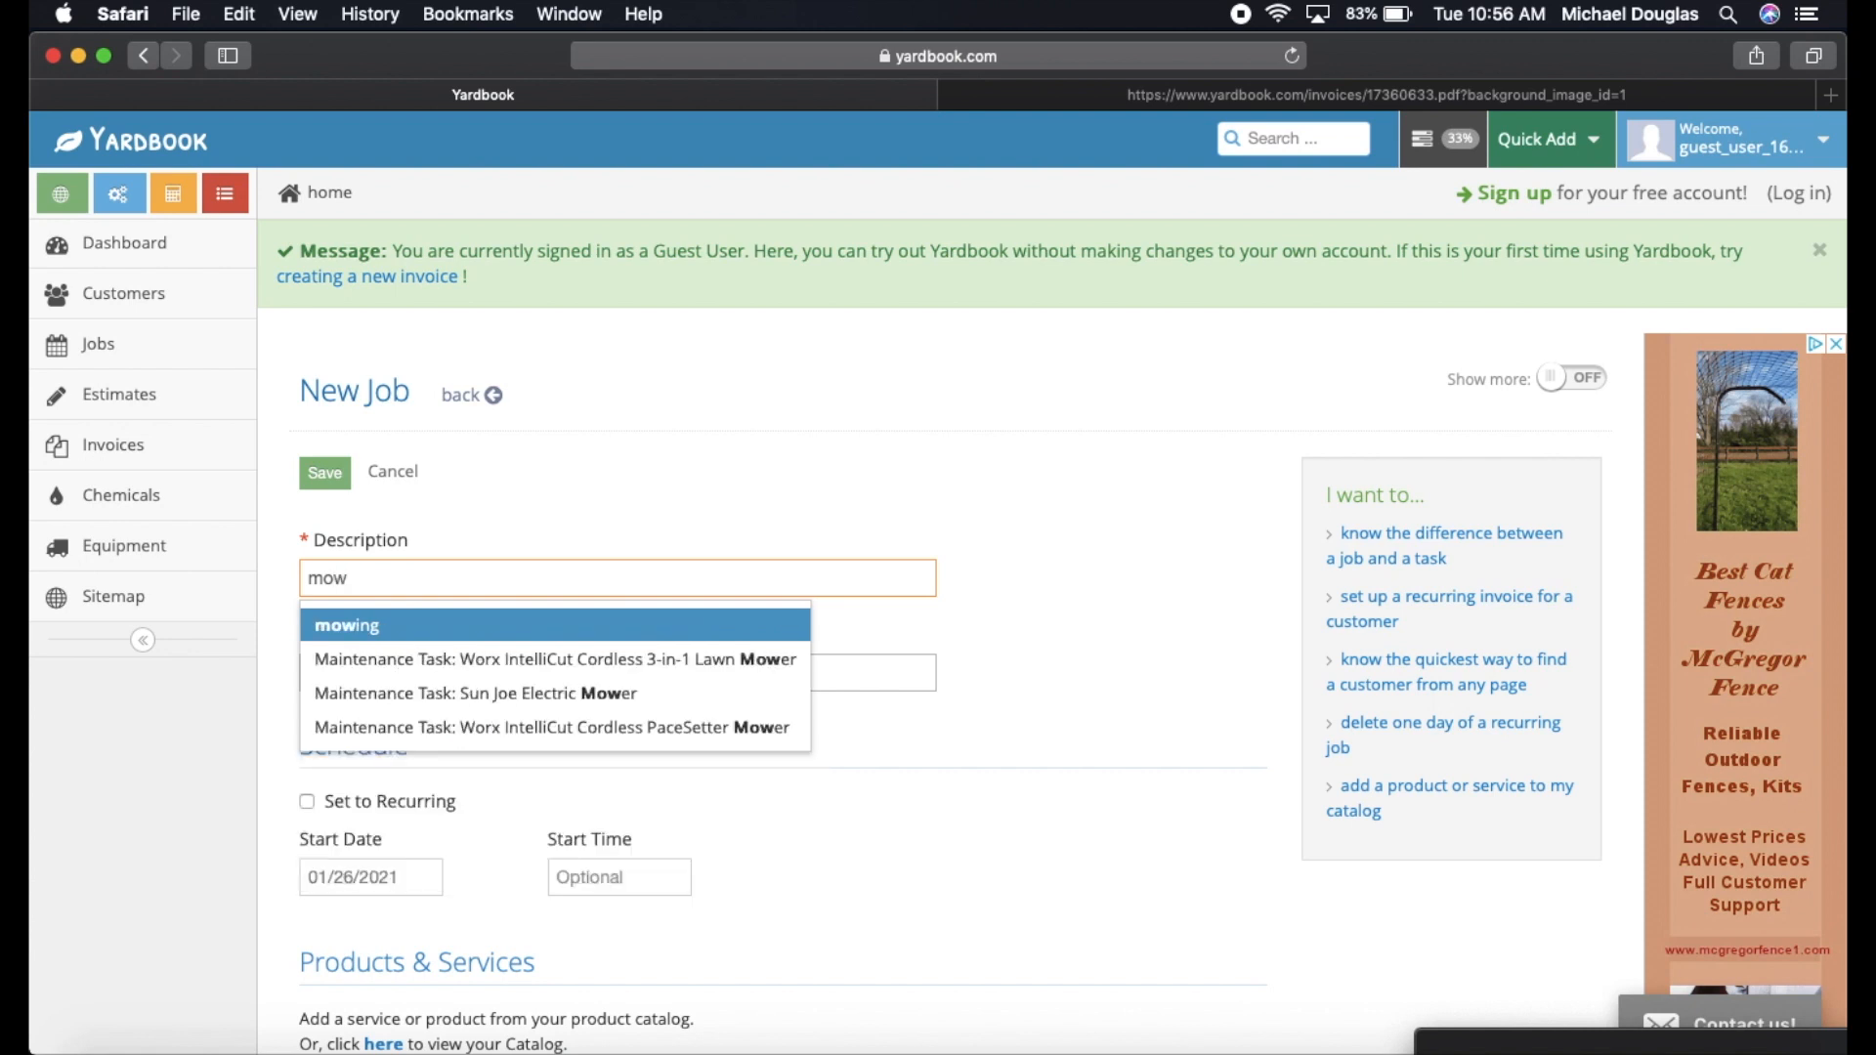
click(346, 625)
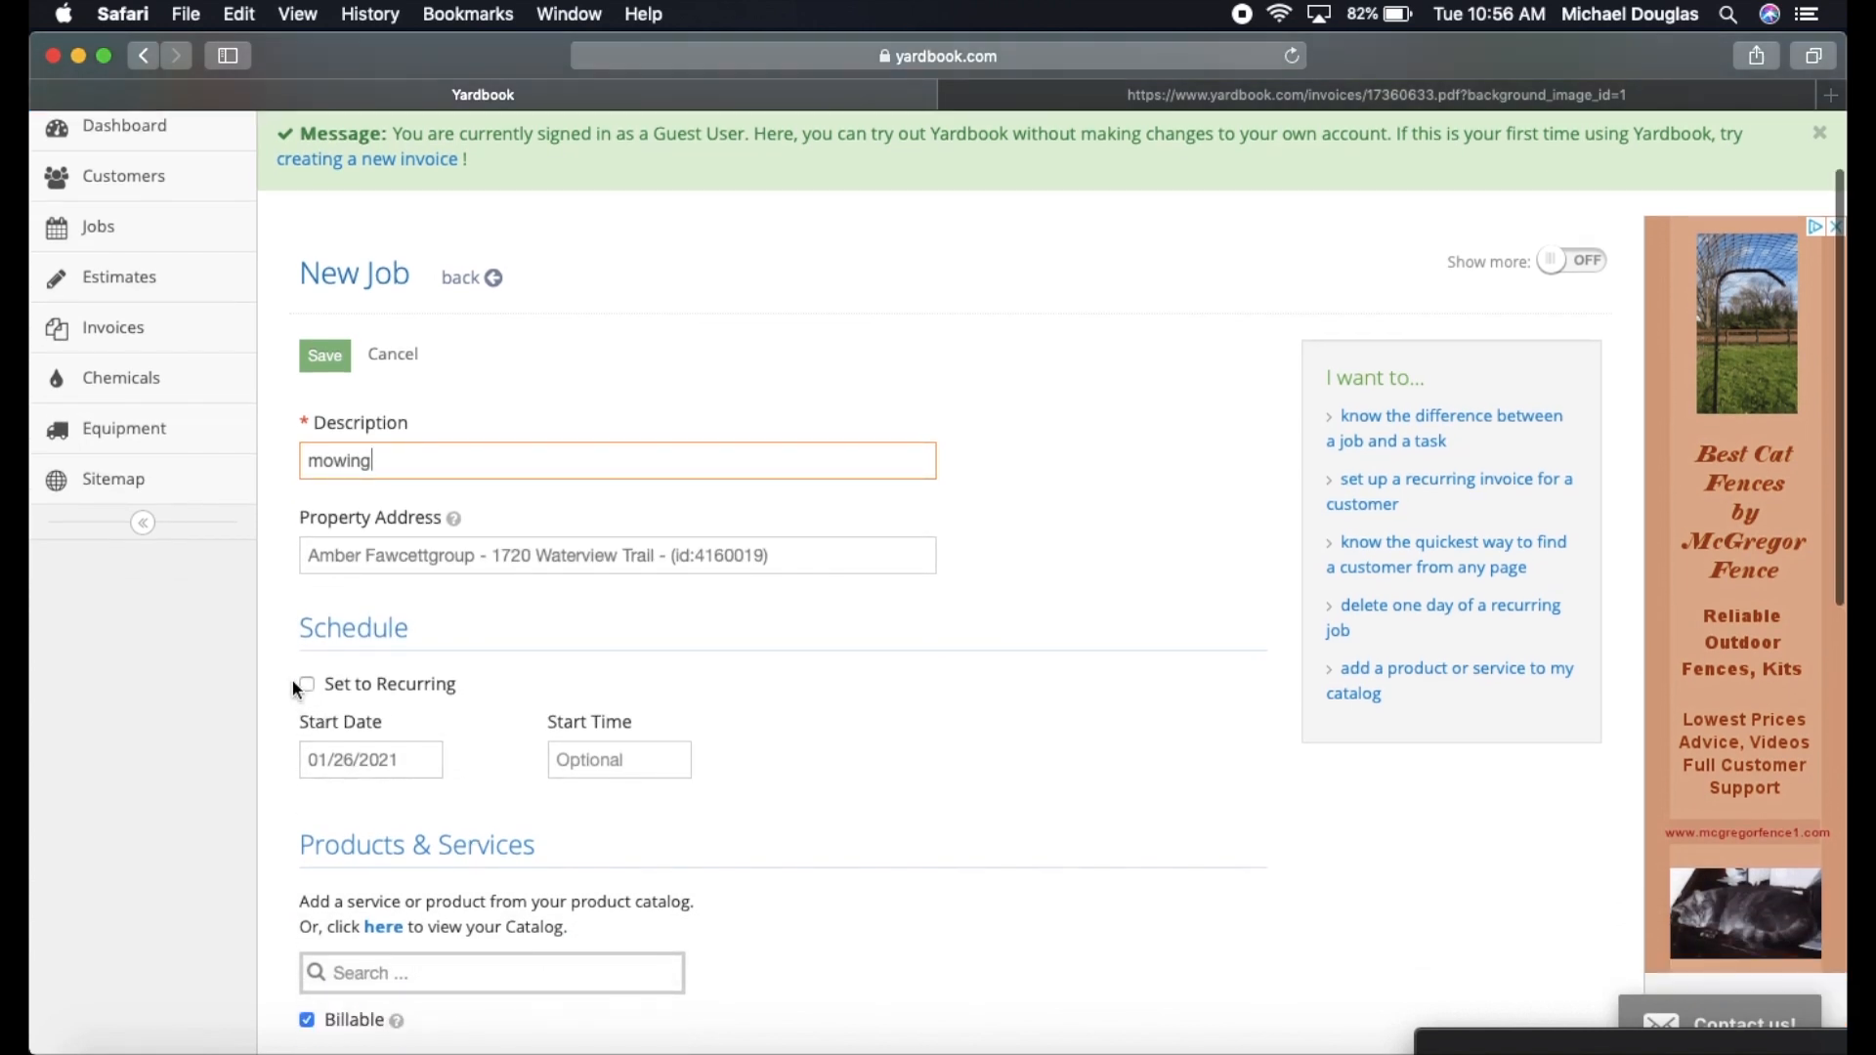
click(307, 684)
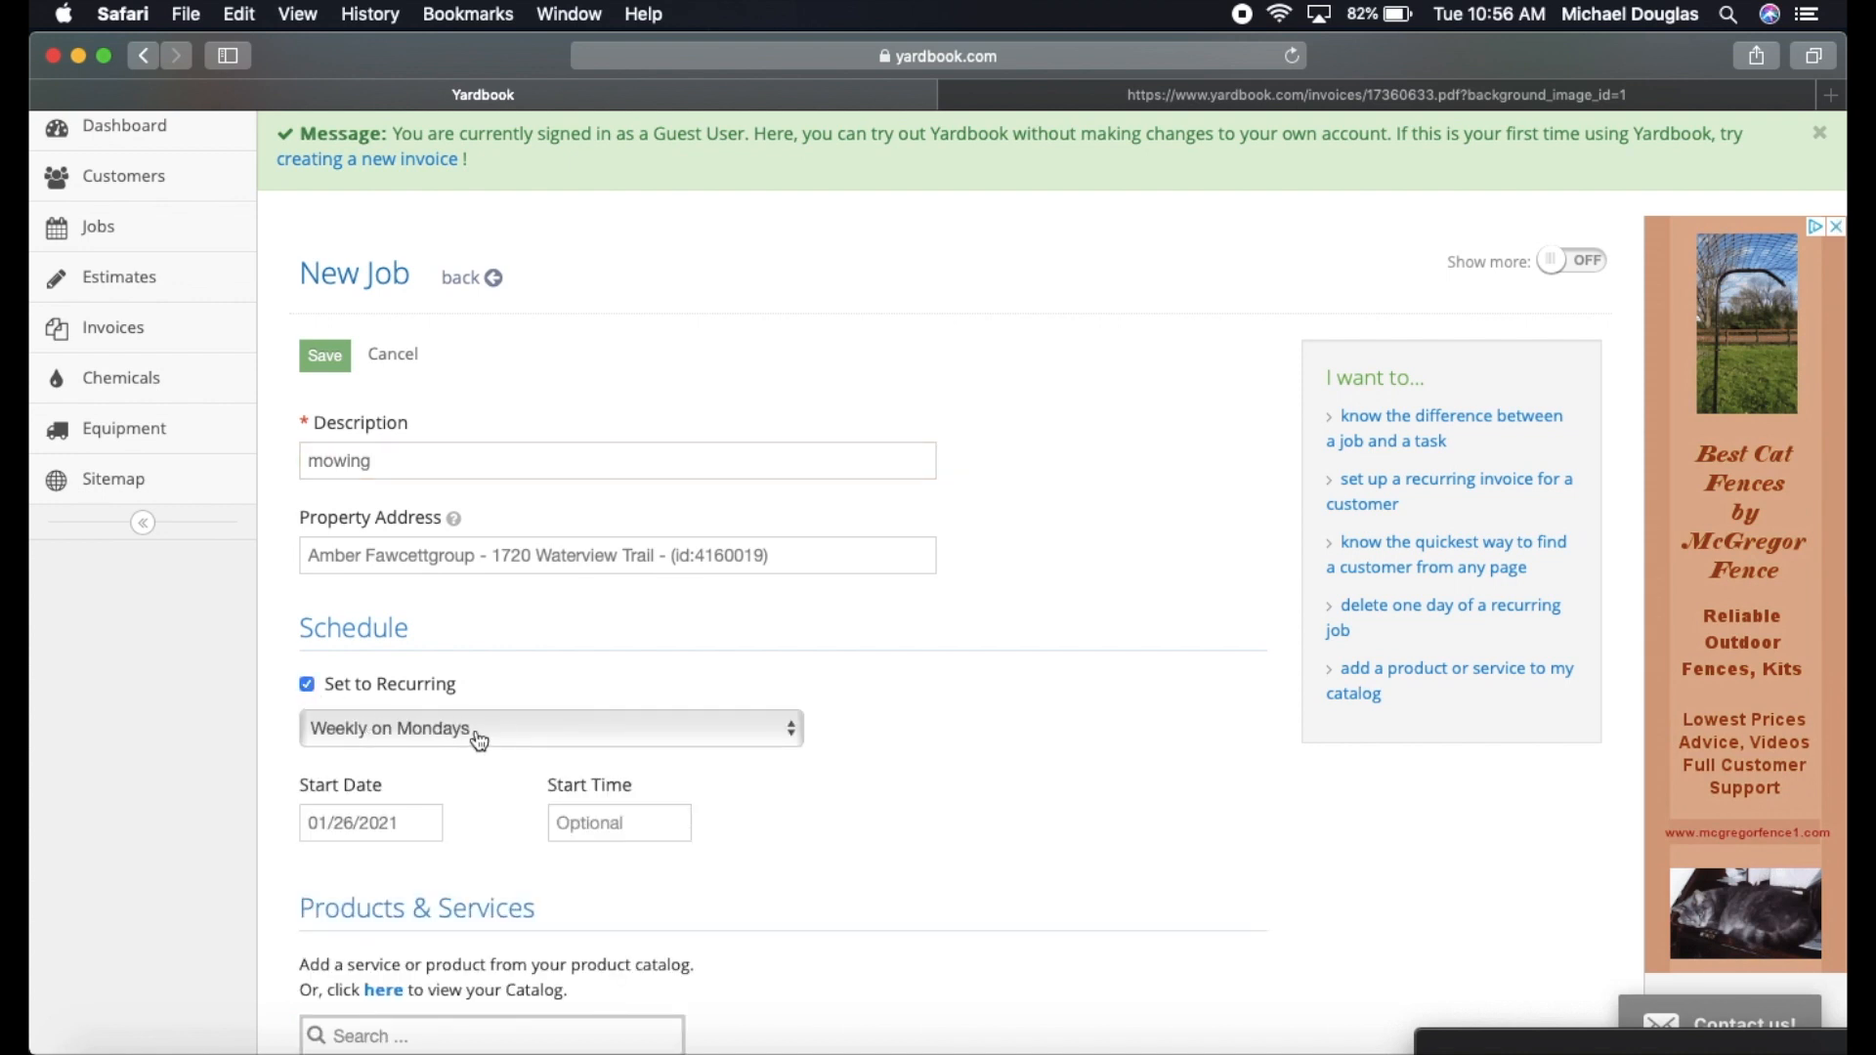
click(549, 727)
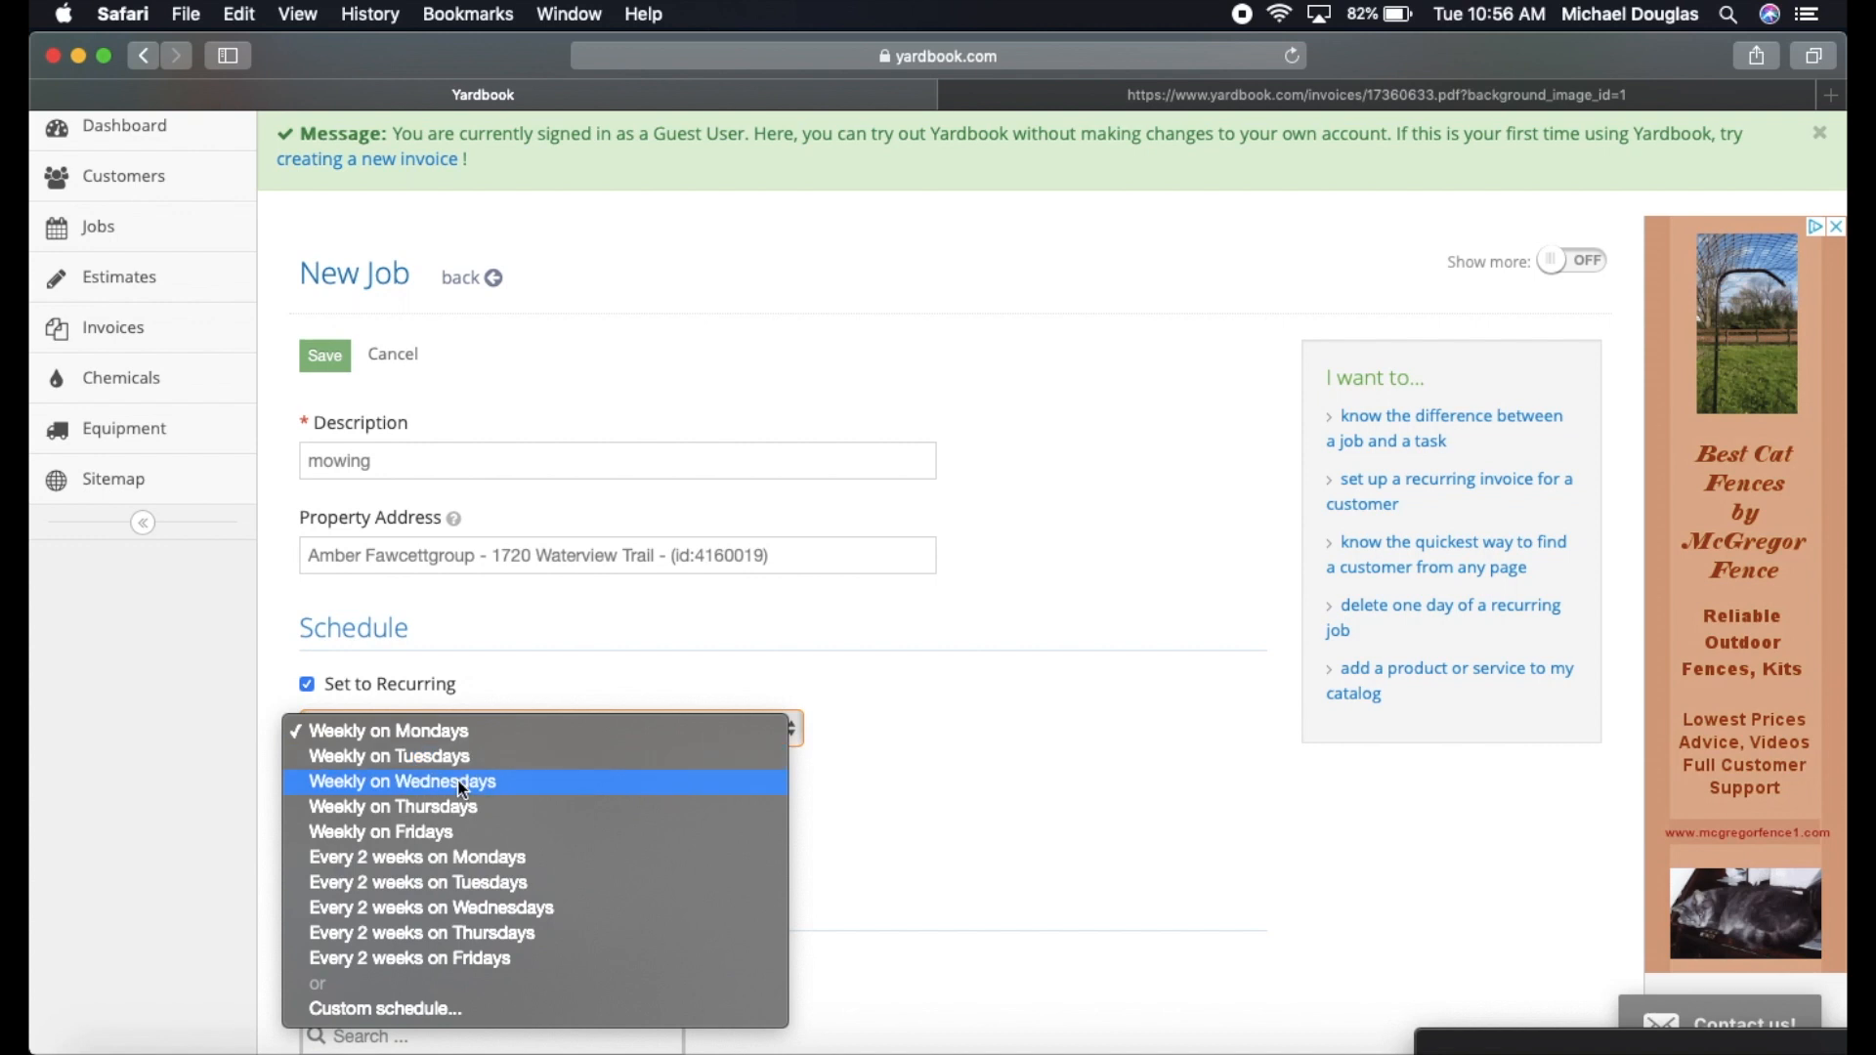
mouse_move(452, 801)
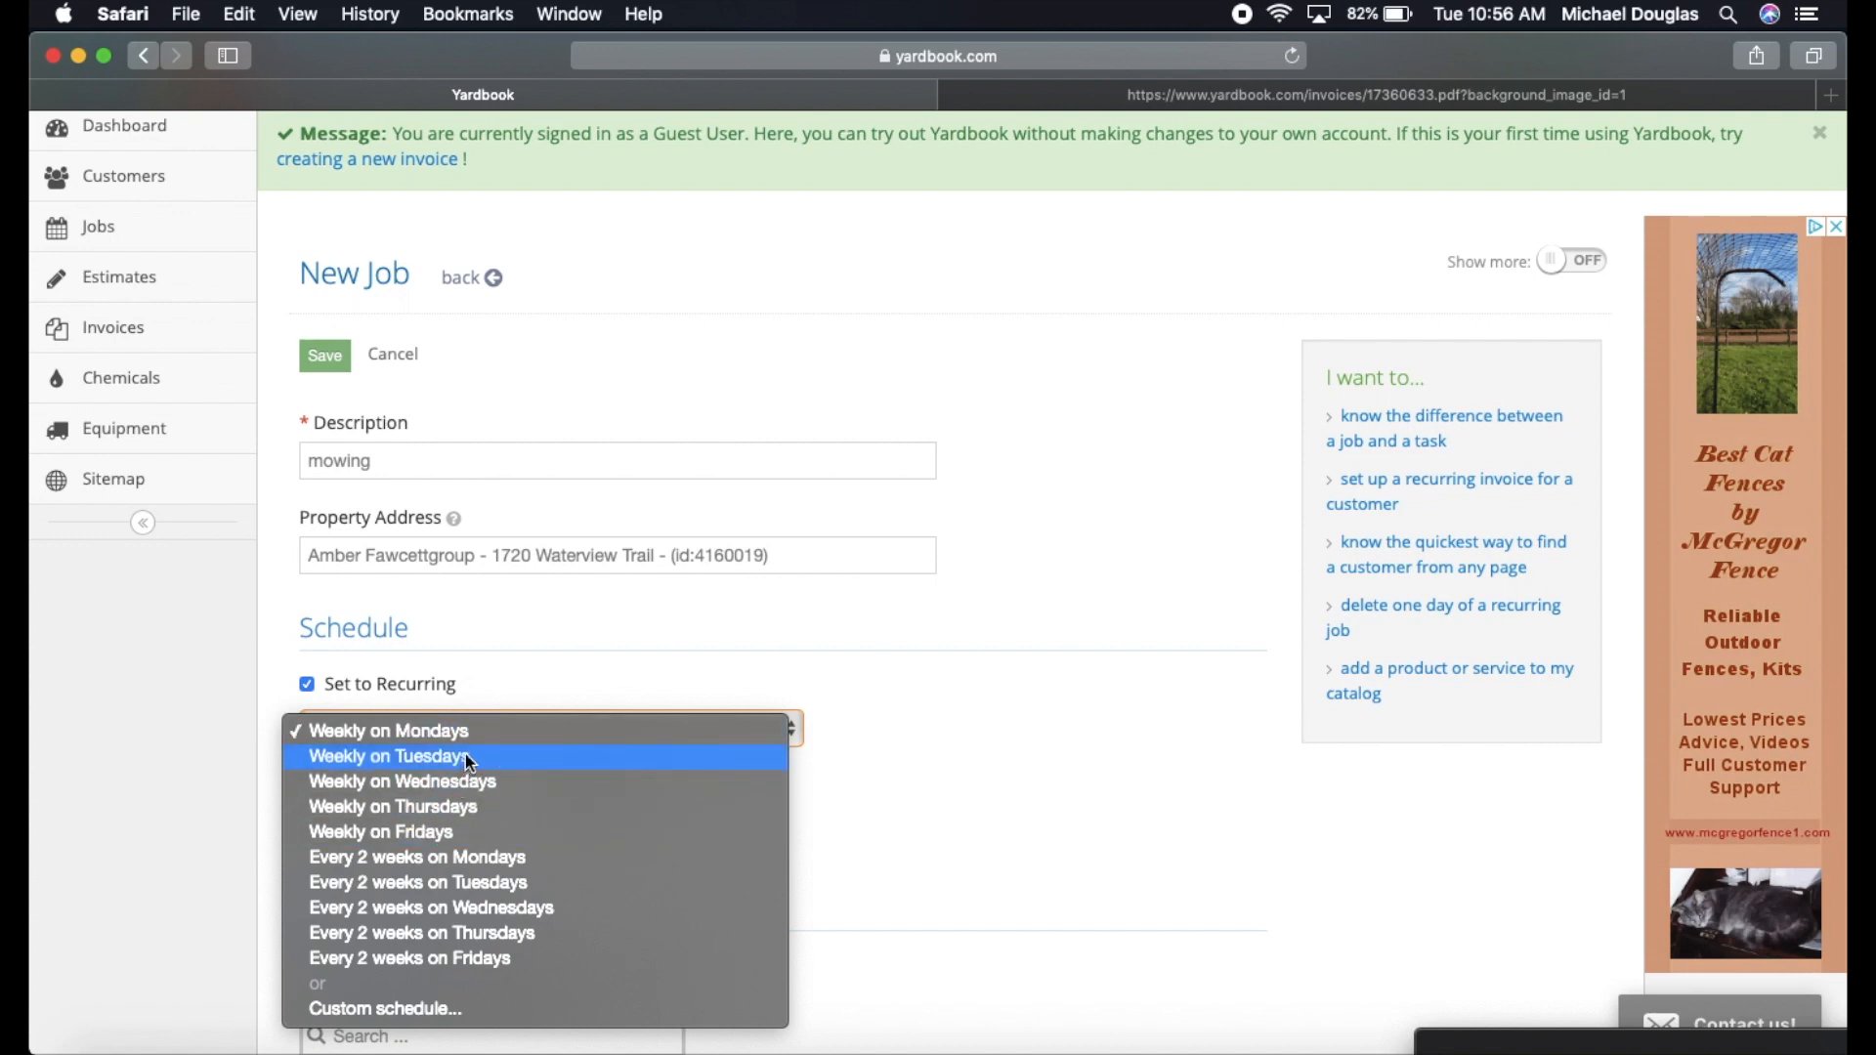
click(387, 729)
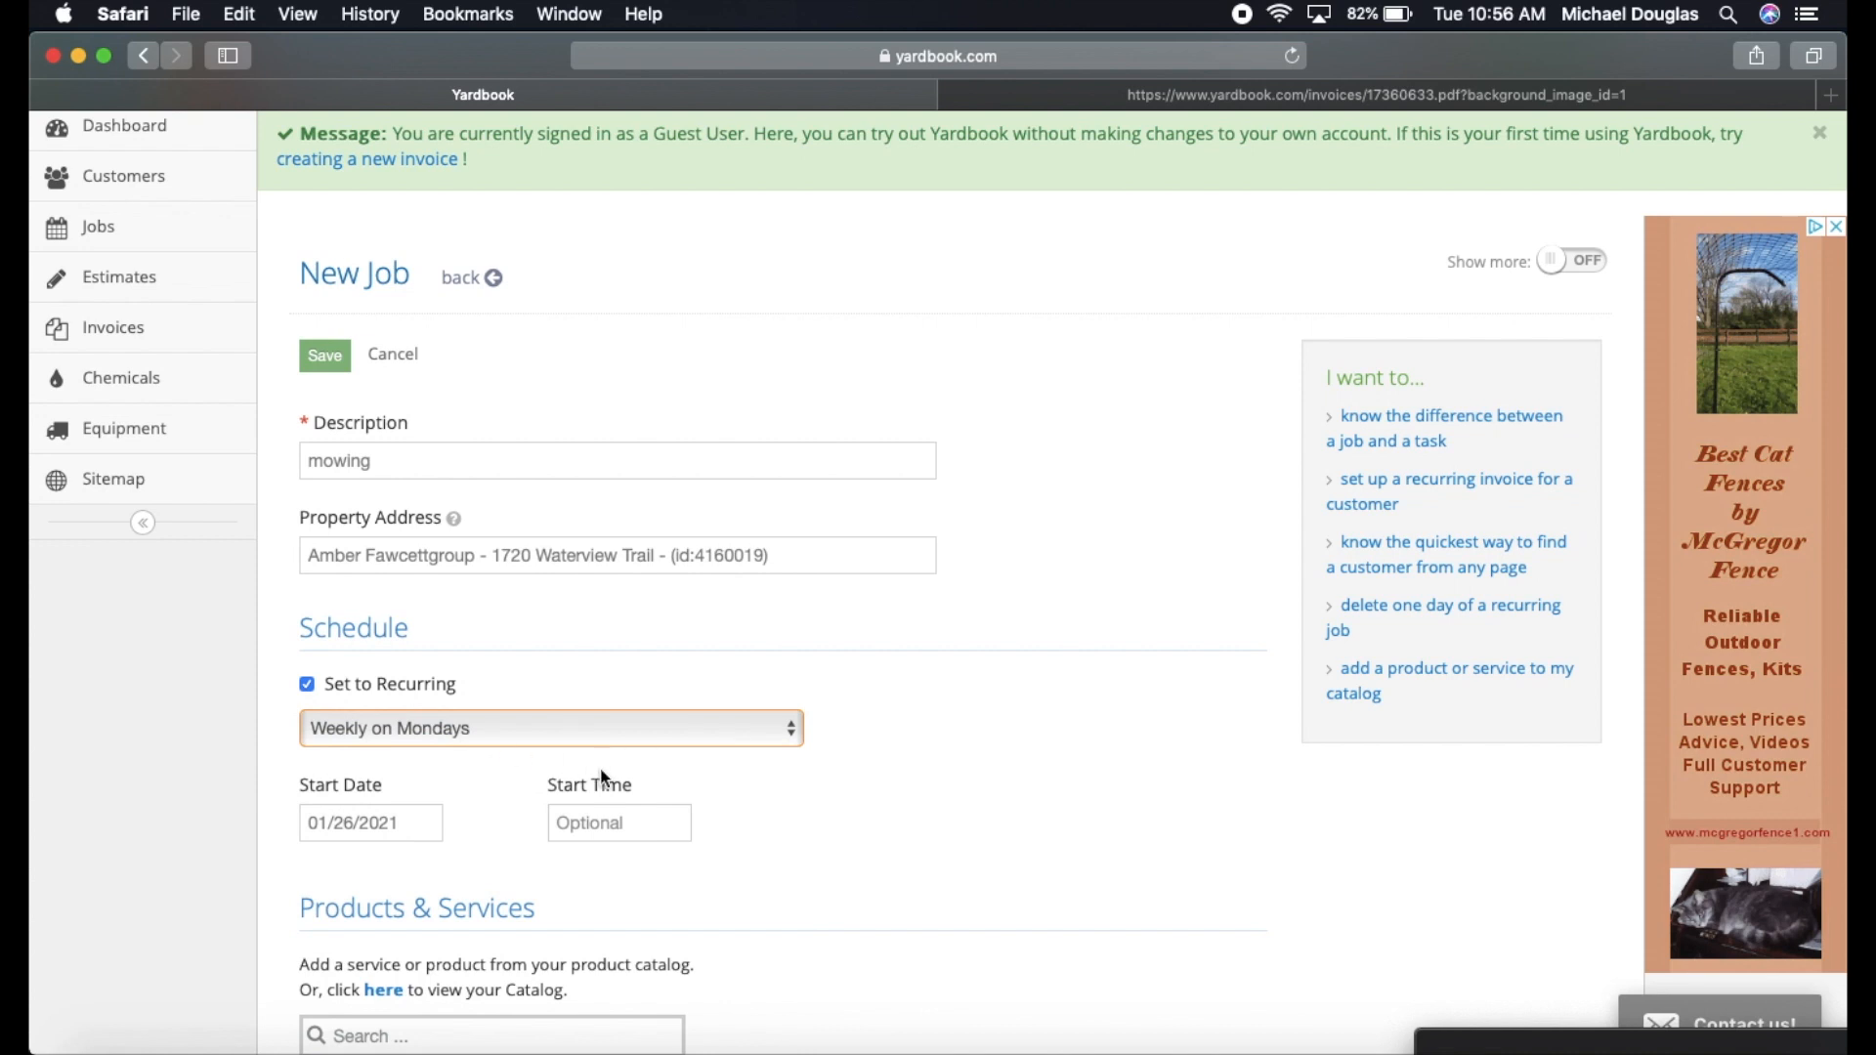
Save the recurring mowing job so it appears in today's job list.
click(620, 823)
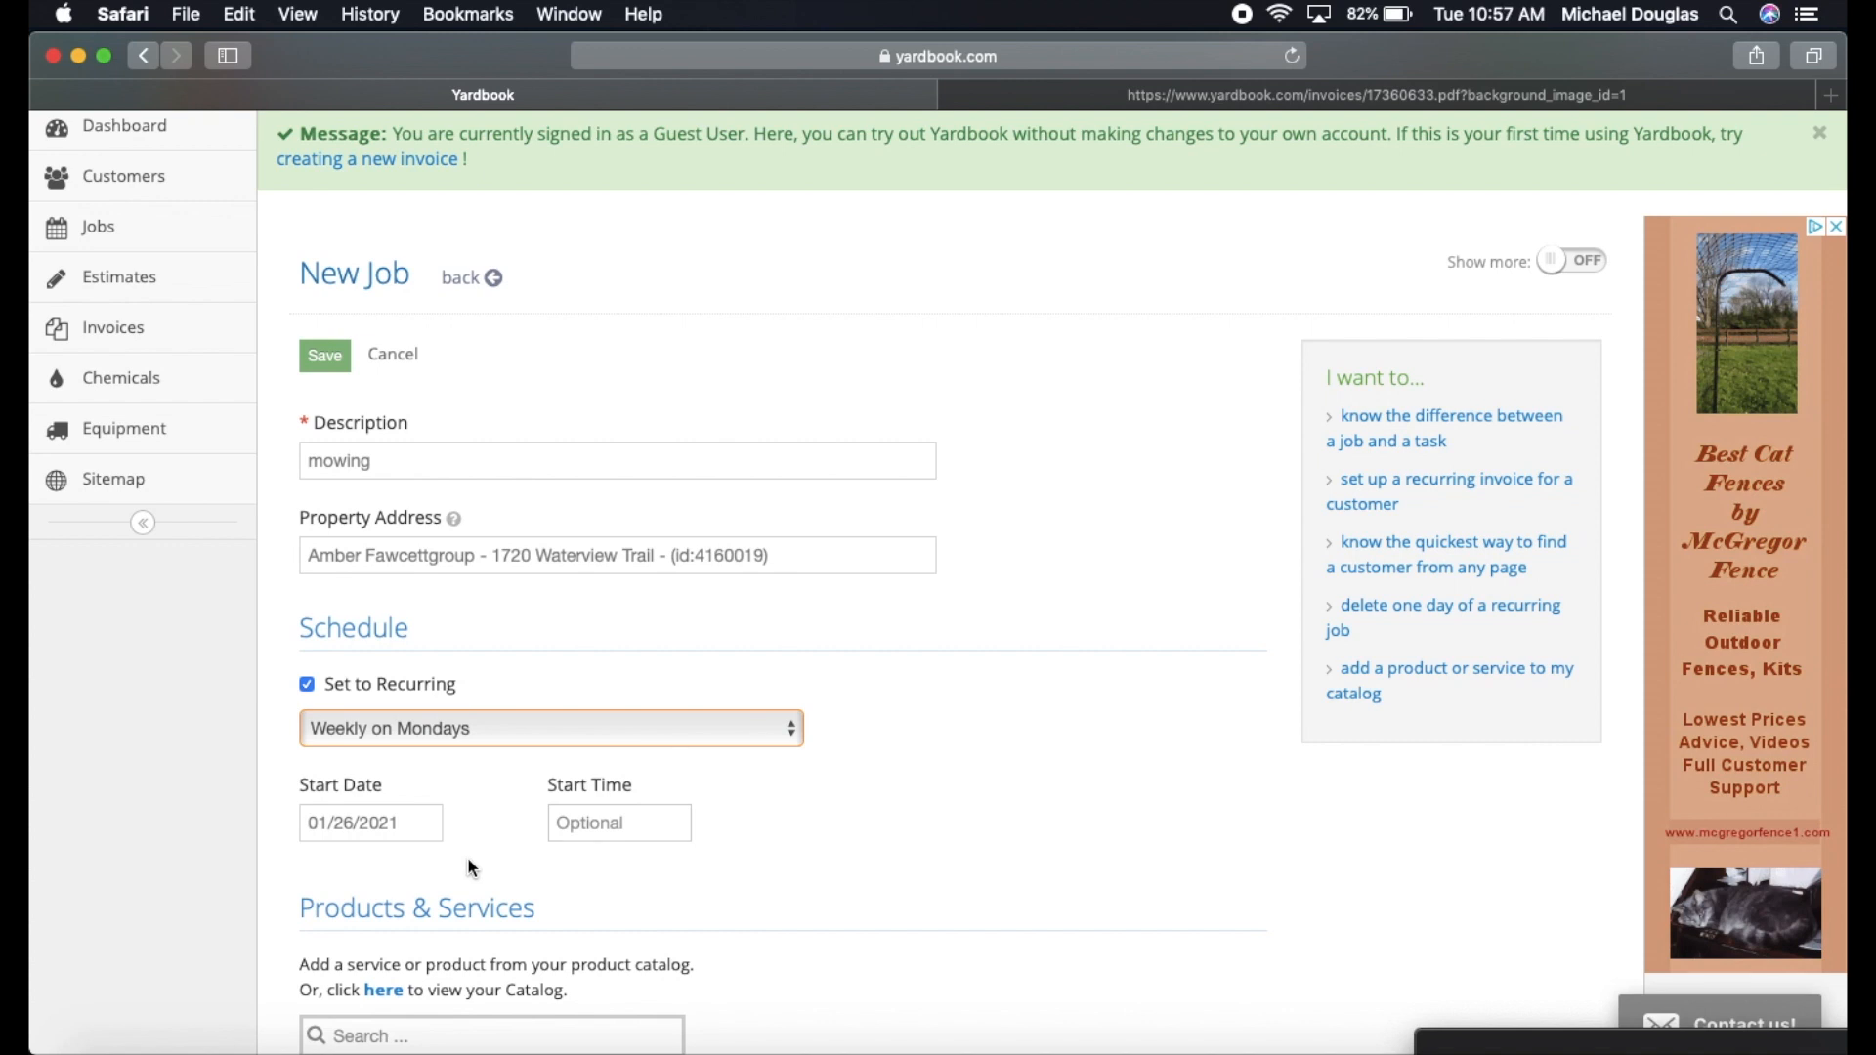
scroll(down, 3)
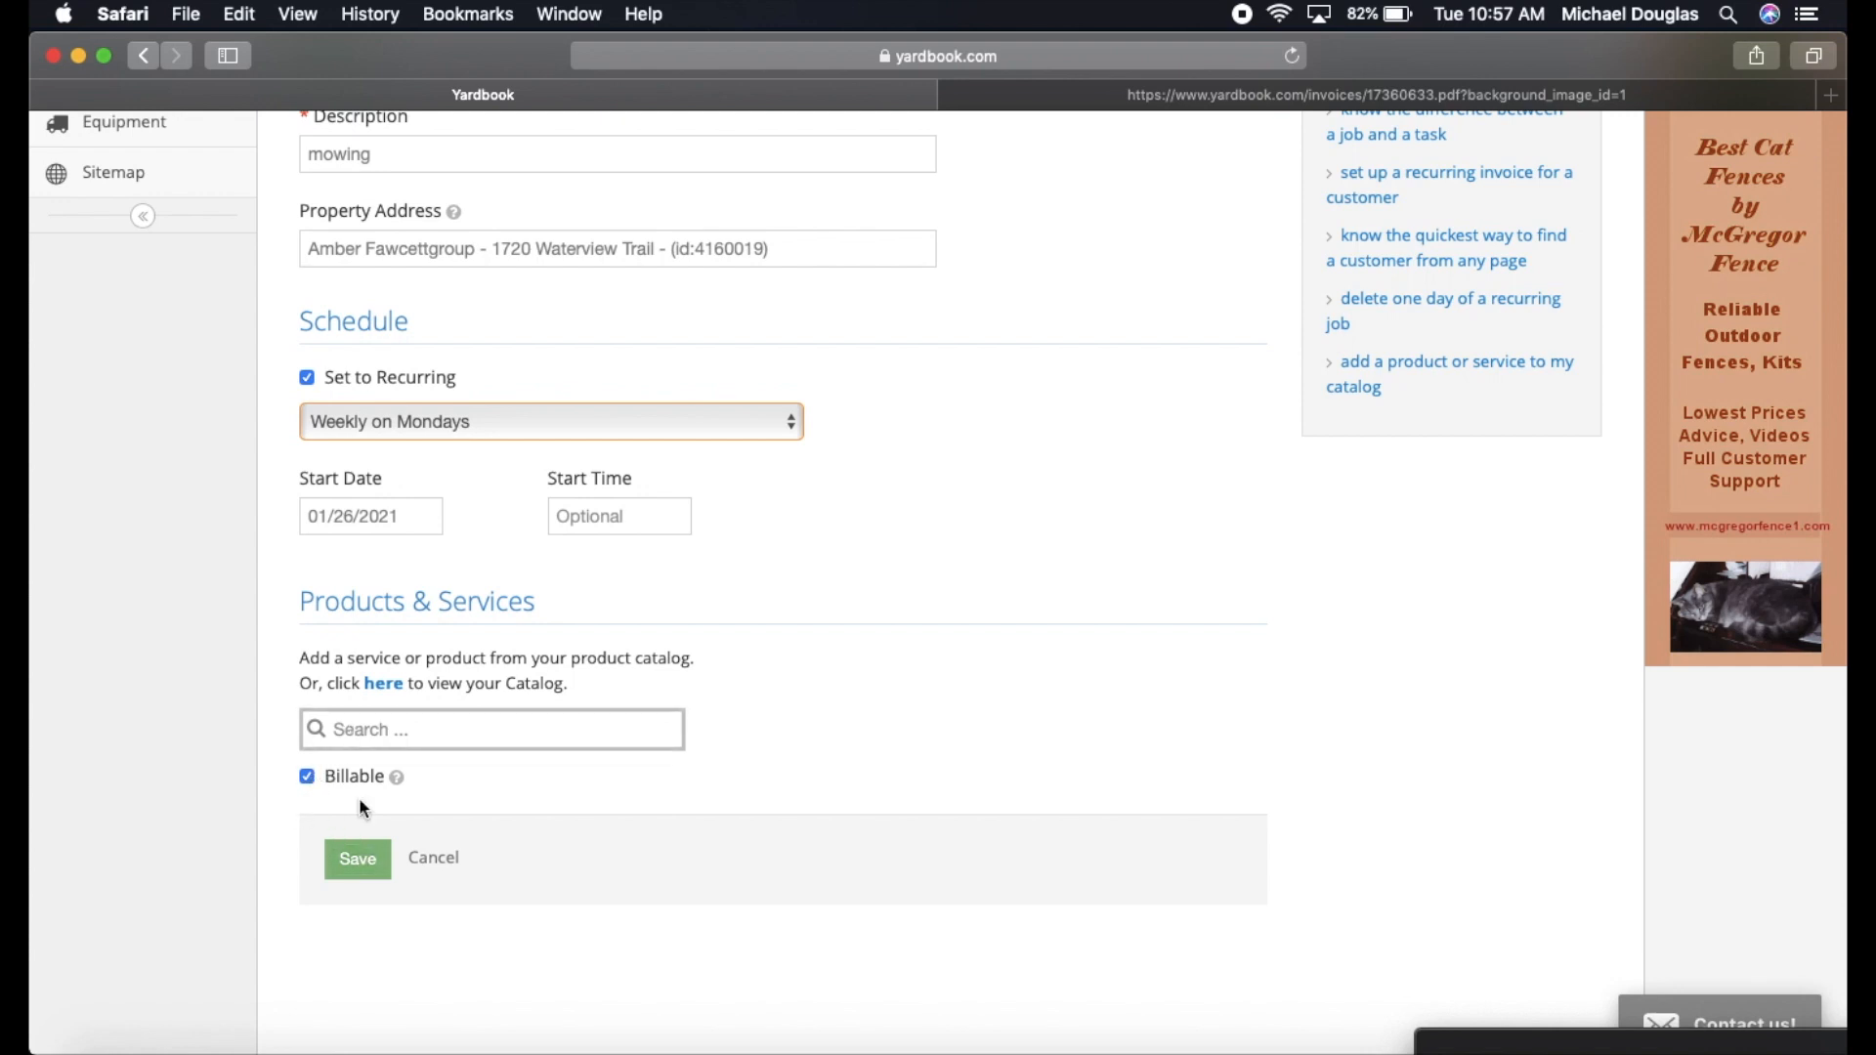
click(356, 858)
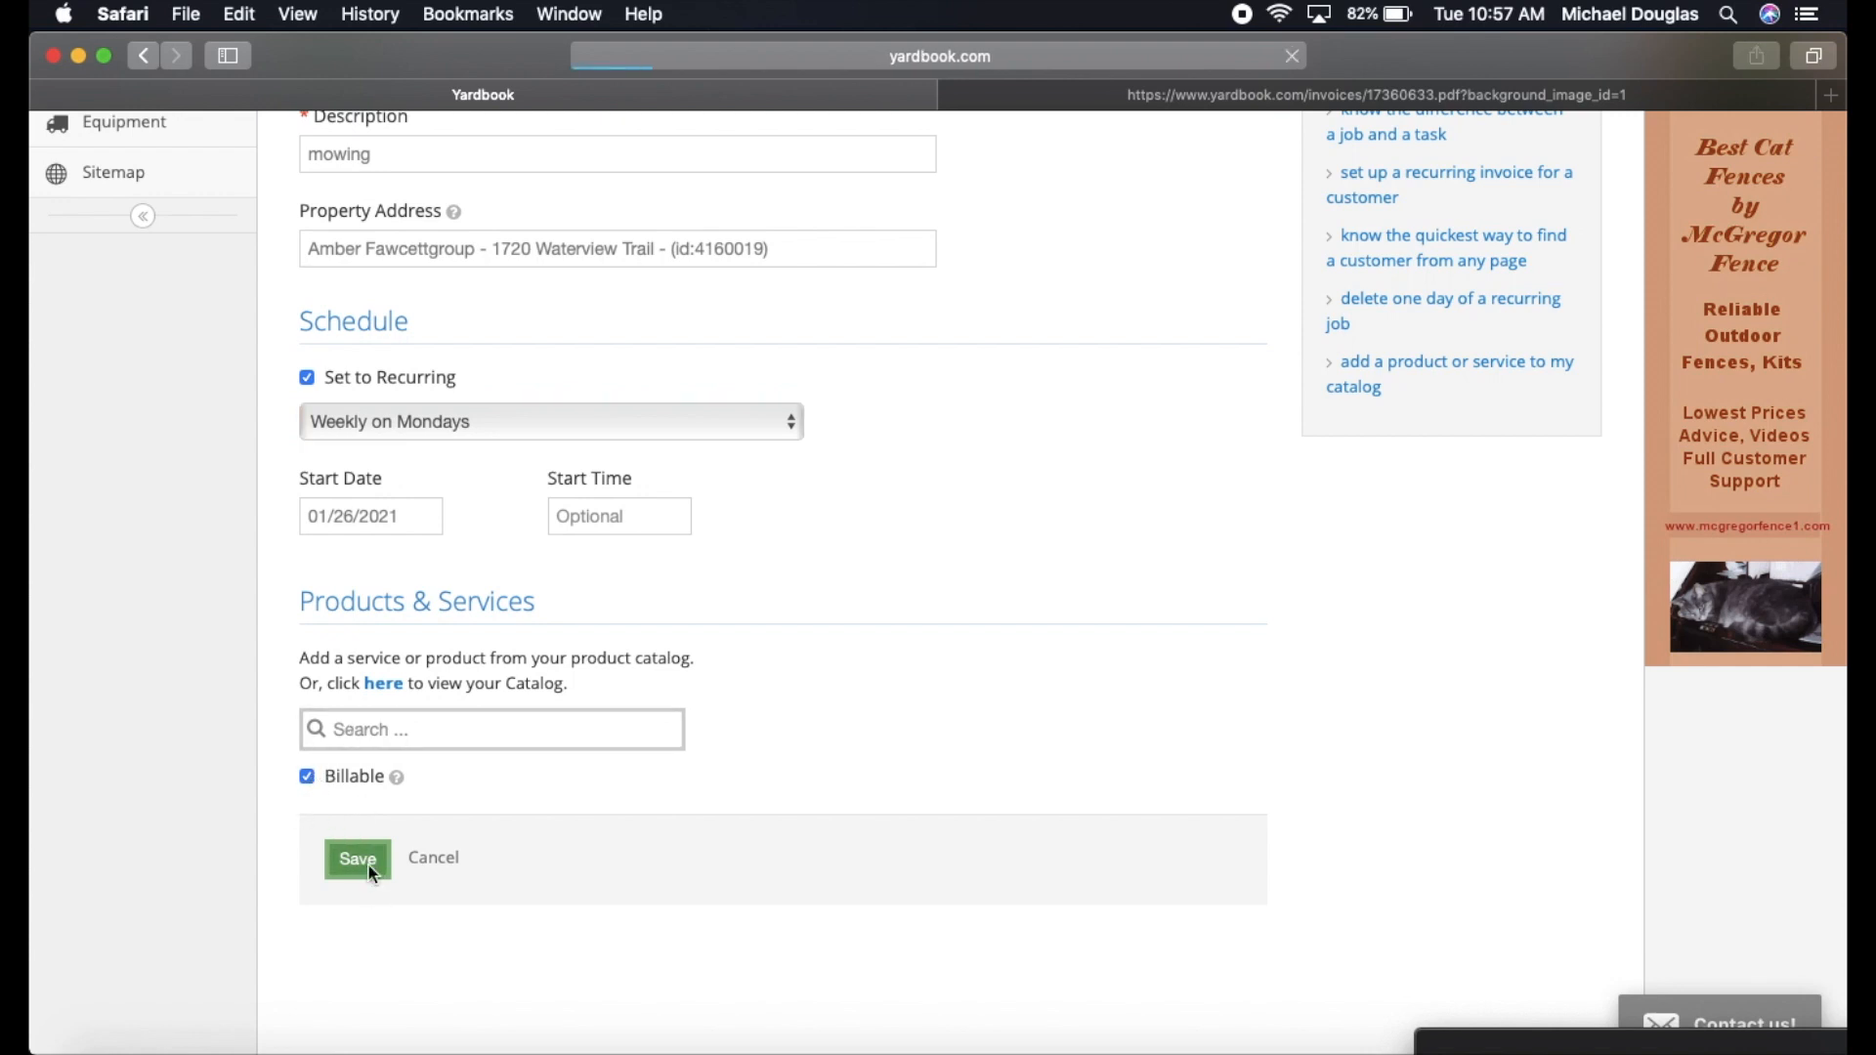
click(356, 860)
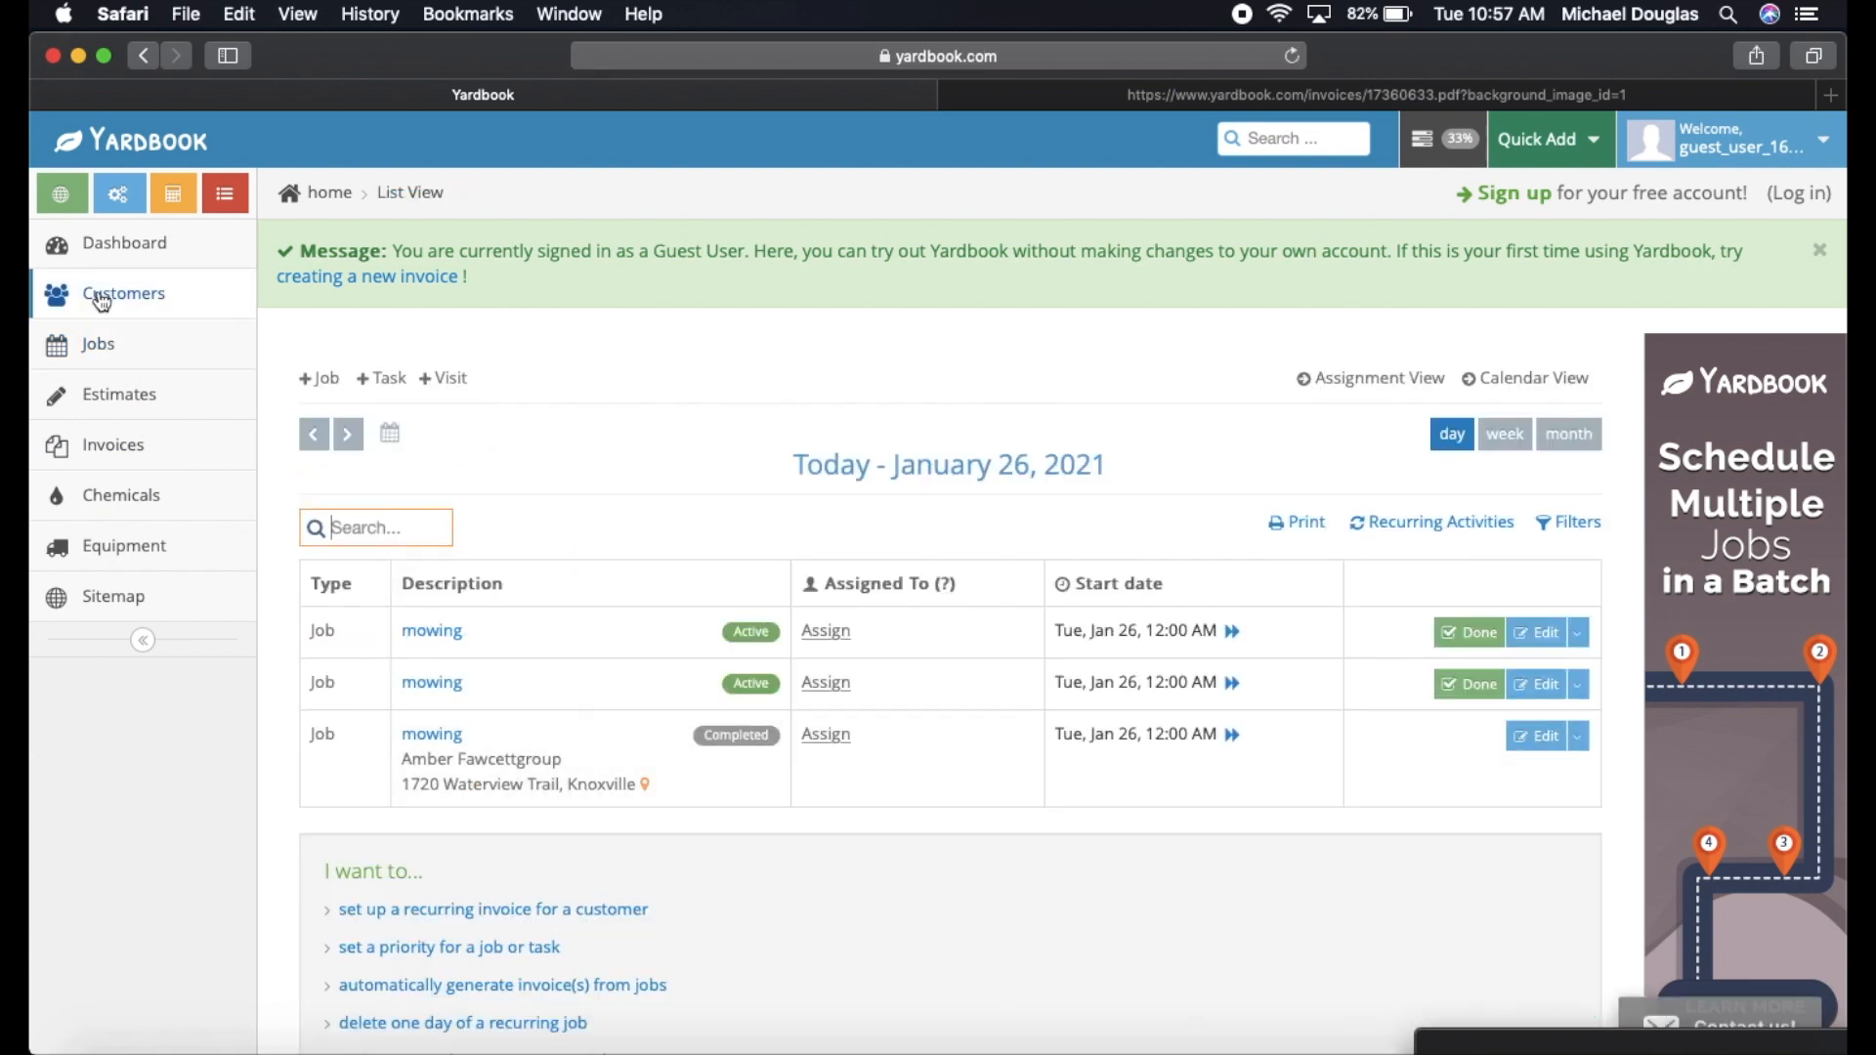
click(121, 293)
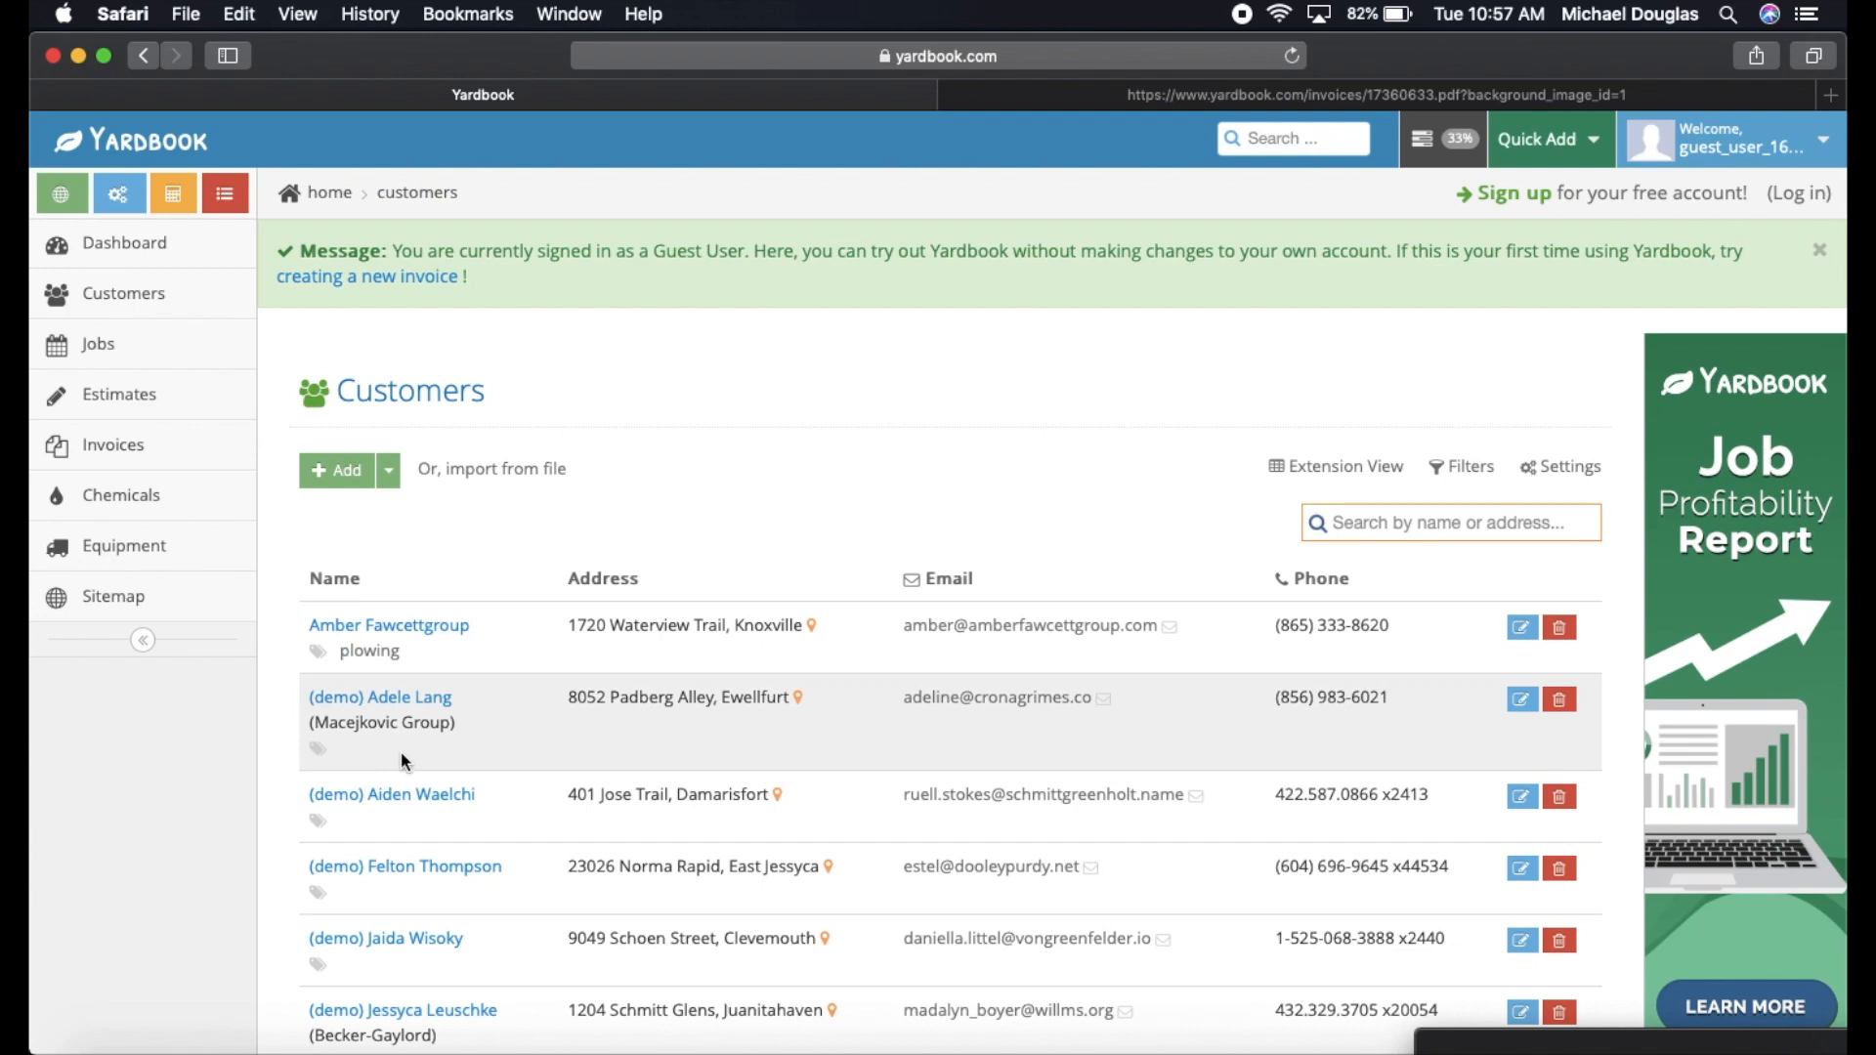
click(380, 696)
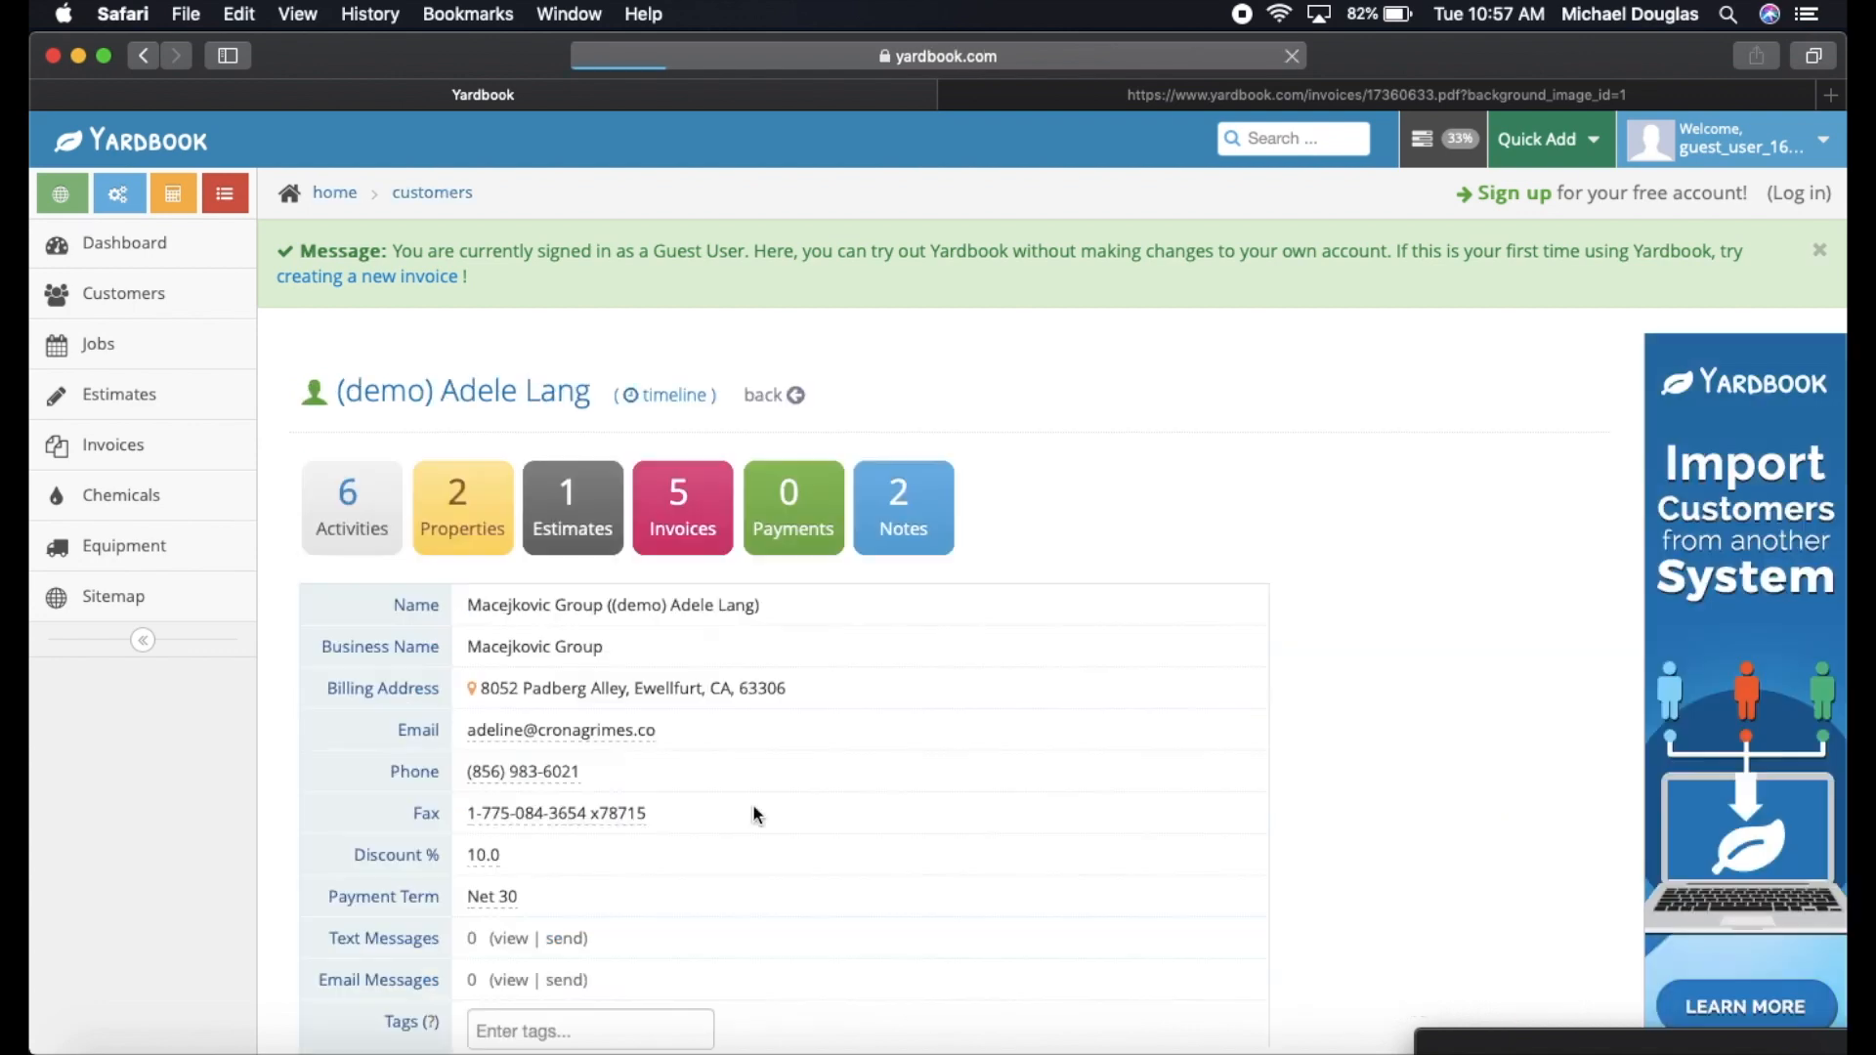
scroll(down, 3)
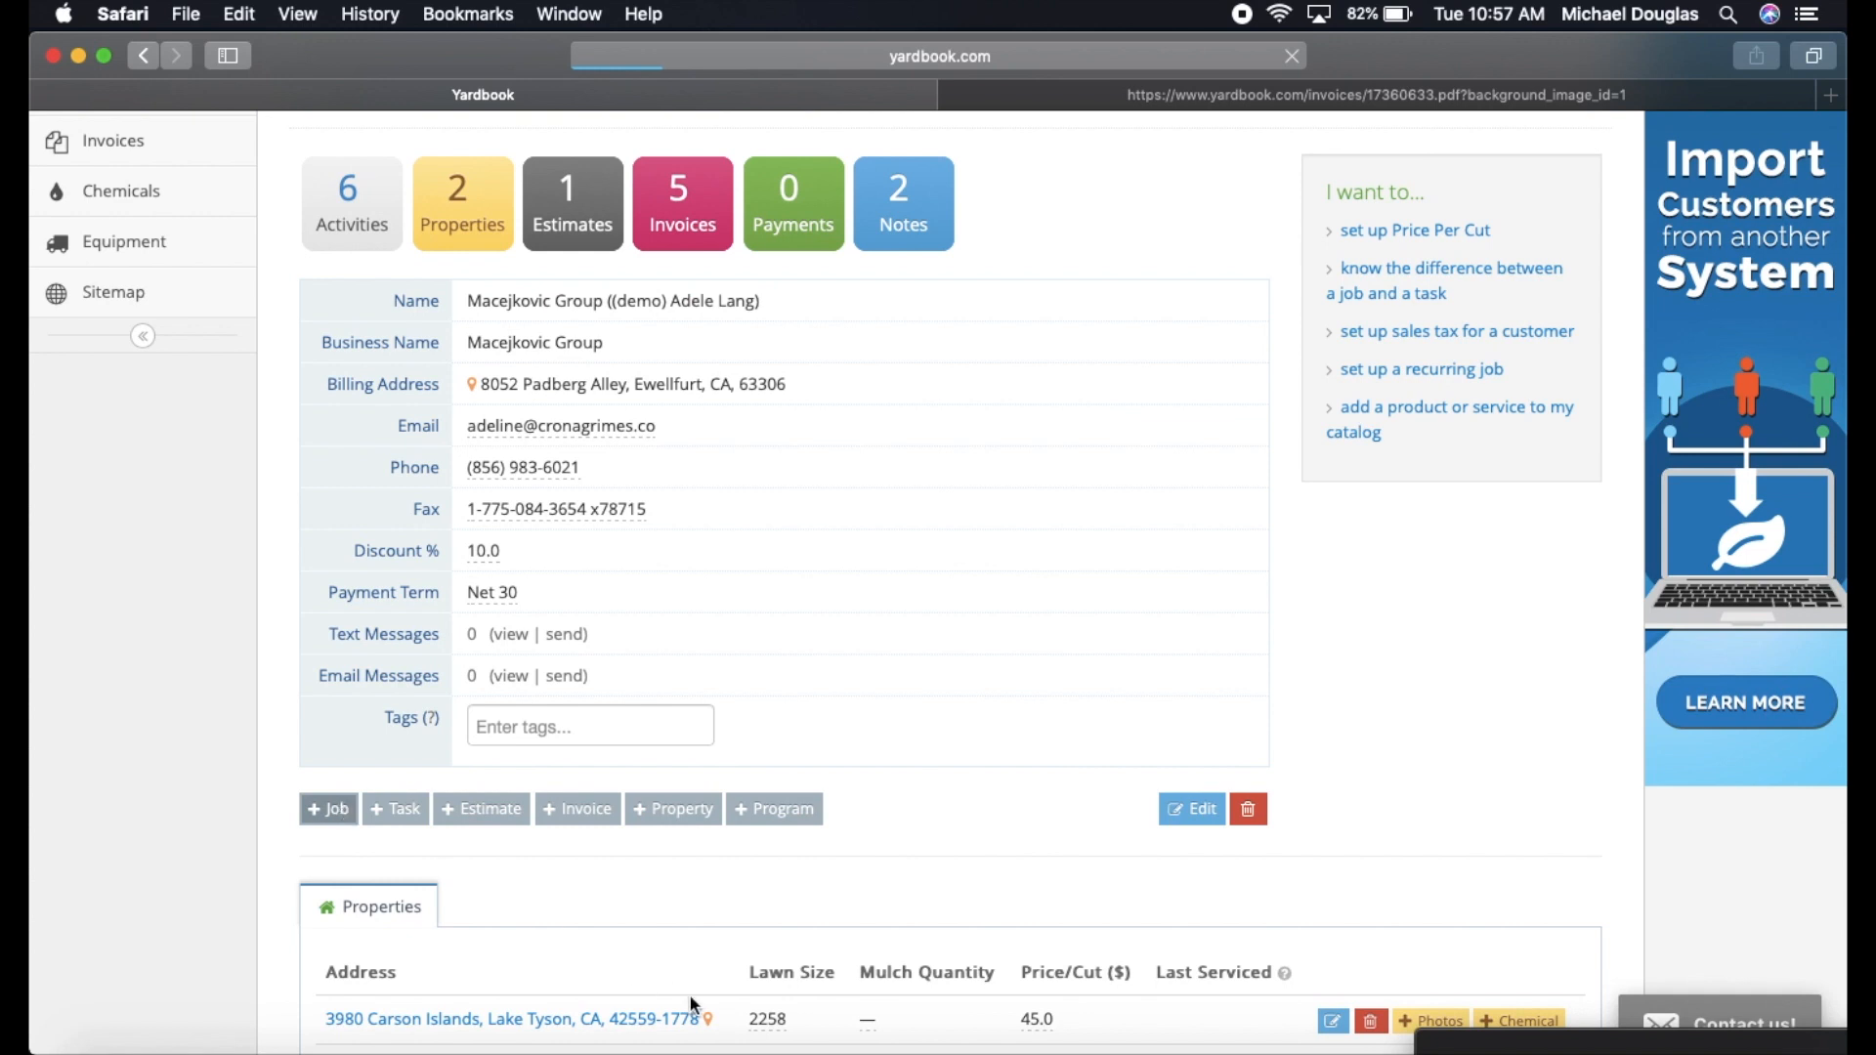
mouse_move(309, 791)
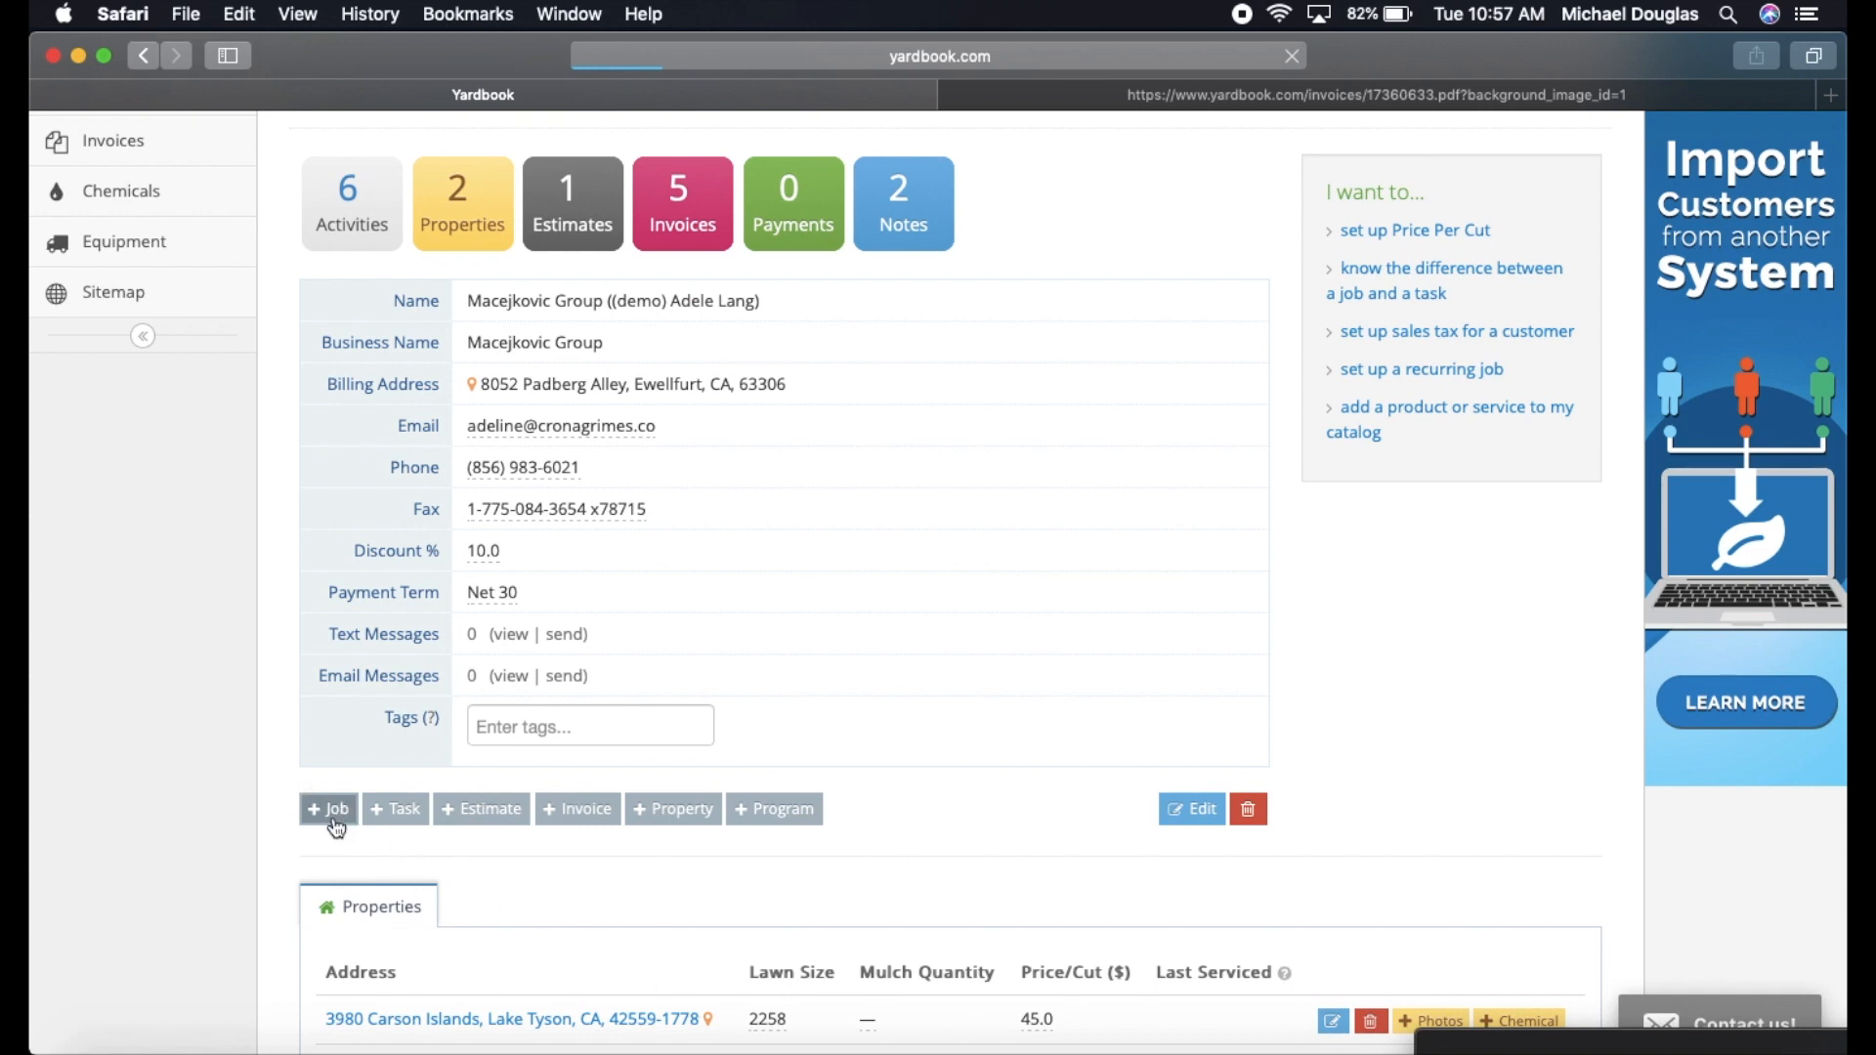
click(328, 809)
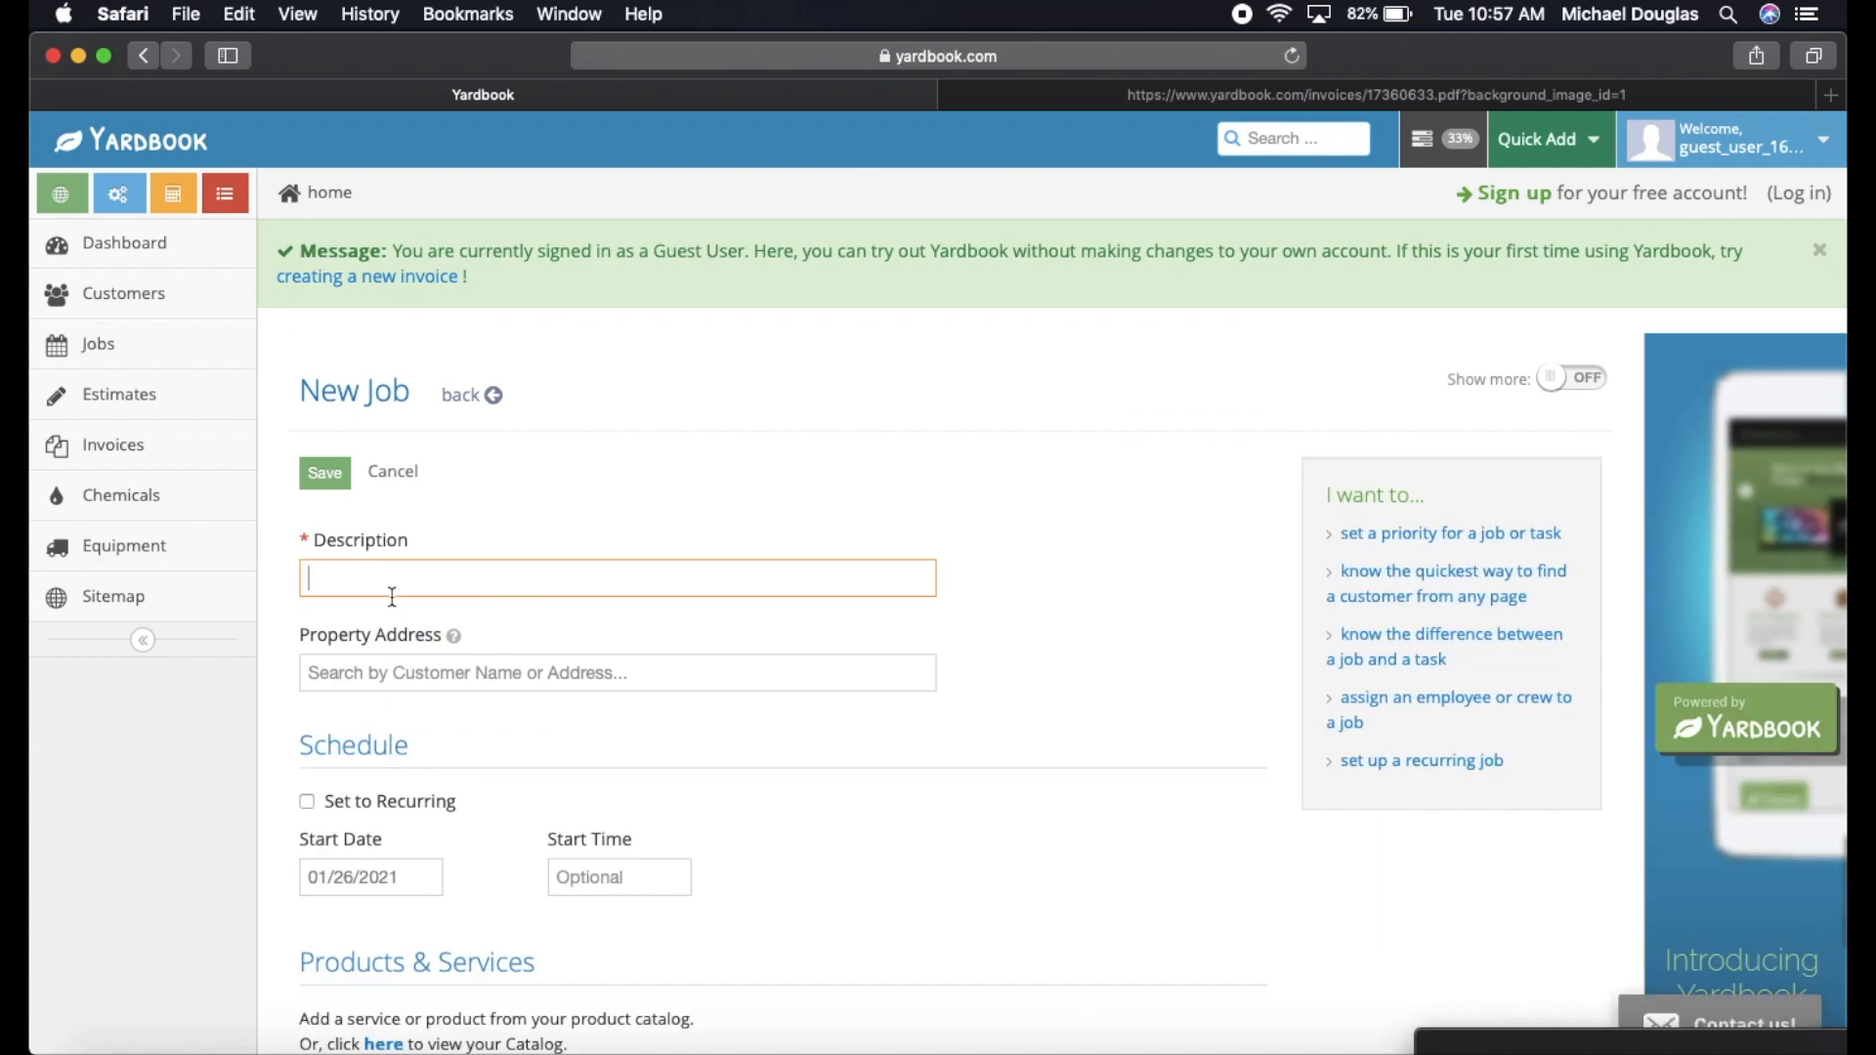
Save a second 'mowing' job recurring weekly on Mondays, without a property address.
text(mow)
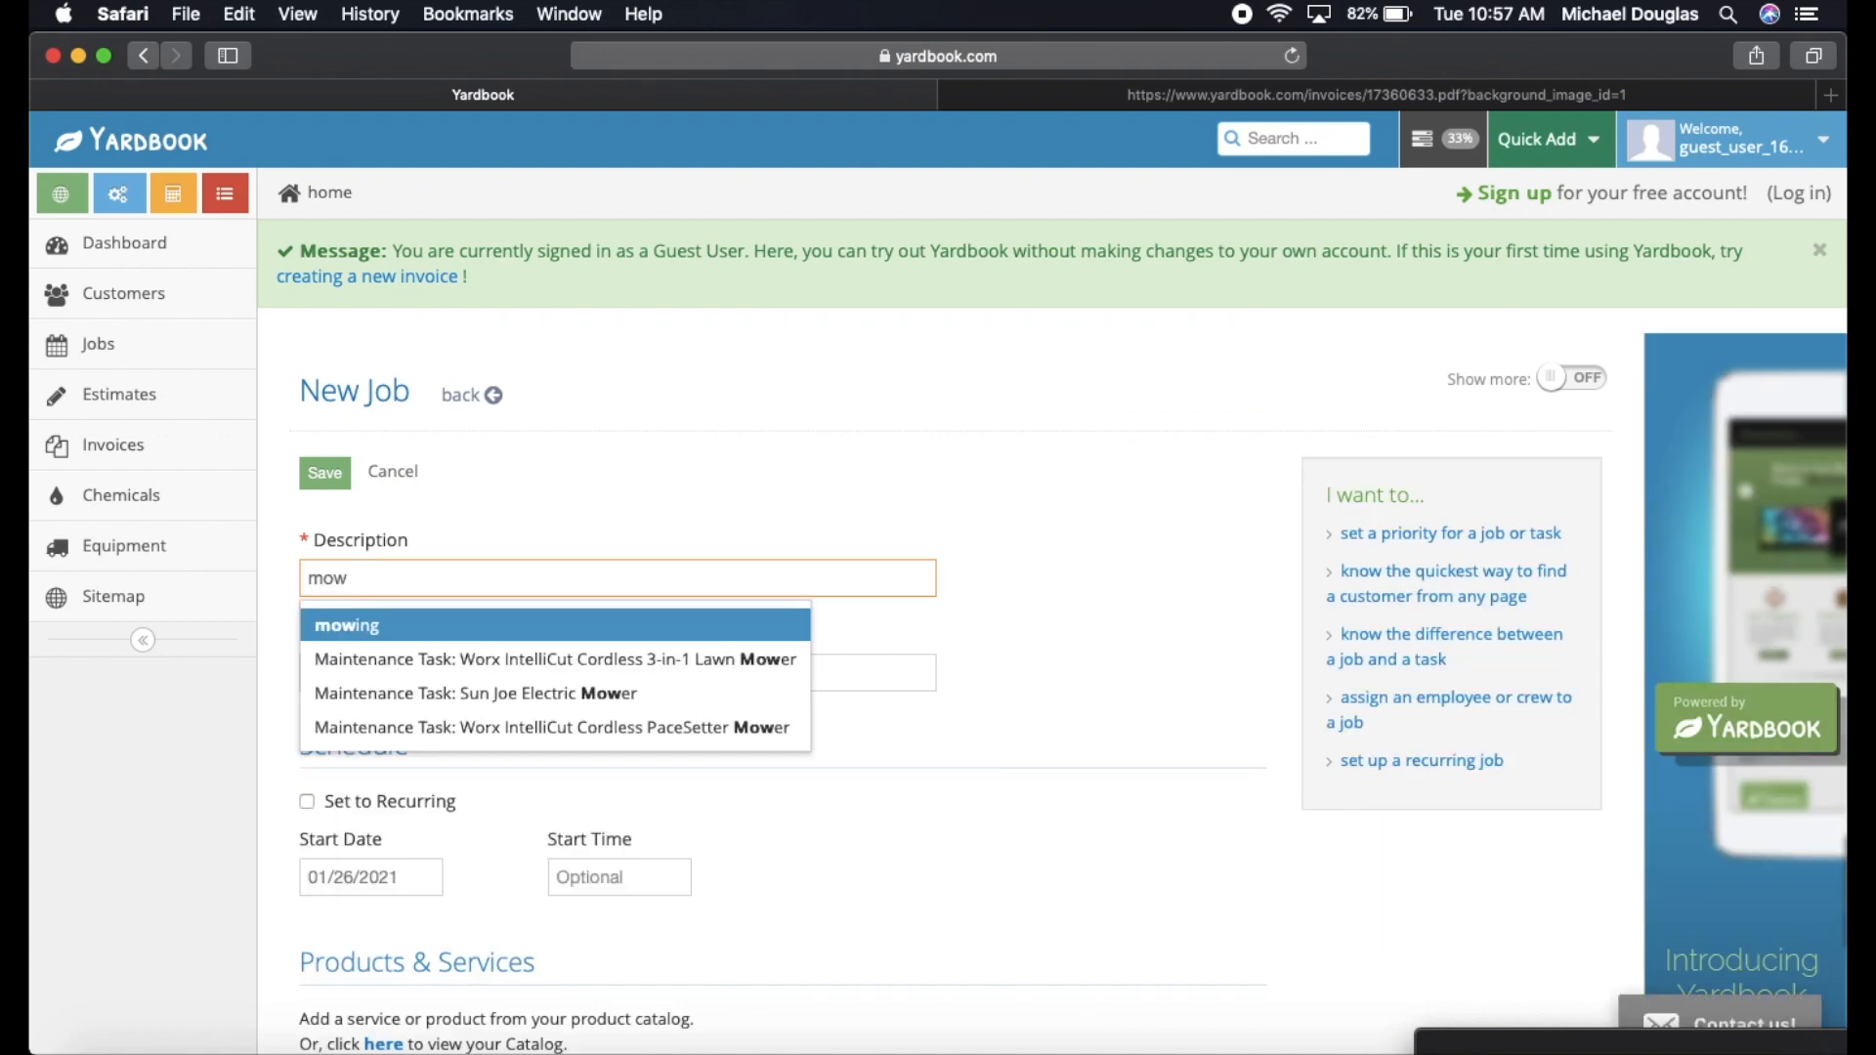
click(307, 801)
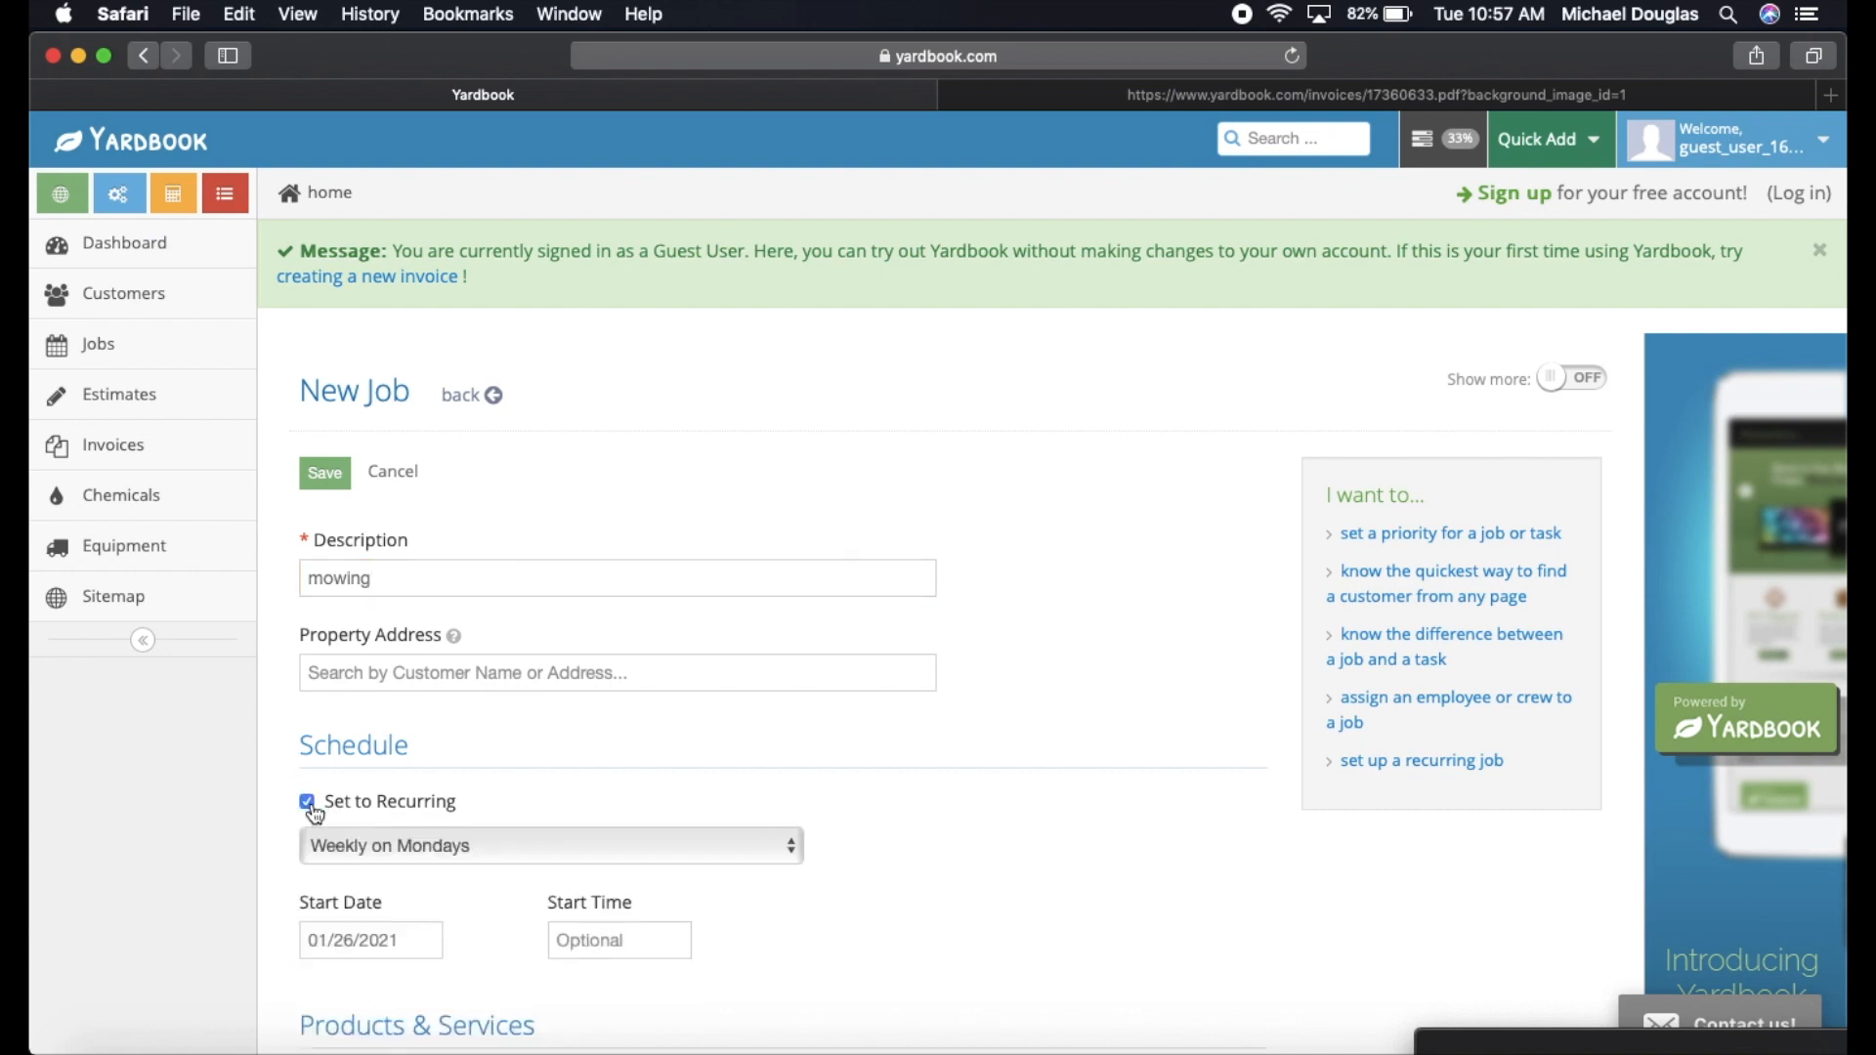
scroll(down, 3)
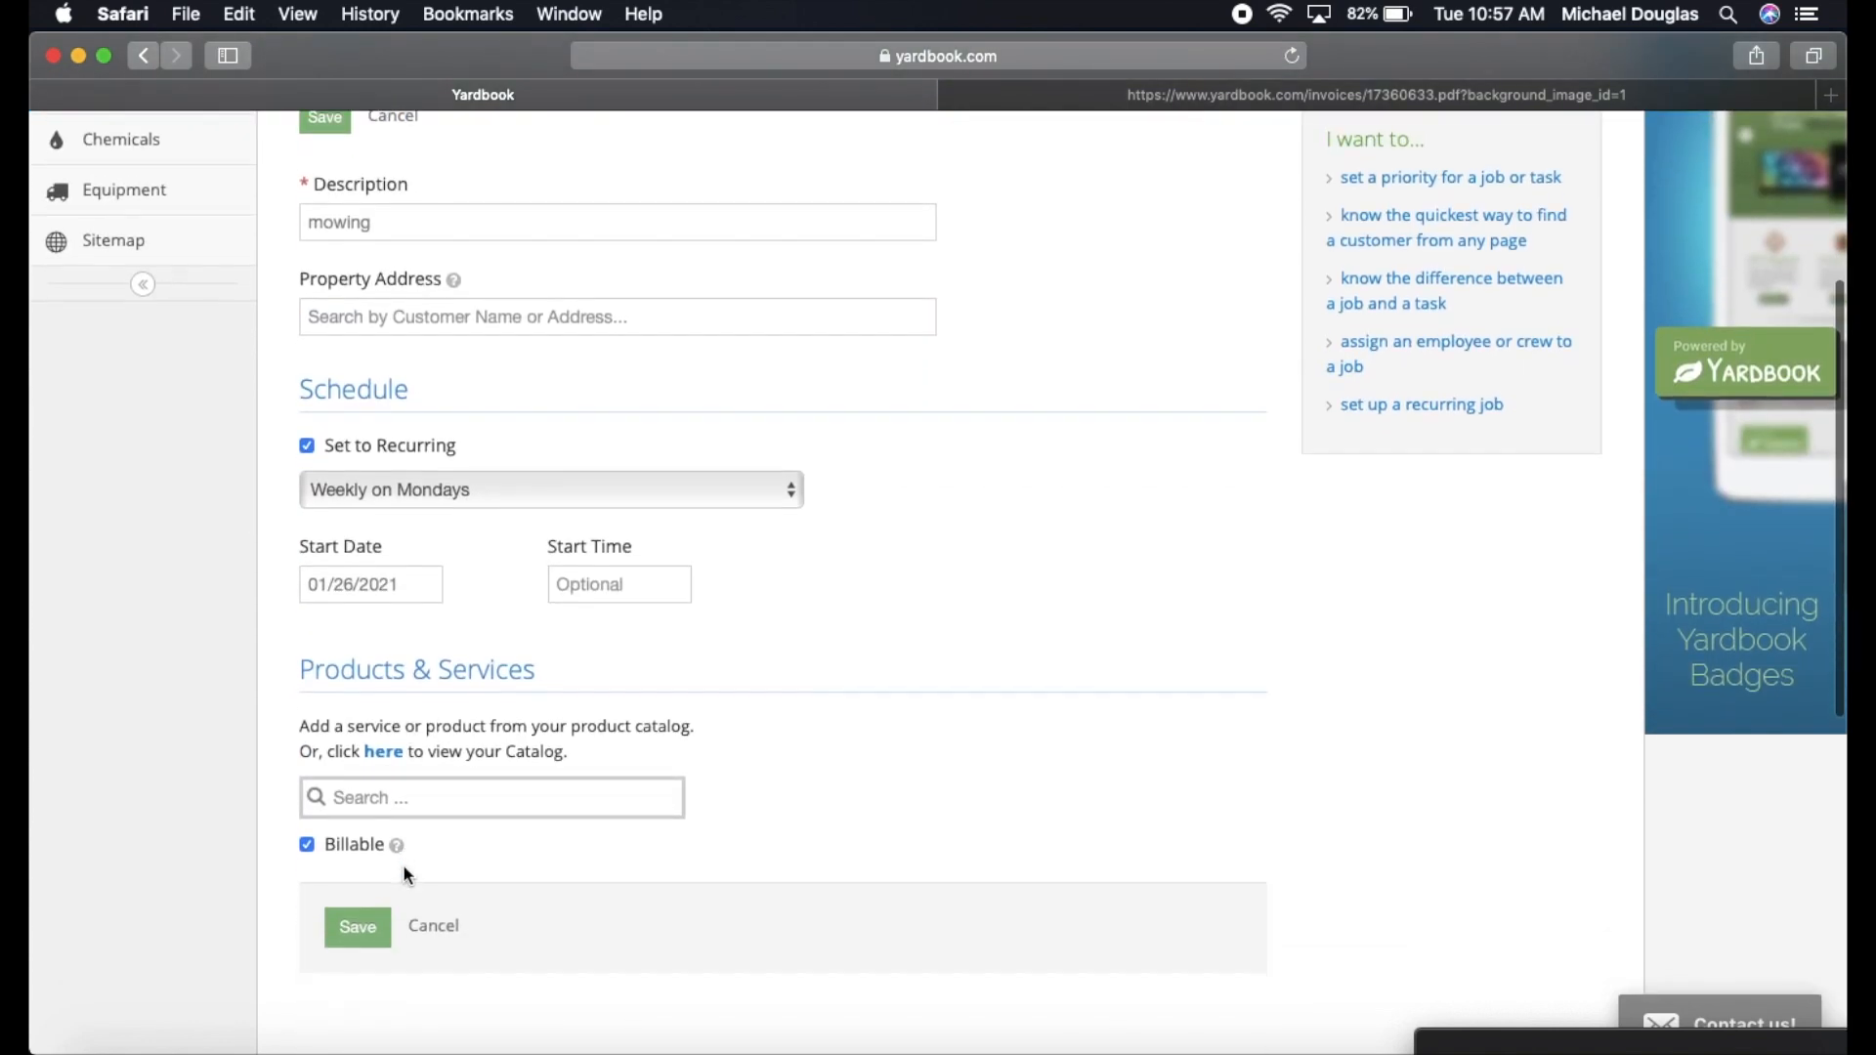
click(356, 927)
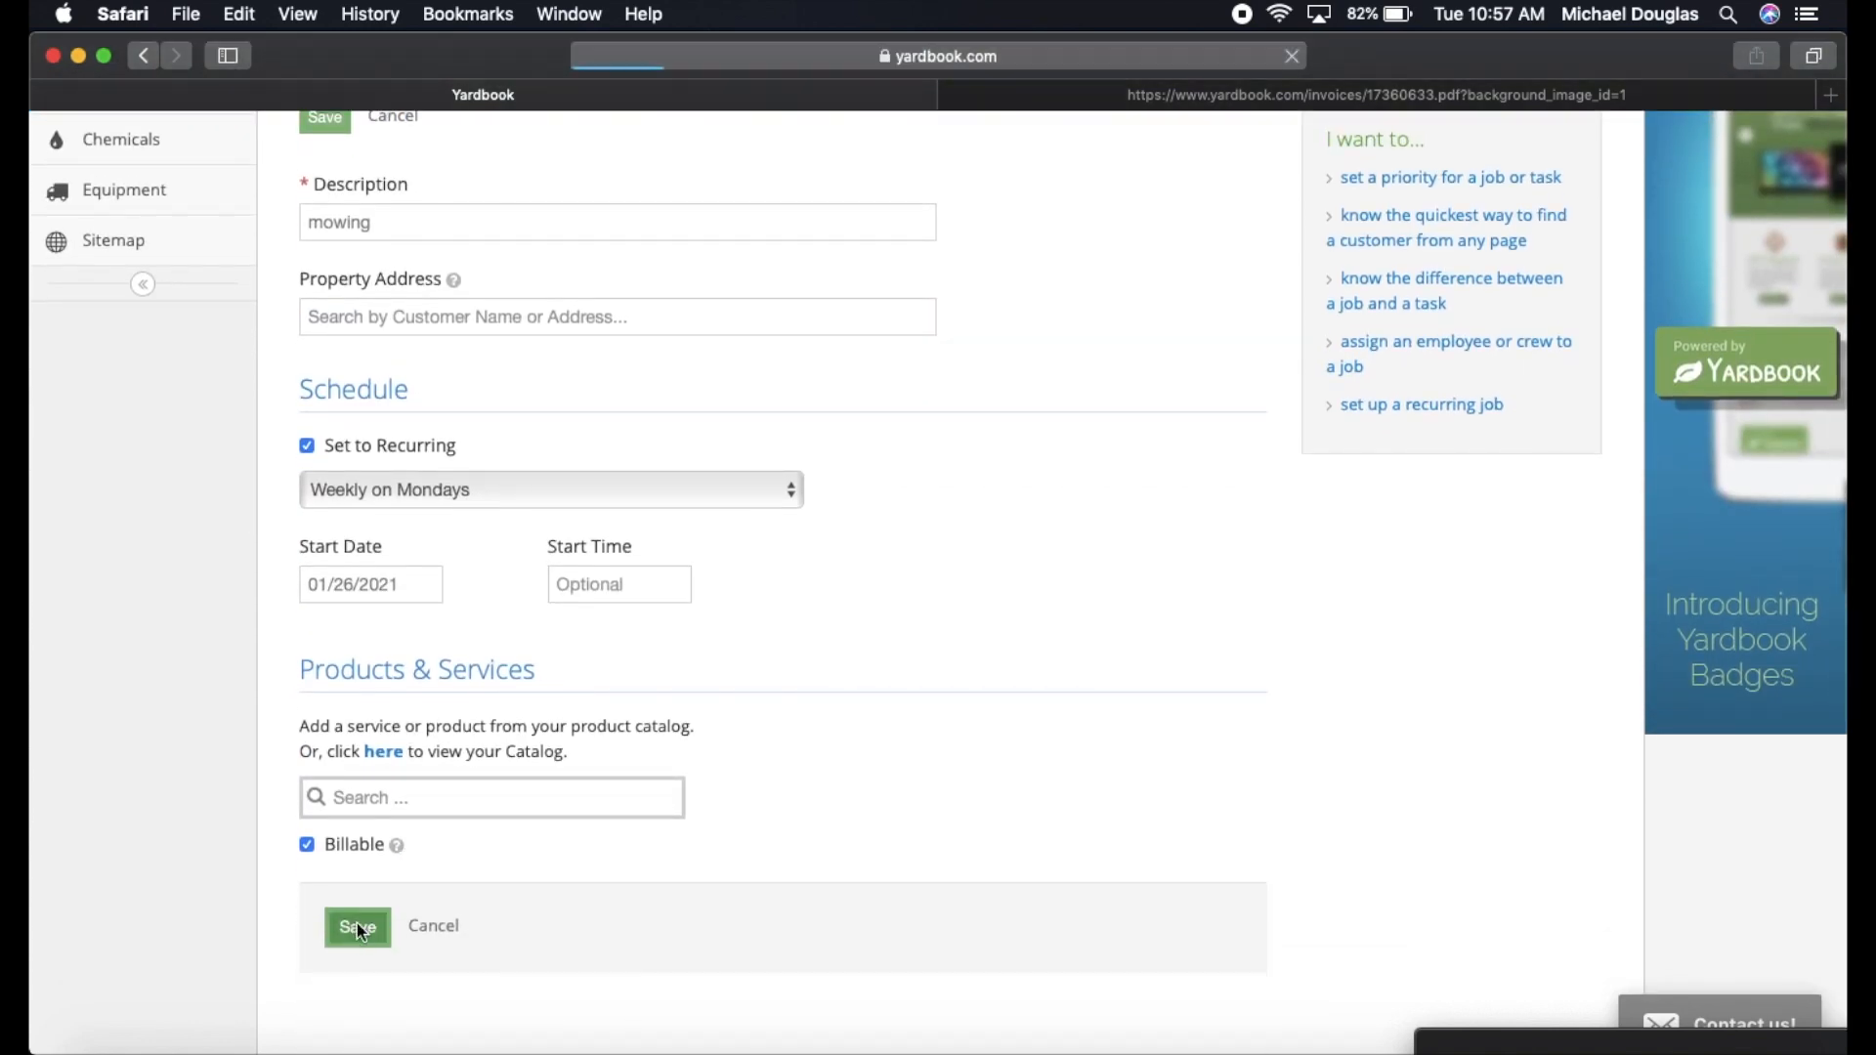
click(355, 926)
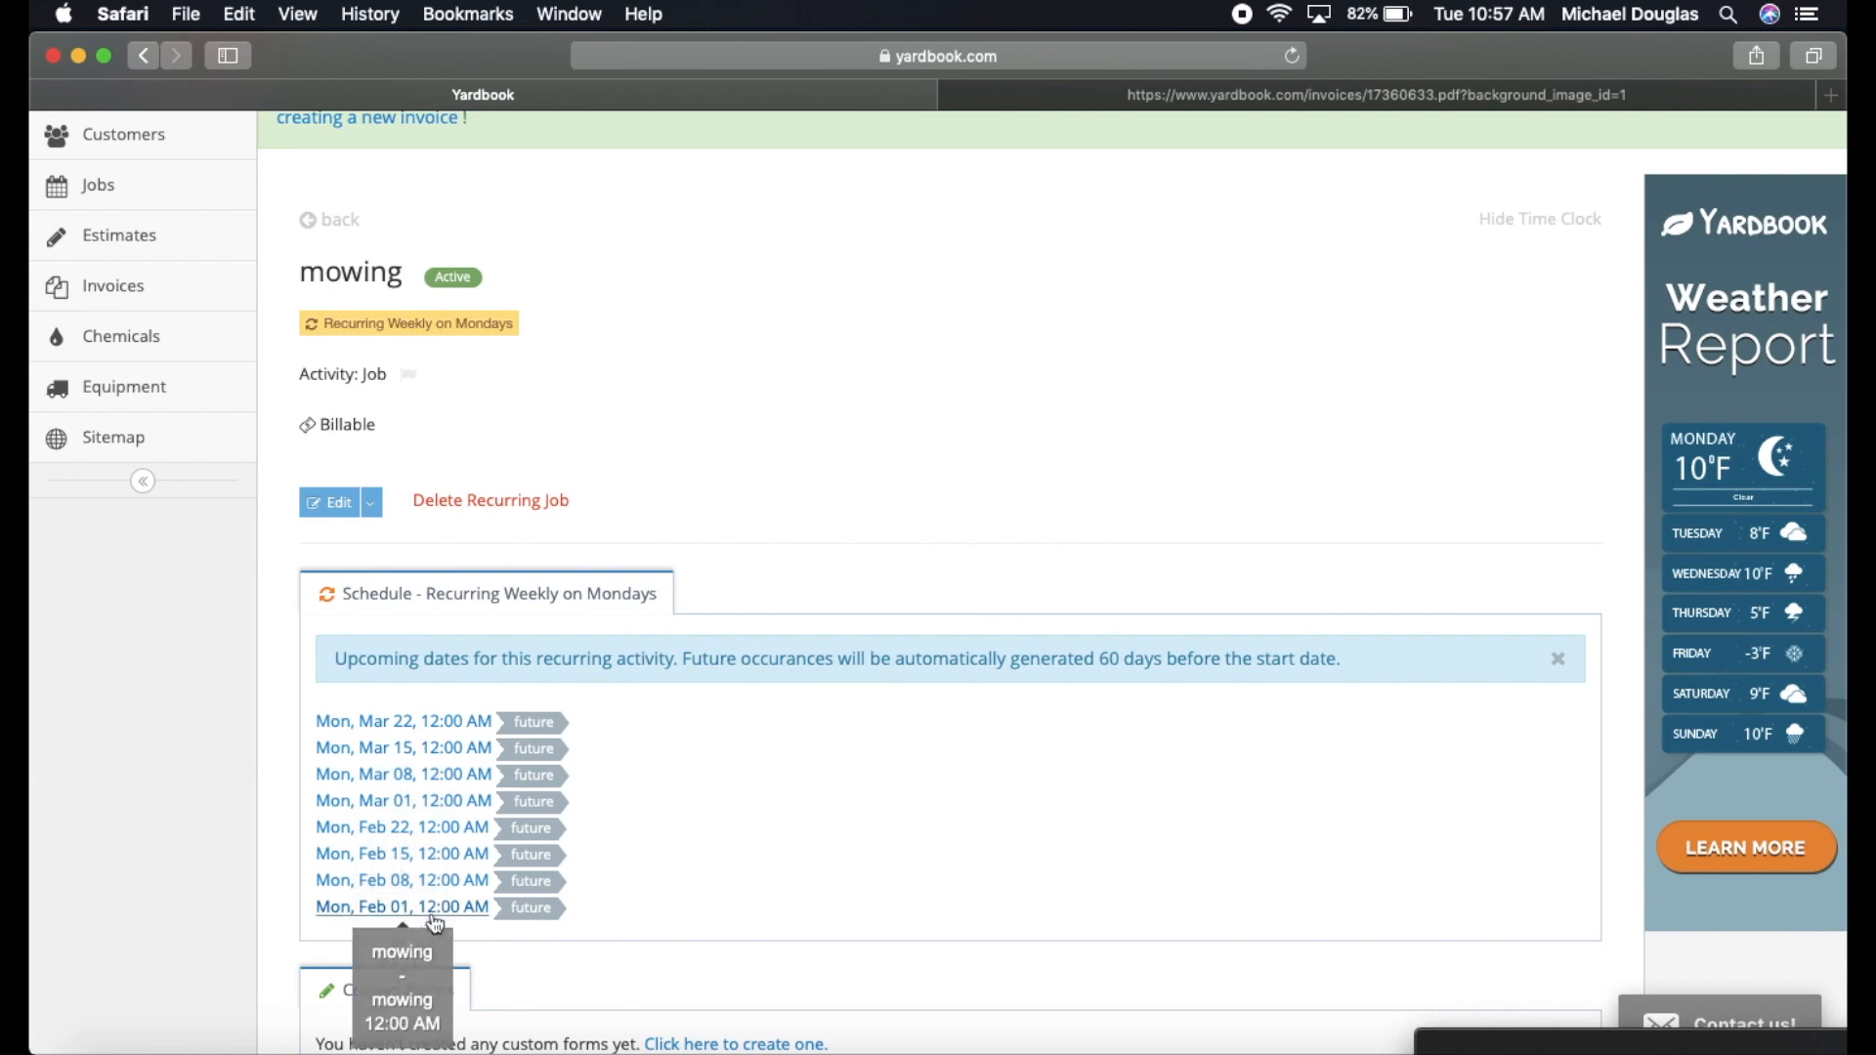
scroll(down, 3)
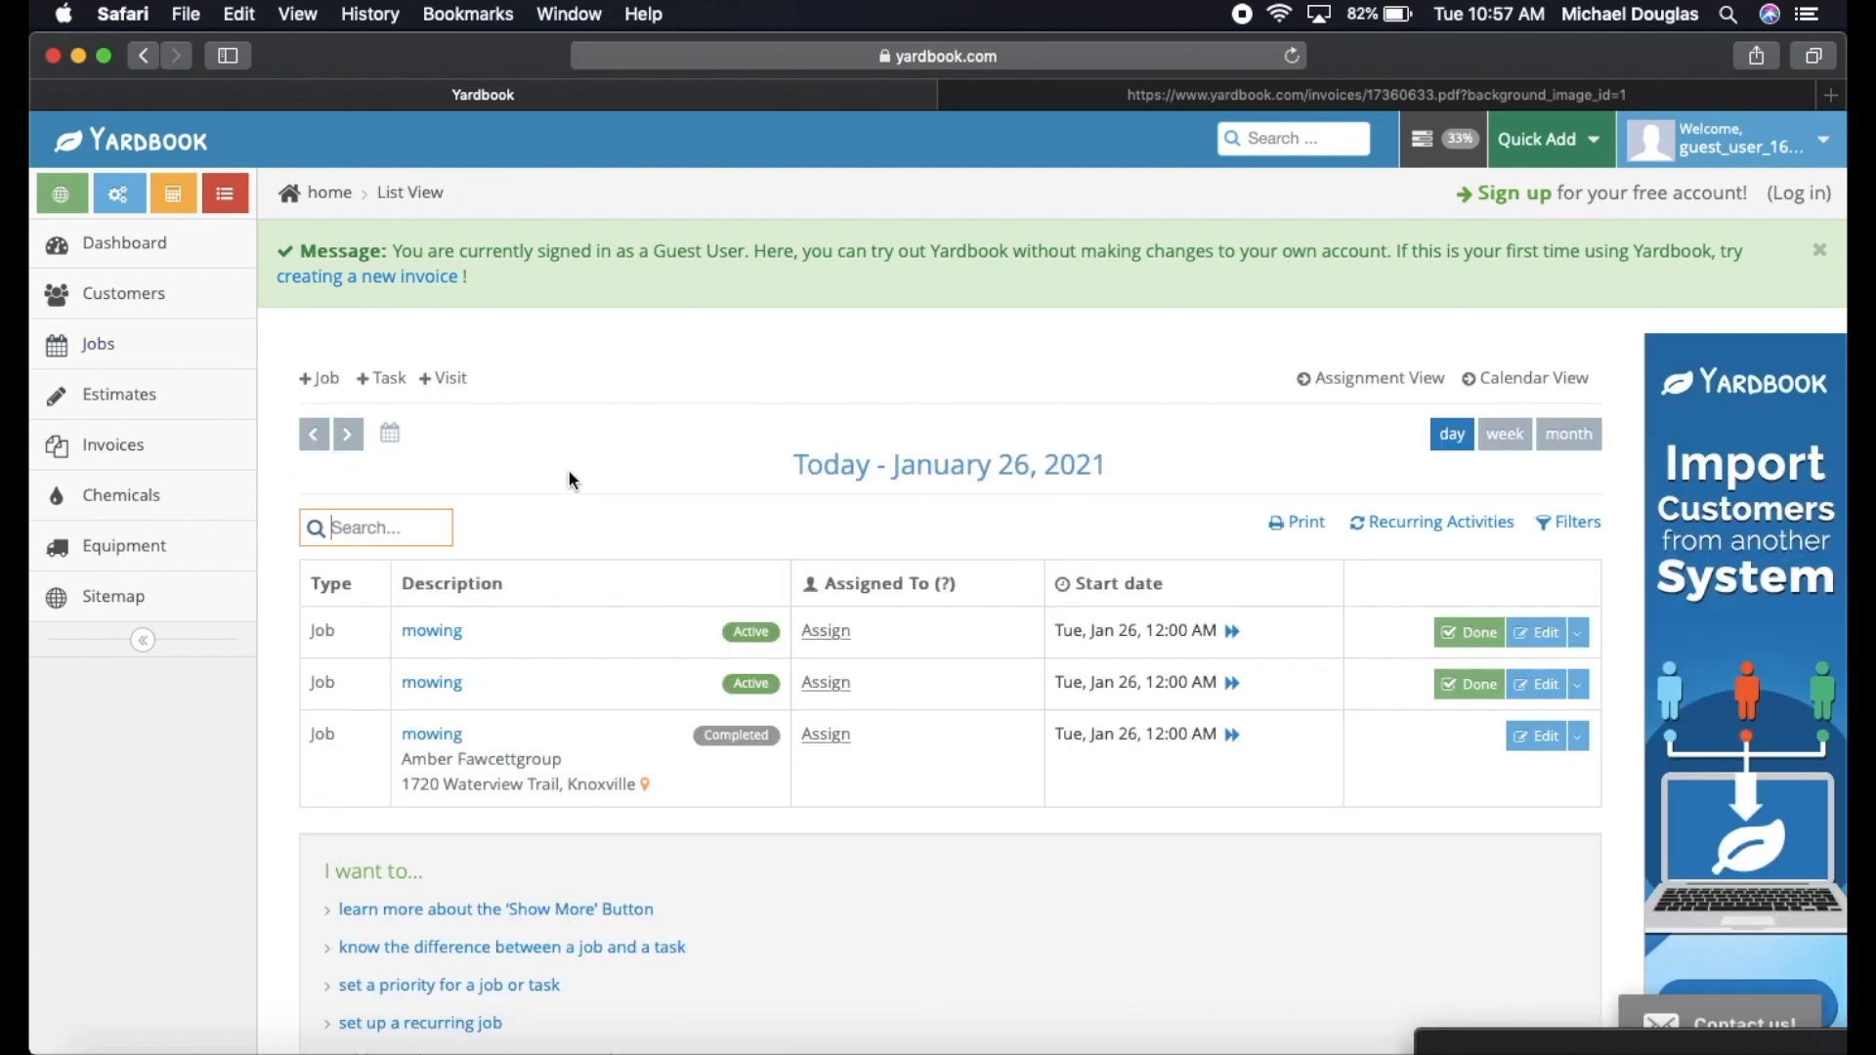
mouse_move(649, 524)
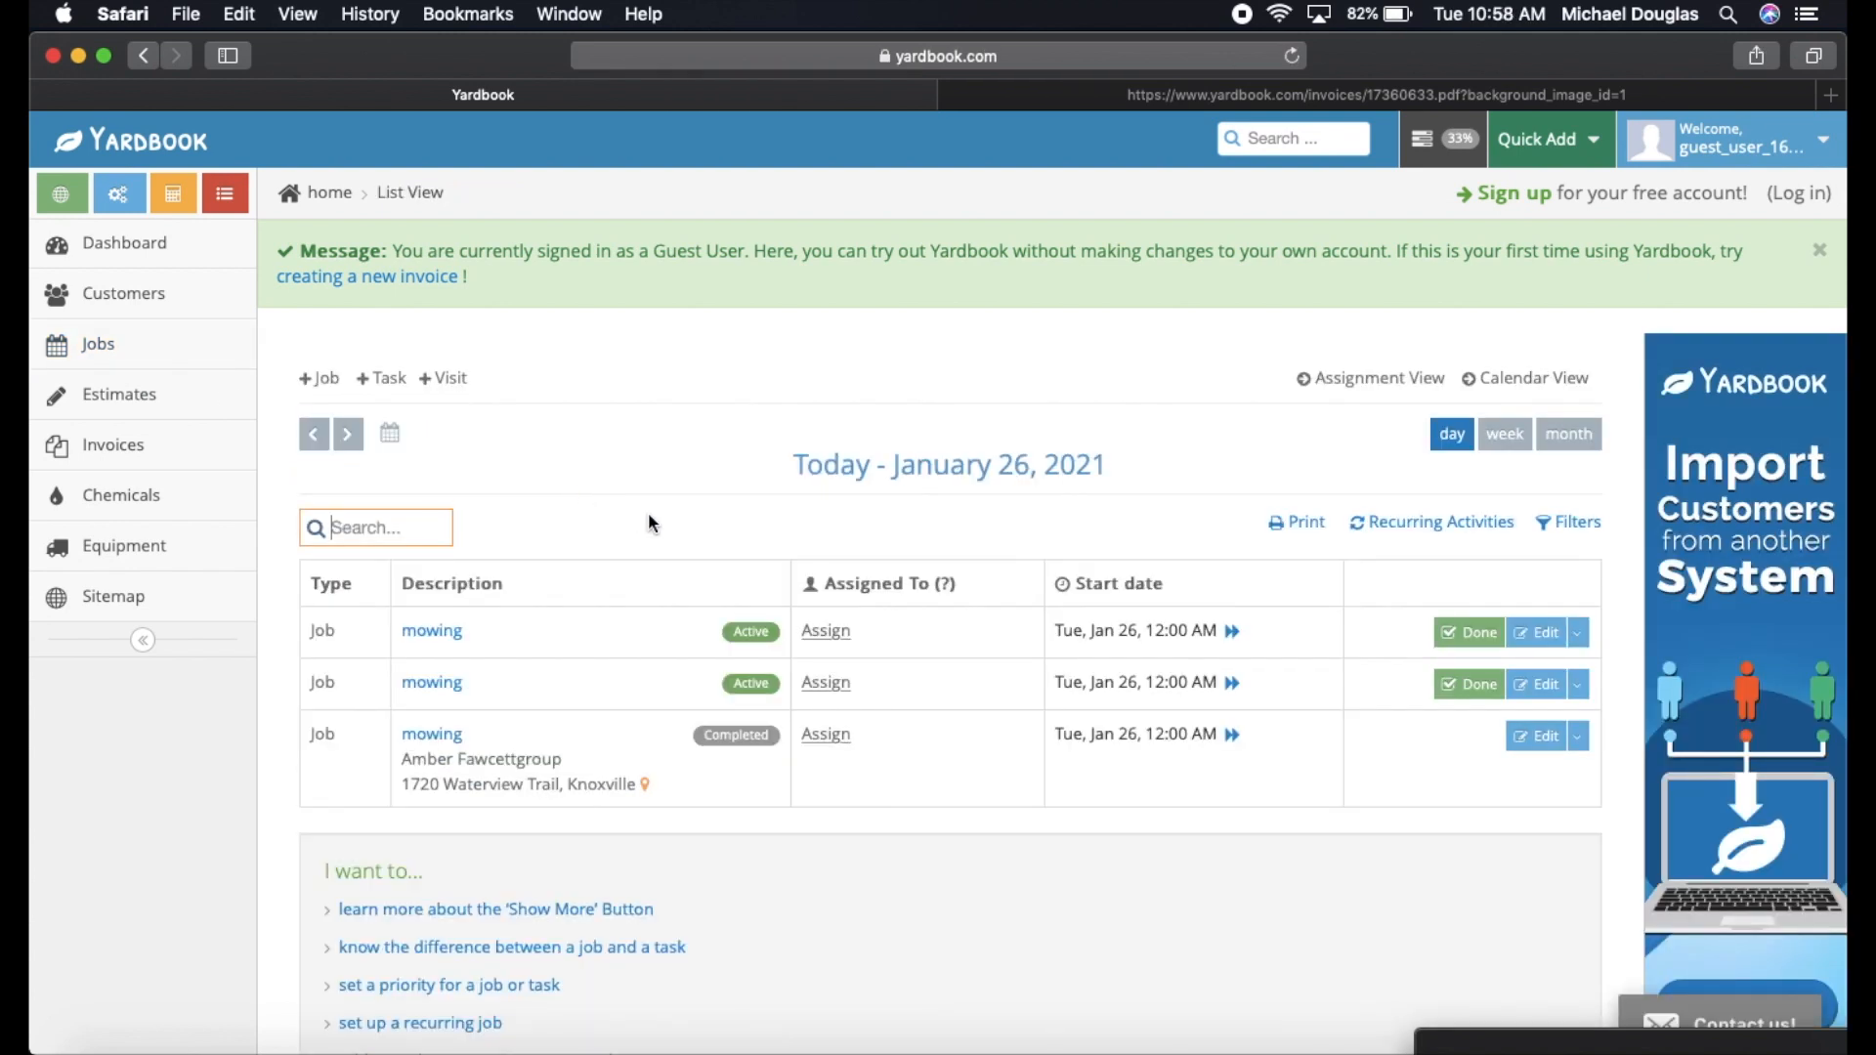
mouse_move(644, 572)
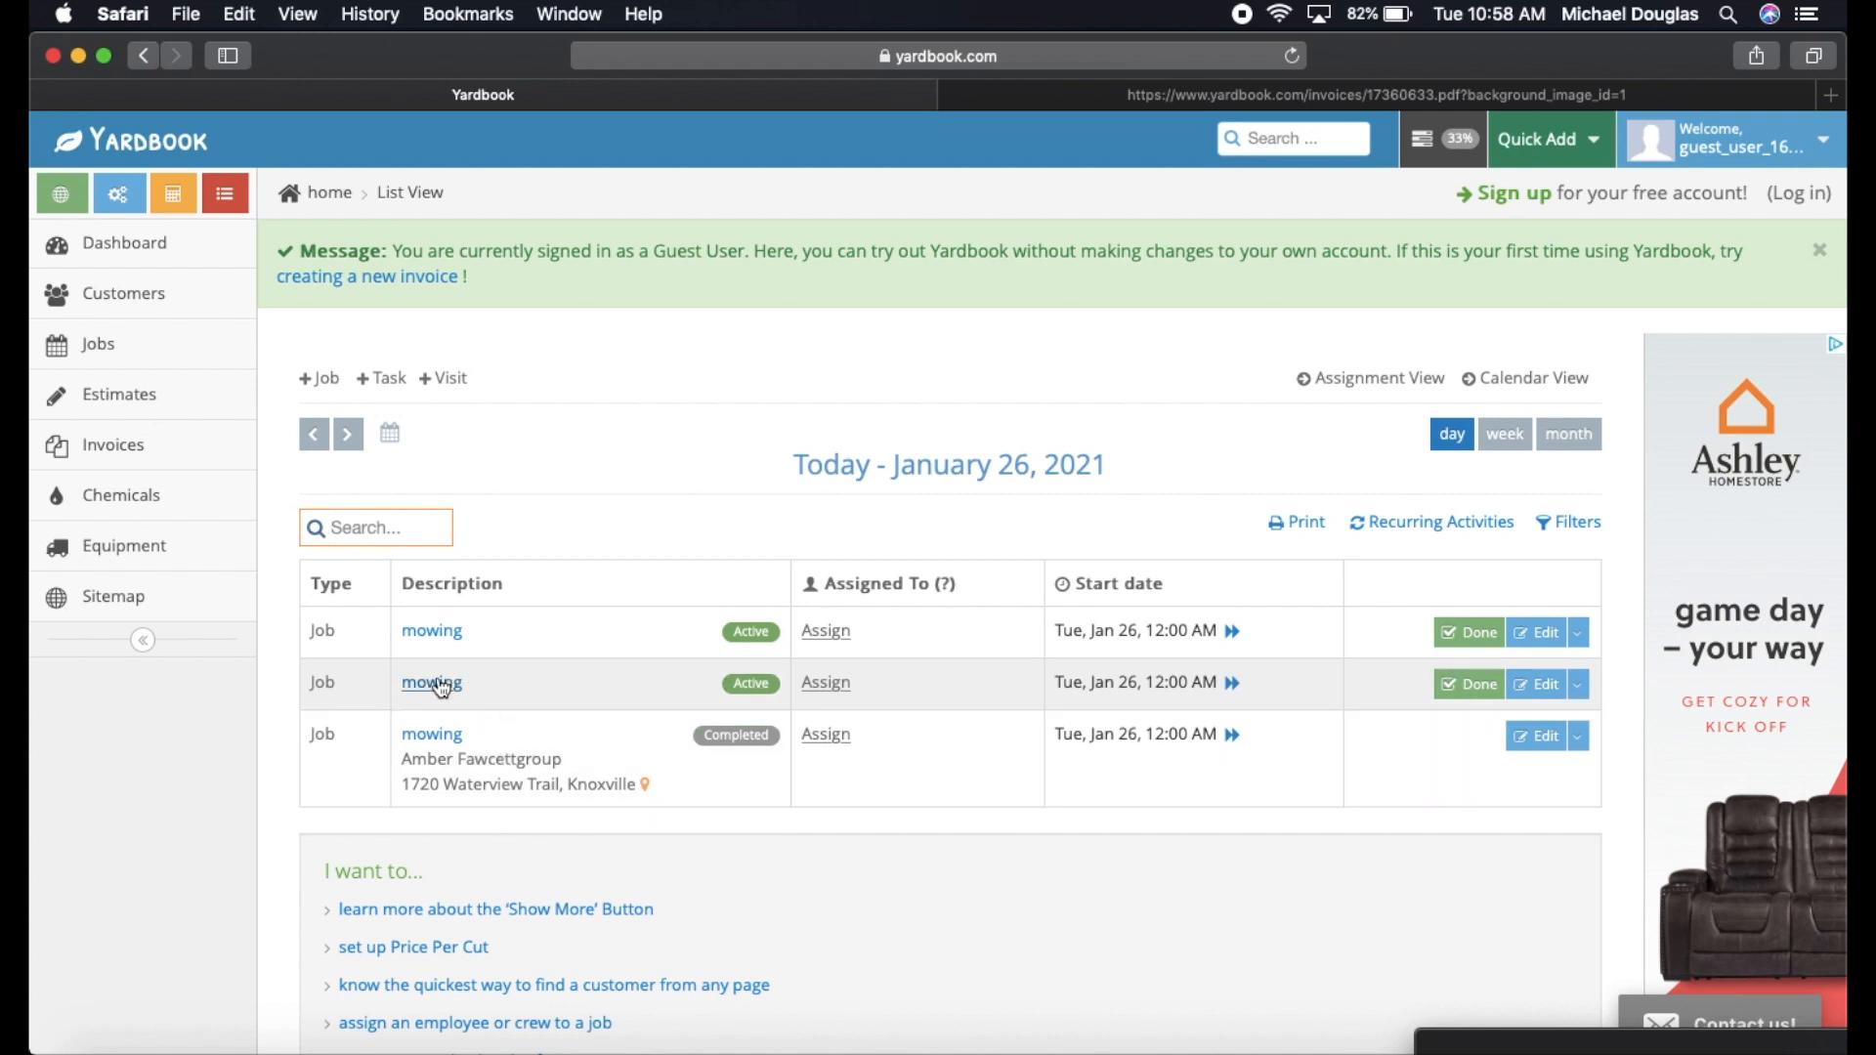
Review the mowing jobs in the Jobs list, then go to the Estimates list of seven demo estimates.
click(430, 682)
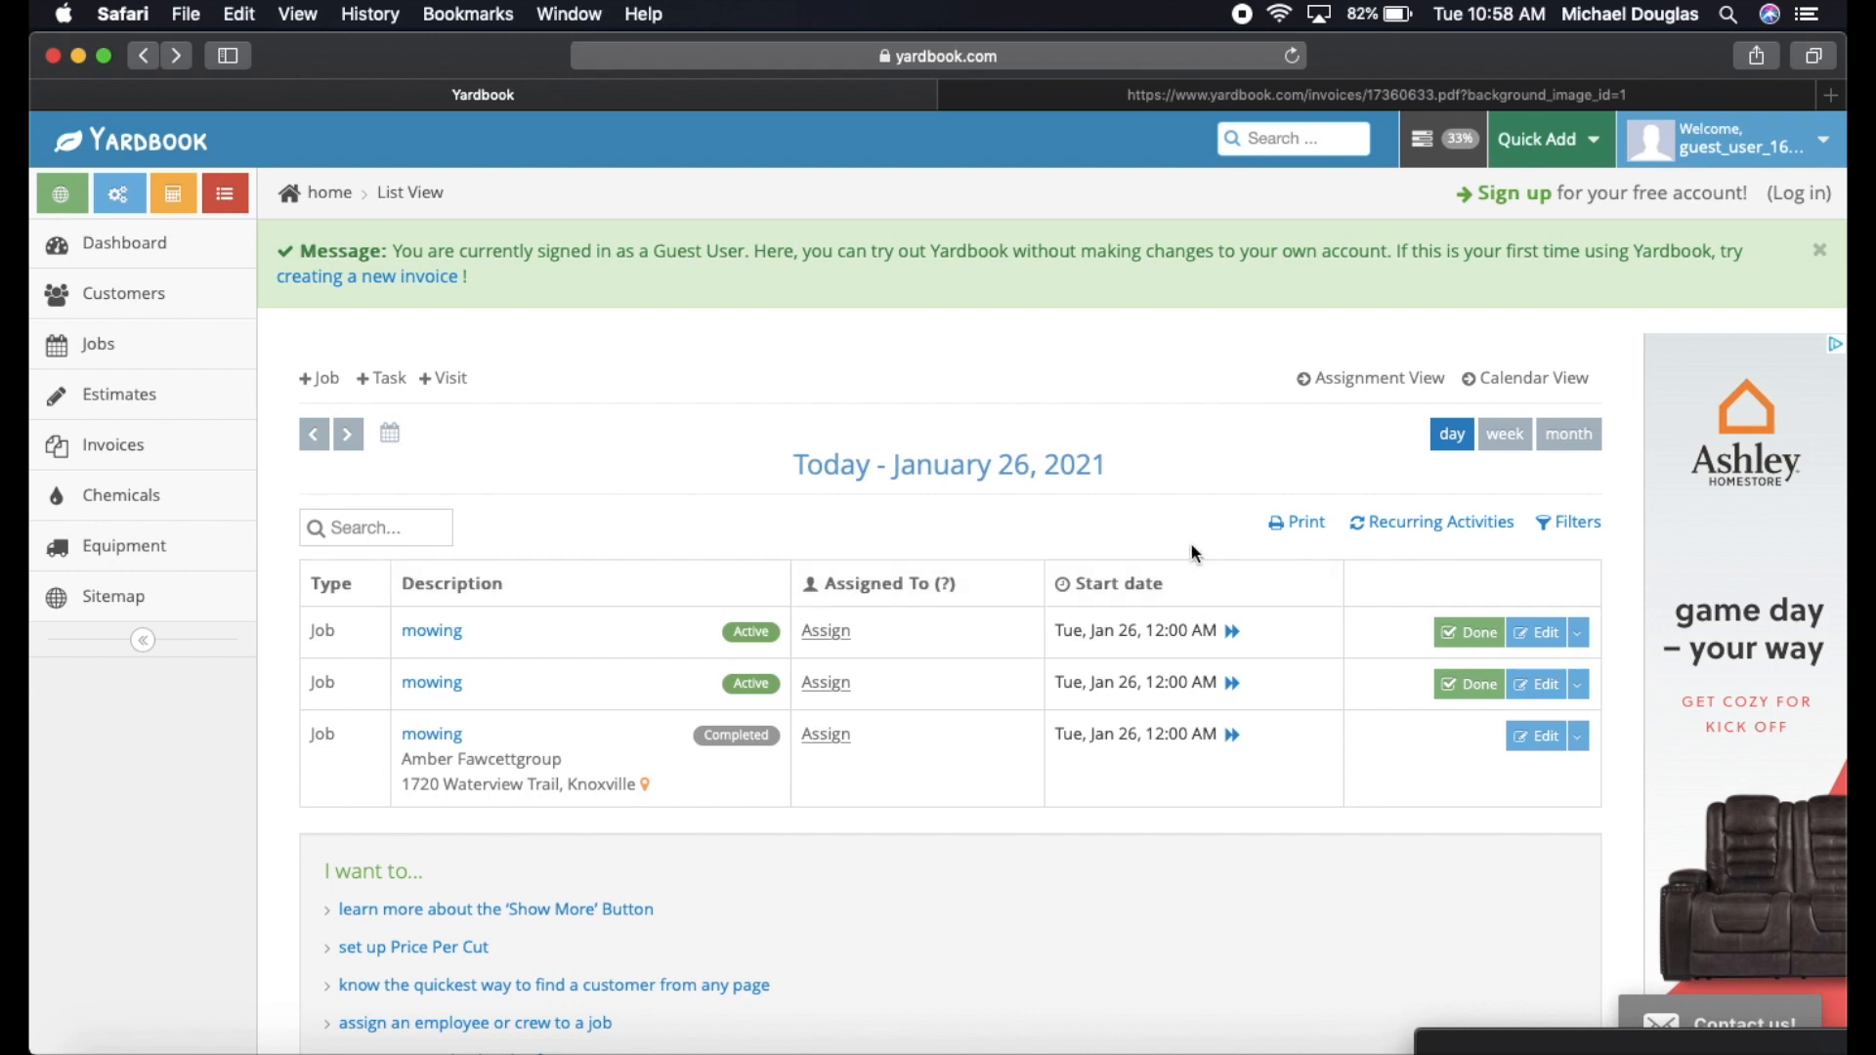
mouse_move(1186, 547)
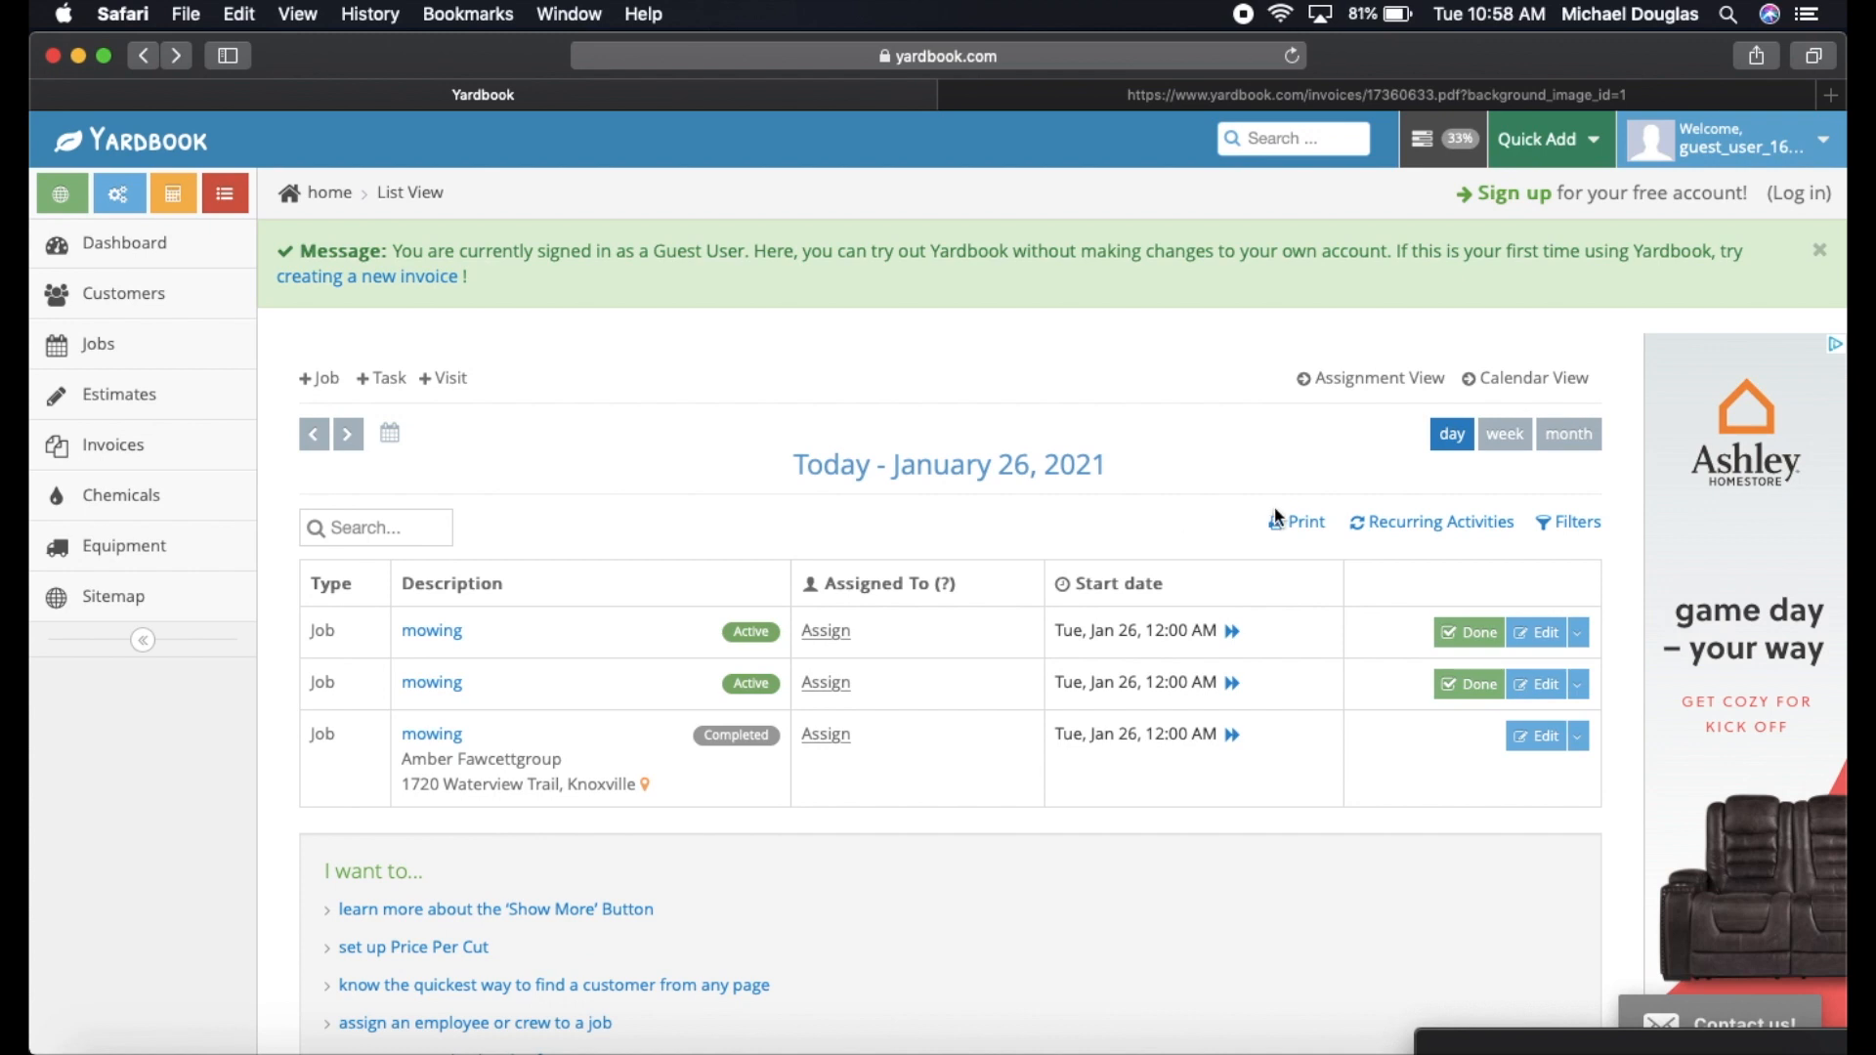
scroll(down, 3)
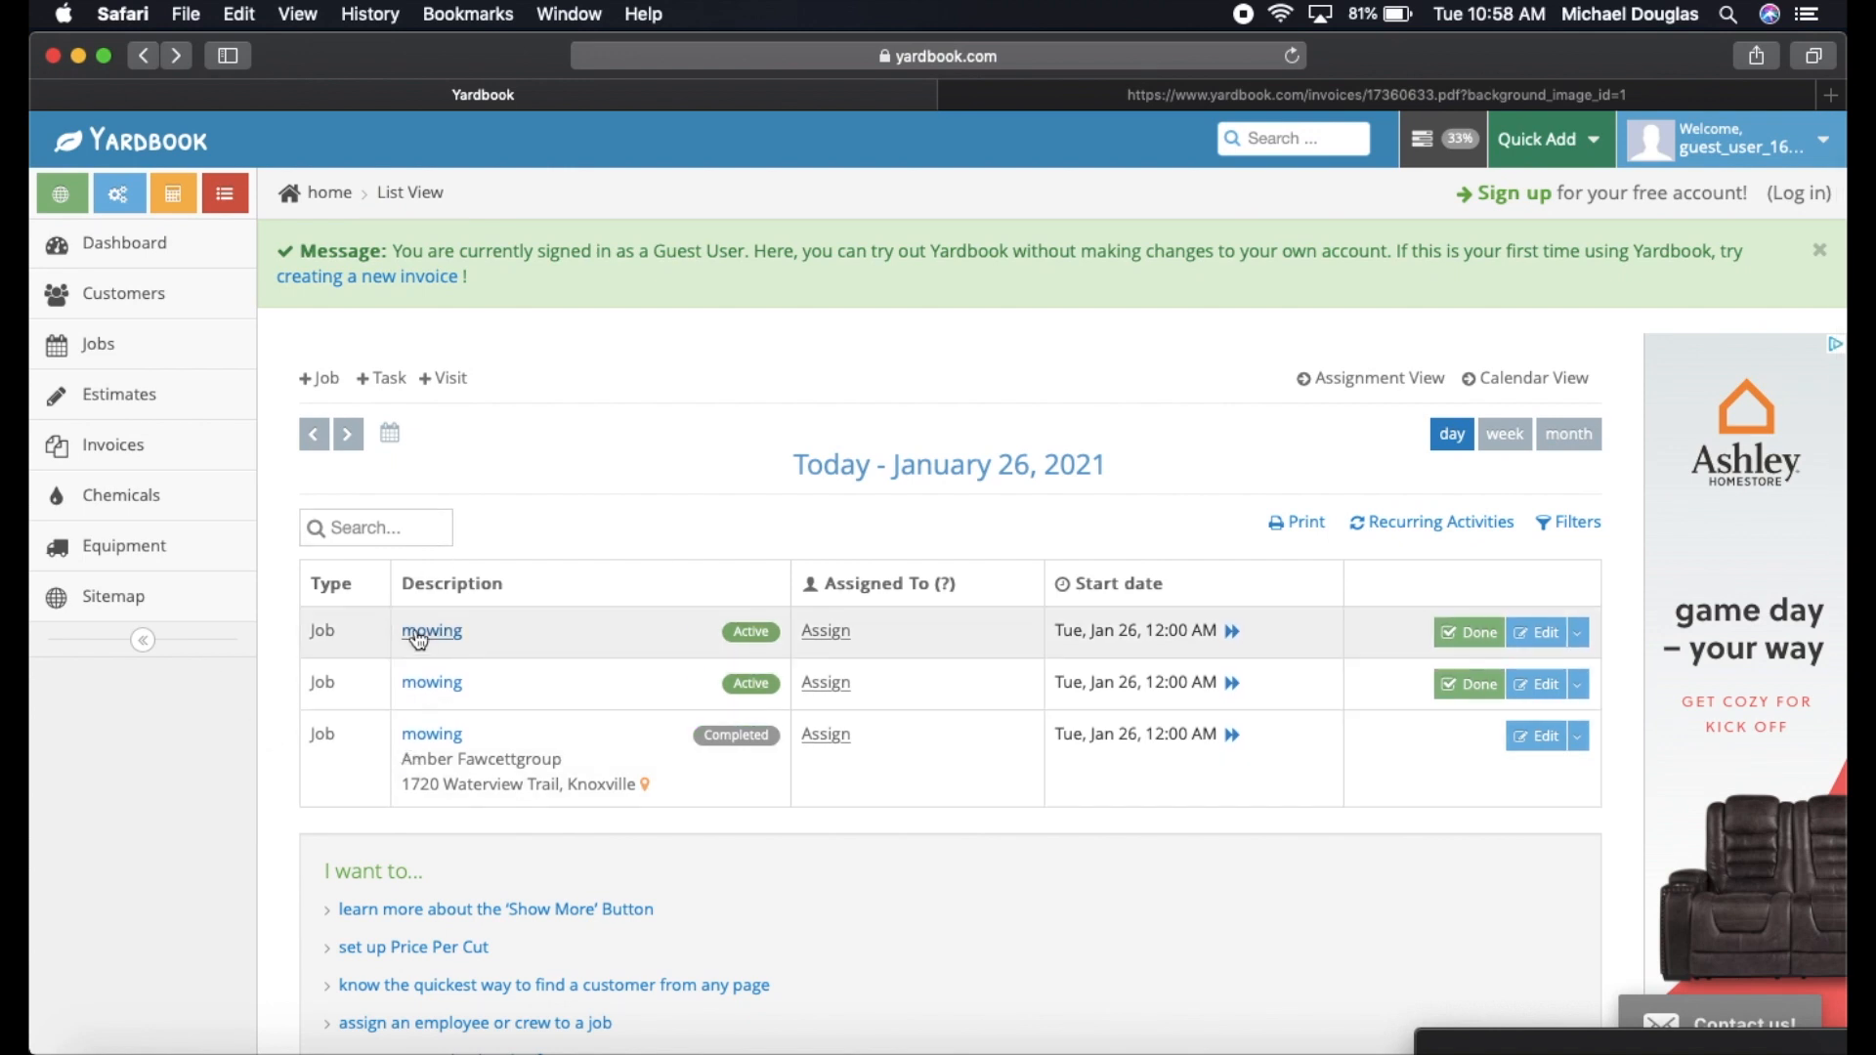
mouse_move(1218, 539)
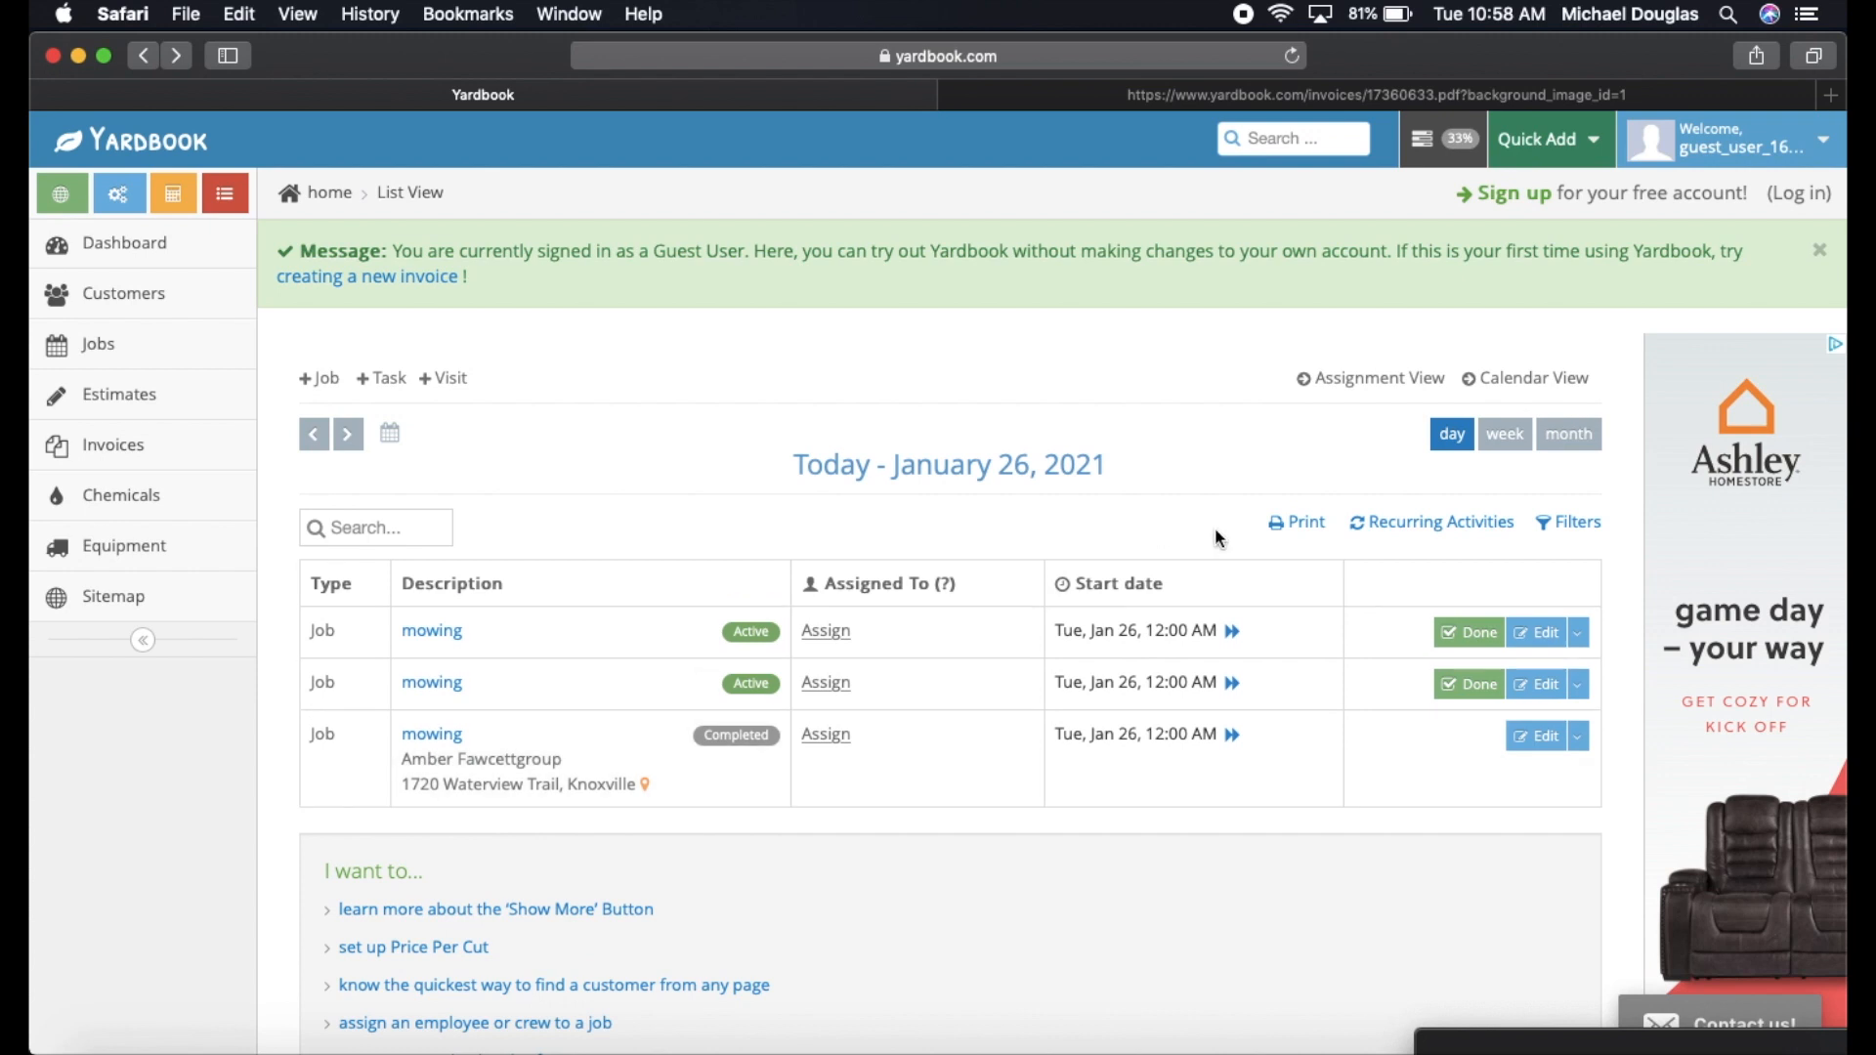
mouse_move(1272, 466)
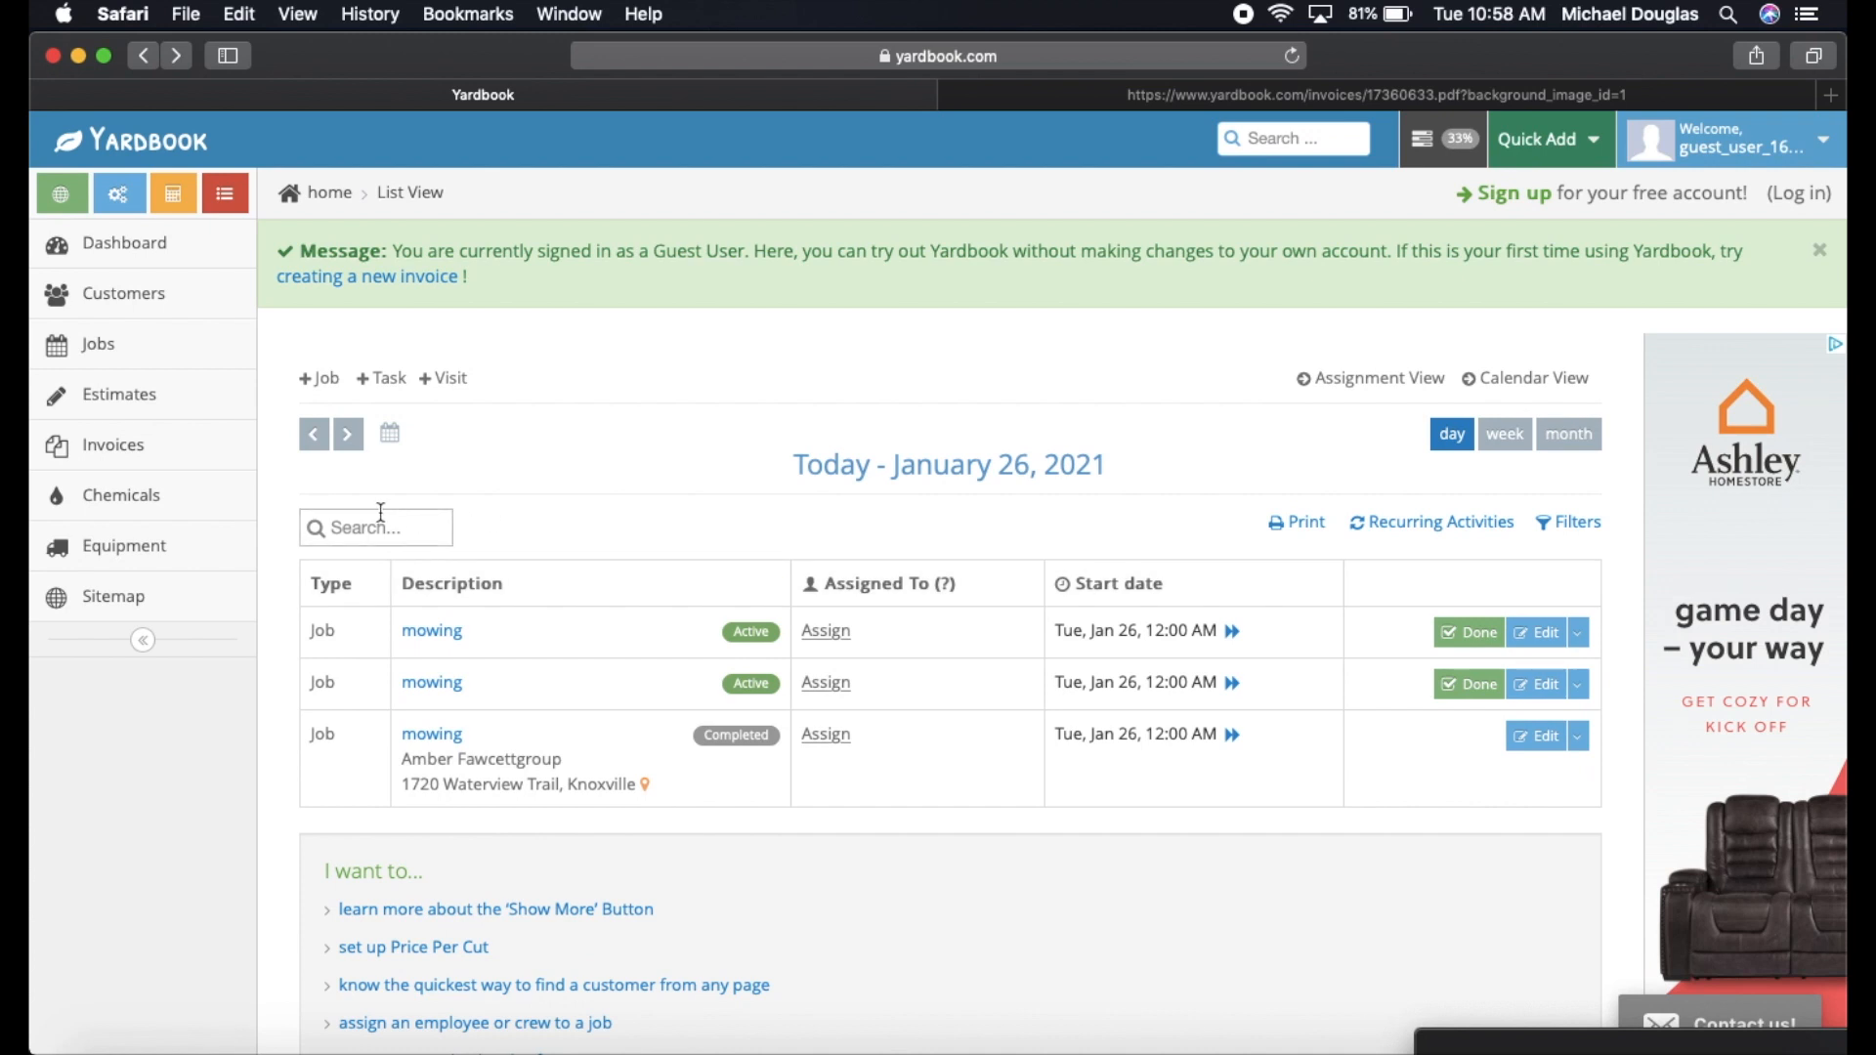
click(119, 393)
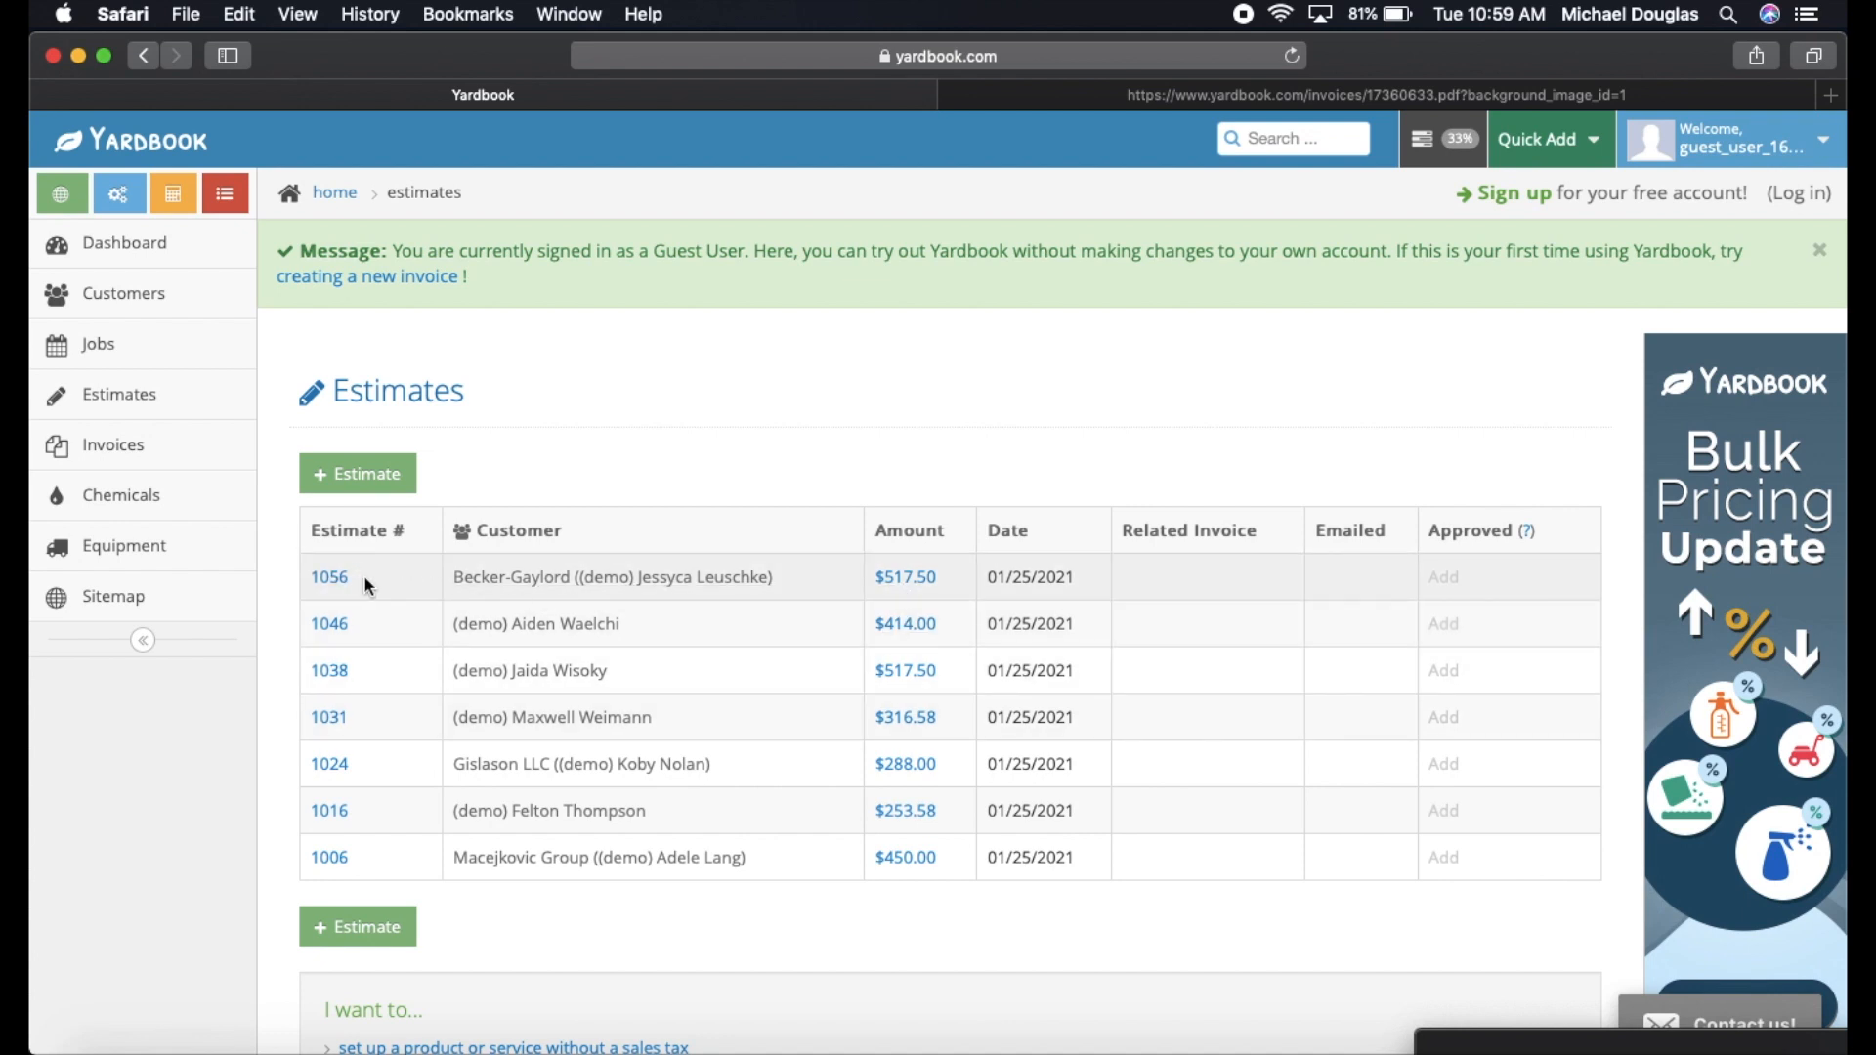
Look over estimate 1056, then go to the Invoices list headed by paid invoice 1057.
click(329, 577)
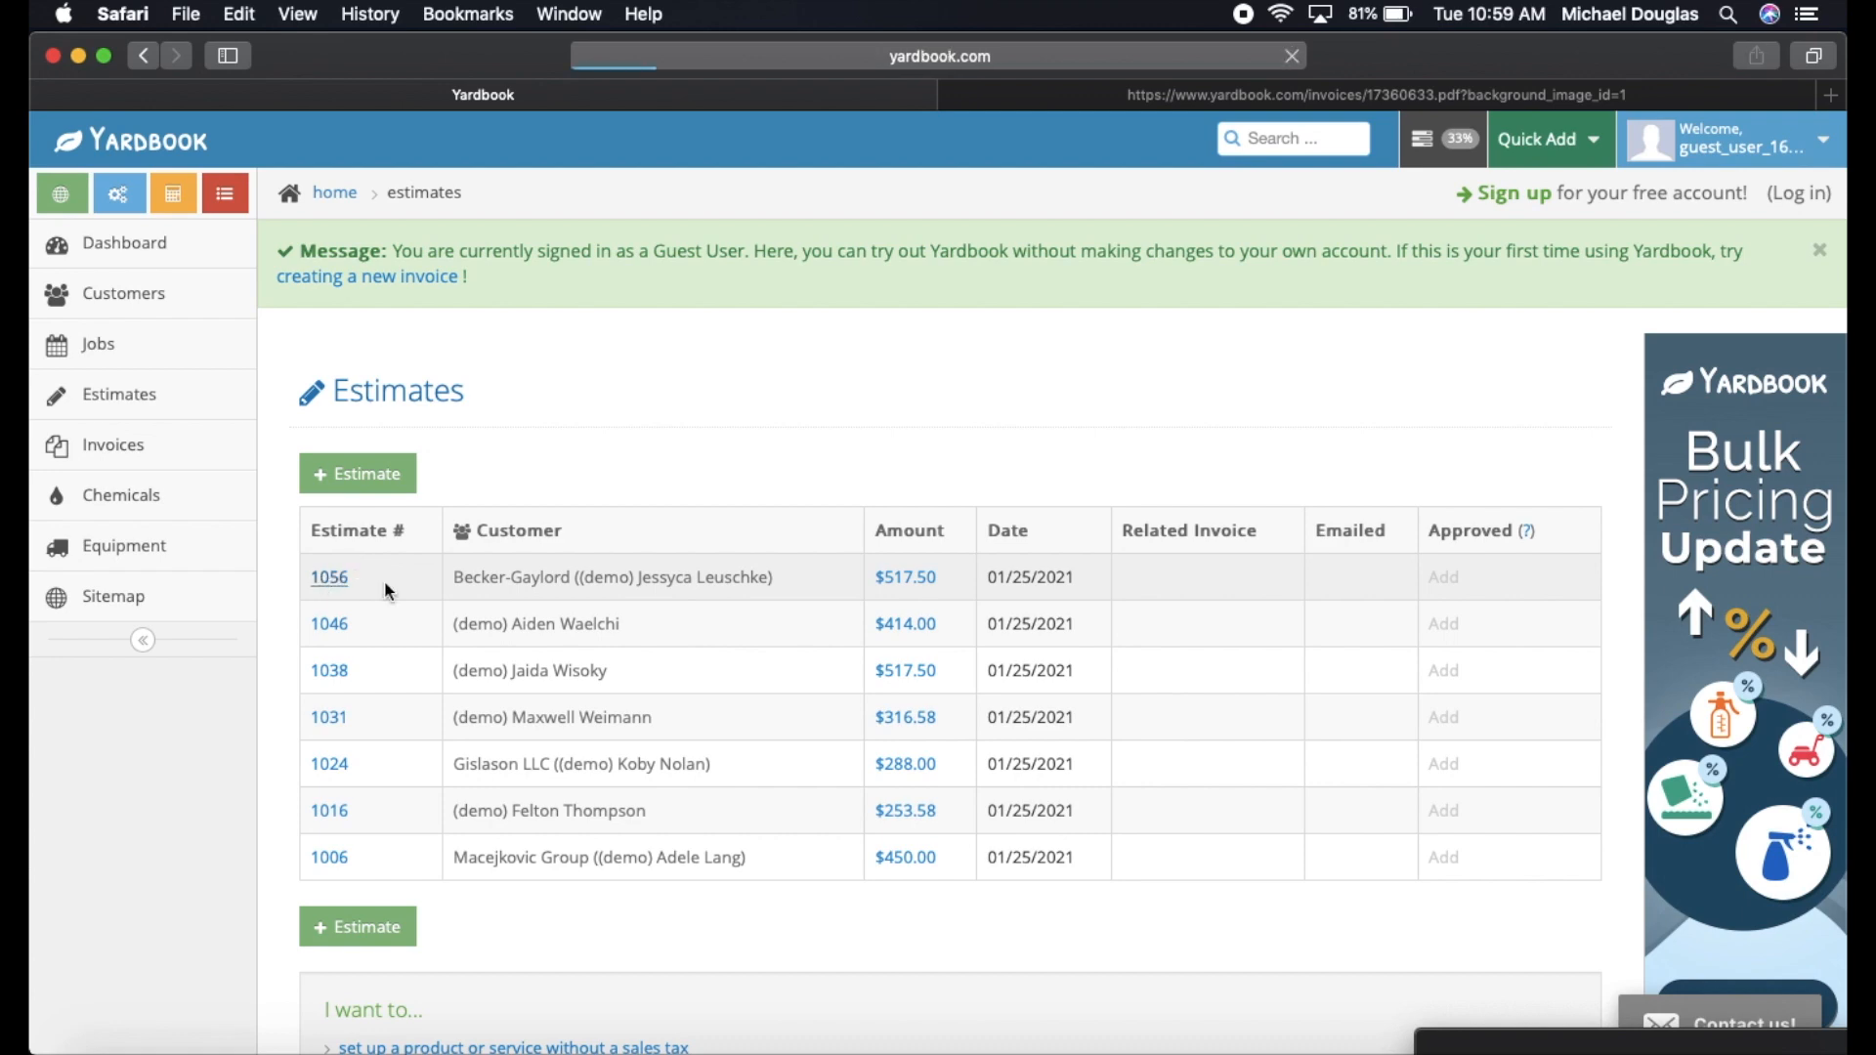
click(329, 576)
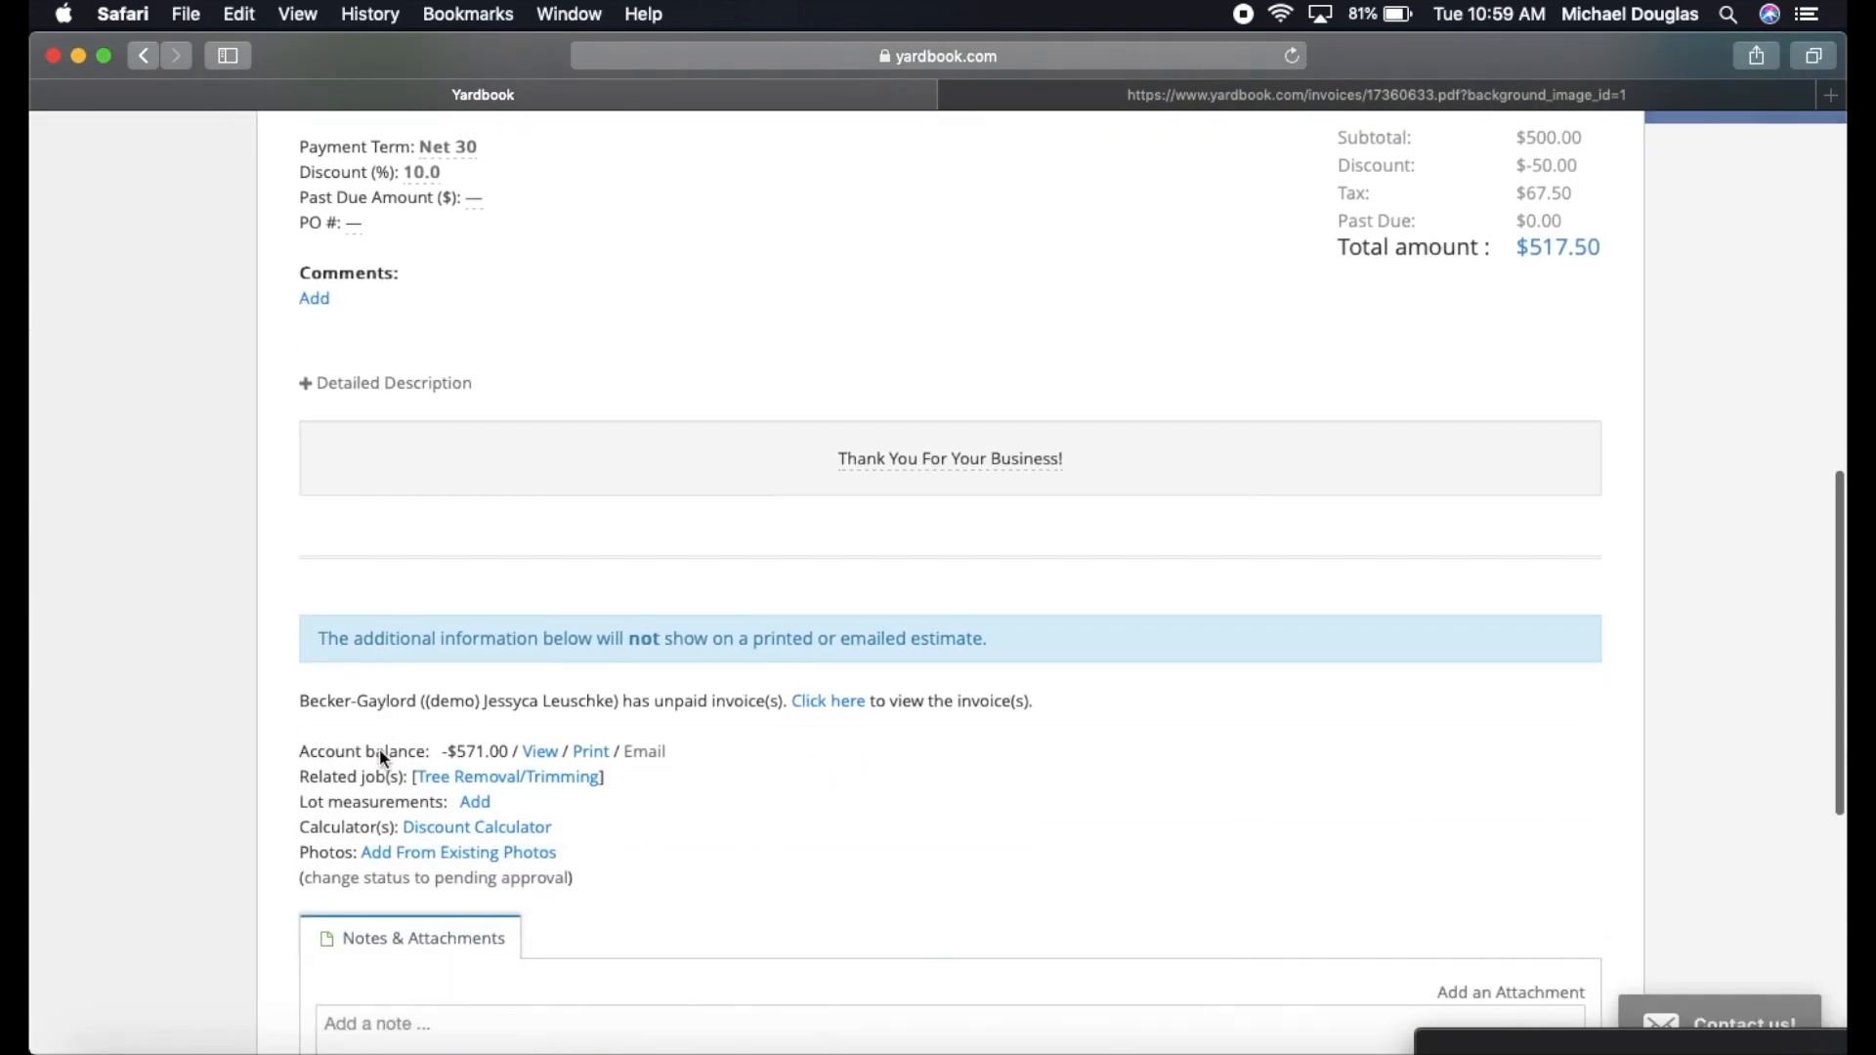
scroll(down, 3)
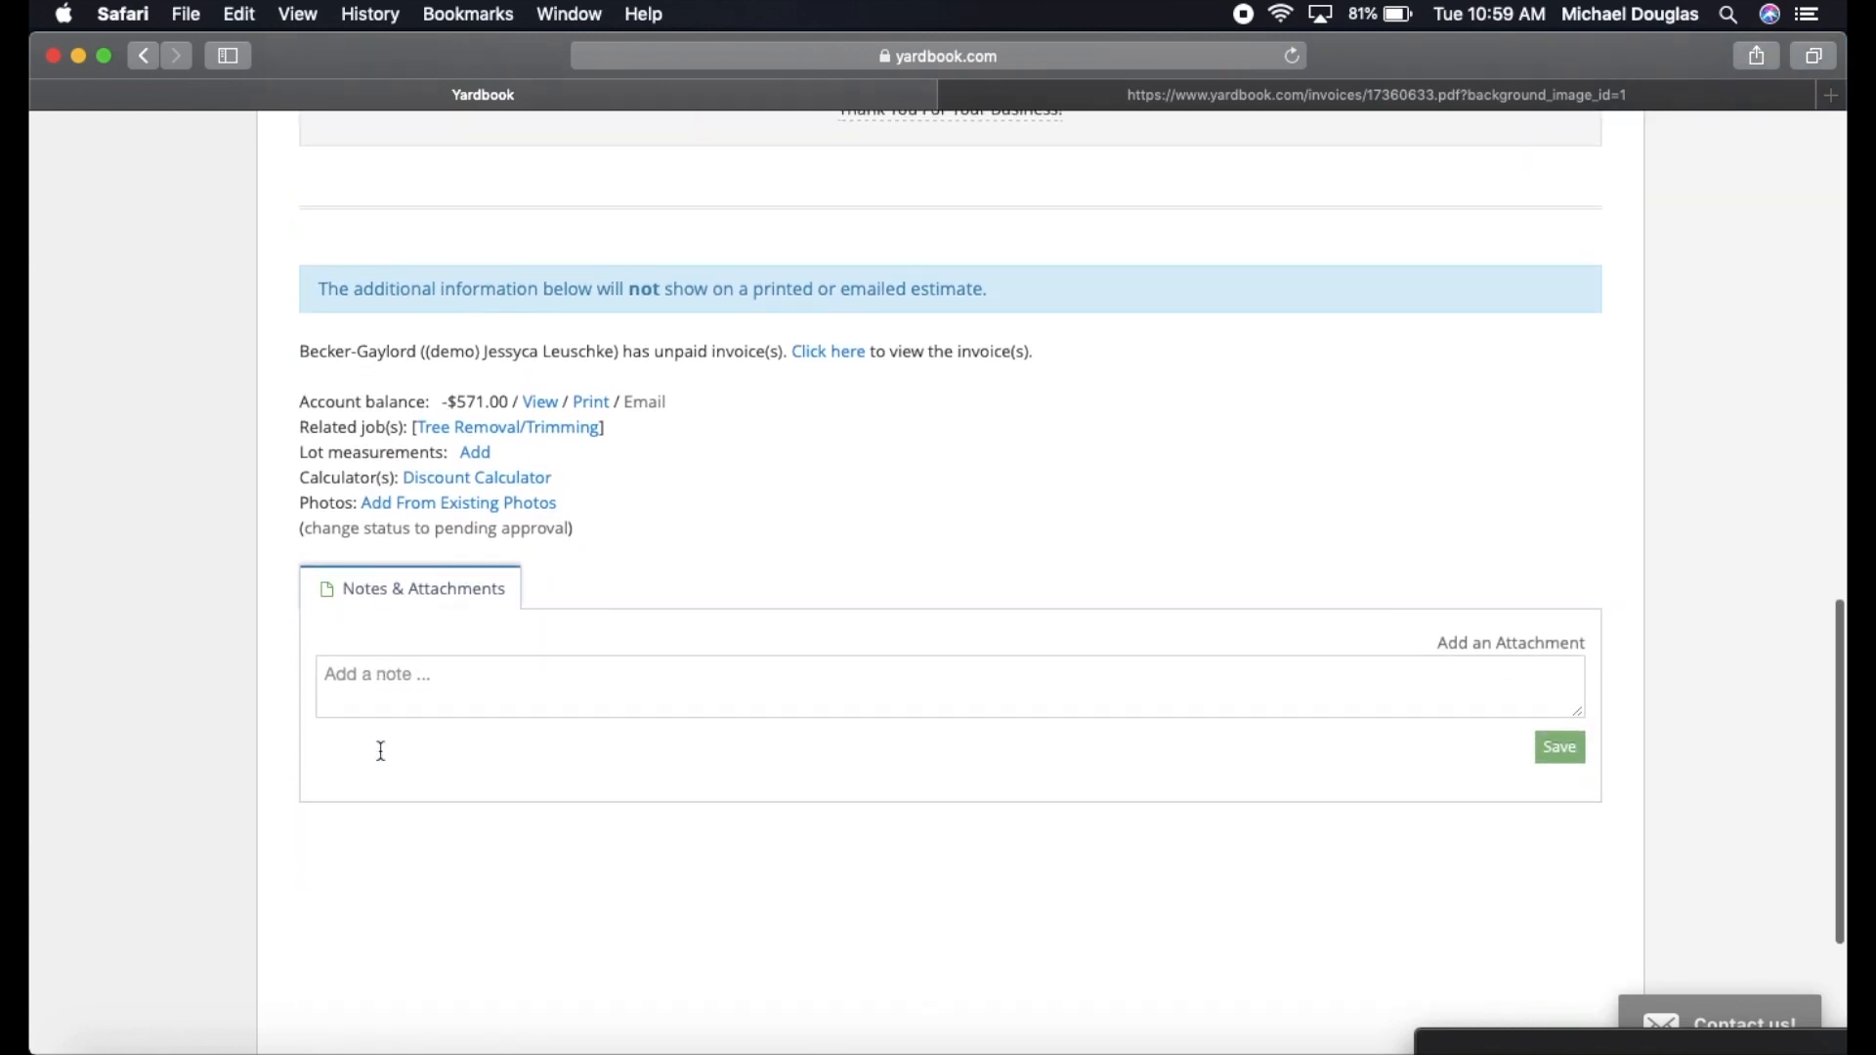
scroll(up, 3)
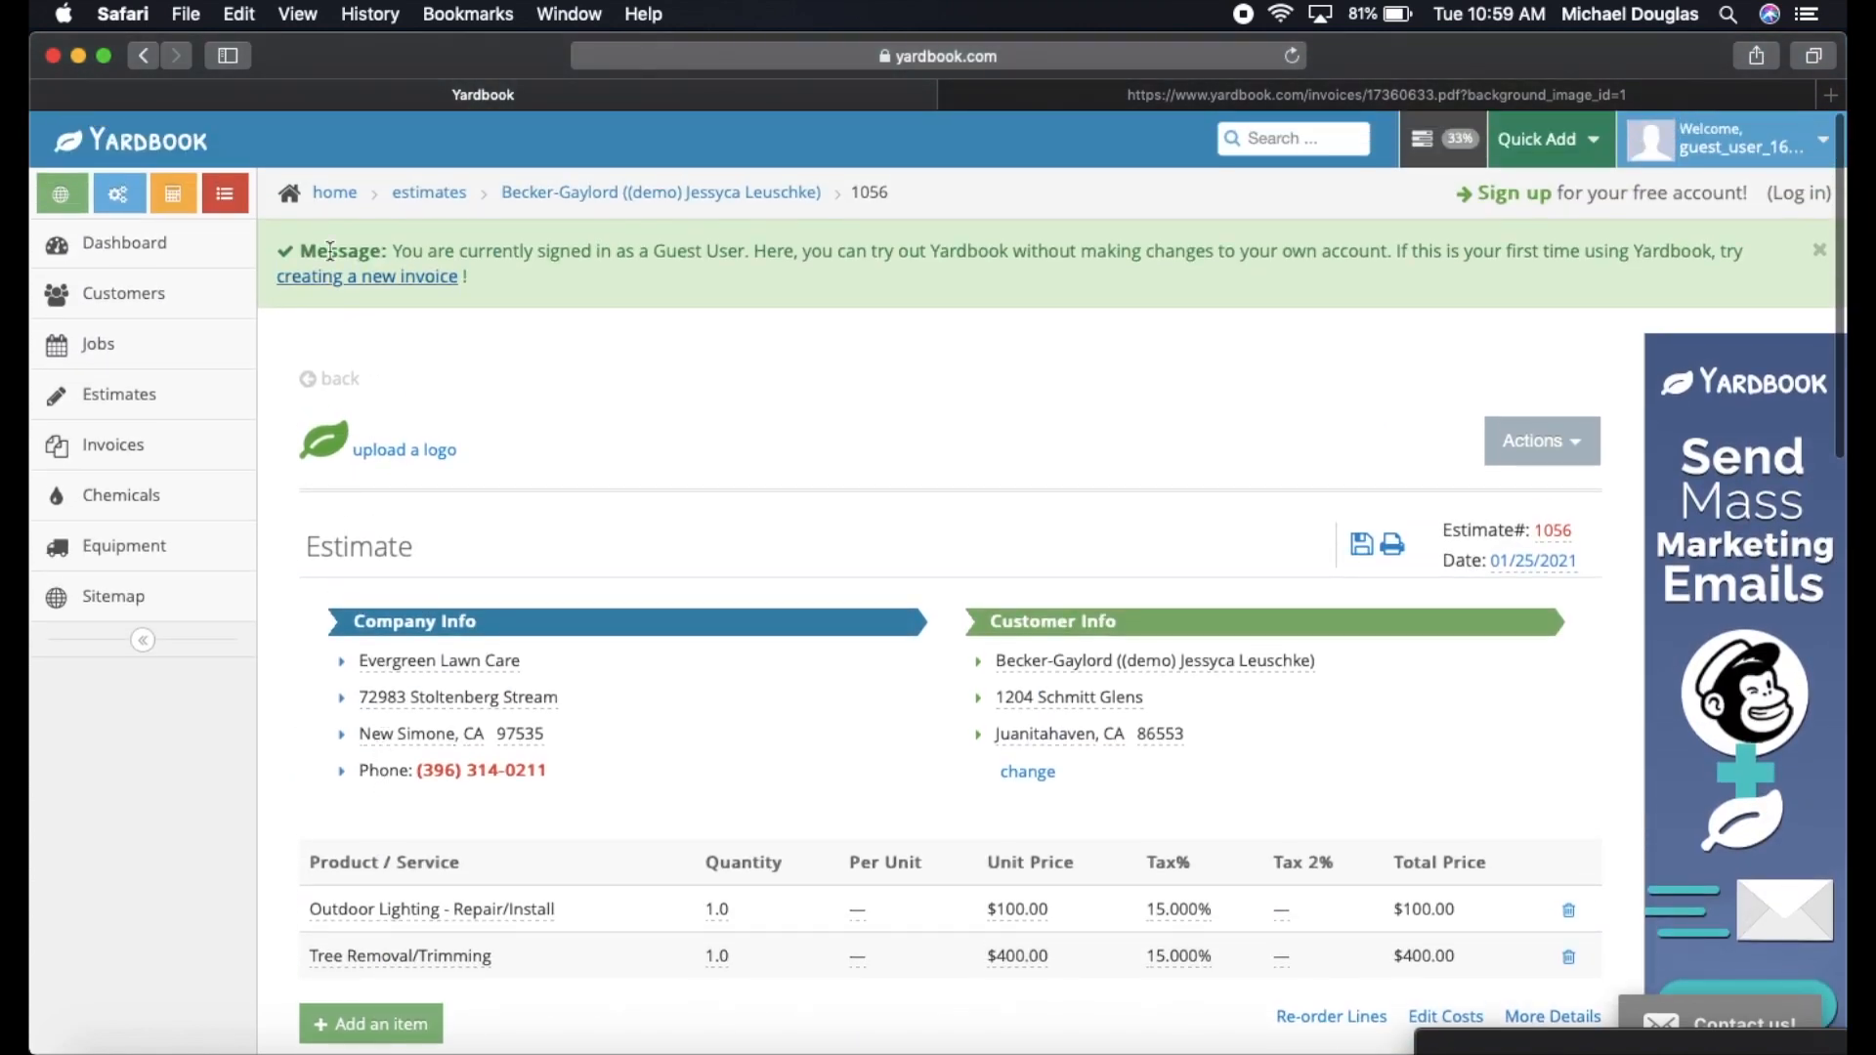
click(428, 192)
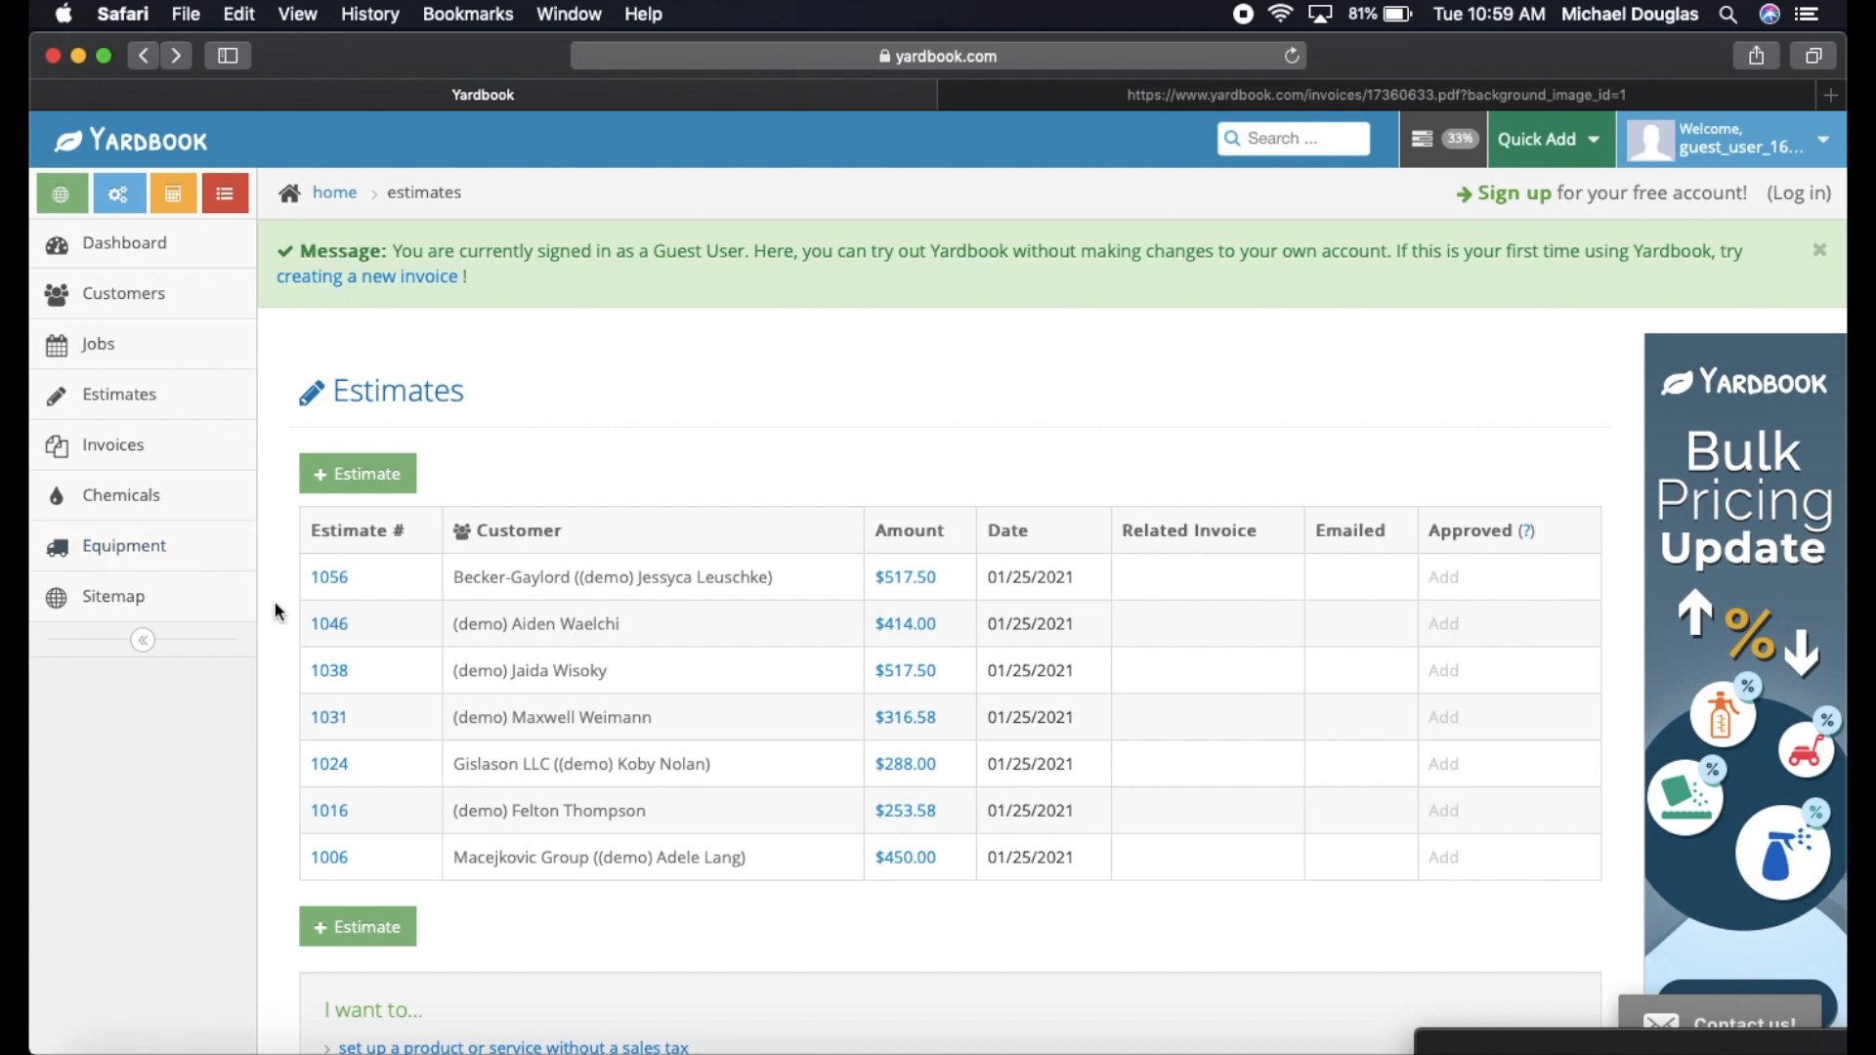
mouse_move(365, 604)
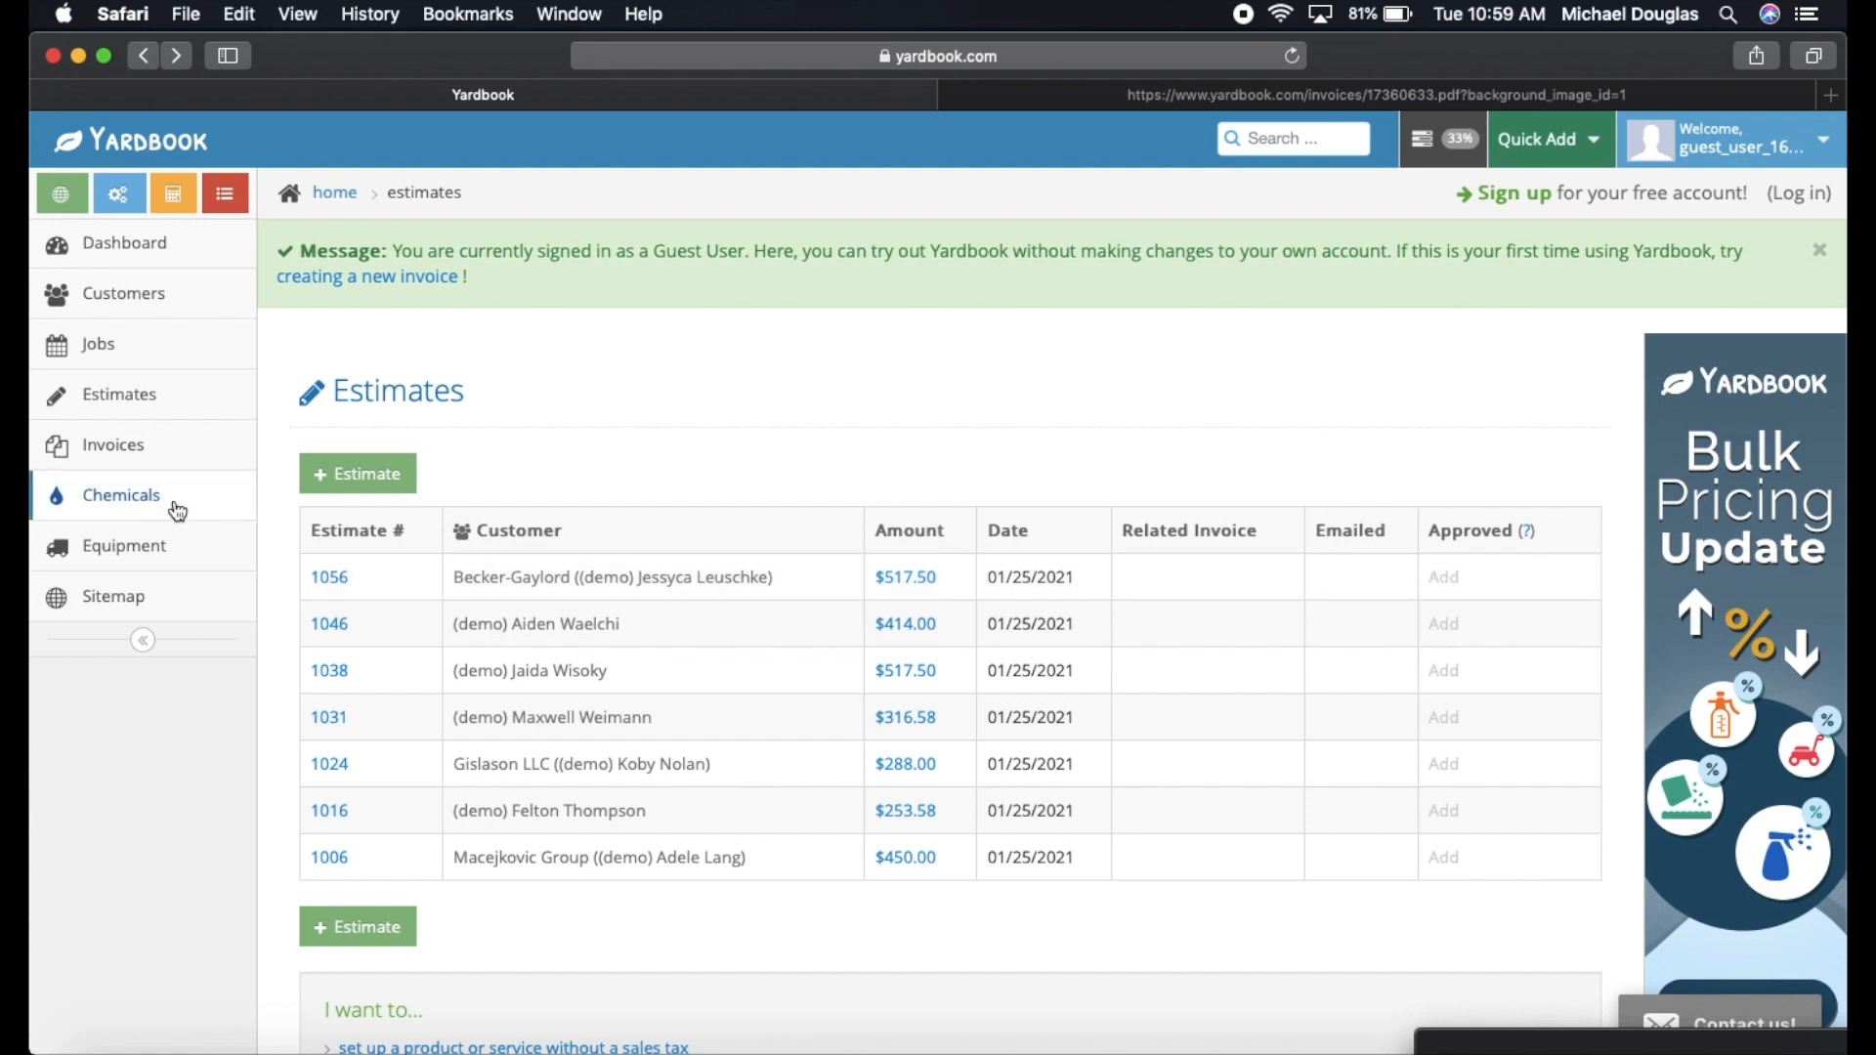
click(111, 444)
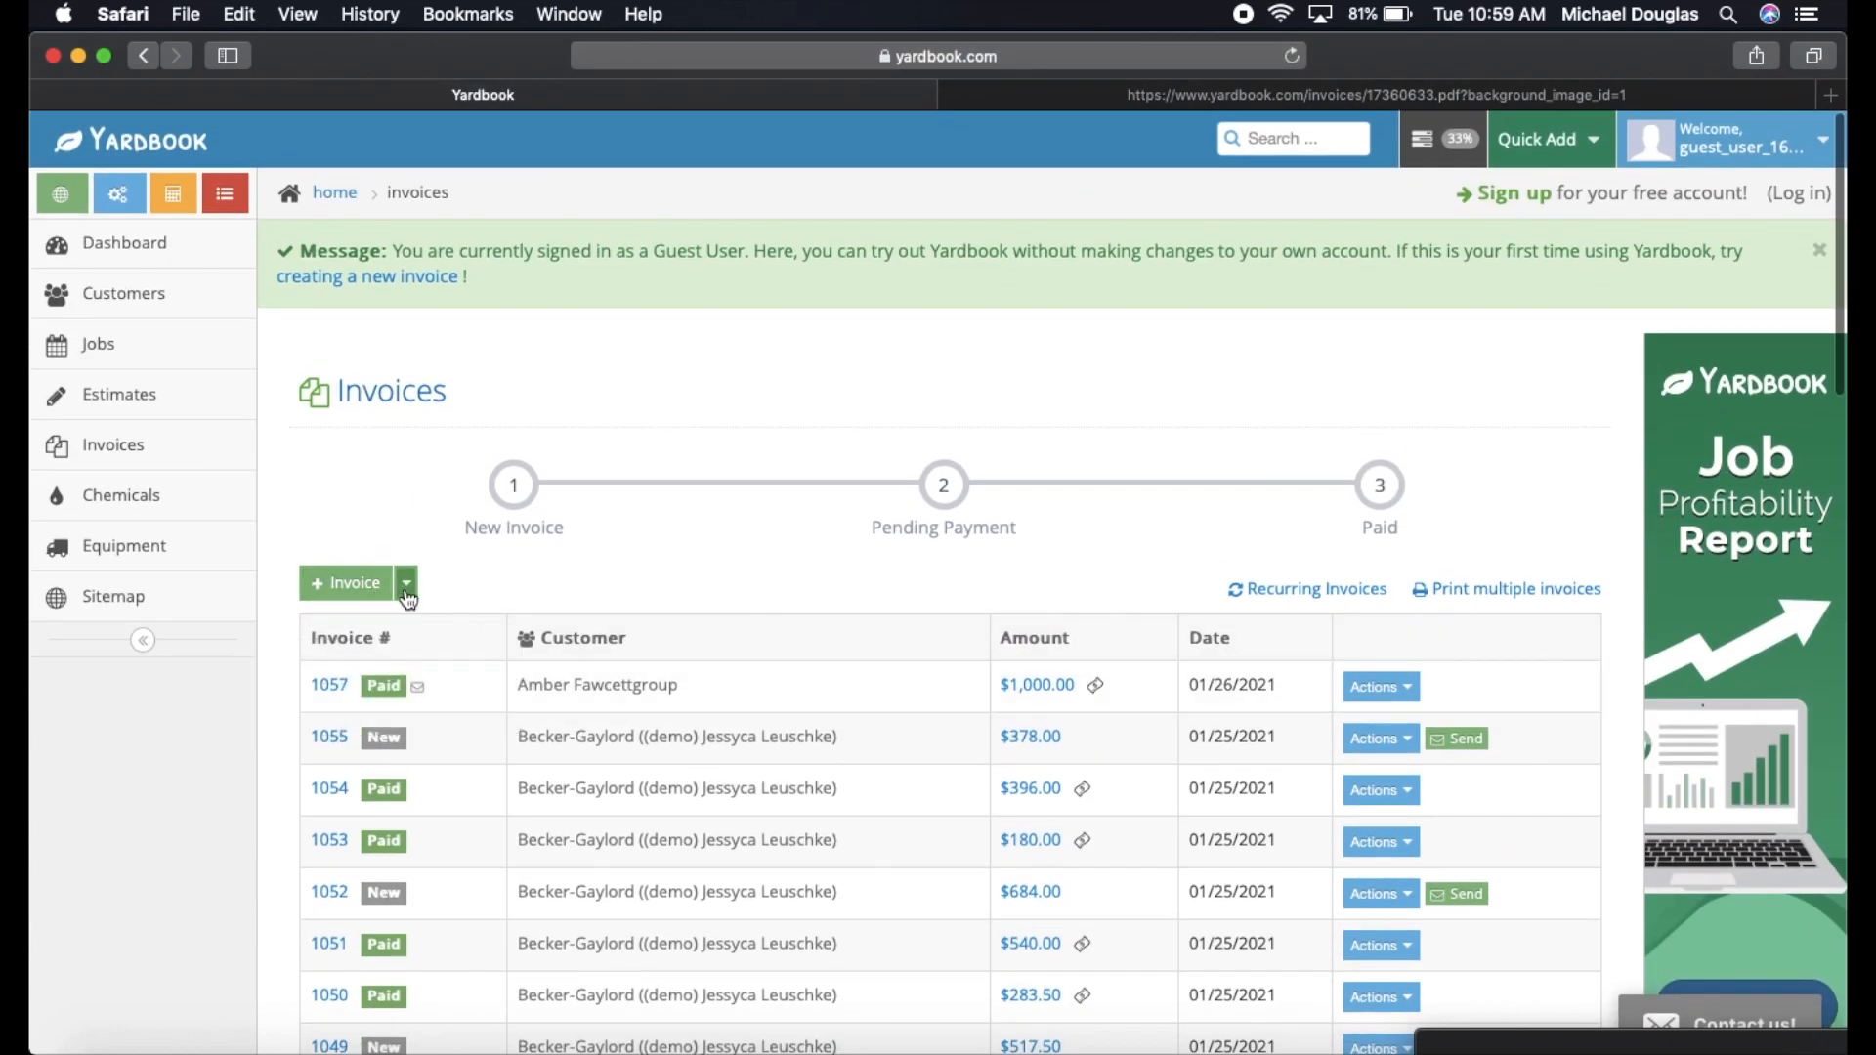
click(405, 582)
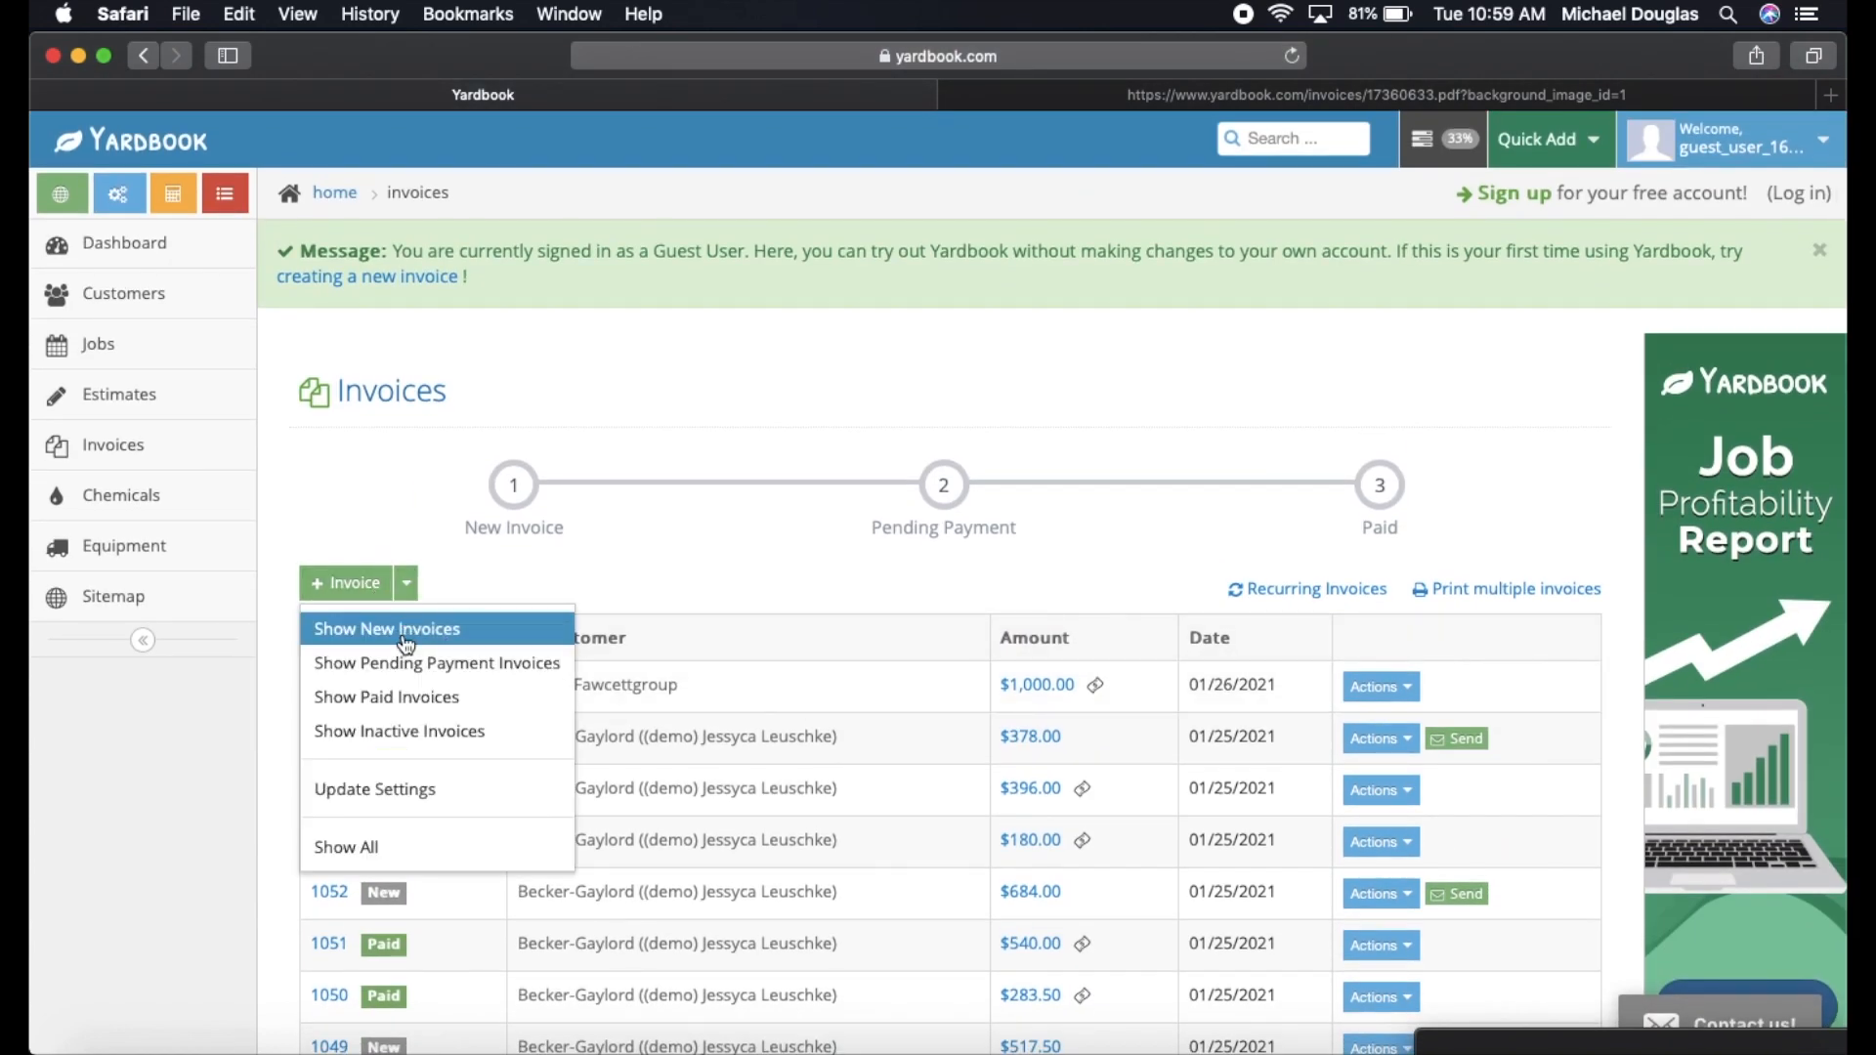
click(385, 627)
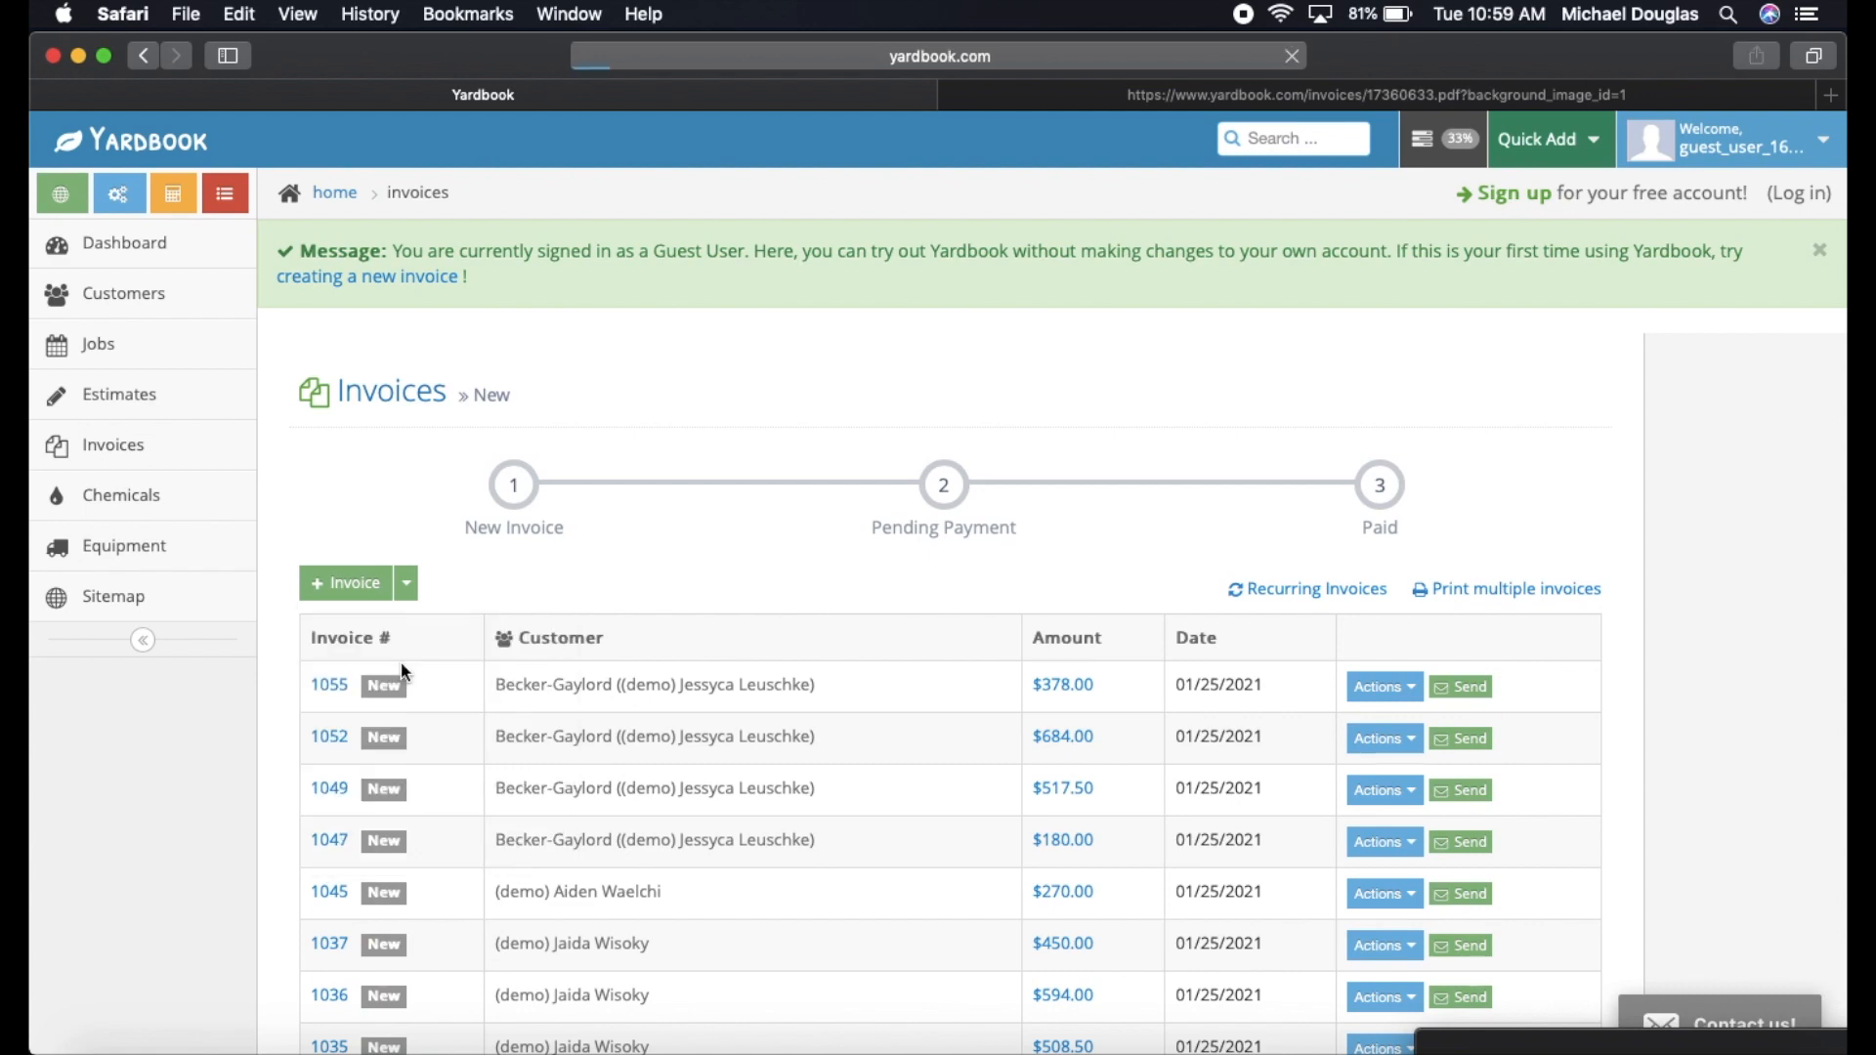
click(942, 484)
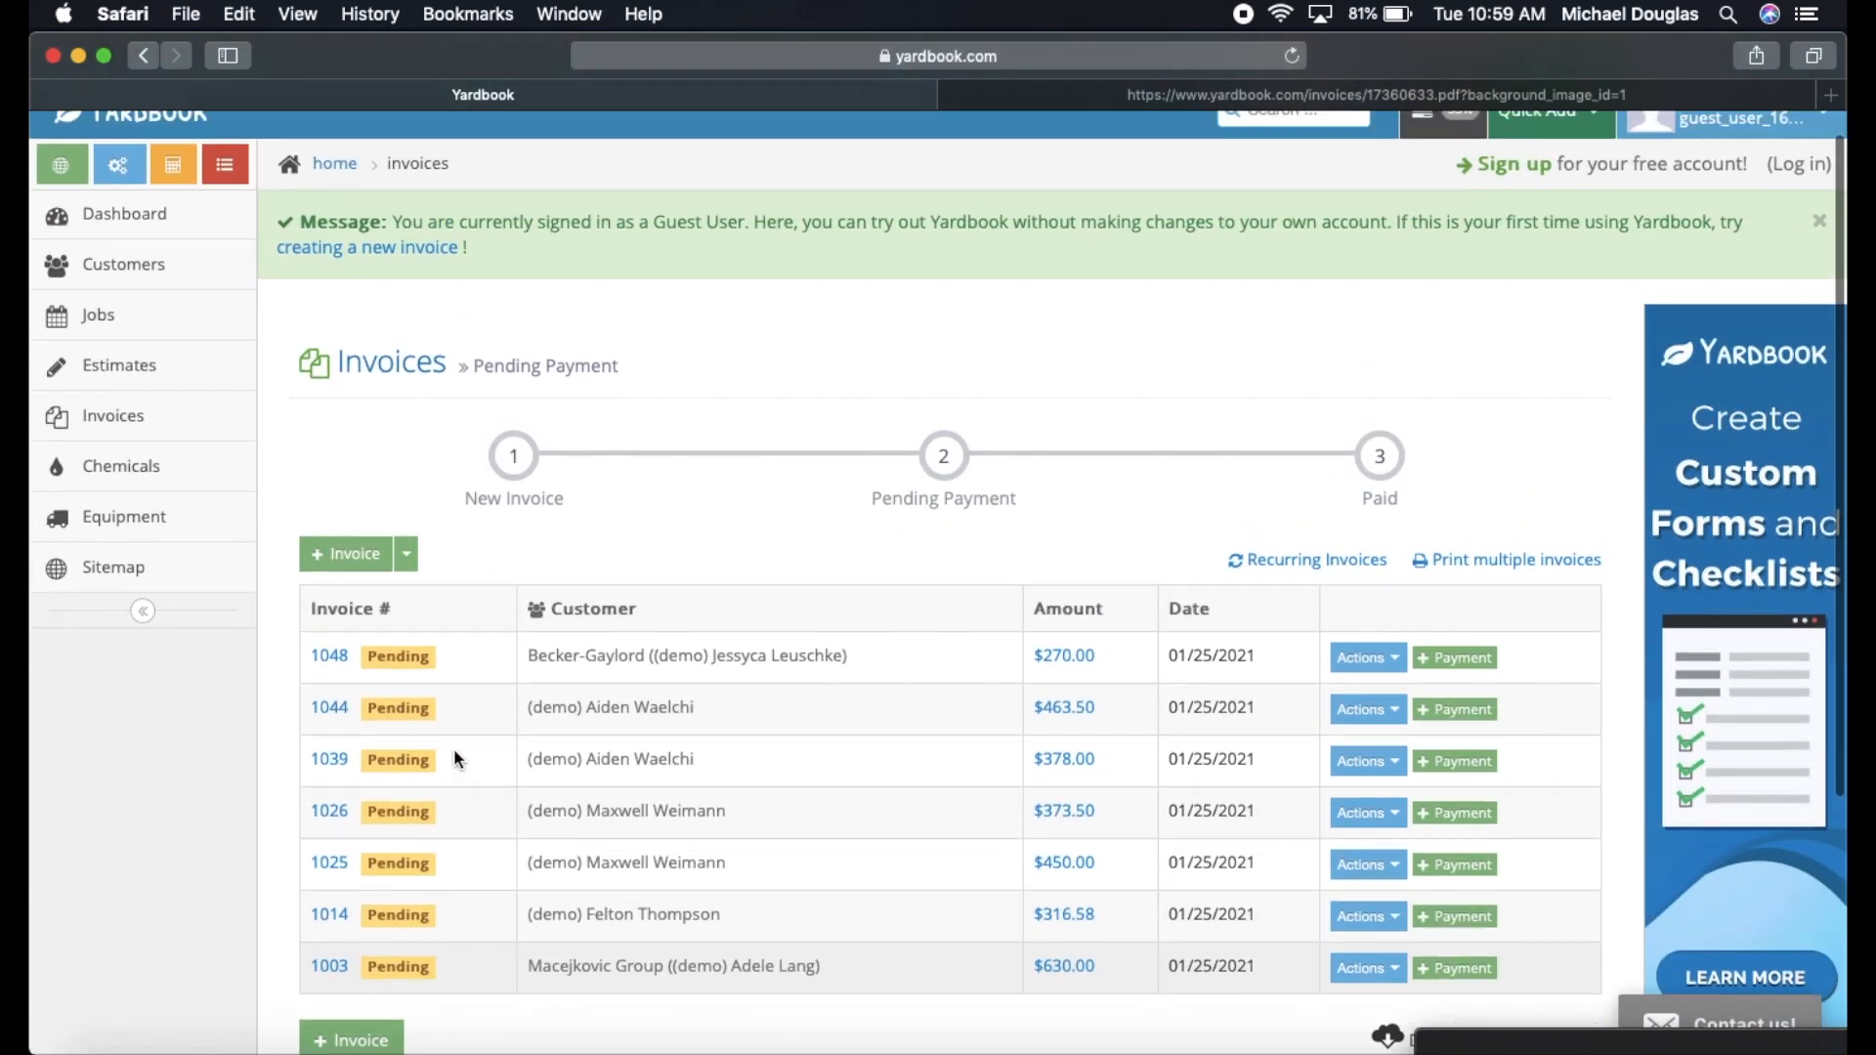
click(404, 569)
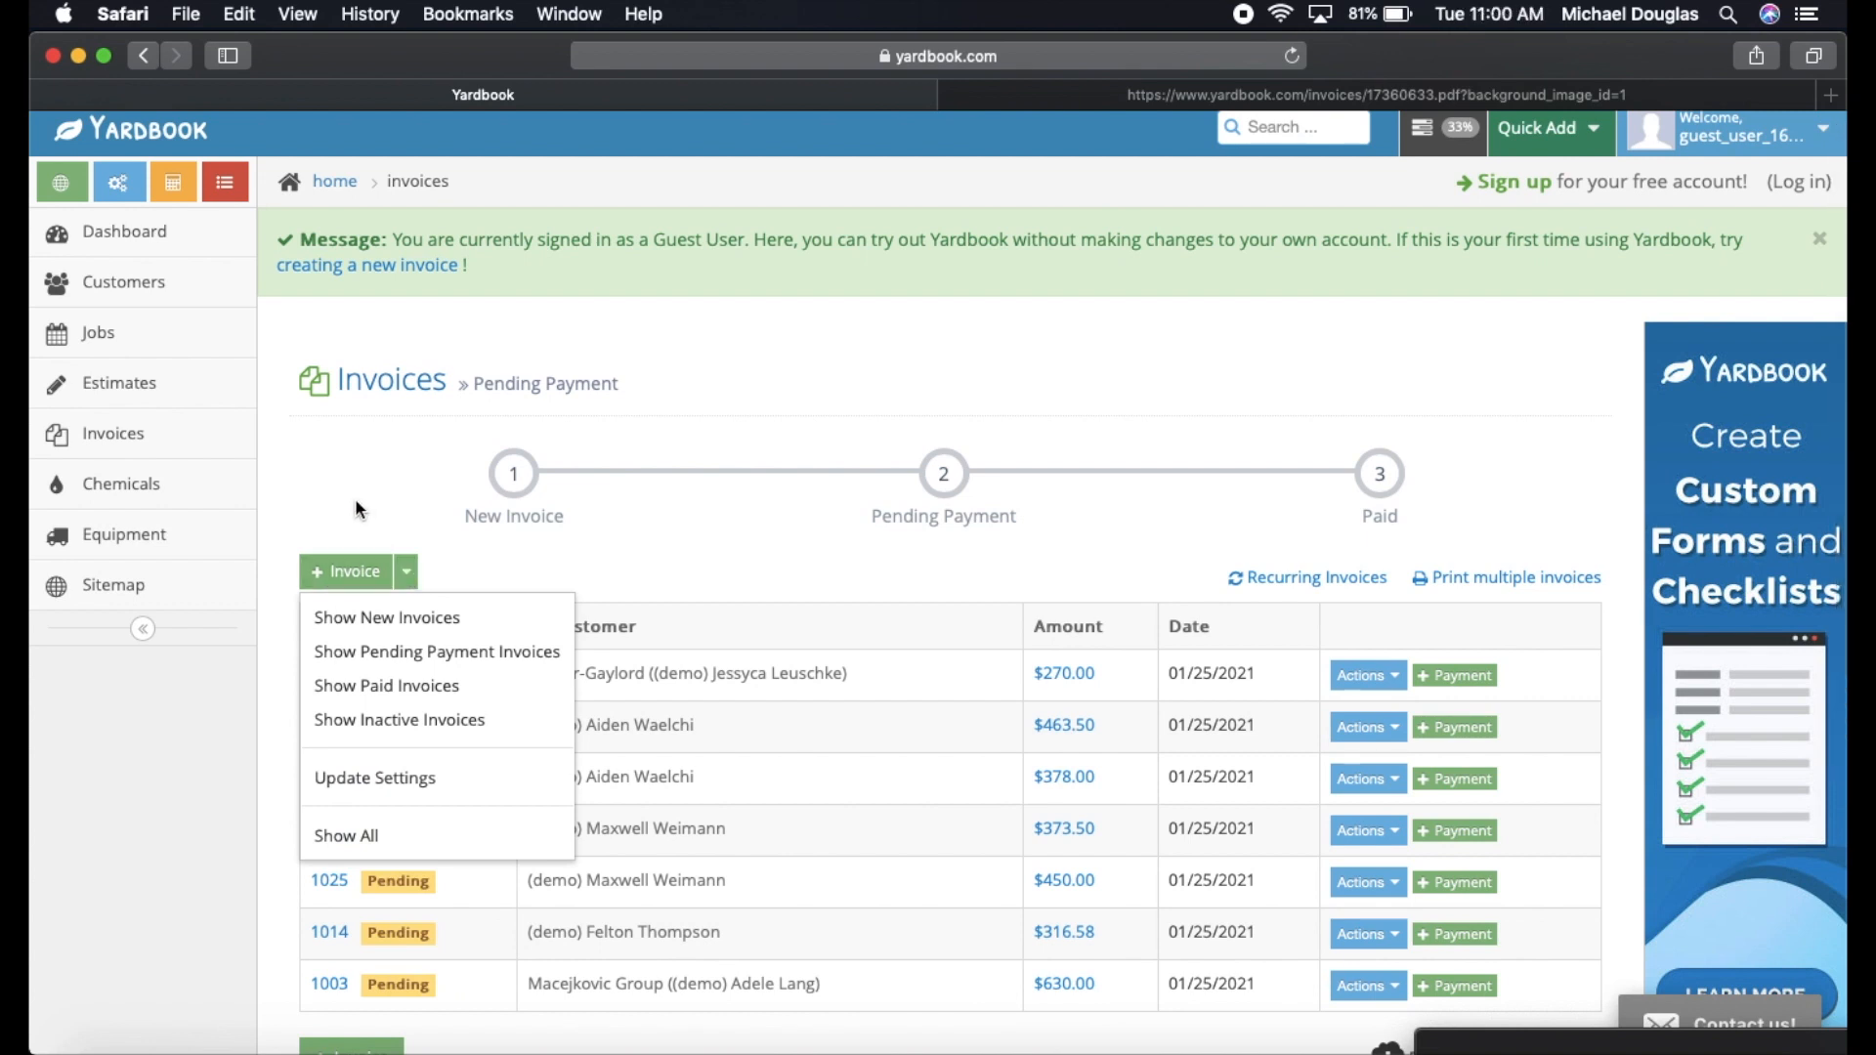
click(405, 571)
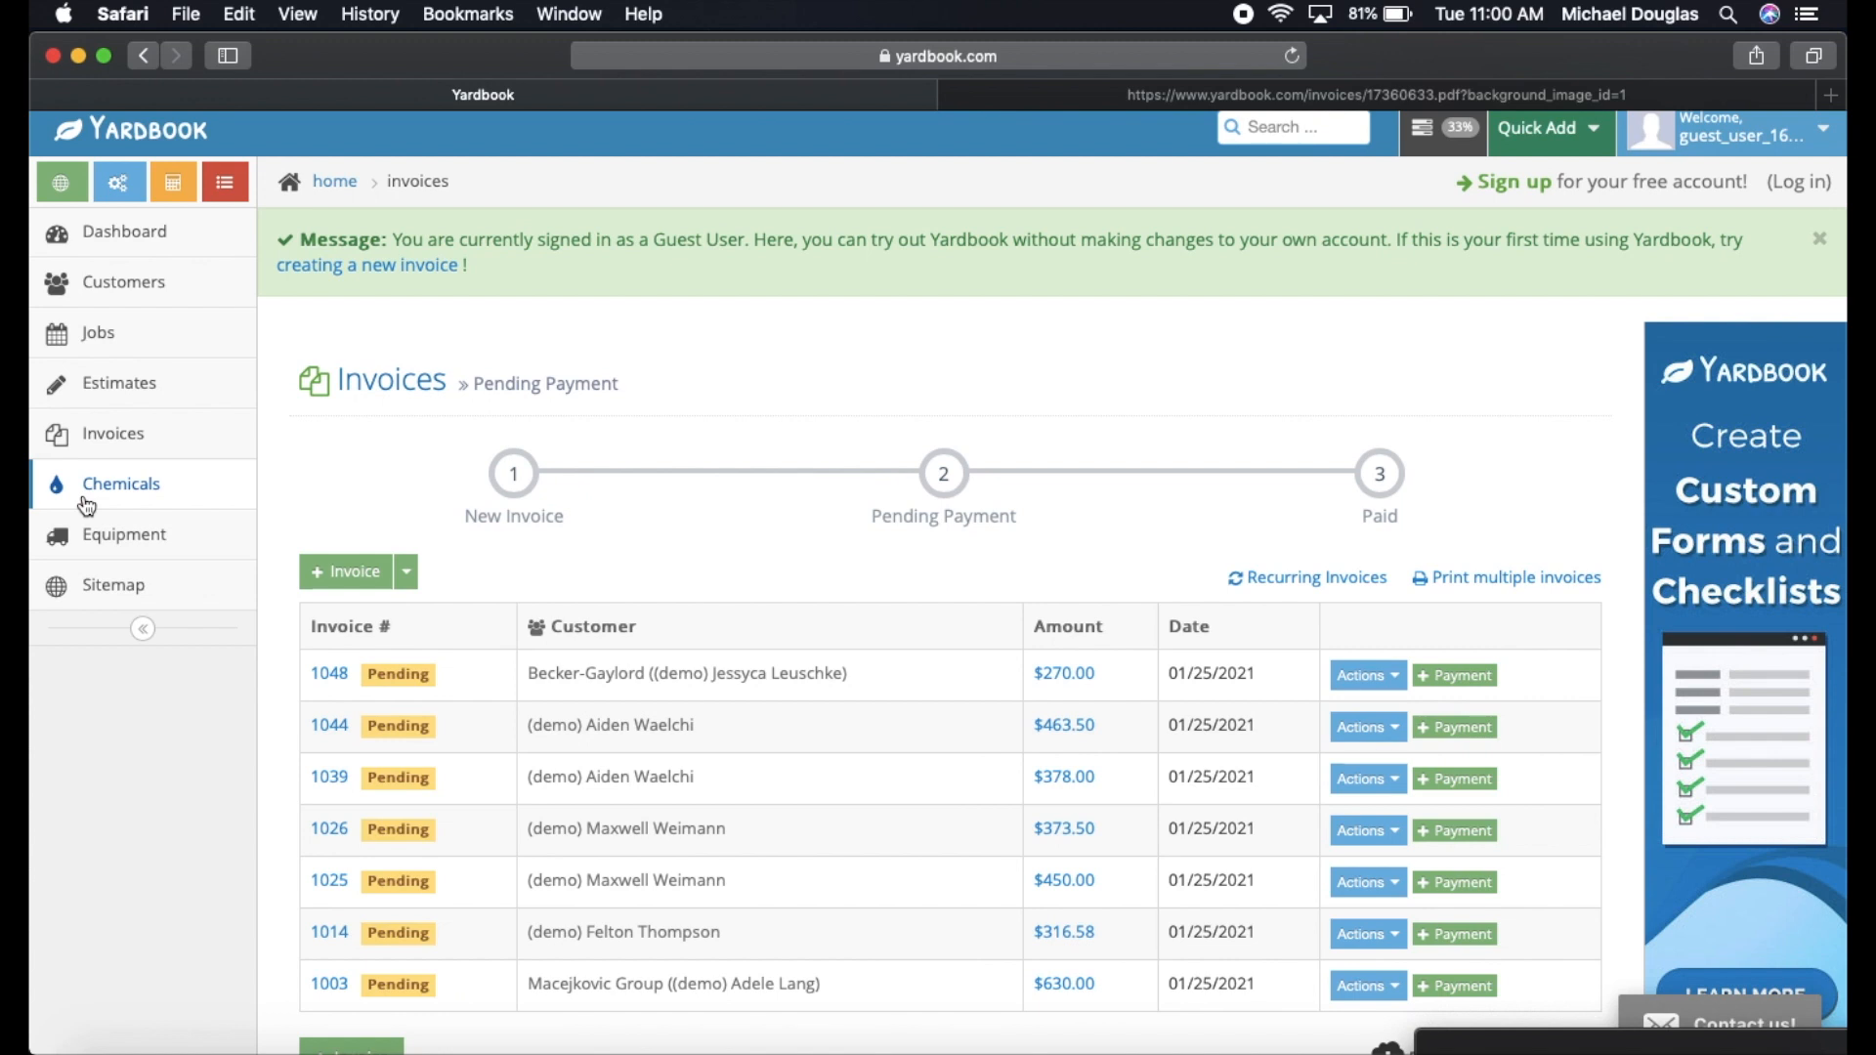
mouse_move(110, 500)
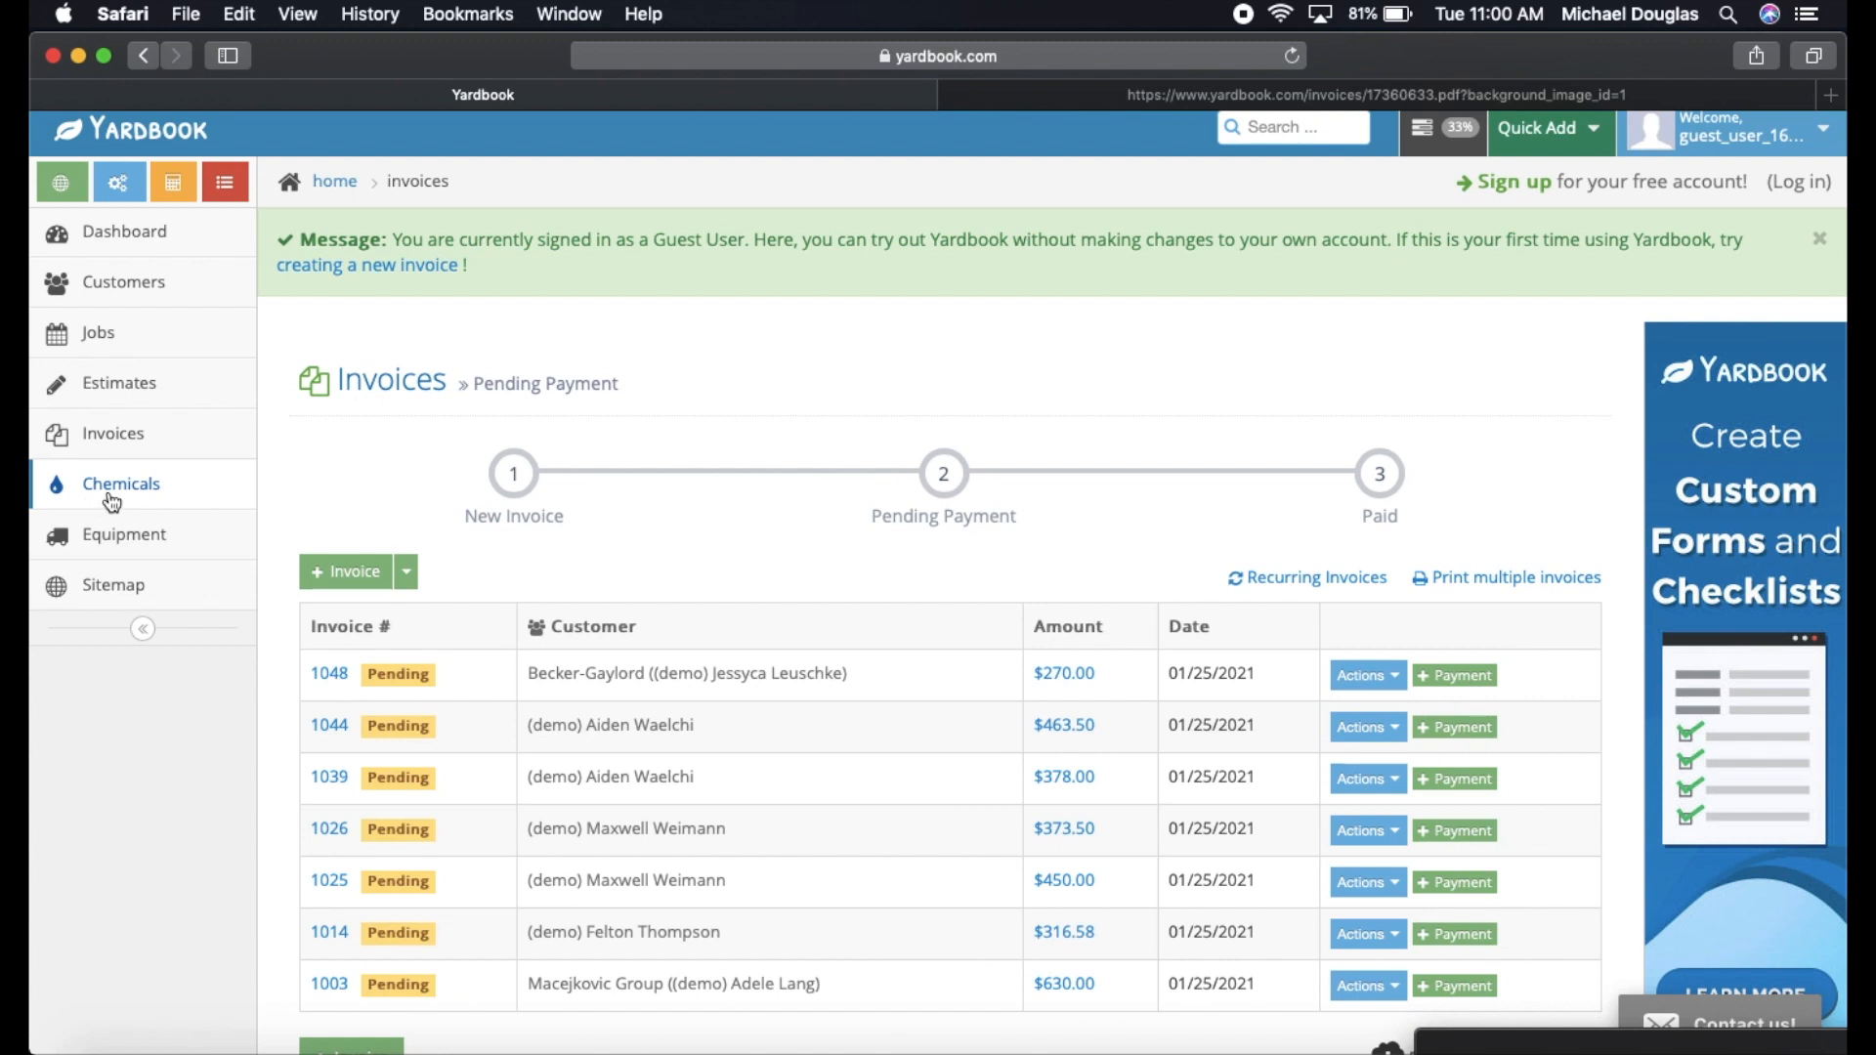
click(119, 483)
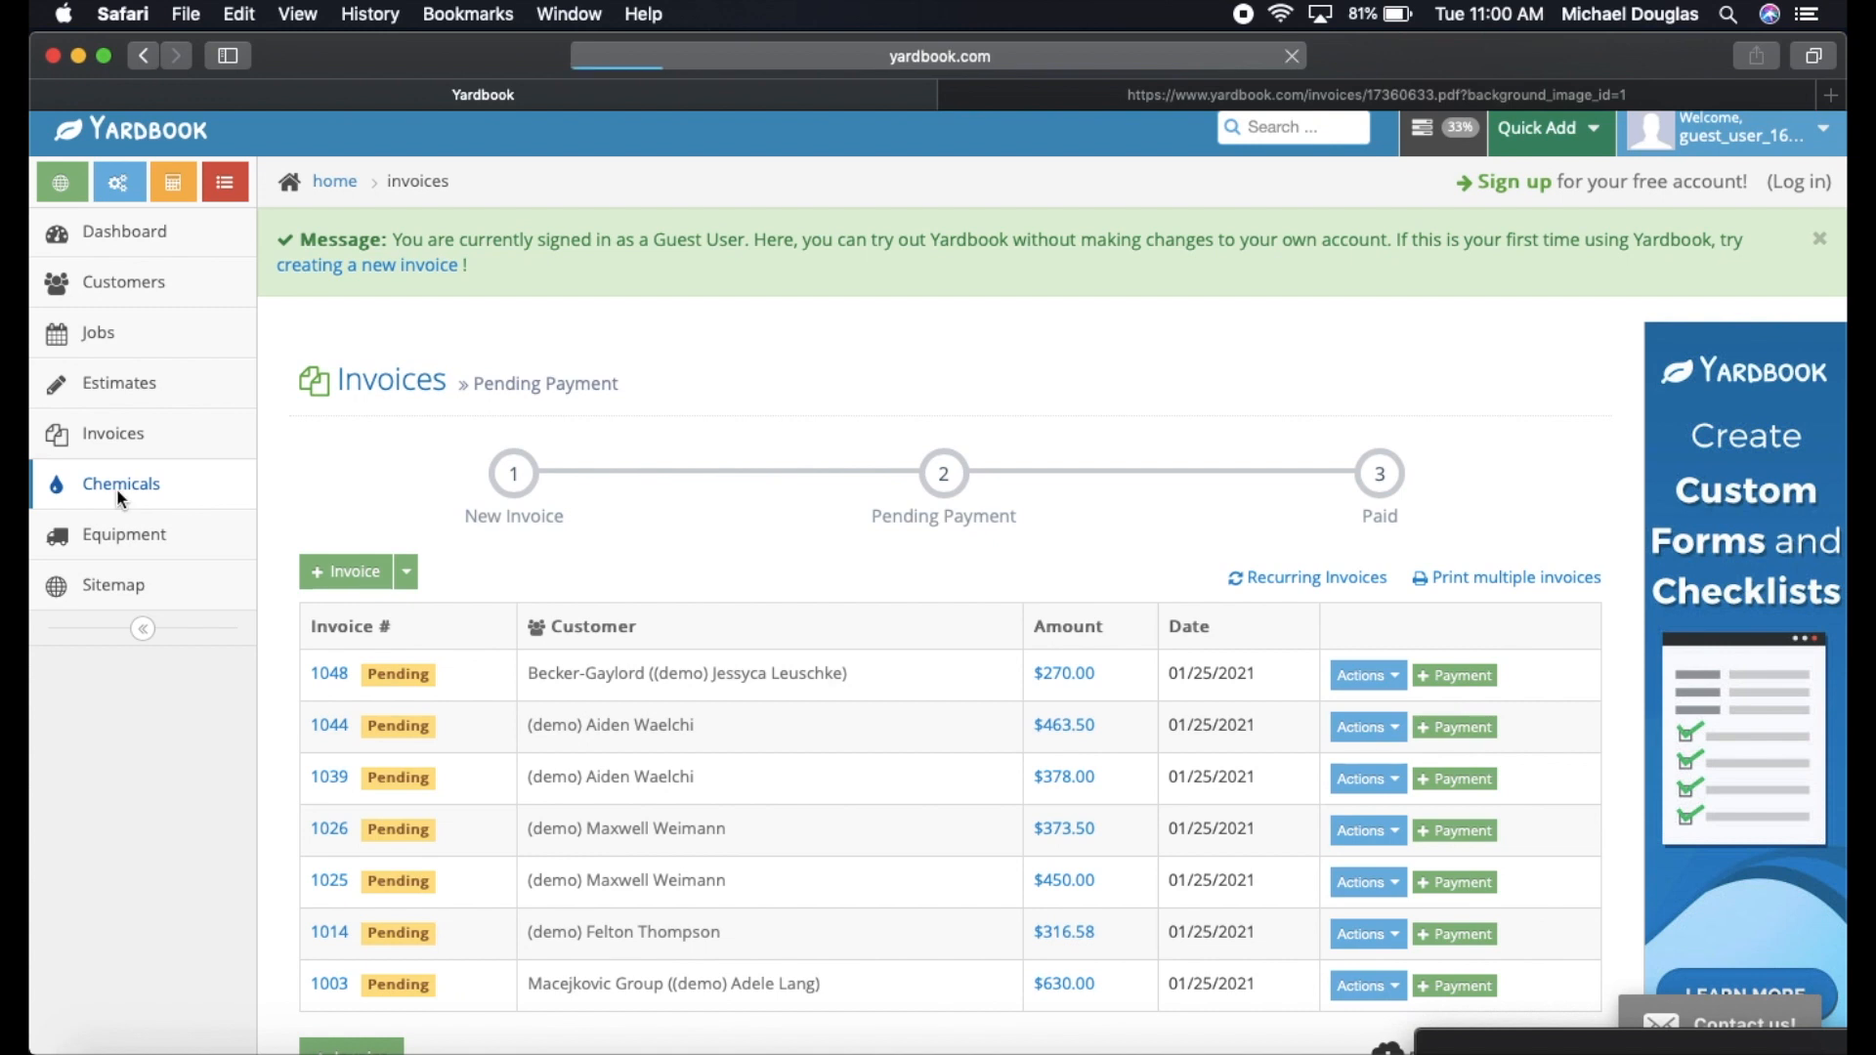
Browse the empty Chemical Applications page and the All Equipment list of Available items.
click(119, 482)
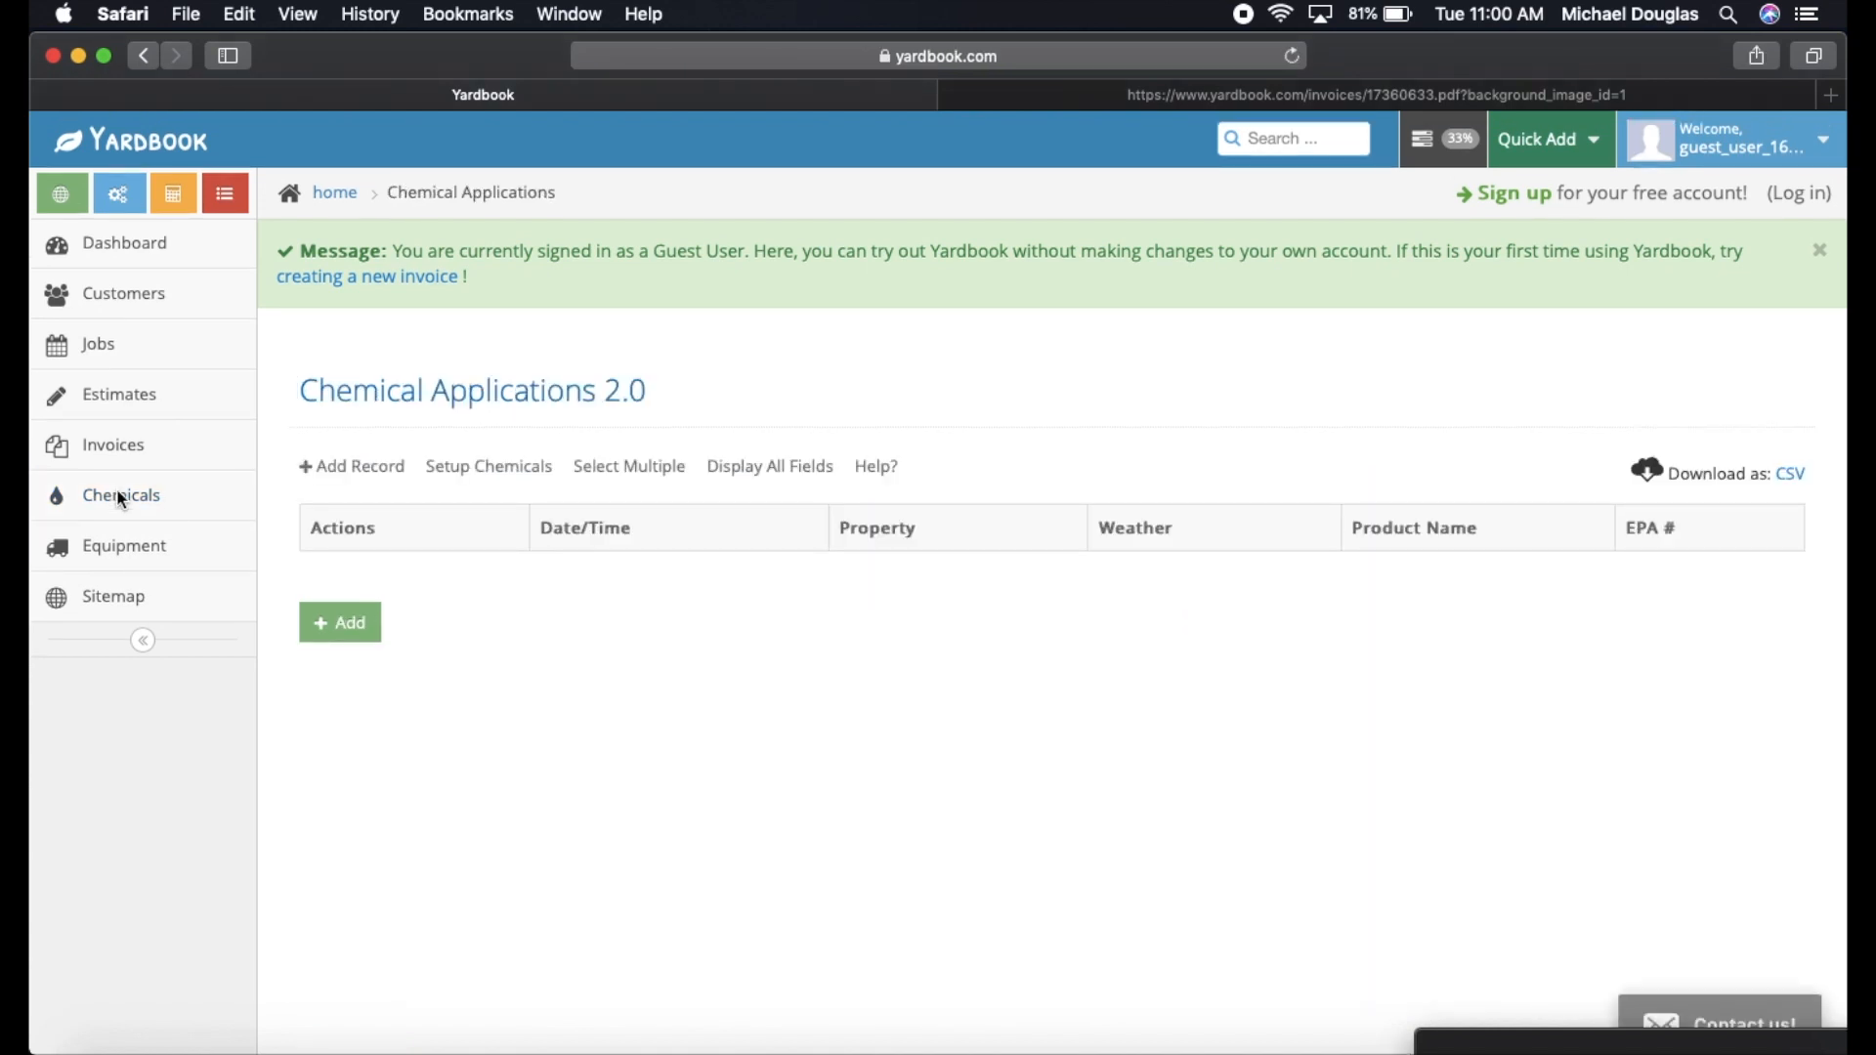
mouse_move(334, 739)
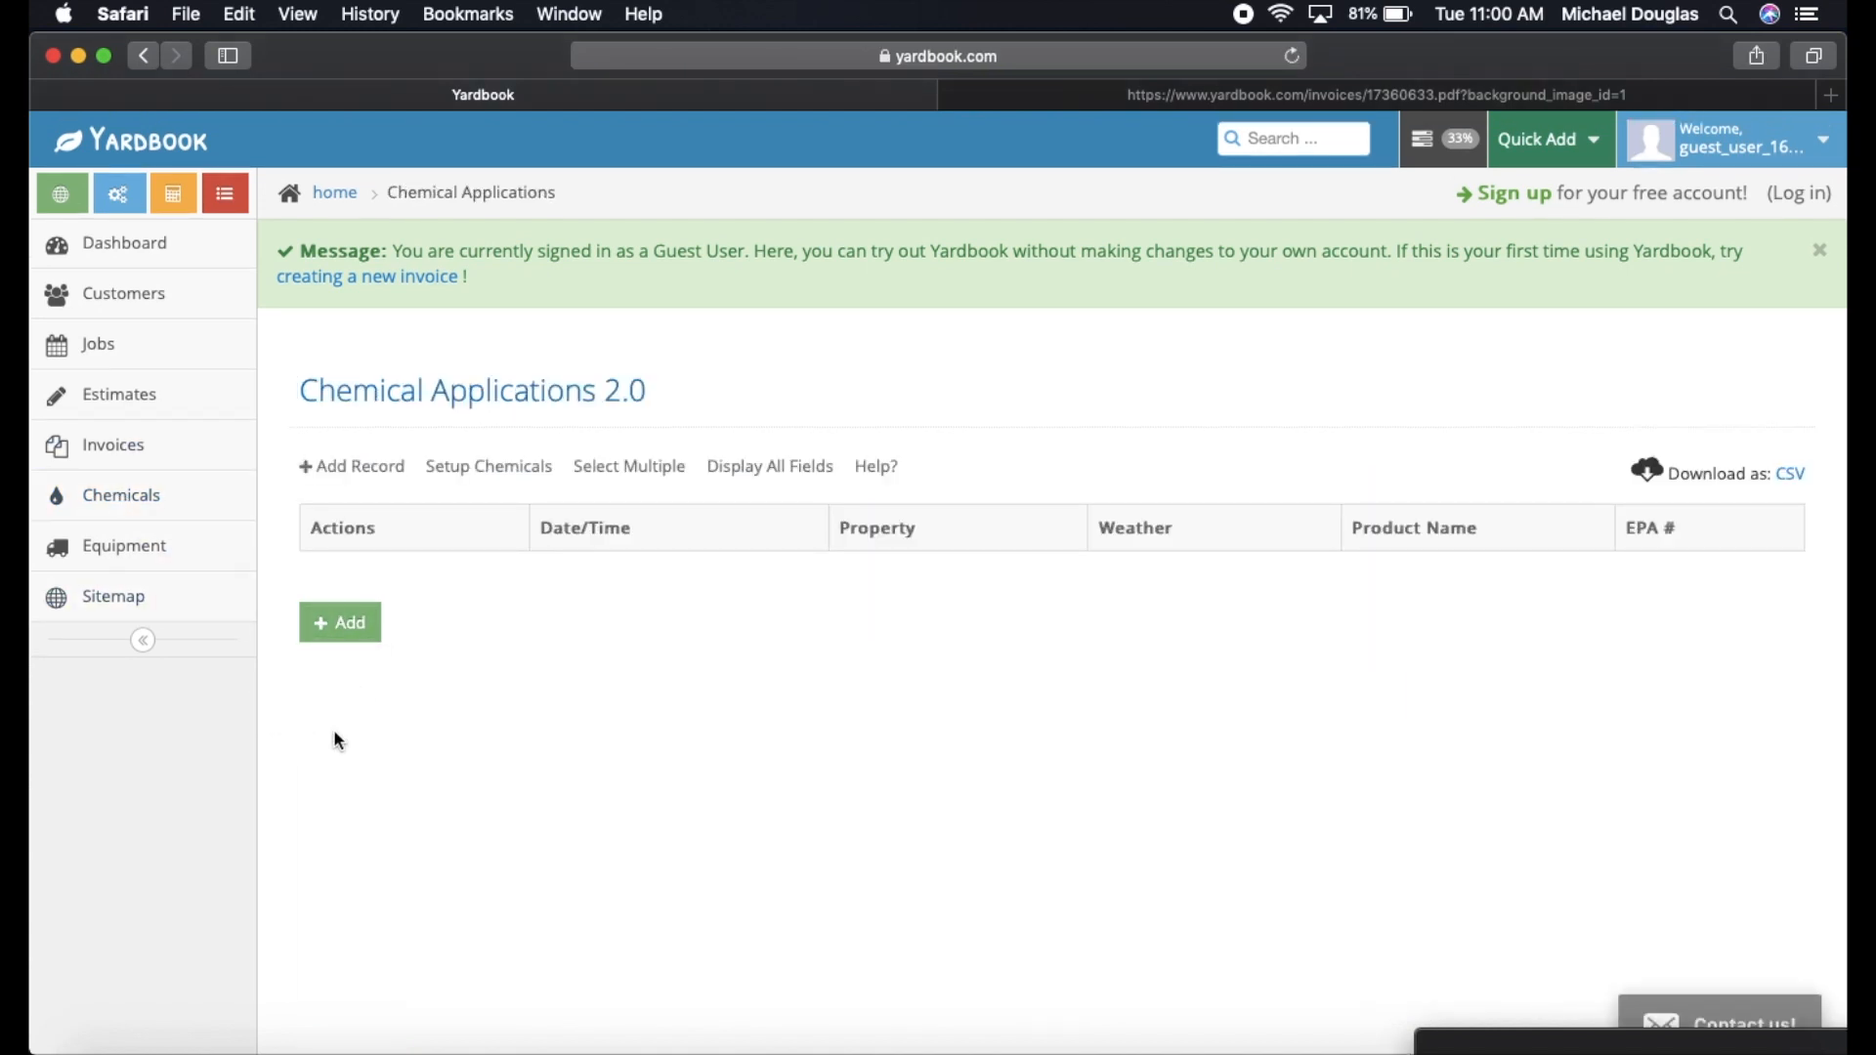
mouse_move(767, 731)
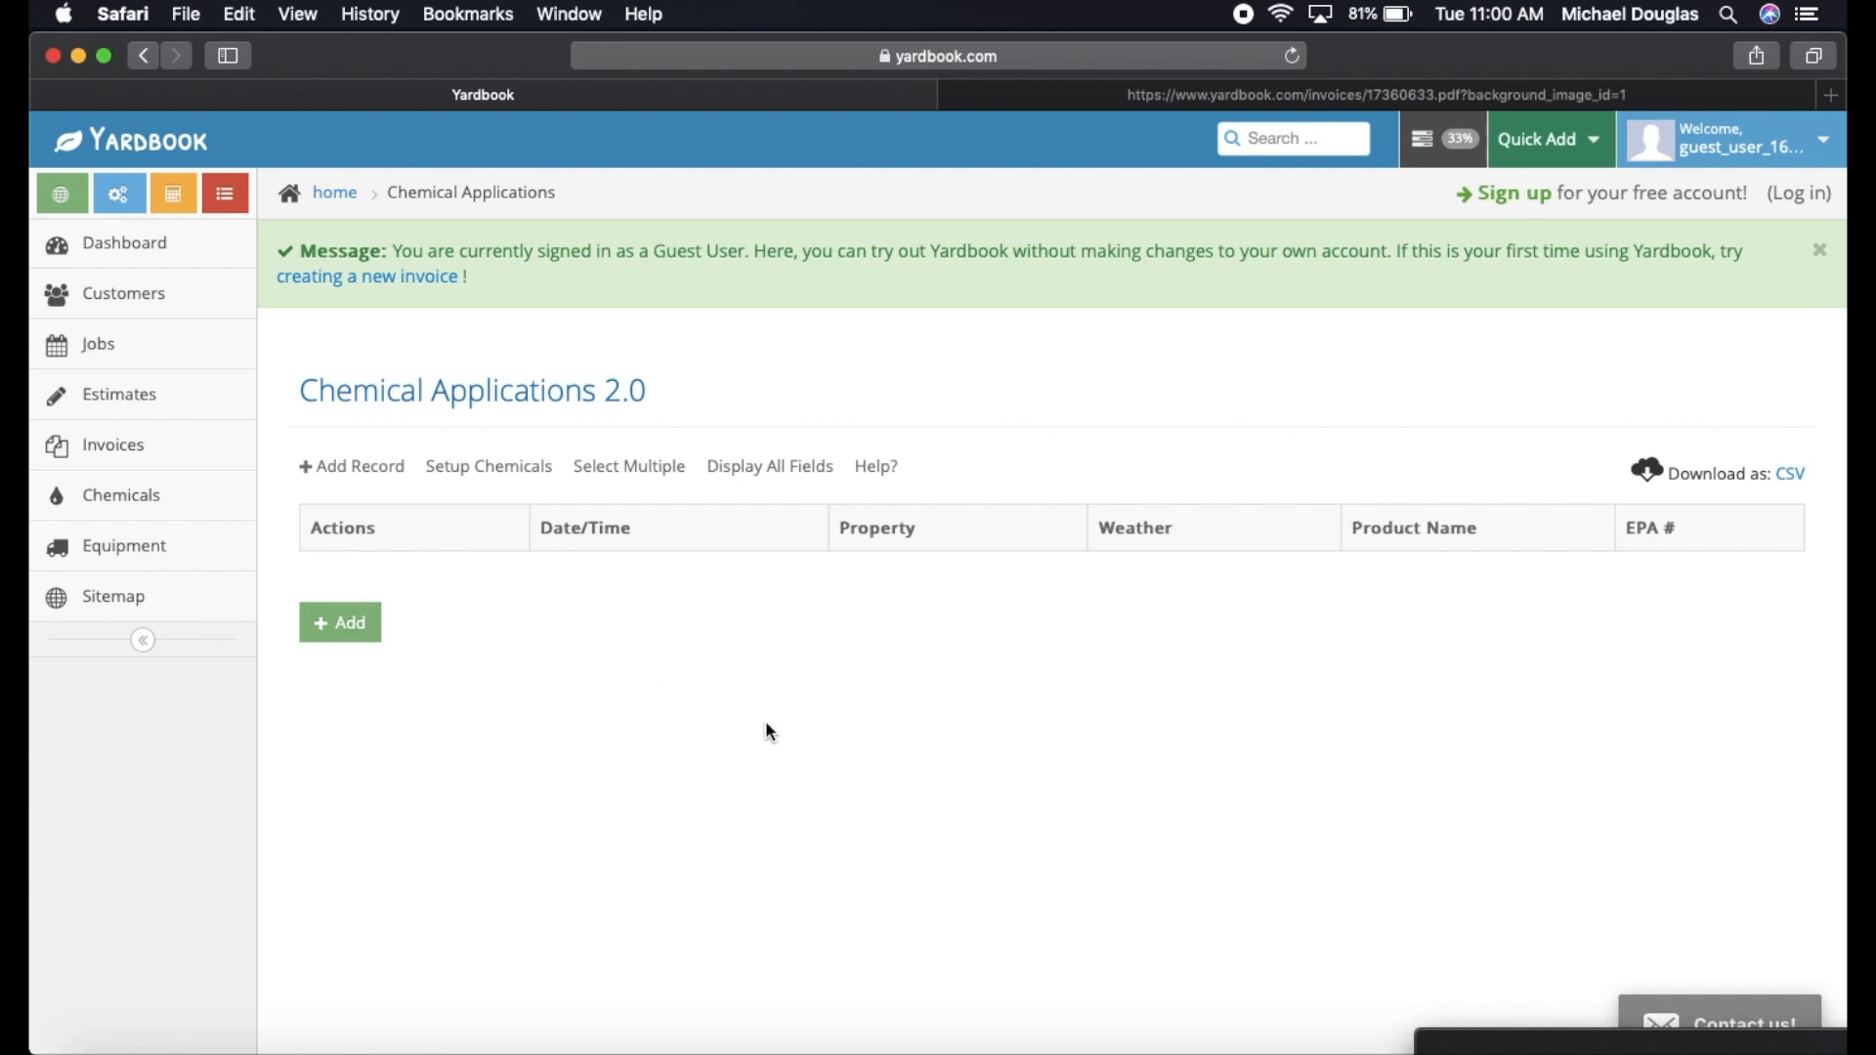
mouse_move(123, 546)
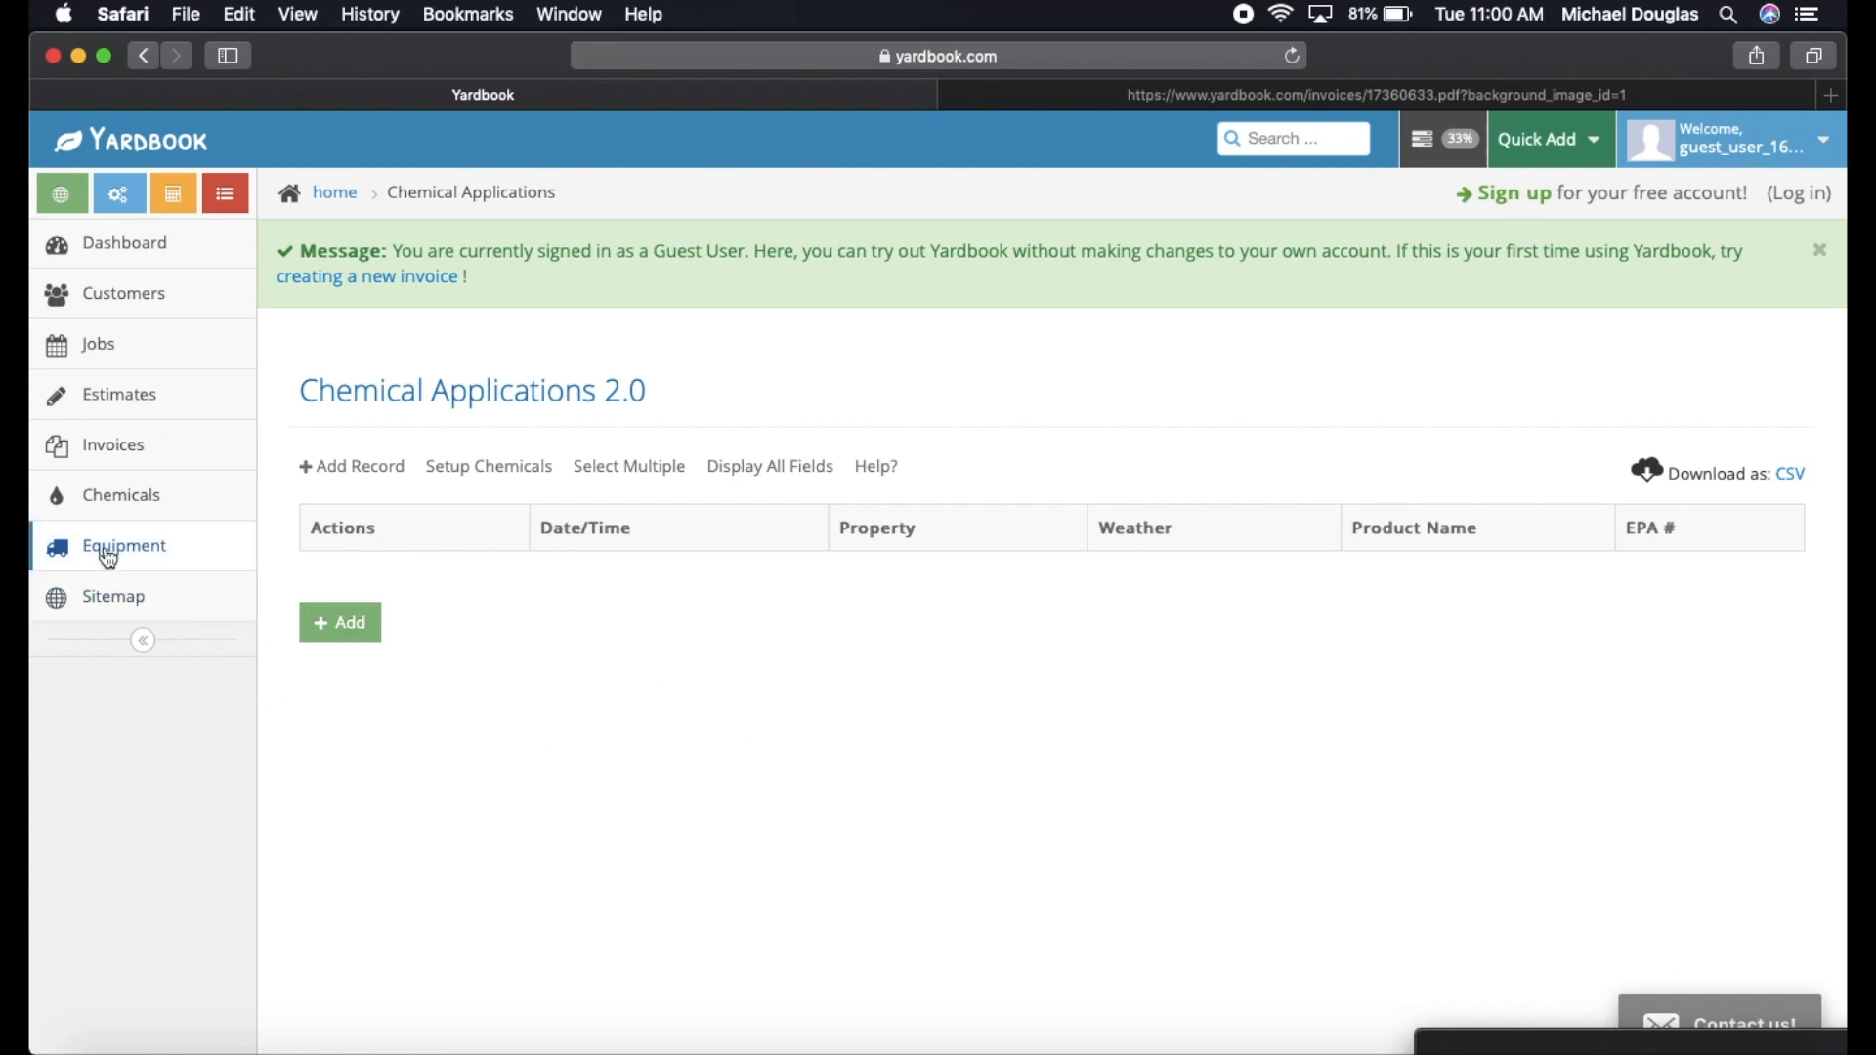
click(121, 545)
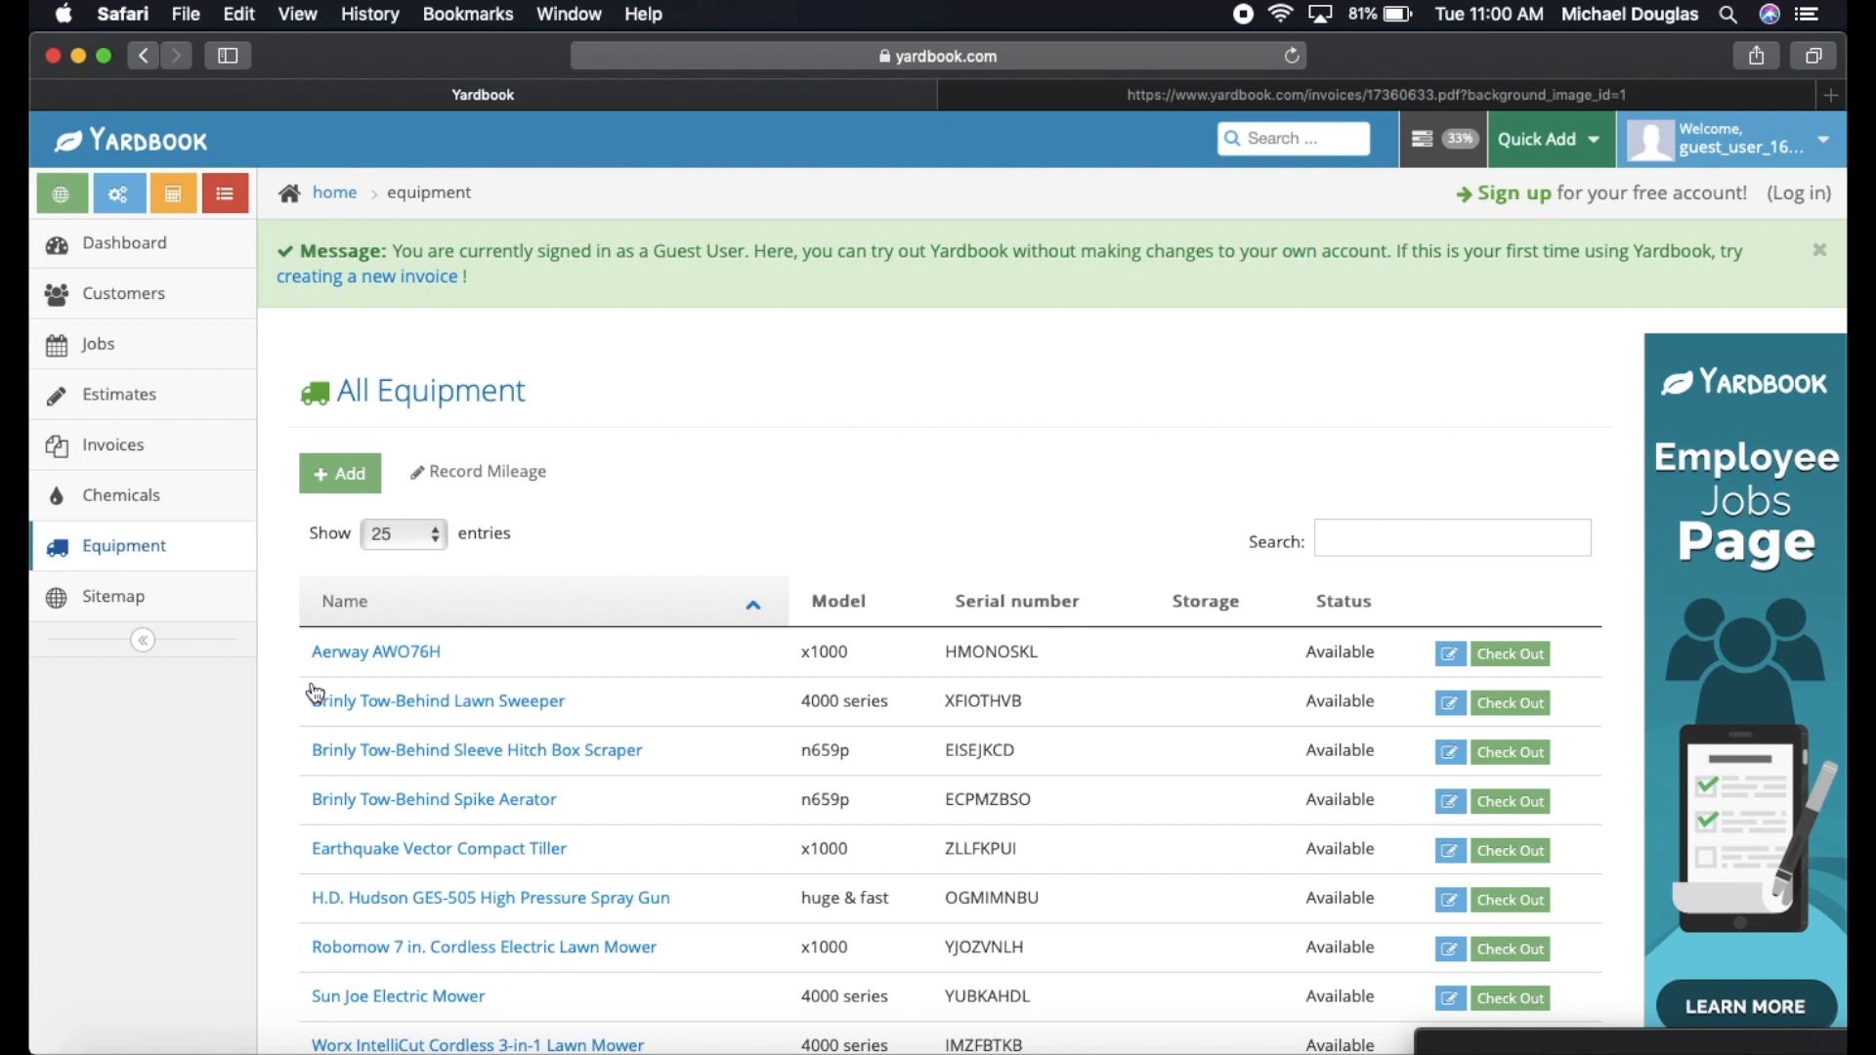
scroll(down, 3)
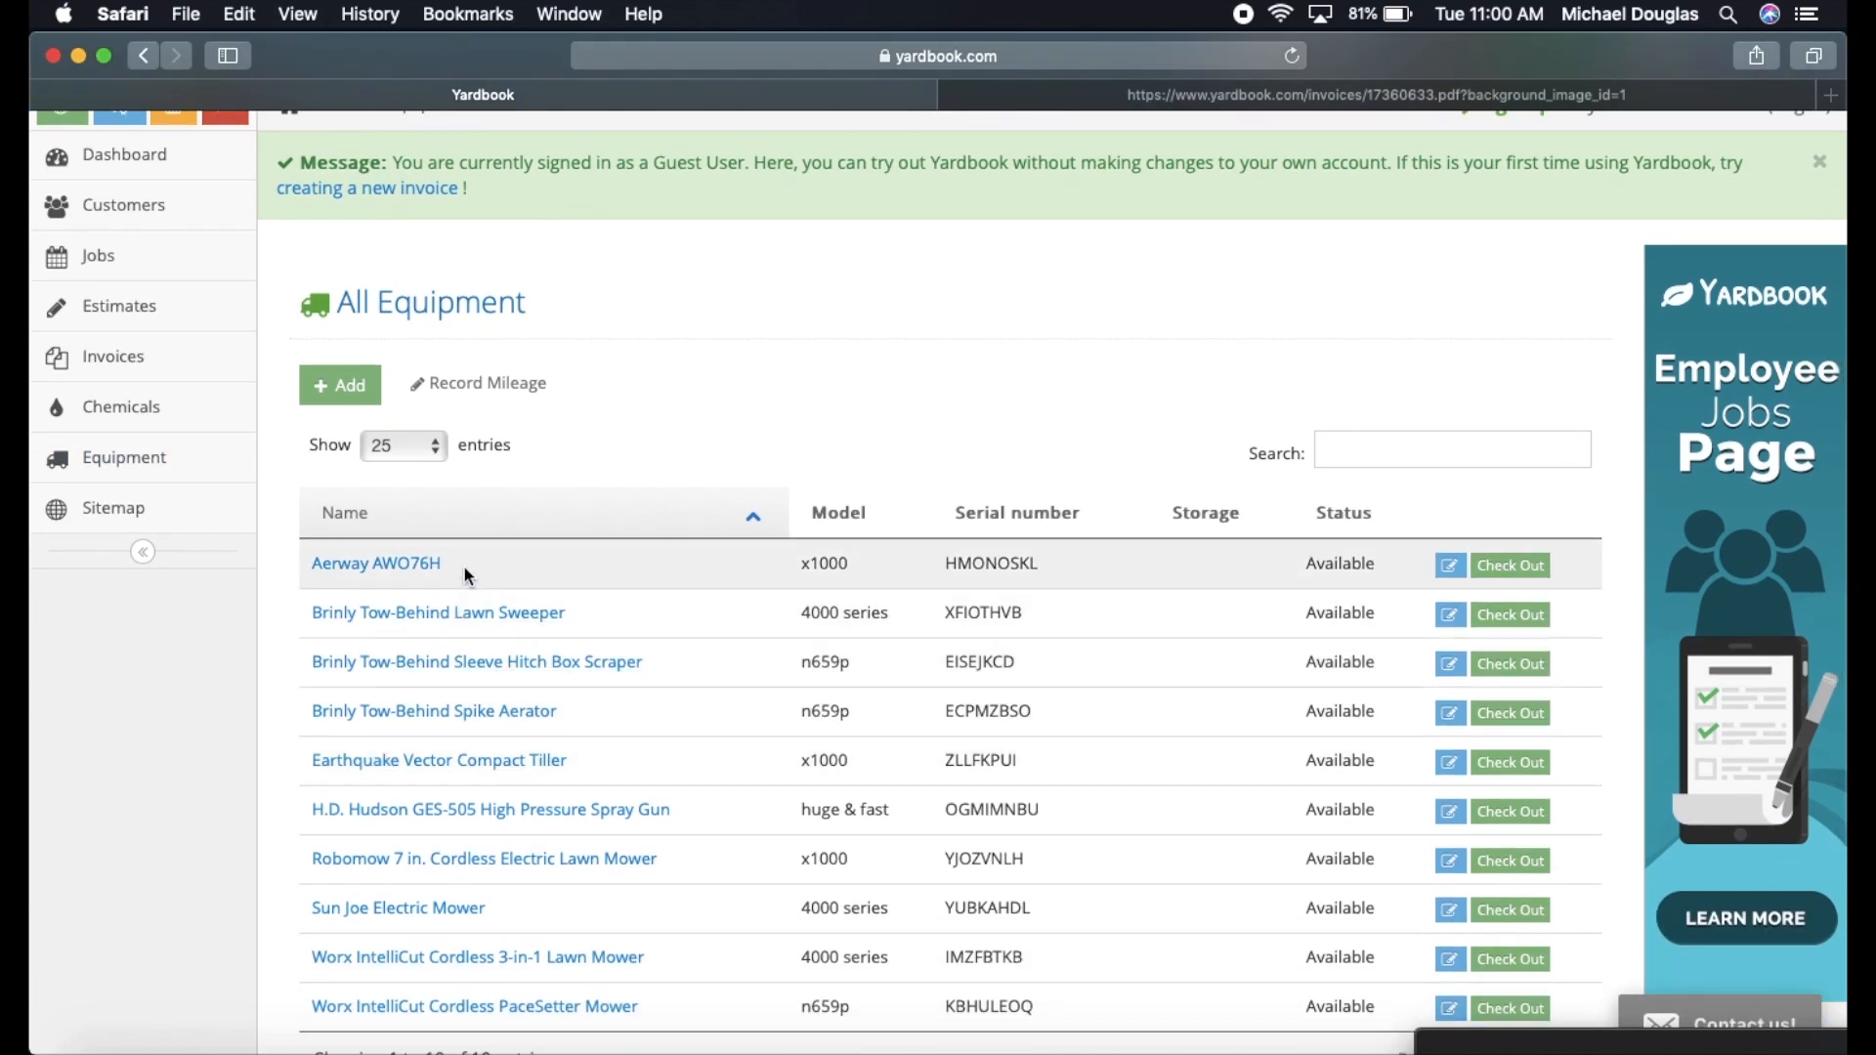
mouse_move(1340, 584)
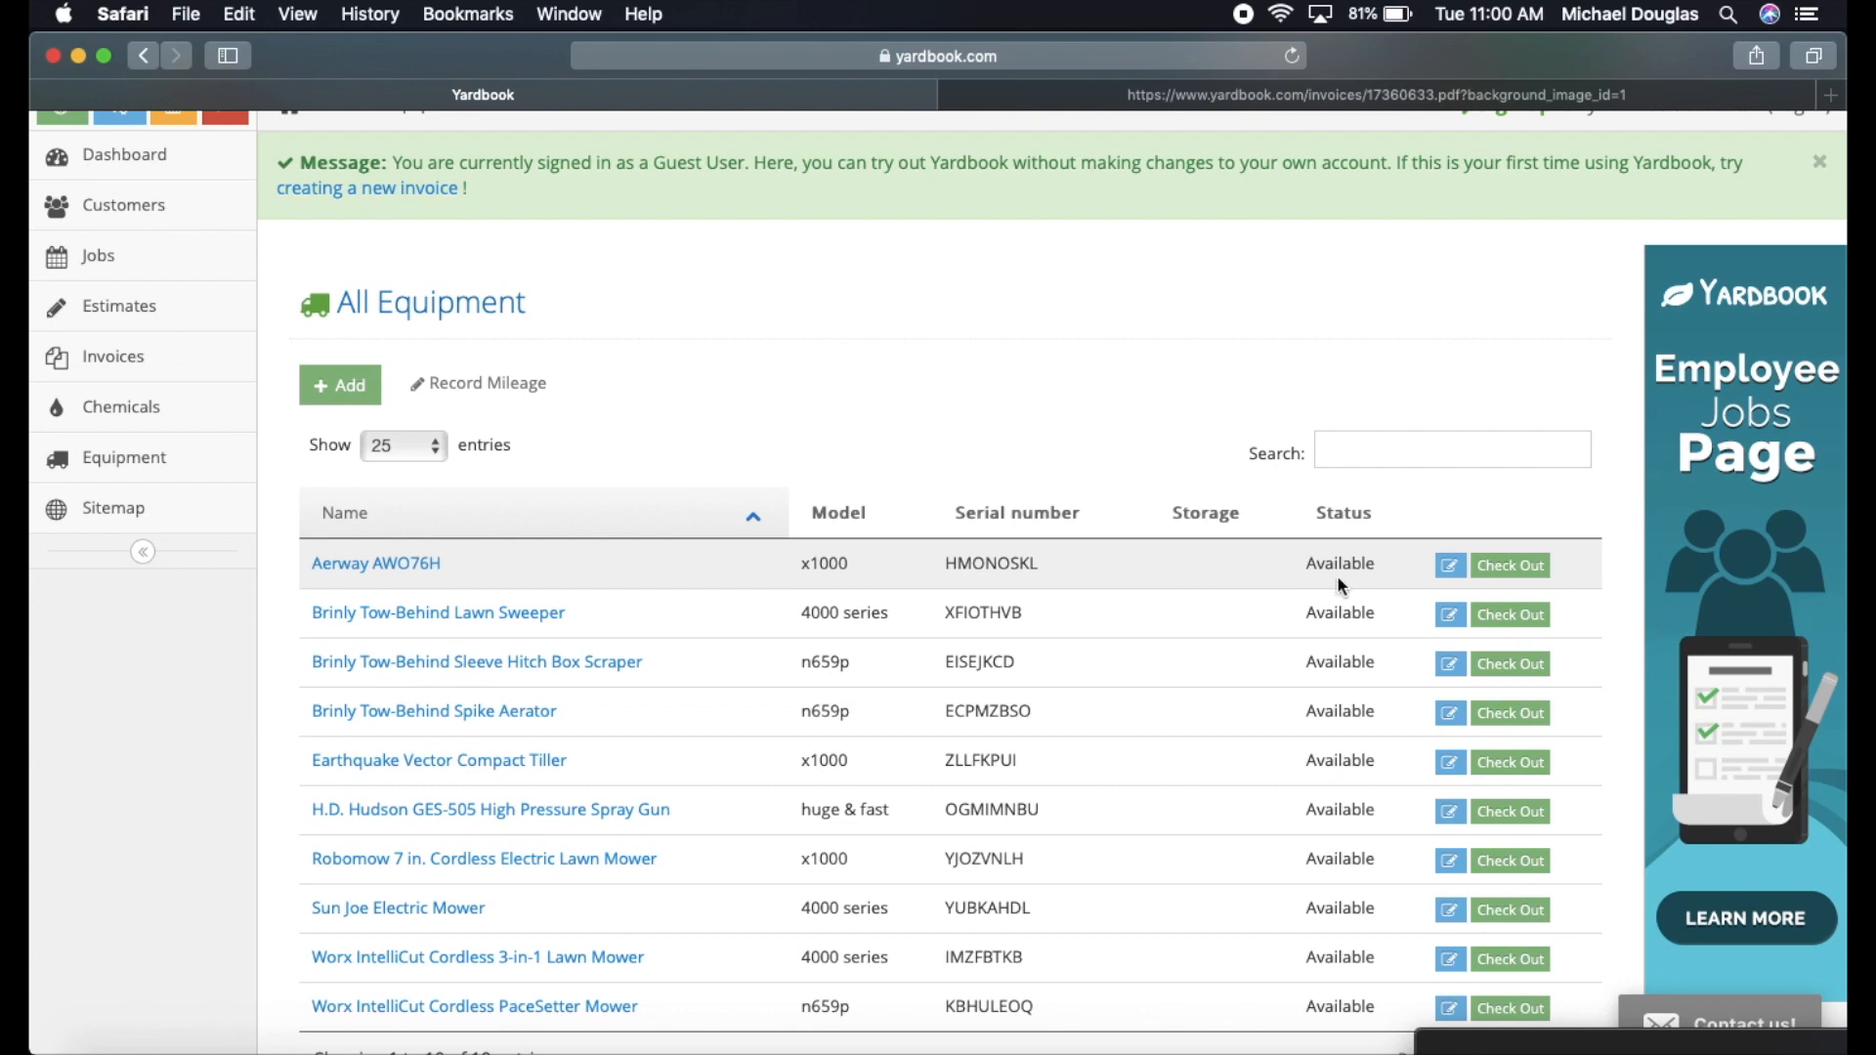
scroll(down, 3)
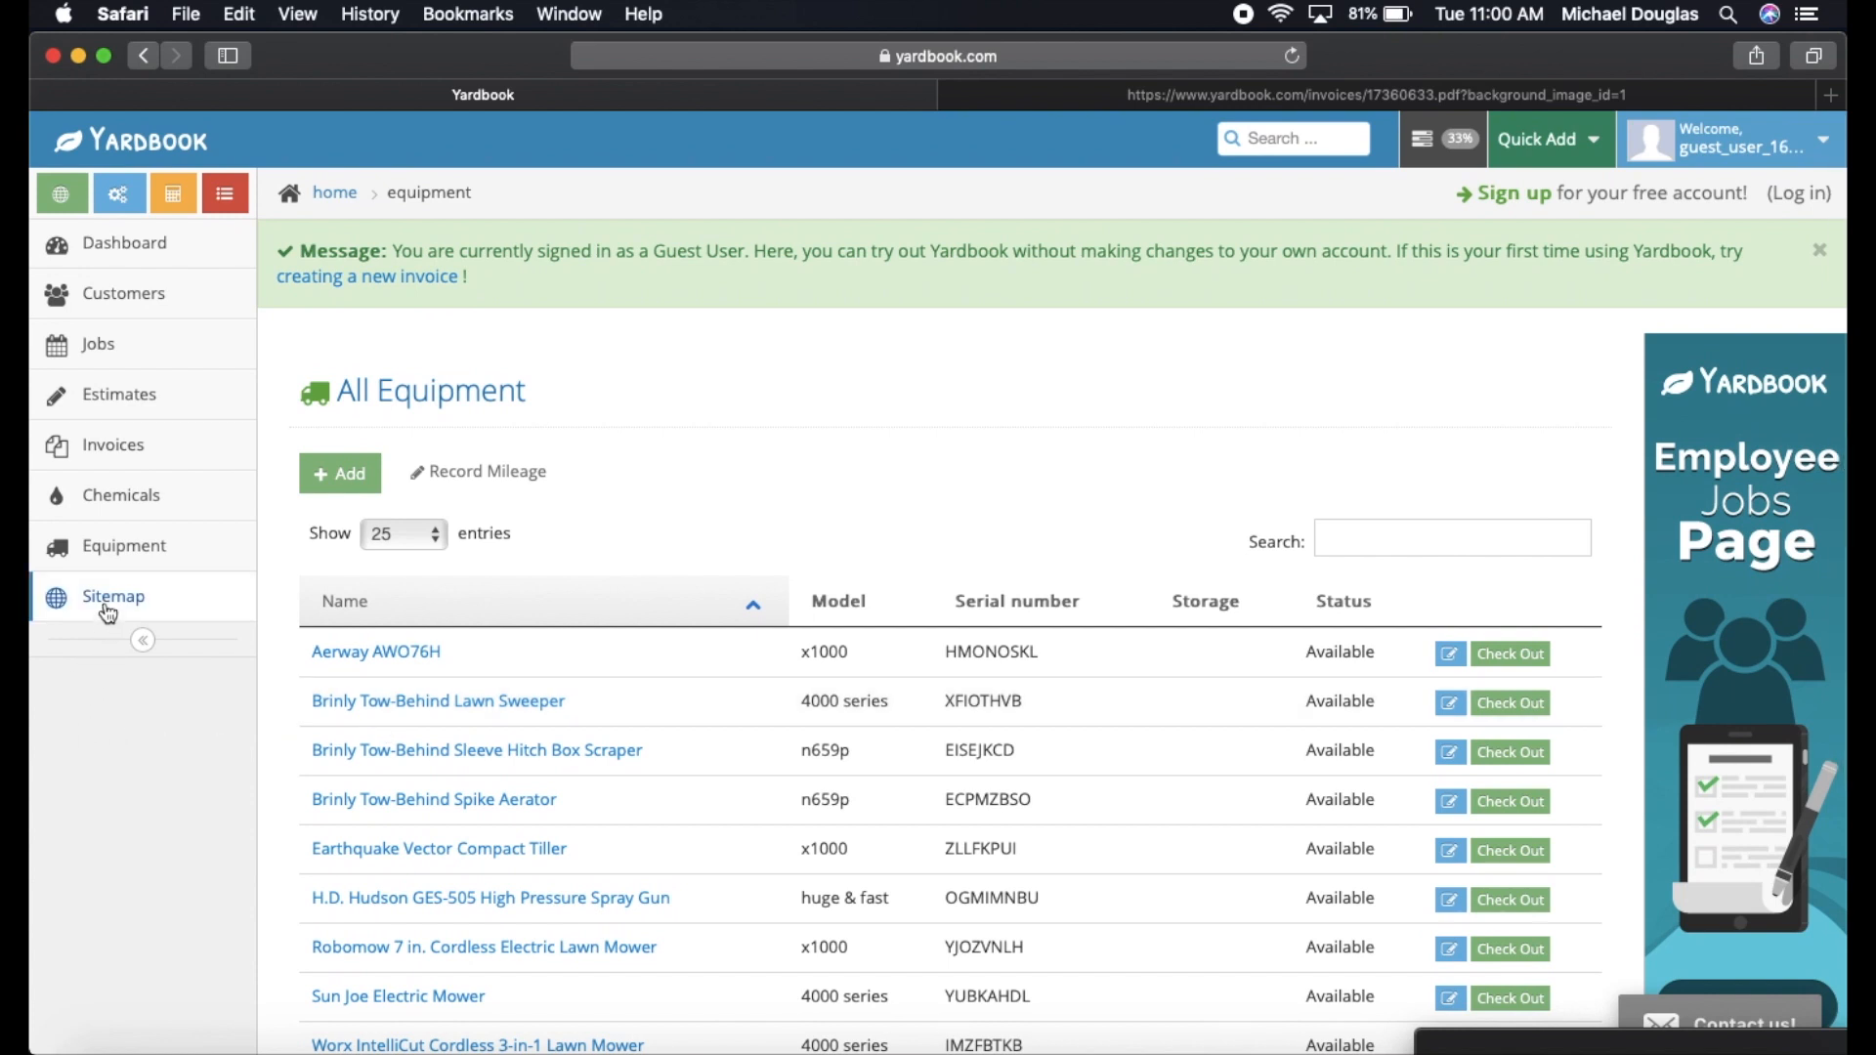
Go through the Sitemap to the All Routes page listing seven demo routes.
click(113, 596)
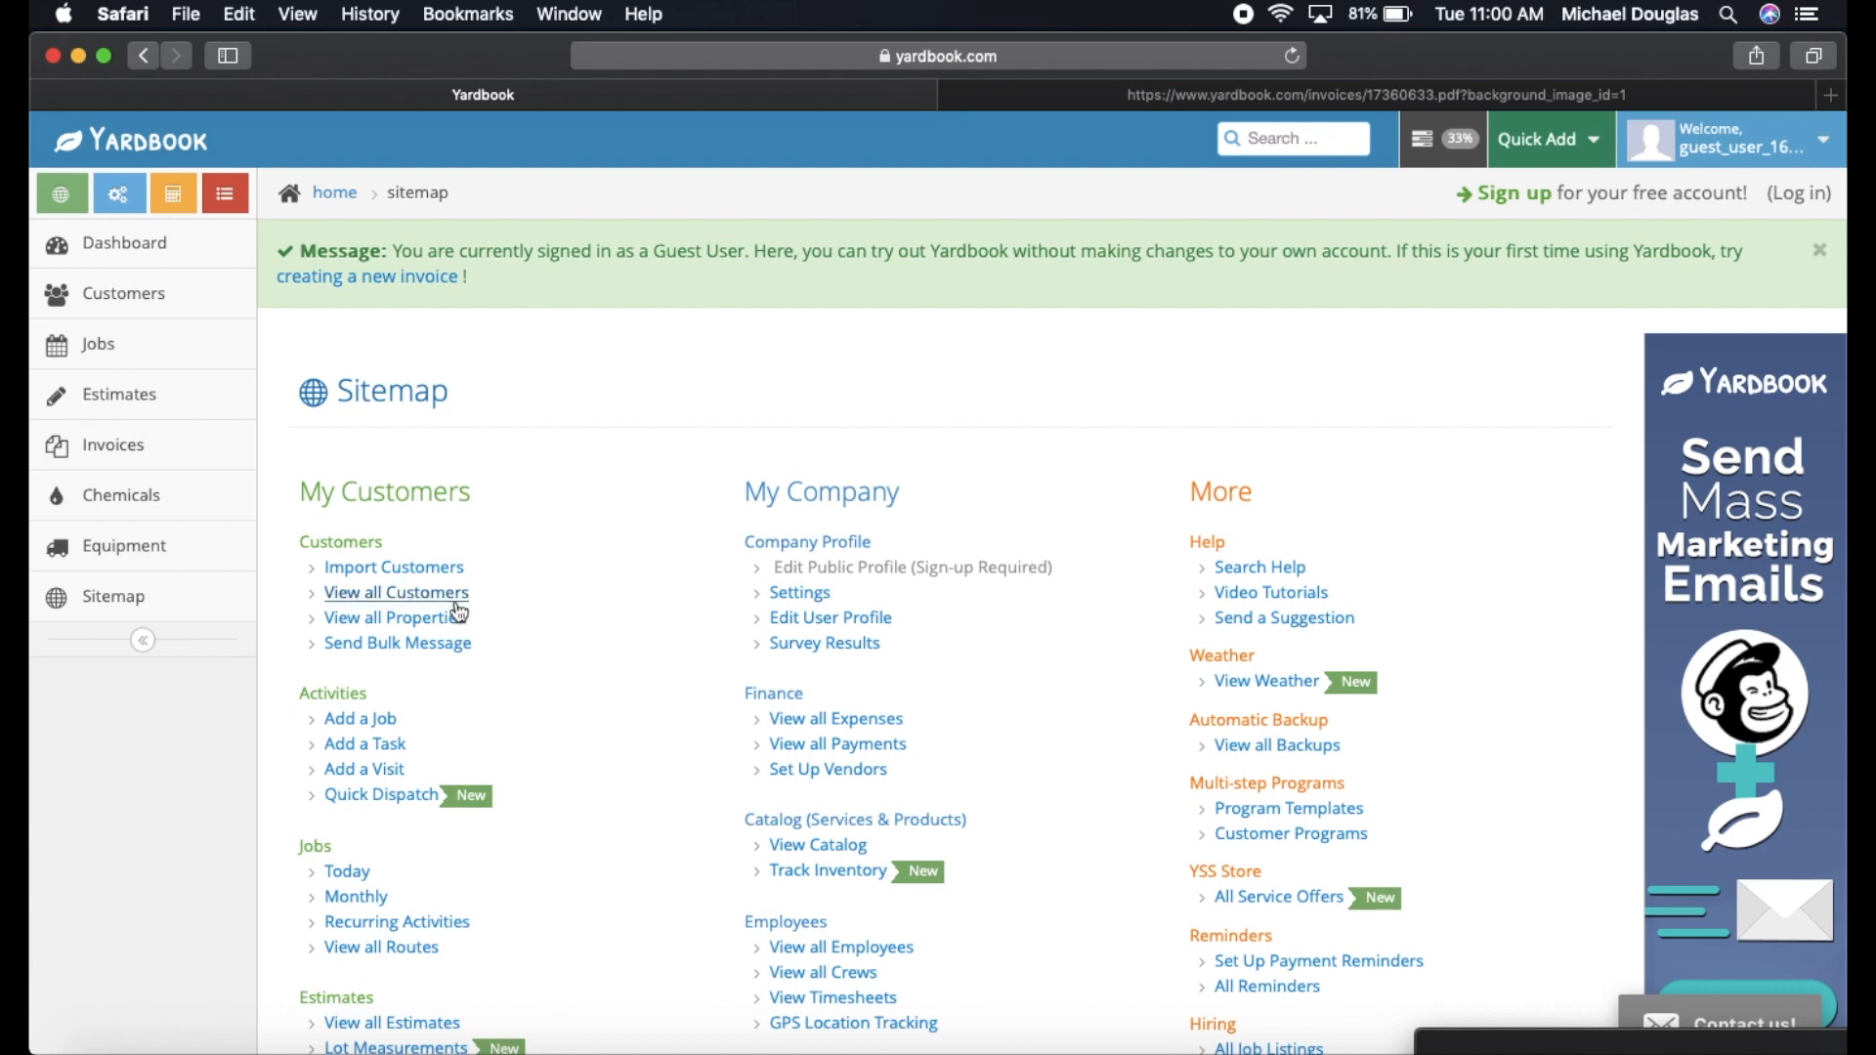
mouse_move(403, 643)
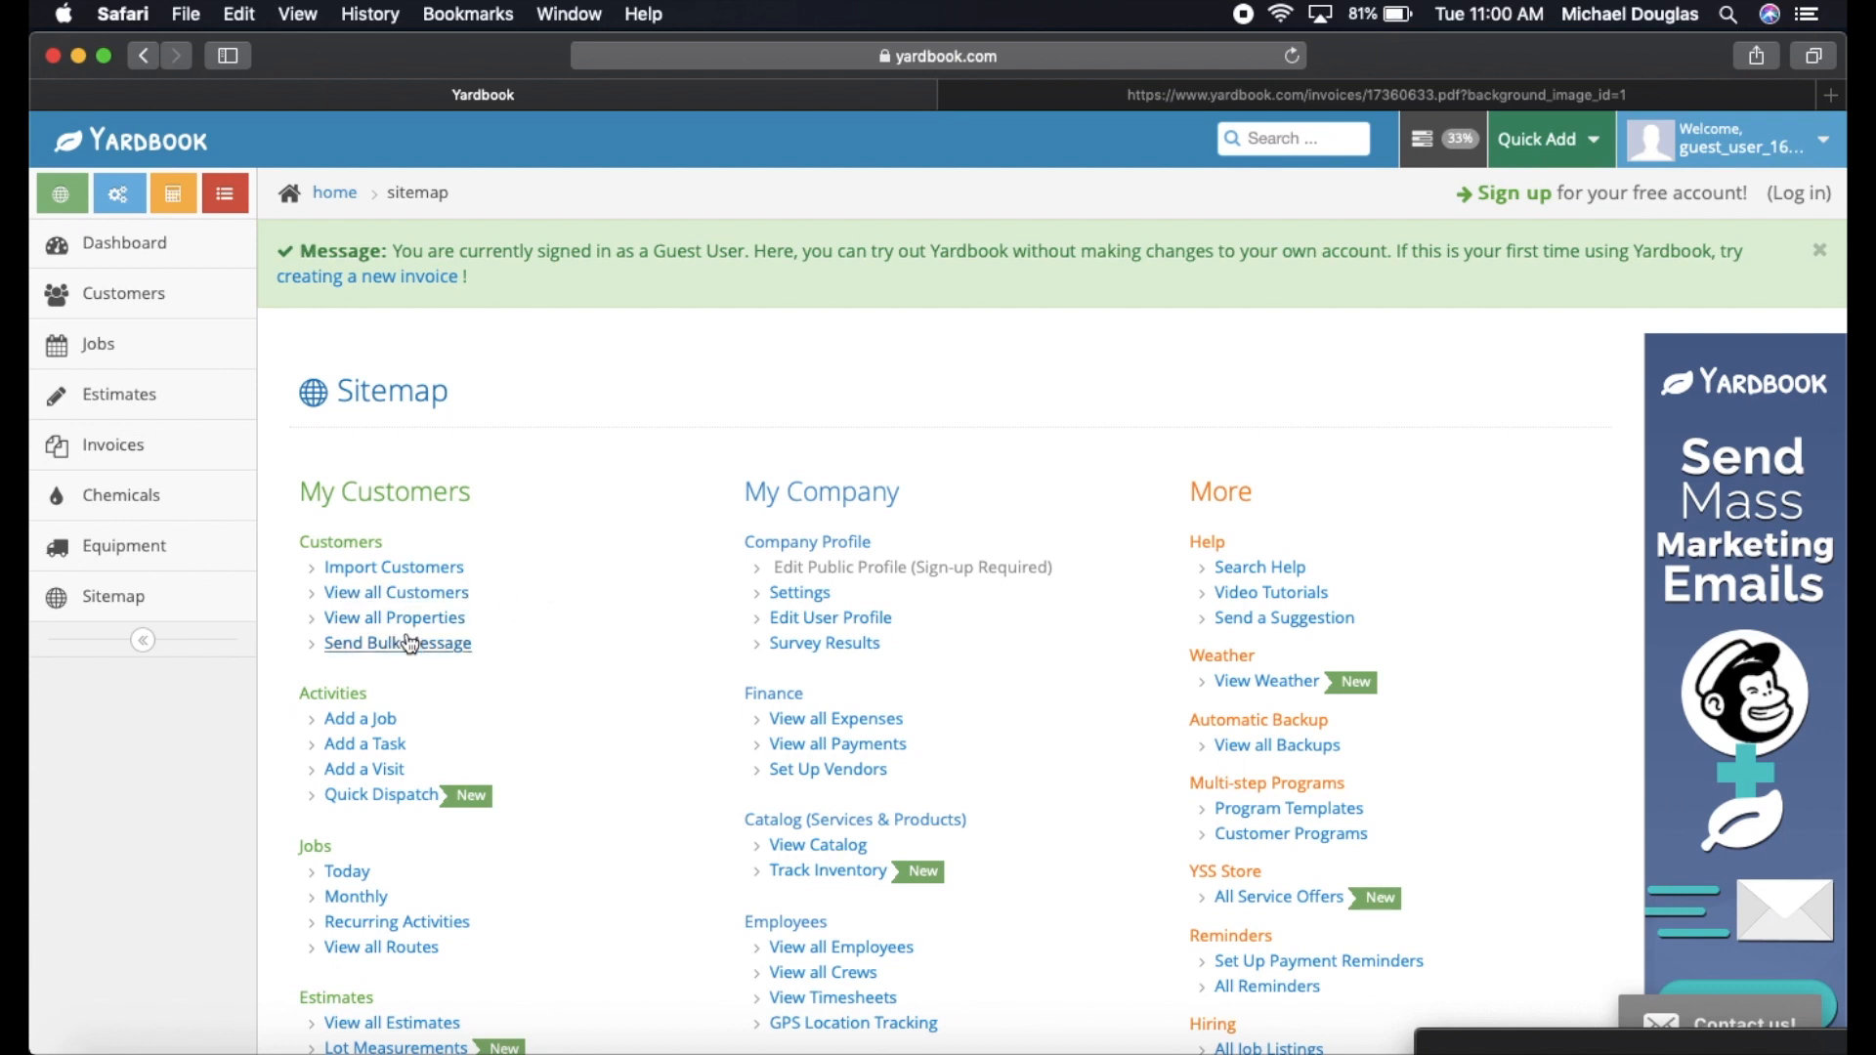
mouse_move(359, 717)
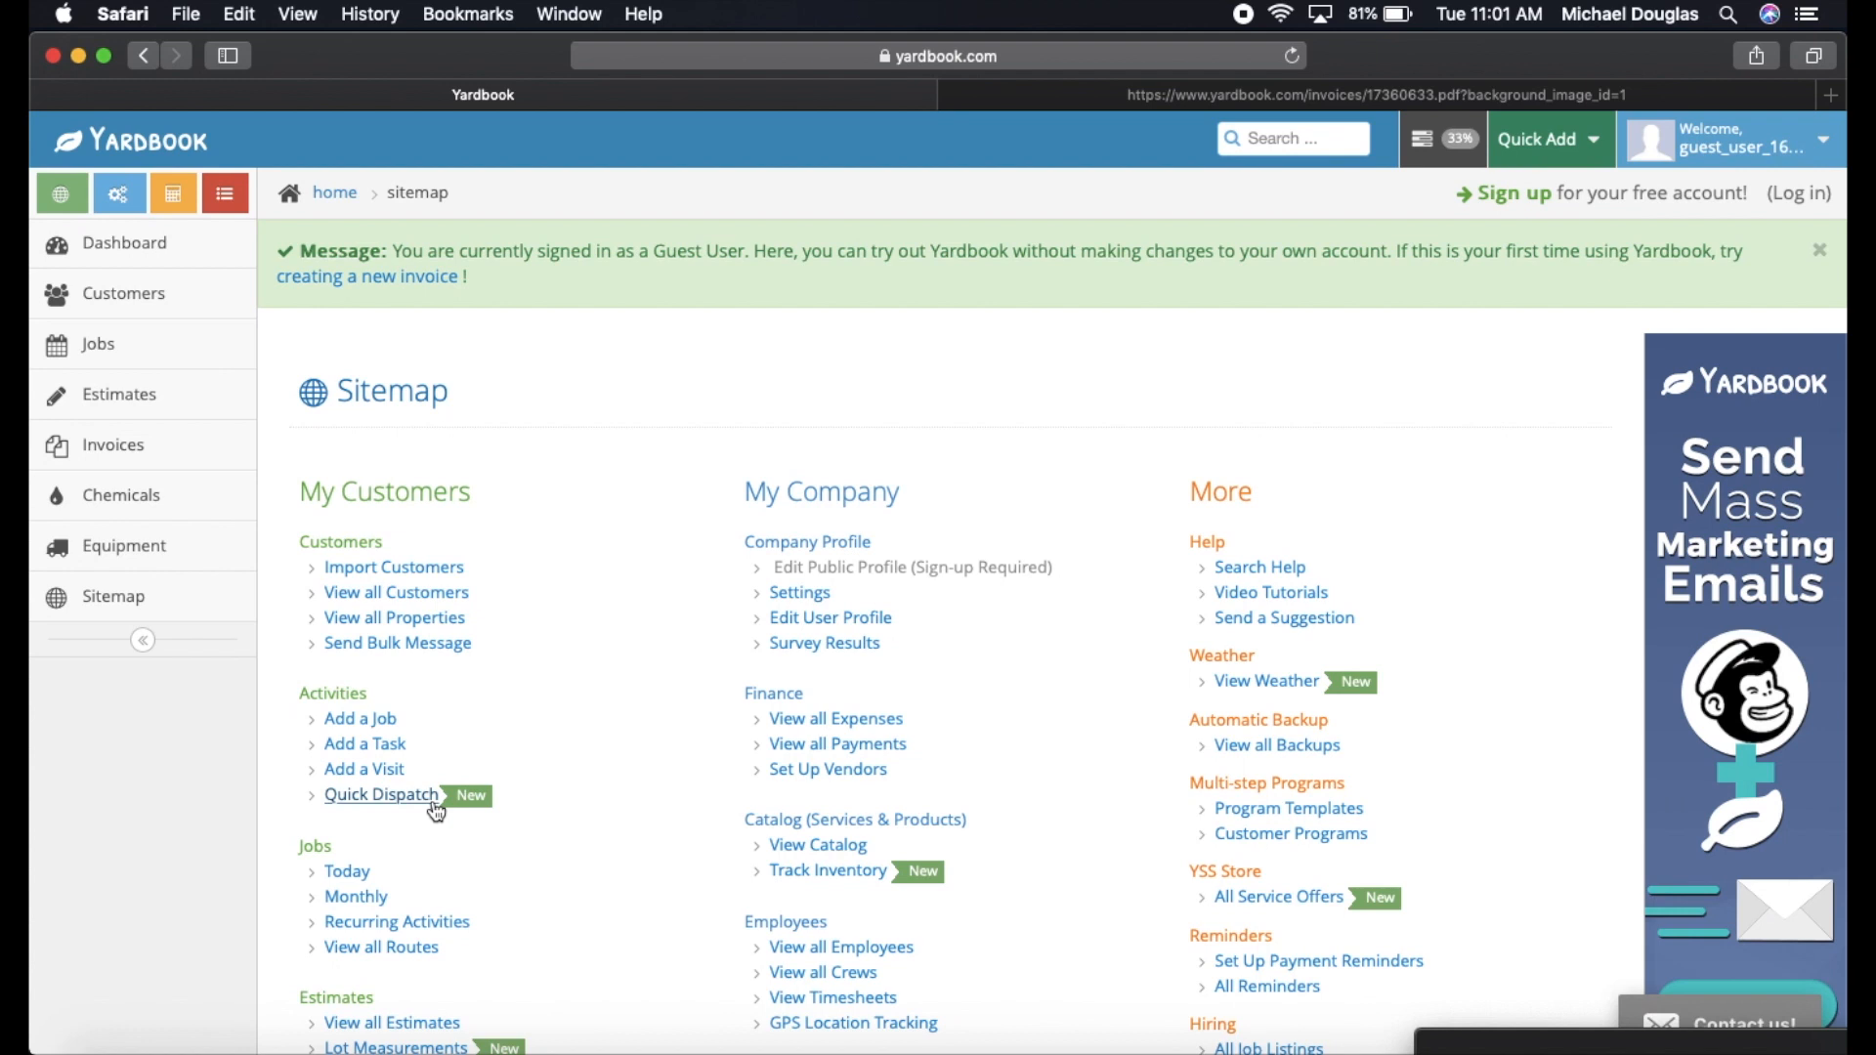
mouse_move(532, 814)
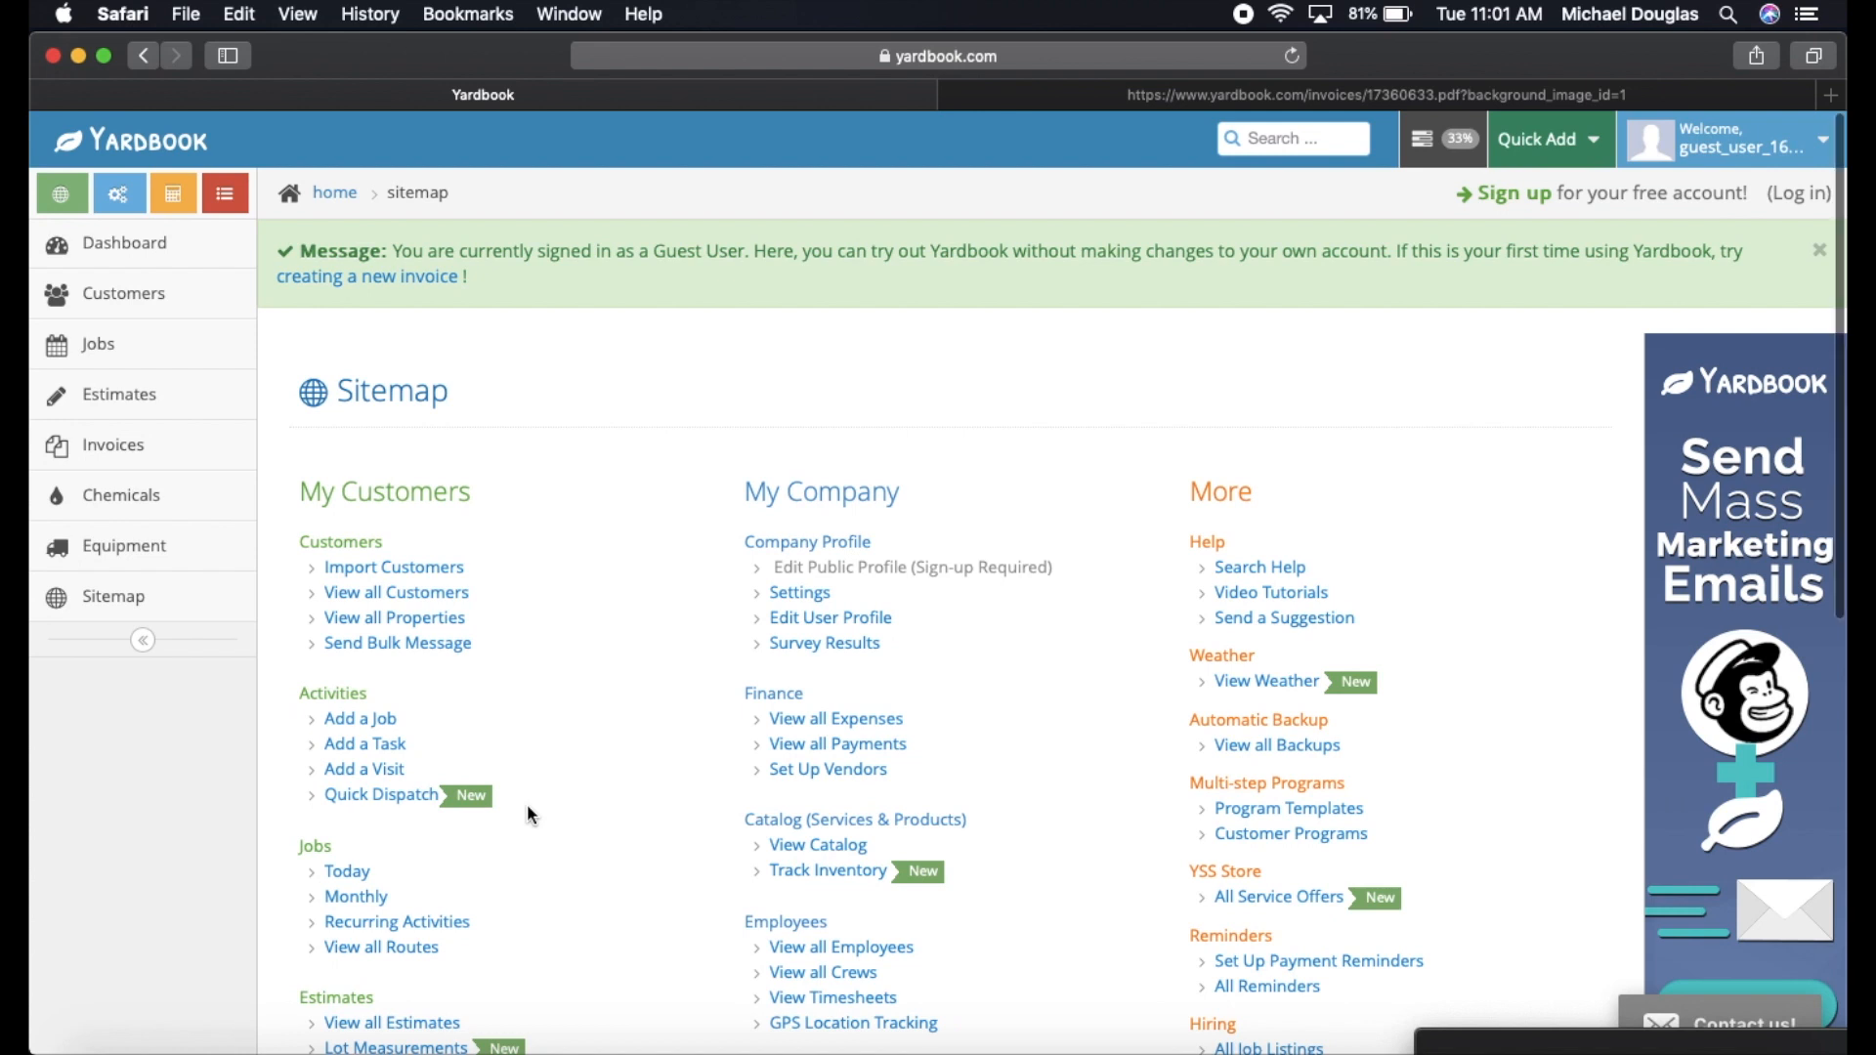
scroll(down, 3)
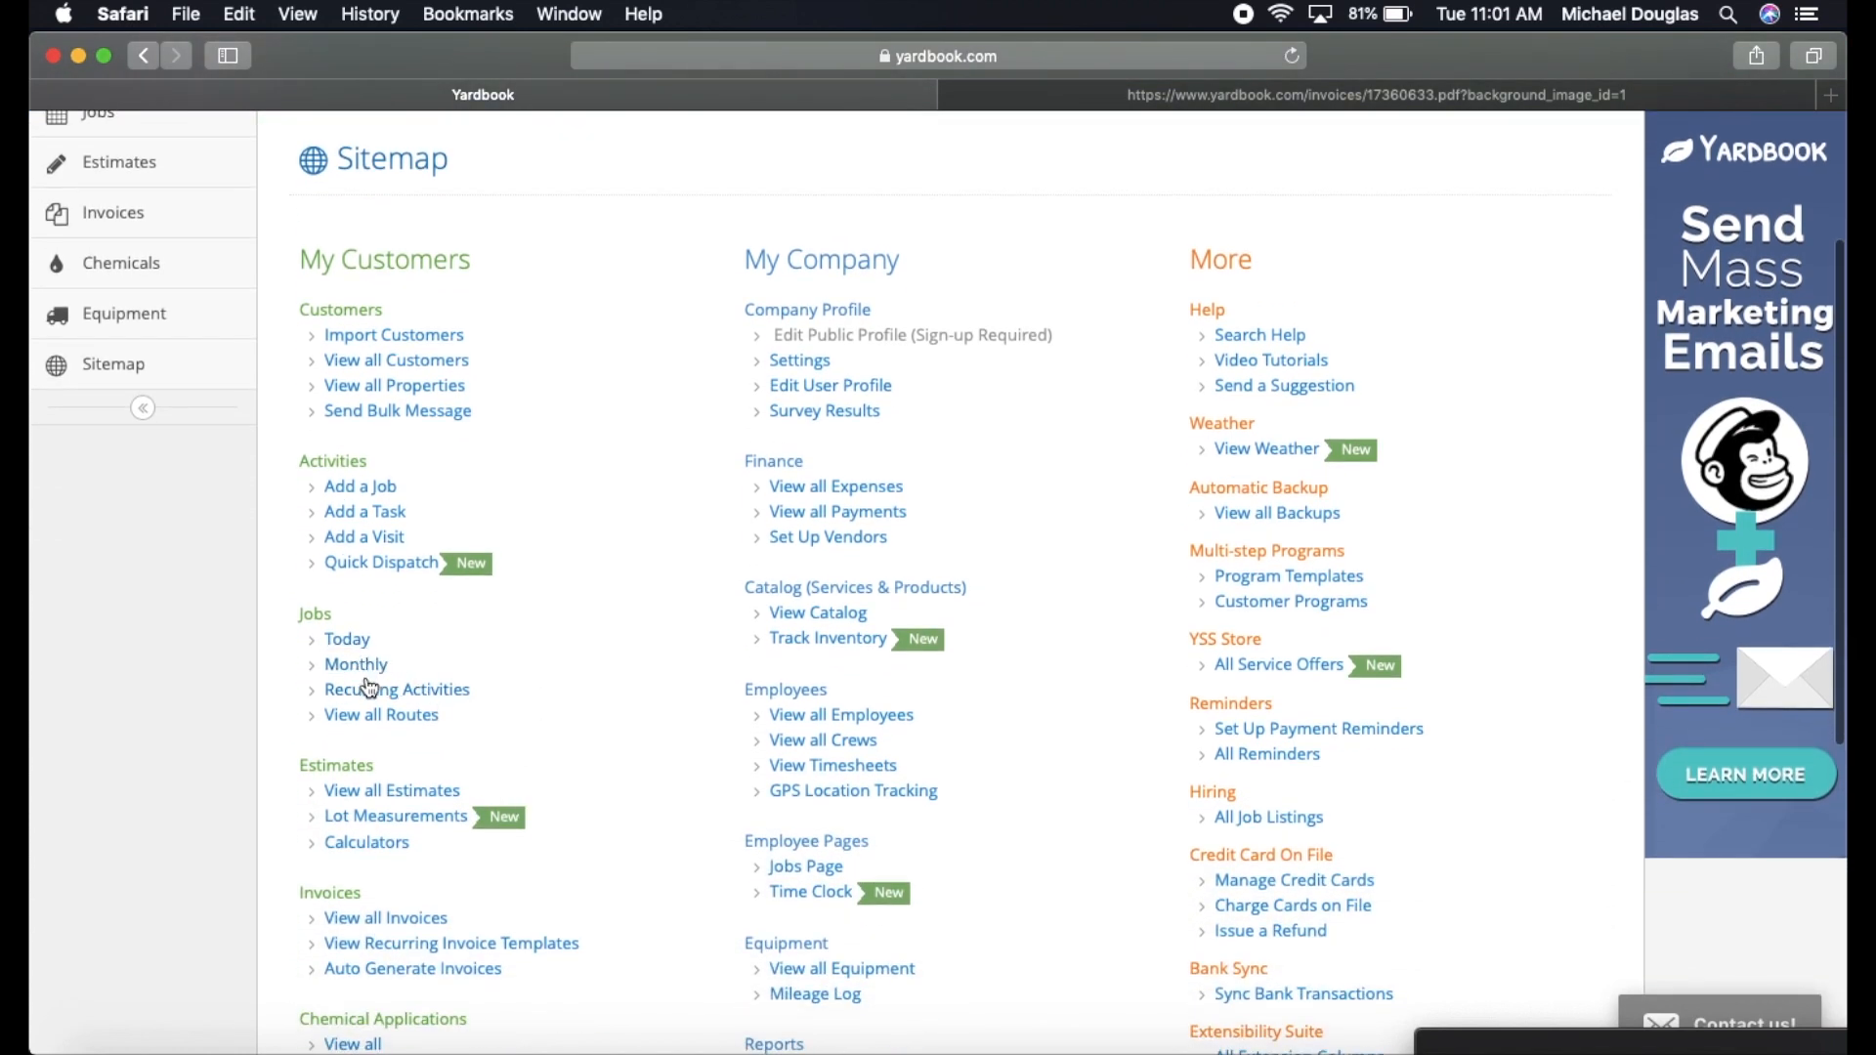
click(381, 715)
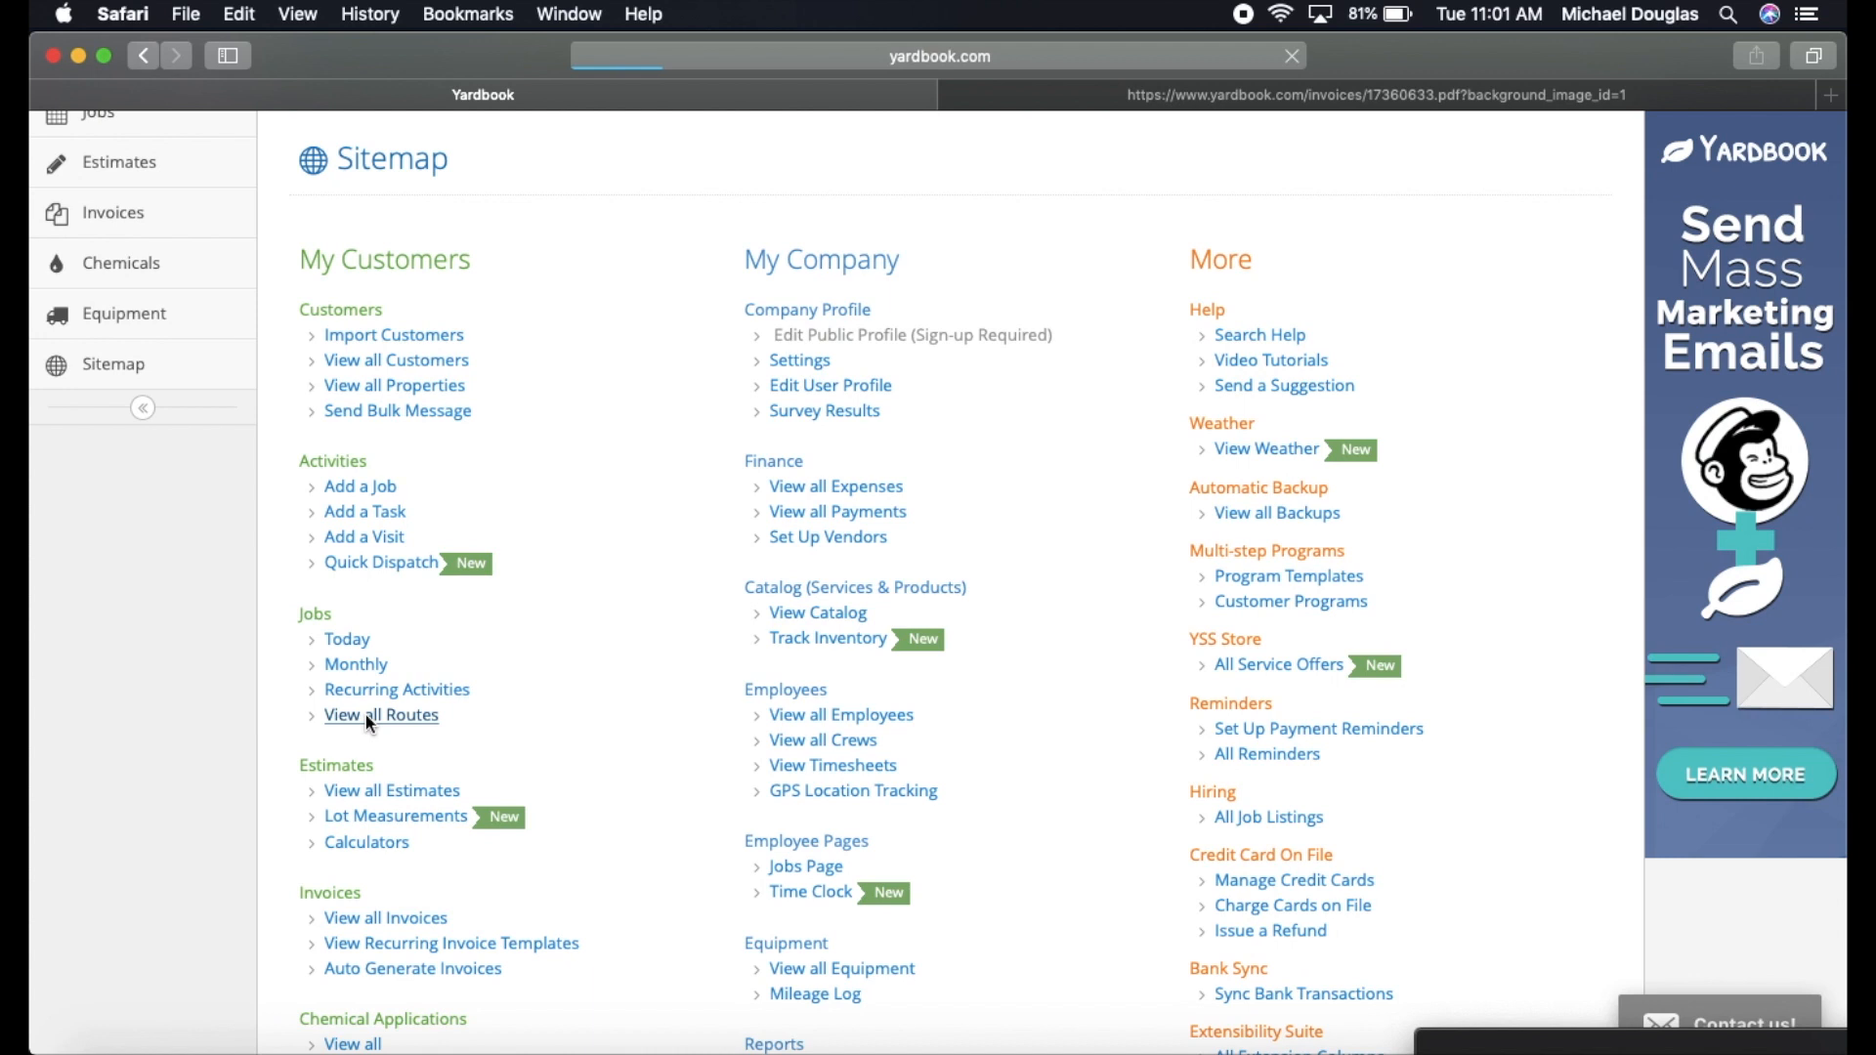
click(381, 716)
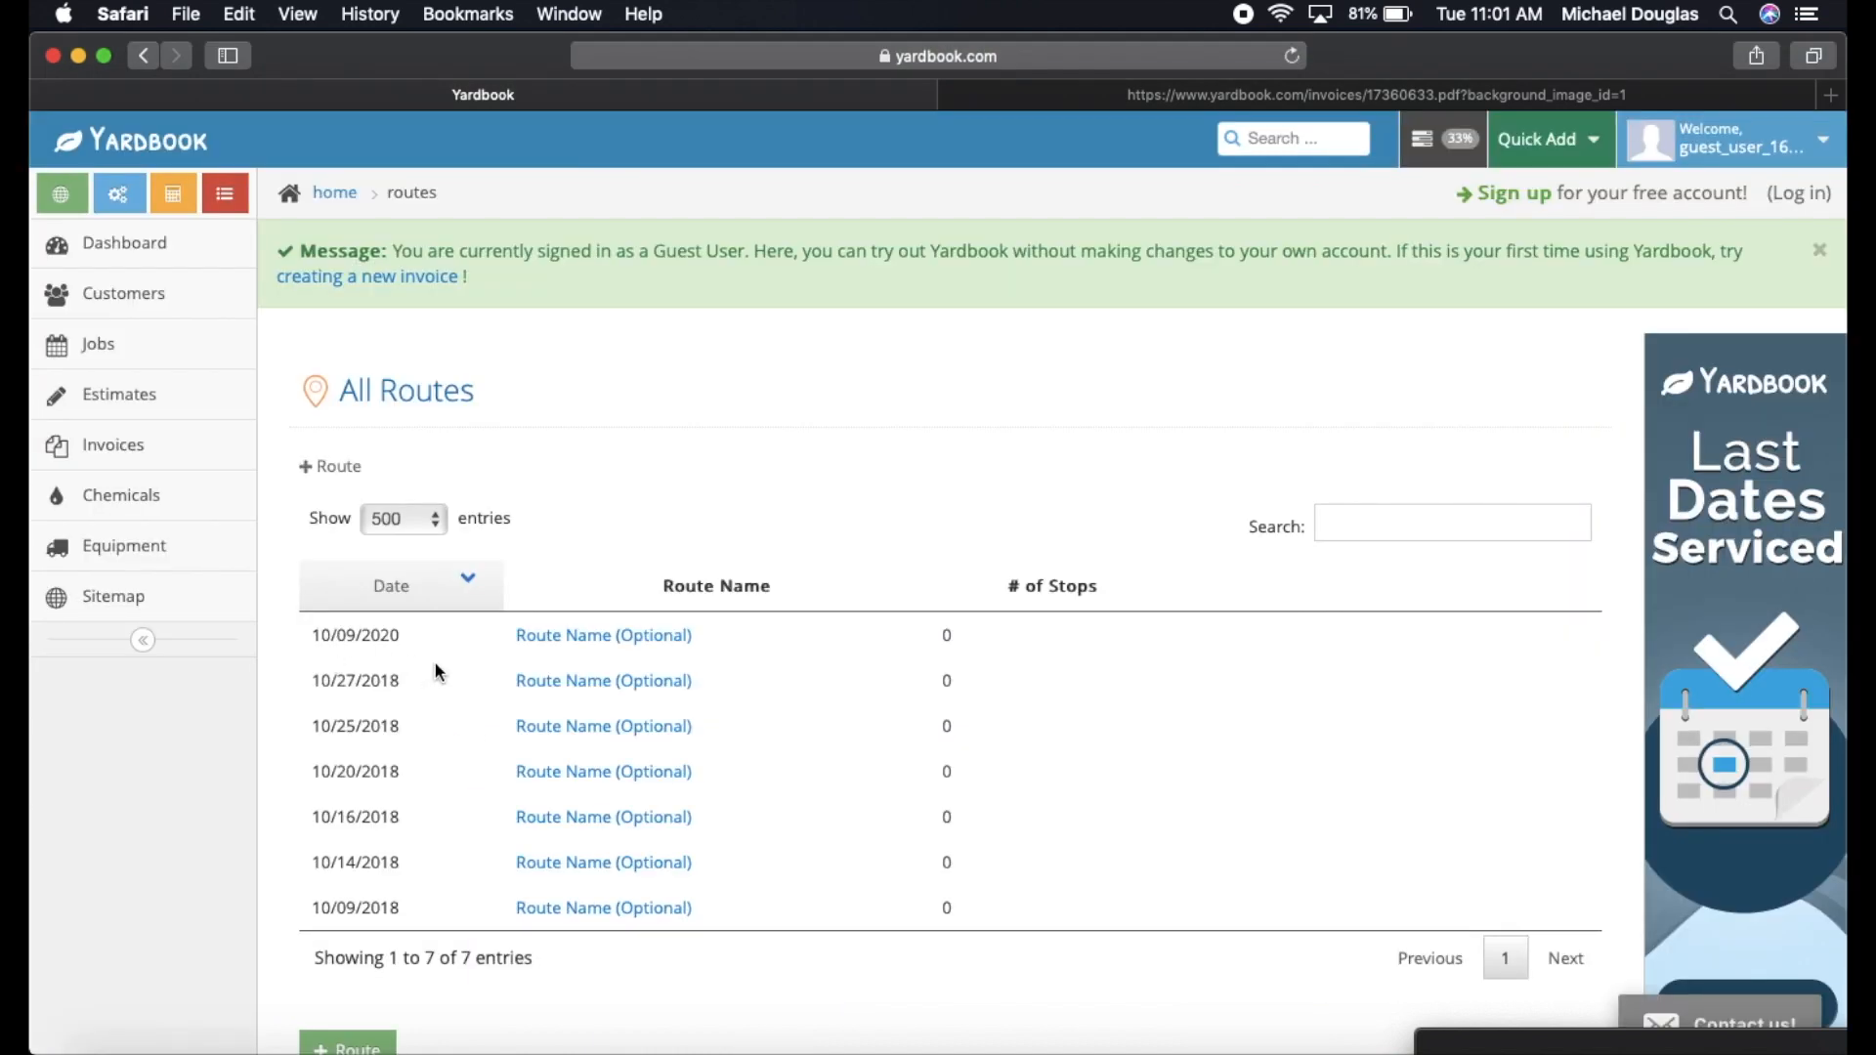
Start a new route for today with its map and three unrouted activities.
scroll(down, 3)
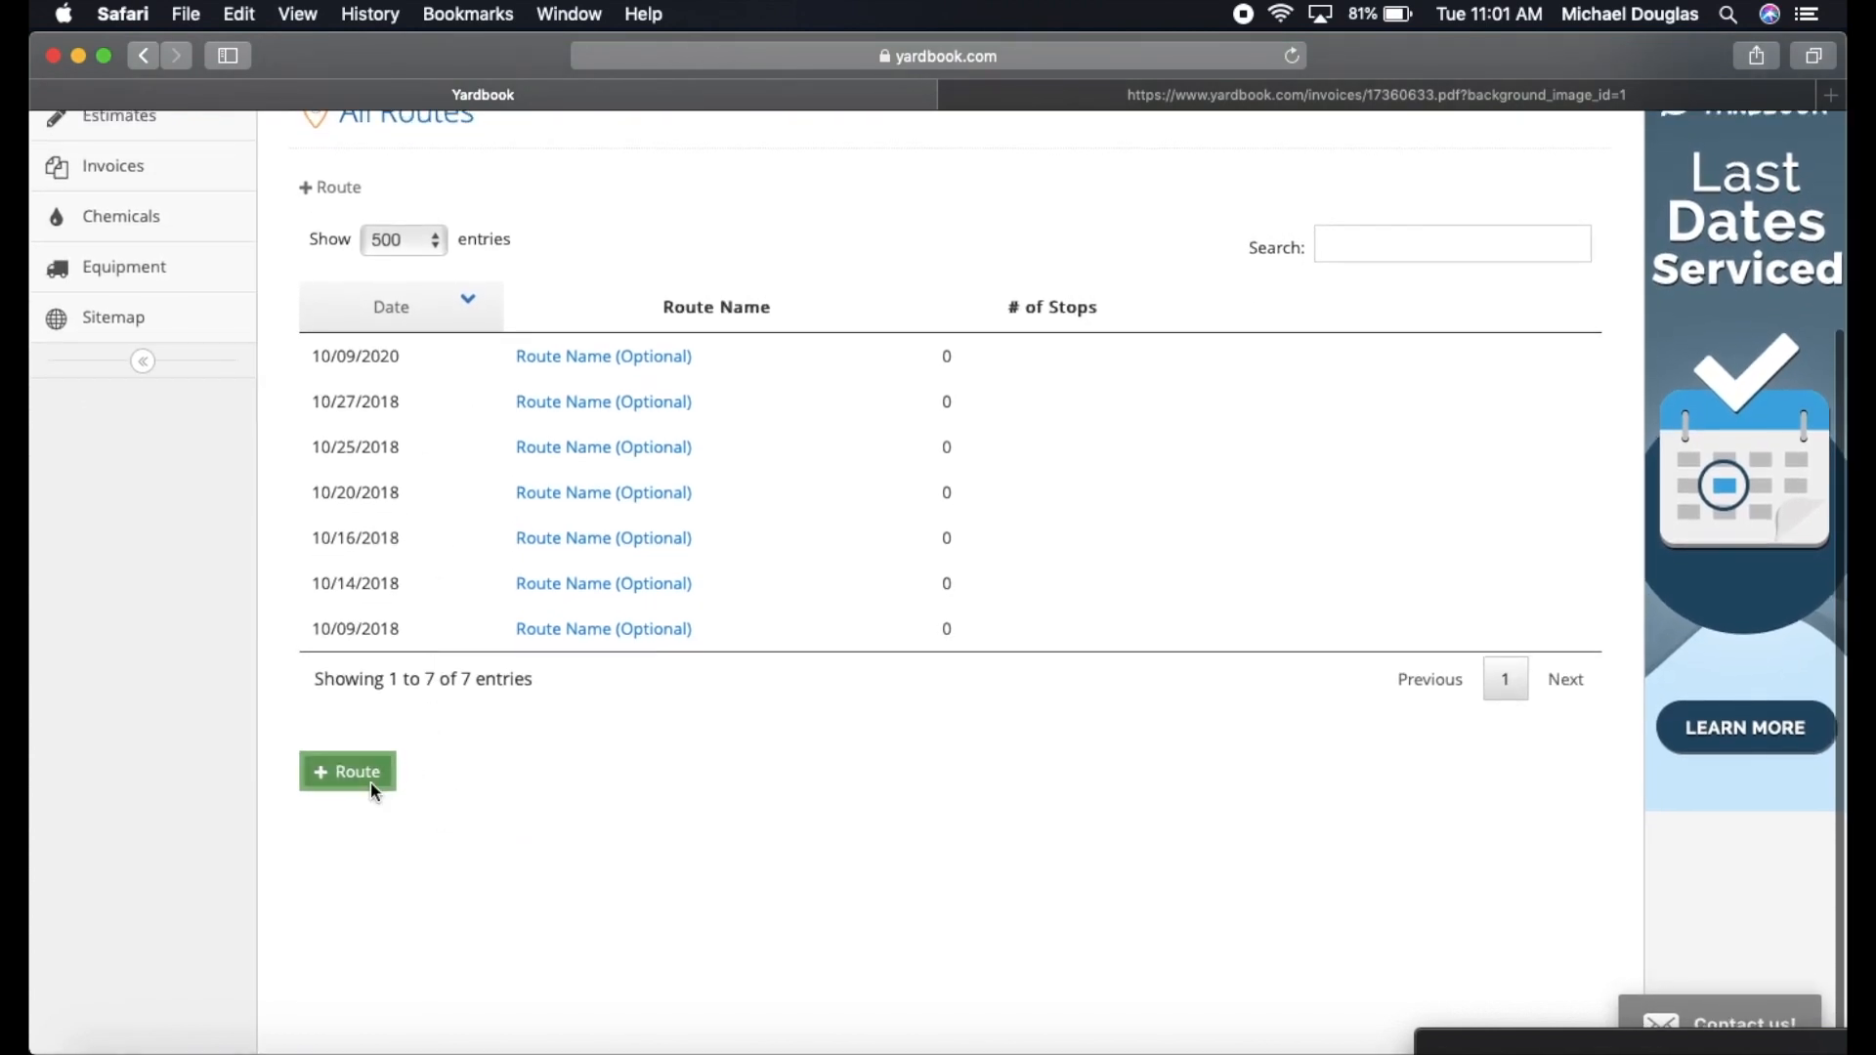
click(348, 770)
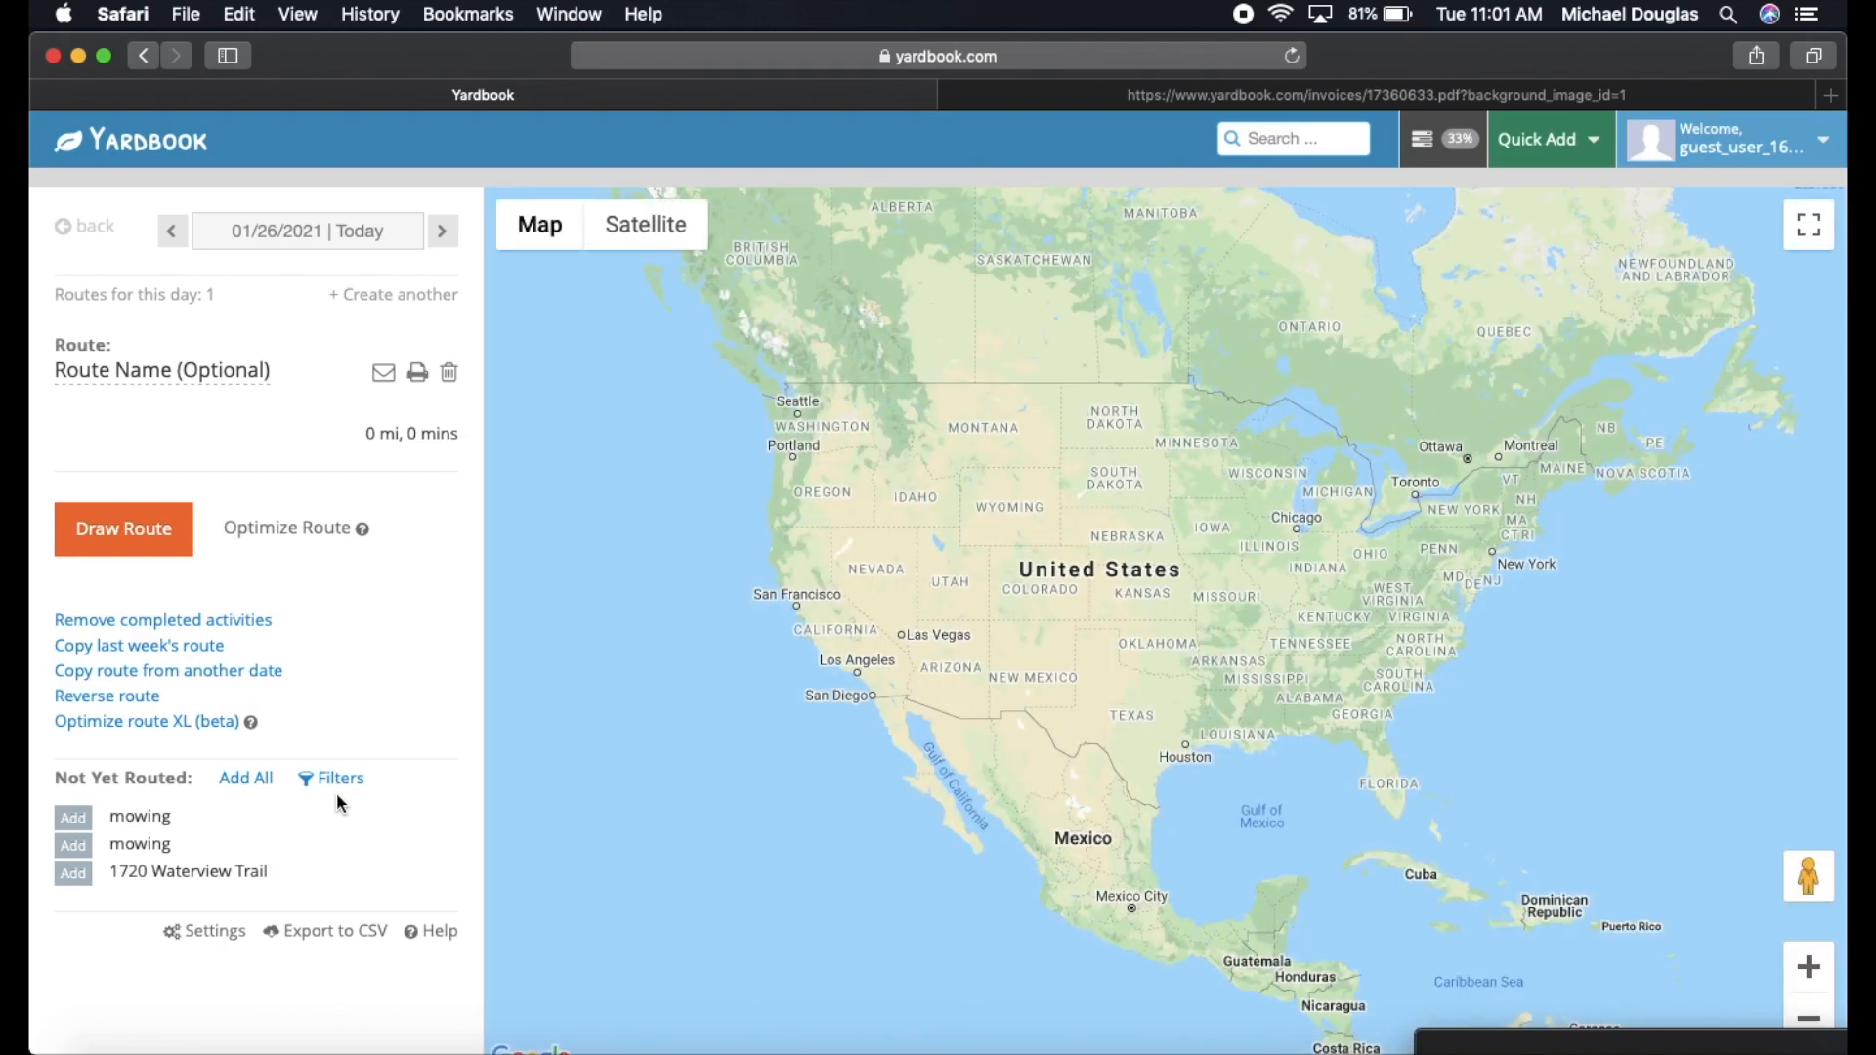
mouse_move(129, 420)
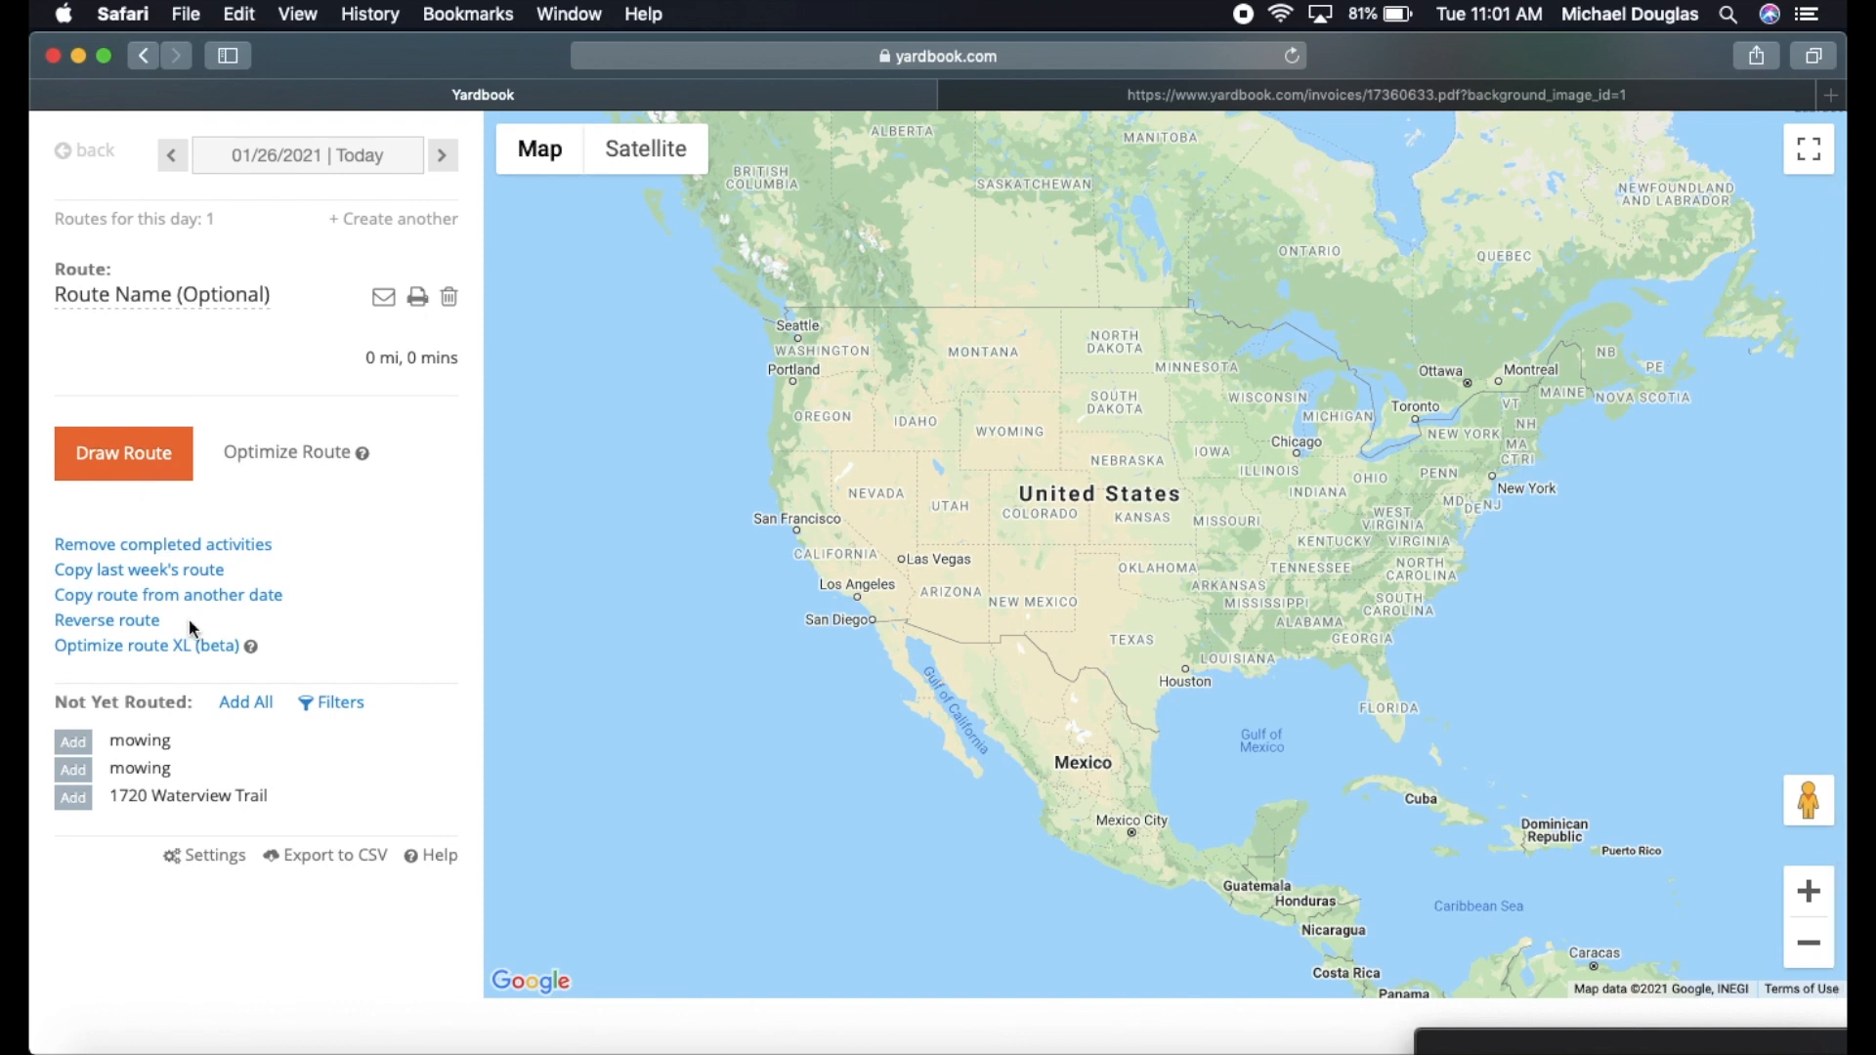
mouse_move(140, 495)
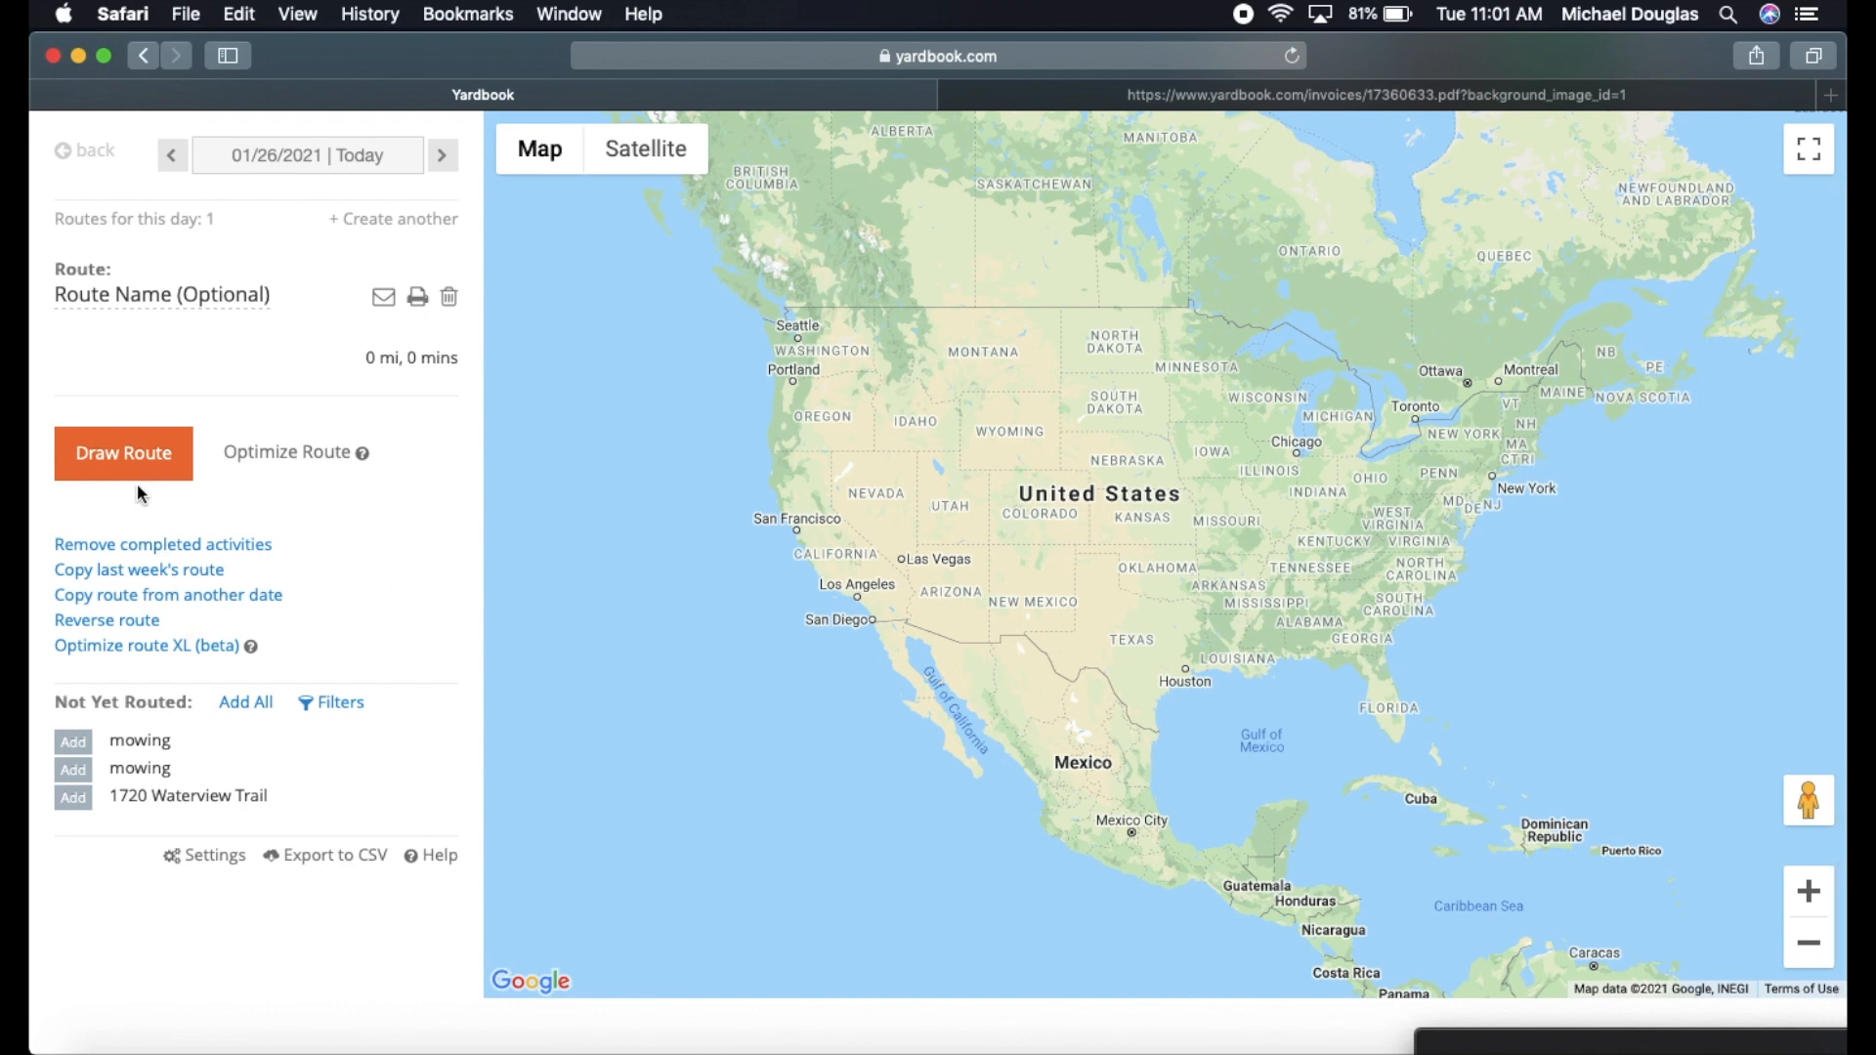
mouse_move(101, 731)
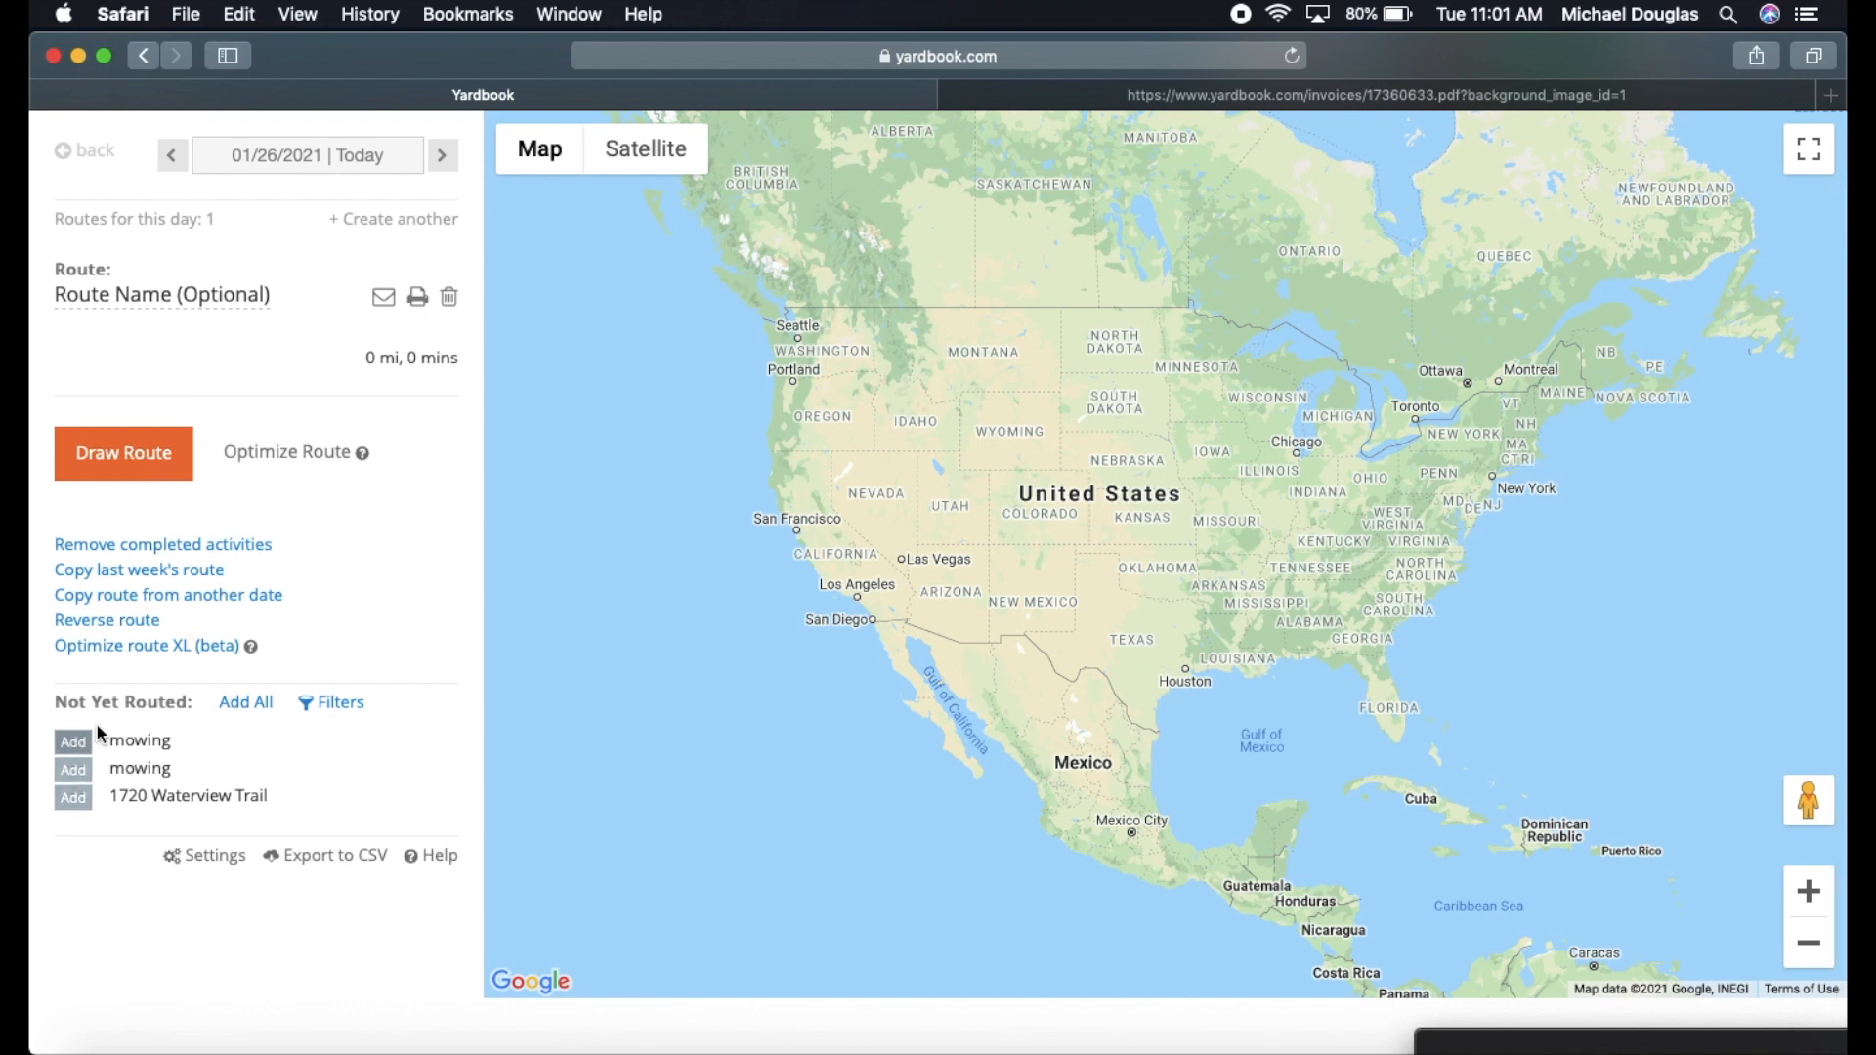
Add all not-yet-routed activities to today's route.
click(247, 702)
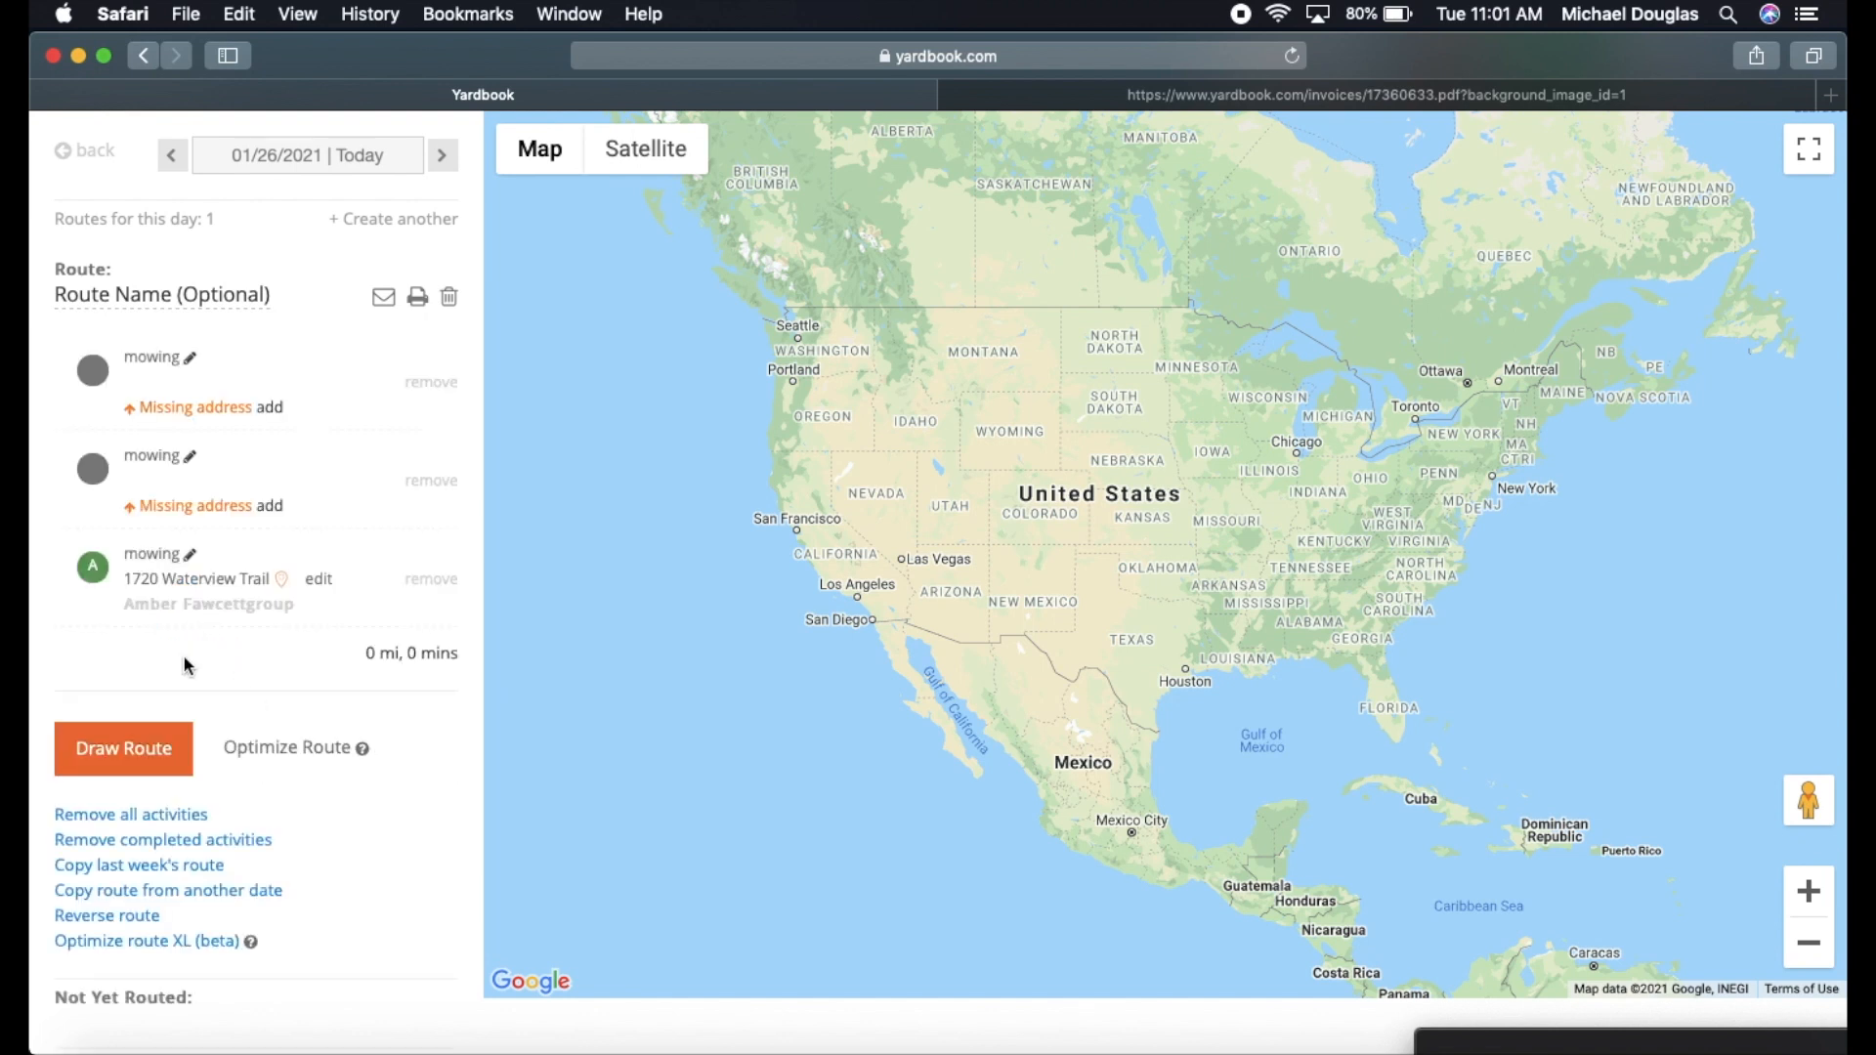
mouse_move(226, 447)
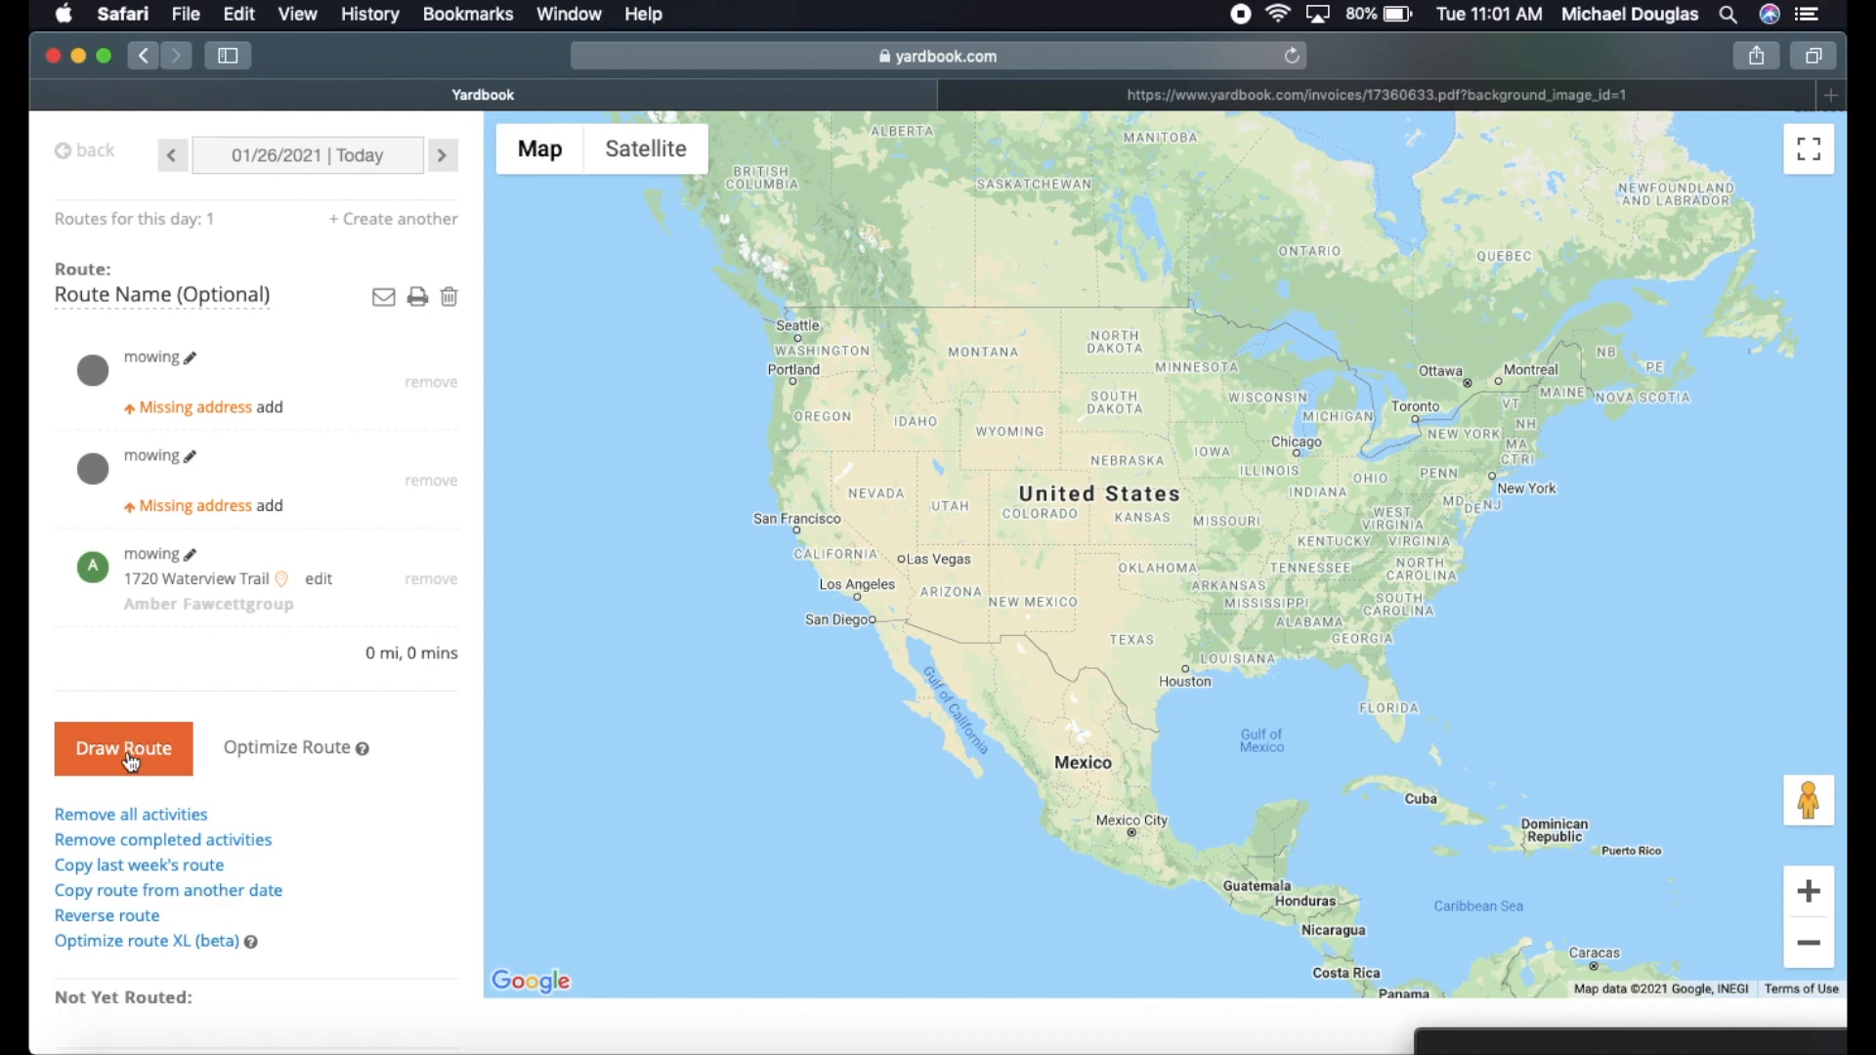
Attempt to draw the route and dismiss the missing-address warning.
click(123, 746)
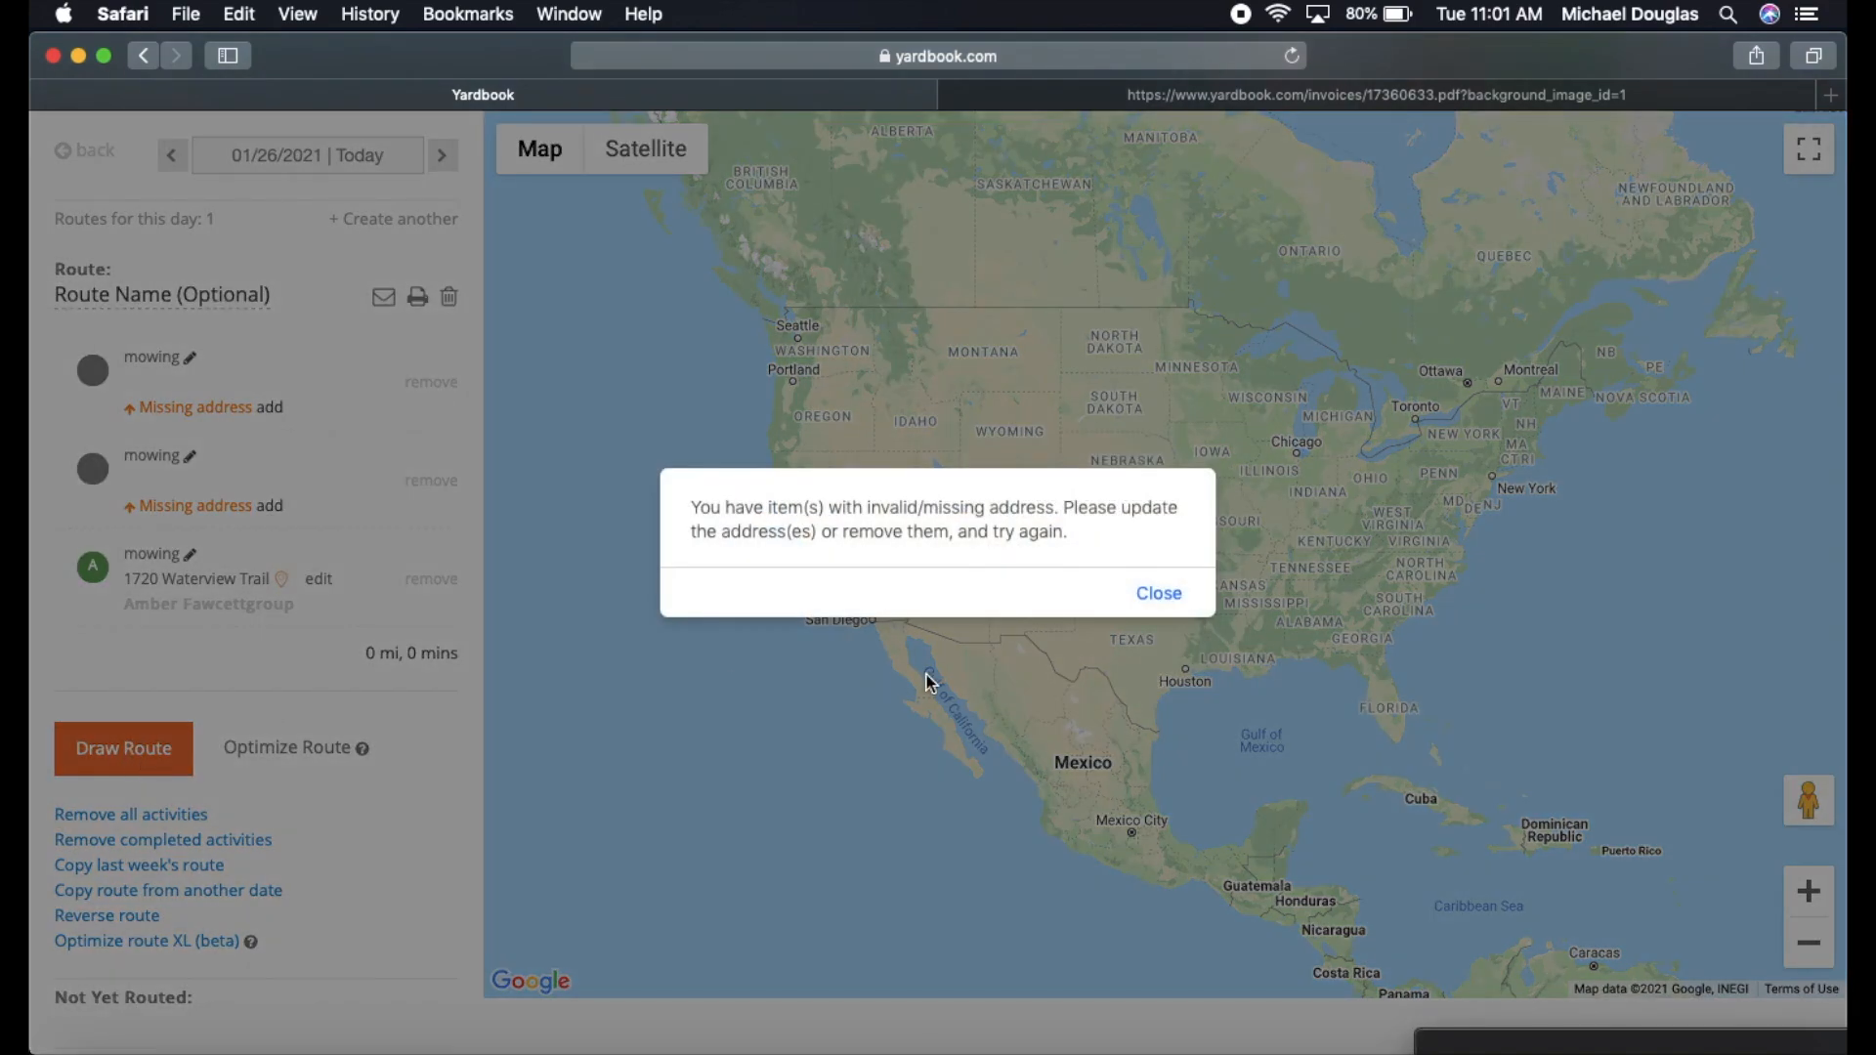
click(1155, 594)
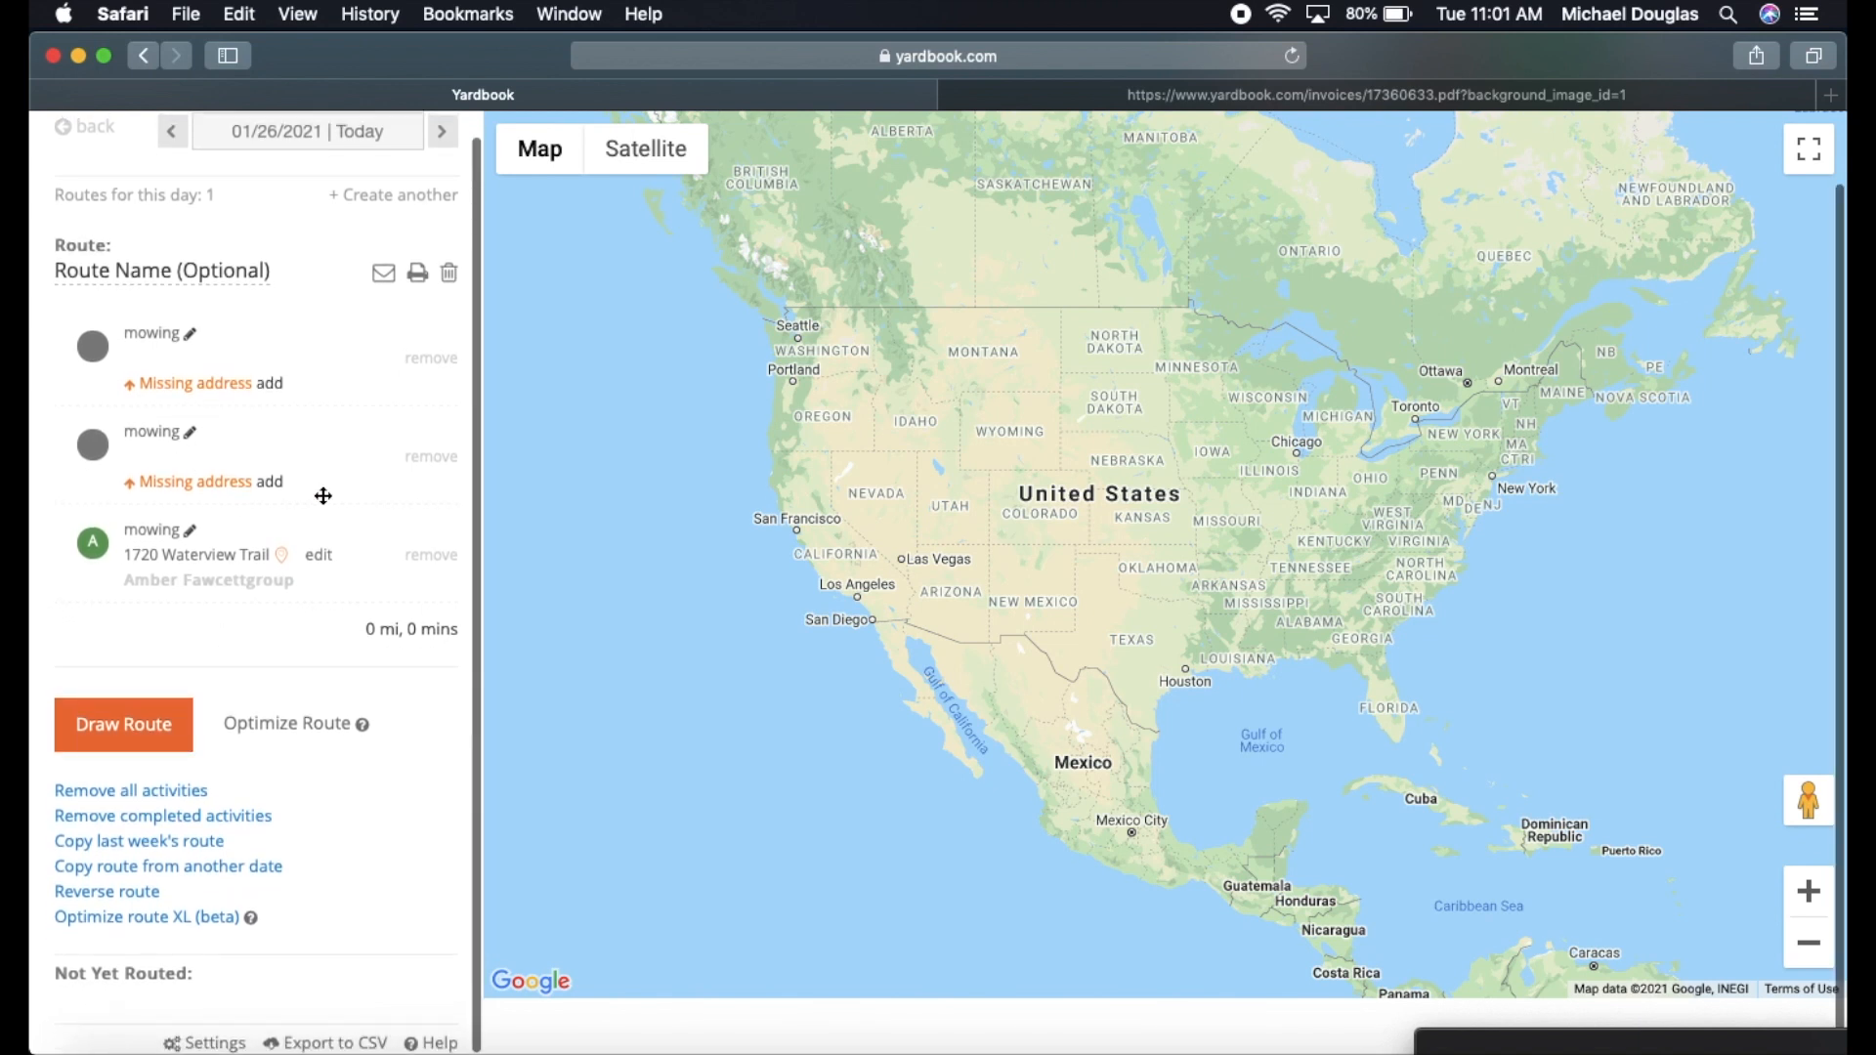
mouse_move(174, 461)
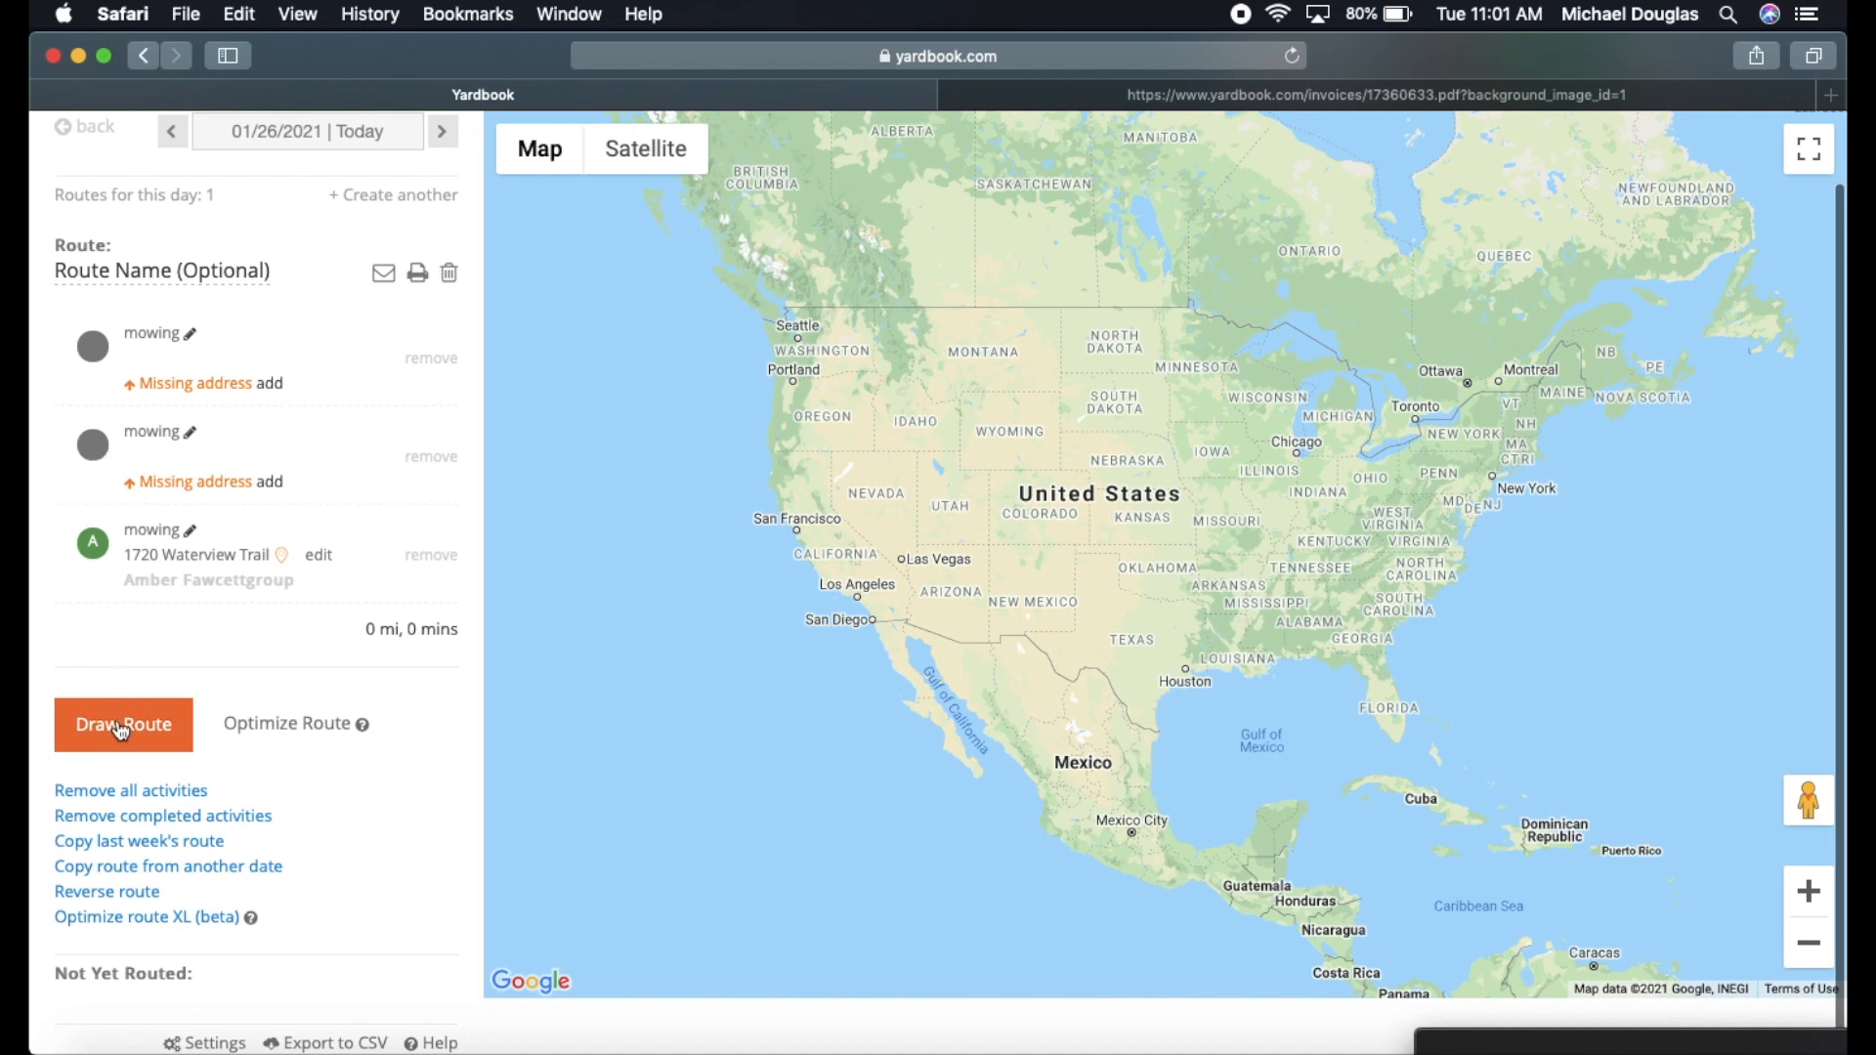
mouse_move(907, 625)
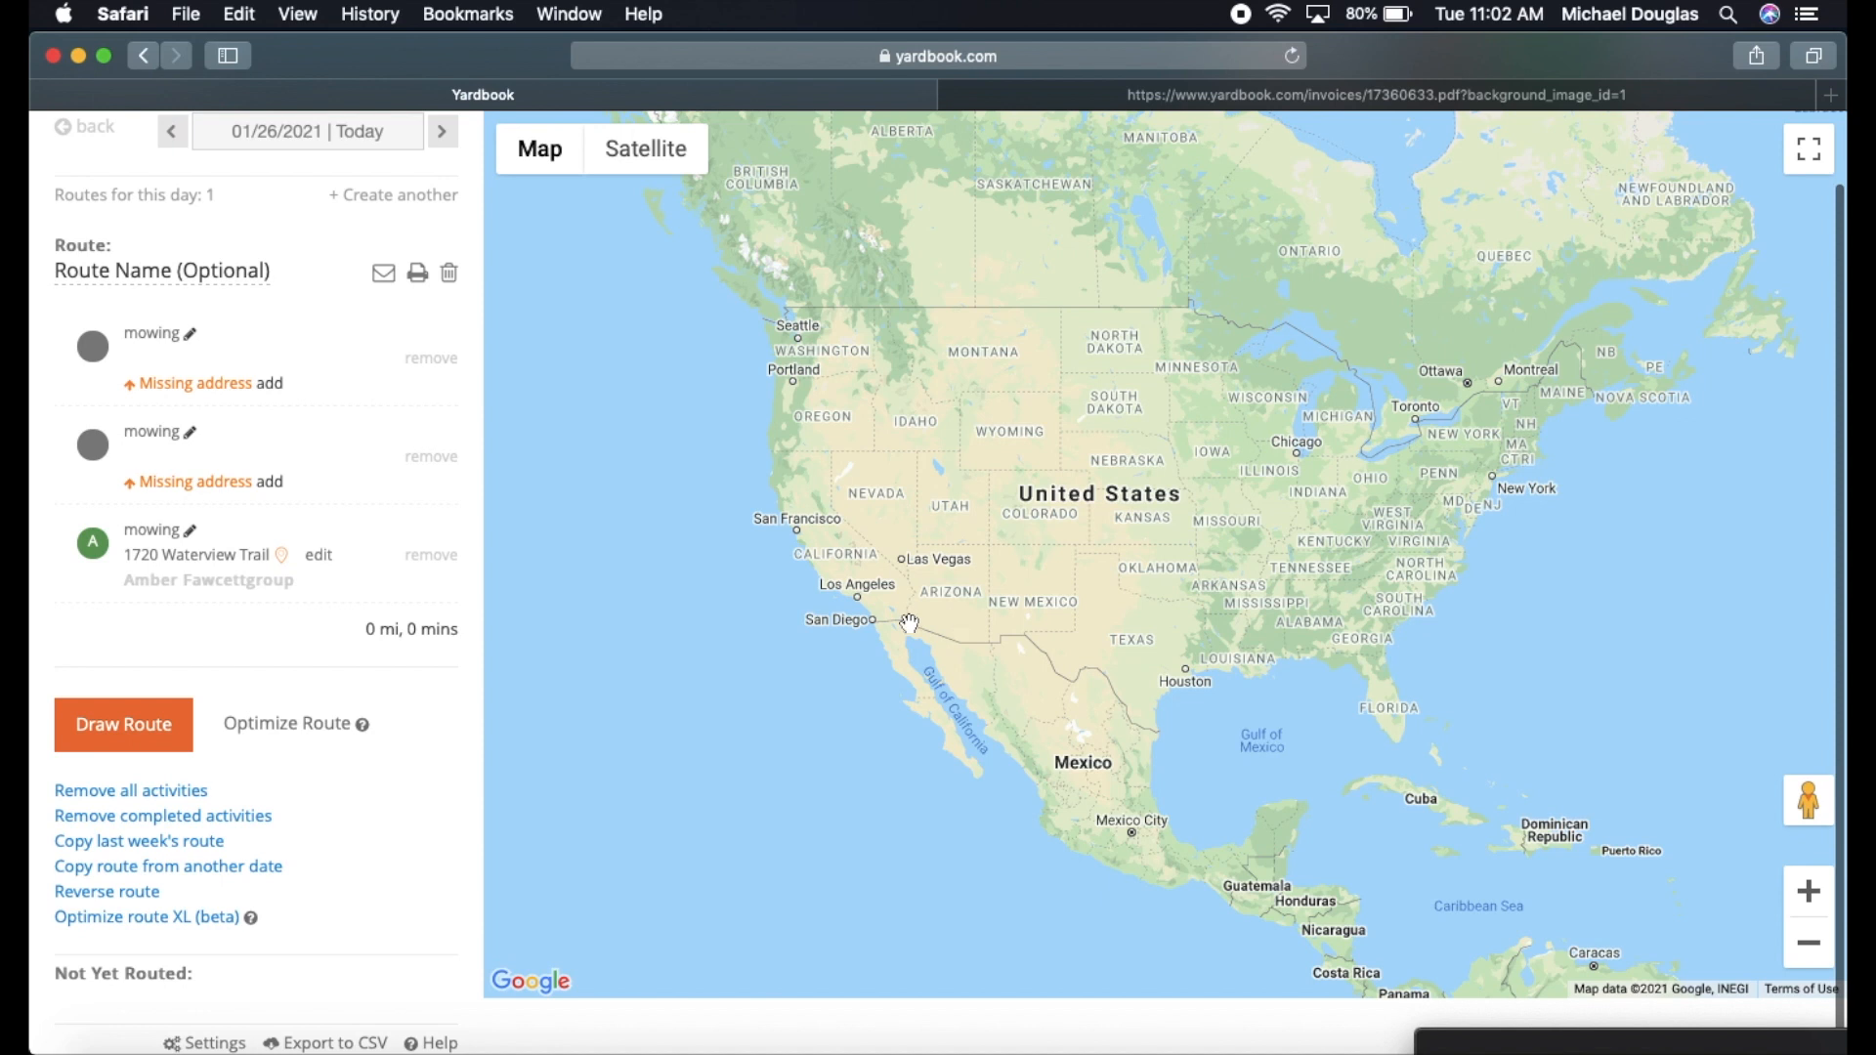
mouse_move(258, 604)
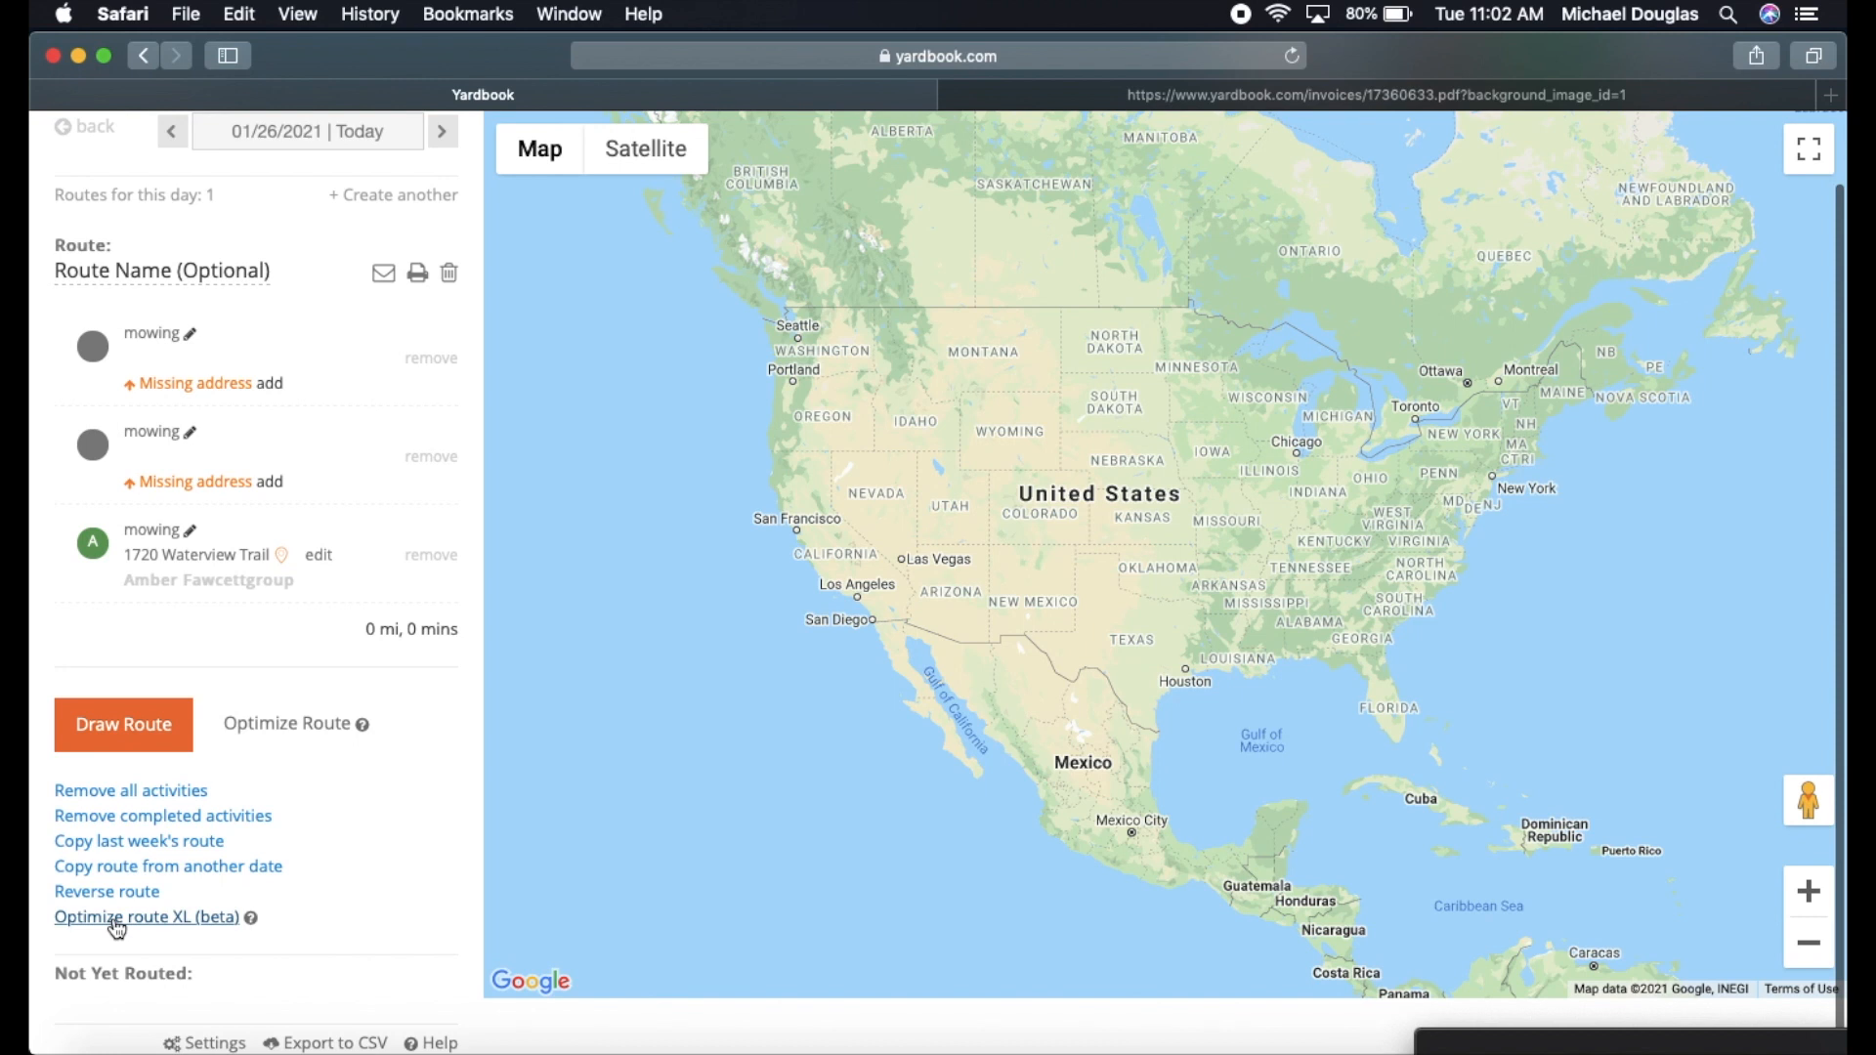
mouse_move(151, 926)
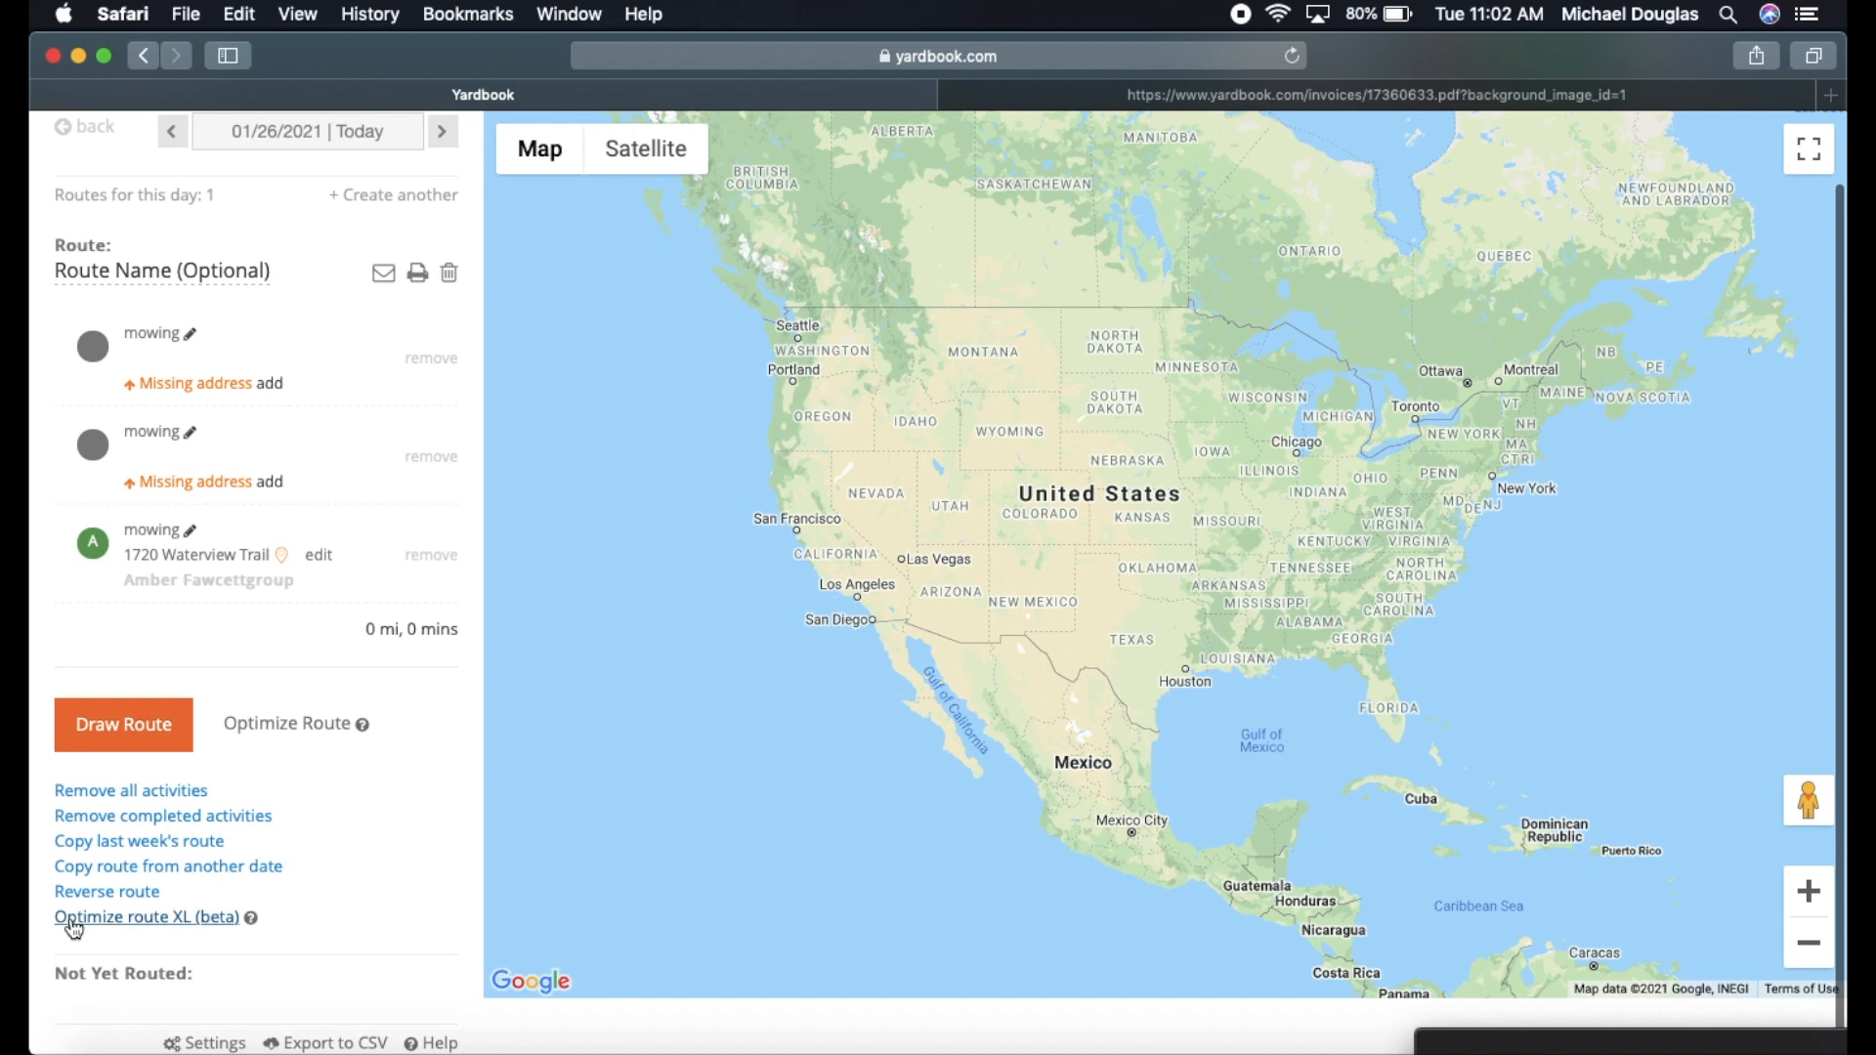
mouse_move(190, 930)
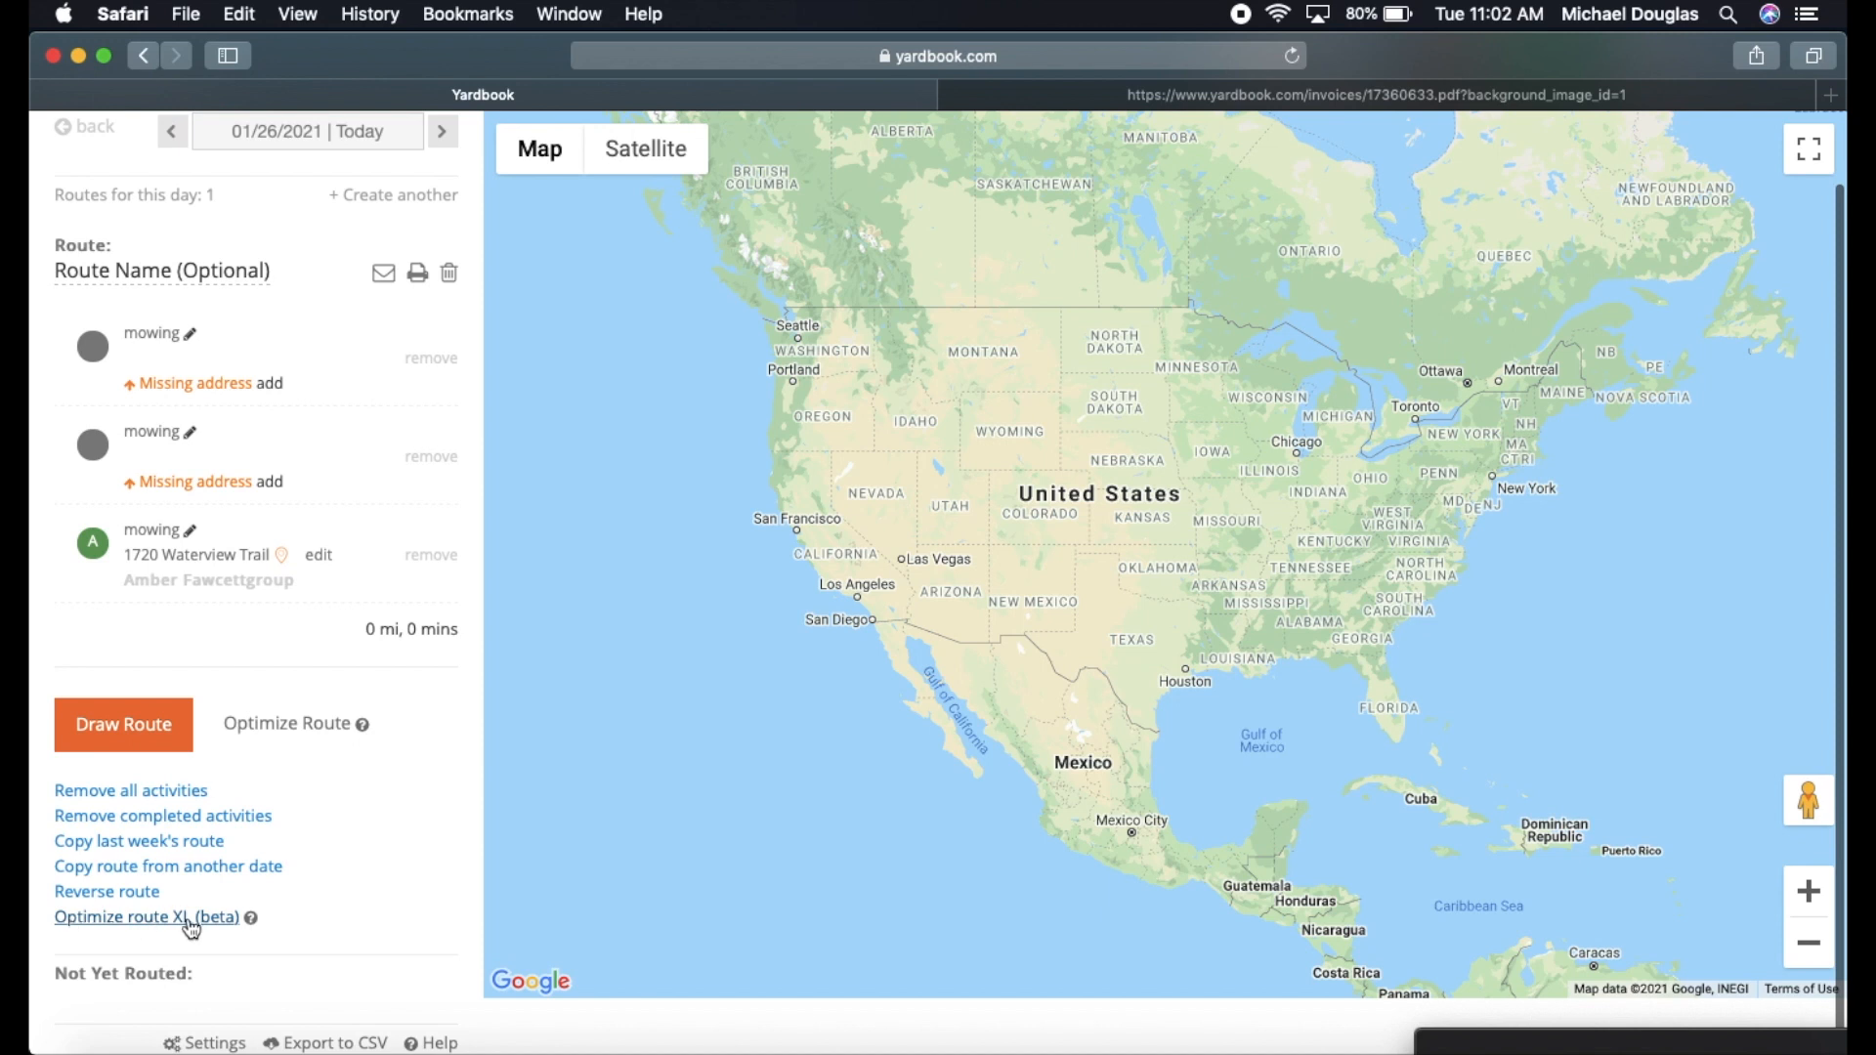
mouse_move(168, 930)
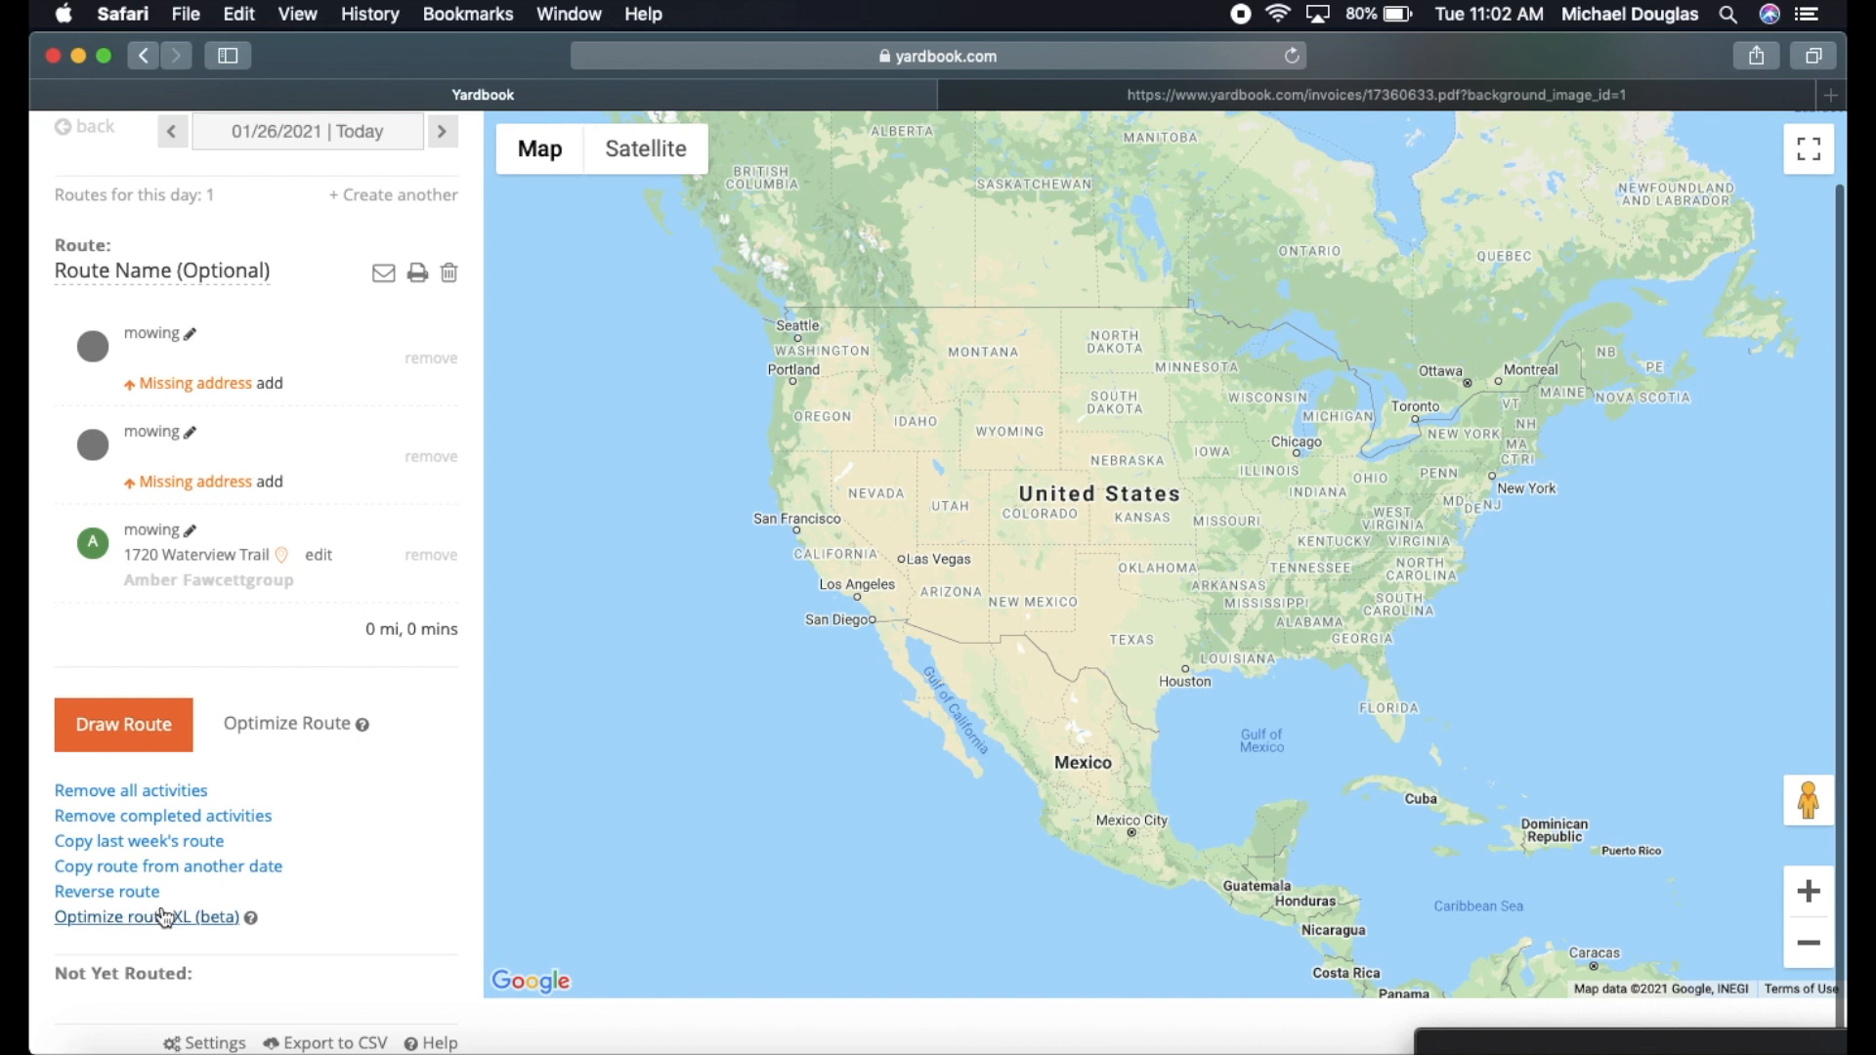
mouse_move(152, 920)
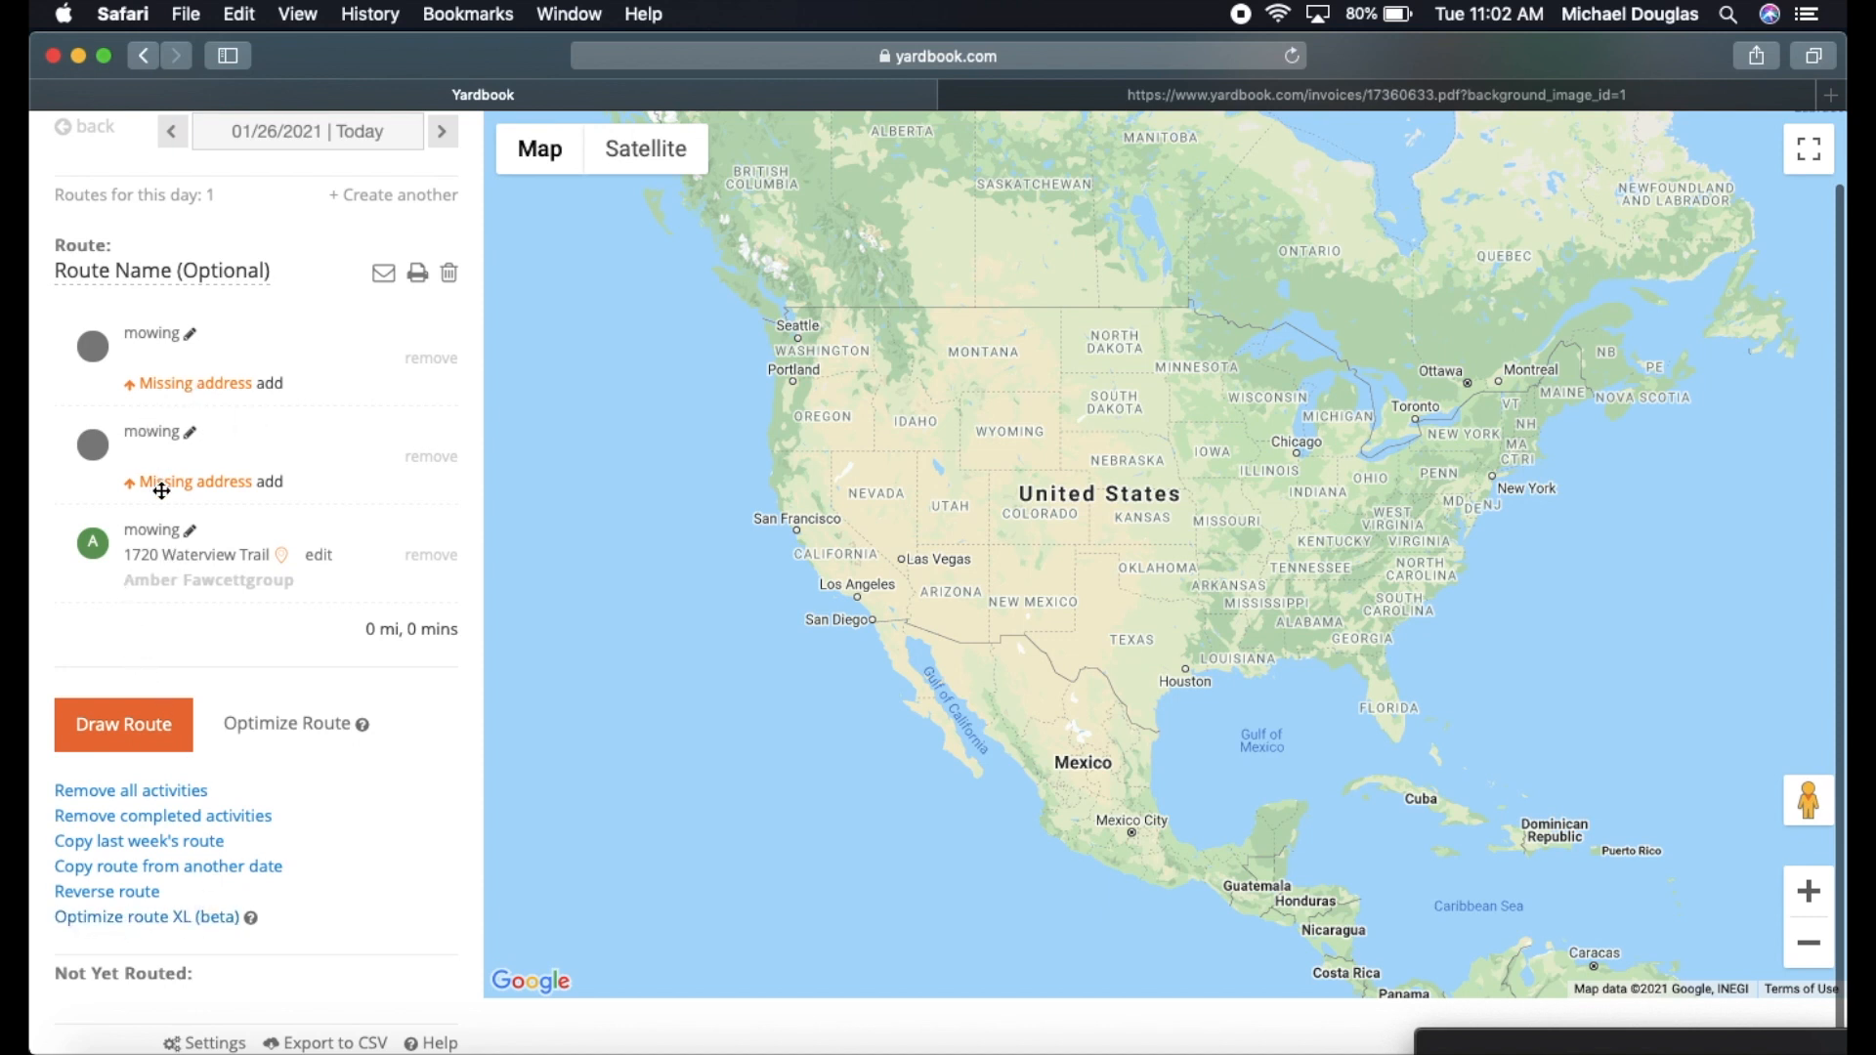
mouse_move(213, 563)
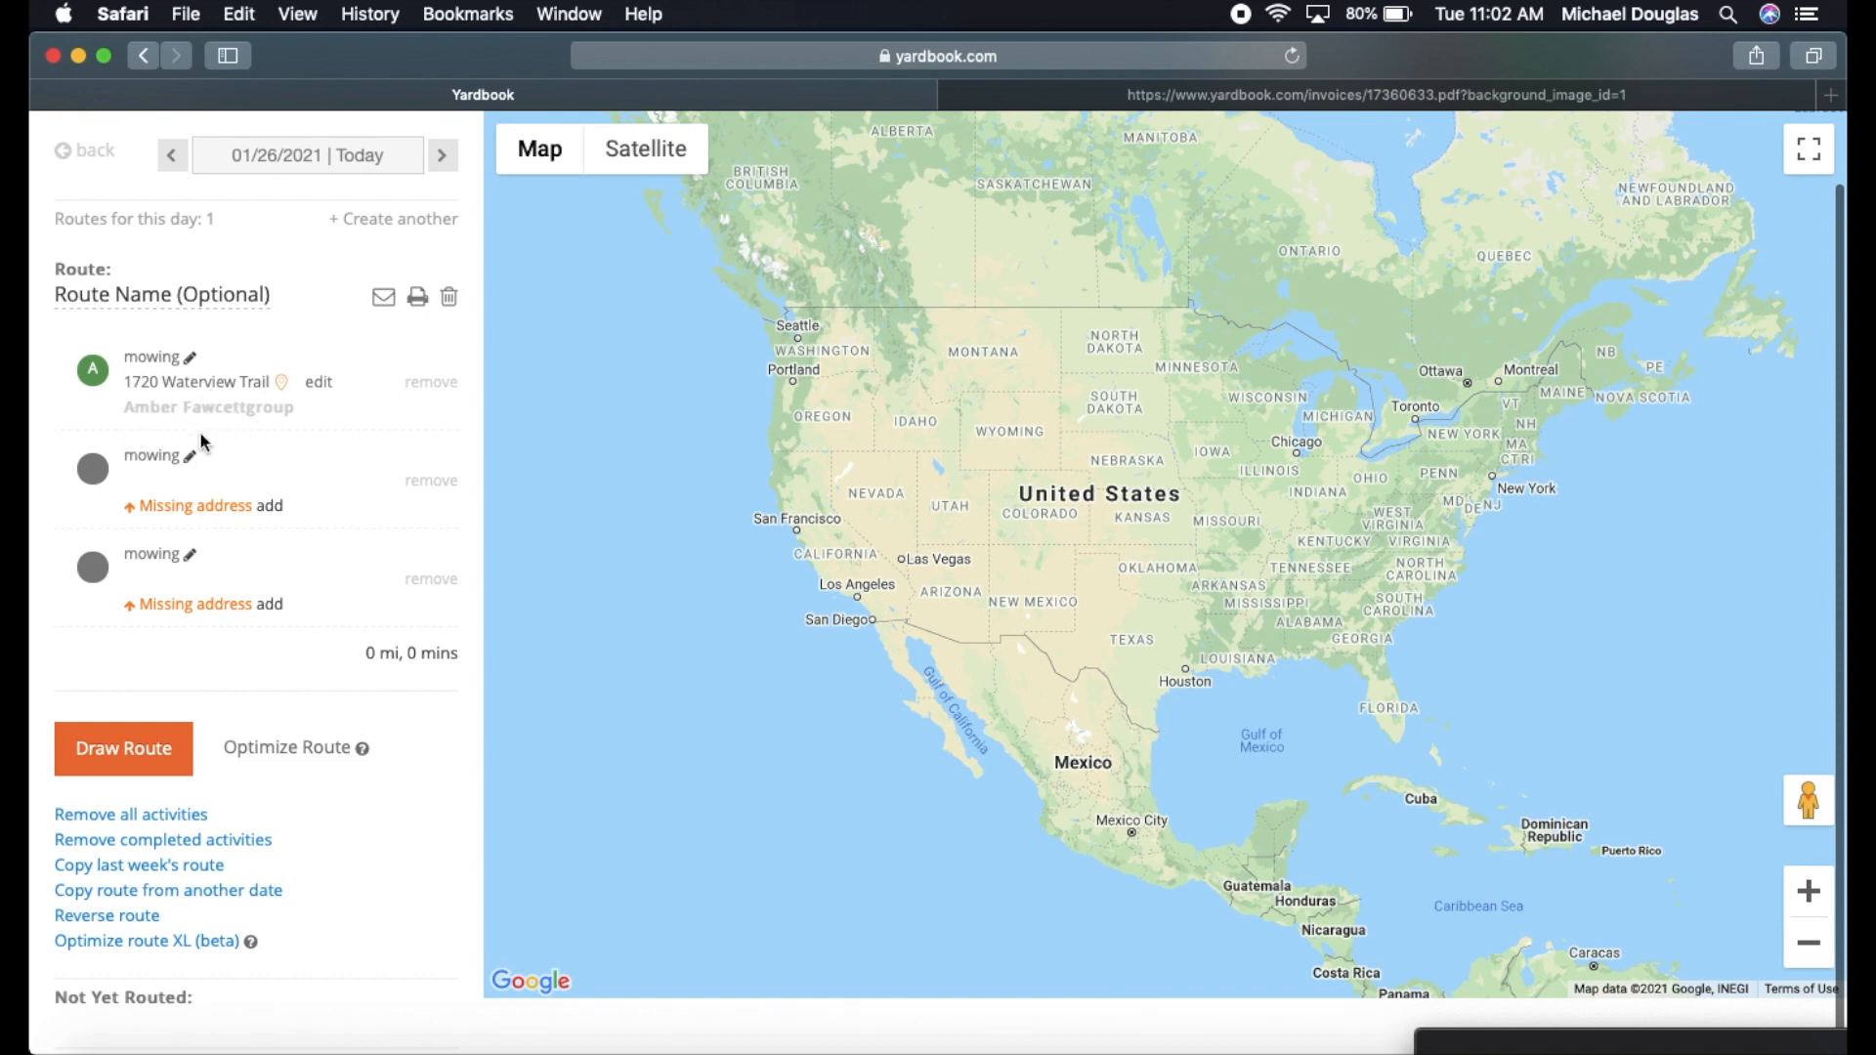
mouse_move(184, 520)
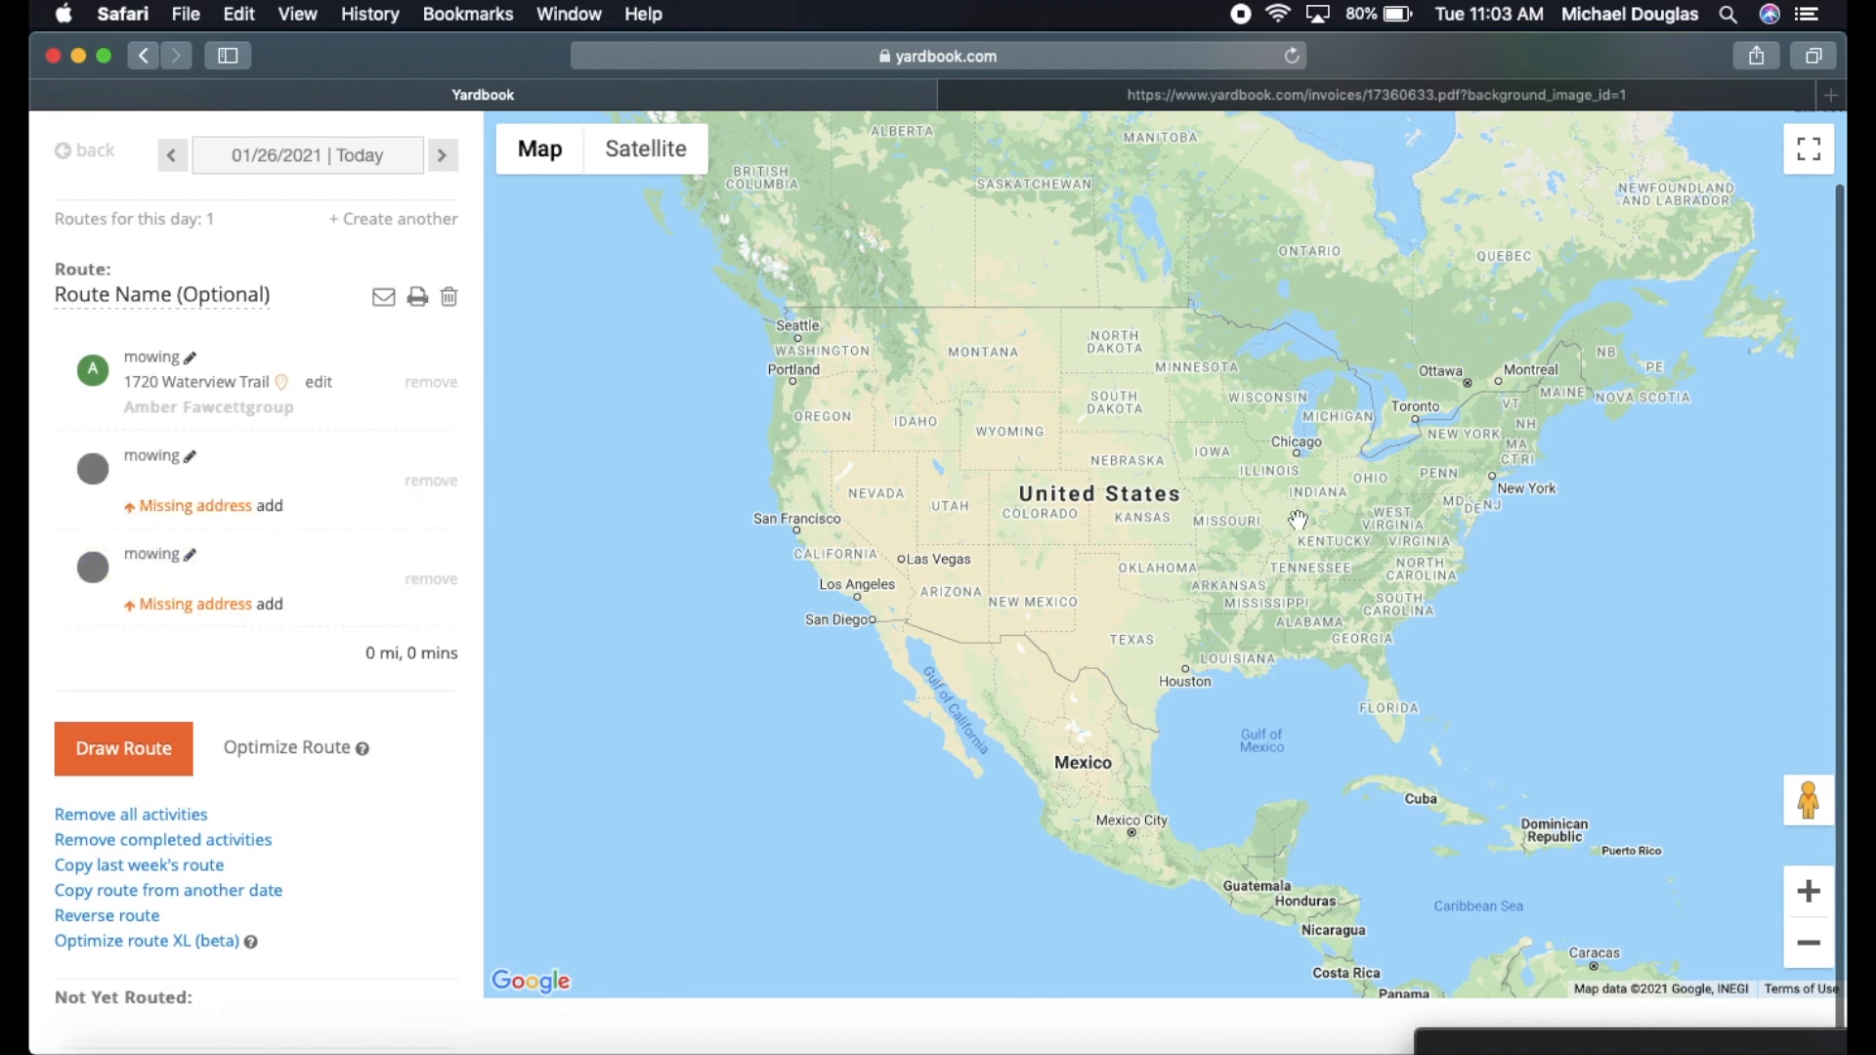
mouse_move(328, 526)
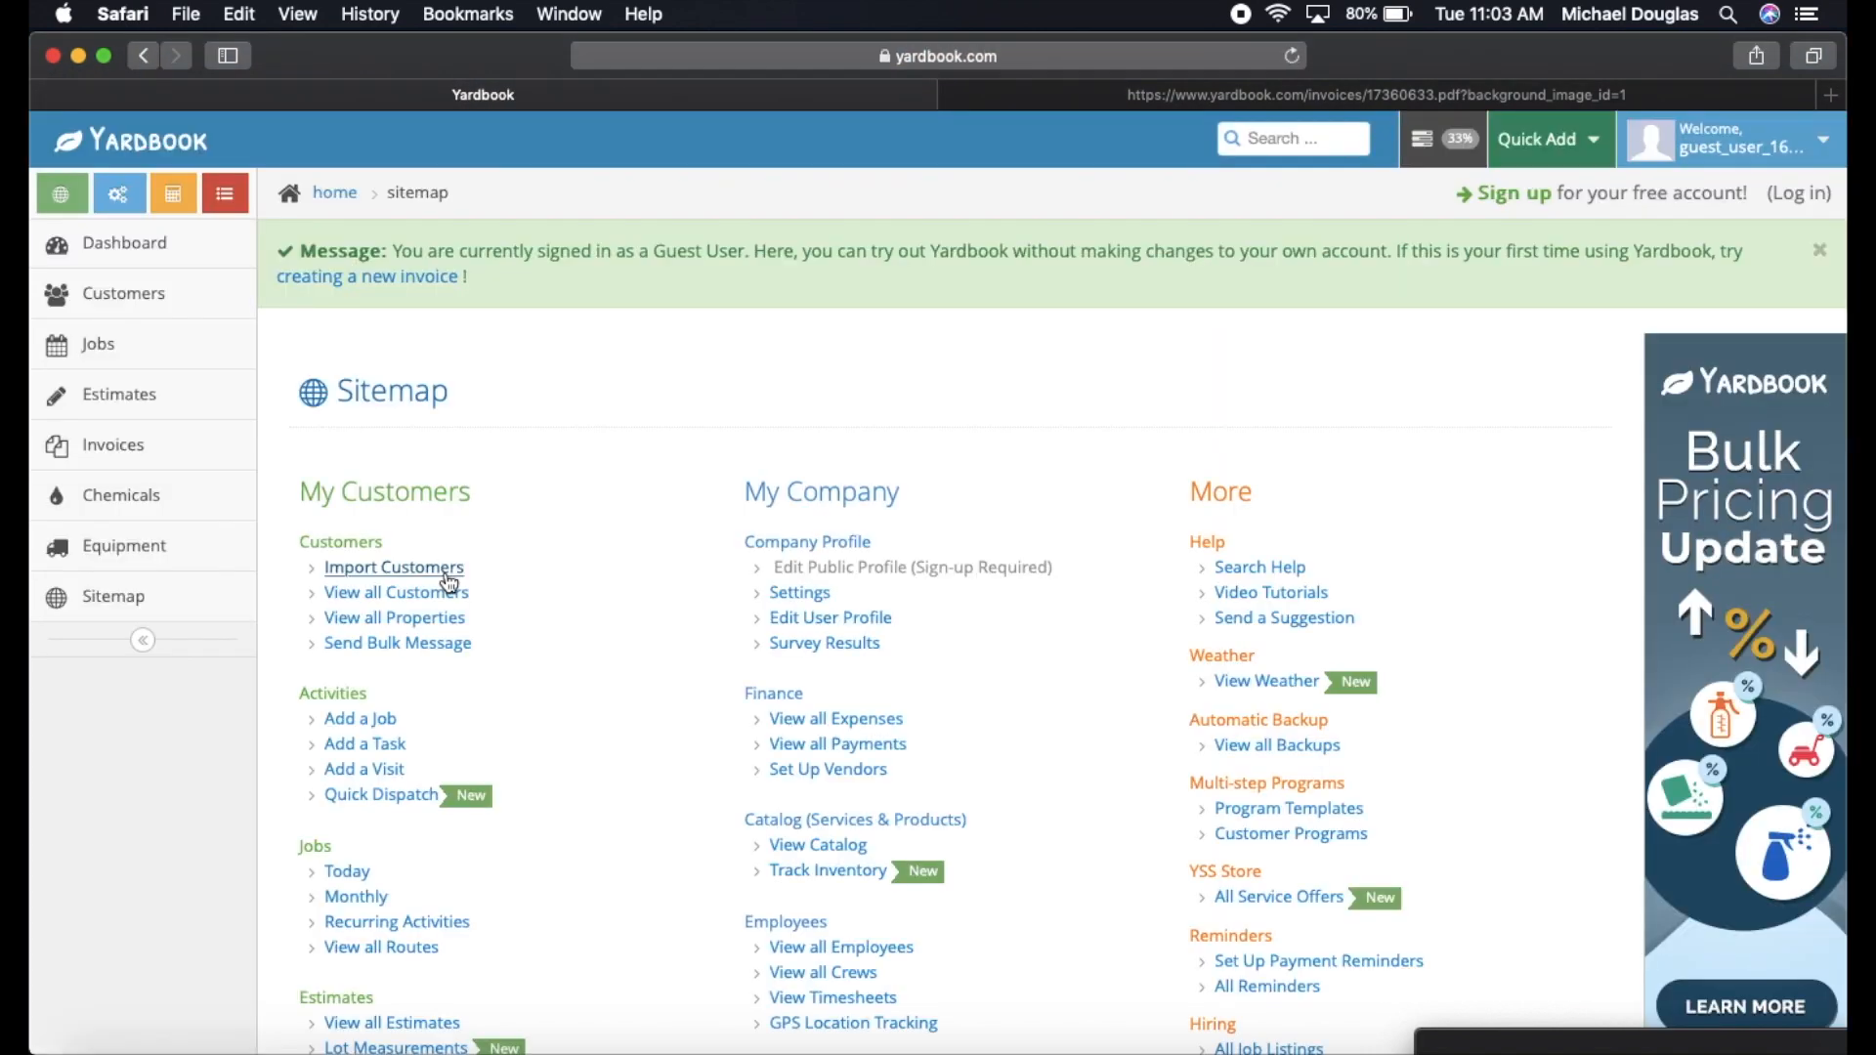
Scroll the sitemap down through its sections to the Reports list.
scroll(down, 3)
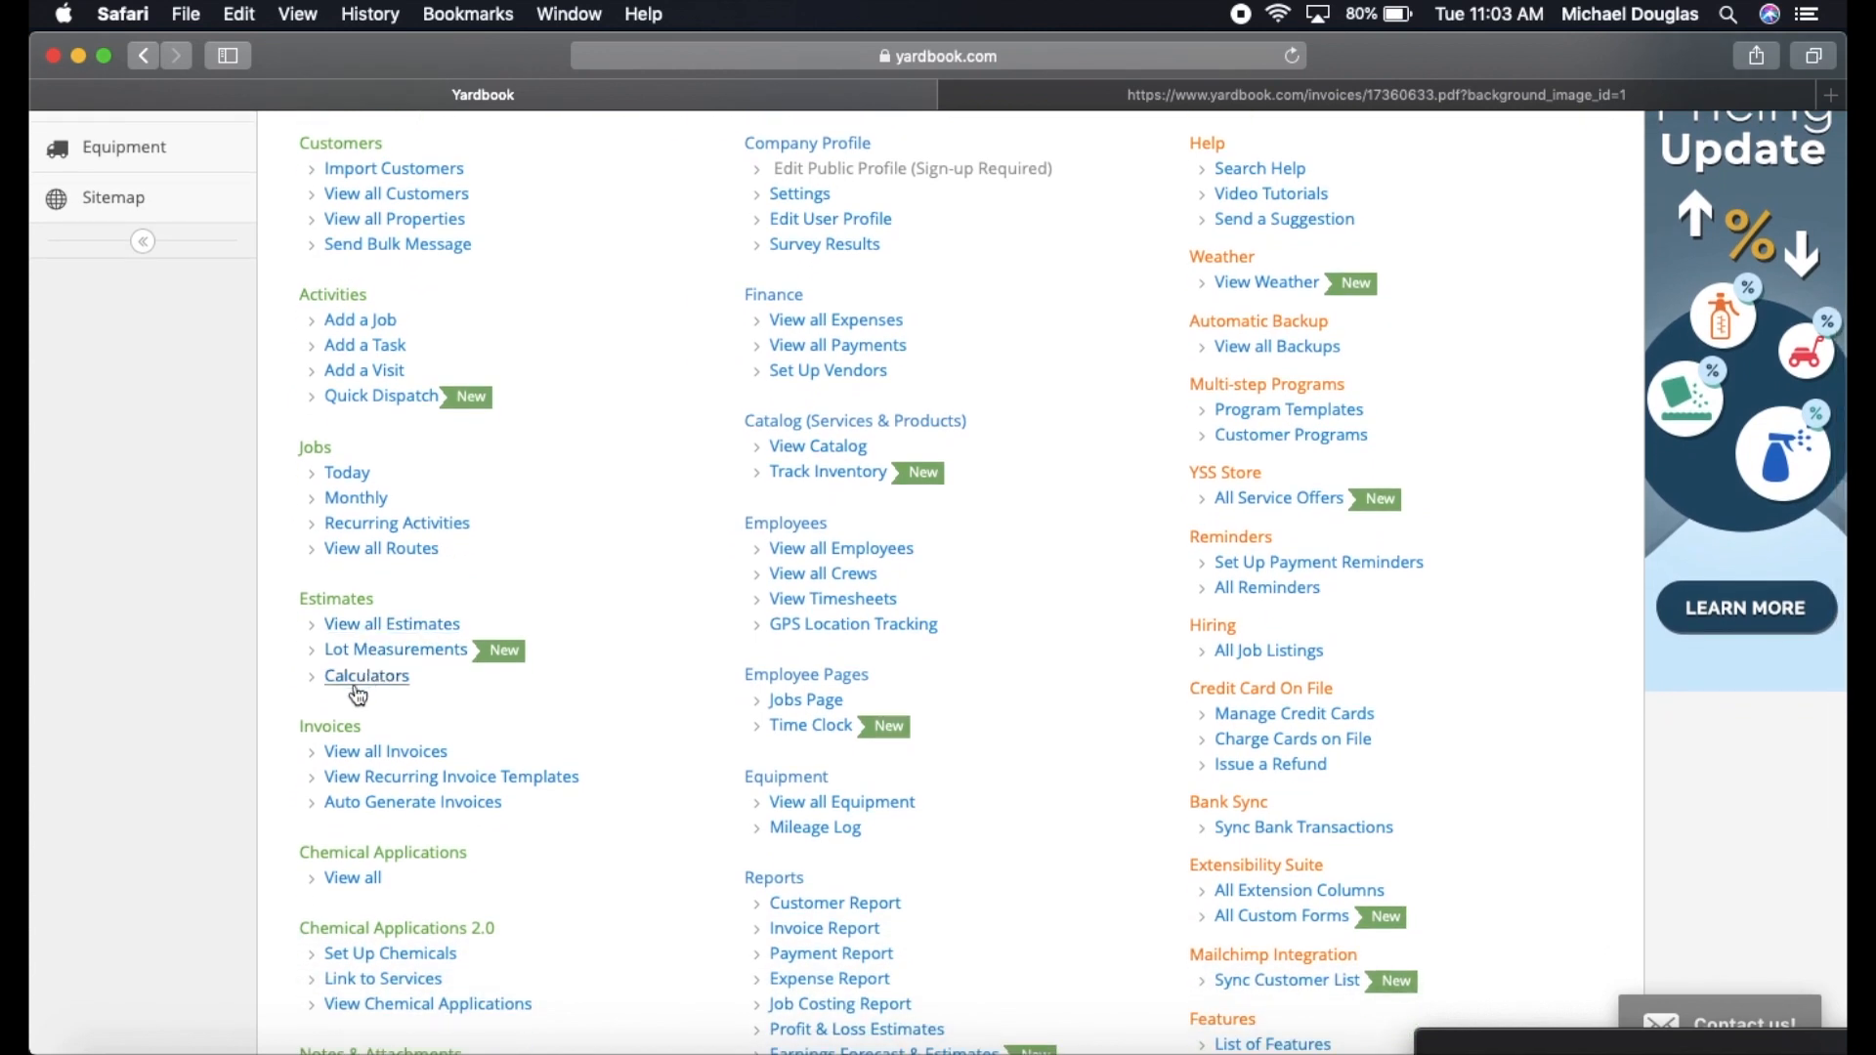
mouse_move(412, 802)
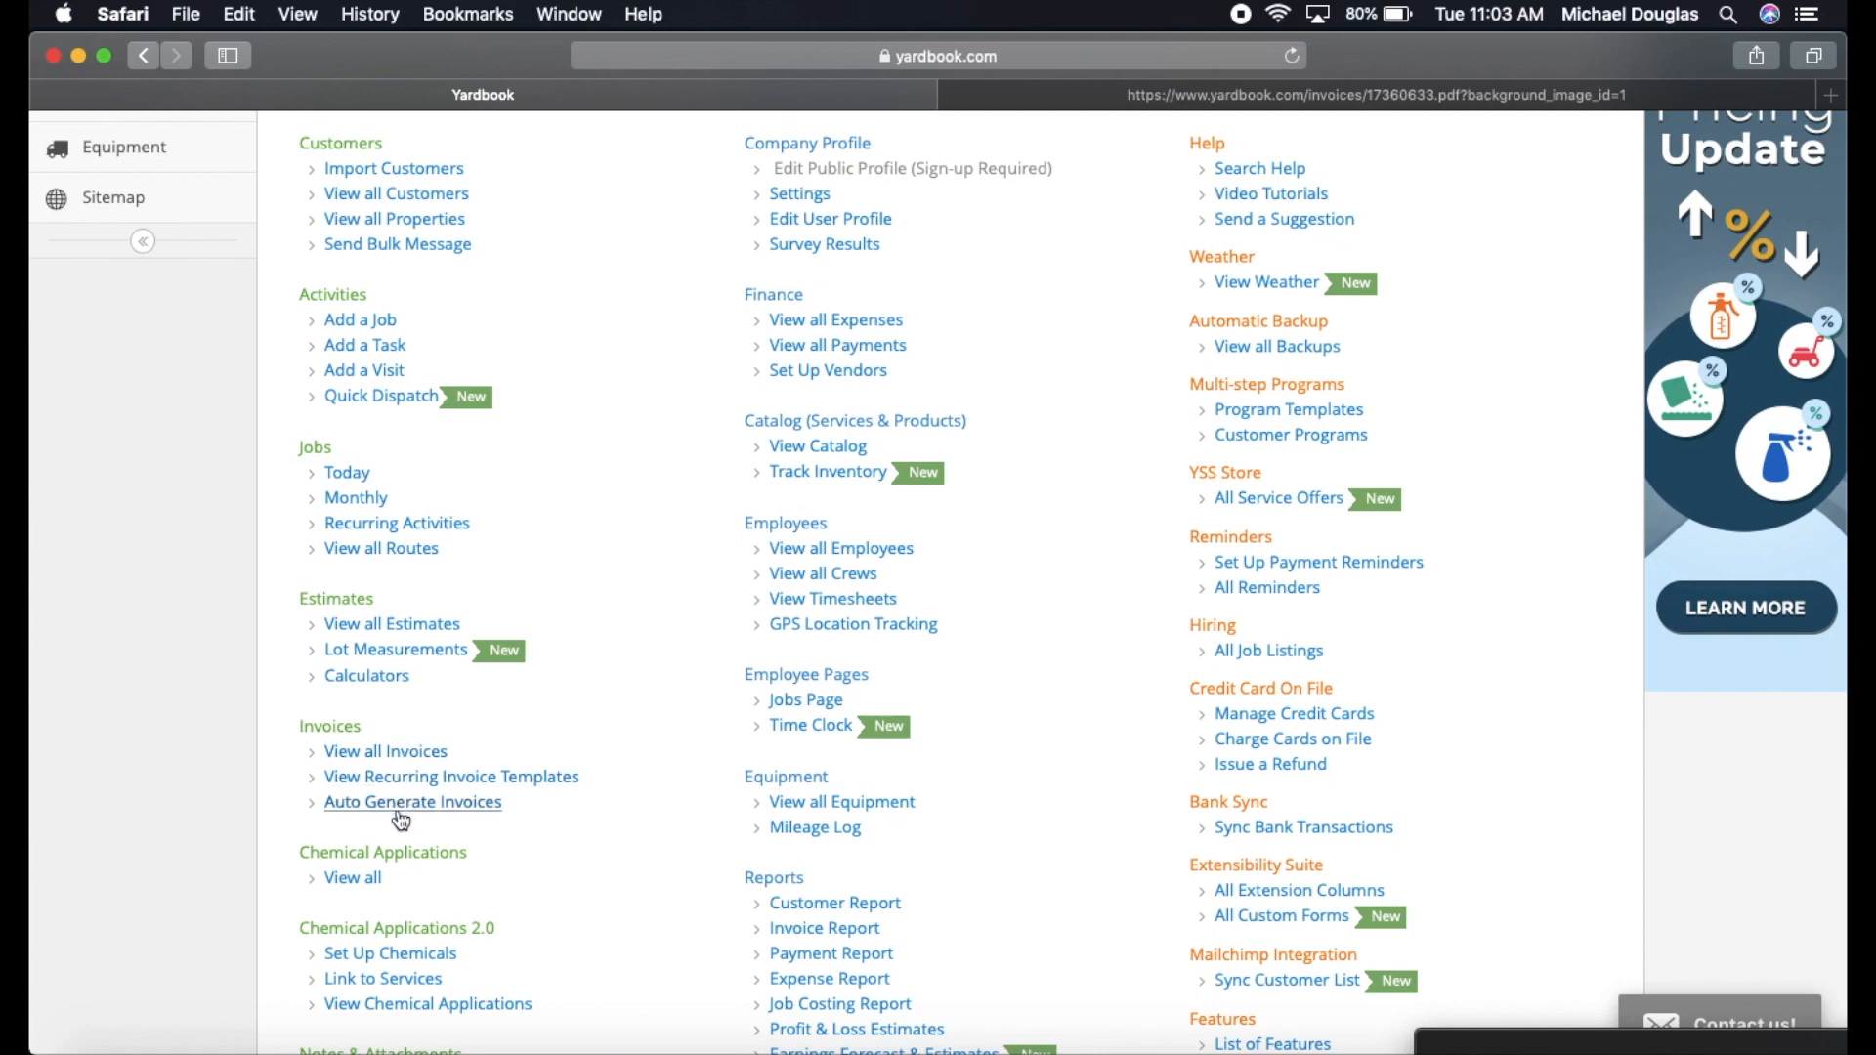
scroll(down, 3)
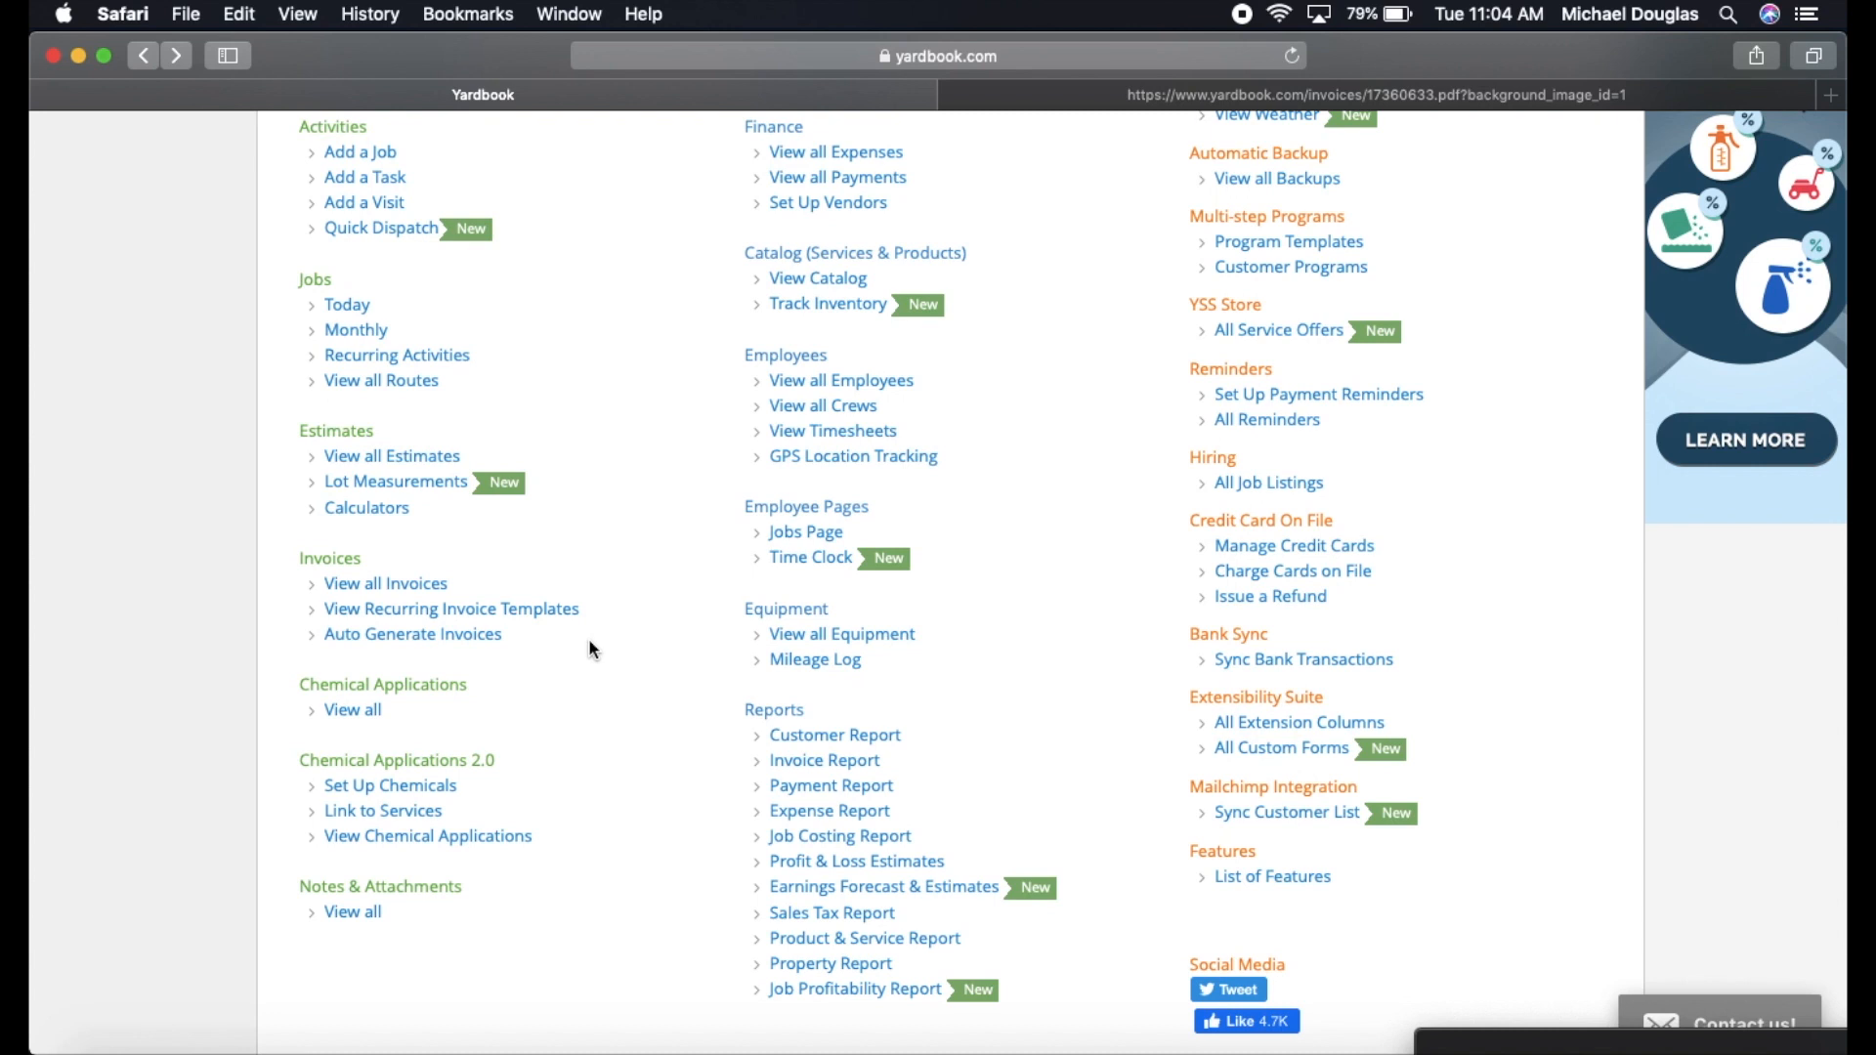
mouse_move(688, 797)
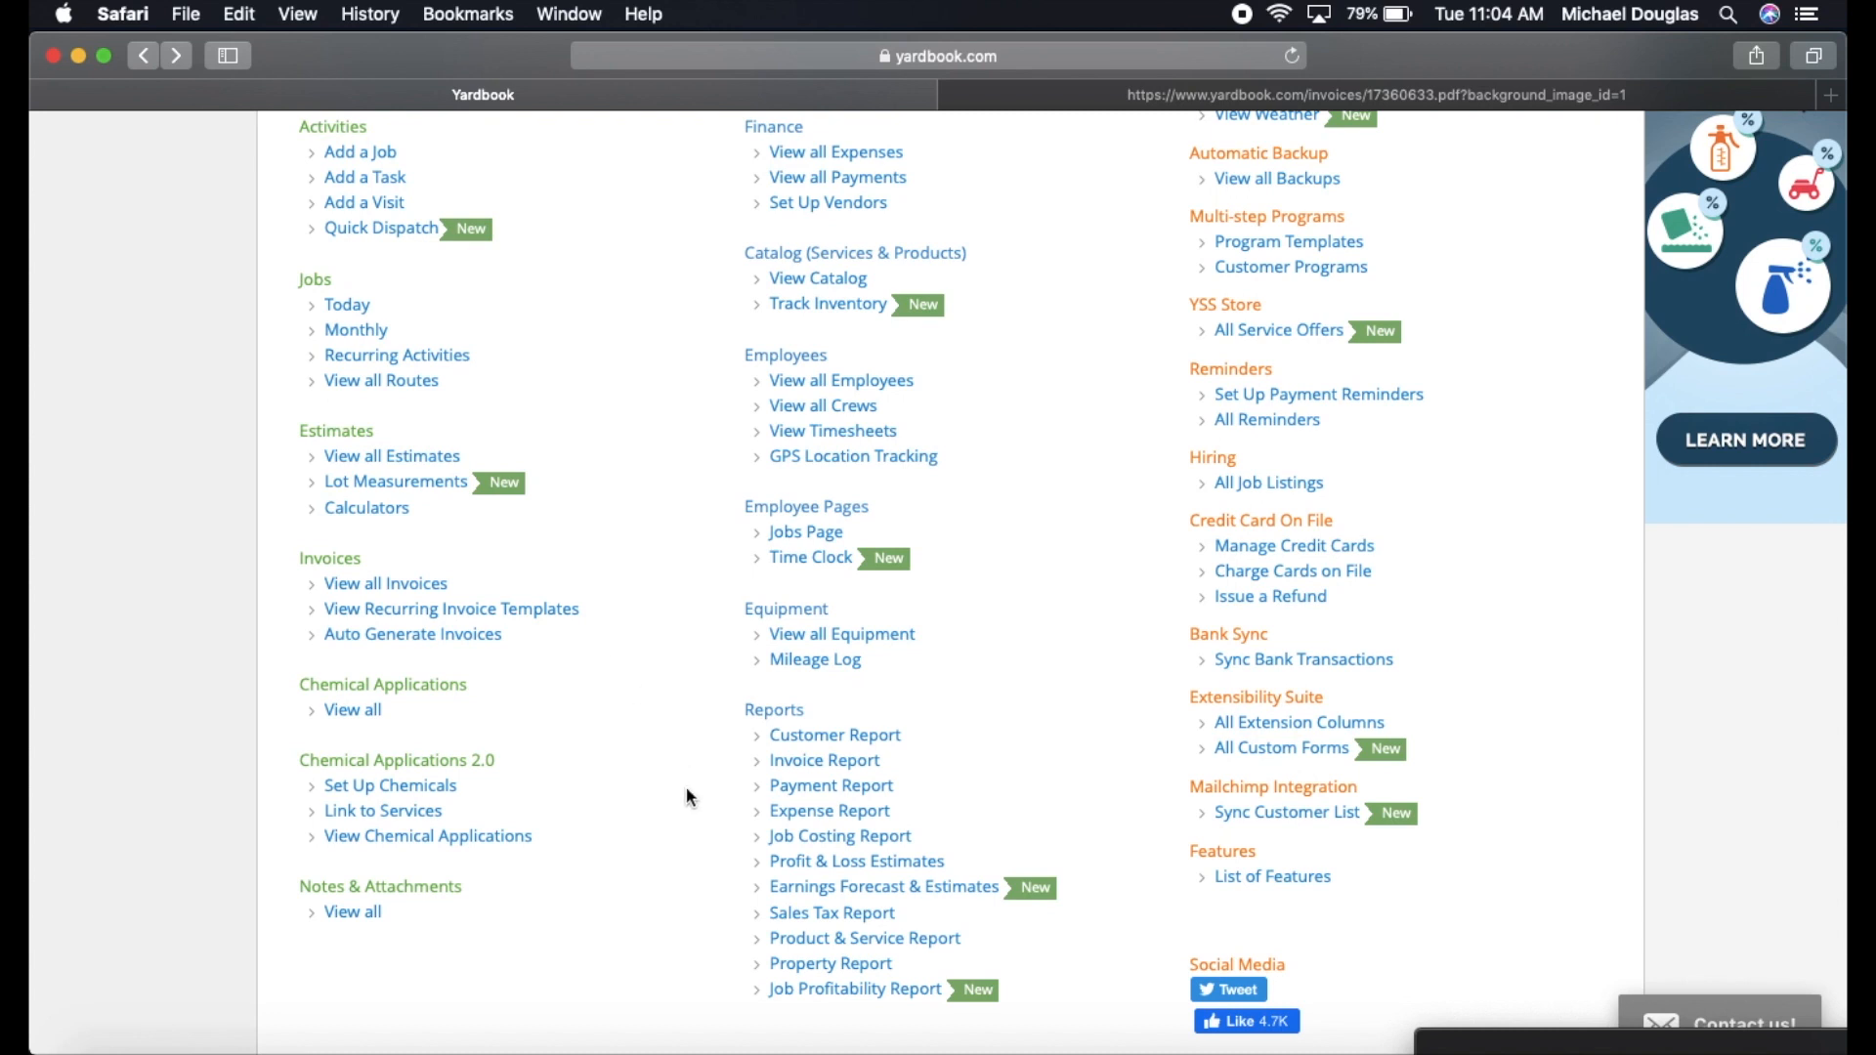
mouse_move(830, 785)
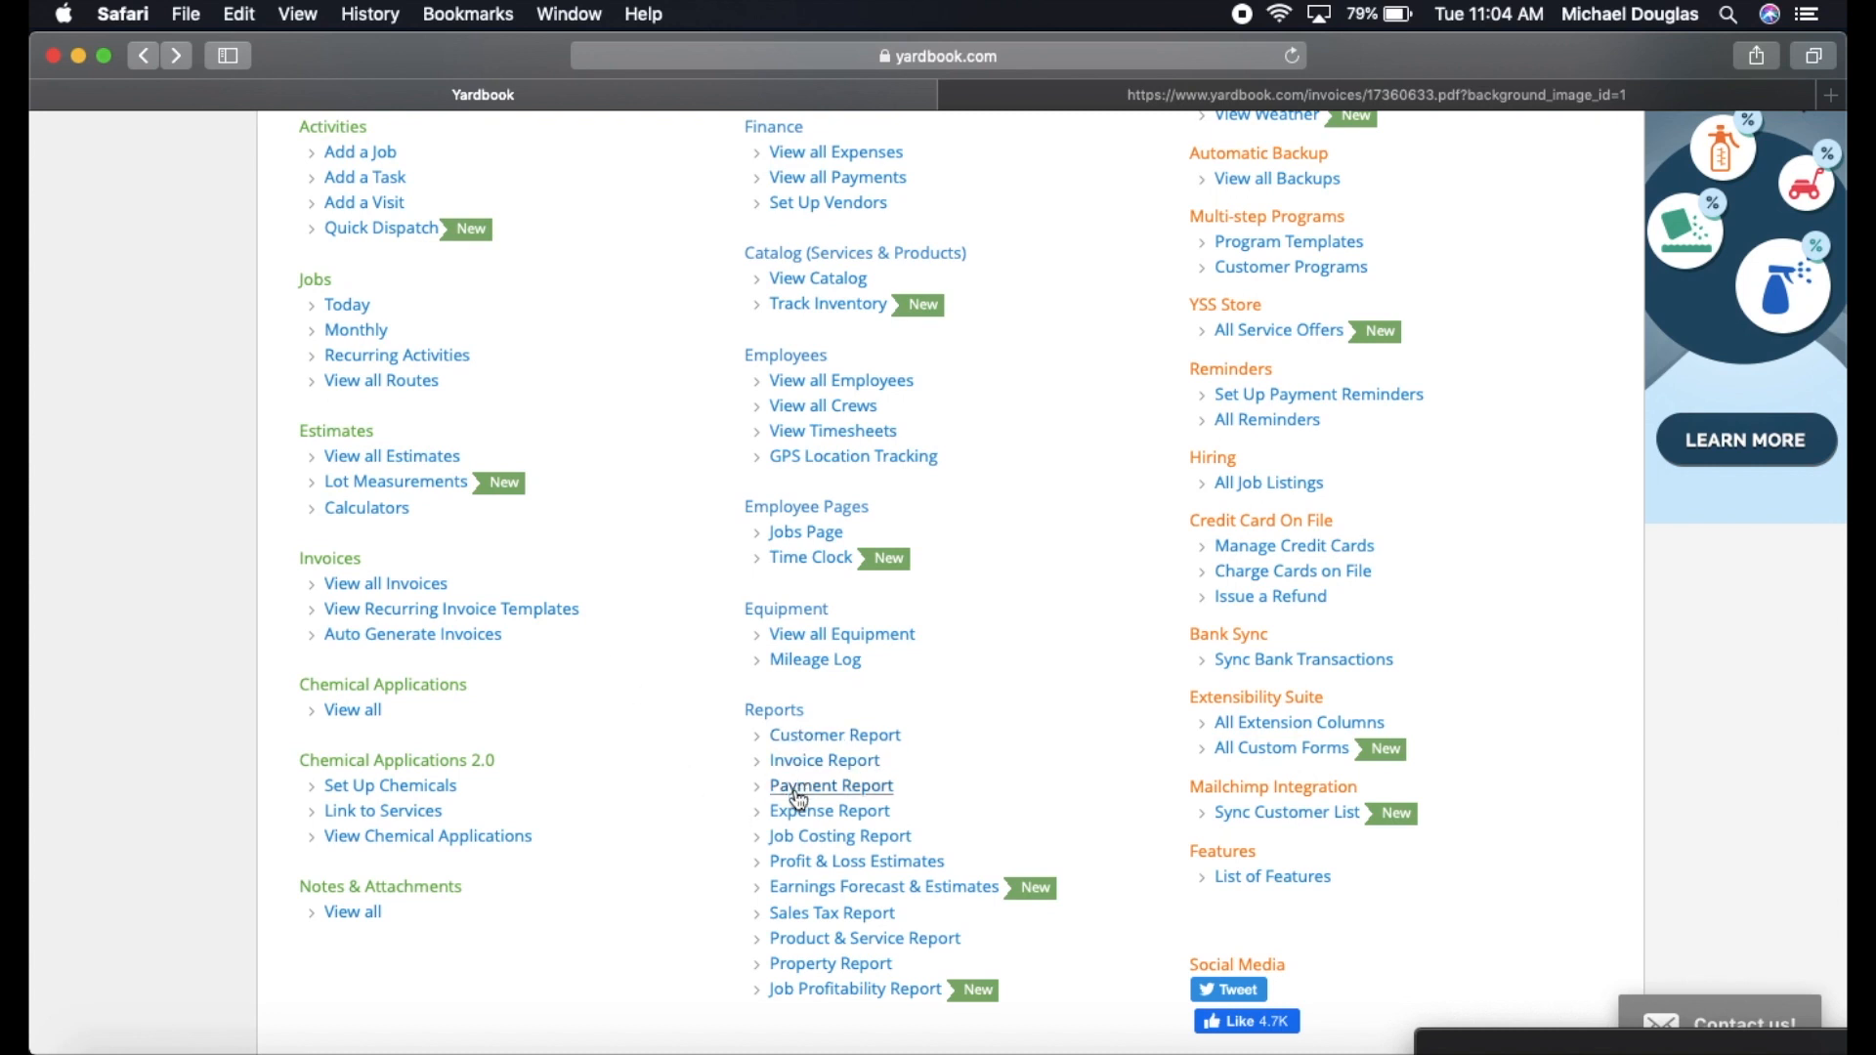
mouse_move(795, 867)
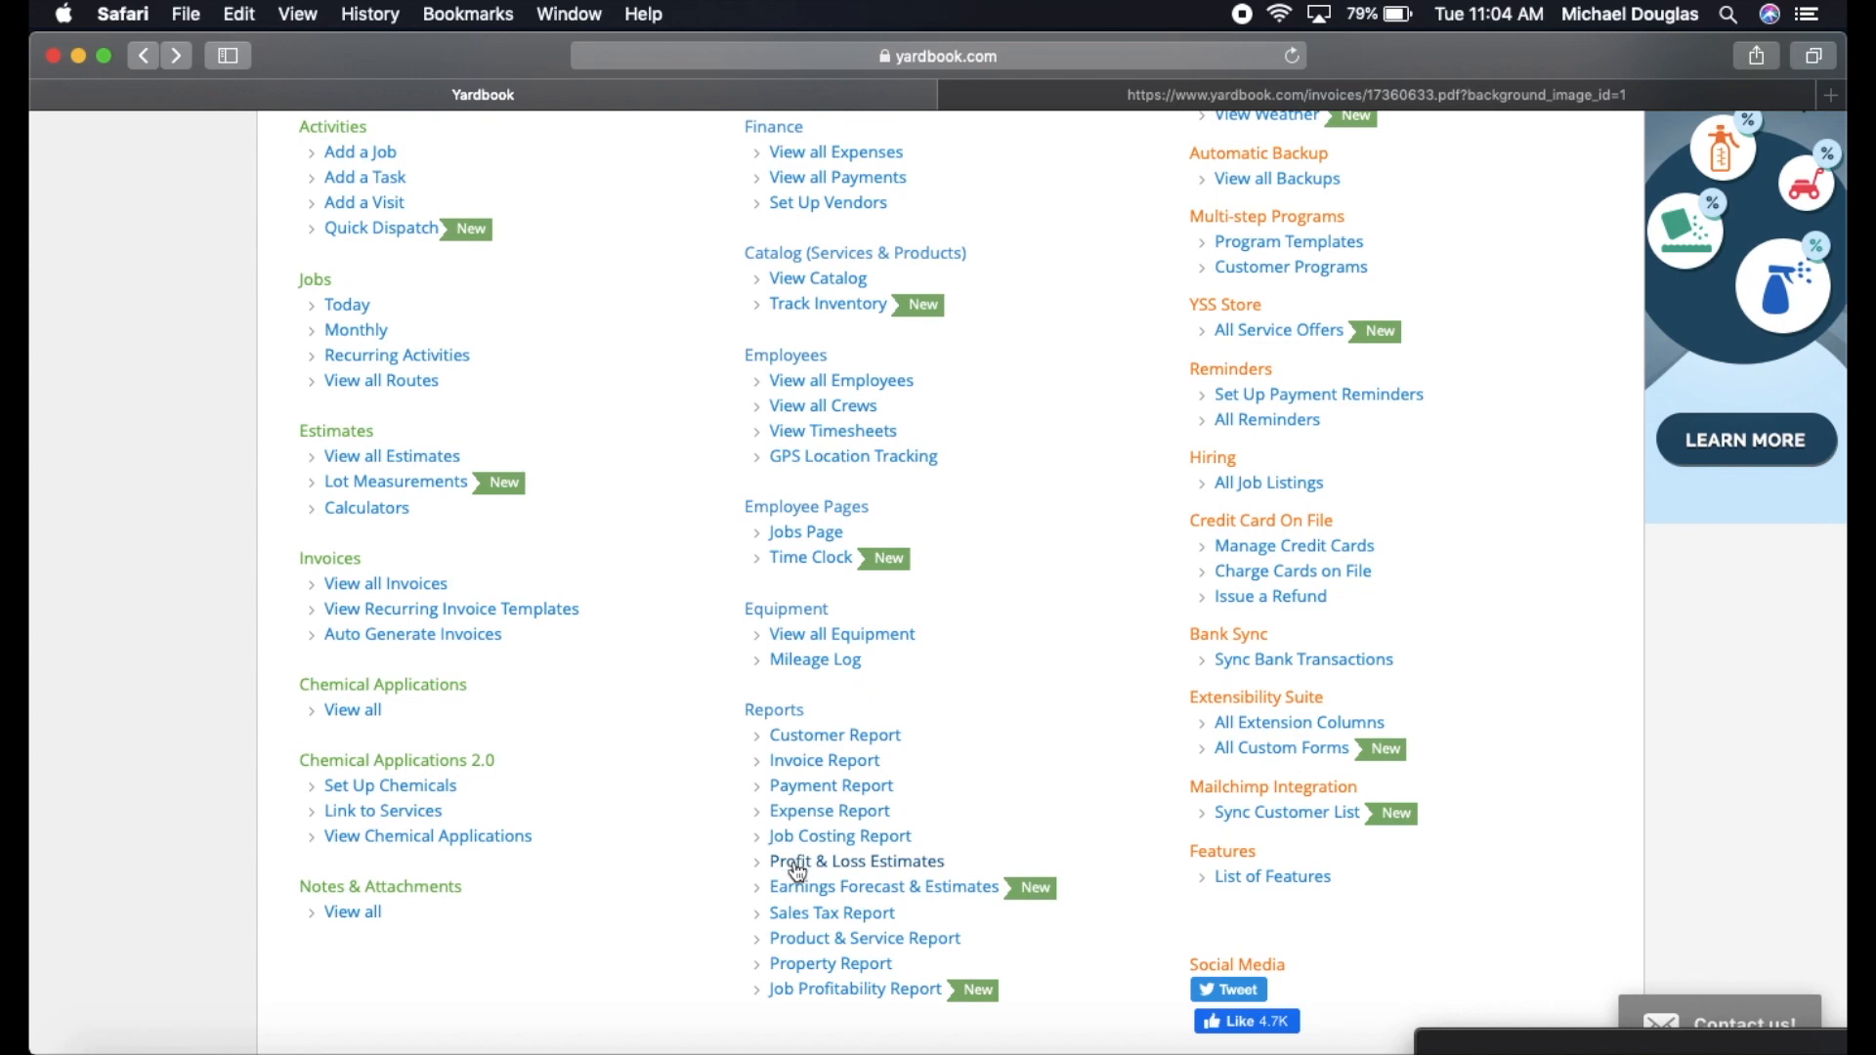
View the 2021 Profit and Loss Estimates report and highlight January's $19,000.00 figure.
click(856, 862)
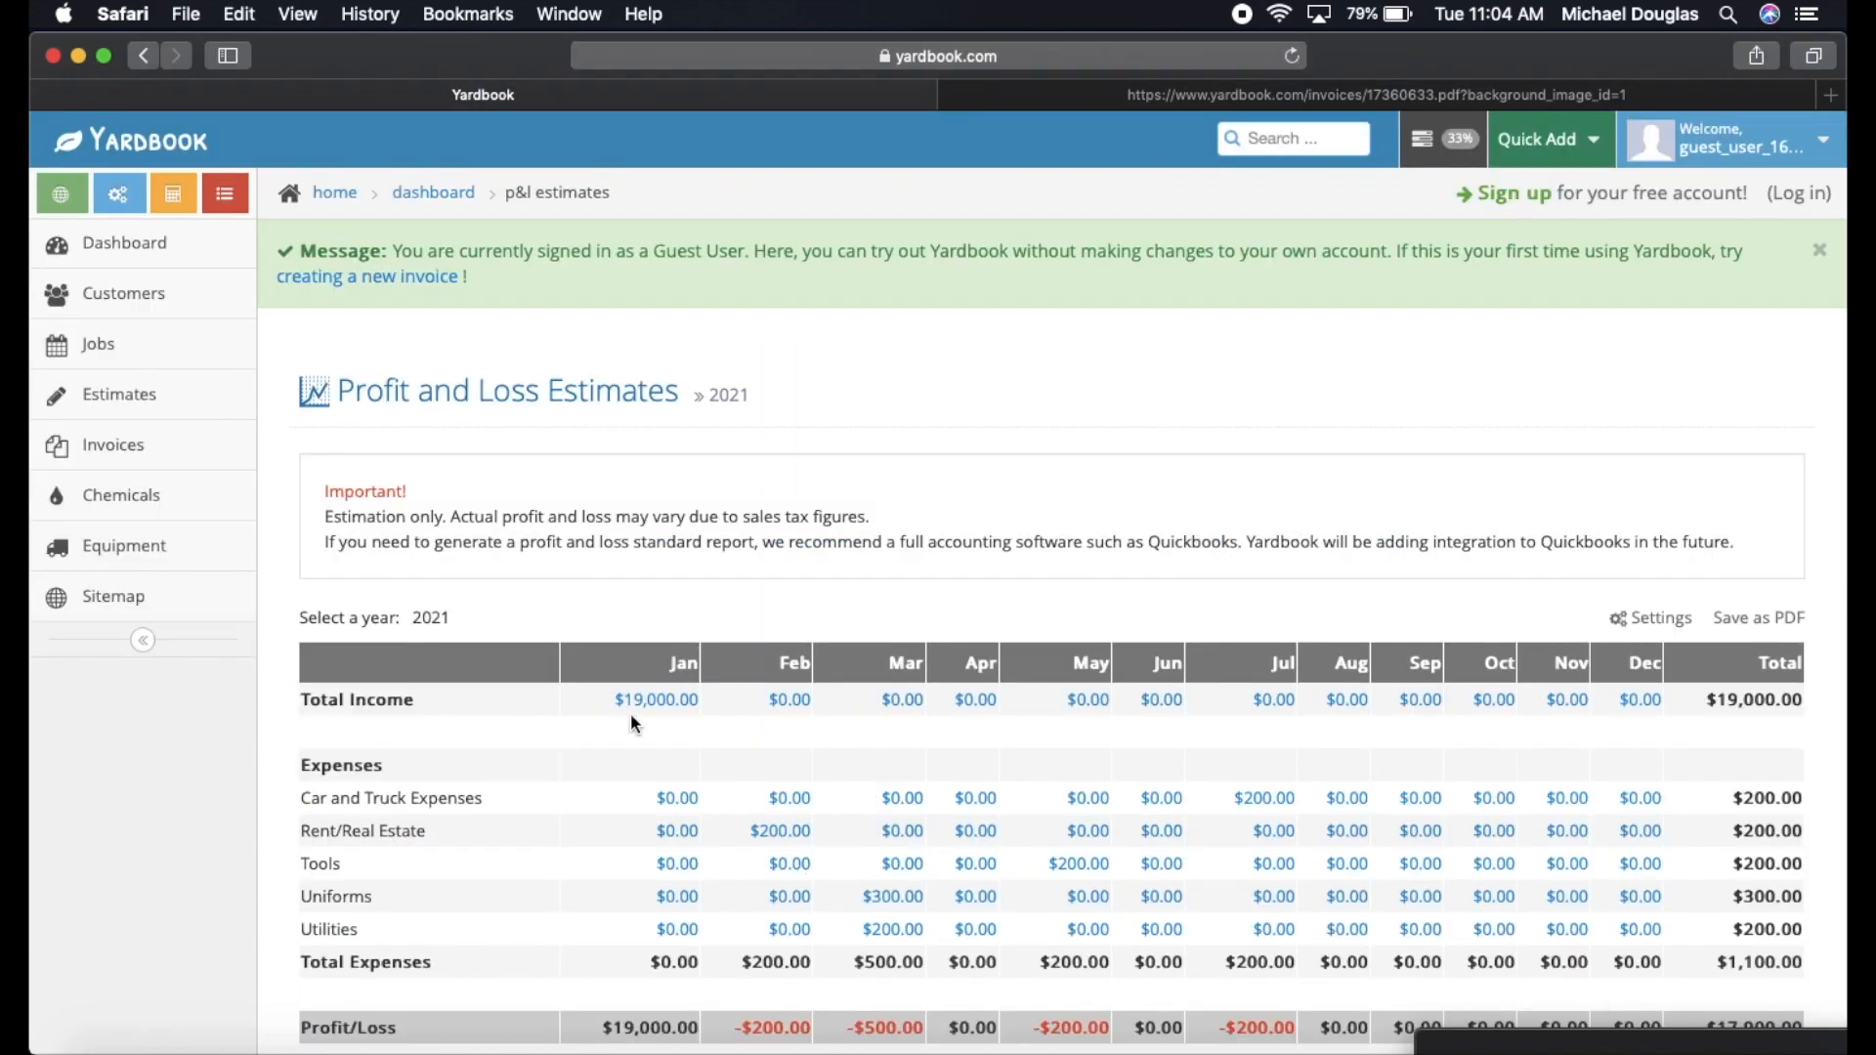
scroll(down, 3)
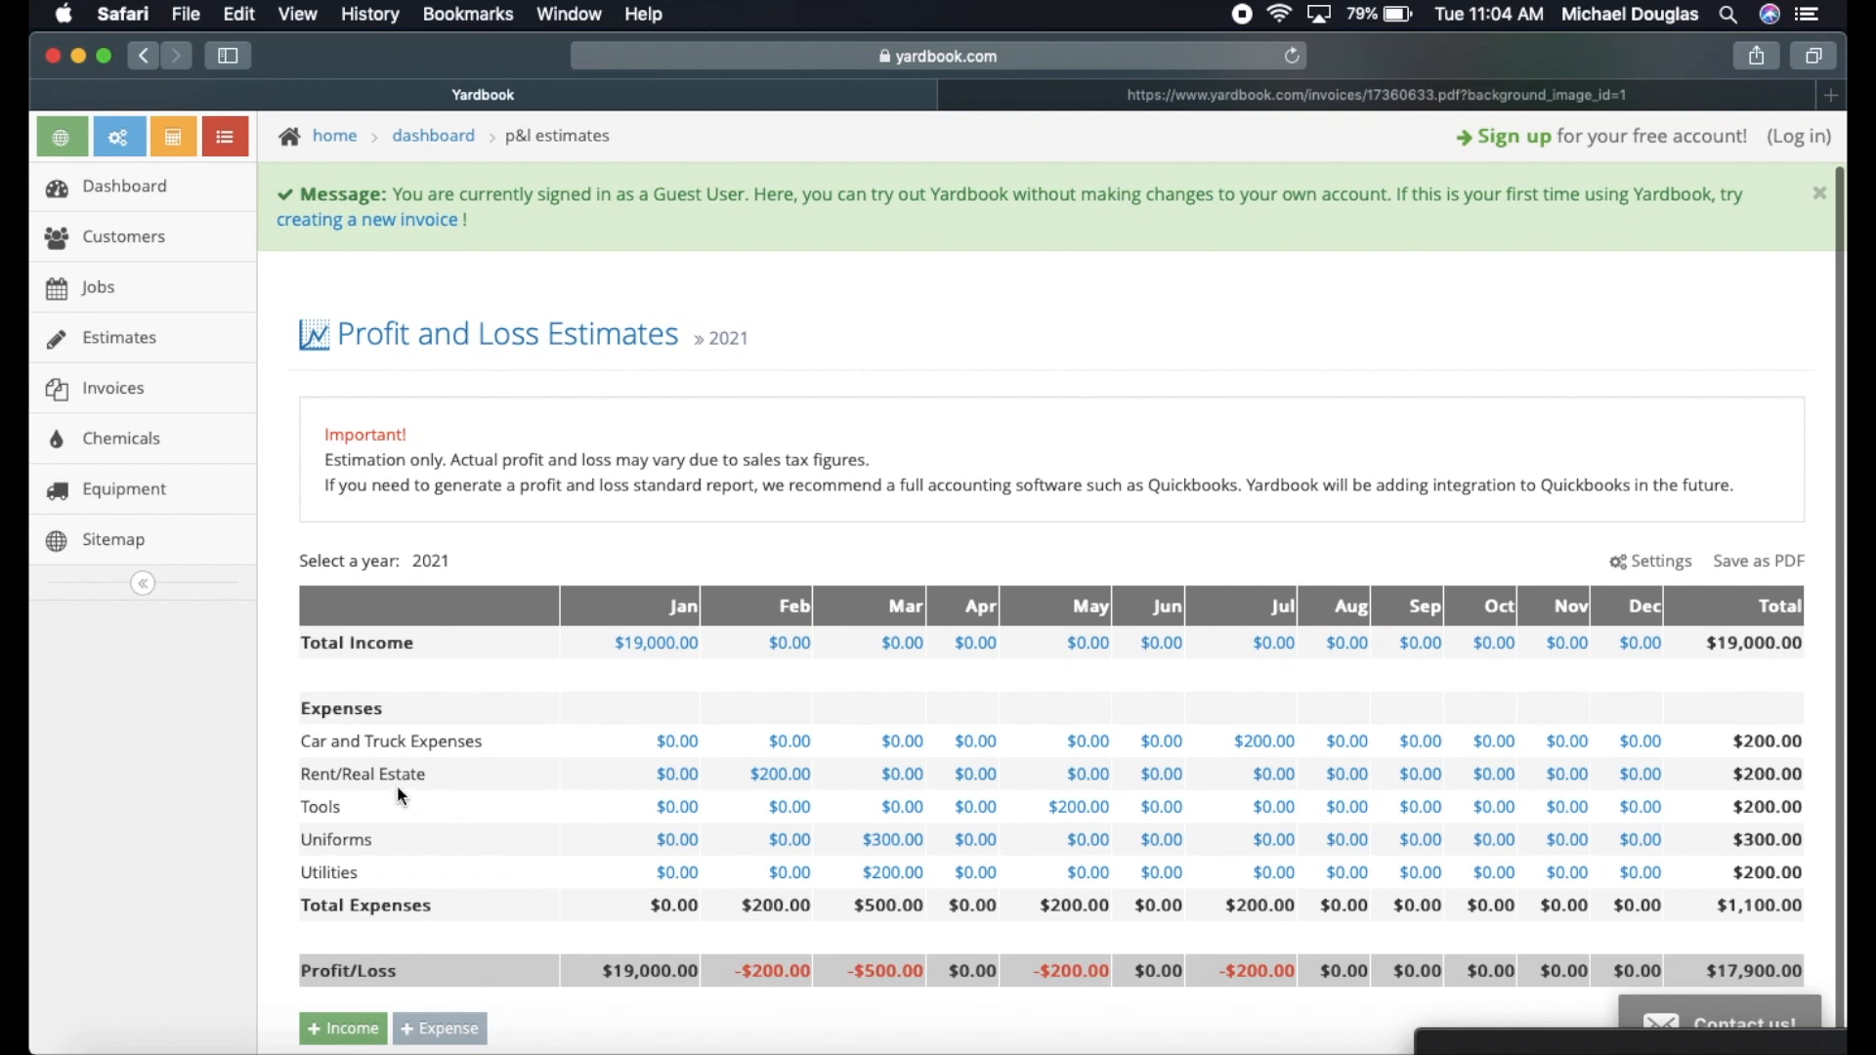
mouse_move(609, 744)
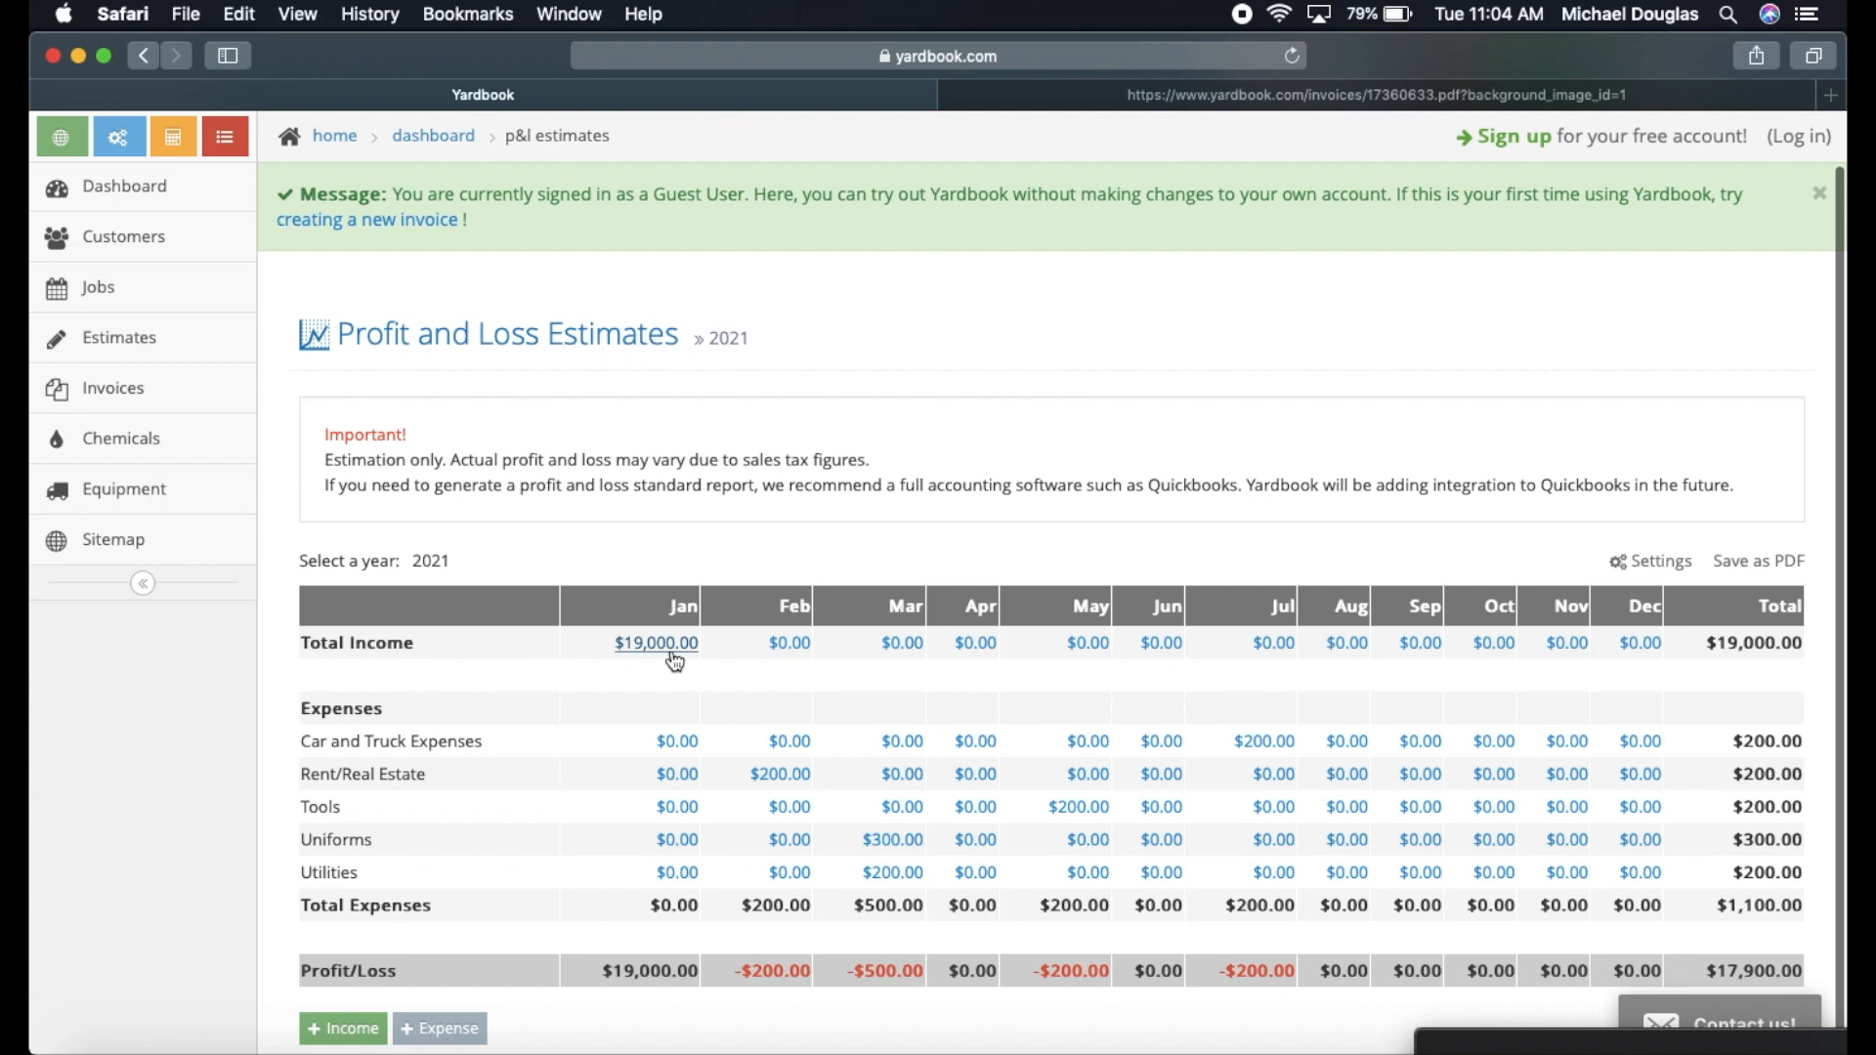
scroll(down, 3)
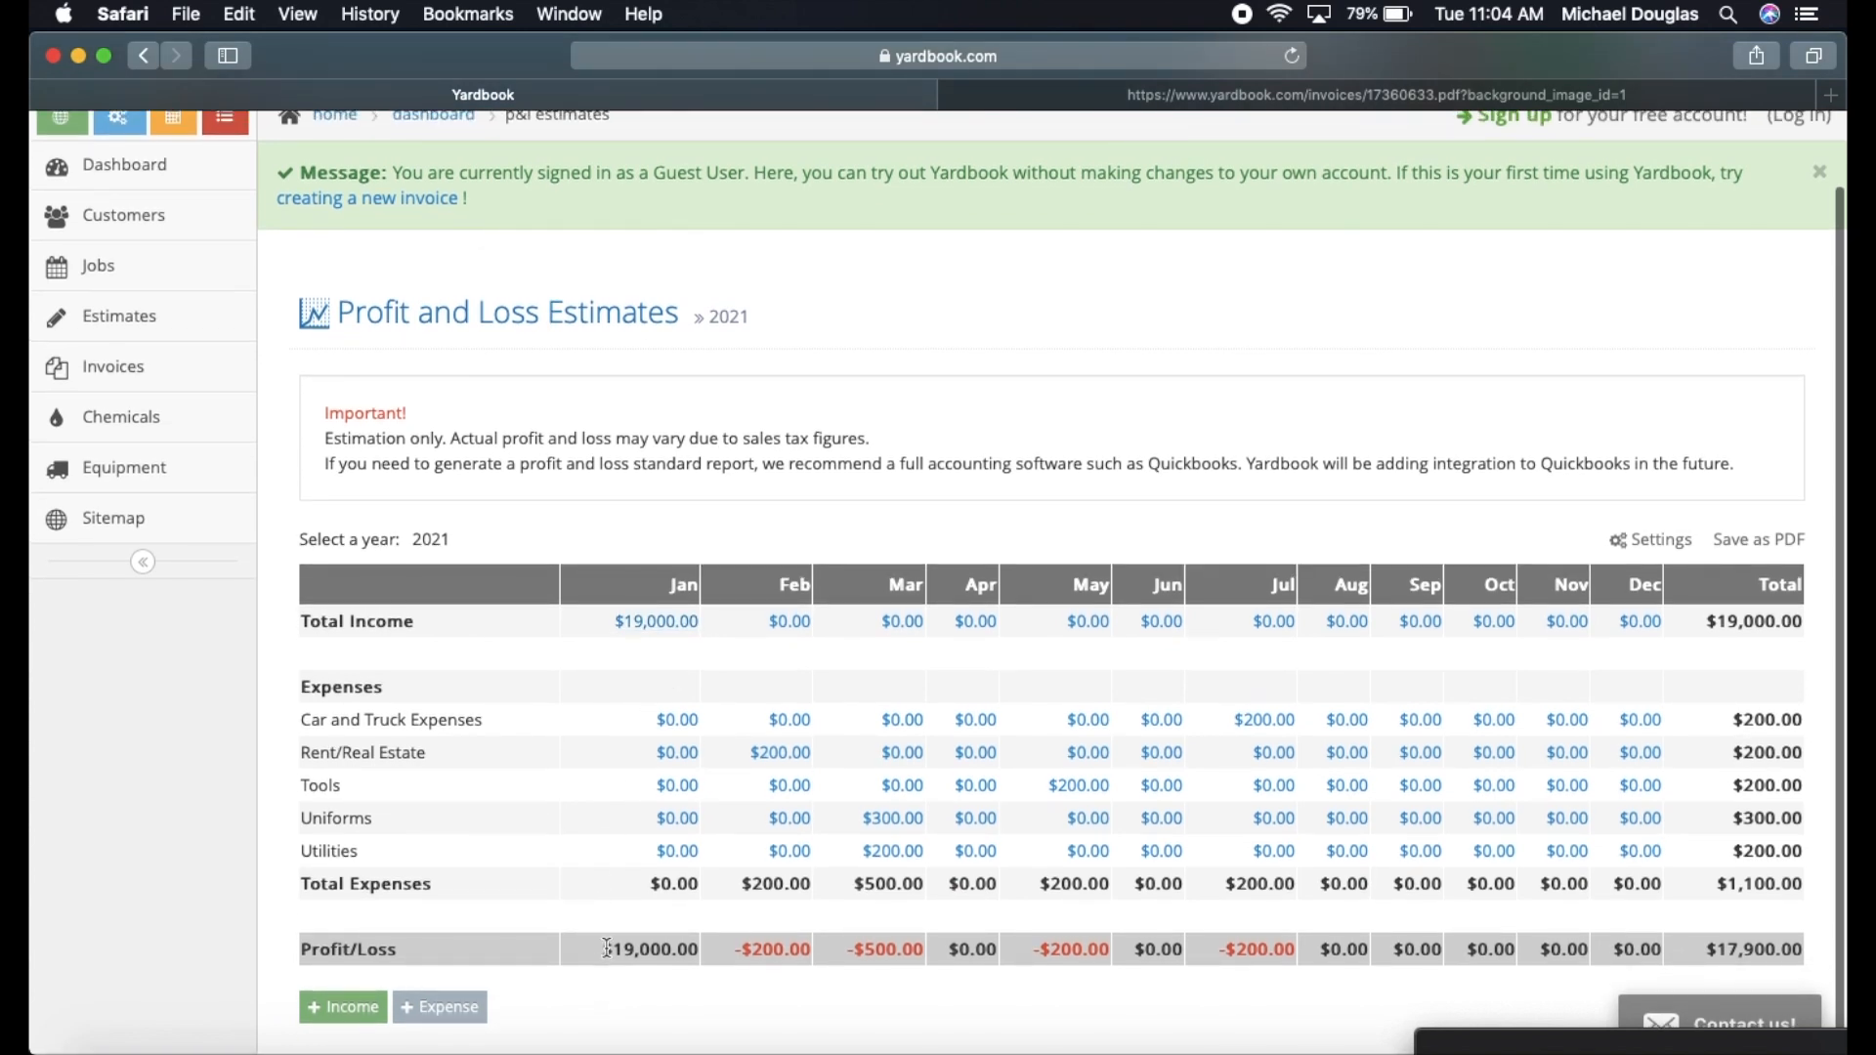
double_click(649, 950)
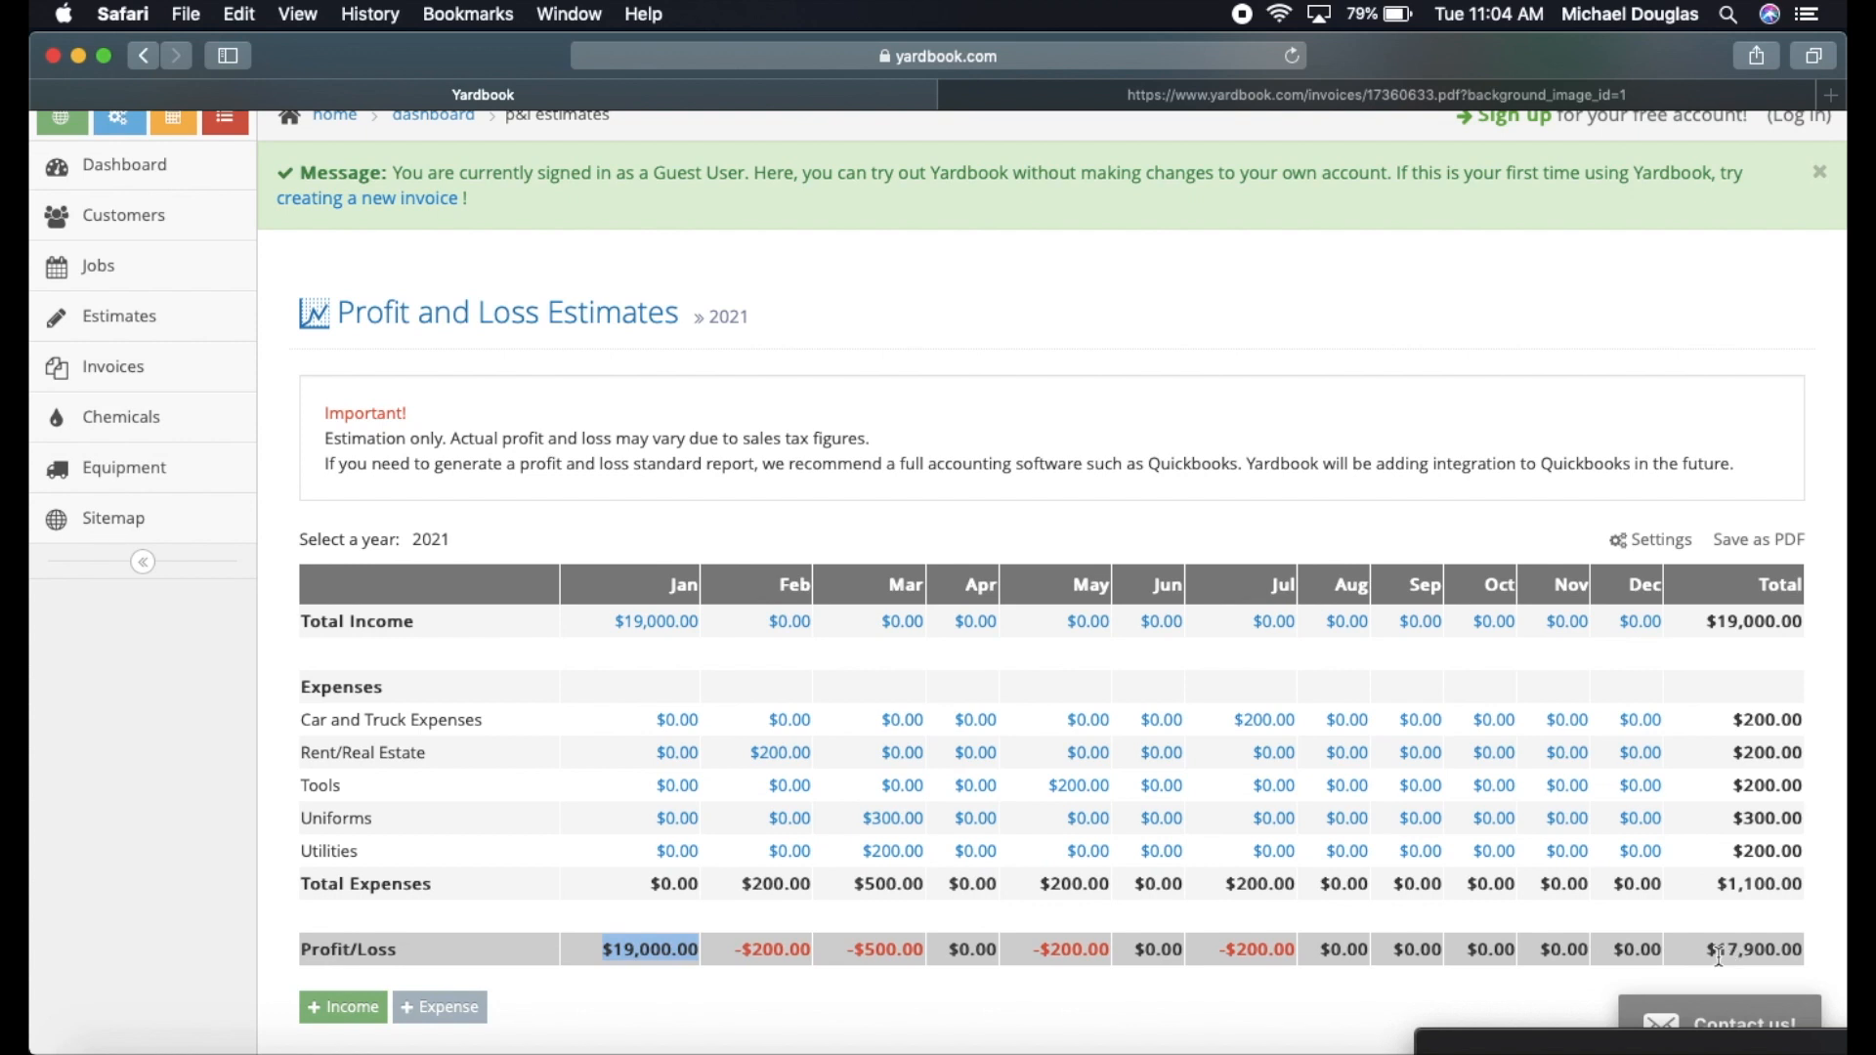
mouse_move(1050, 877)
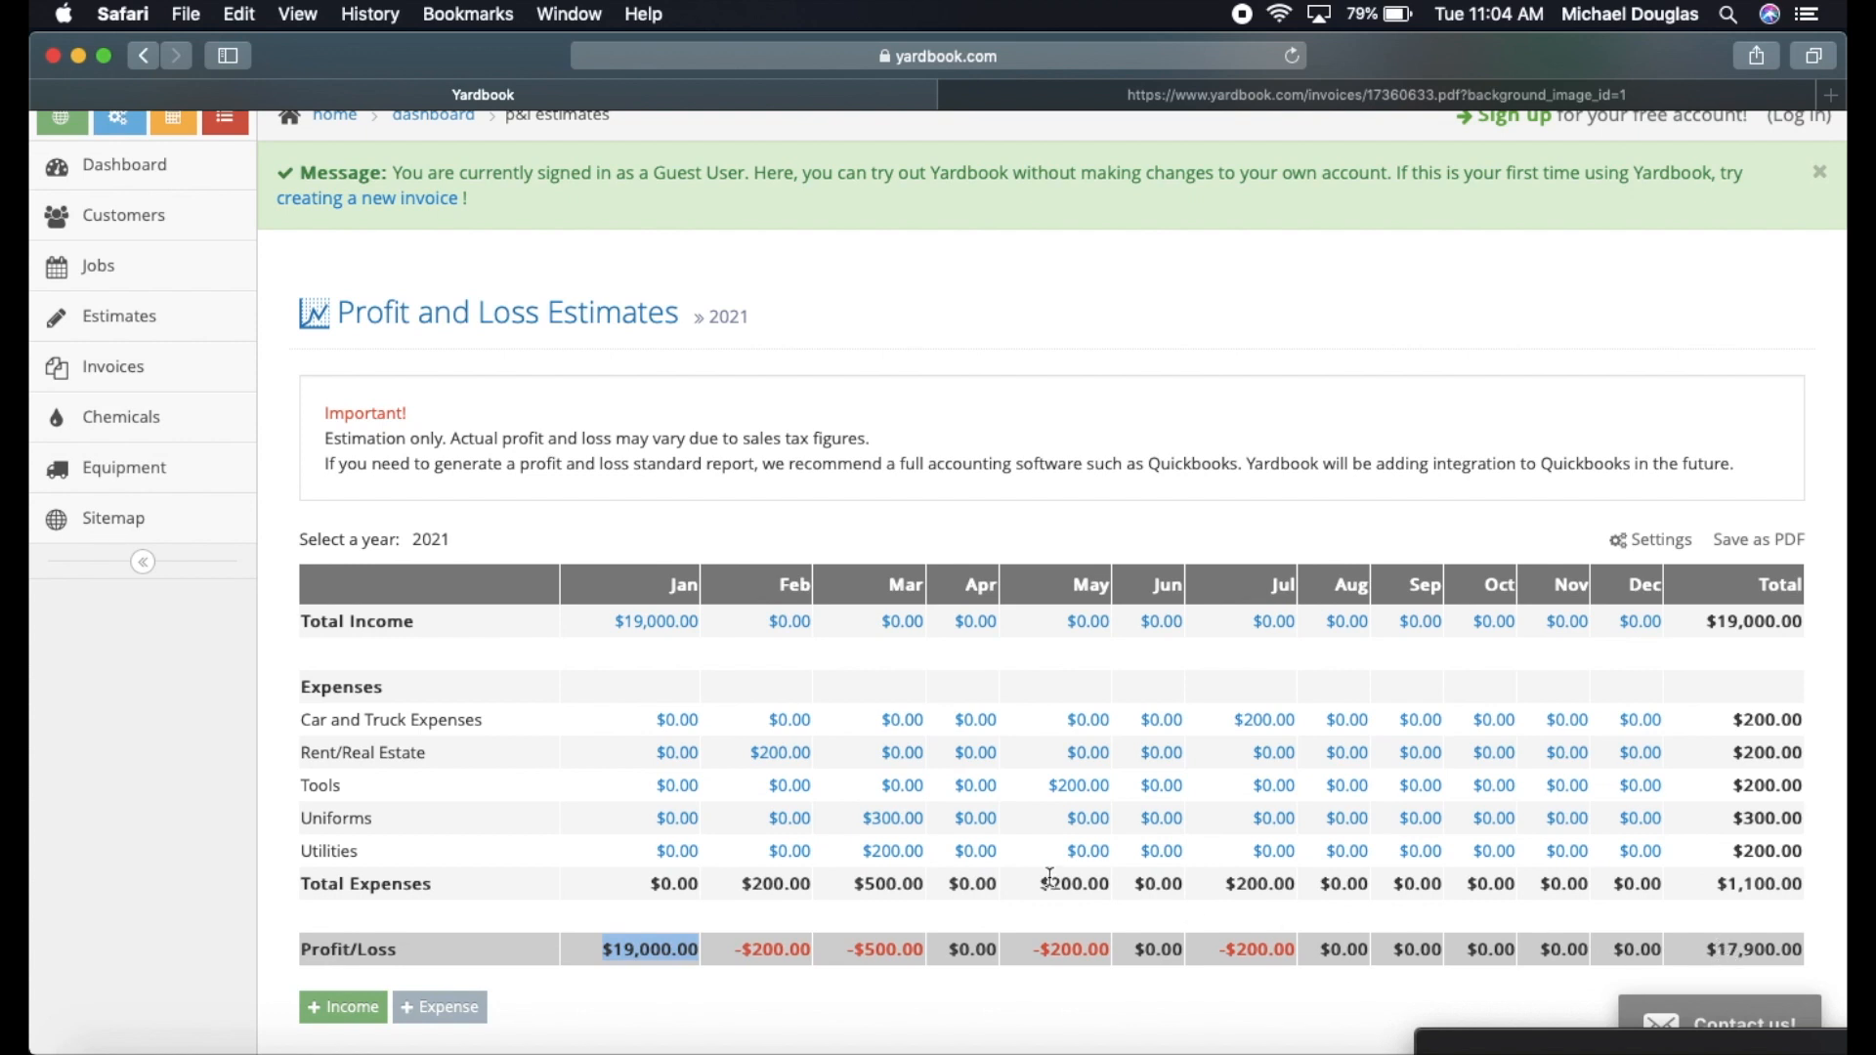
mouse_move(750, 940)
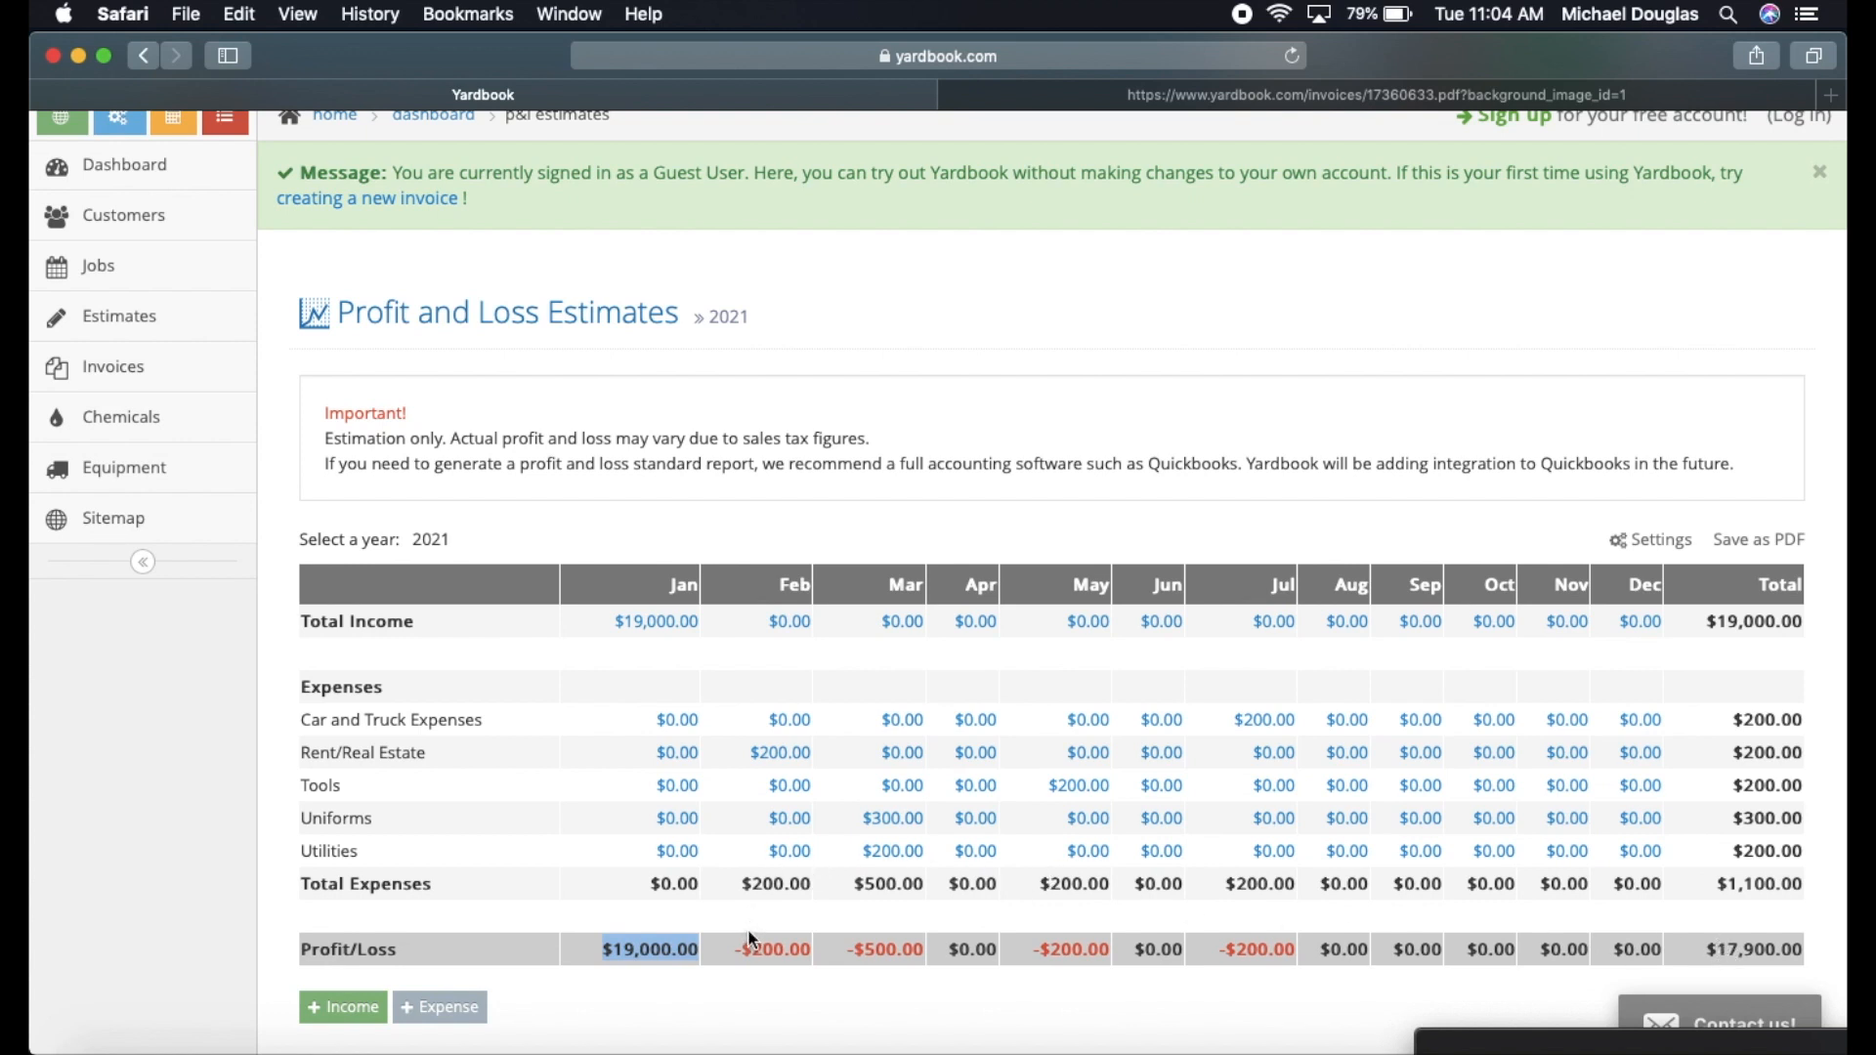
mouse_move(712, 772)
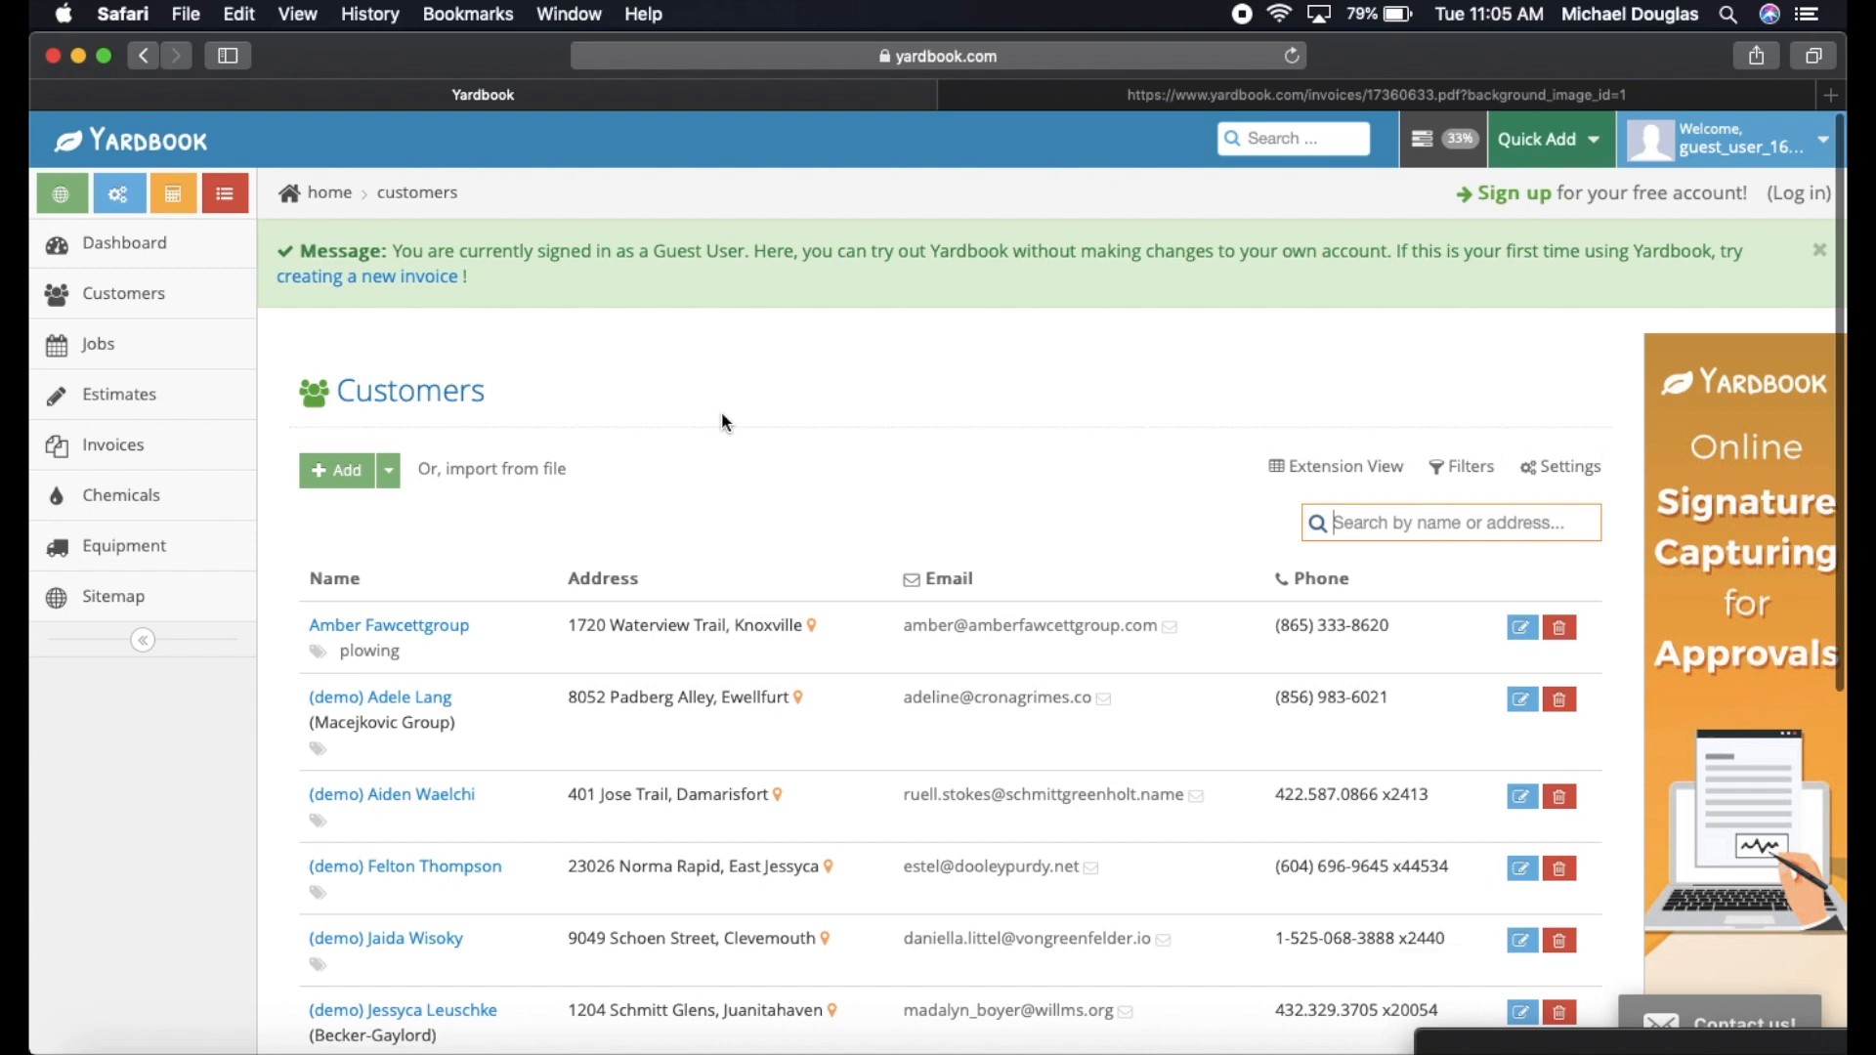
Scroll down through the Customers list of names, addresses and phone numbers.
scroll(down, 3)
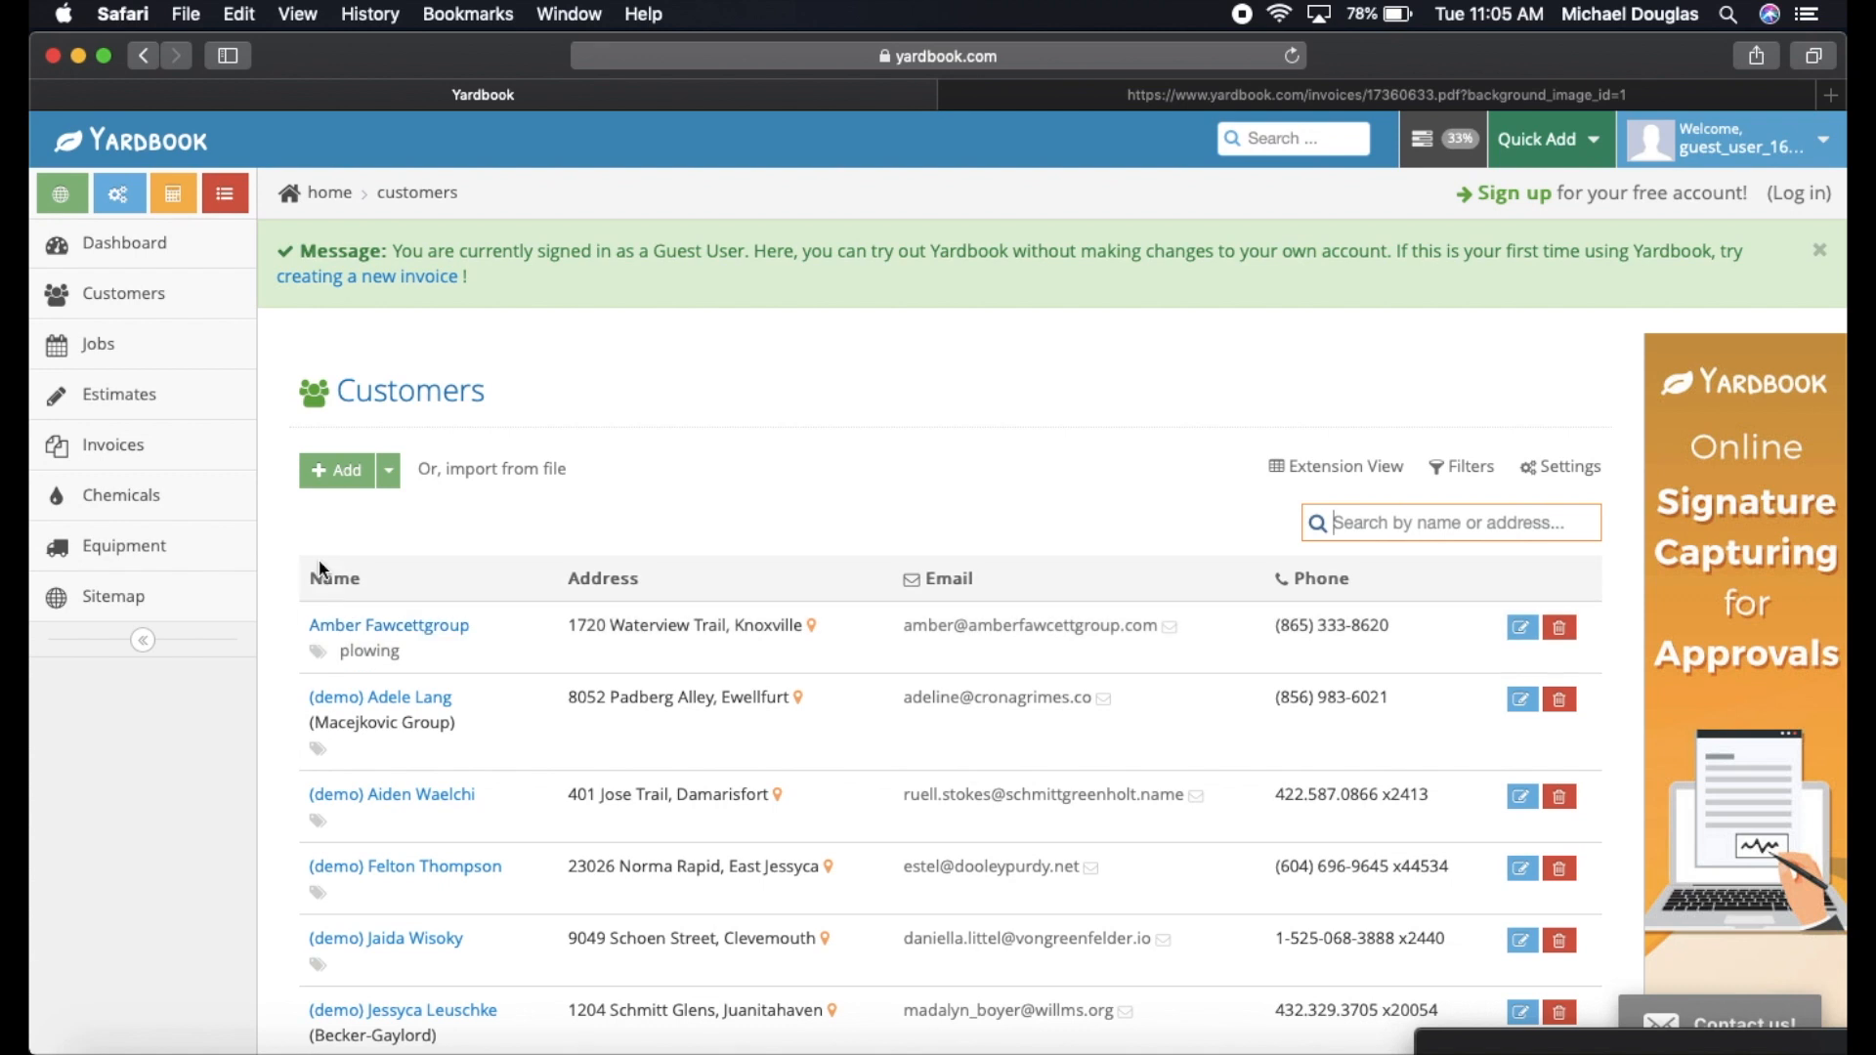
scroll(down, 3)
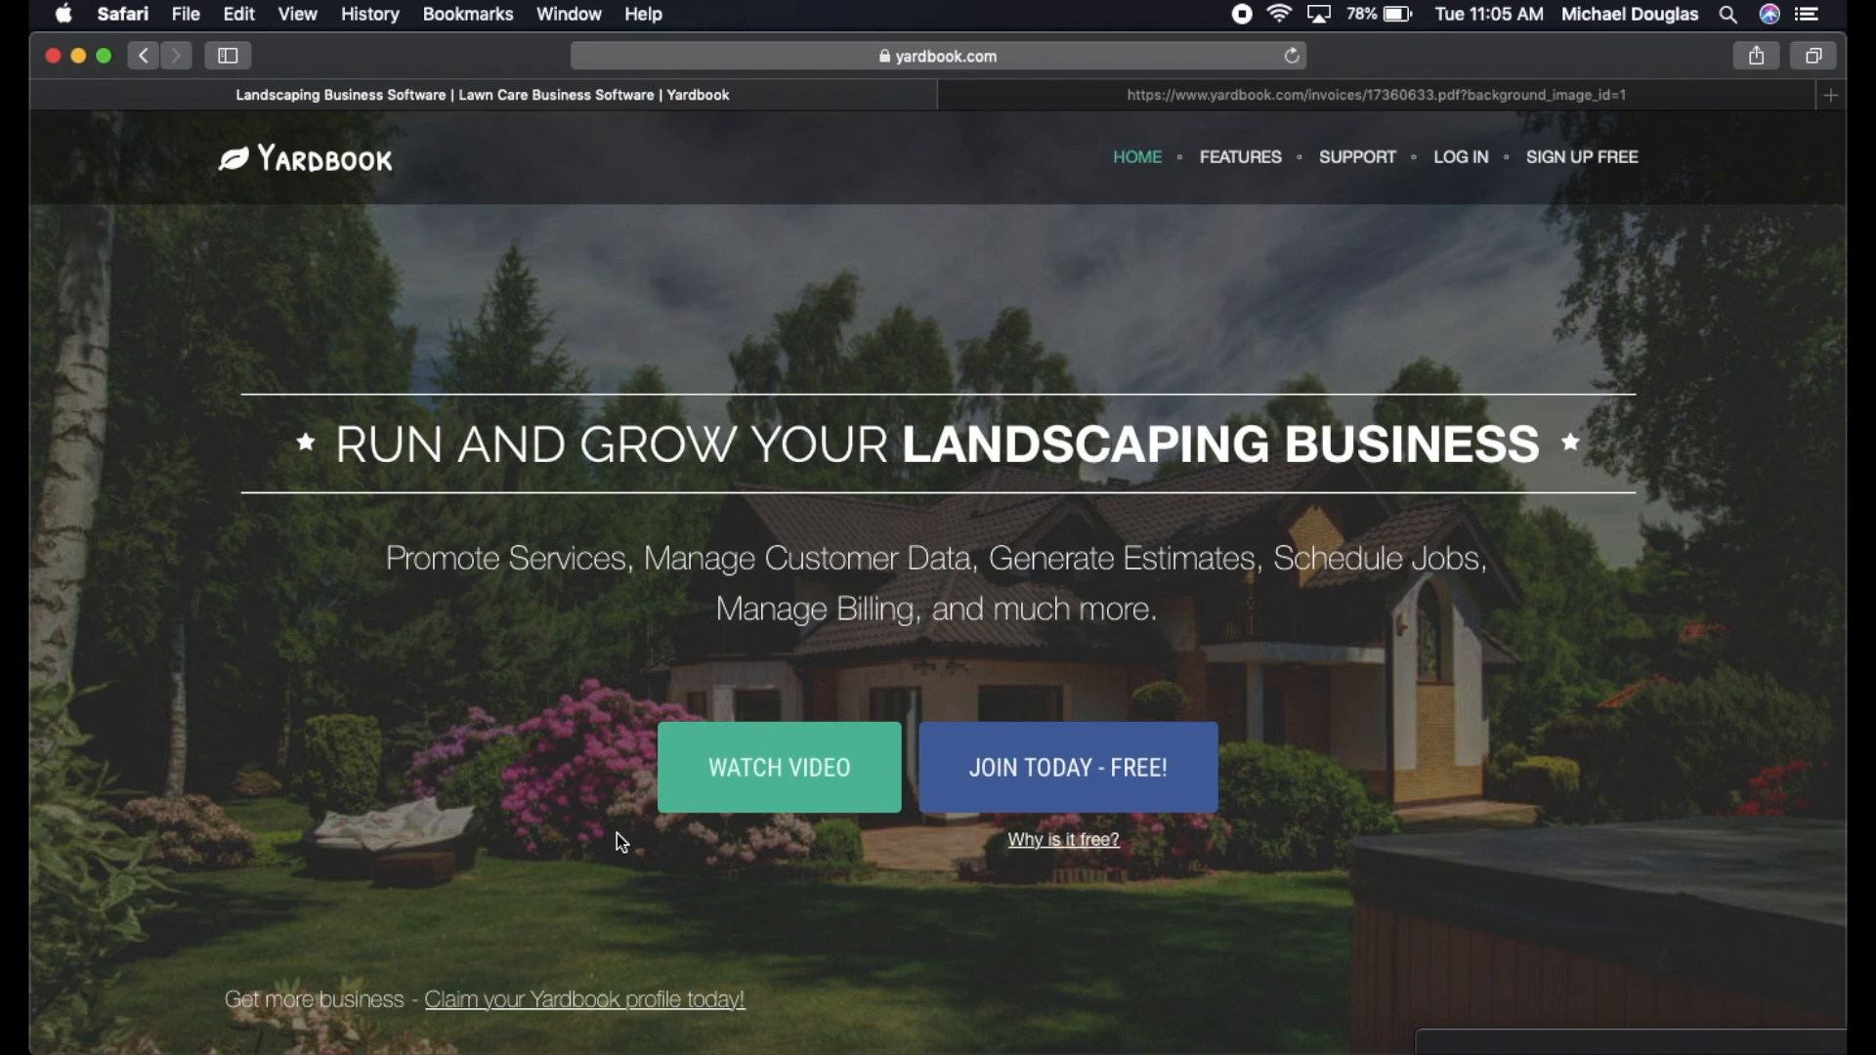
mouse_move(1692, 647)
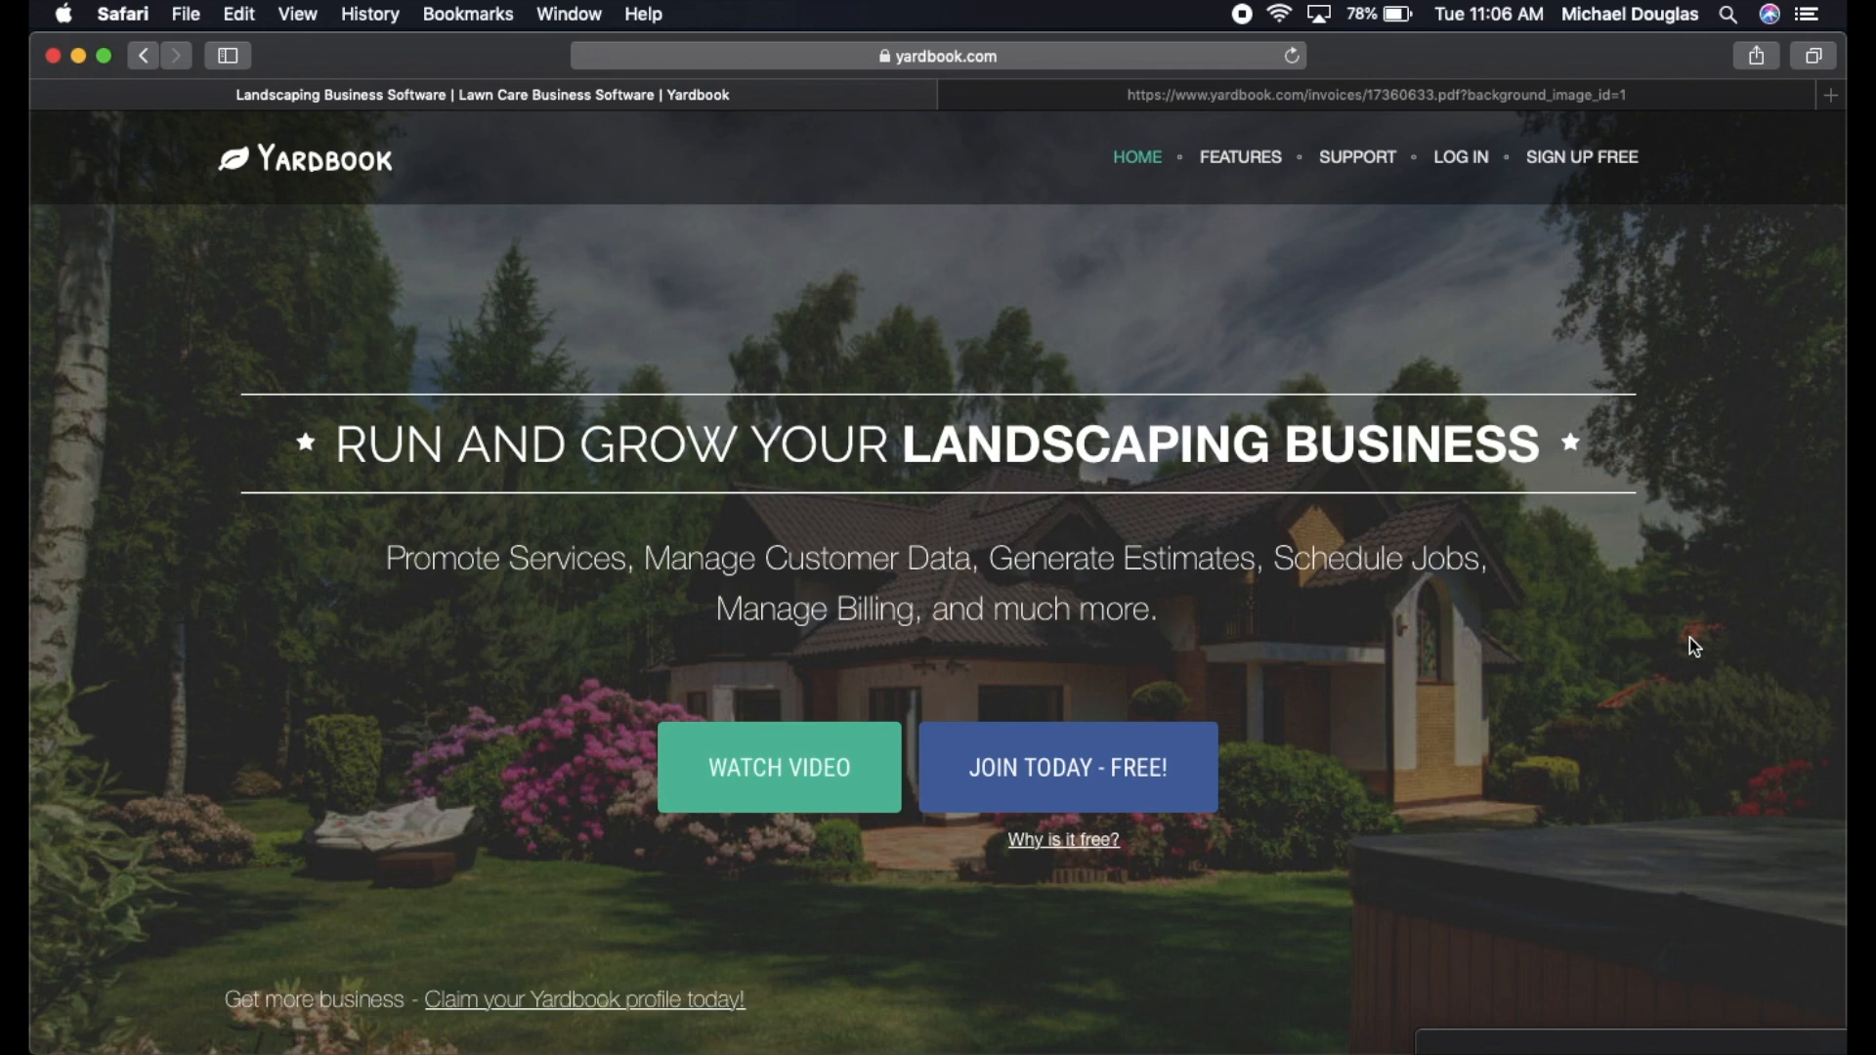
mouse_move(551, 596)
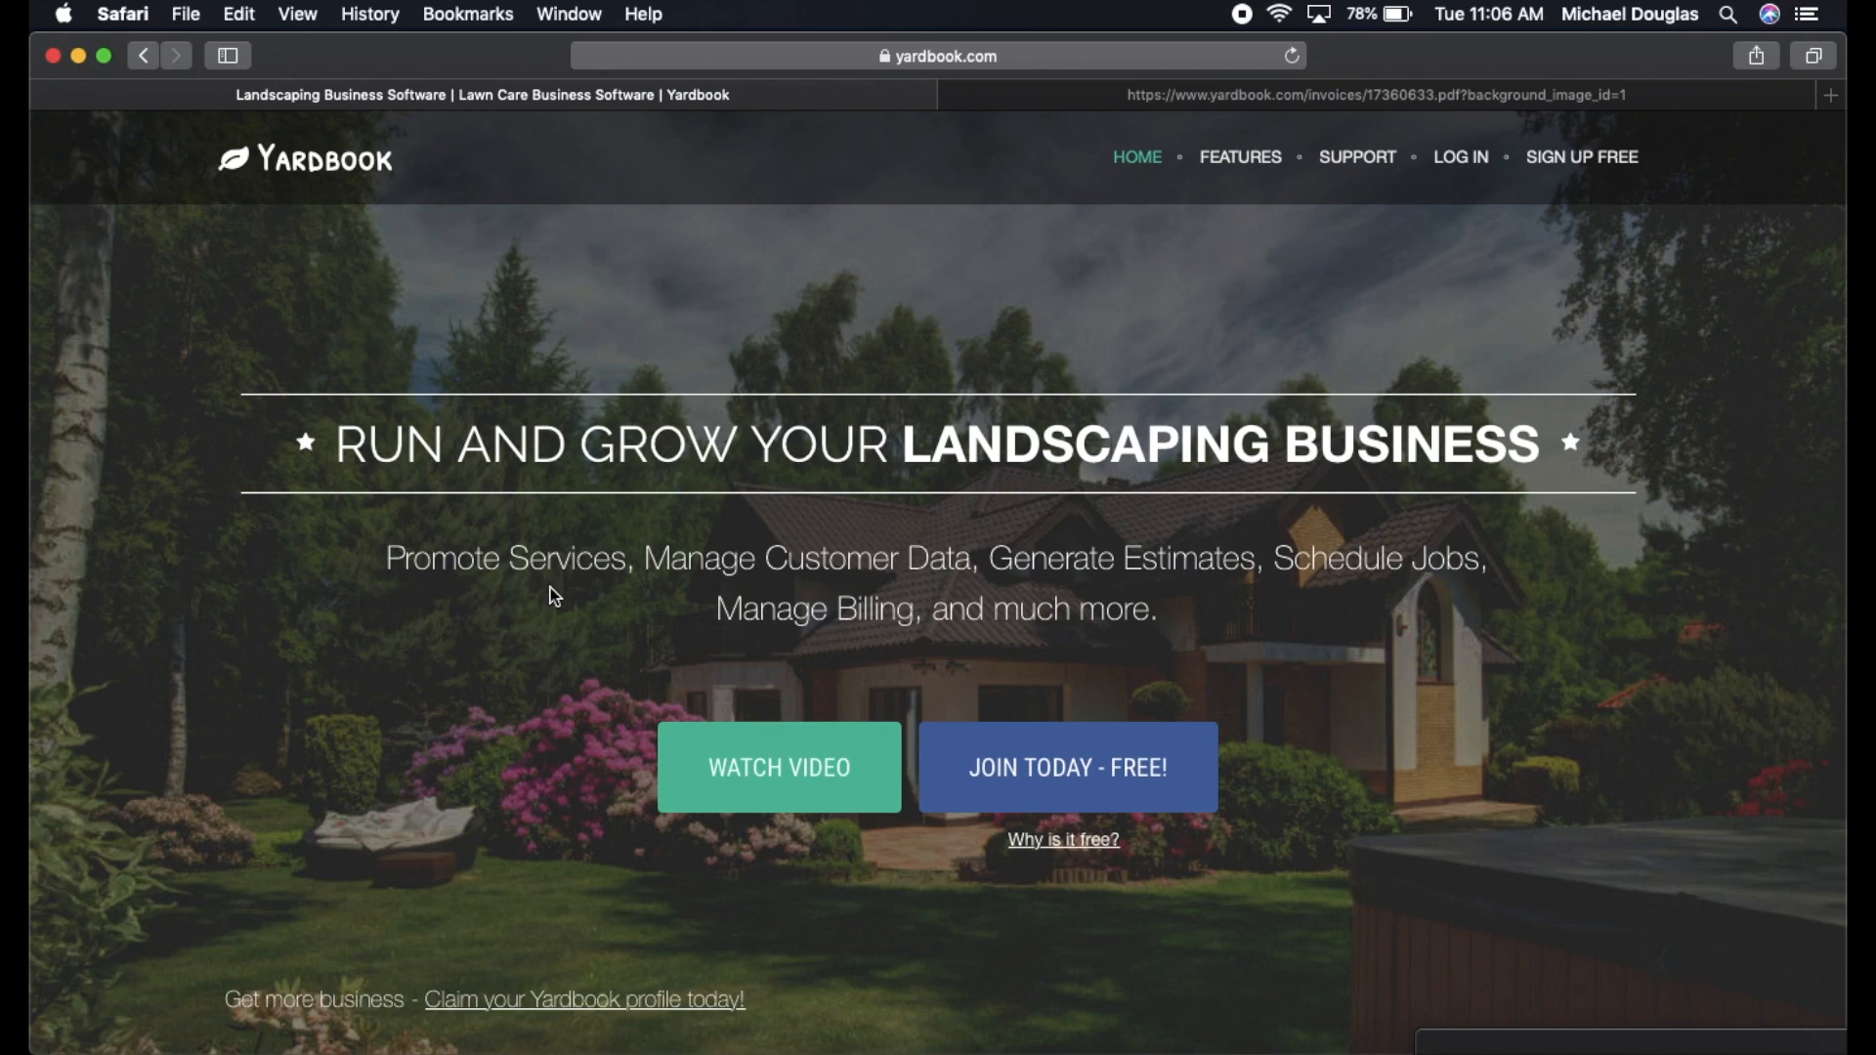